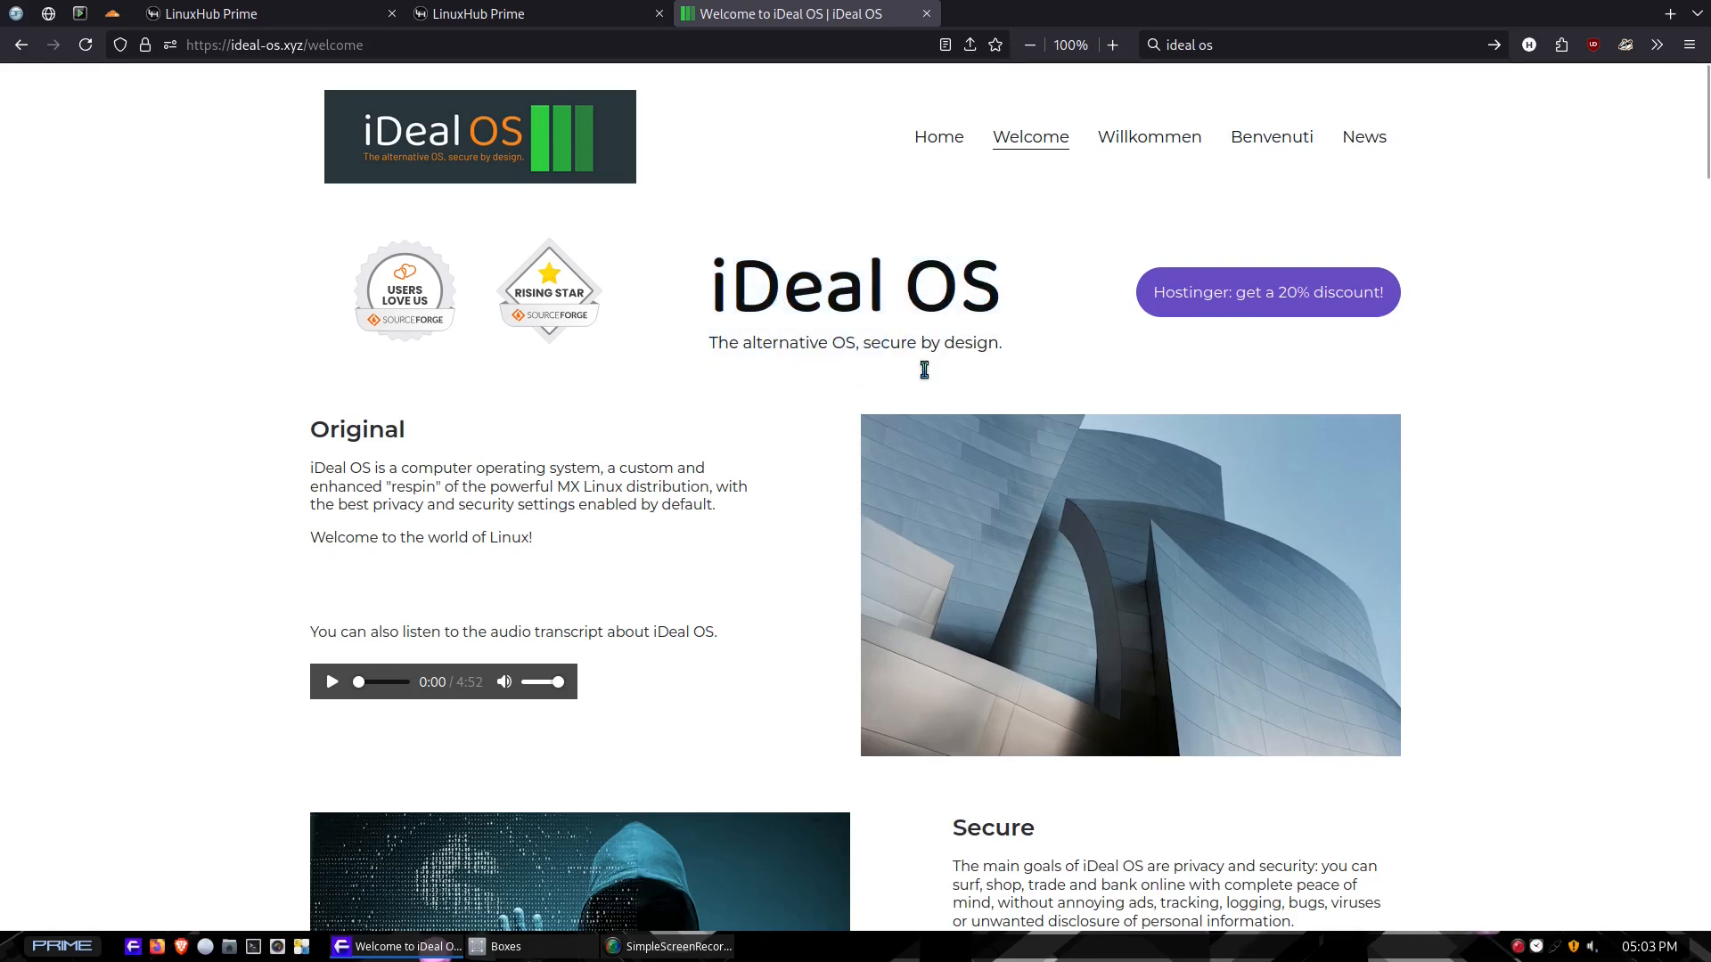
Scroll the ideal-os.xyz welcome page past Original, Secure and Protective to the Download iDeal OS section.
{"action": "scroll", "scroll_direction": "down", "scroll_amount": 3}
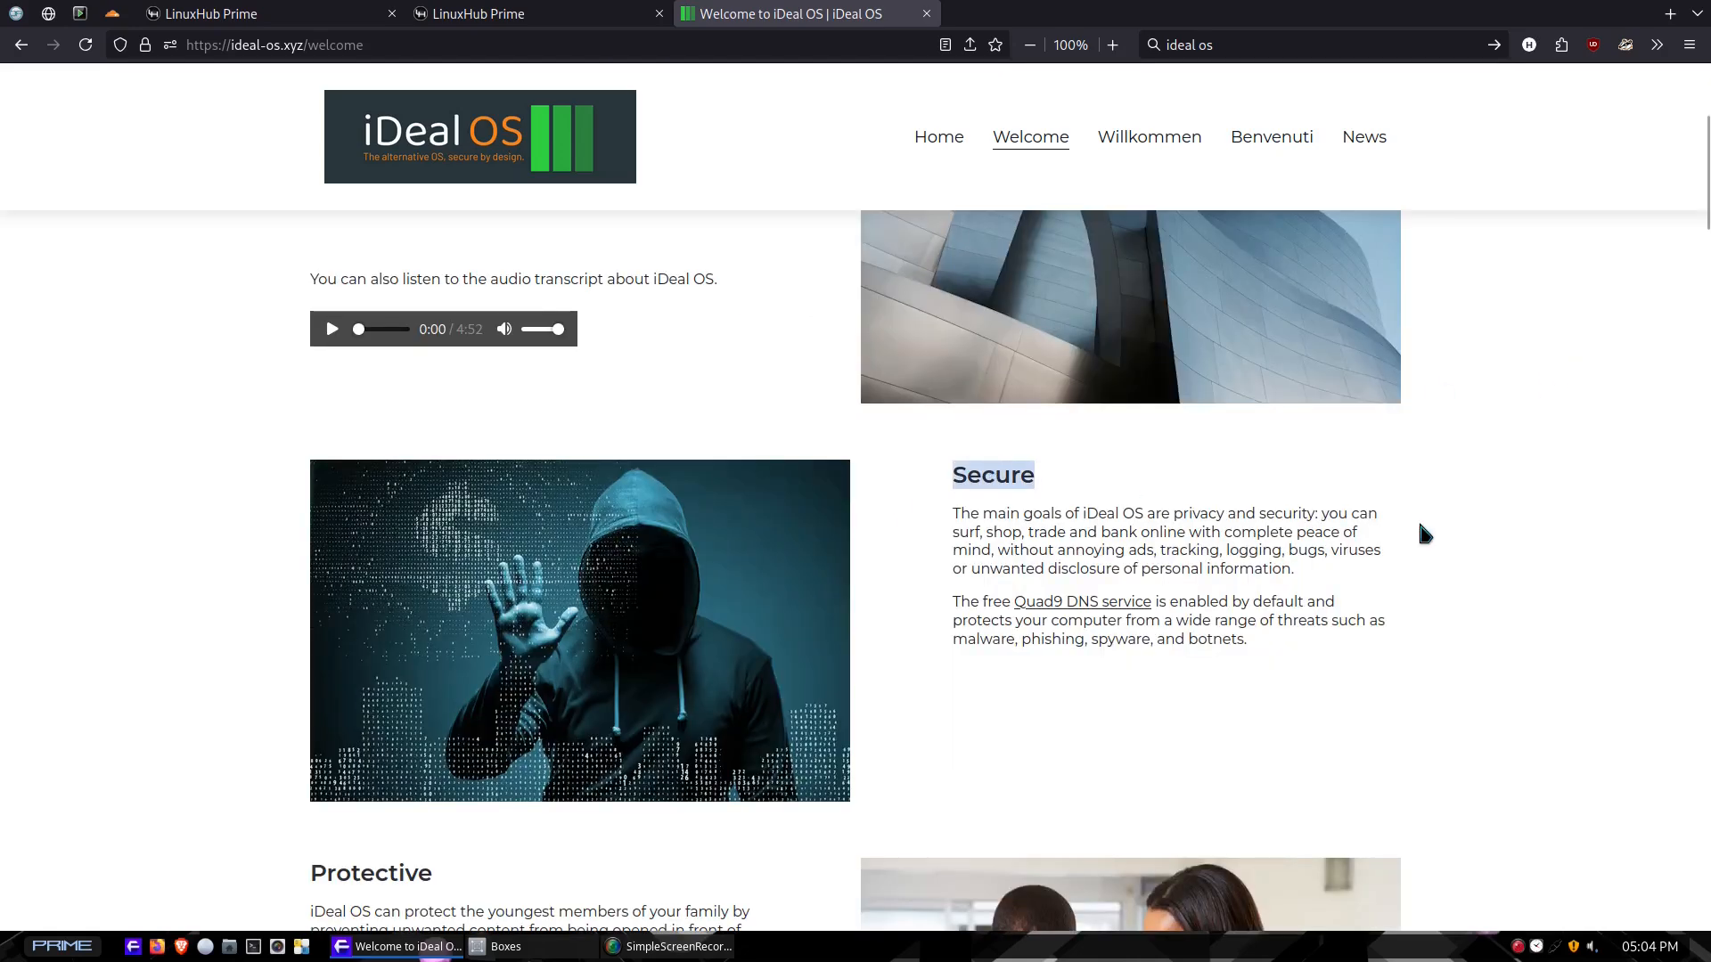
{"action": "mouse_move", "coordinate": [814, 664]}
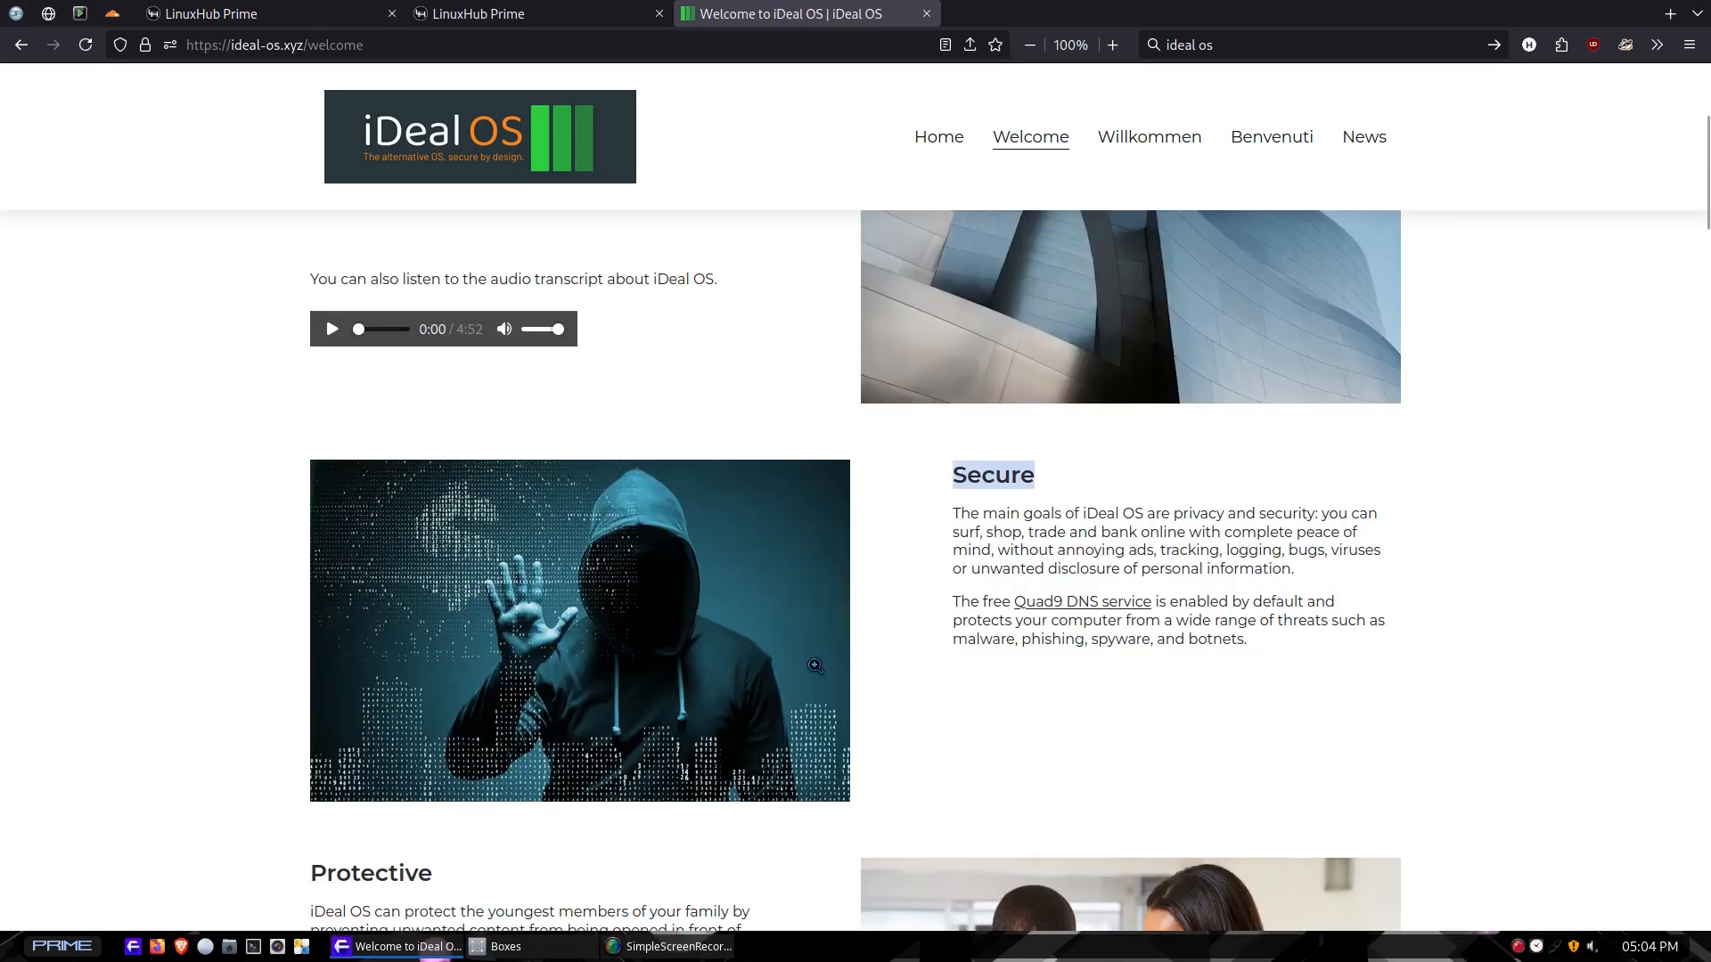
{"action": "scroll", "scroll_direction": "up", "scroll_amount": 3}
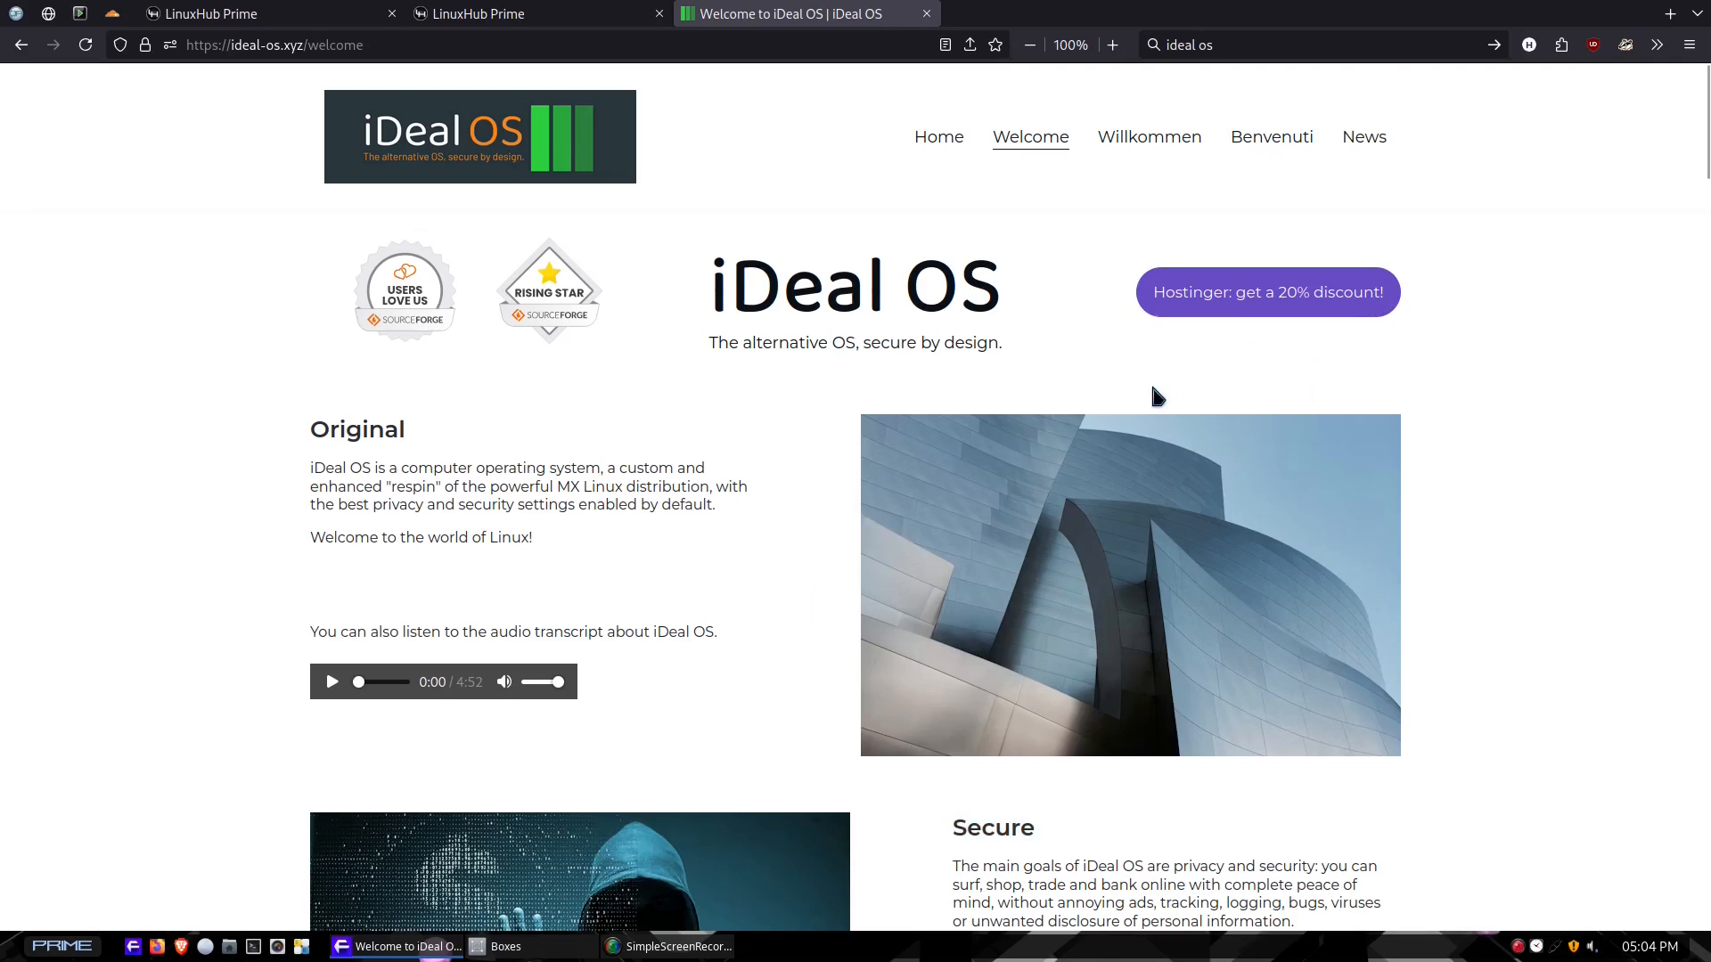
{"action": "mouse_move", "coordinate": [840, 515]}
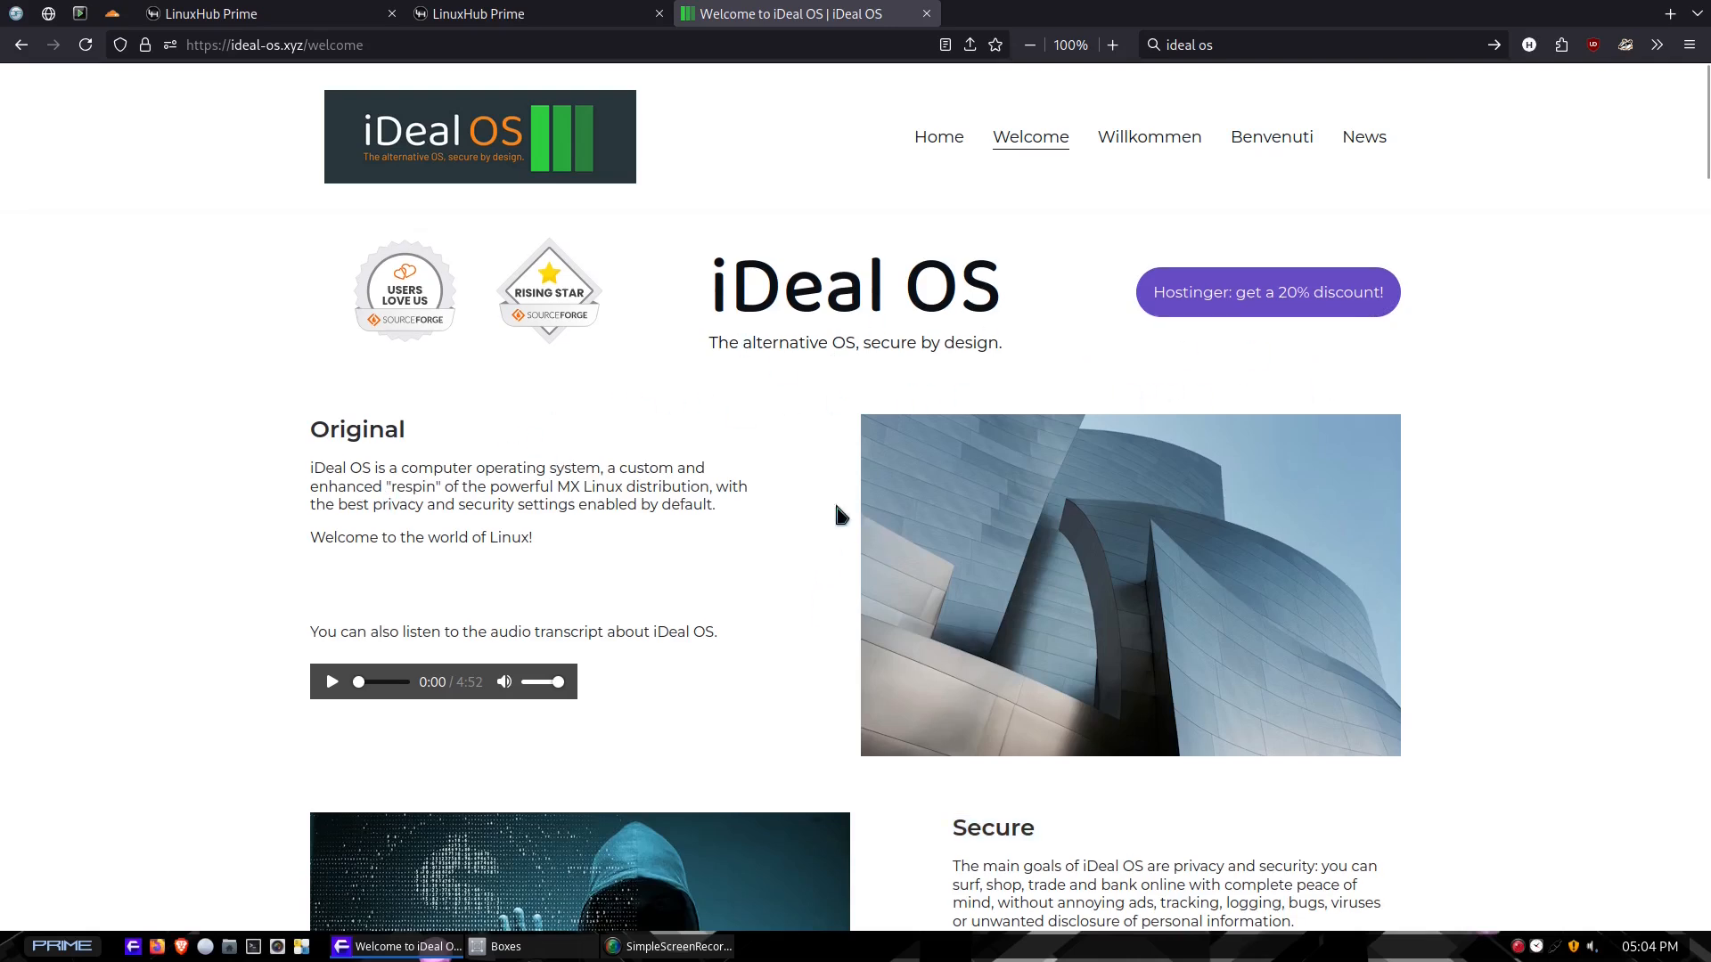
{"action": "mouse_move", "coordinate": [736, 490]}
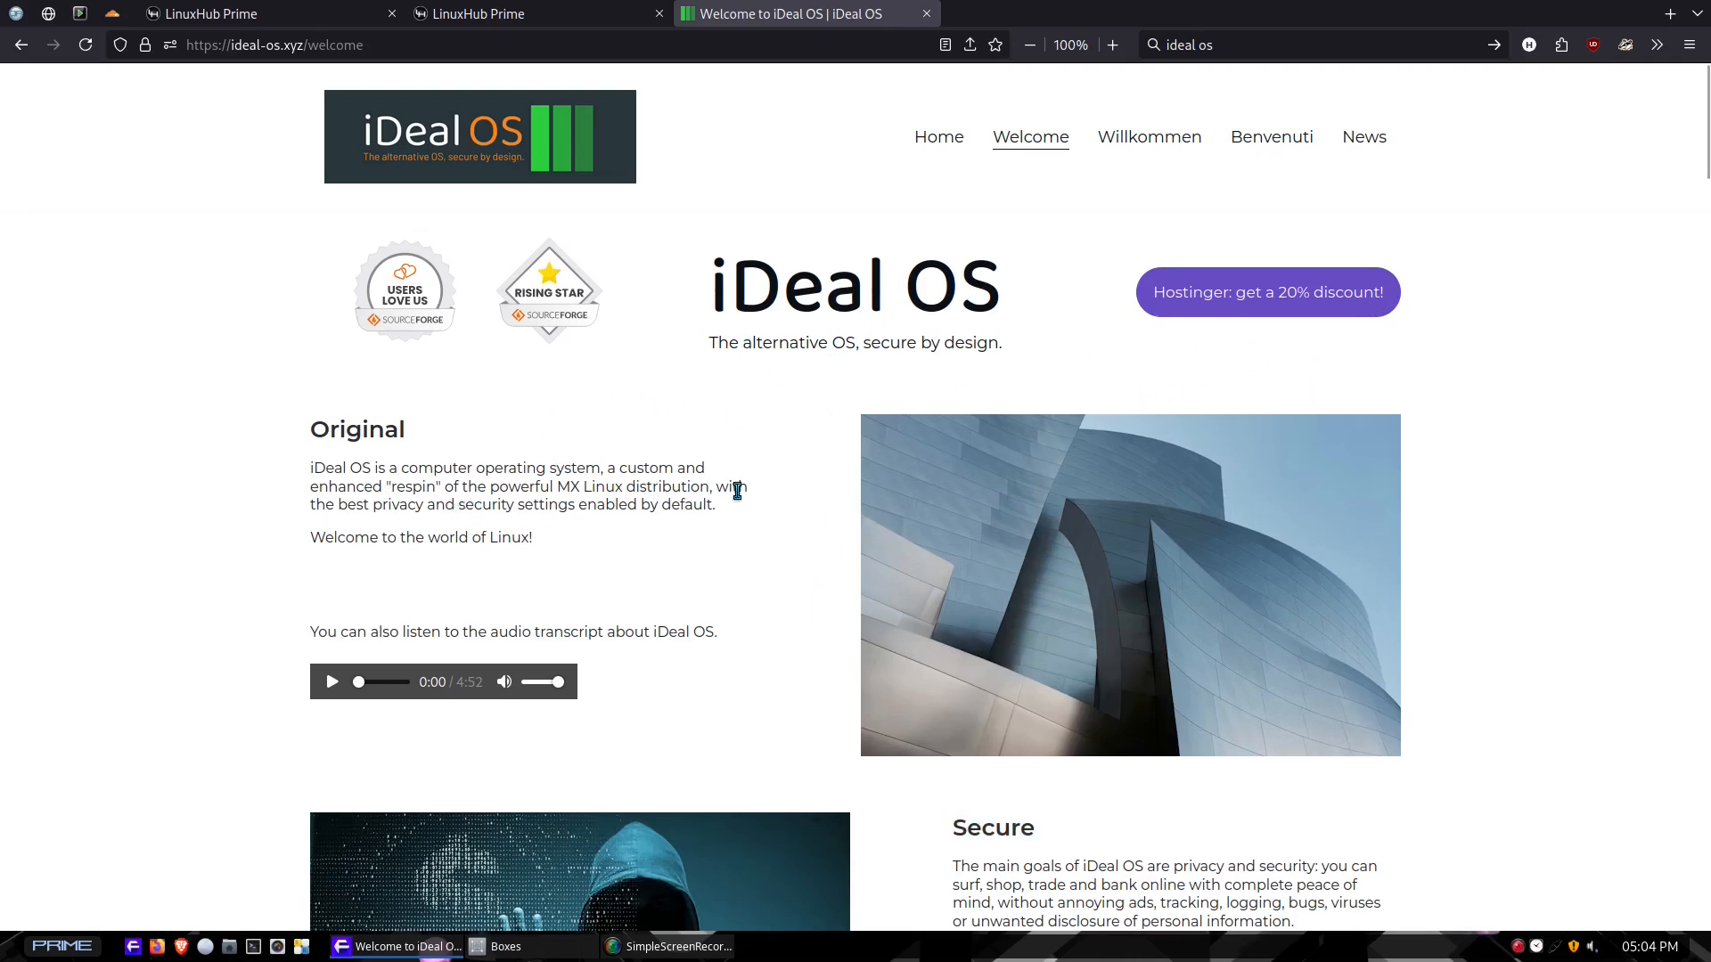
{"action": "mouse_move", "coordinate": [736, 488]}
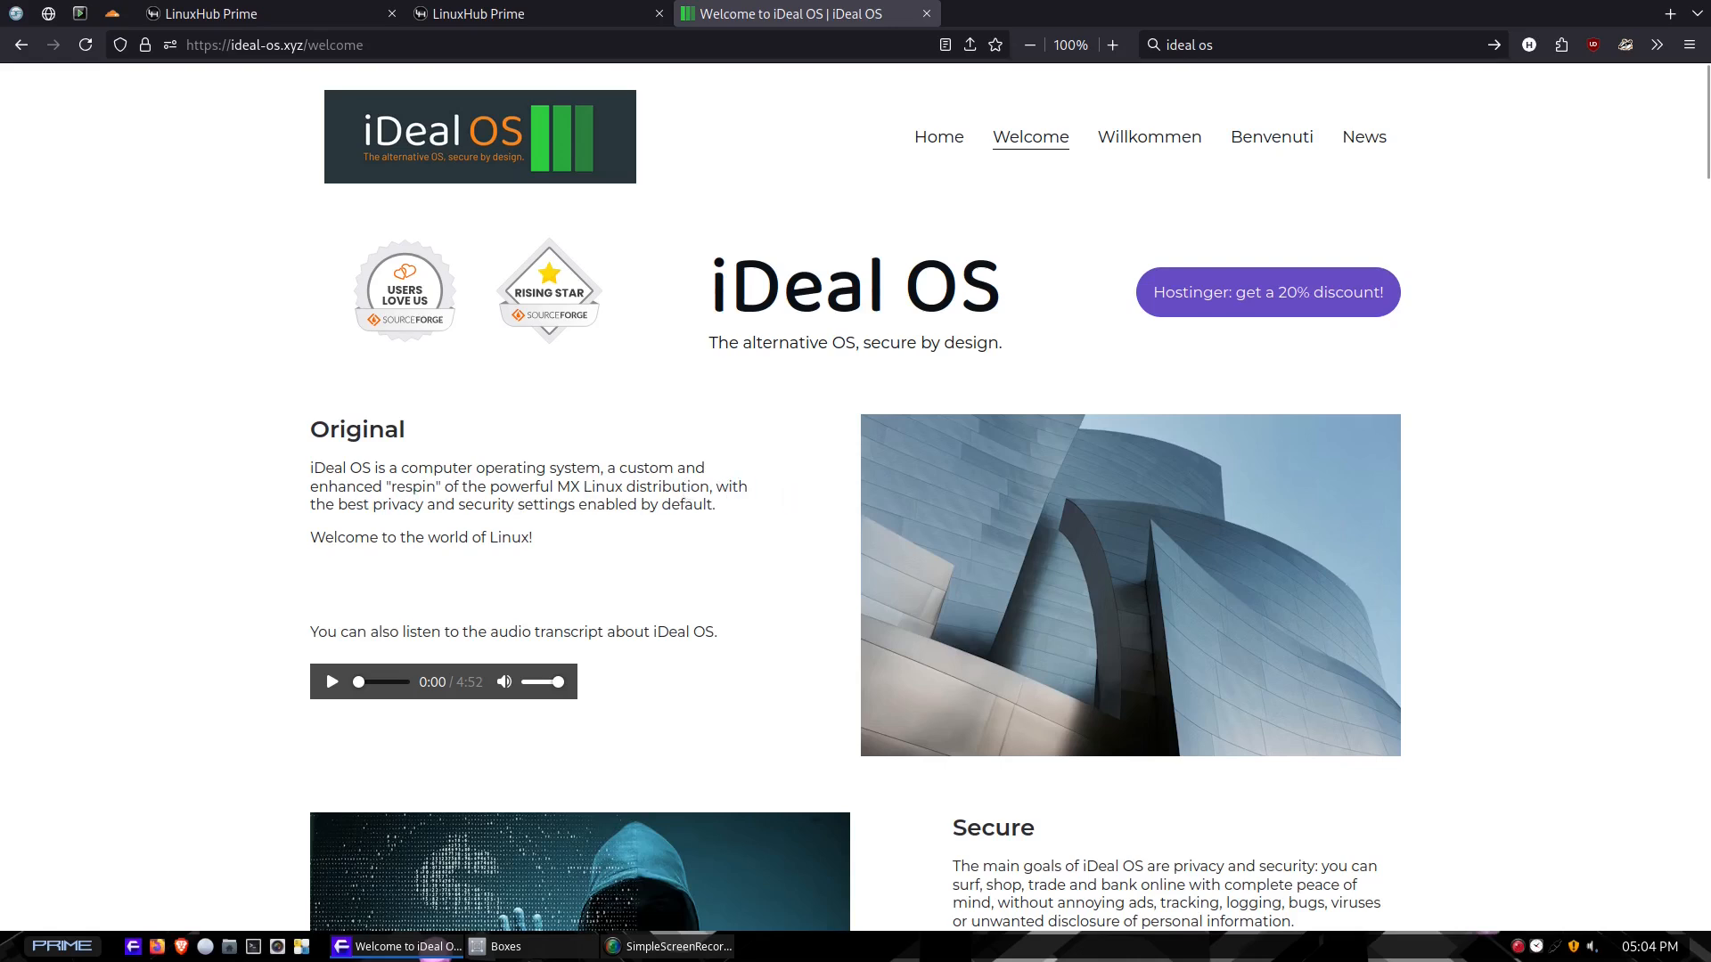
{"action": "mouse_move", "coordinate": [474, 529]}
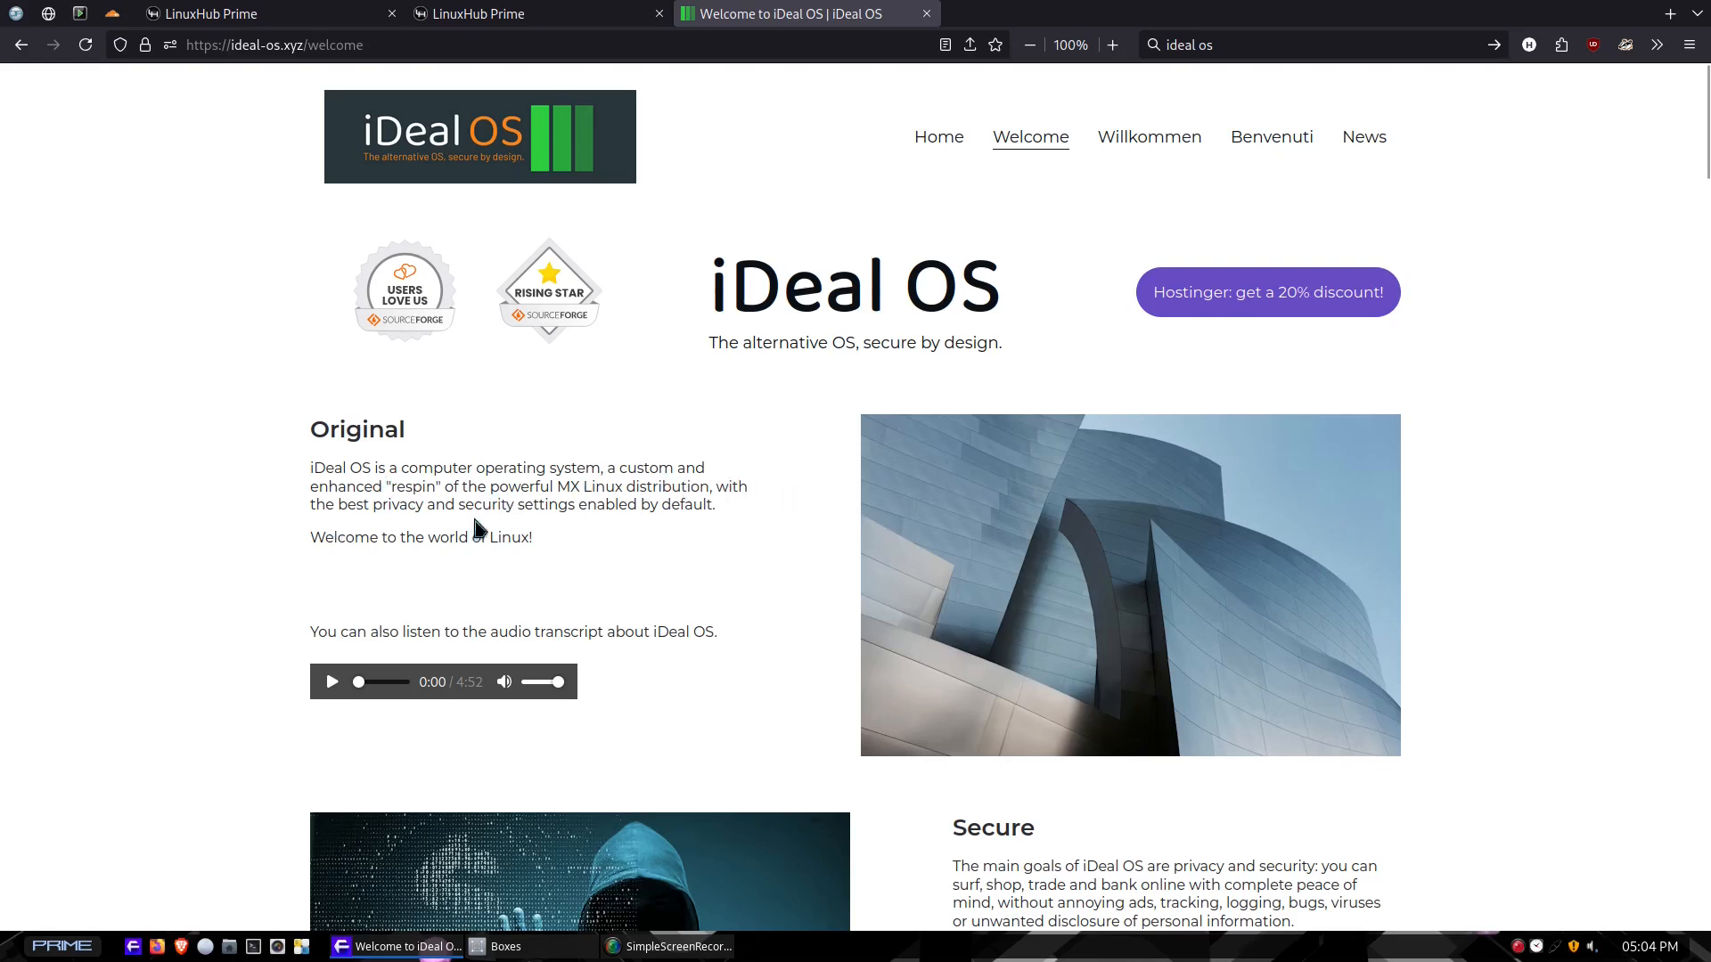
{"action": "mouse_move", "coordinate": [499, 483]}
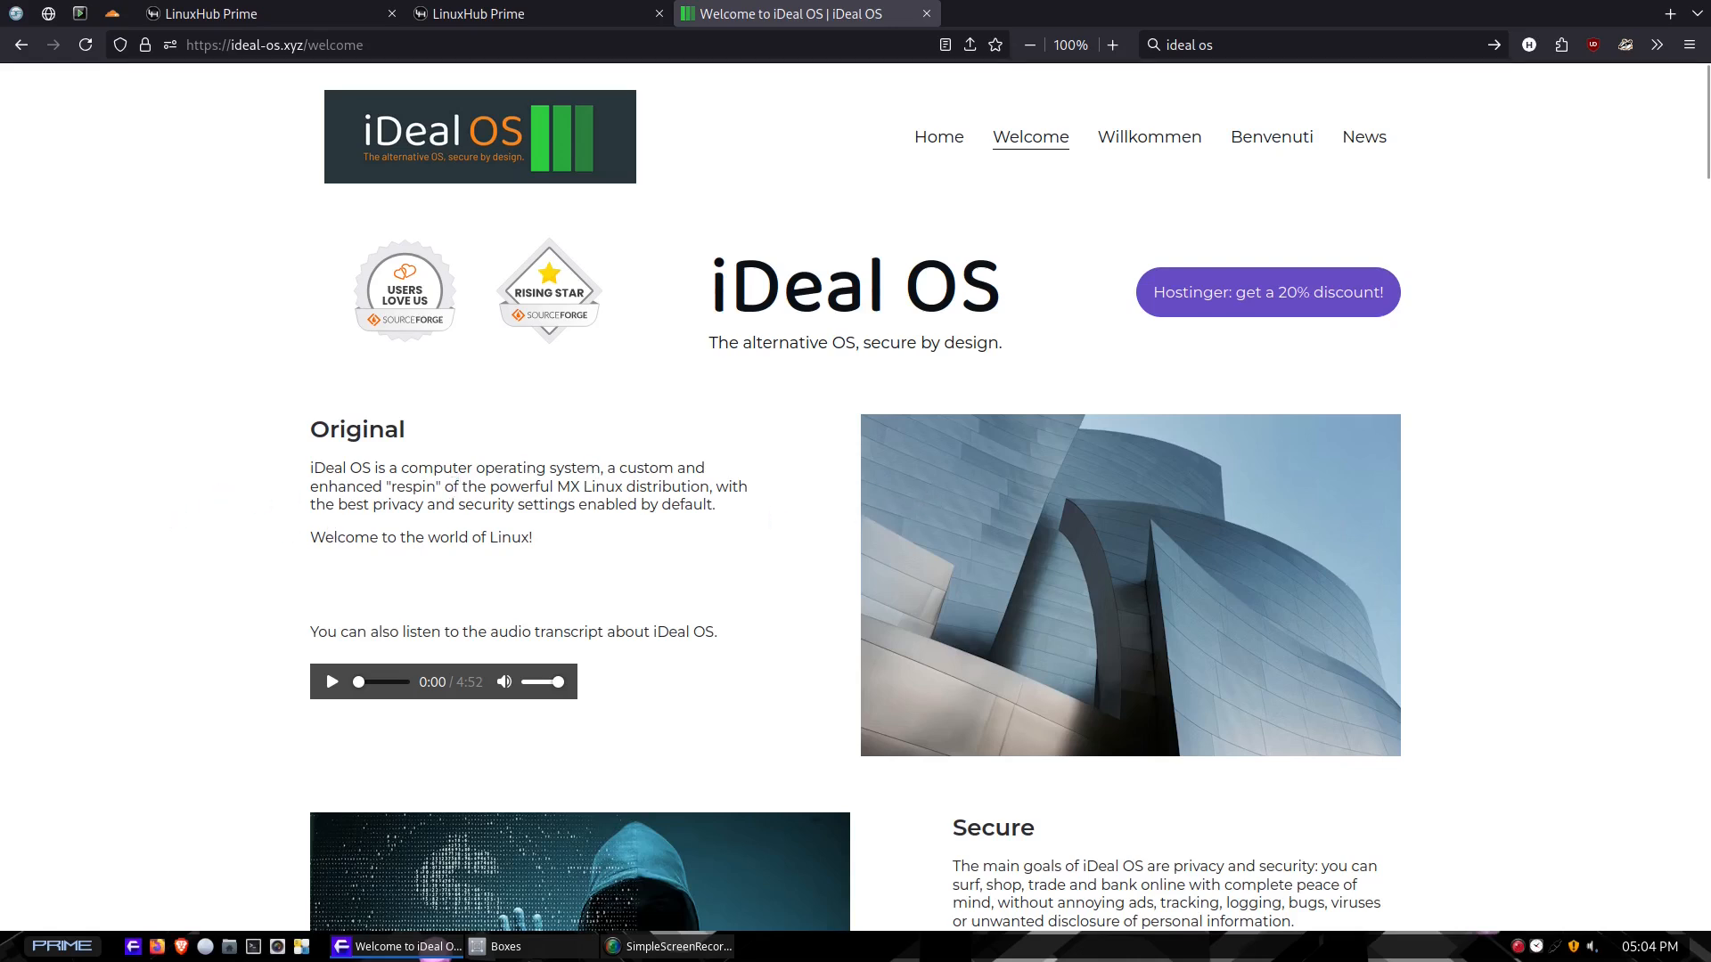
{"action": "mouse_move", "coordinate": [372, 515]}
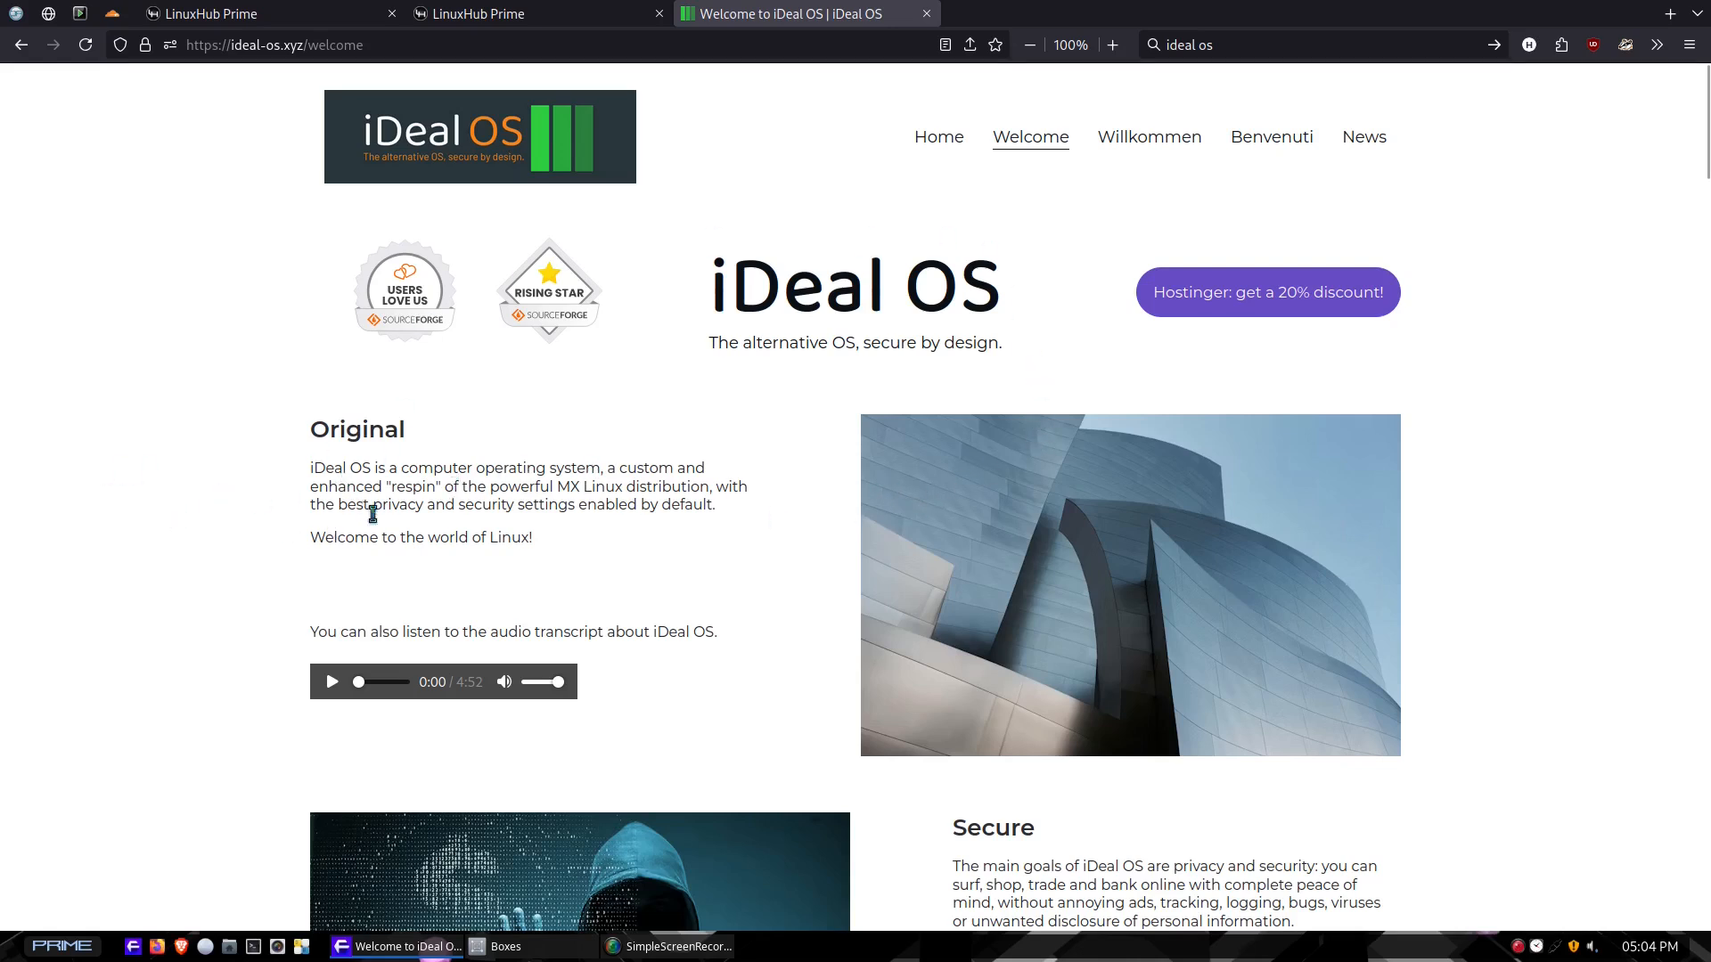
{"action": "mouse_move", "coordinate": [720, 485]}
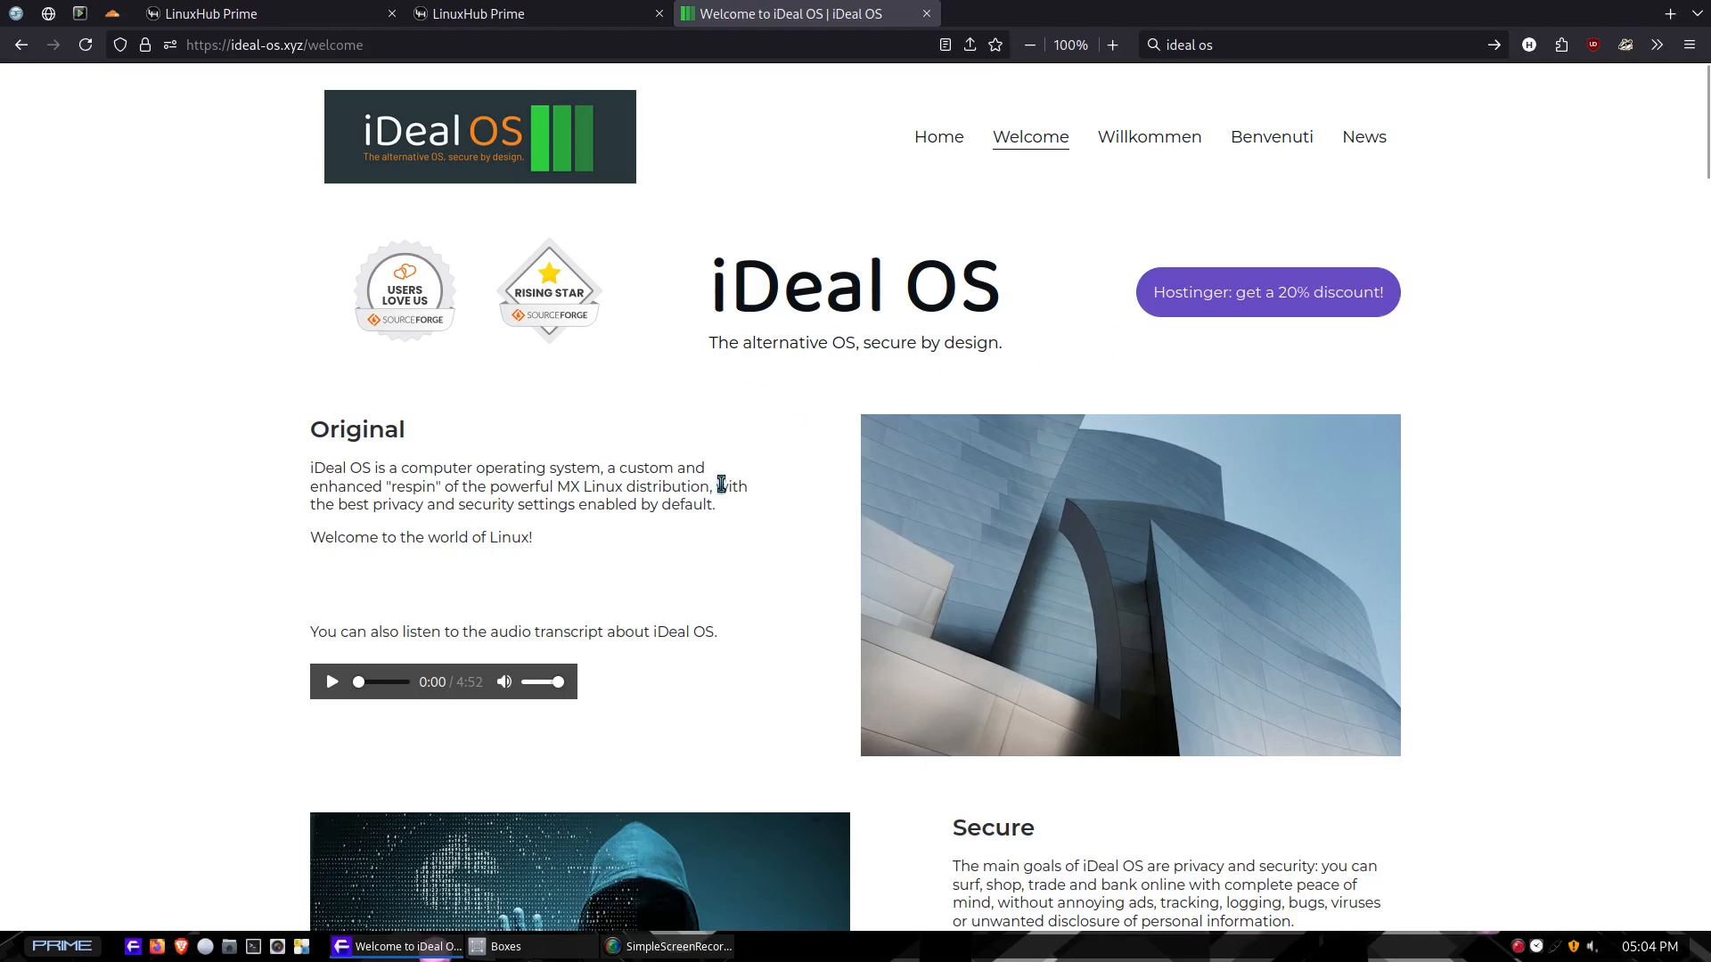
{"action": "mouse_move", "coordinate": [595, 556]}
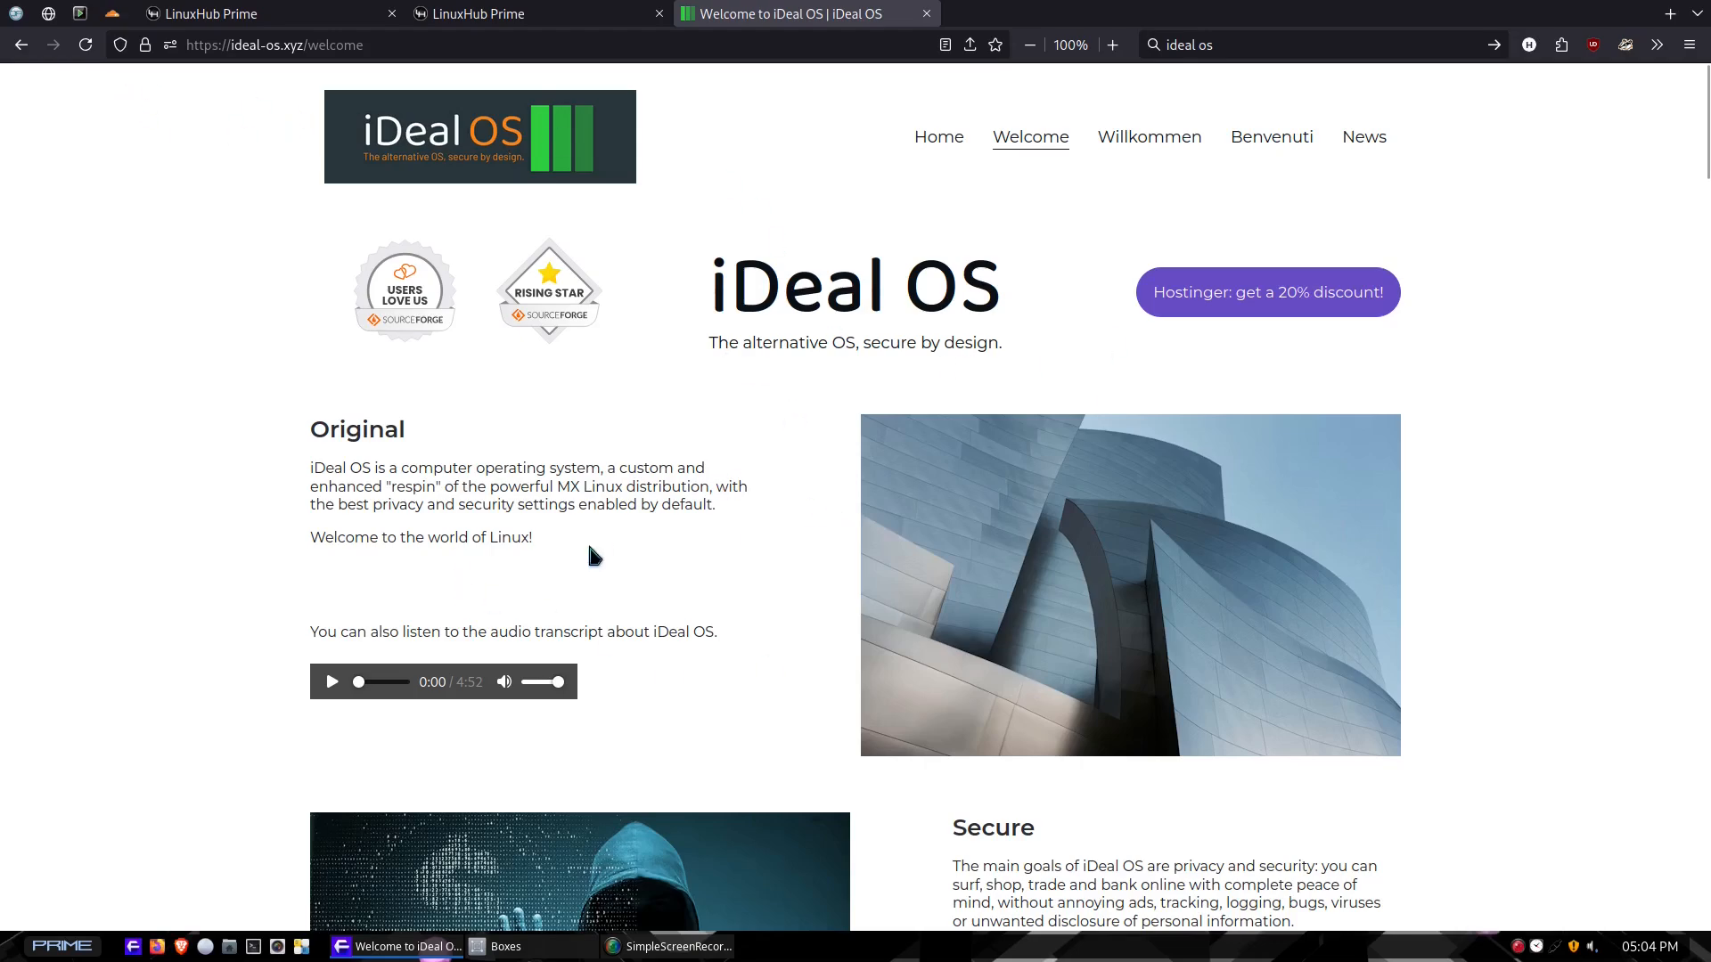
{"action": "scroll", "scroll_direction": "down", "scroll_amount": 3}
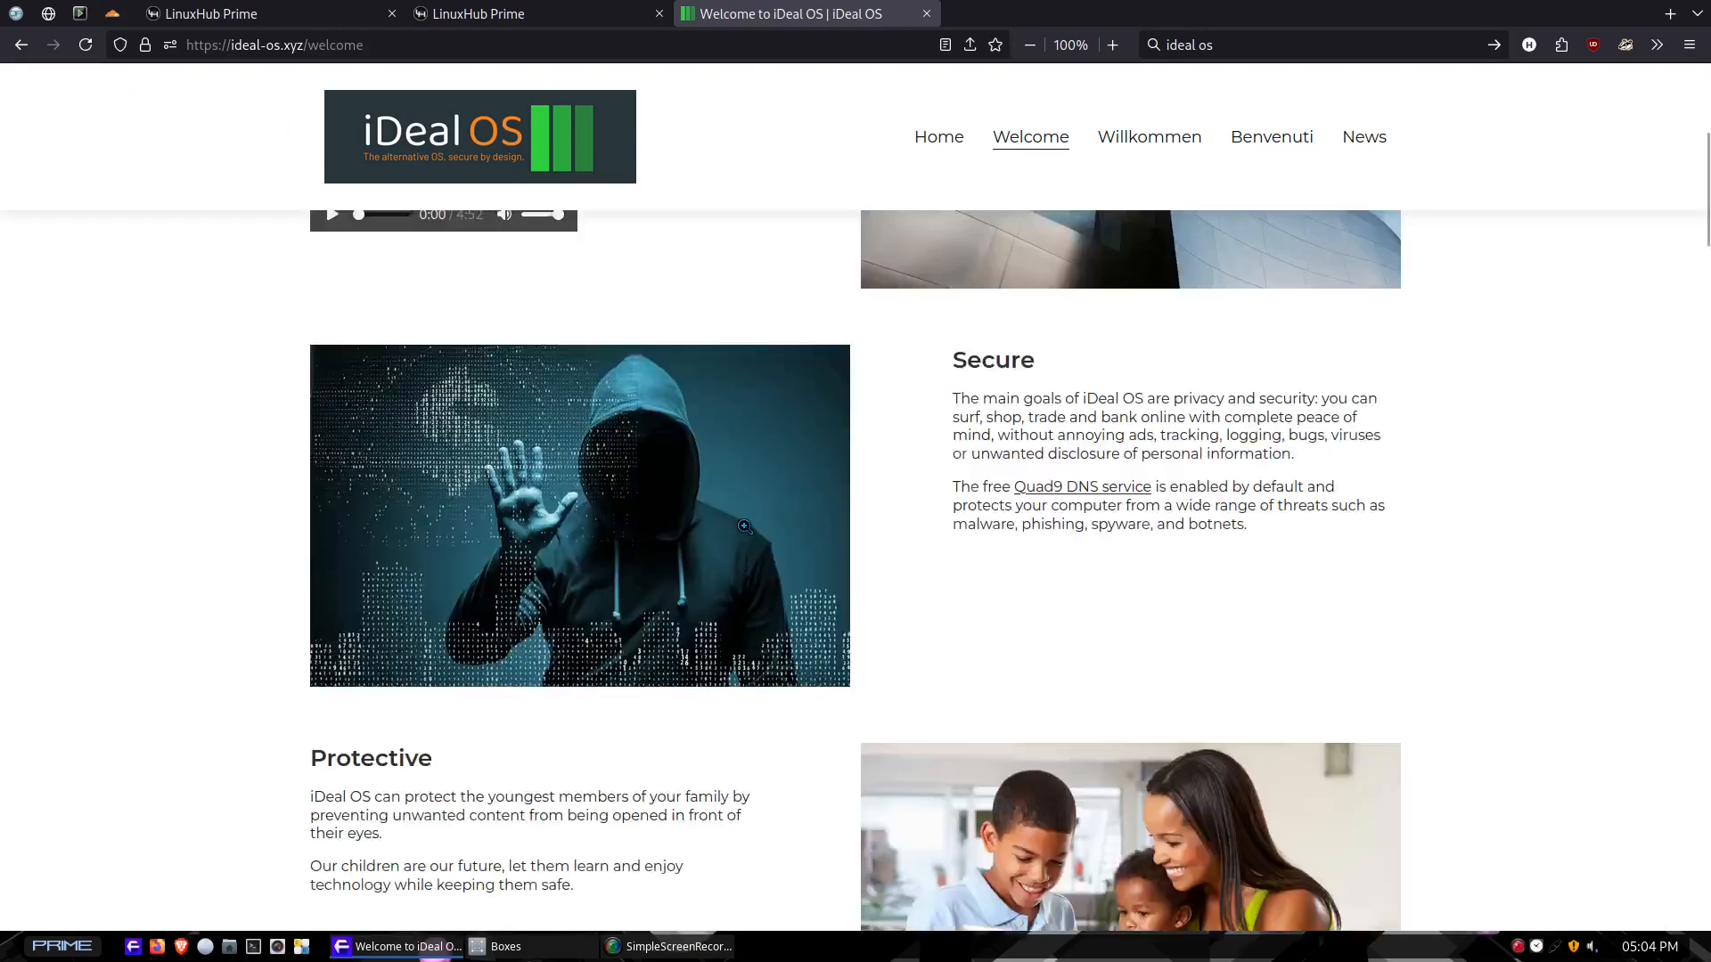
{"action": "scroll", "scroll_direction": "down", "scroll_amount": 3}
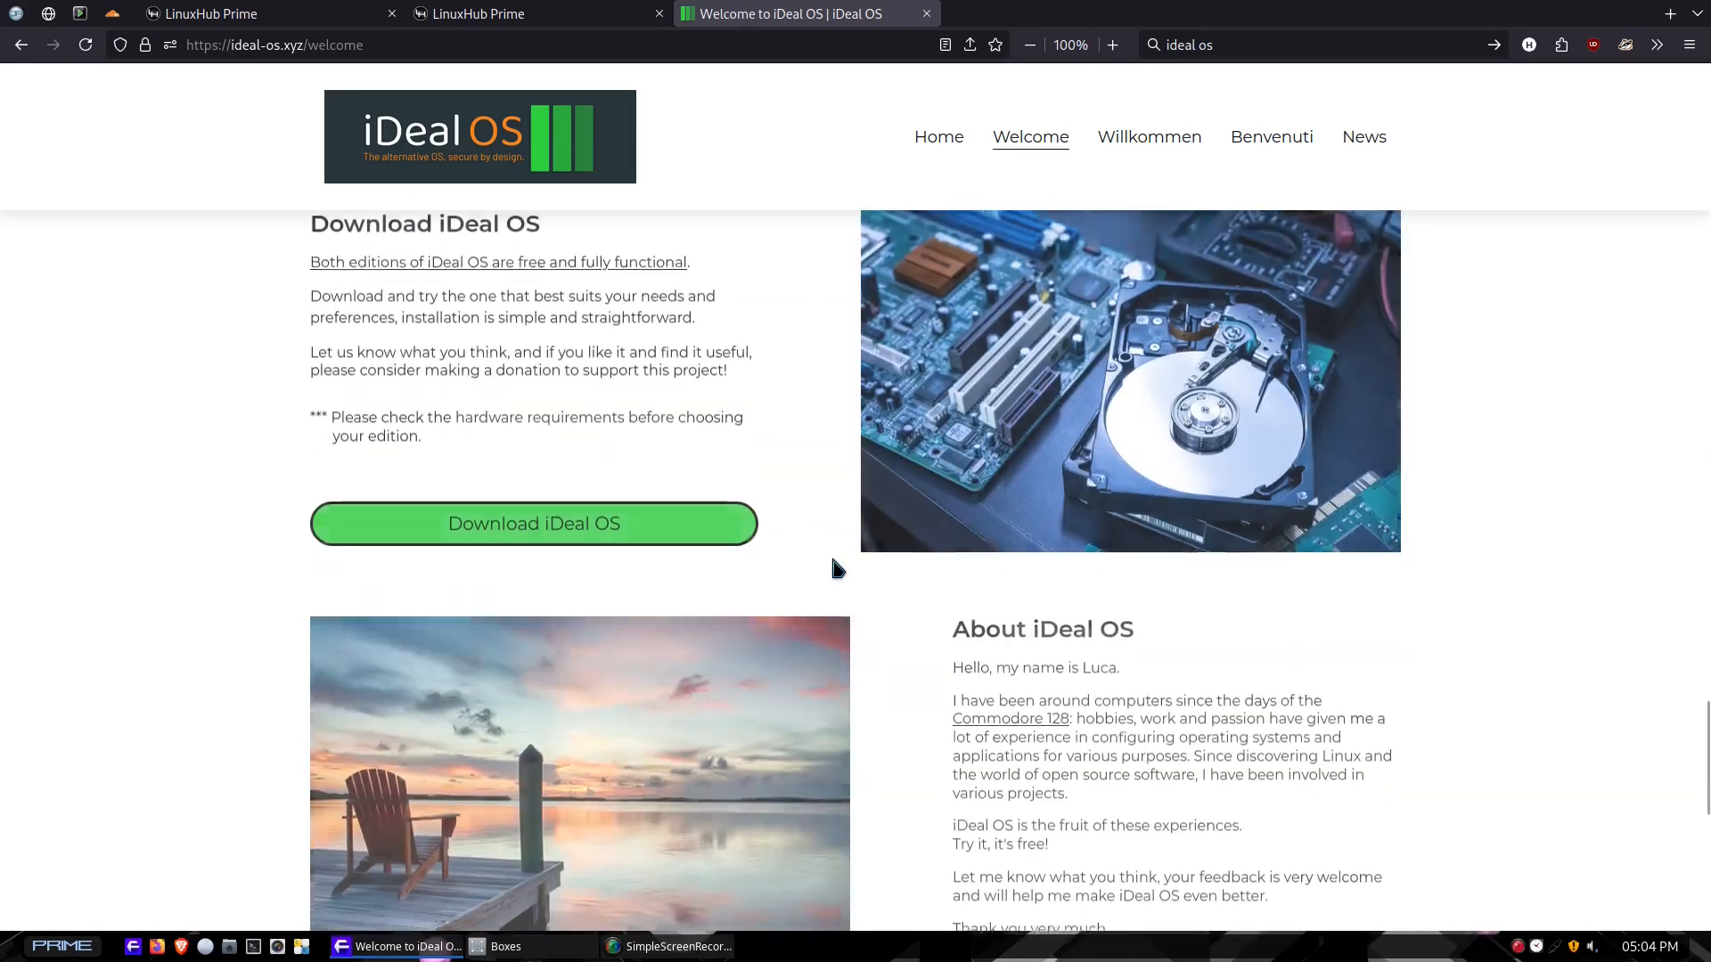
{"action": "scroll", "scroll_direction": "up", "scroll_amount": 3}
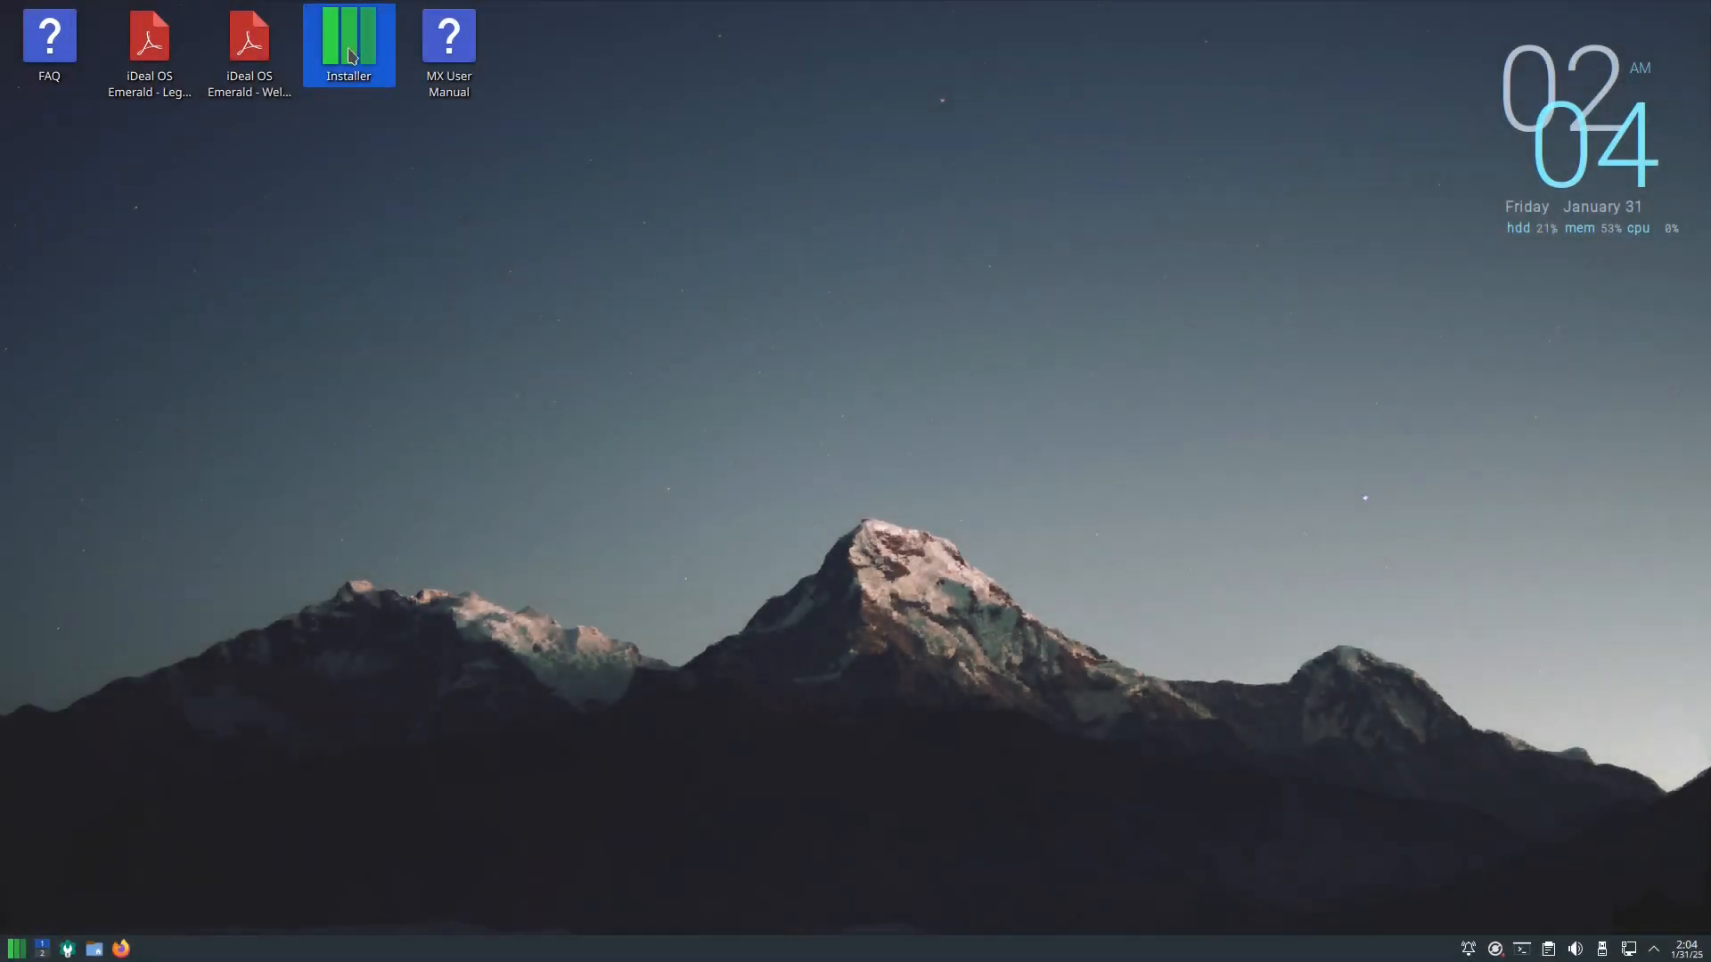
Launch the Installer from its desktop icon and wait for its terms of use page.
{"action": "double_click", "coordinate": [348, 38]}
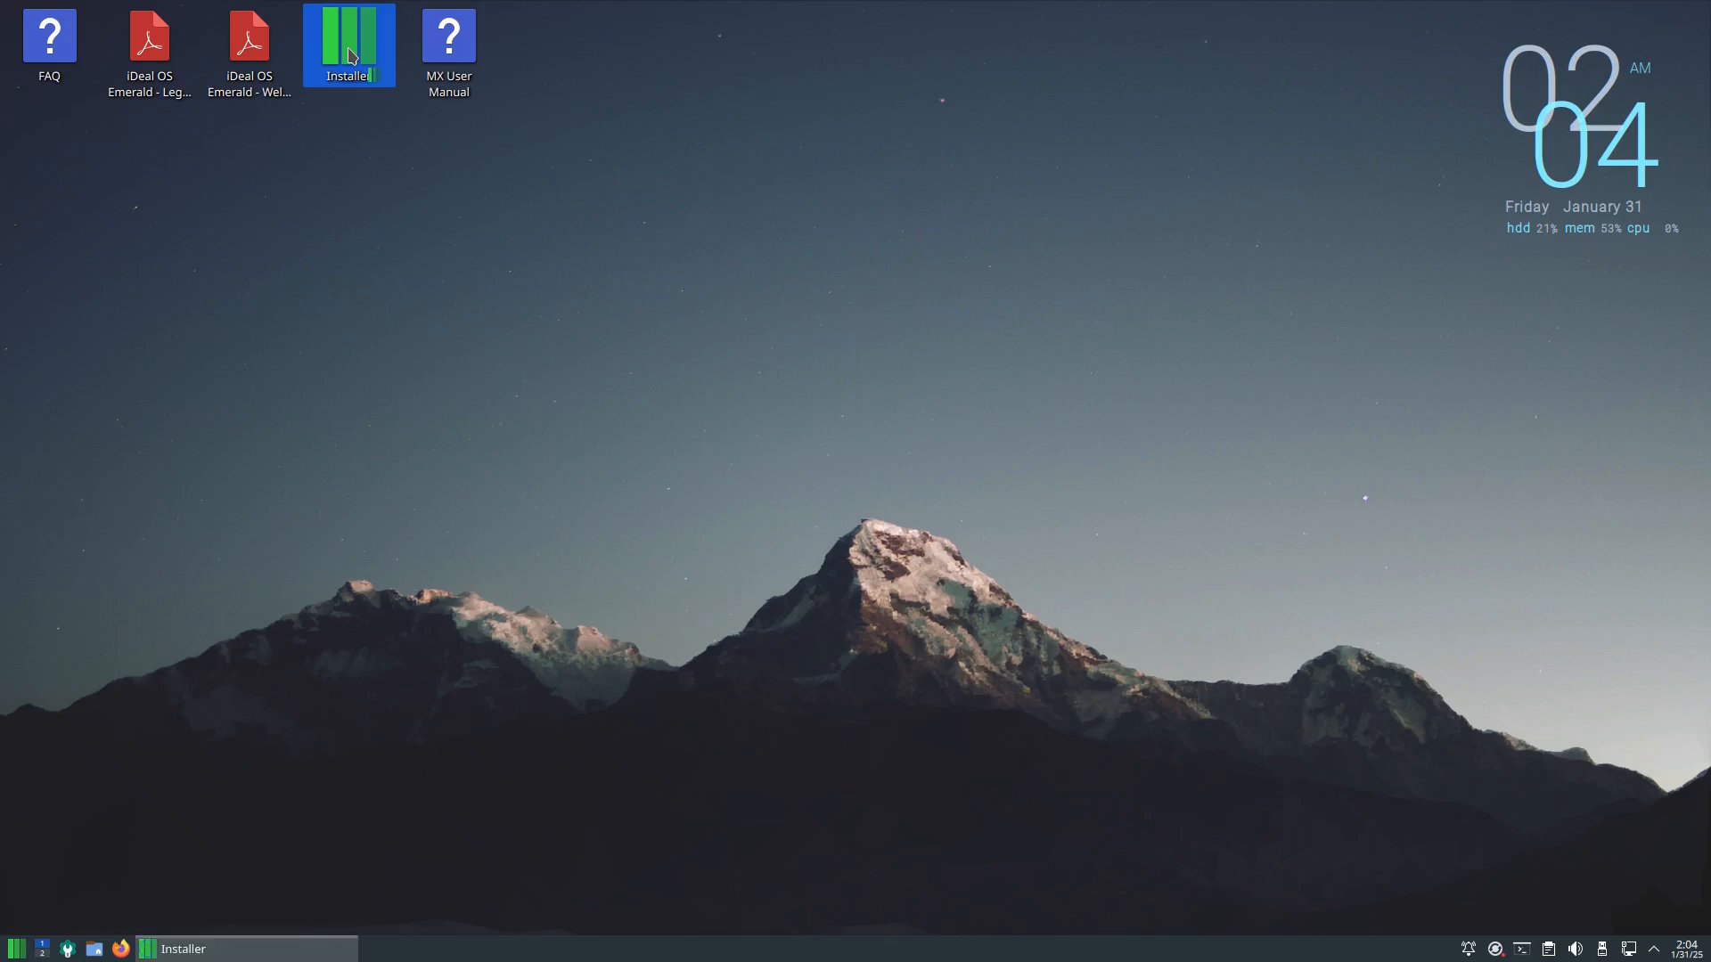
{"action": "double_click", "coordinate": [347, 43]}
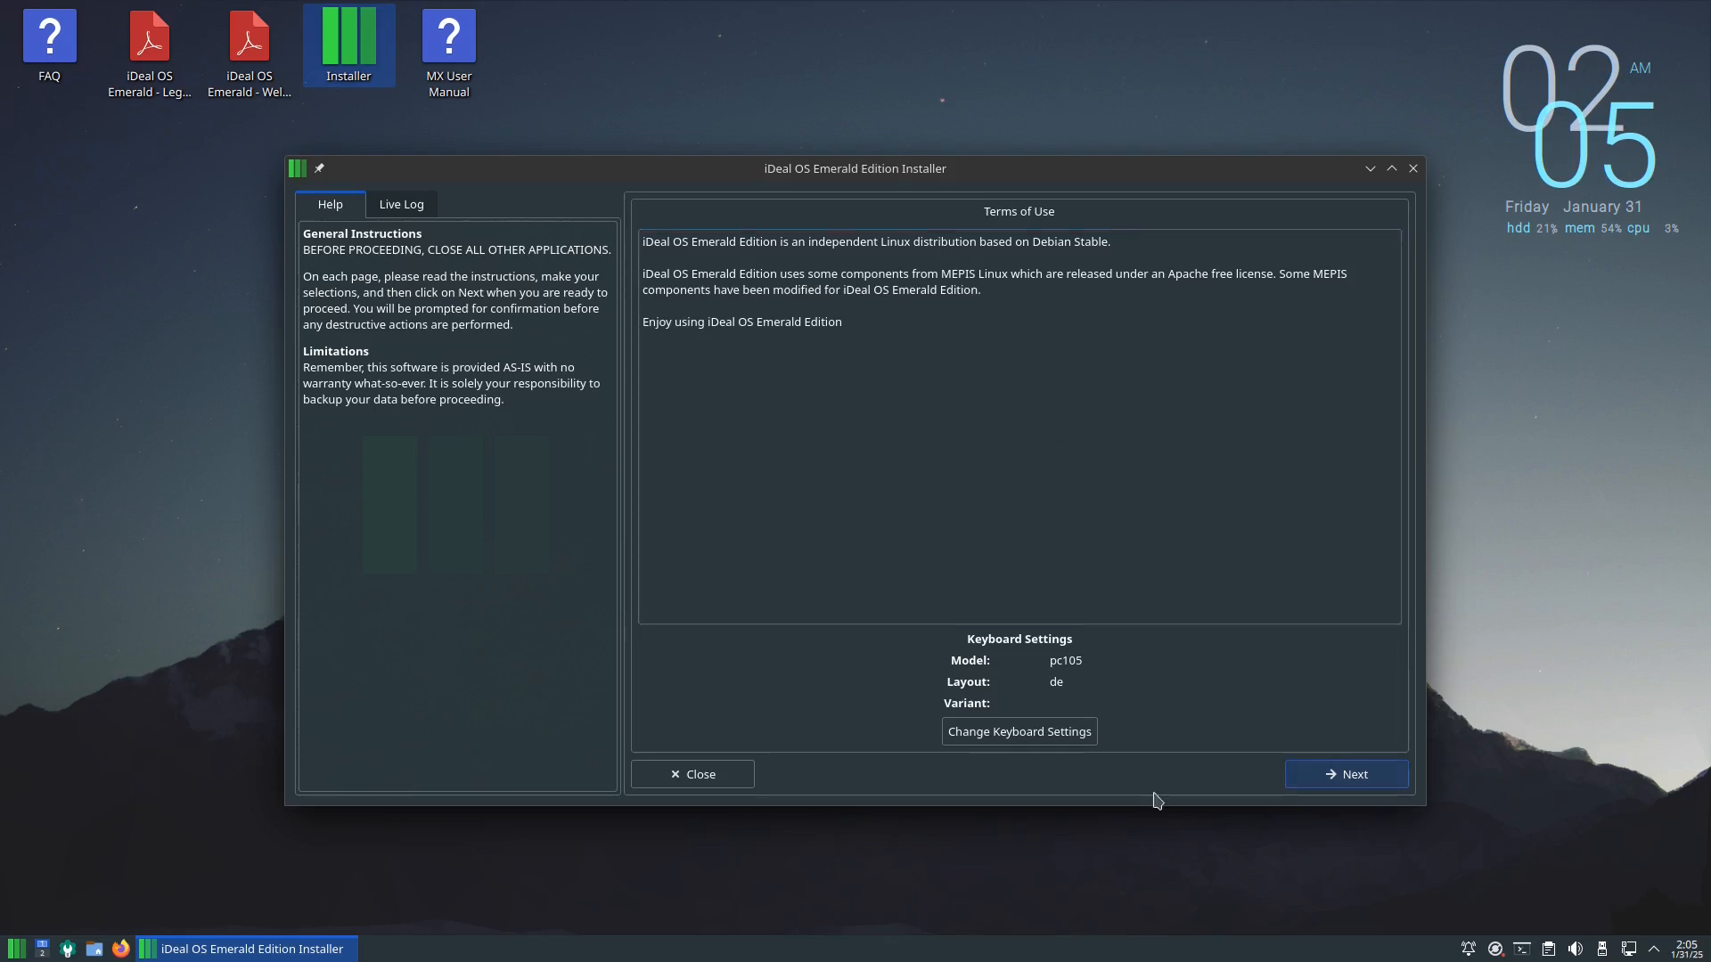
{"action": "mouse_move", "coordinate": [1212, 715]}
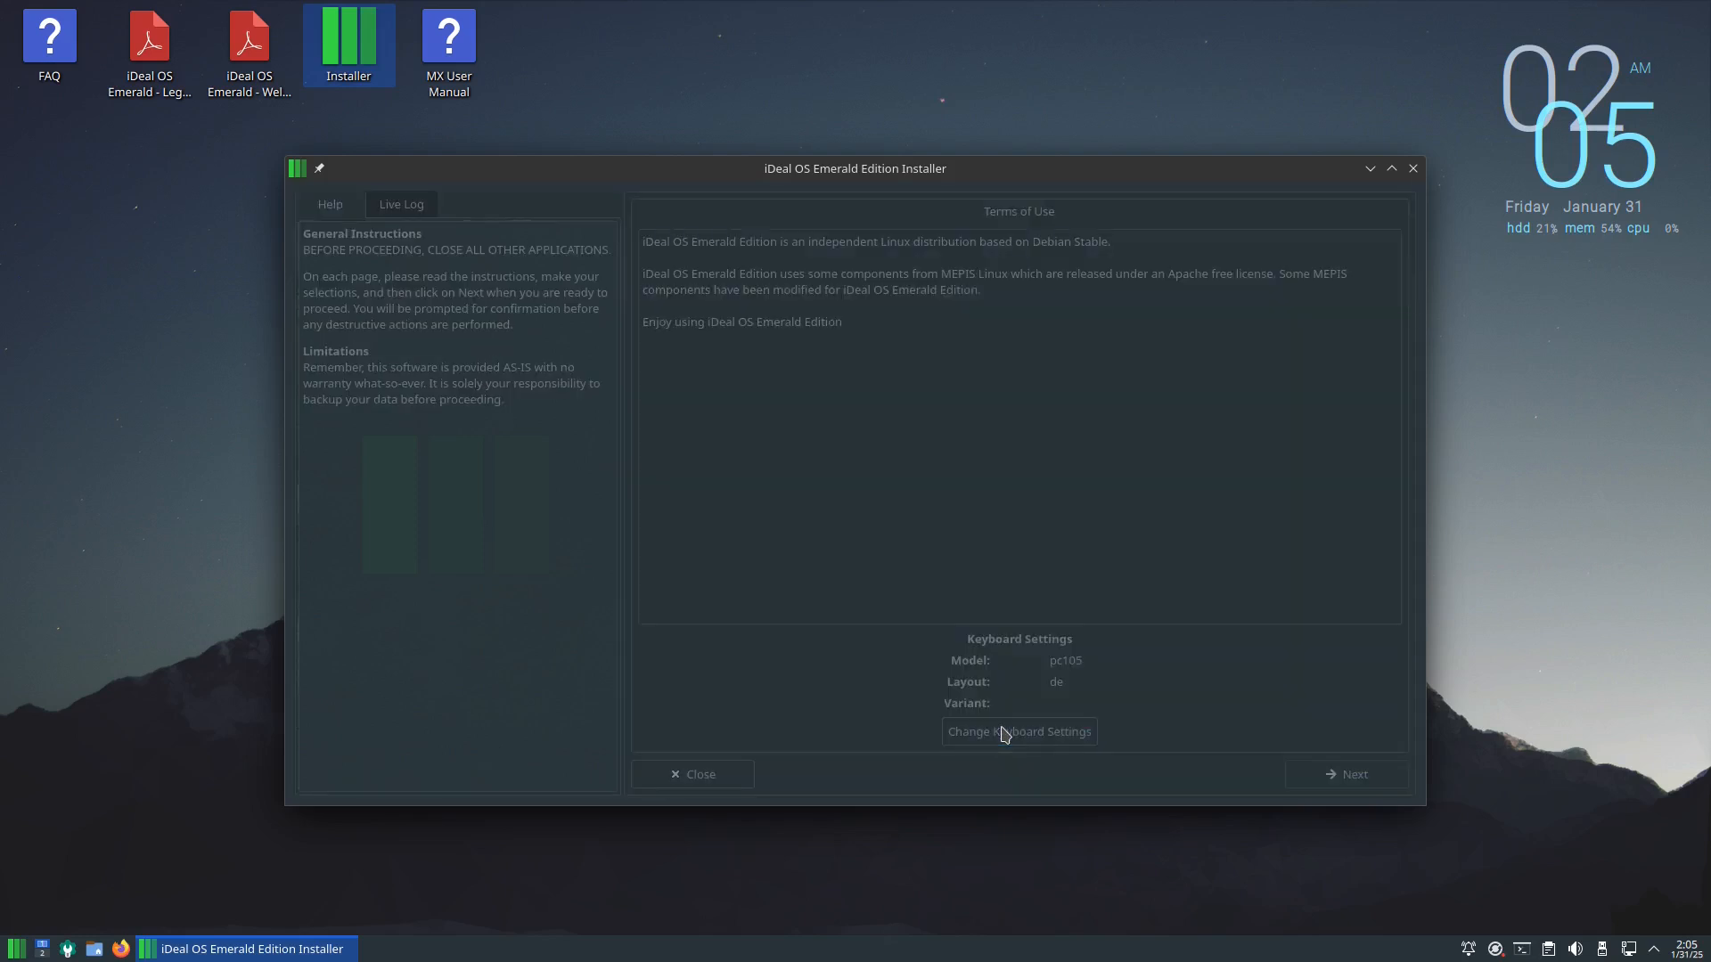
In Change Keyboard Settings, add the English (US) layout with no variant.
{"action": "left_click", "coordinate": [1017, 731]}
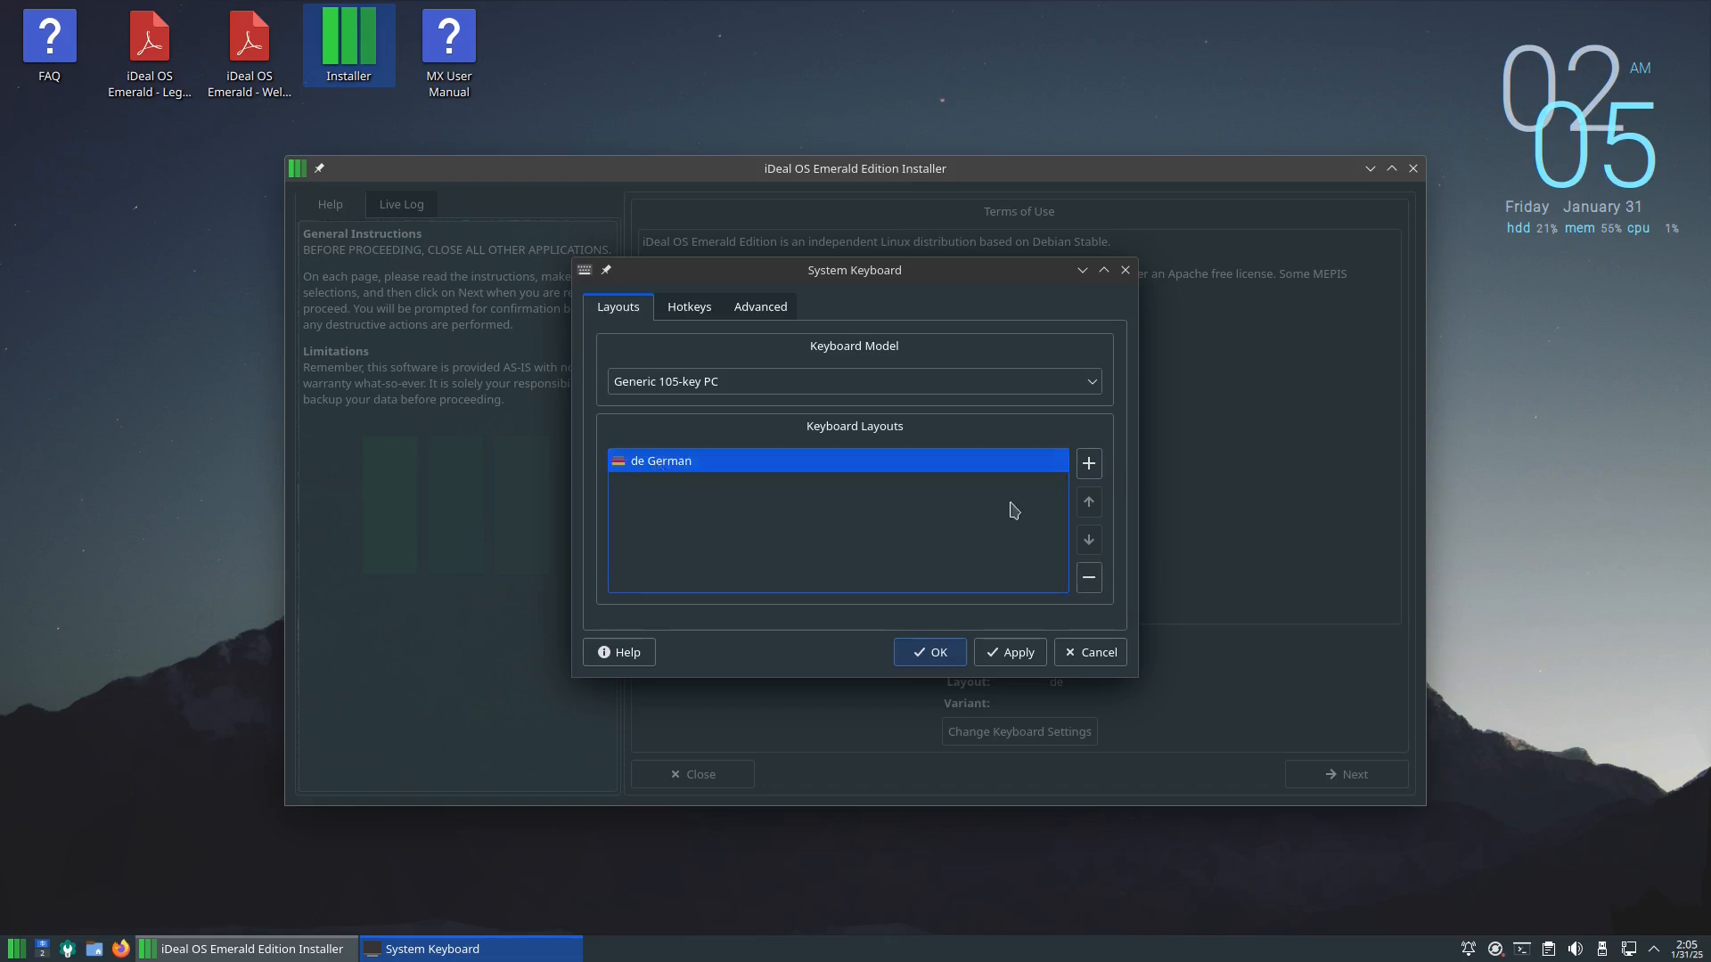
{"action": "left_click", "coordinate": [1087, 463]}
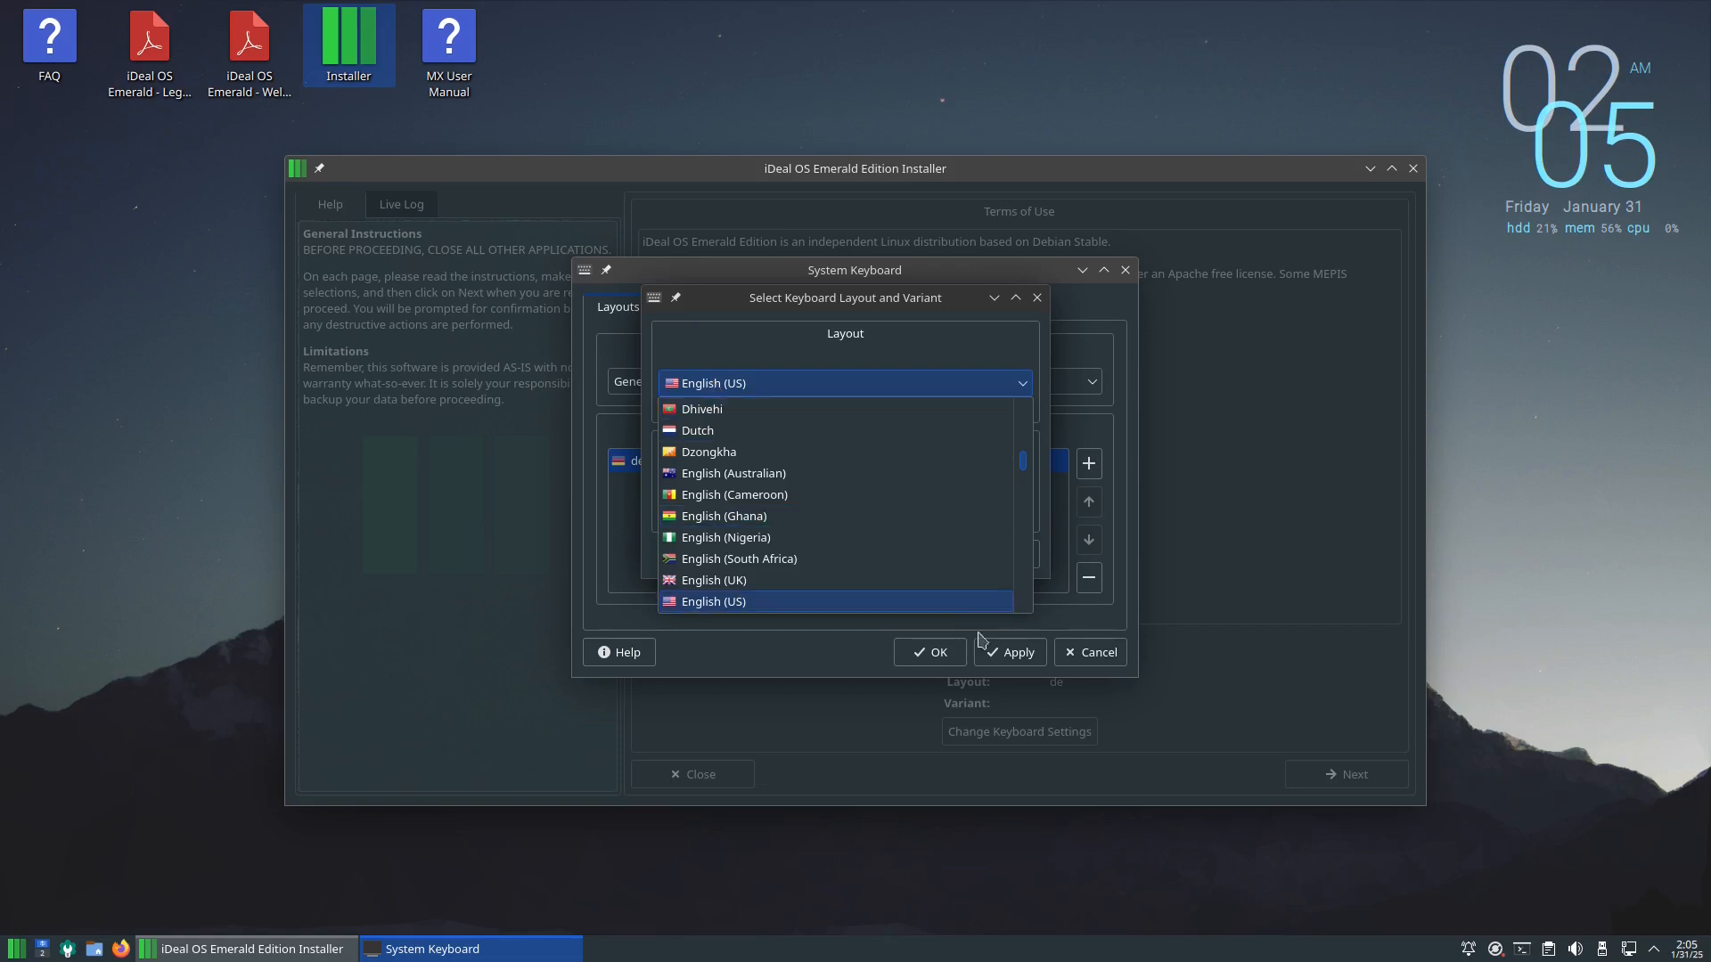
{"action": "mouse_move", "coordinate": [797, 383]}
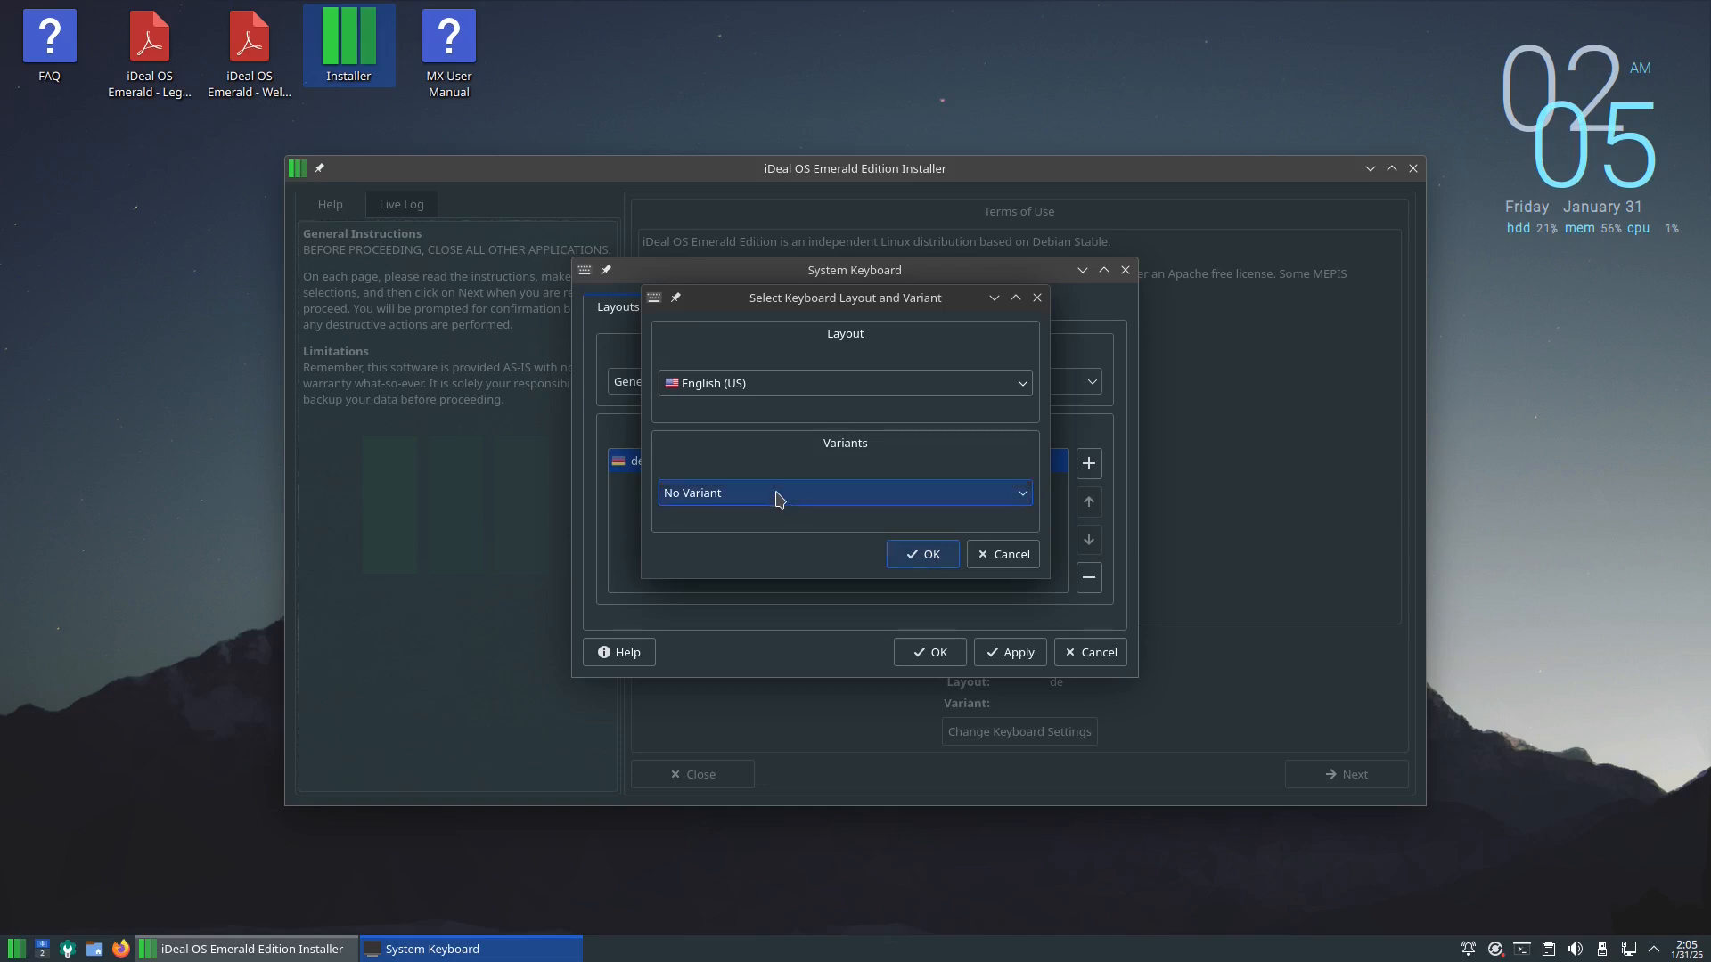
{"action": "left_click", "coordinate": [841, 492]}
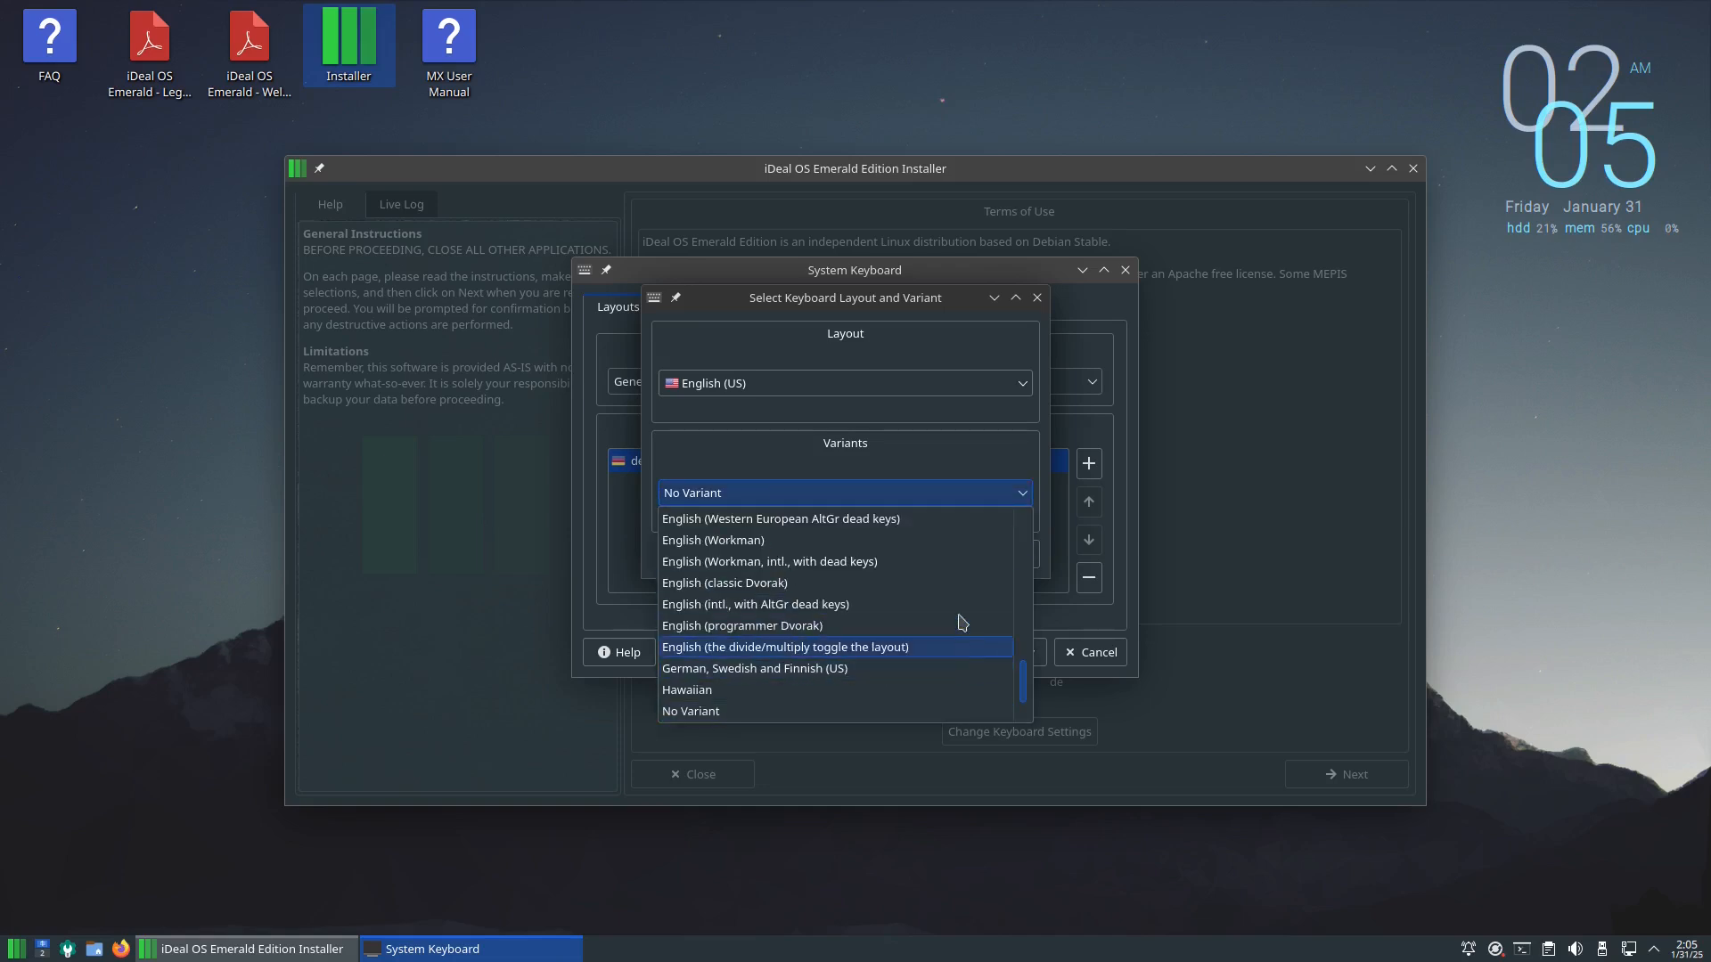
{"action": "mouse_move", "coordinate": [889, 626]}
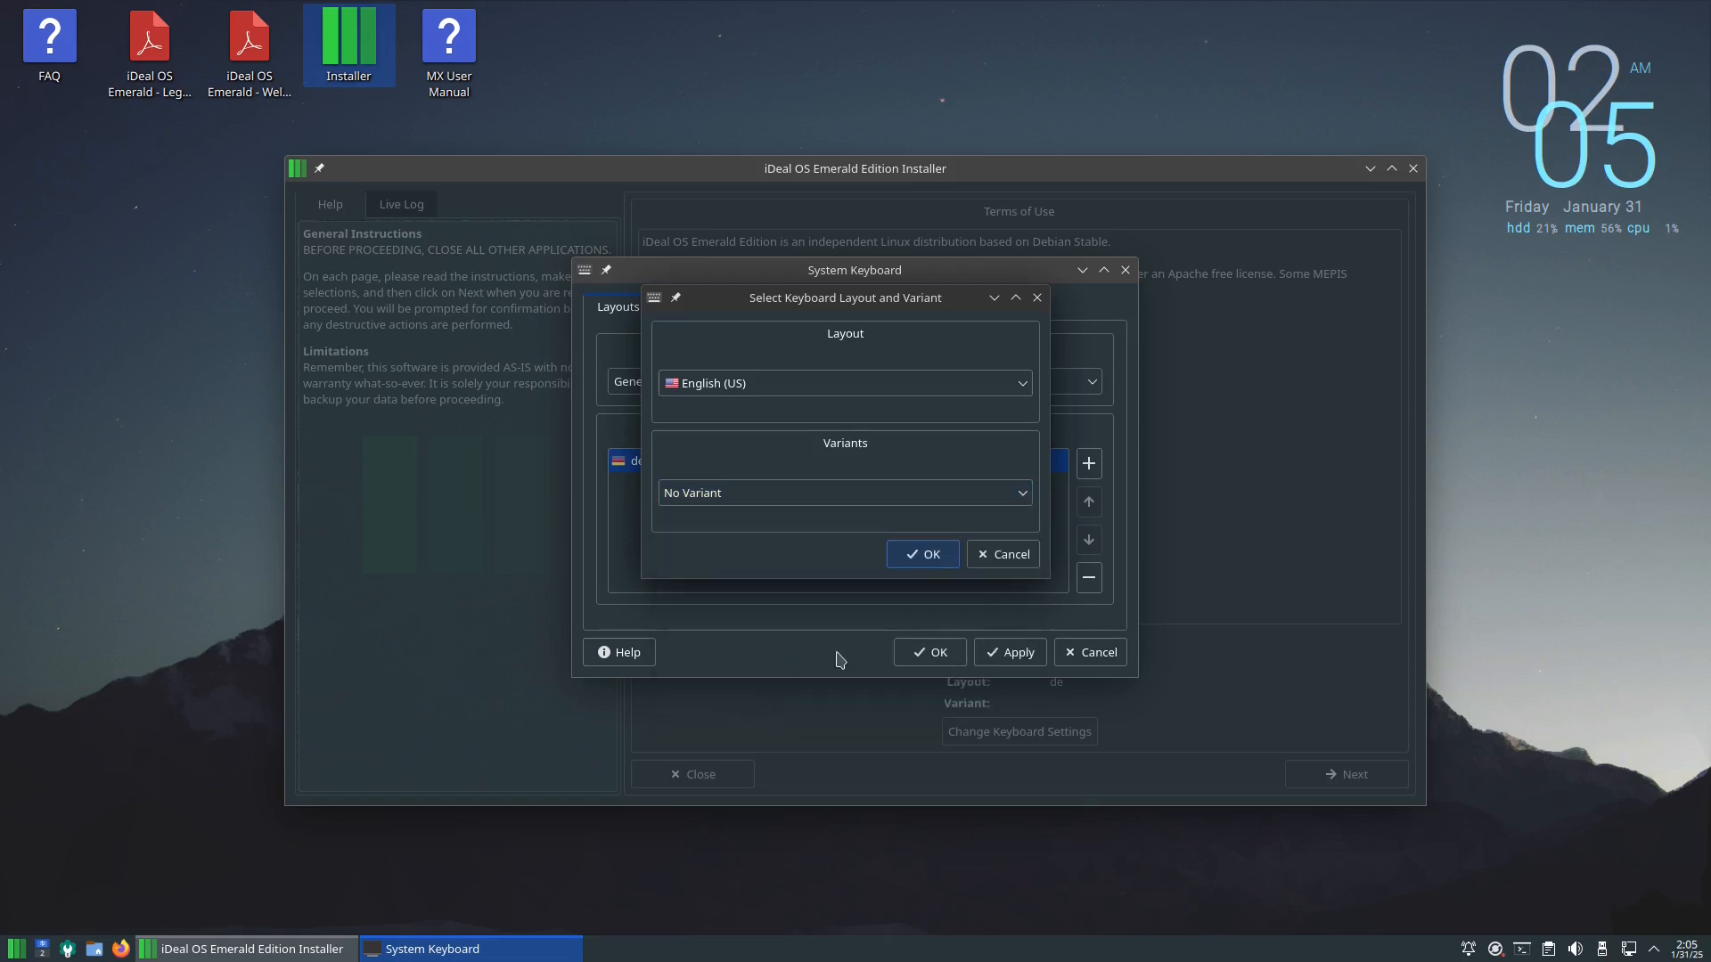
{"action": "left_click", "coordinate": [921, 553]}
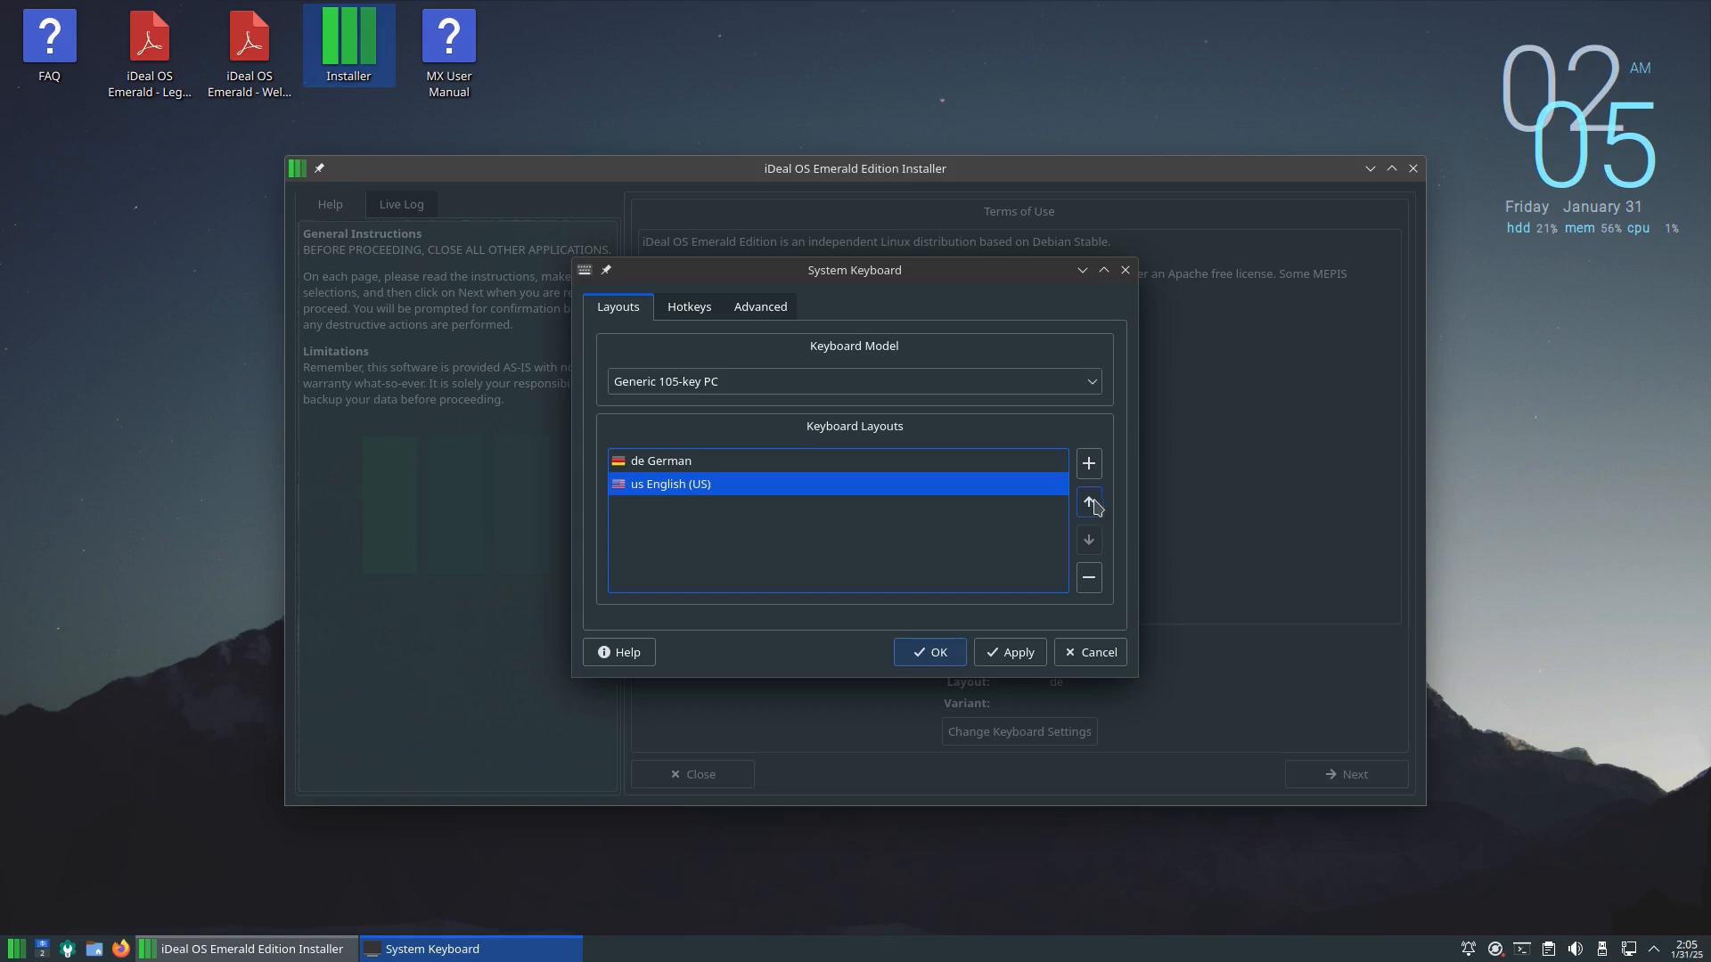
Move English (US) up, remove German, review Hotkeys and Advanced, and accept with OK.
{"action": "left_click", "coordinate": [1087, 502]}
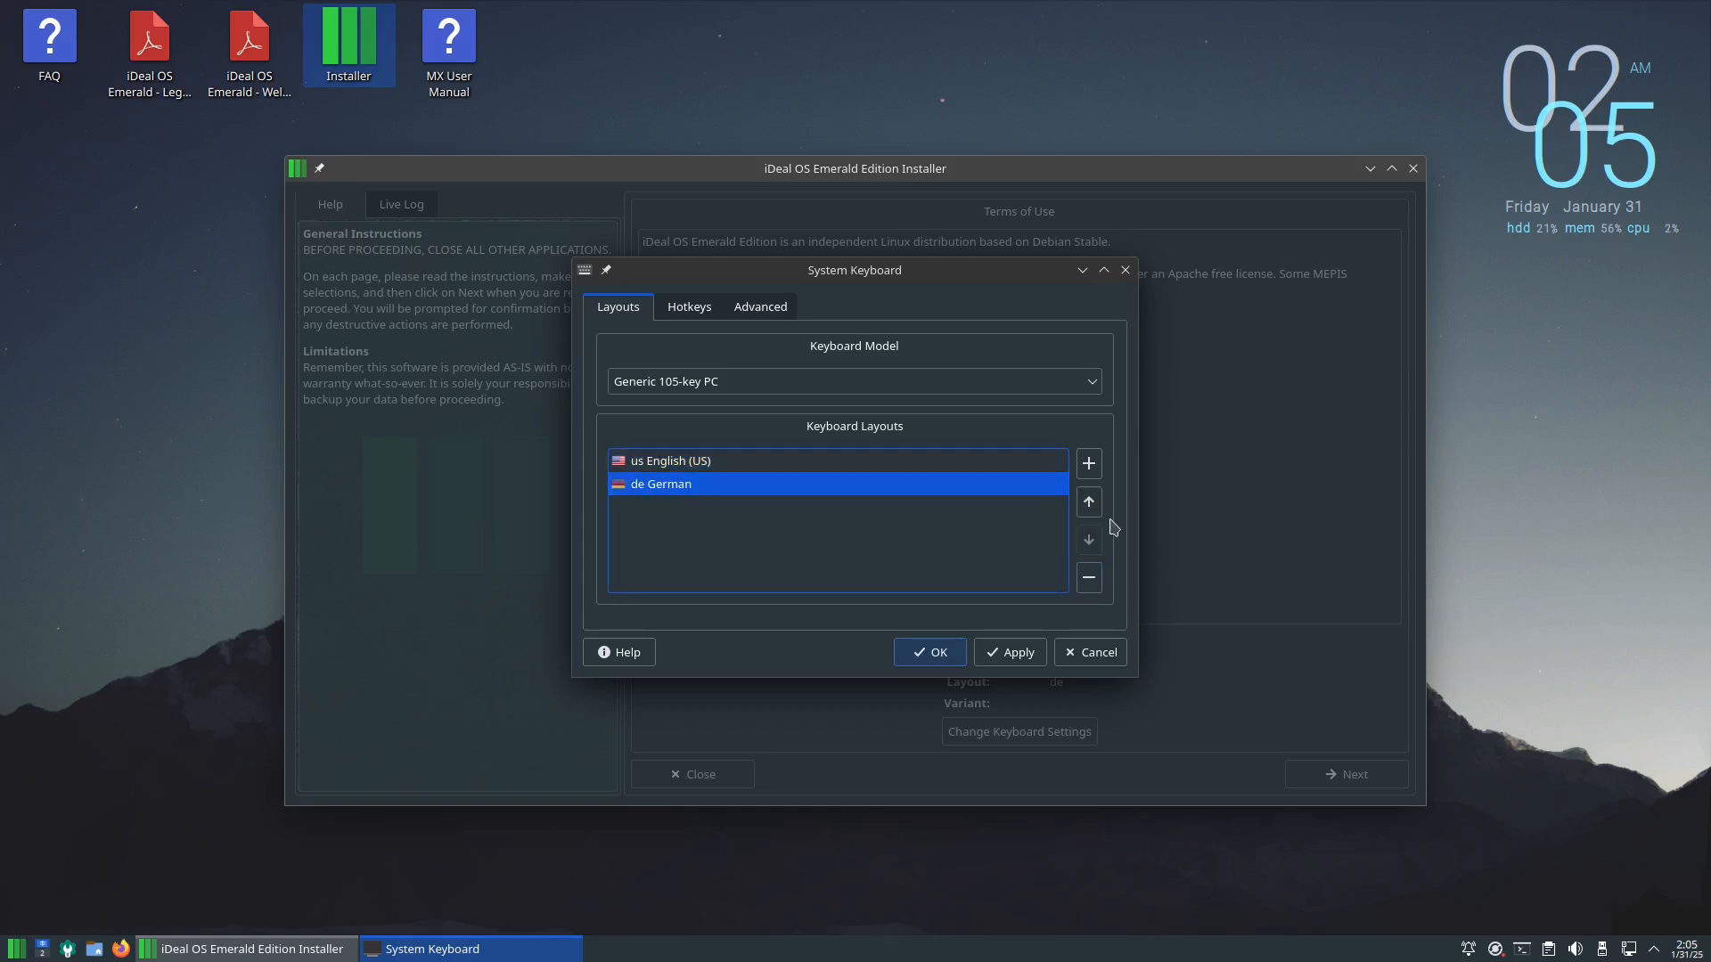
{"action": "left_click", "coordinate": [1087, 578]}
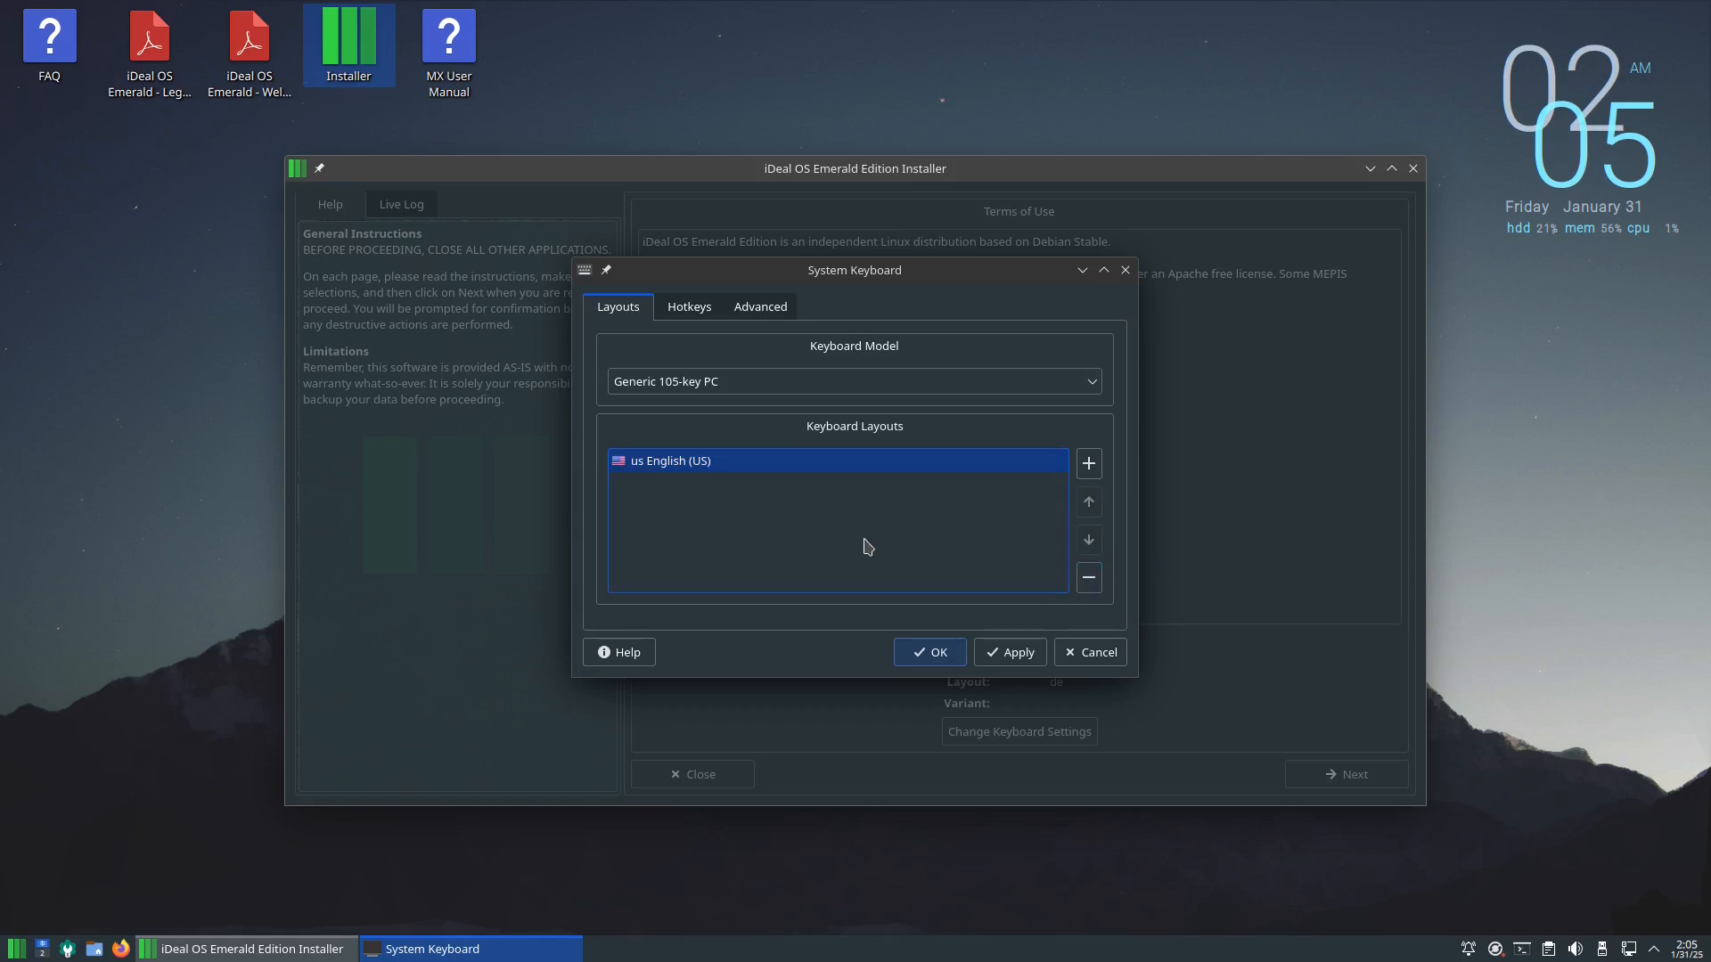
{"action": "left_click", "coordinate": [688, 307]}
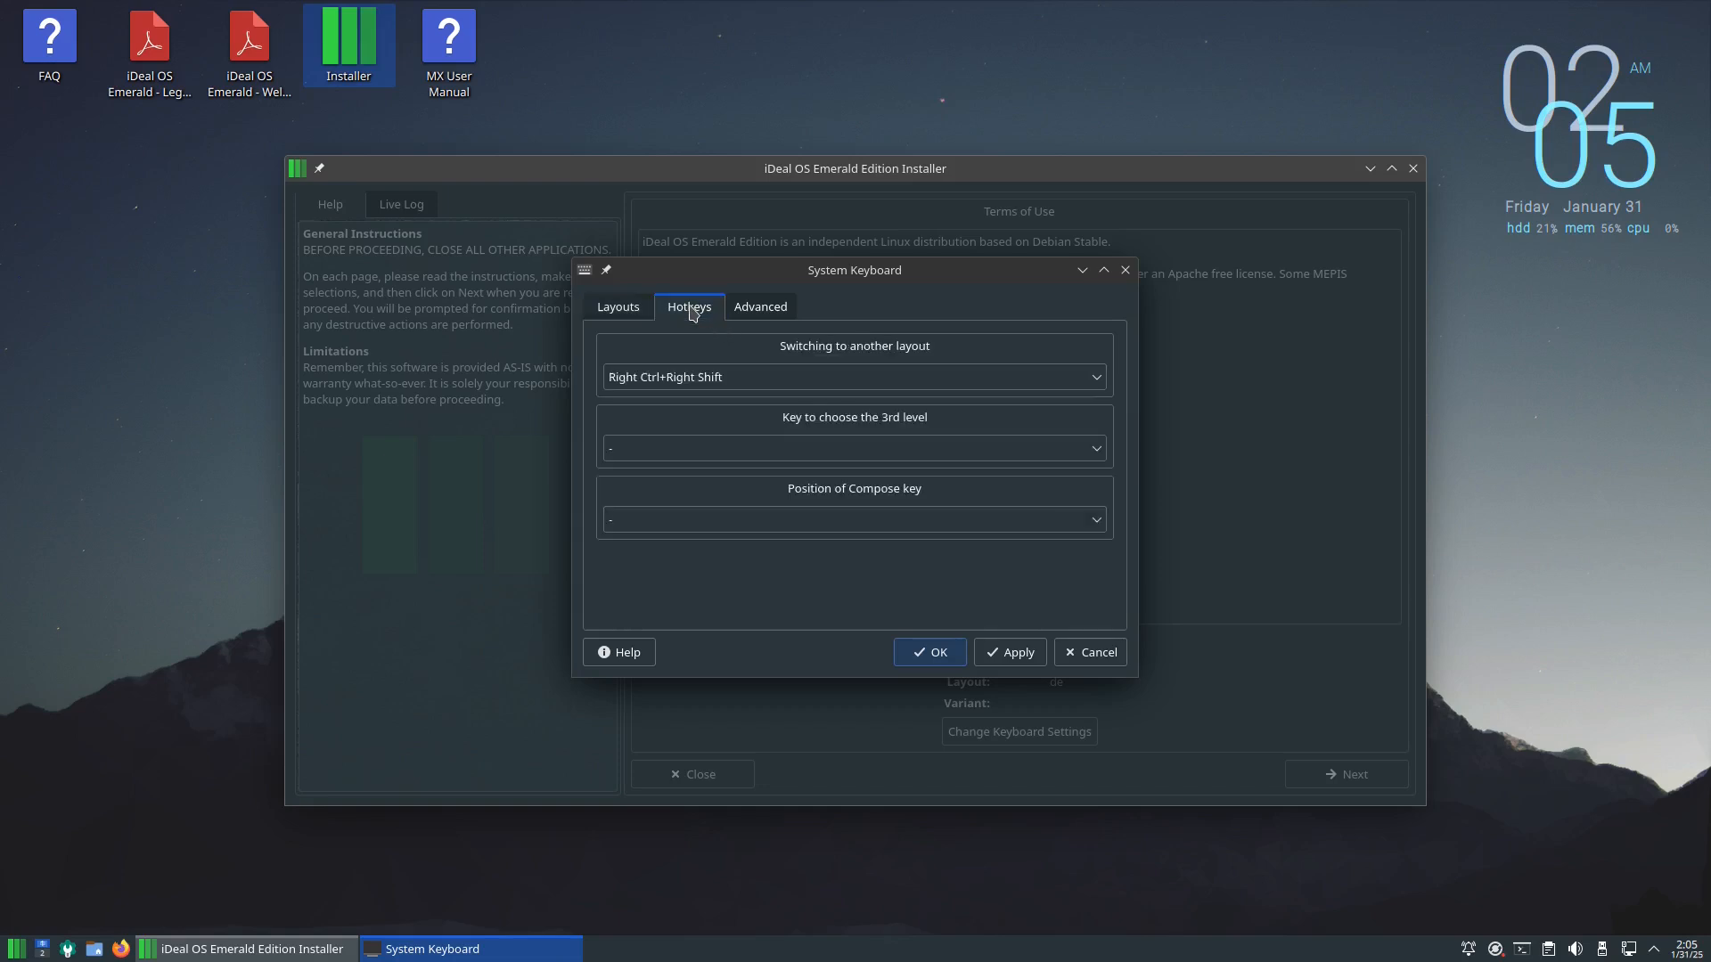
{"action": "left_click", "coordinate": [759, 307]}
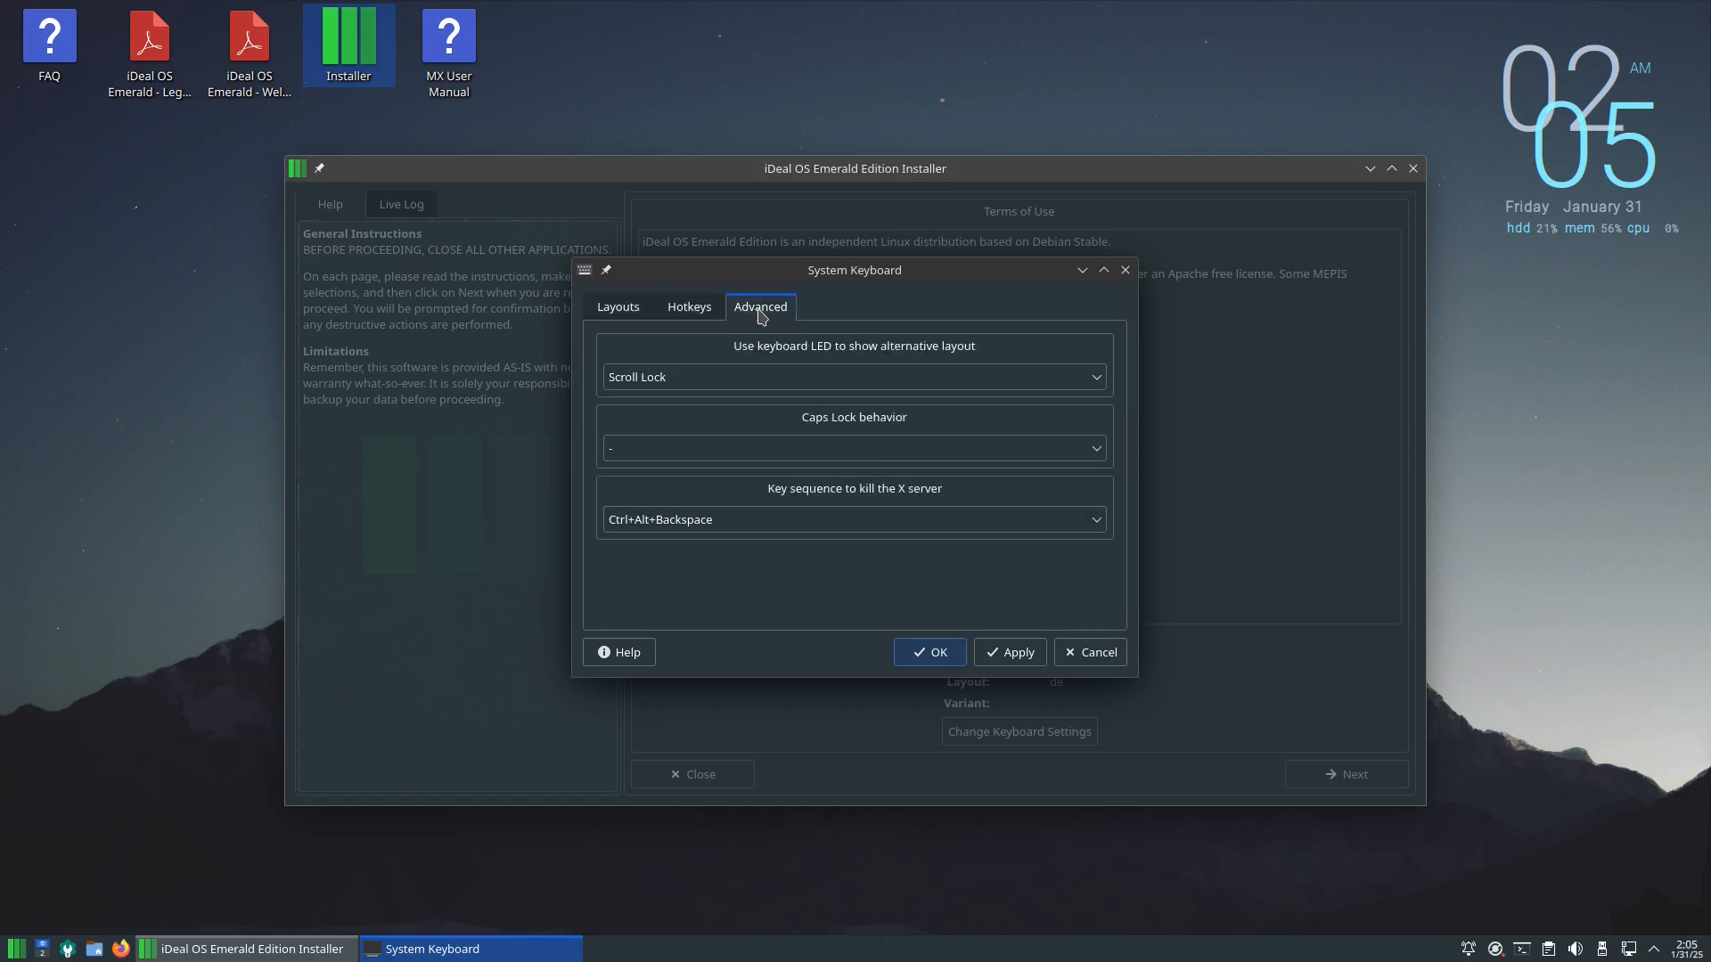
{"action": "mouse_move", "coordinate": [706, 576]}
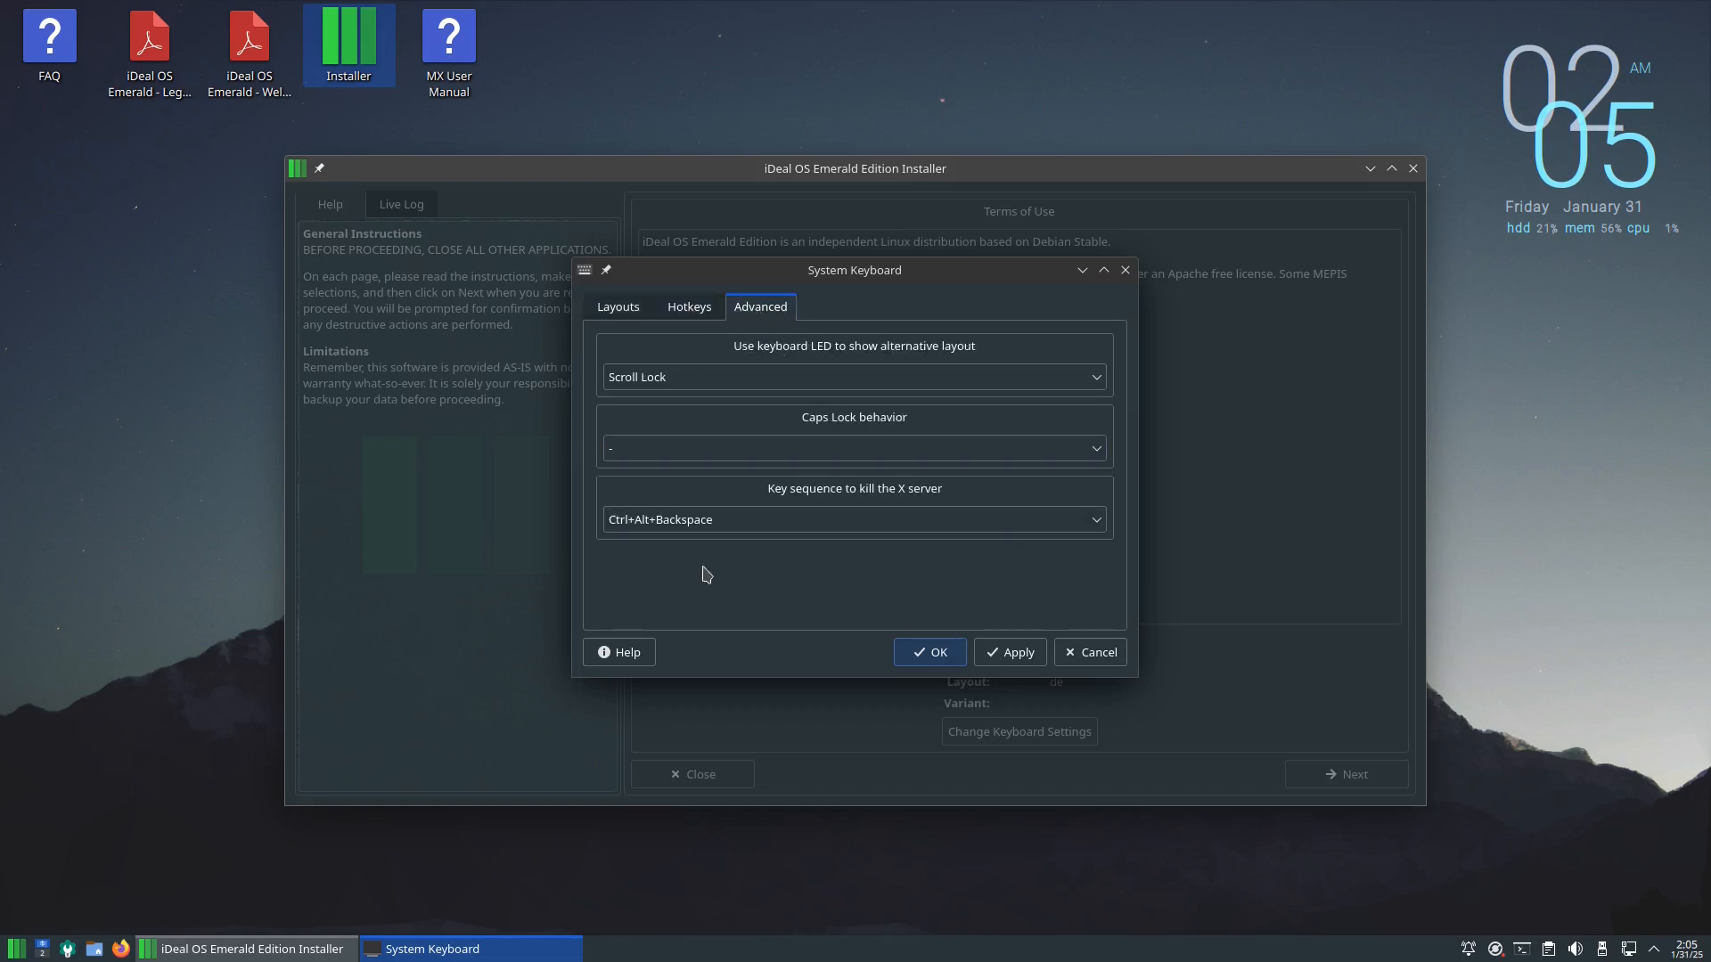
{"action": "left_click", "coordinate": [928, 652]}
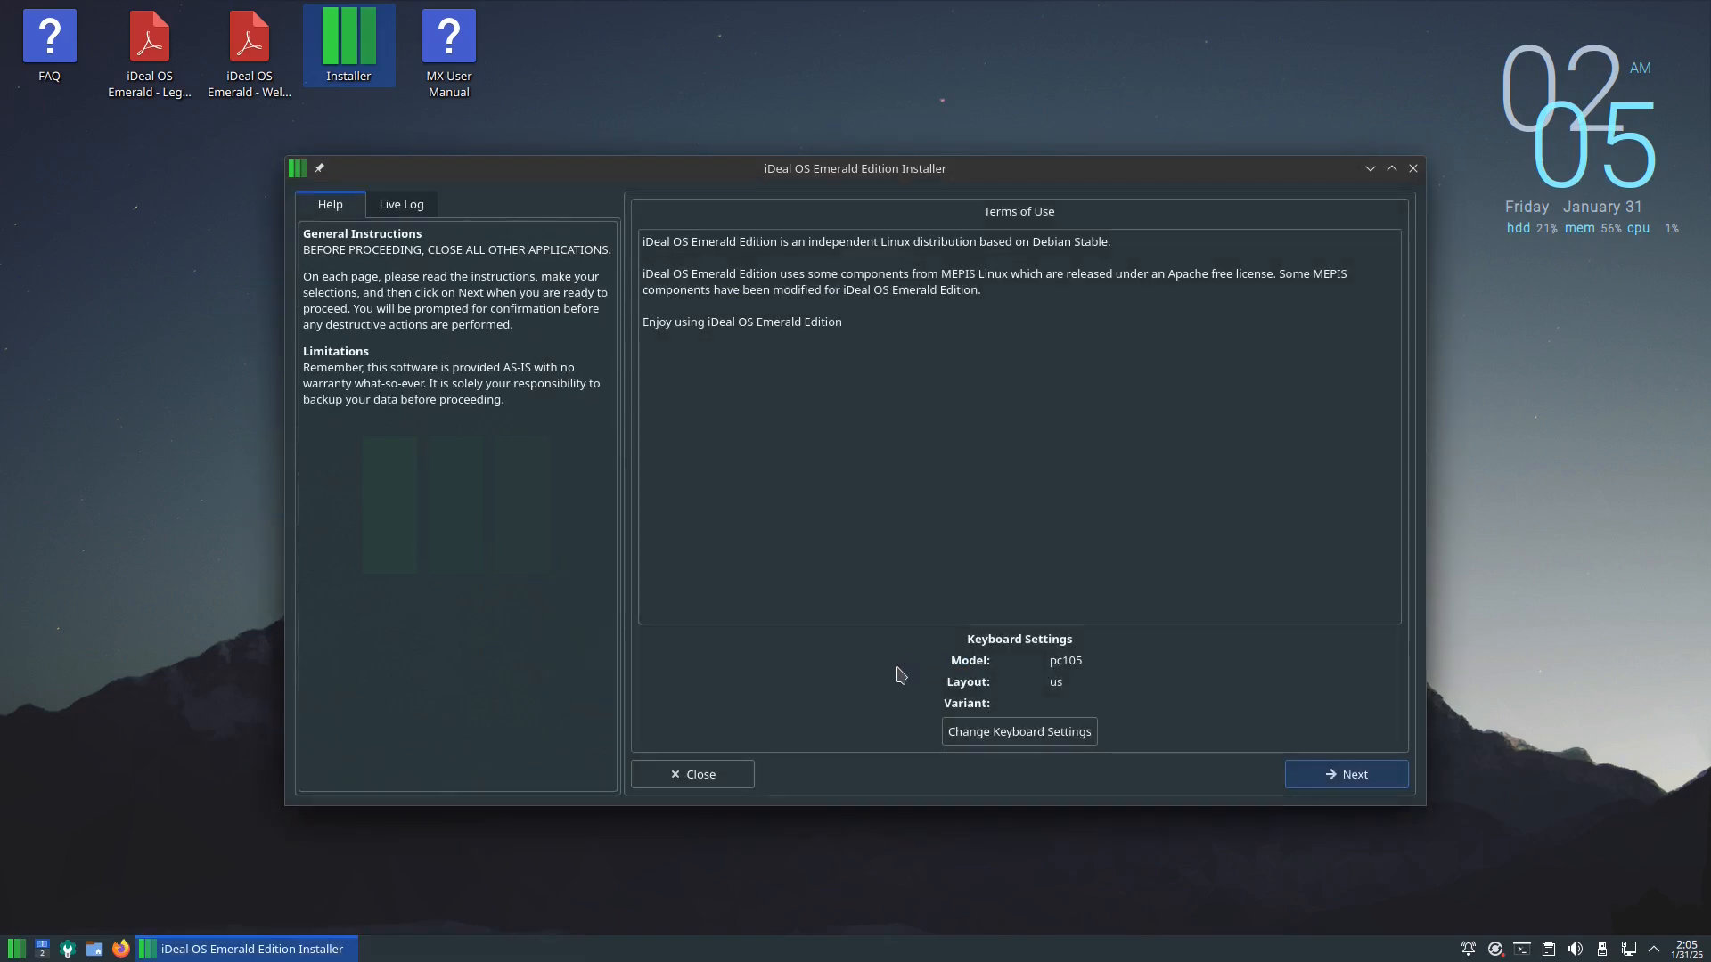
{"action": "mouse_move", "coordinate": [1034, 668]}
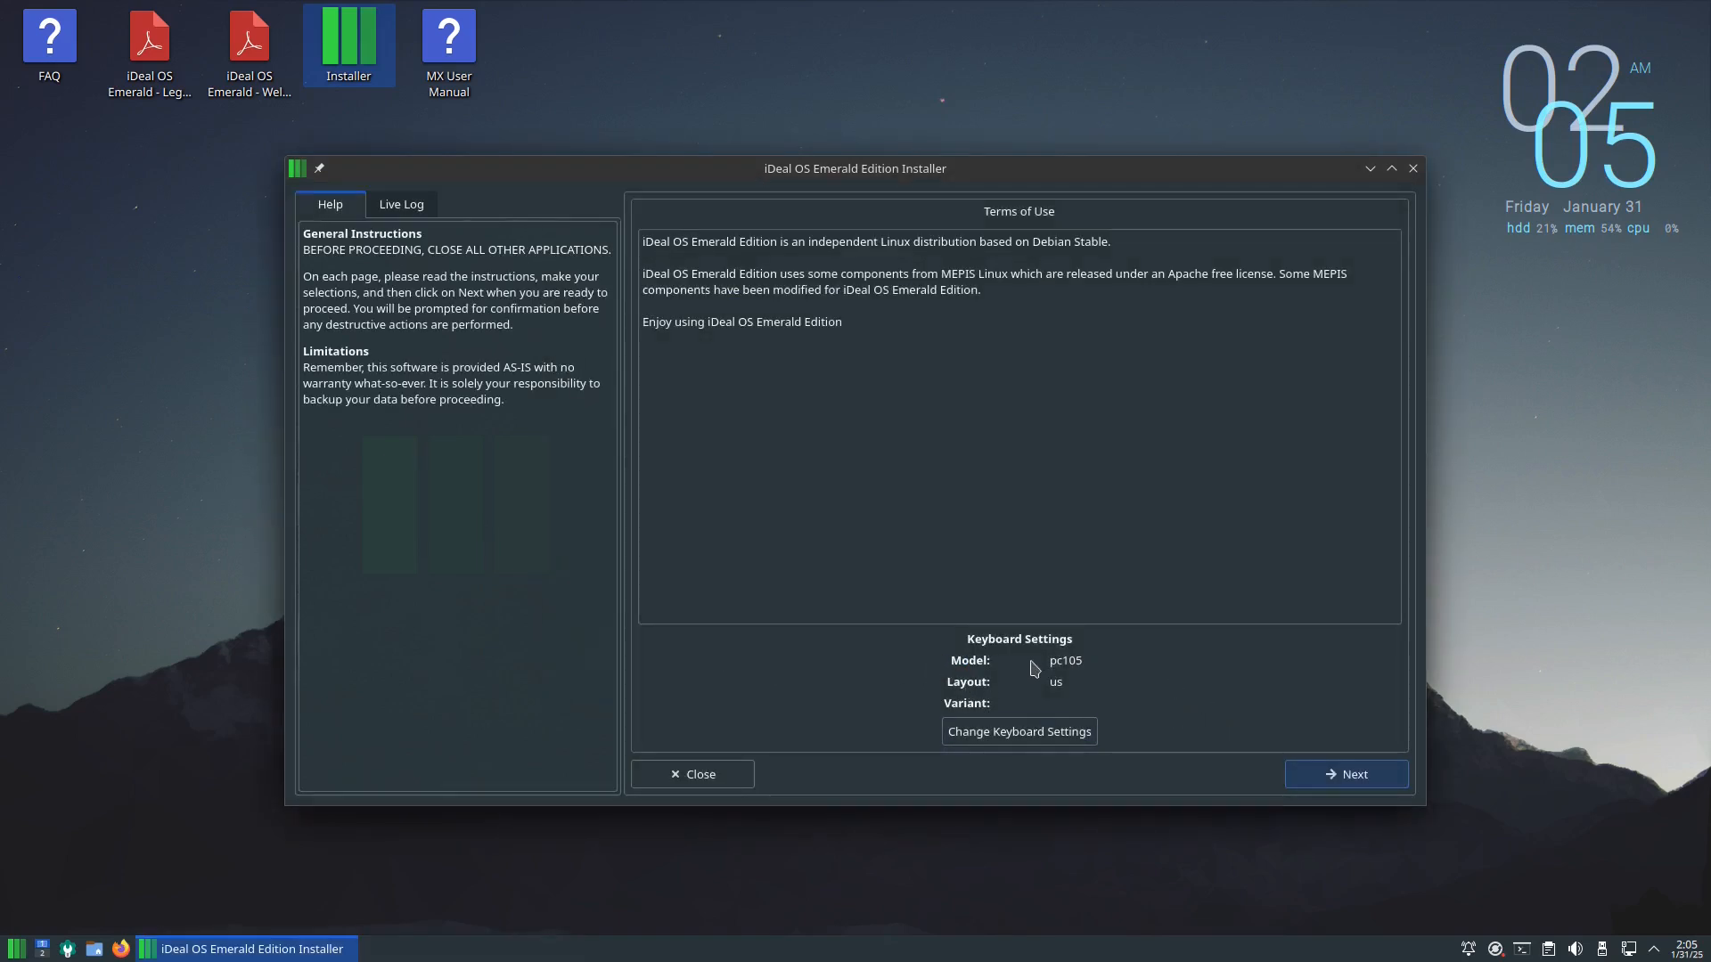
{"action": "mouse_move", "coordinate": [1347, 773]}
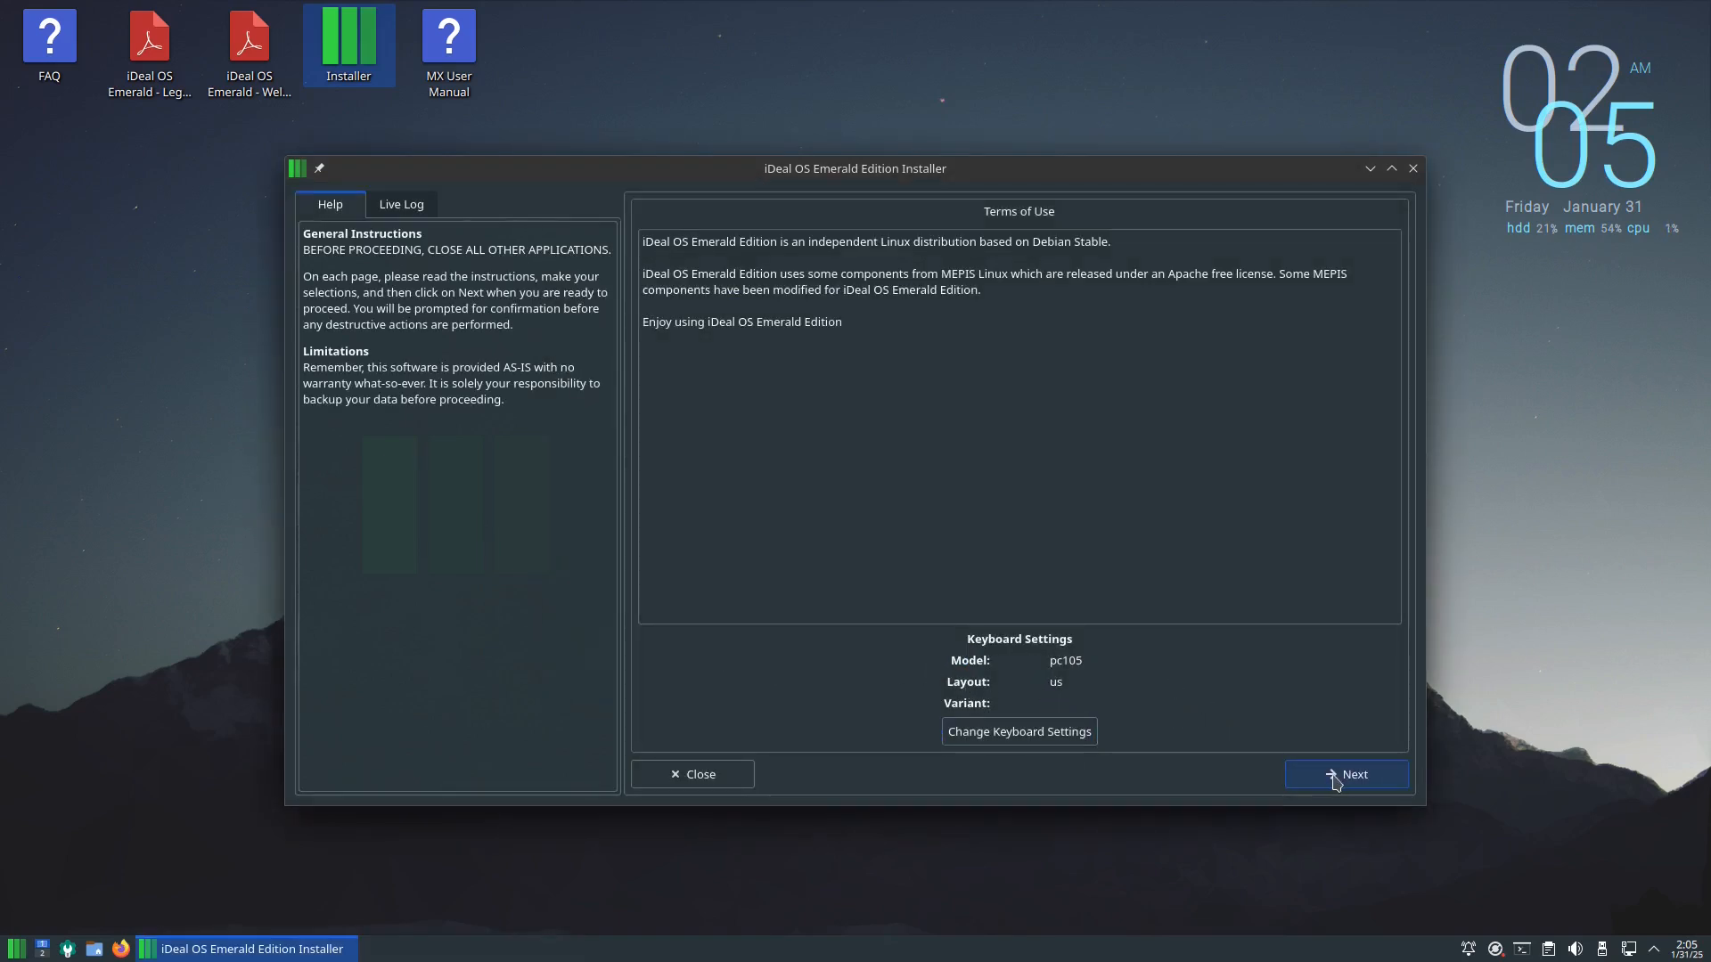
Keep 'Regular install using the entire disk' on vda and start the installation from the confirmation page.
{"action": "left_click", "coordinate": [1345, 773]}
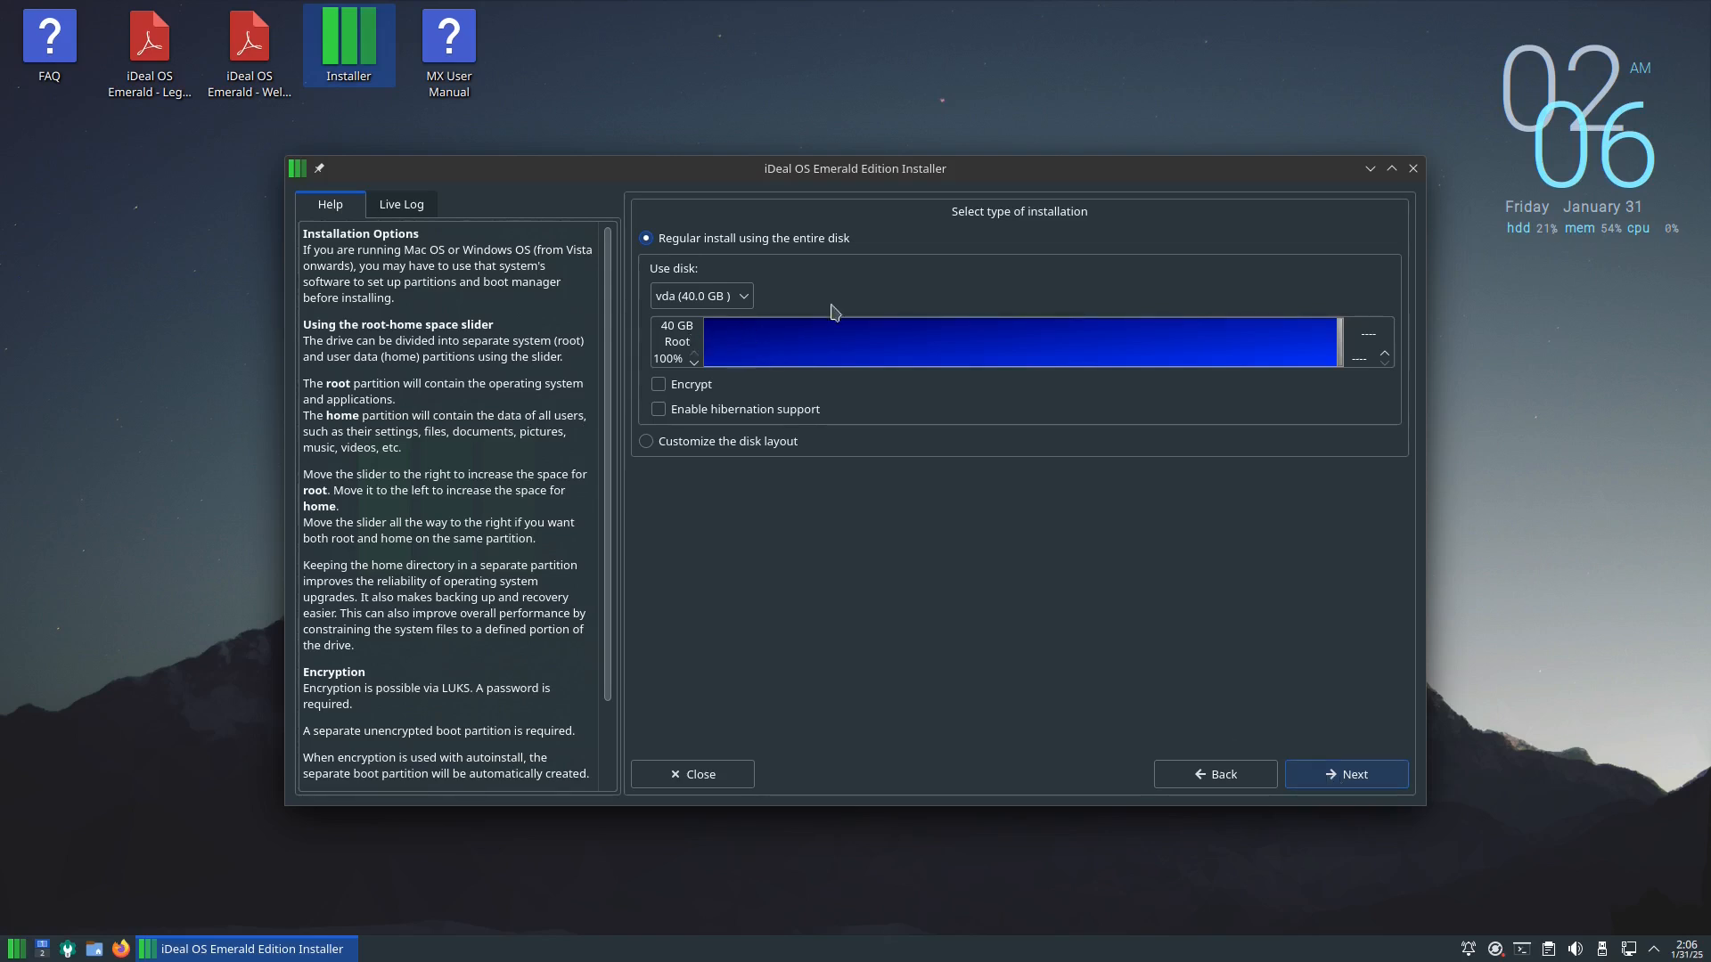
{"action": "mouse_move", "coordinate": [711, 409]}
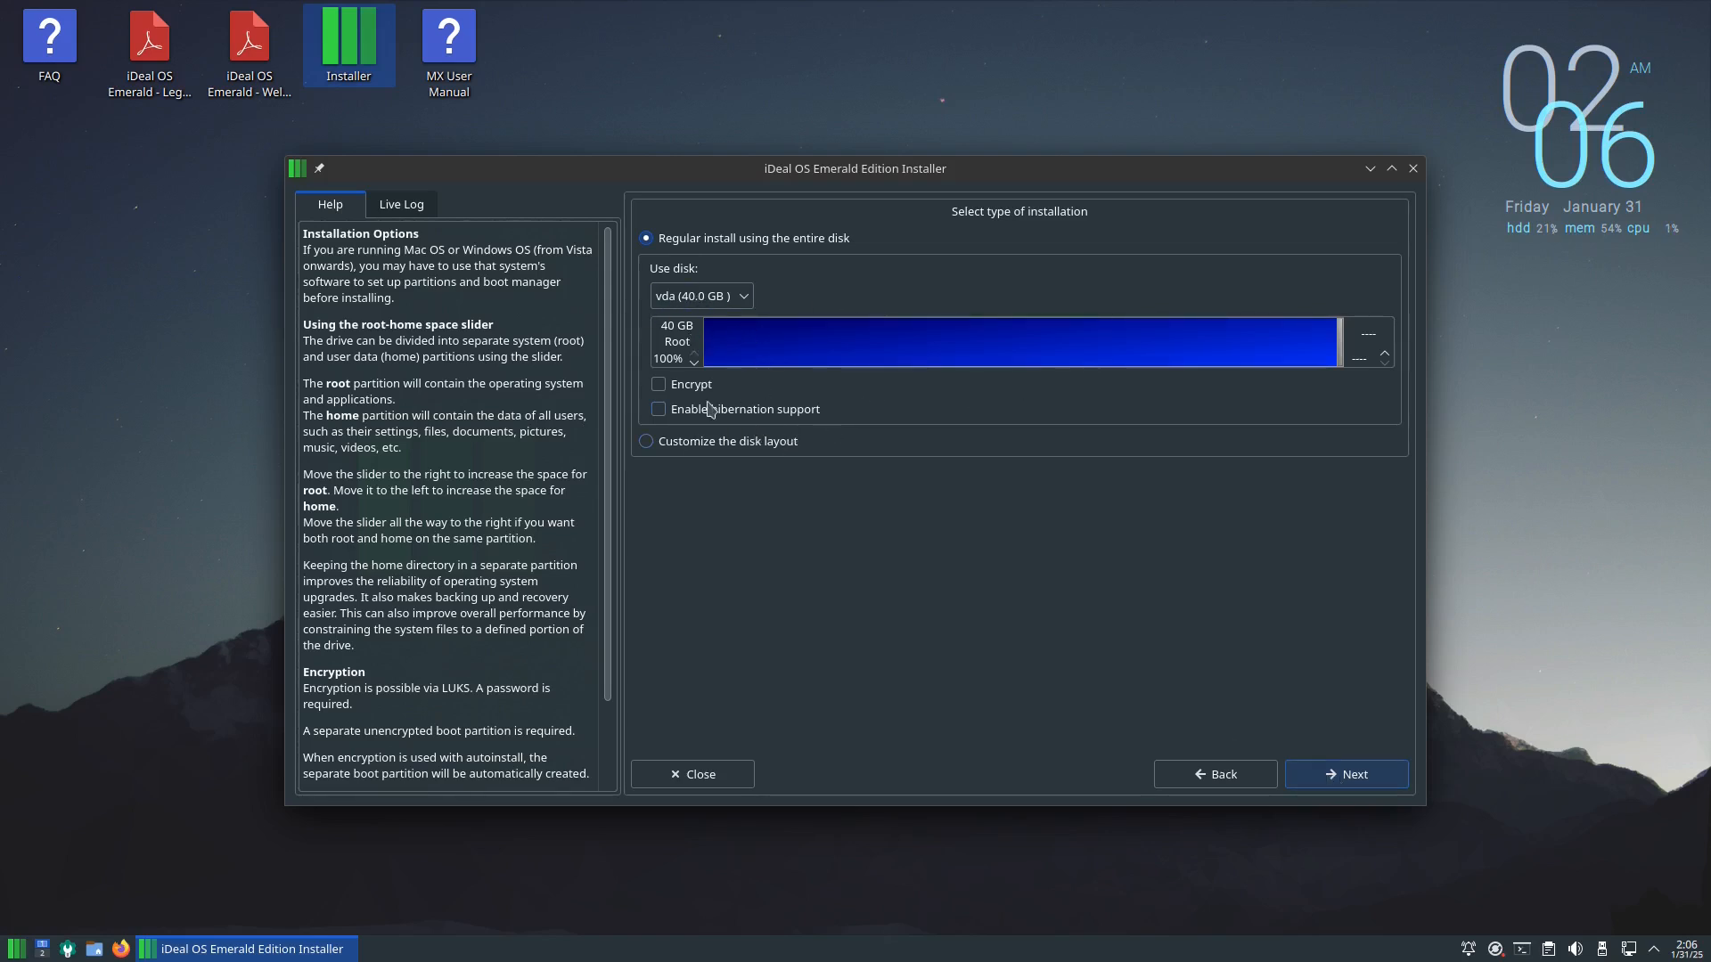
{"action": "mouse_move", "coordinate": [971, 431]}
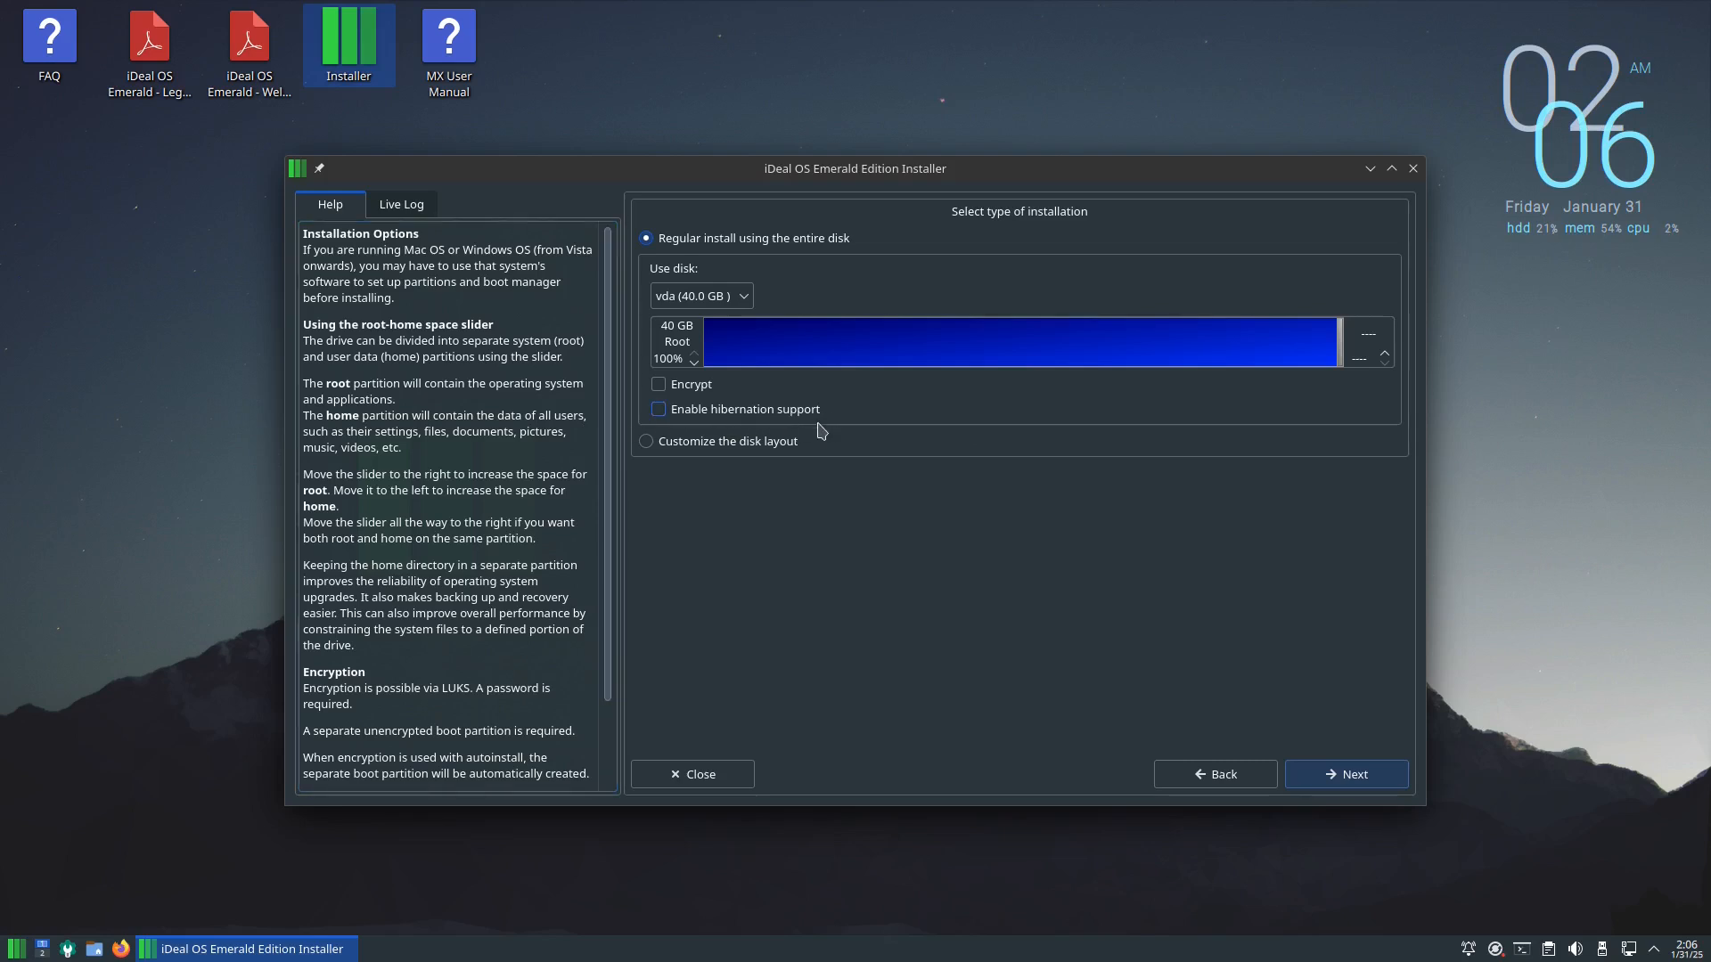
{"action": "left_click", "coordinate": [1346, 773]}
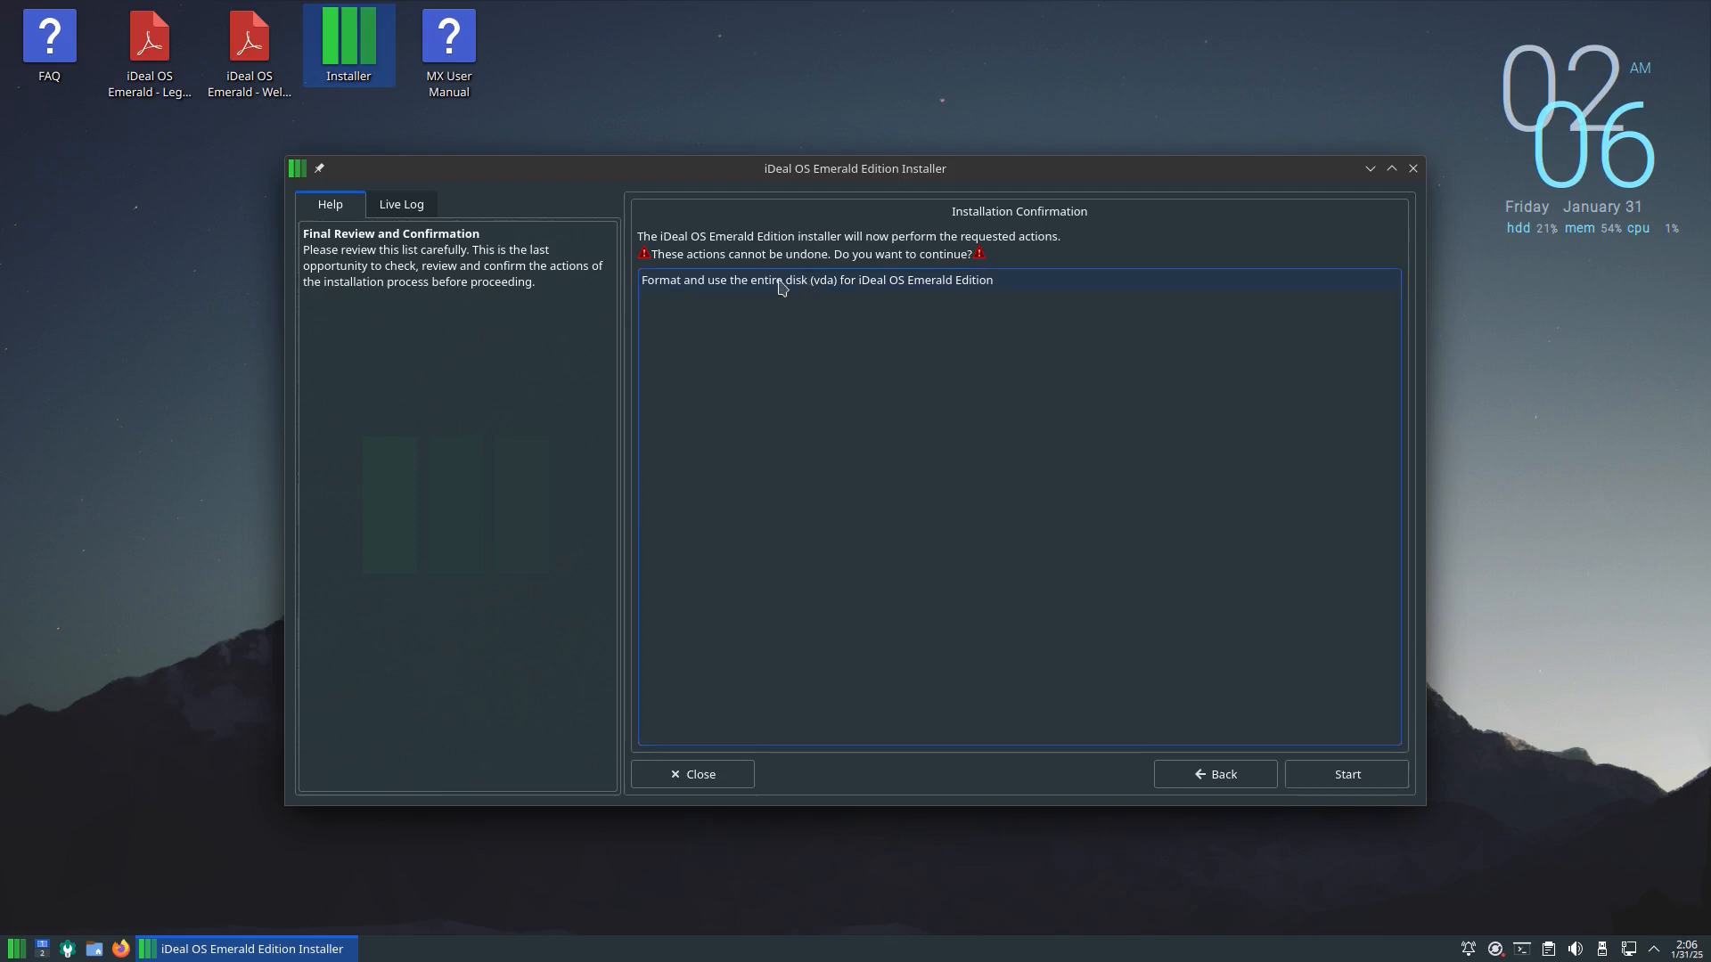
{"action": "left_click", "coordinate": [1345, 773]}
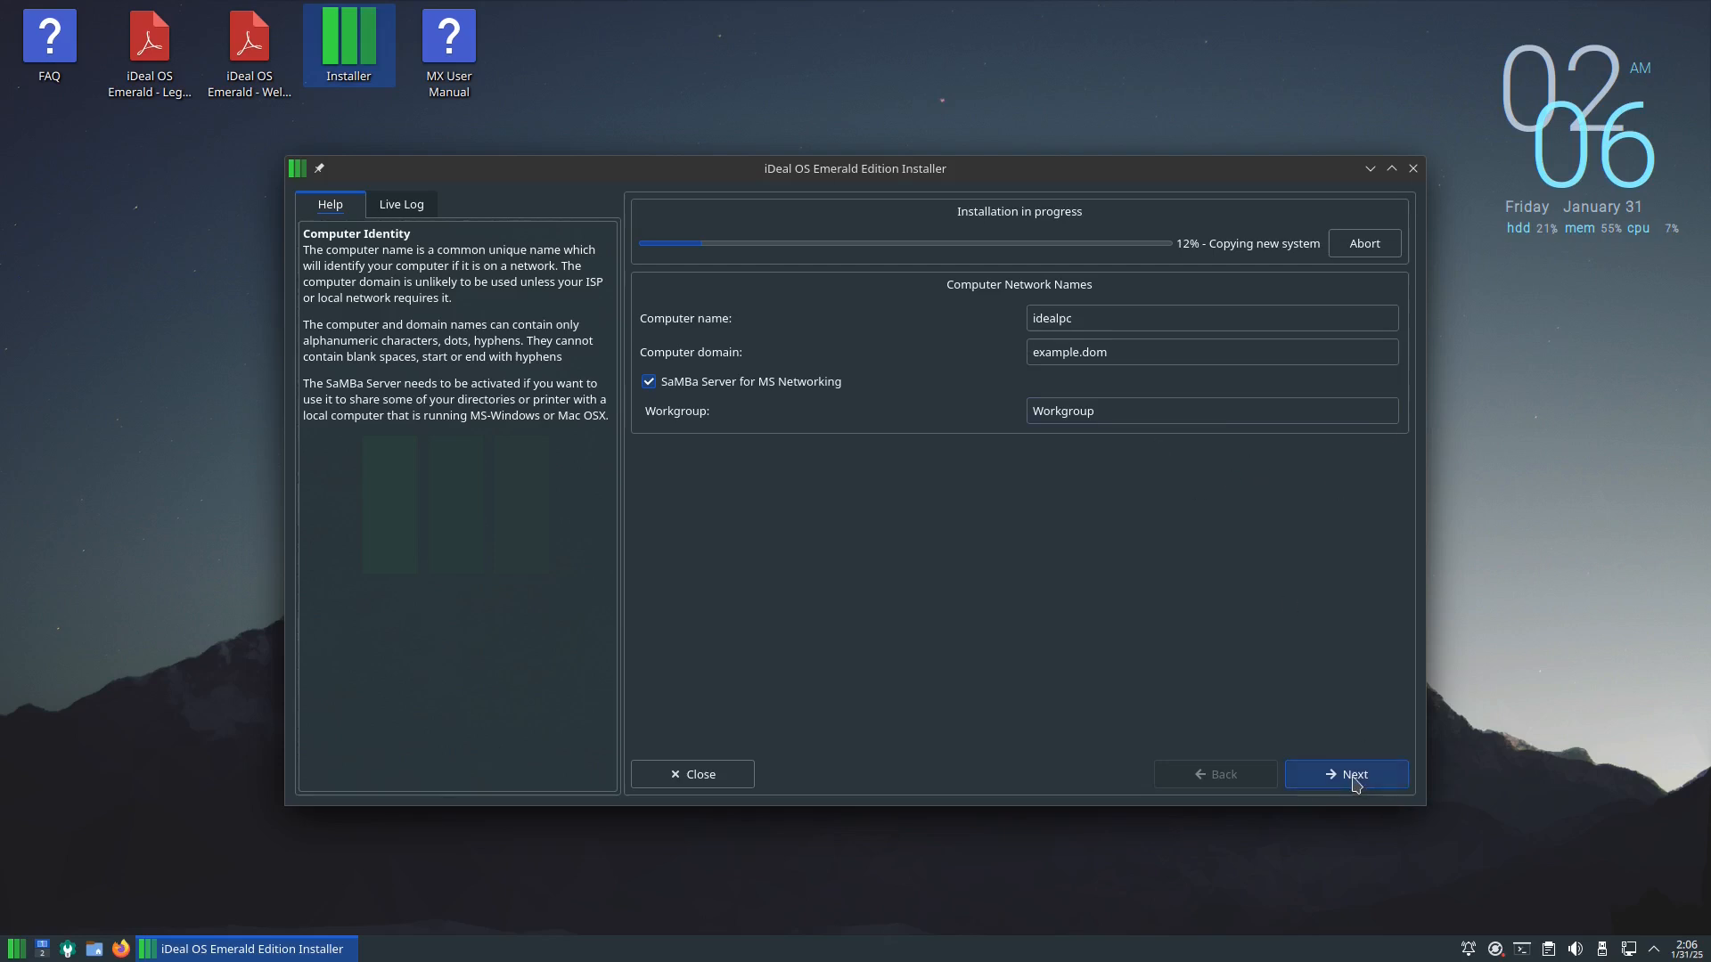
In Configure Clock, set the timezone region to US and city to Pacific, then continue.
{"action": "left_click", "coordinate": [1343, 774]}
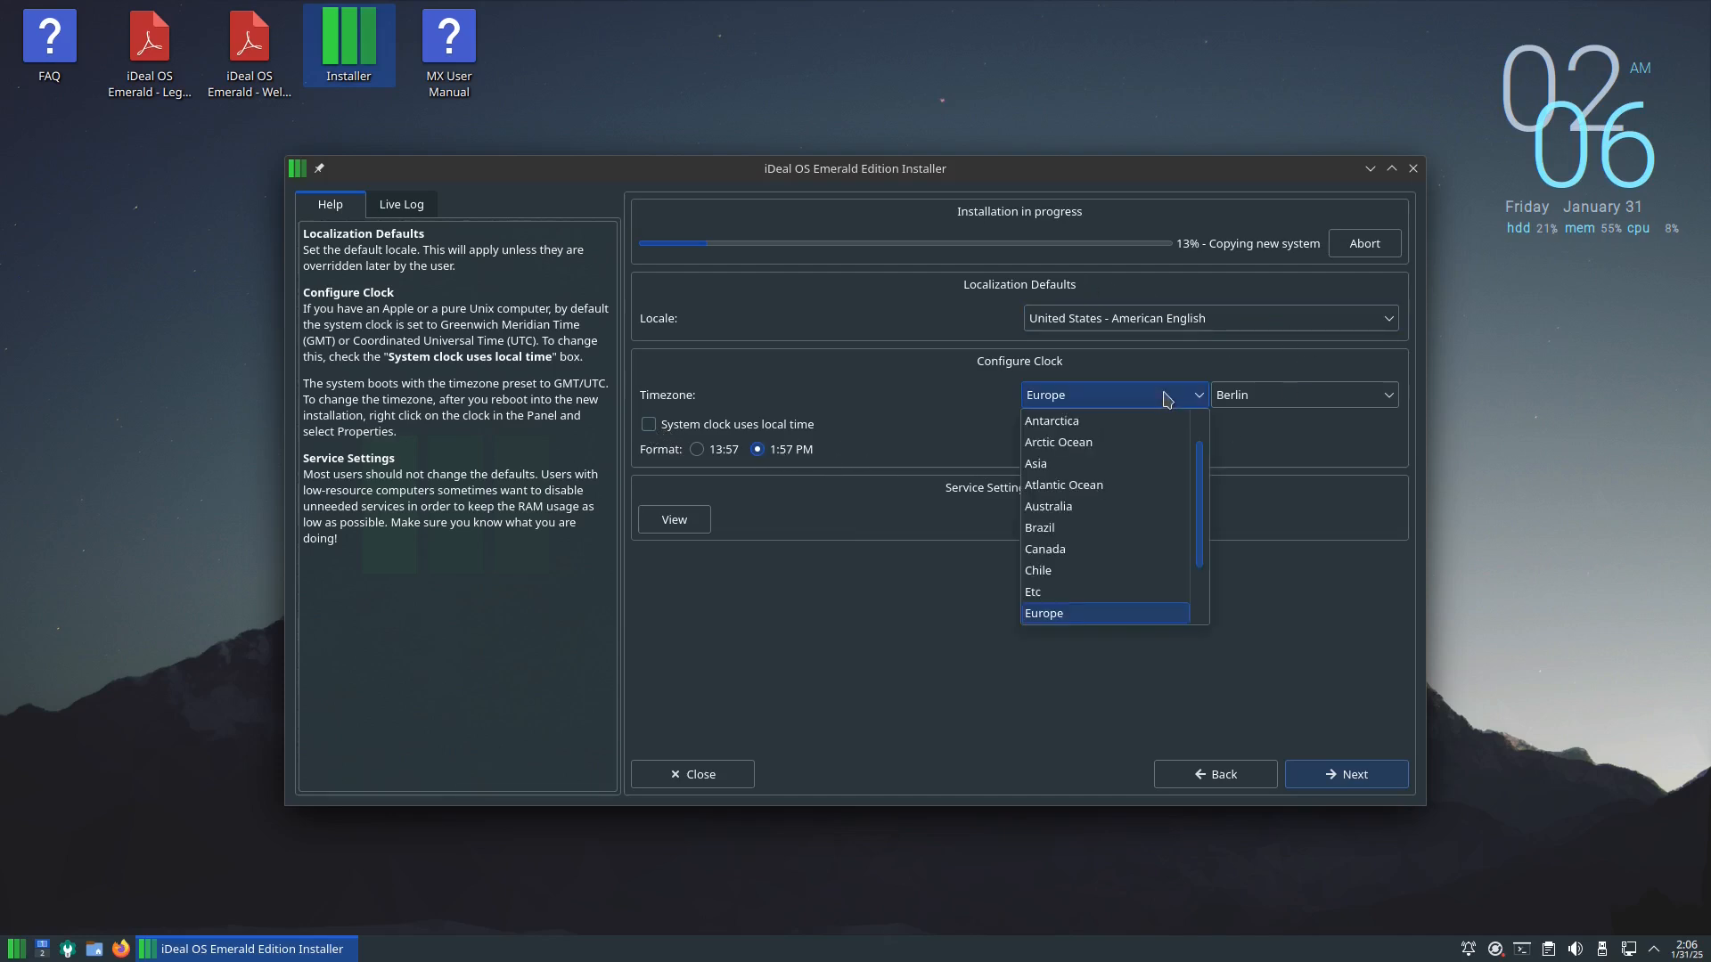
{"action": "scroll", "scroll_direction": "down", "scroll_amount": 3}
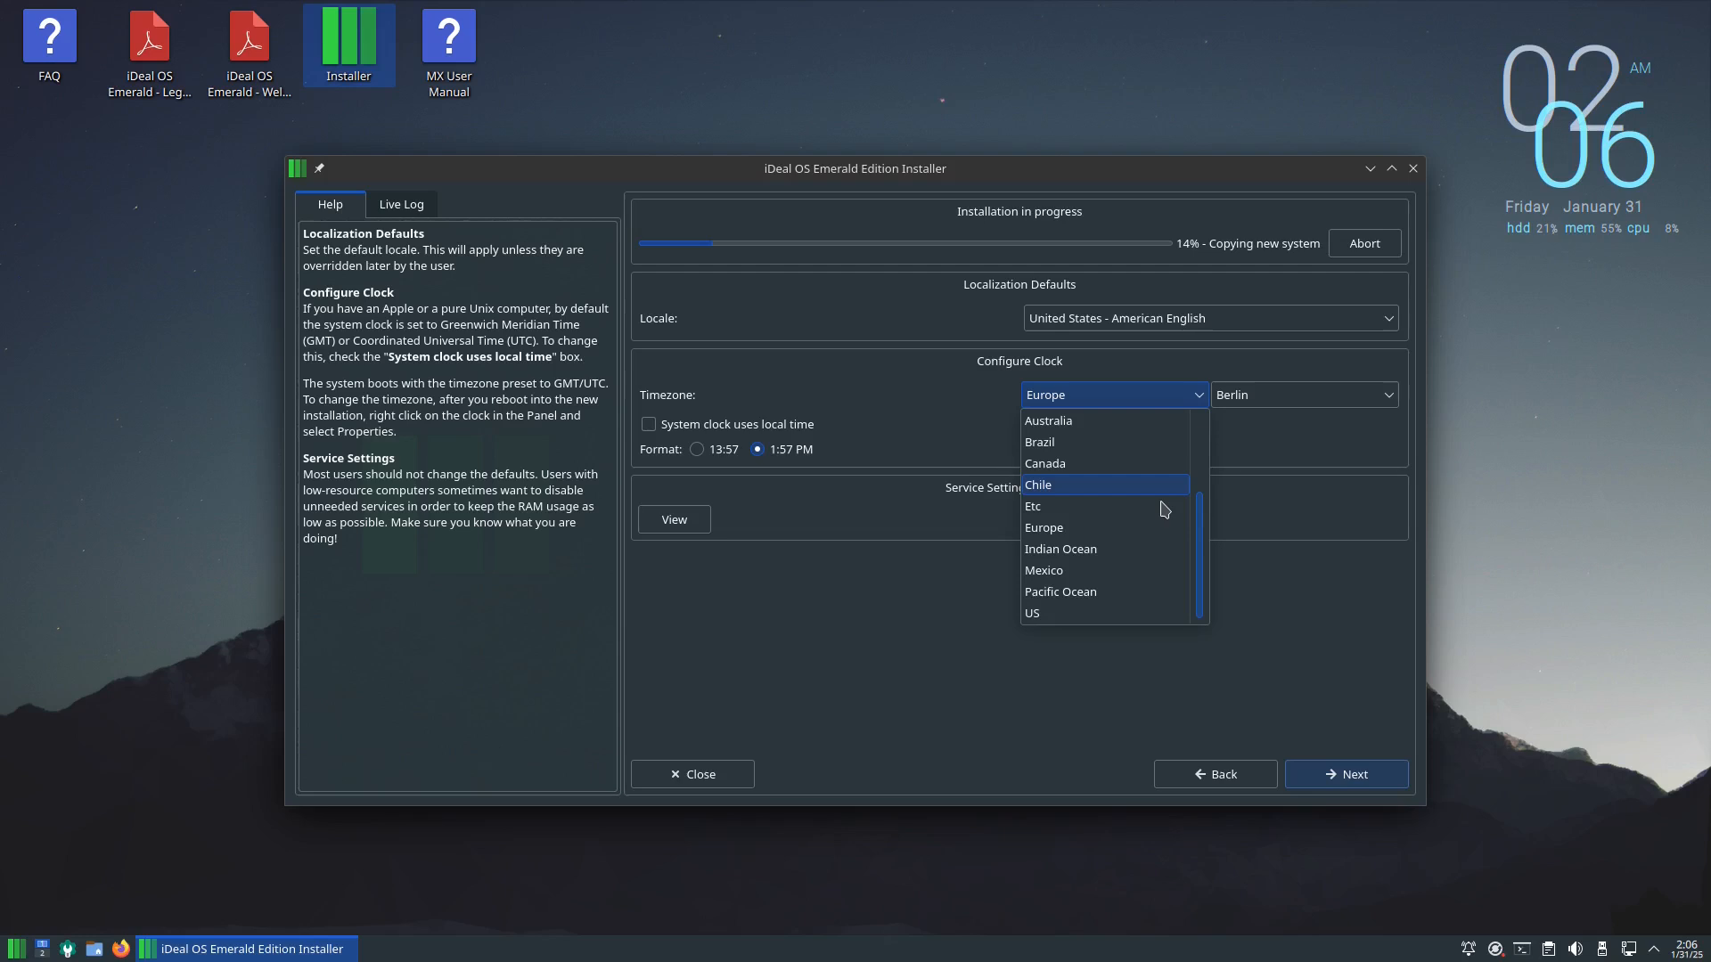
{"action": "left_click", "coordinate": [1031, 611]}
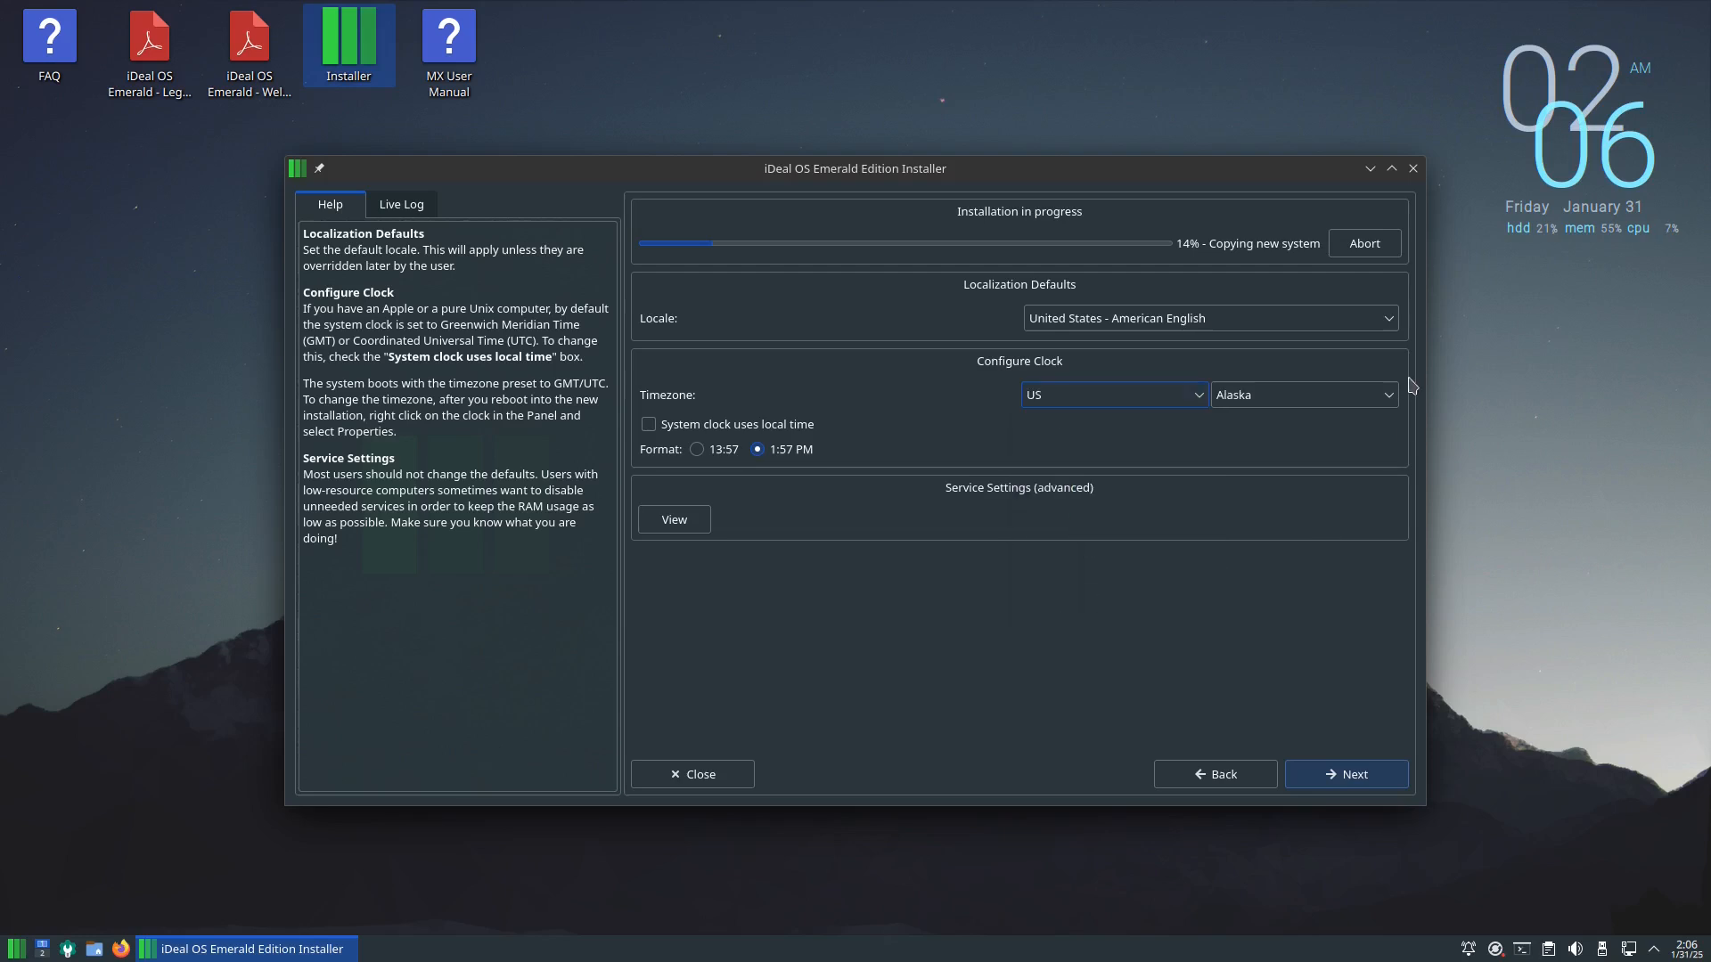
{"action": "left_click", "coordinate": [1301, 394]}
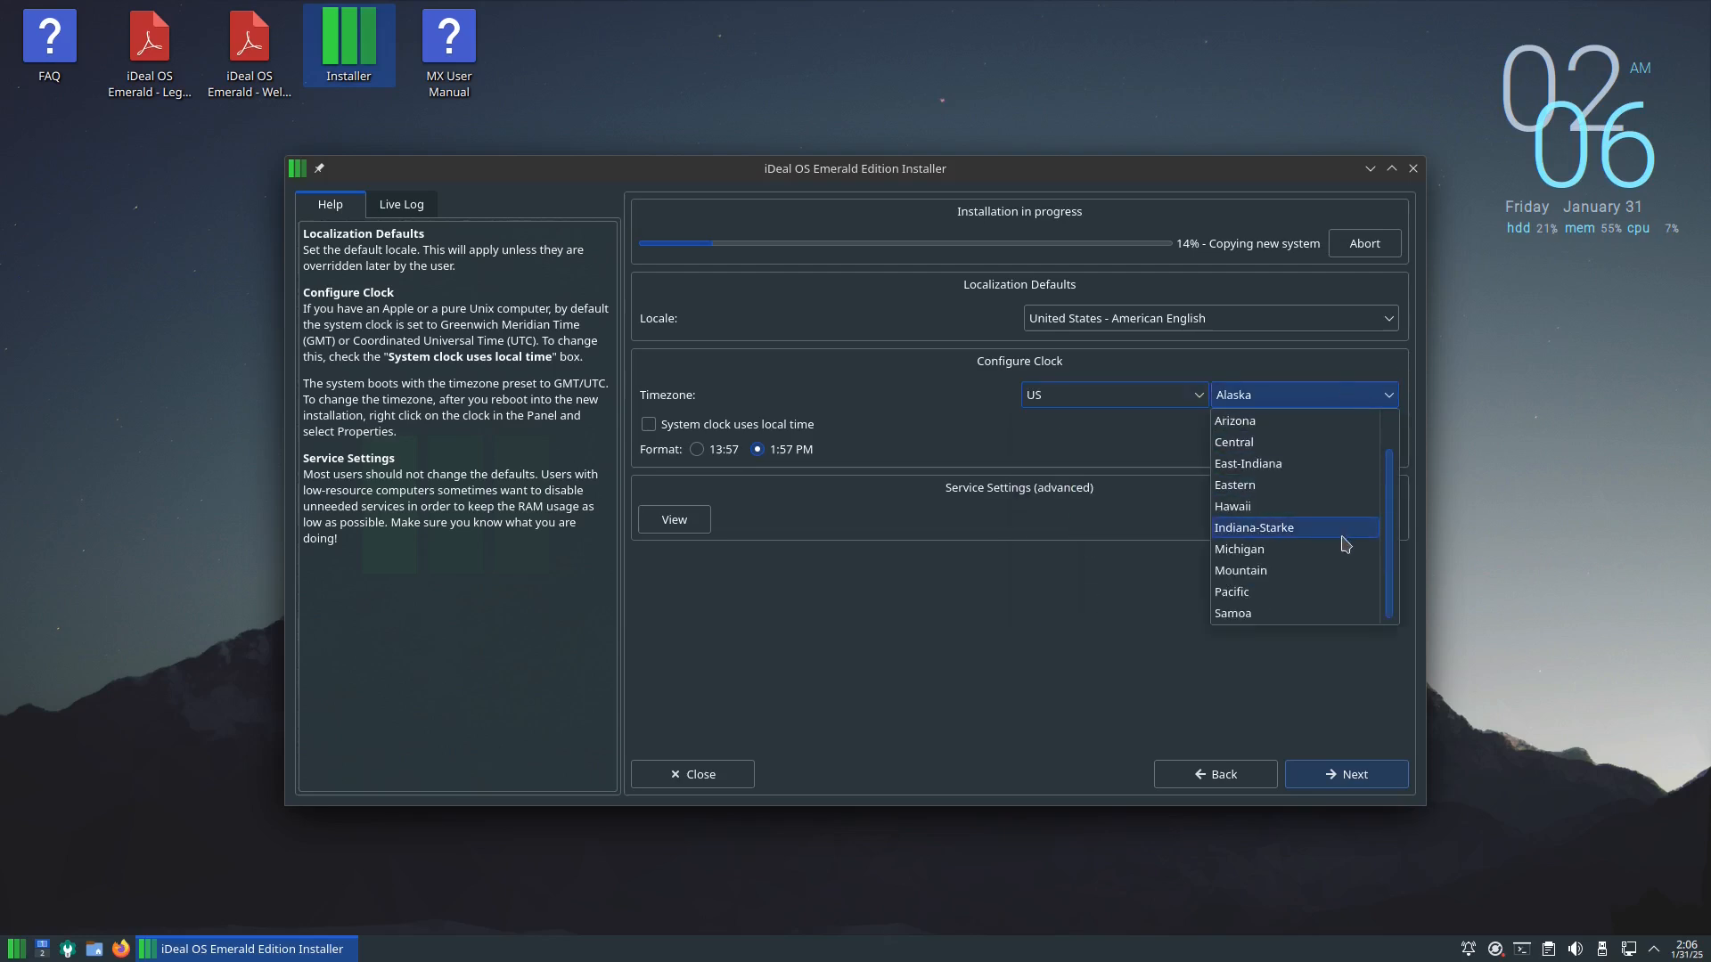
{"action": "left_click", "coordinate": [1231, 591]}
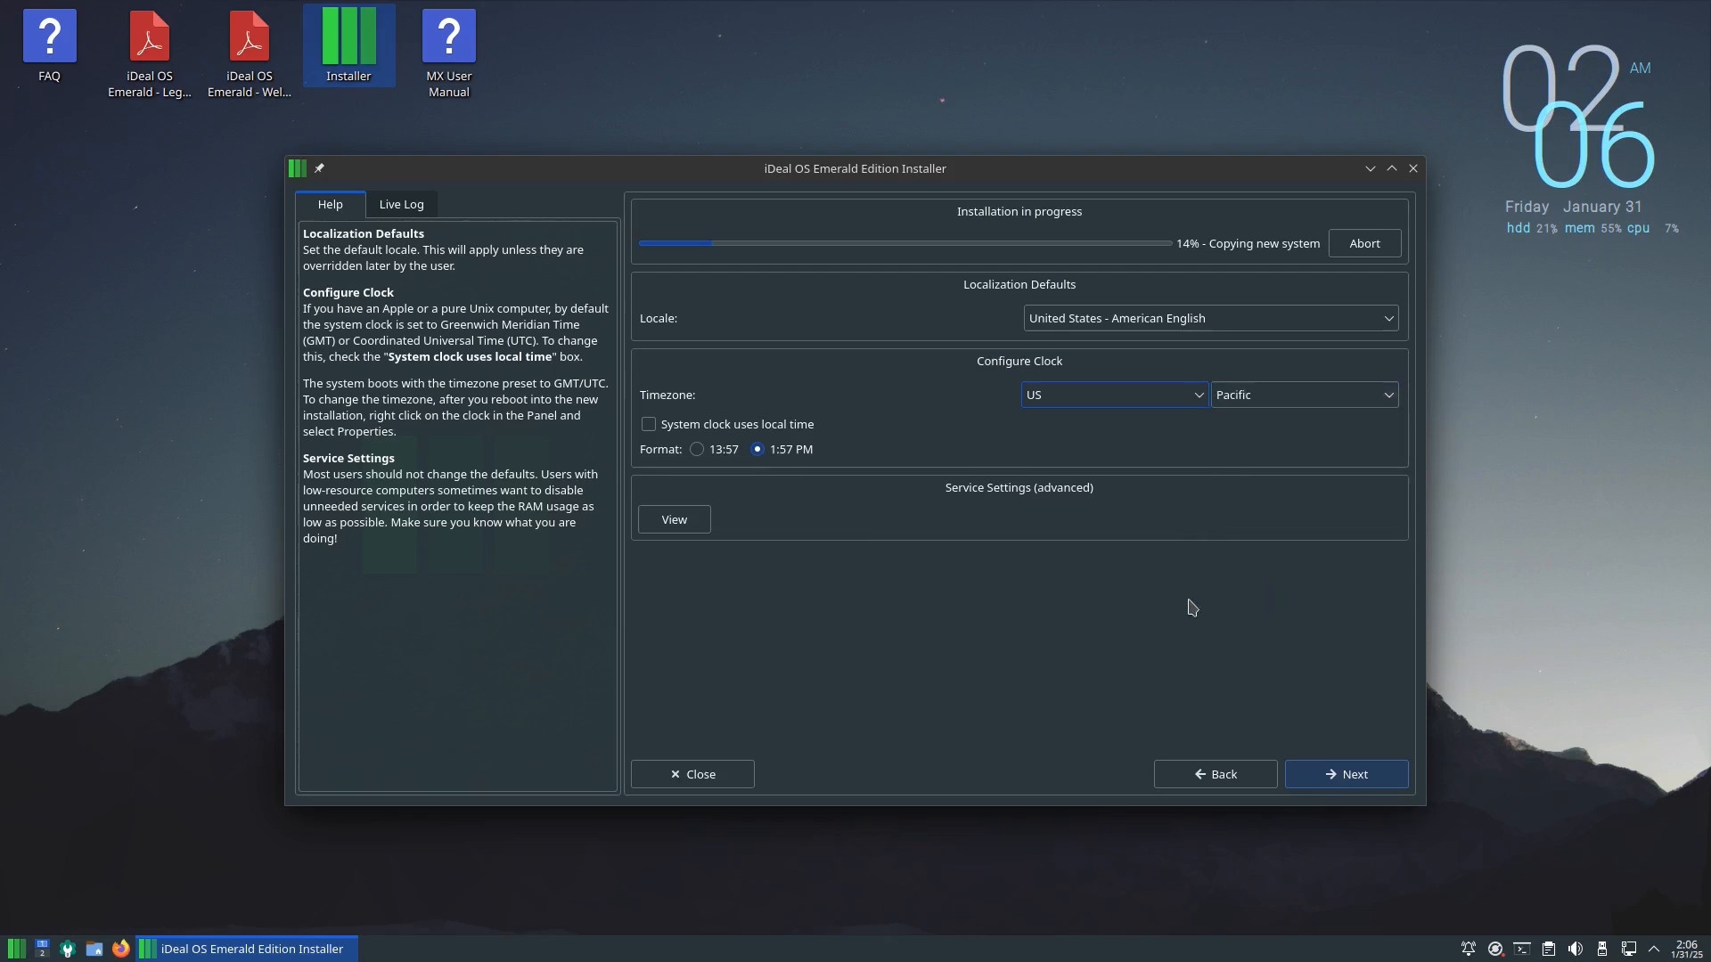
{"action": "left_click", "coordinate": [1345, 773]}
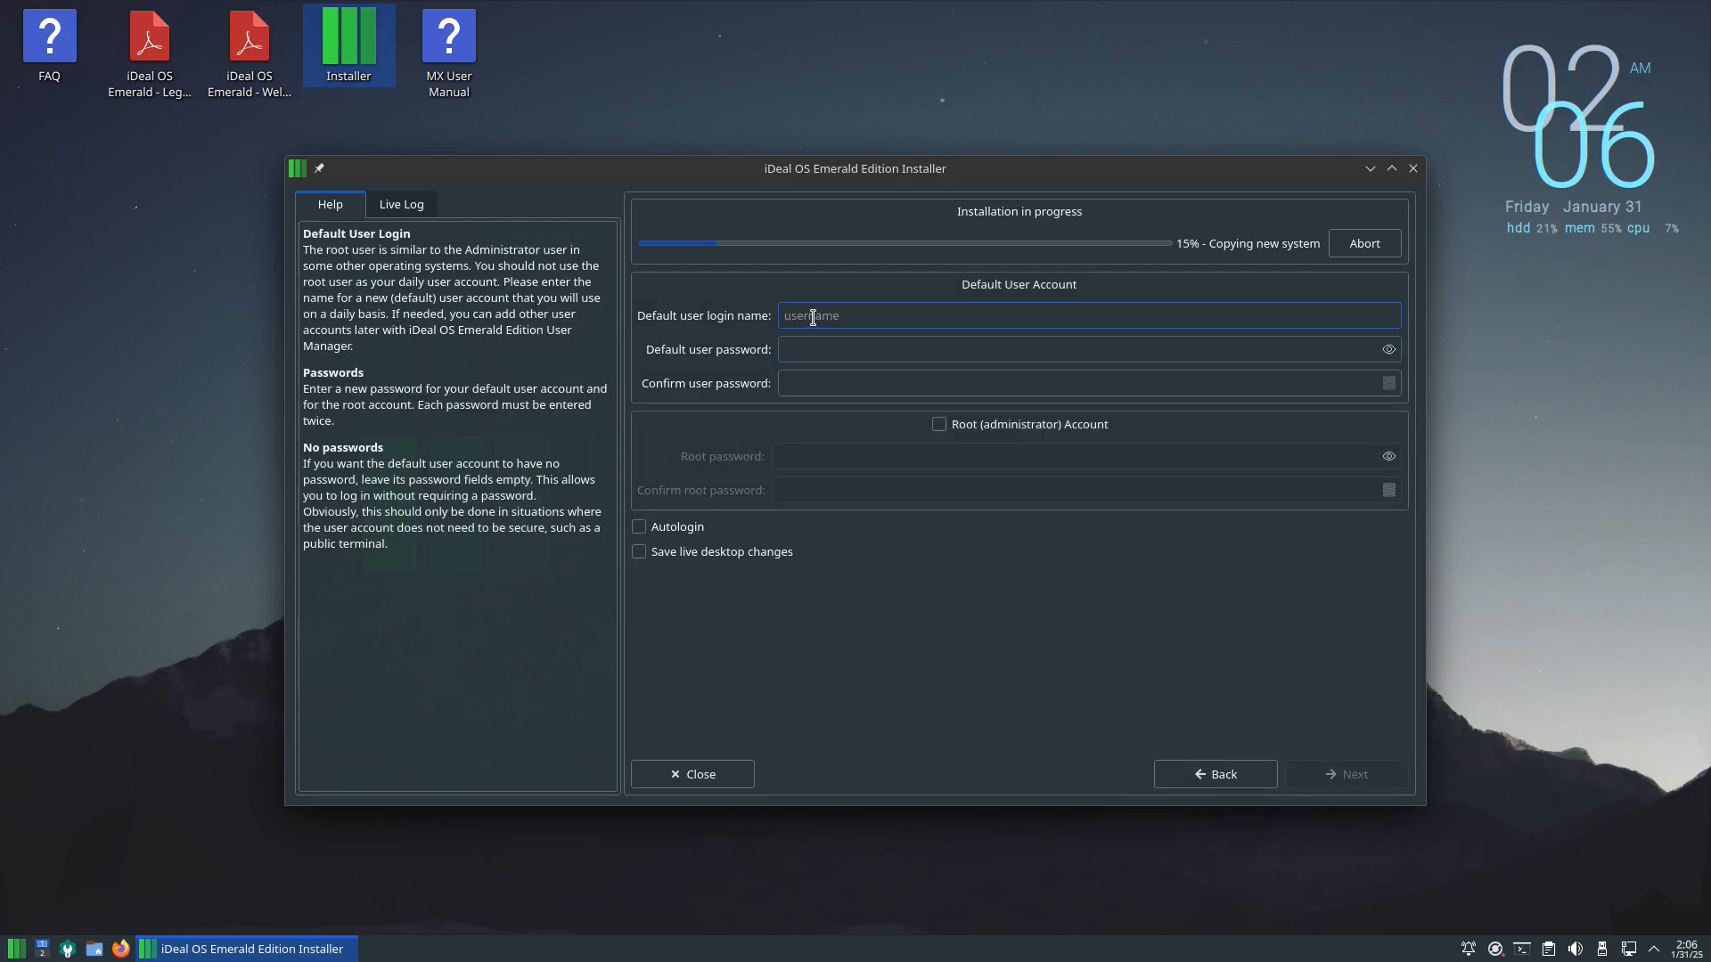
Enter login name 'hub' and its password twice.
{"action": "type", "text": "hub"}
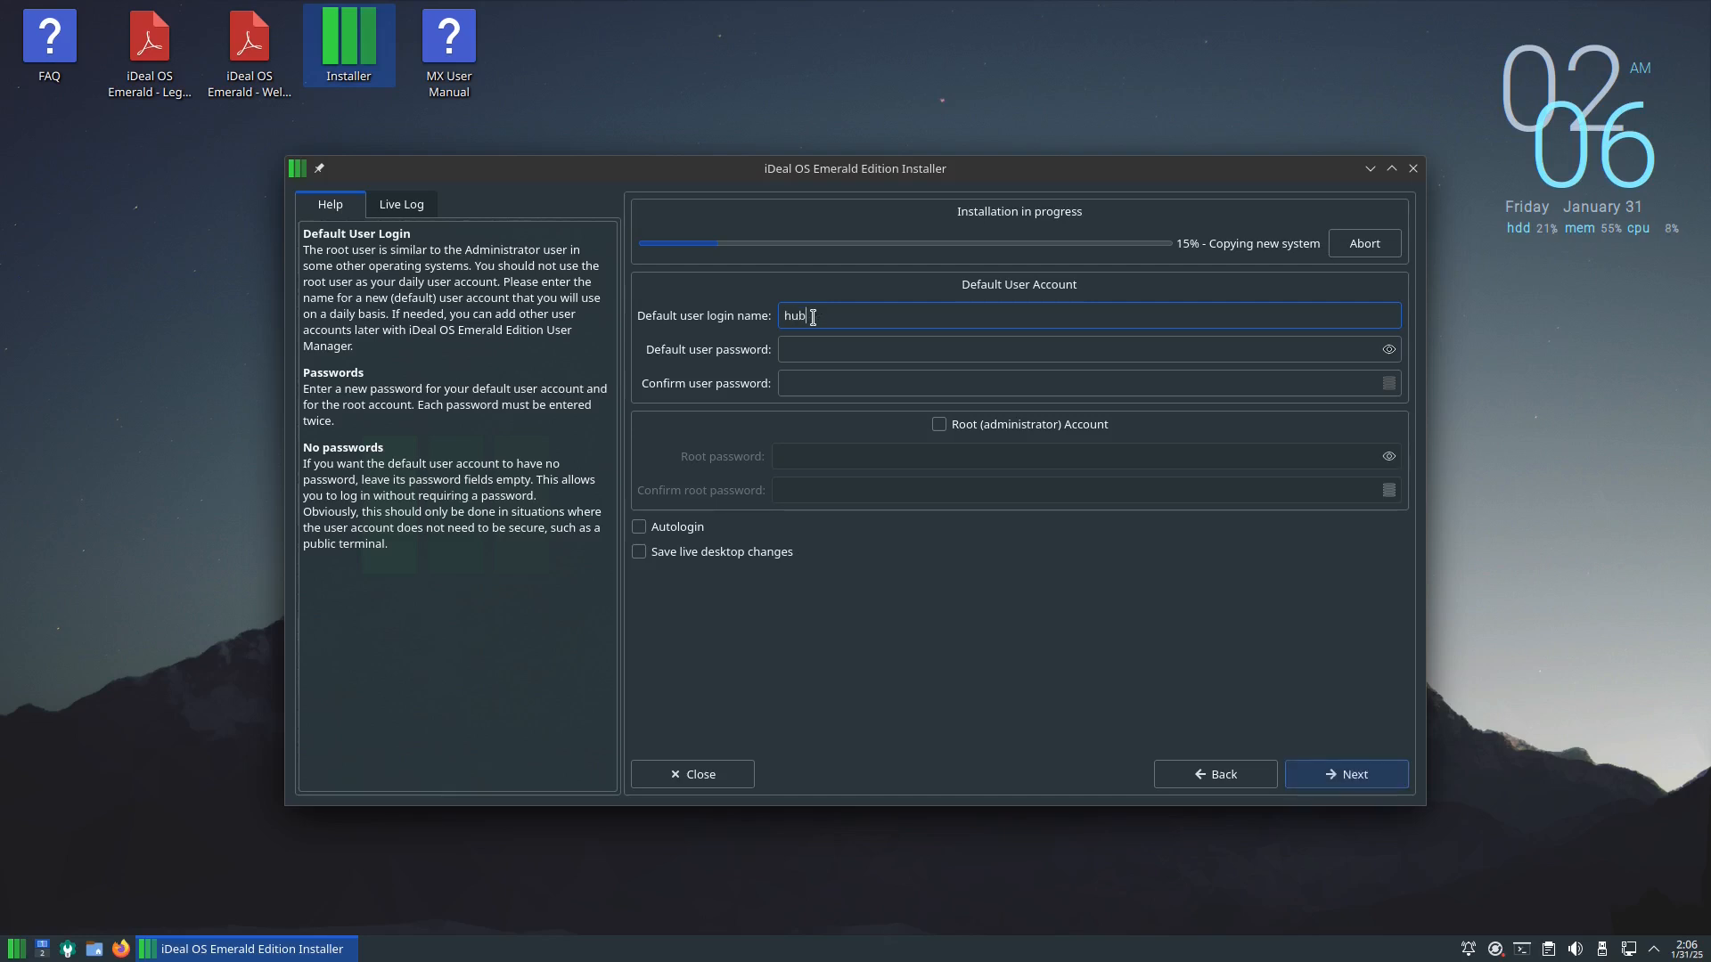
{"action": "left_click", "coordinate": [1087, 350]}
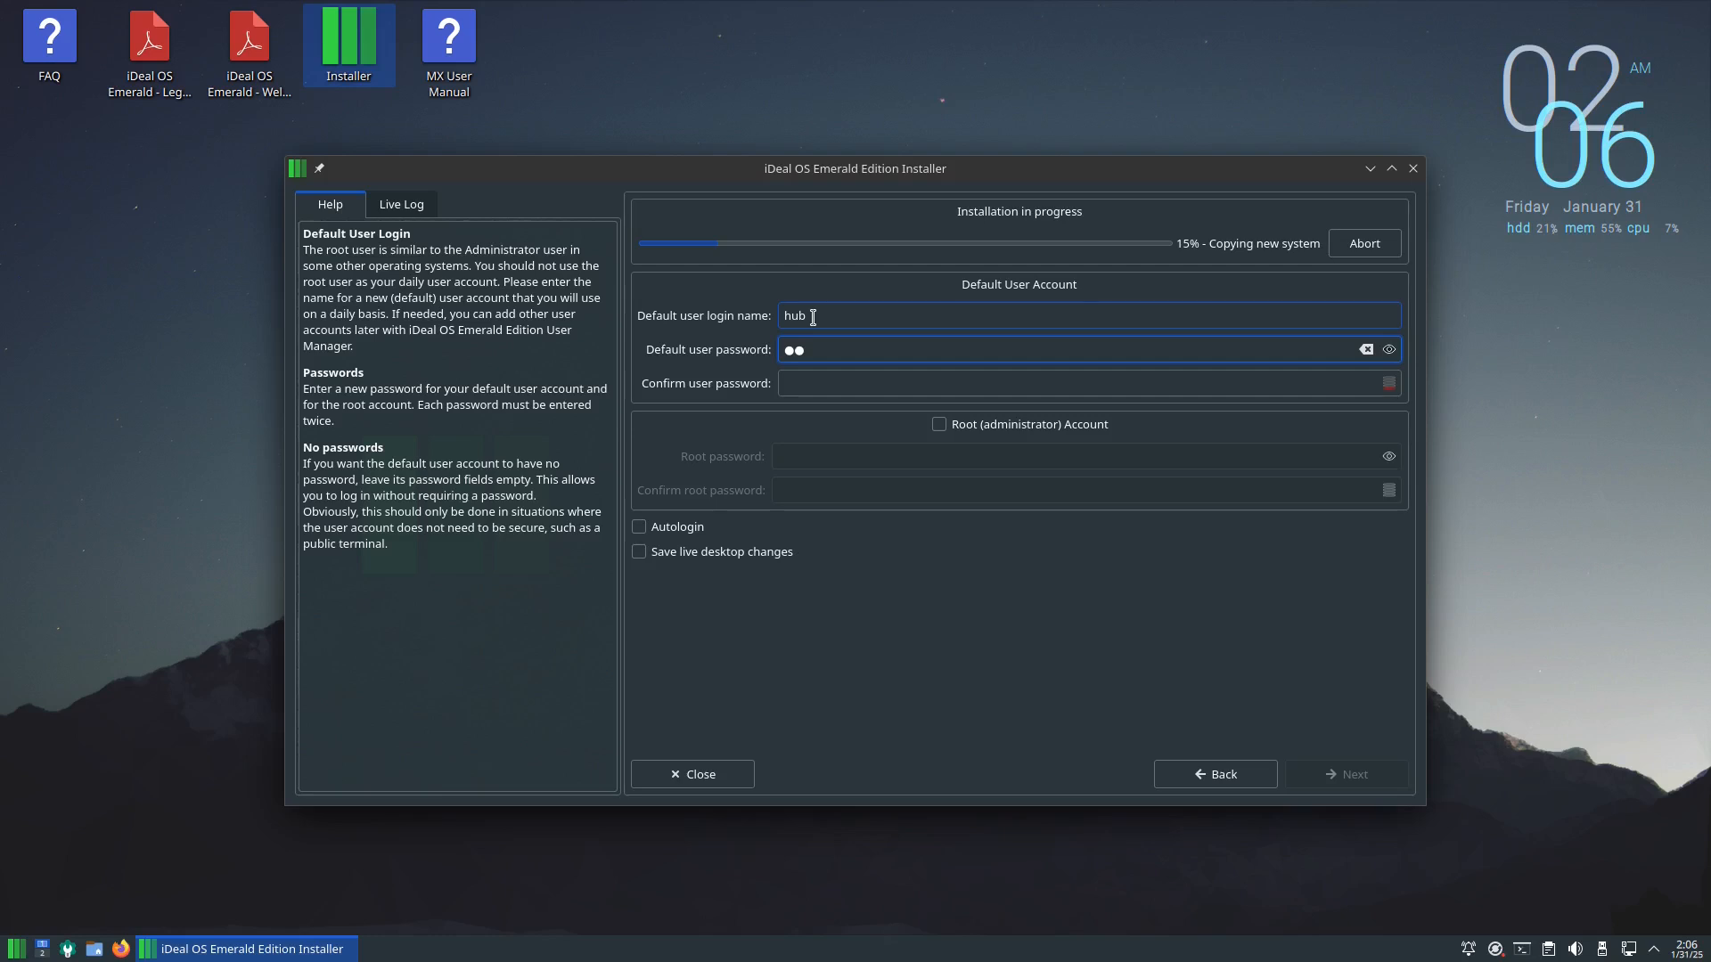
{"action": "left_click", "coordinate": [1080, 383]}
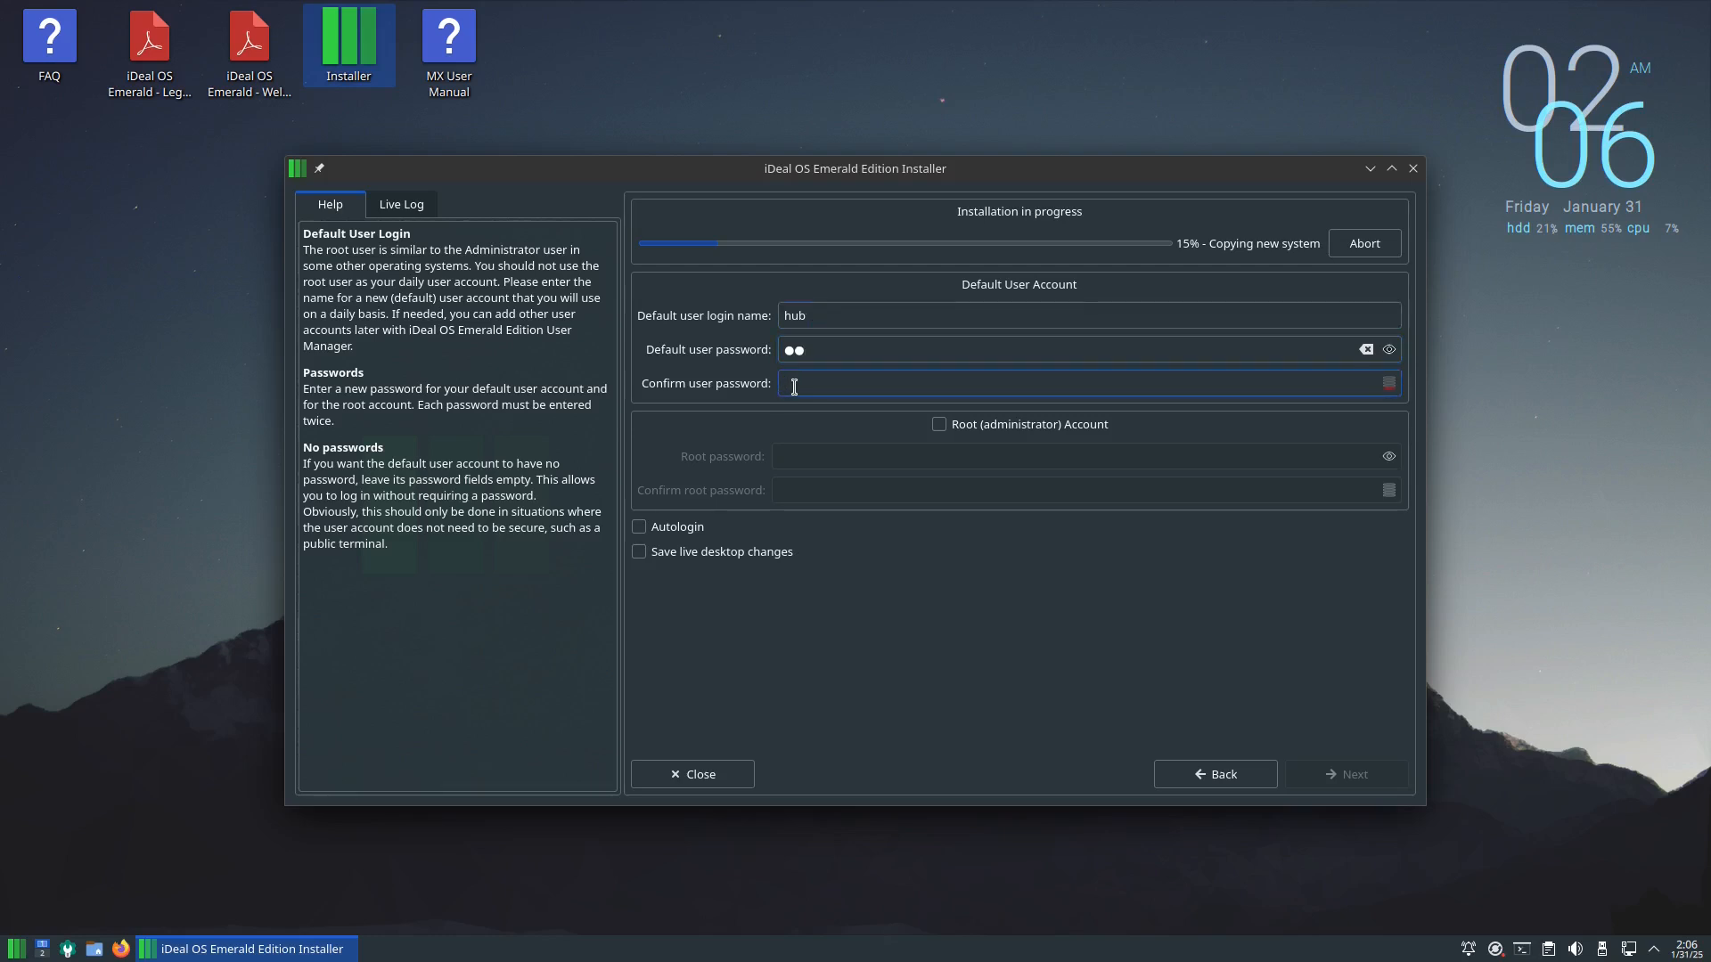
{"action": "type", "text": "••"}
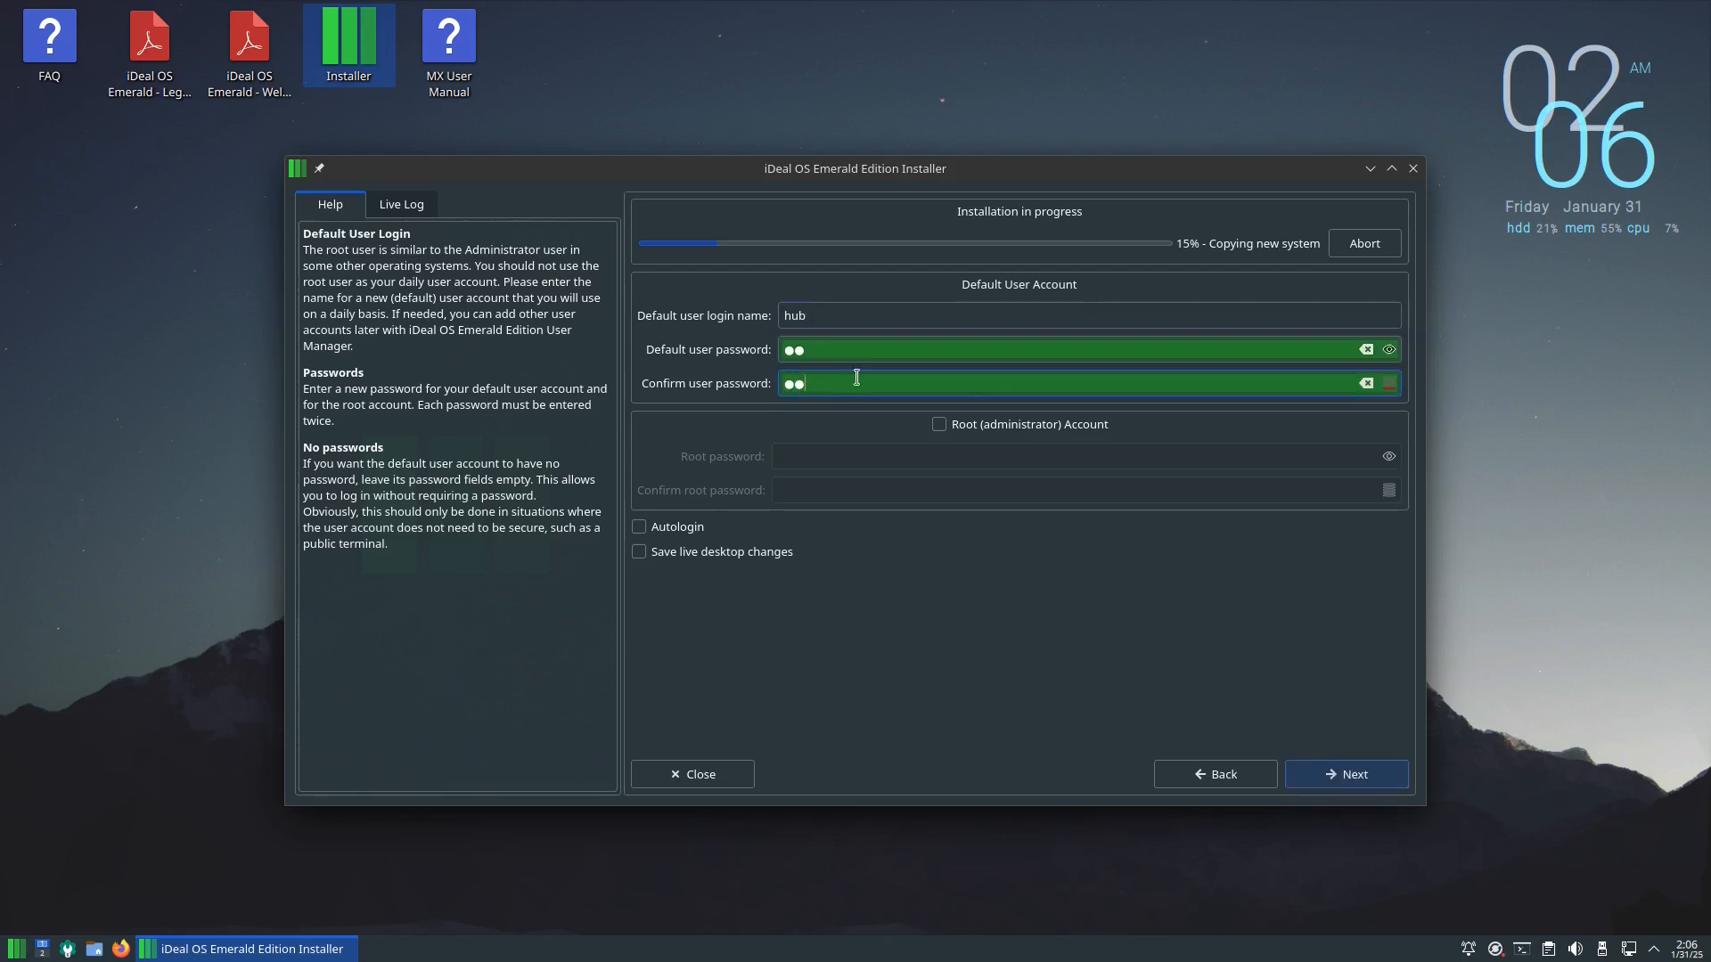
Enable the Root (administrator) Account with its password, turn on Autologin, and continue.
{"action": "left_click", "coordinate": [937, 424]}
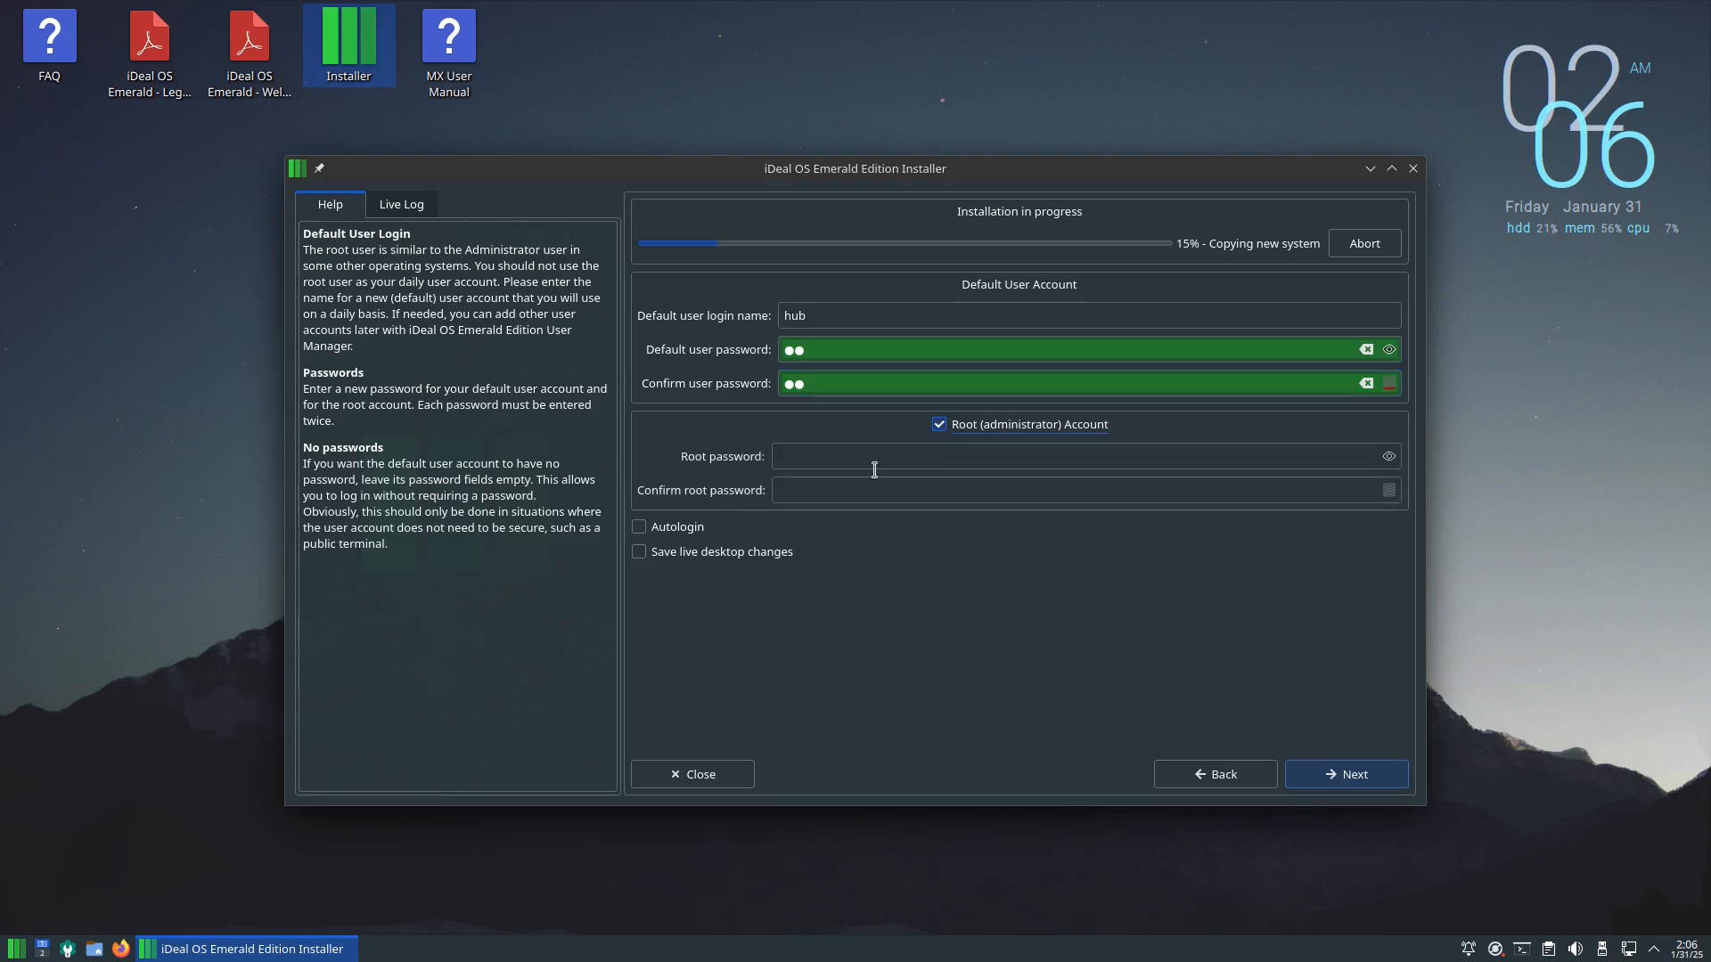
{"action": "type", "text": "••"}
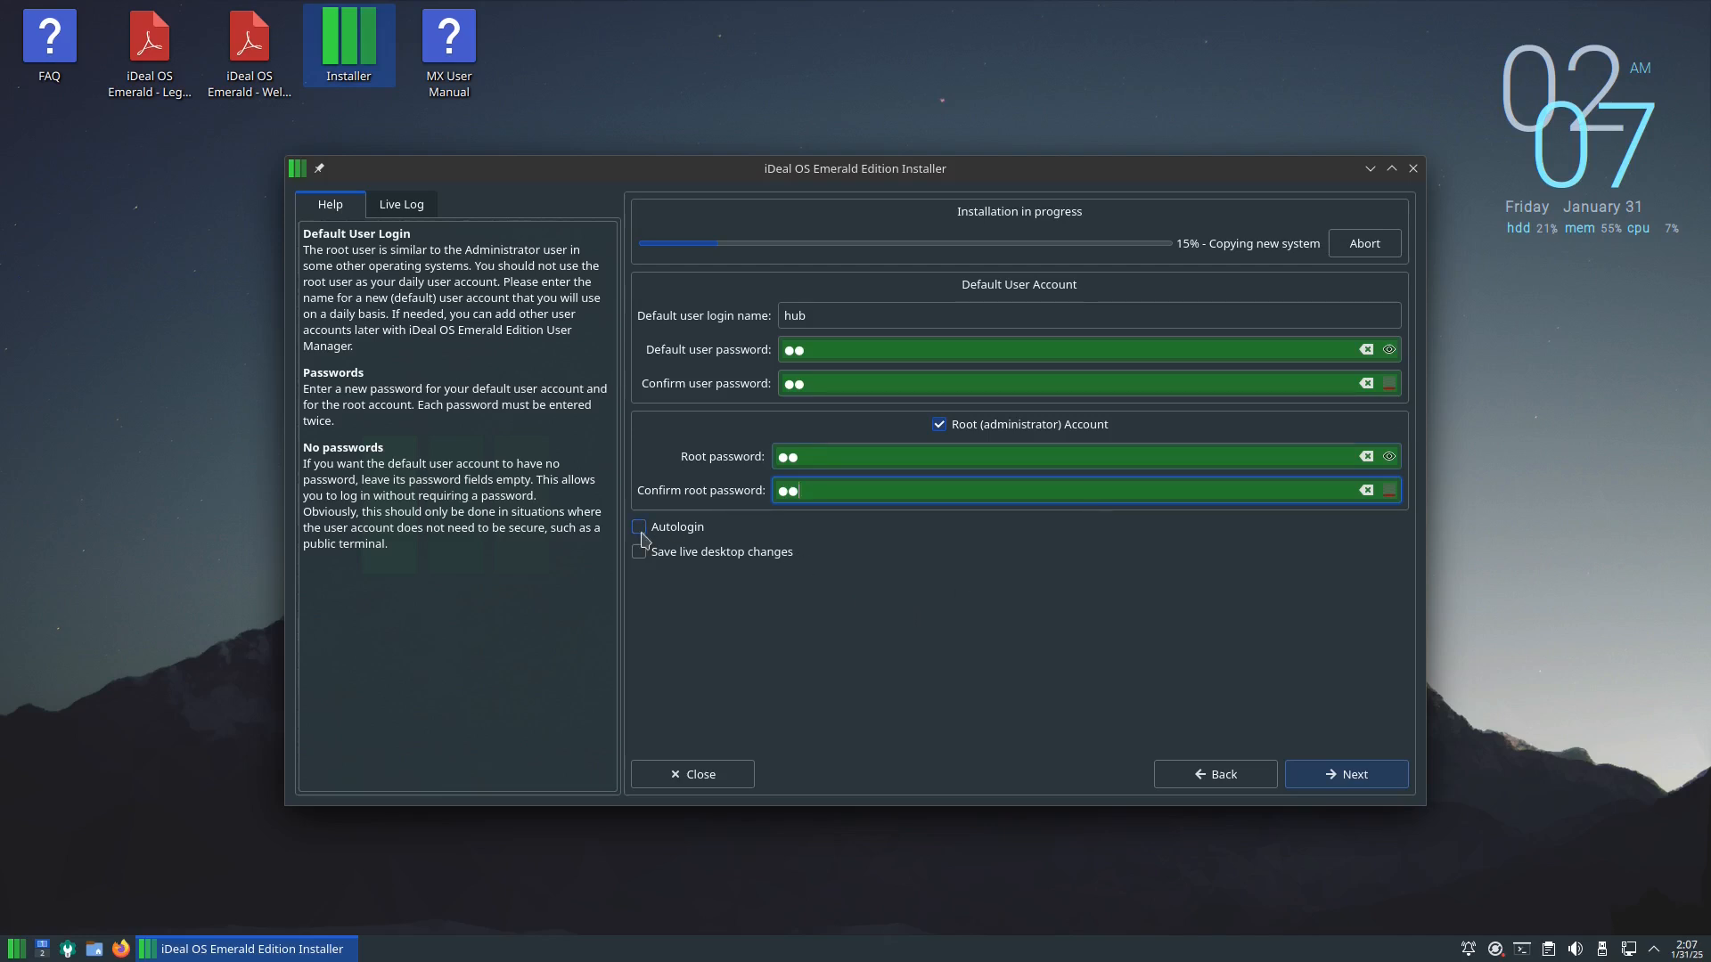
{"action": "left_click", "coordinate": [640, 527]}
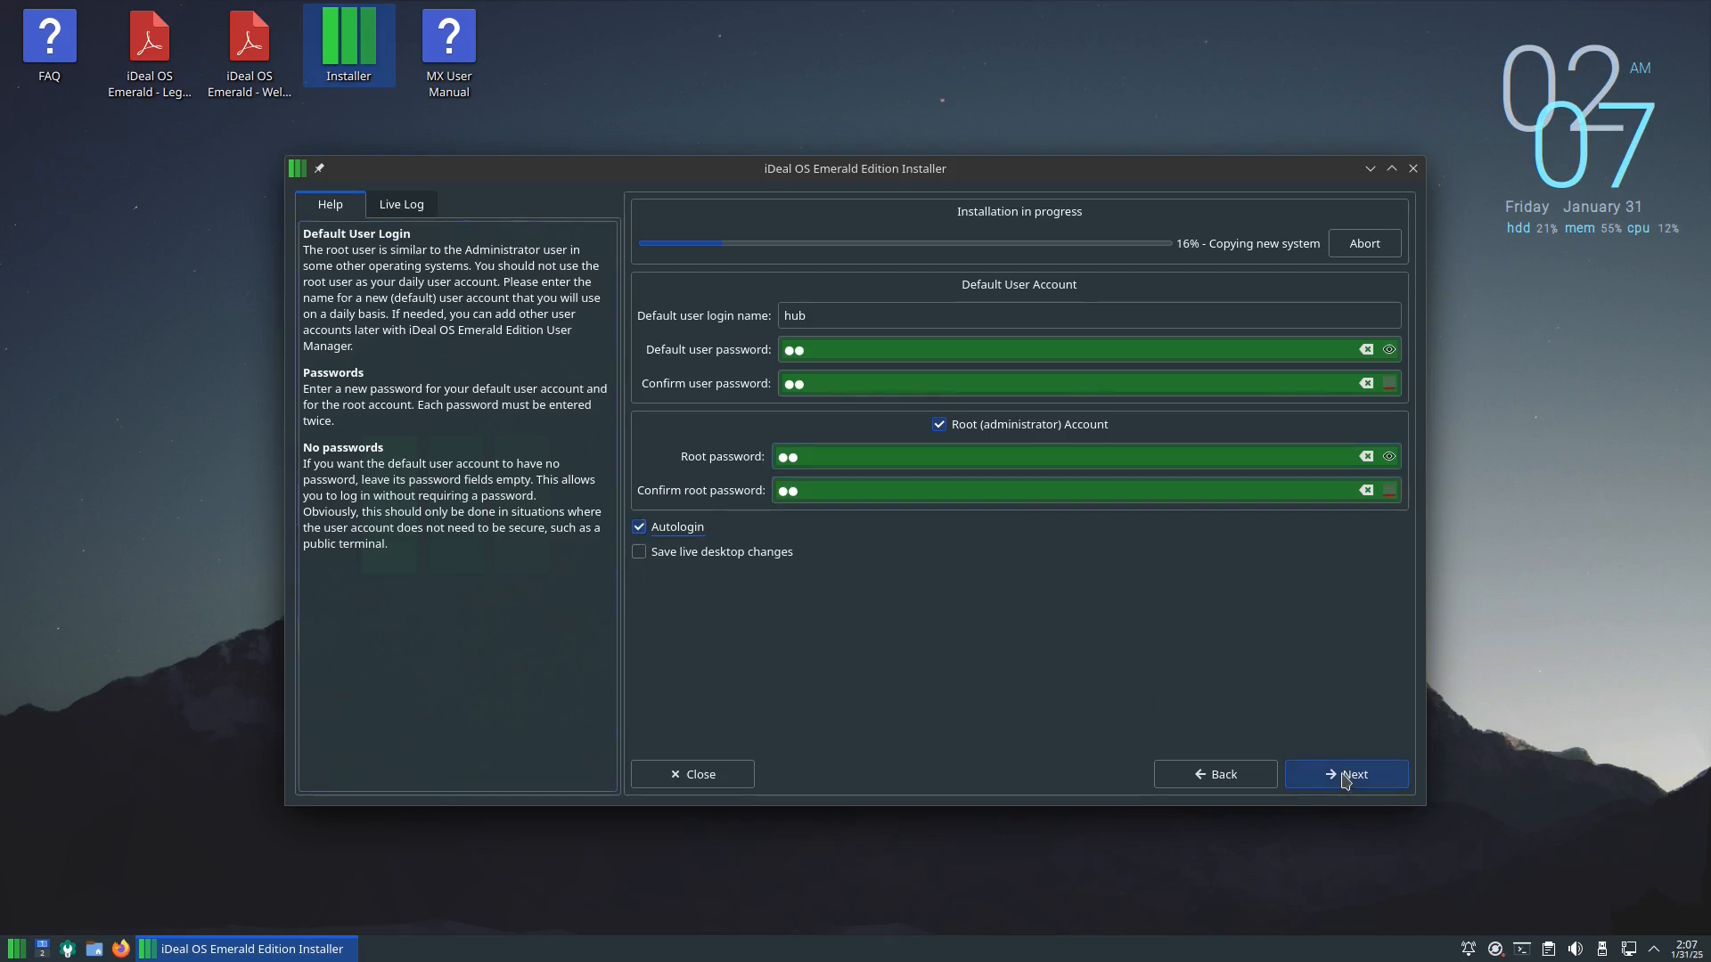
{"action": "left_click", "coordinate": [1346, 774]}
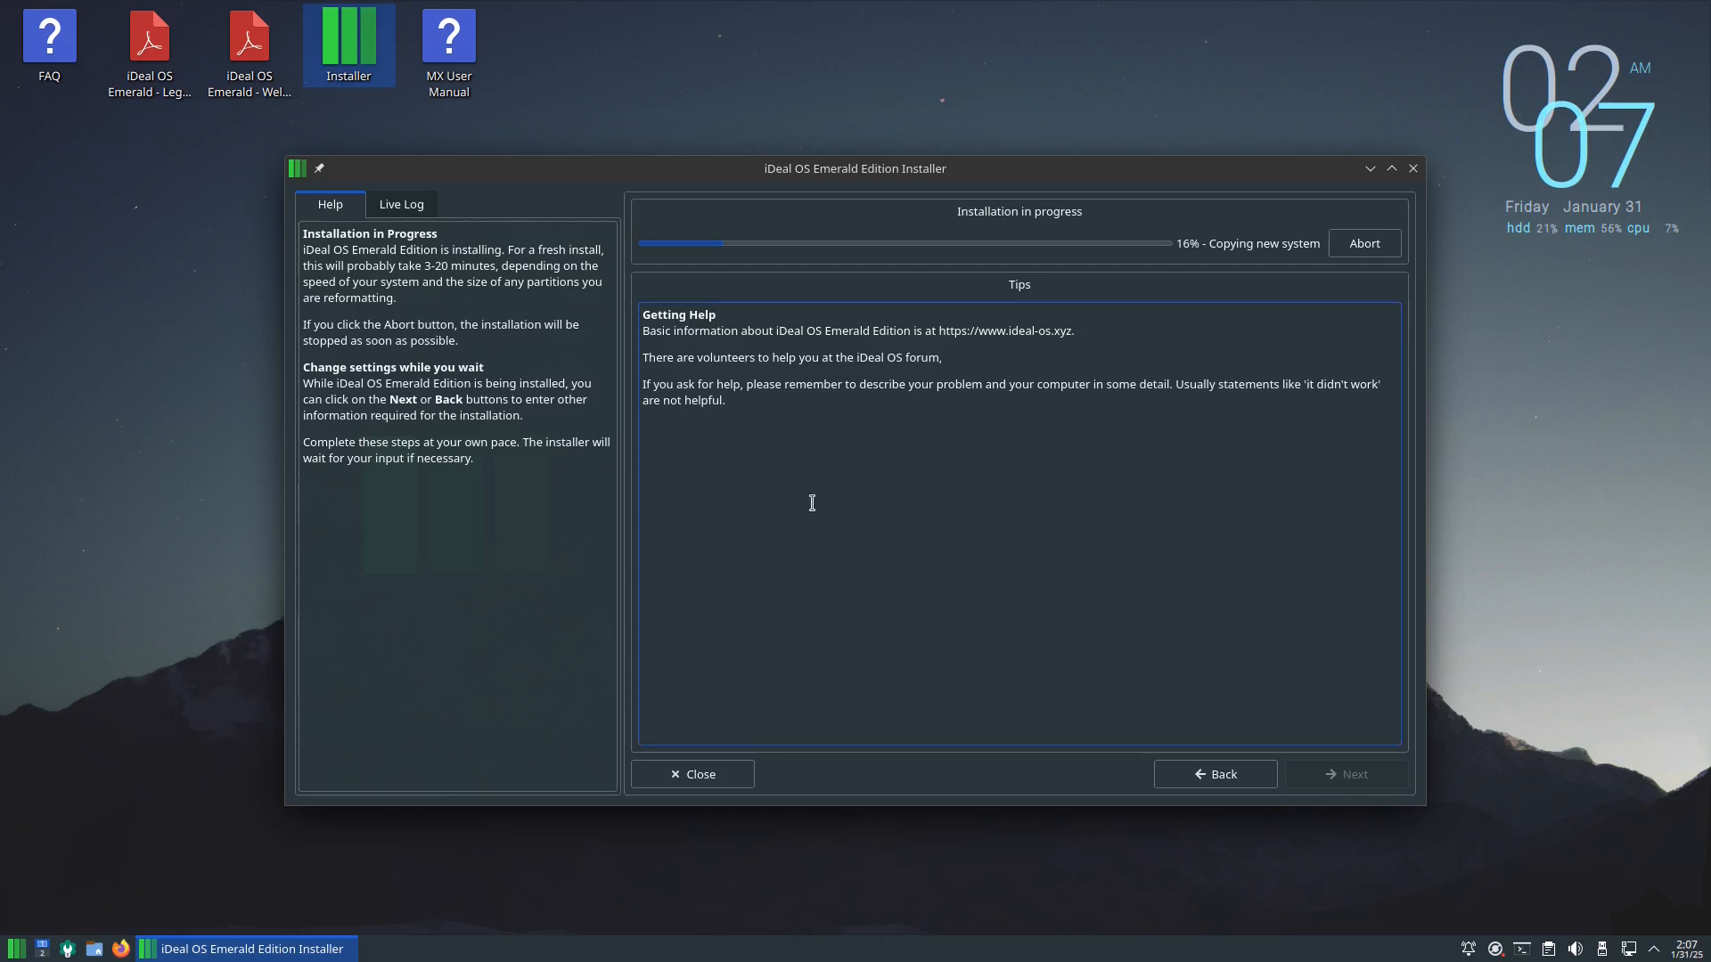
{"action": "mouse_move", "coordinate": [597, 305]}
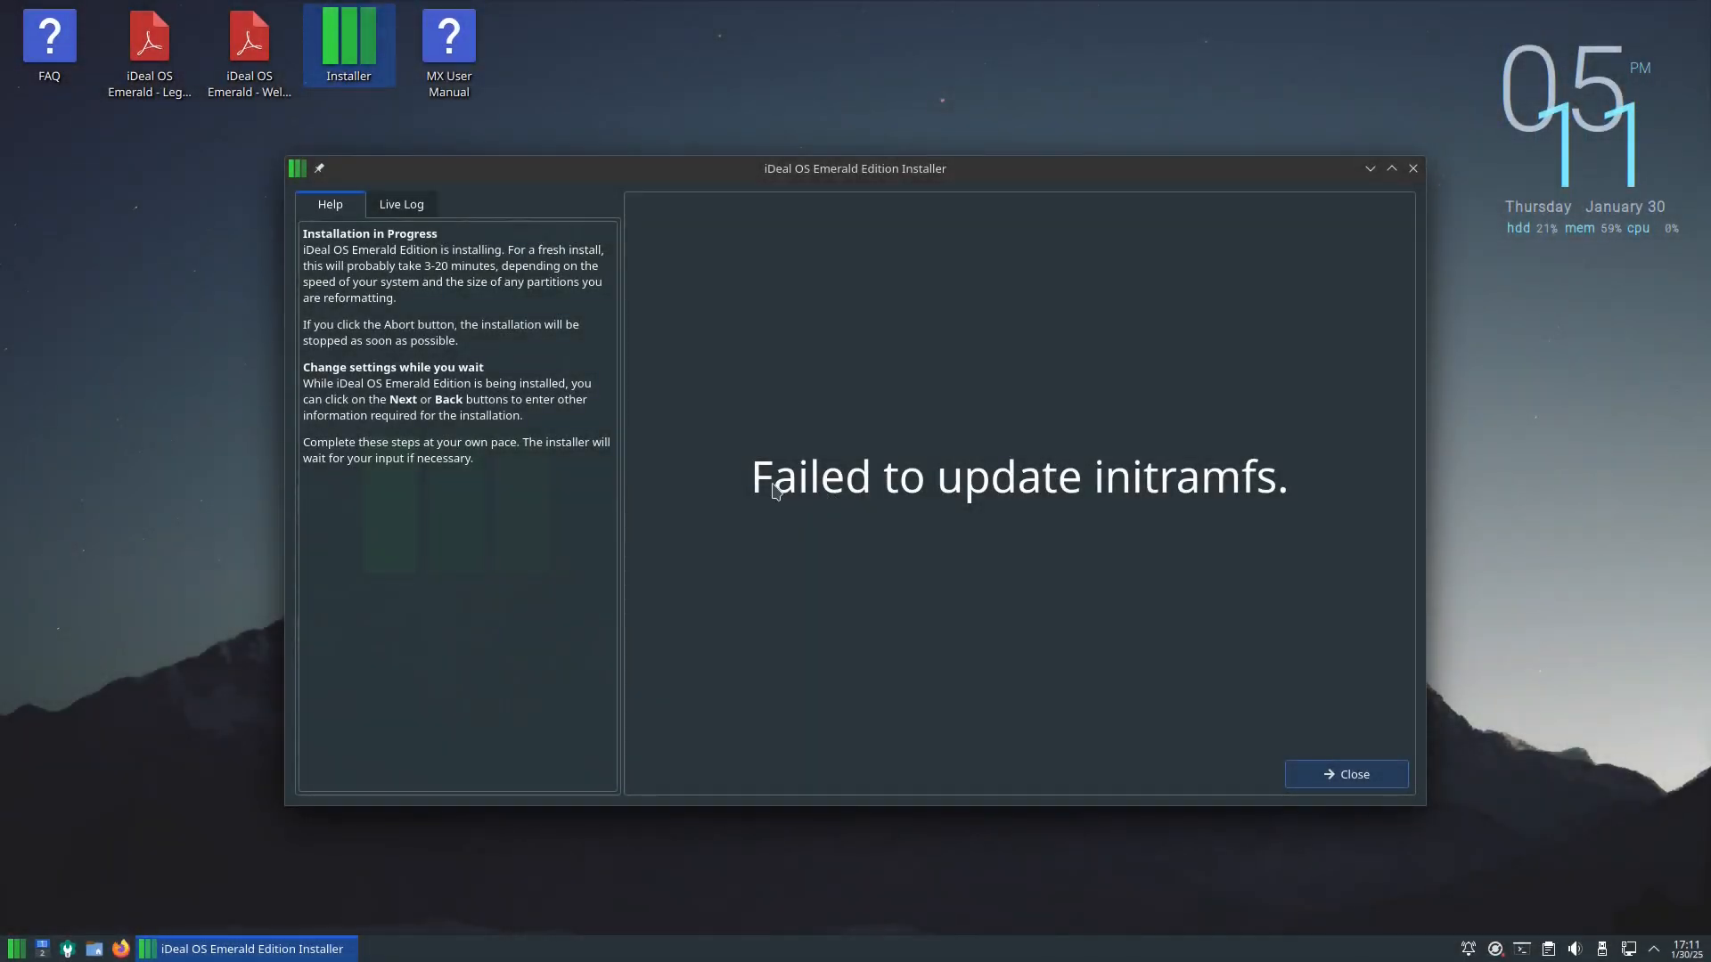
{"action": "mouse_move", "coordinate": [1012, 517]}
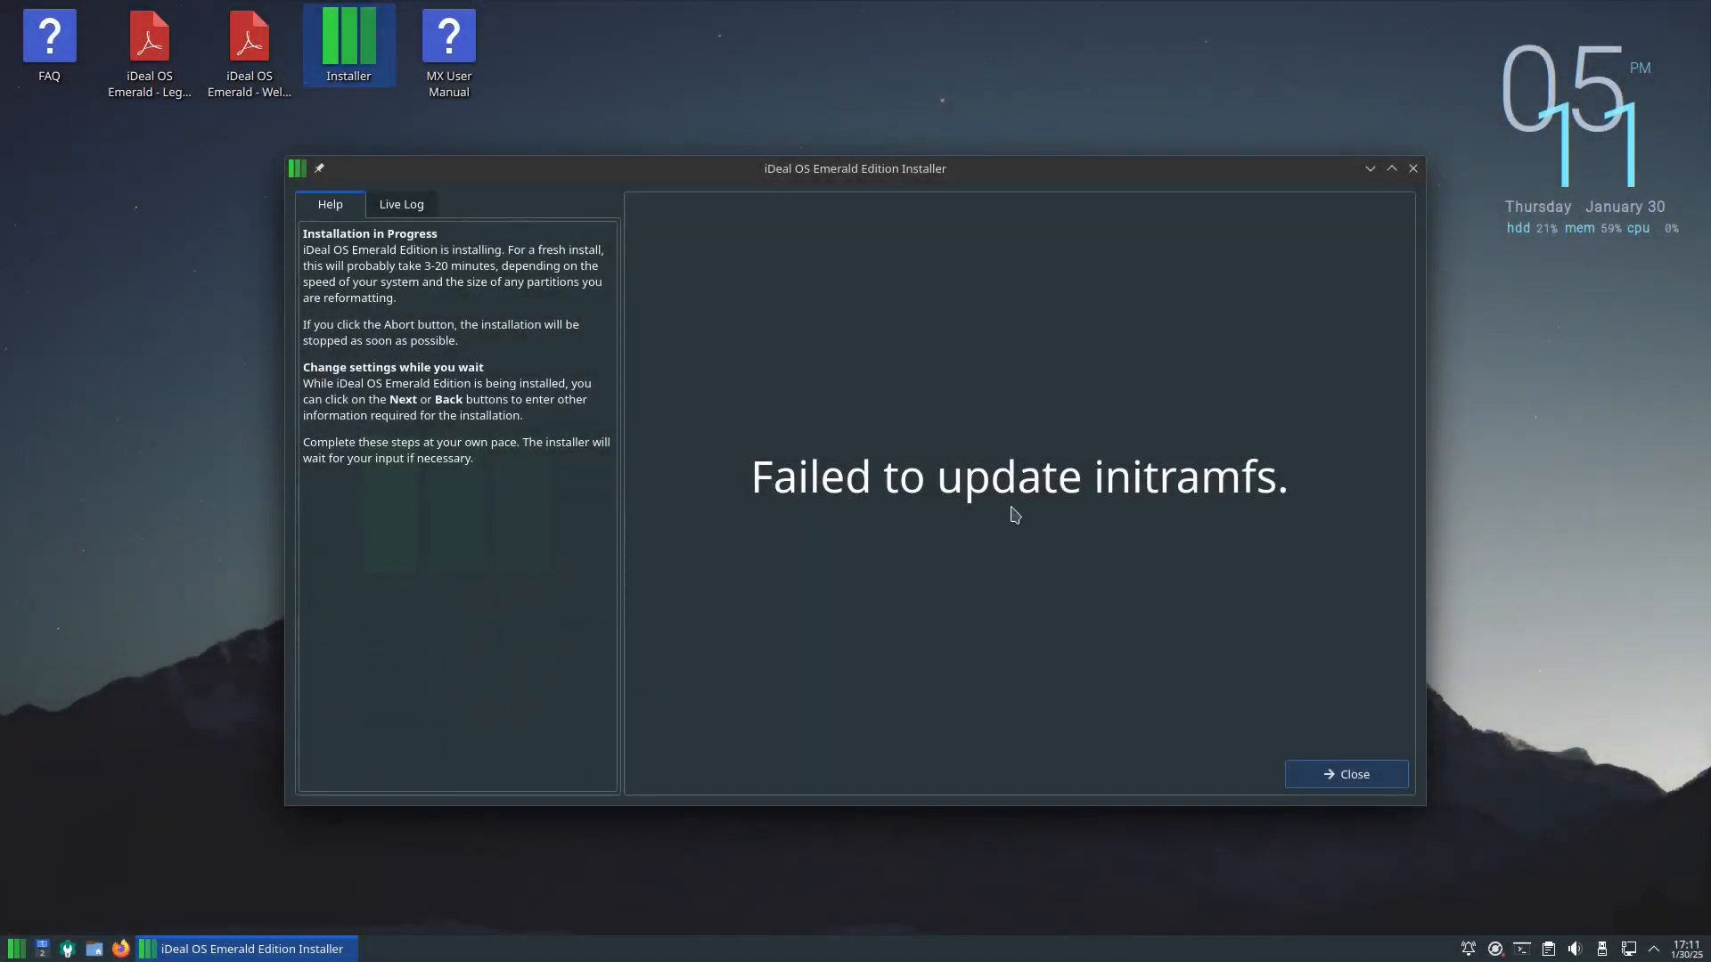
{"action": "mouse_move", "coordinate": [1238, 499]}
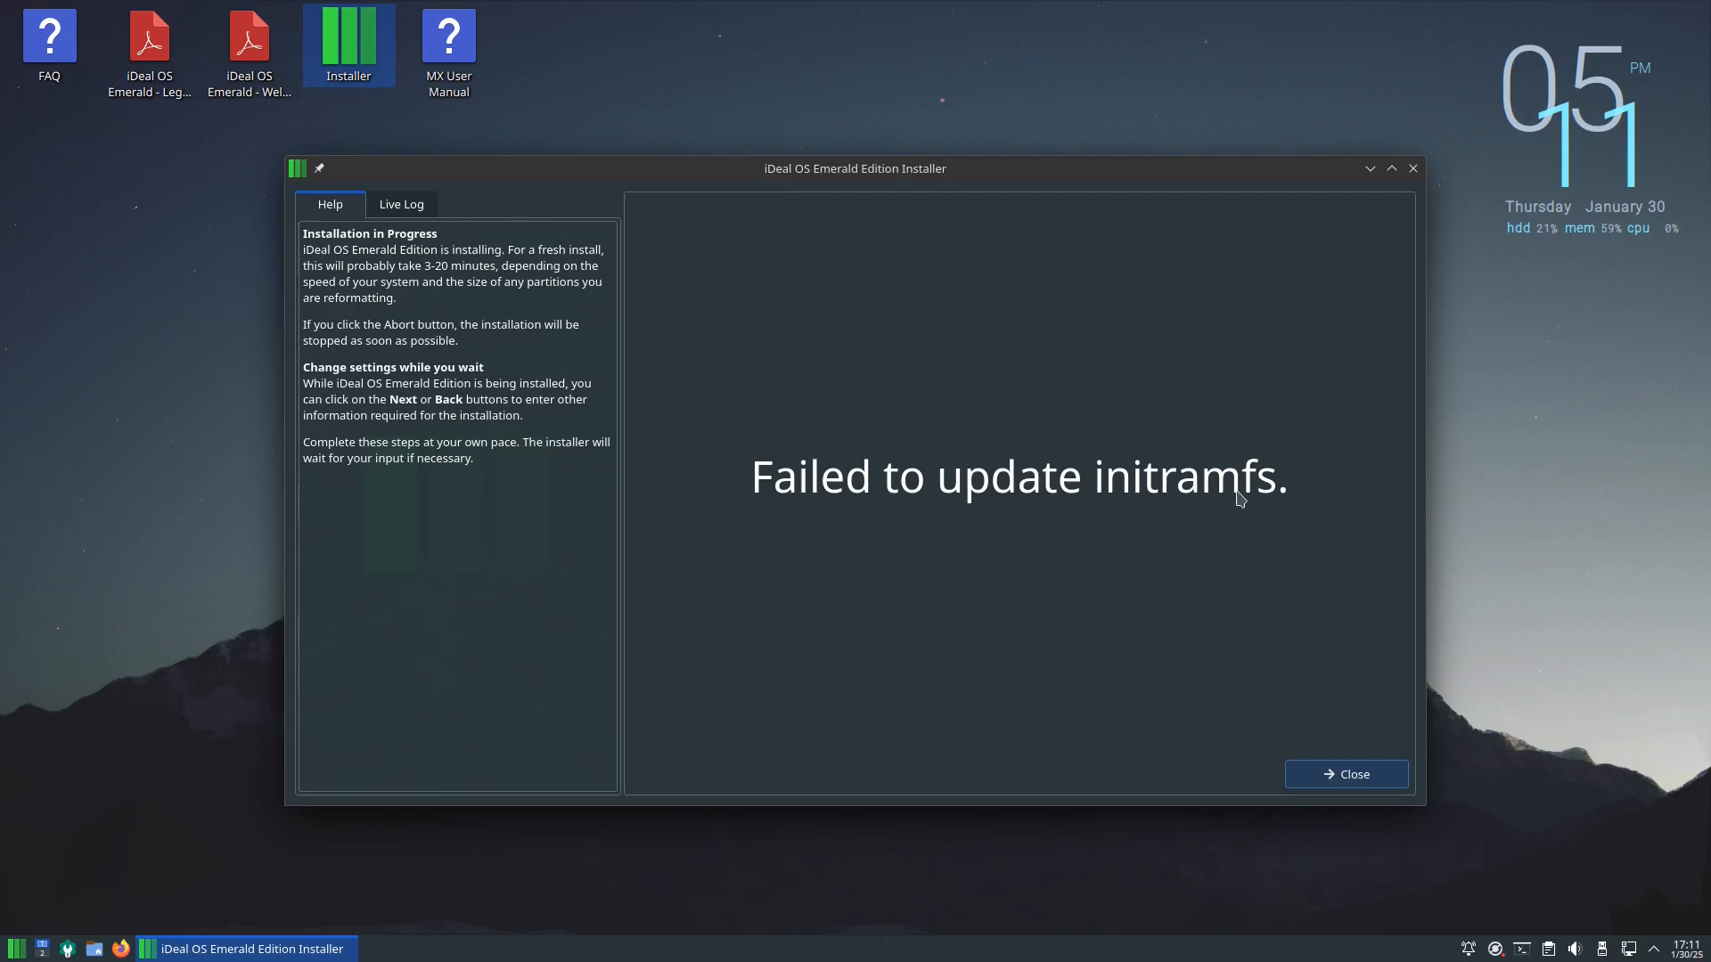
{"action": "mouse_move", "coordinate": [1295, 508]}
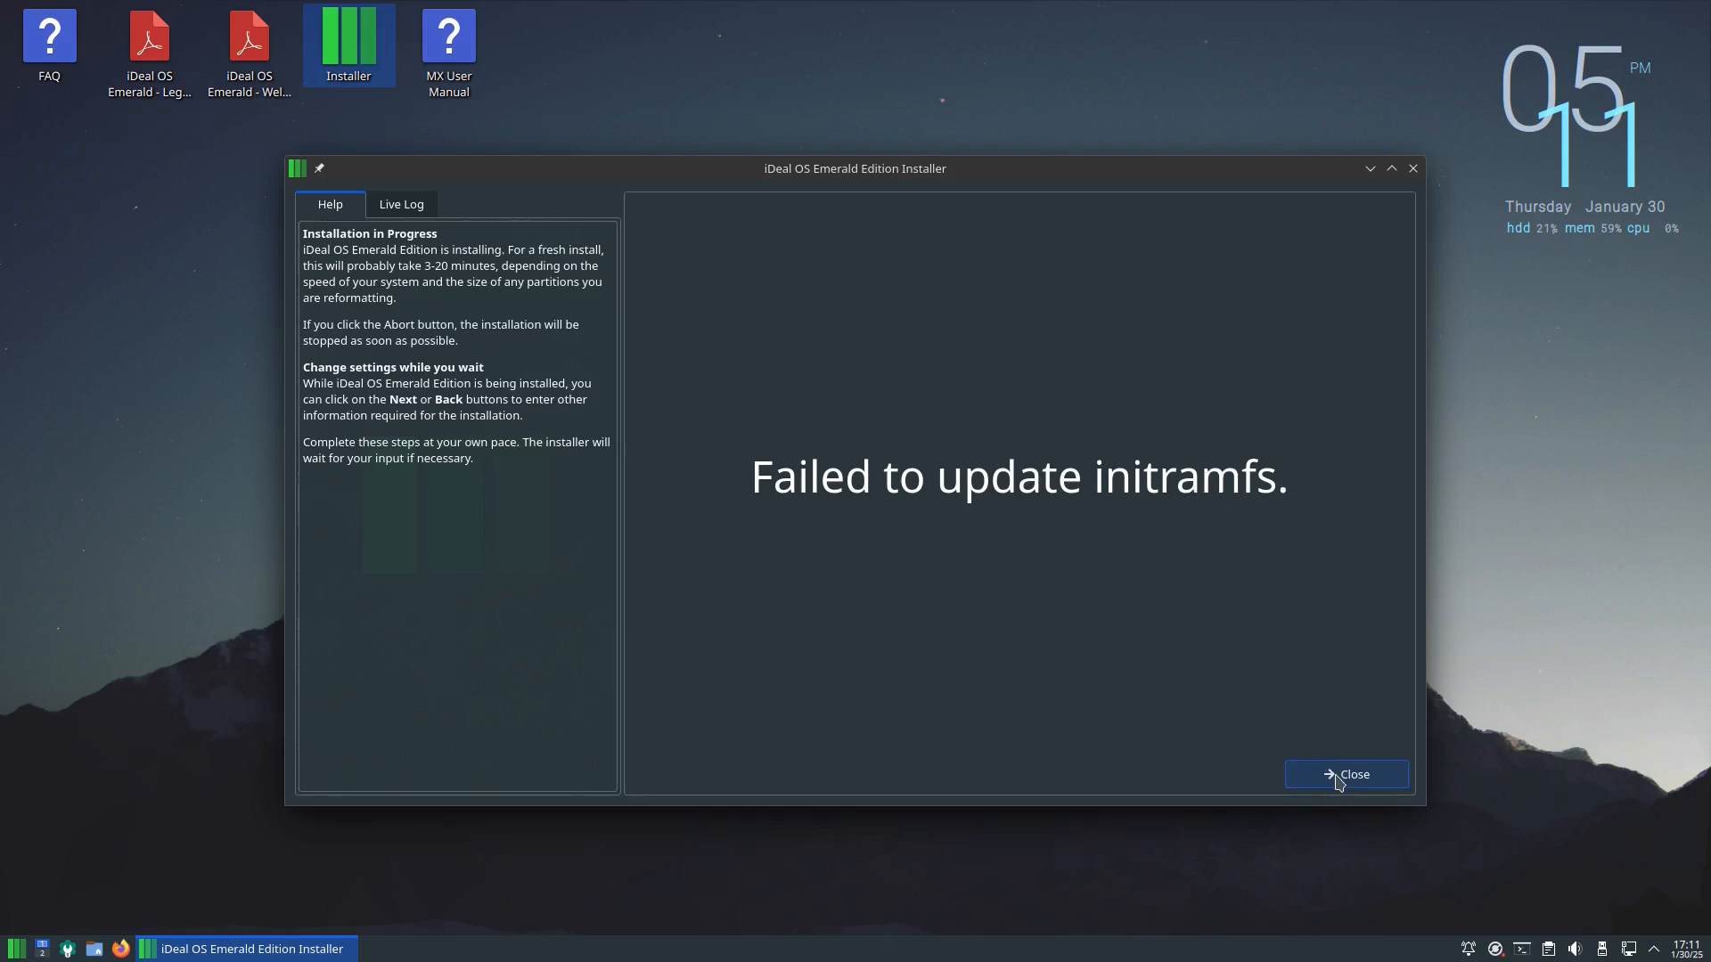
Close the installer on its 'Failed to update initramfs.' screen, leaving the desktop.
{"action": "left_click", "coordinate": [1346, 774]}
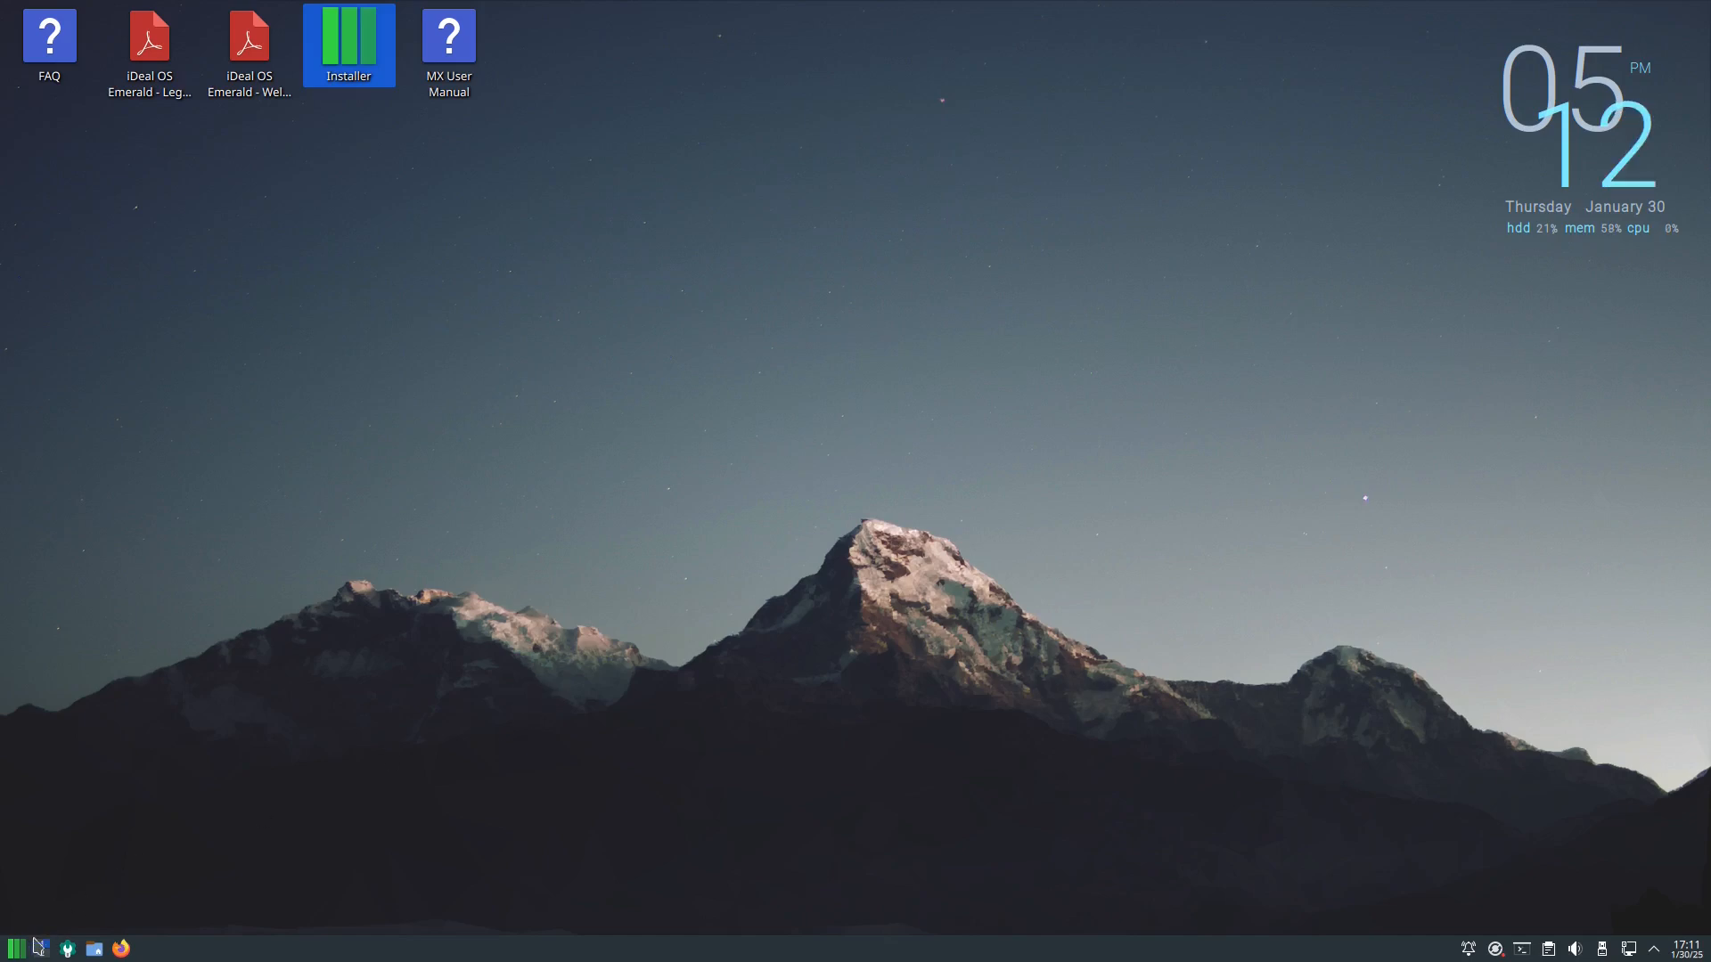
Shut down the live session via Power / Session > Shut Down and confirm OK.
{"action": "left_click", "coordinate": [16, 946]}
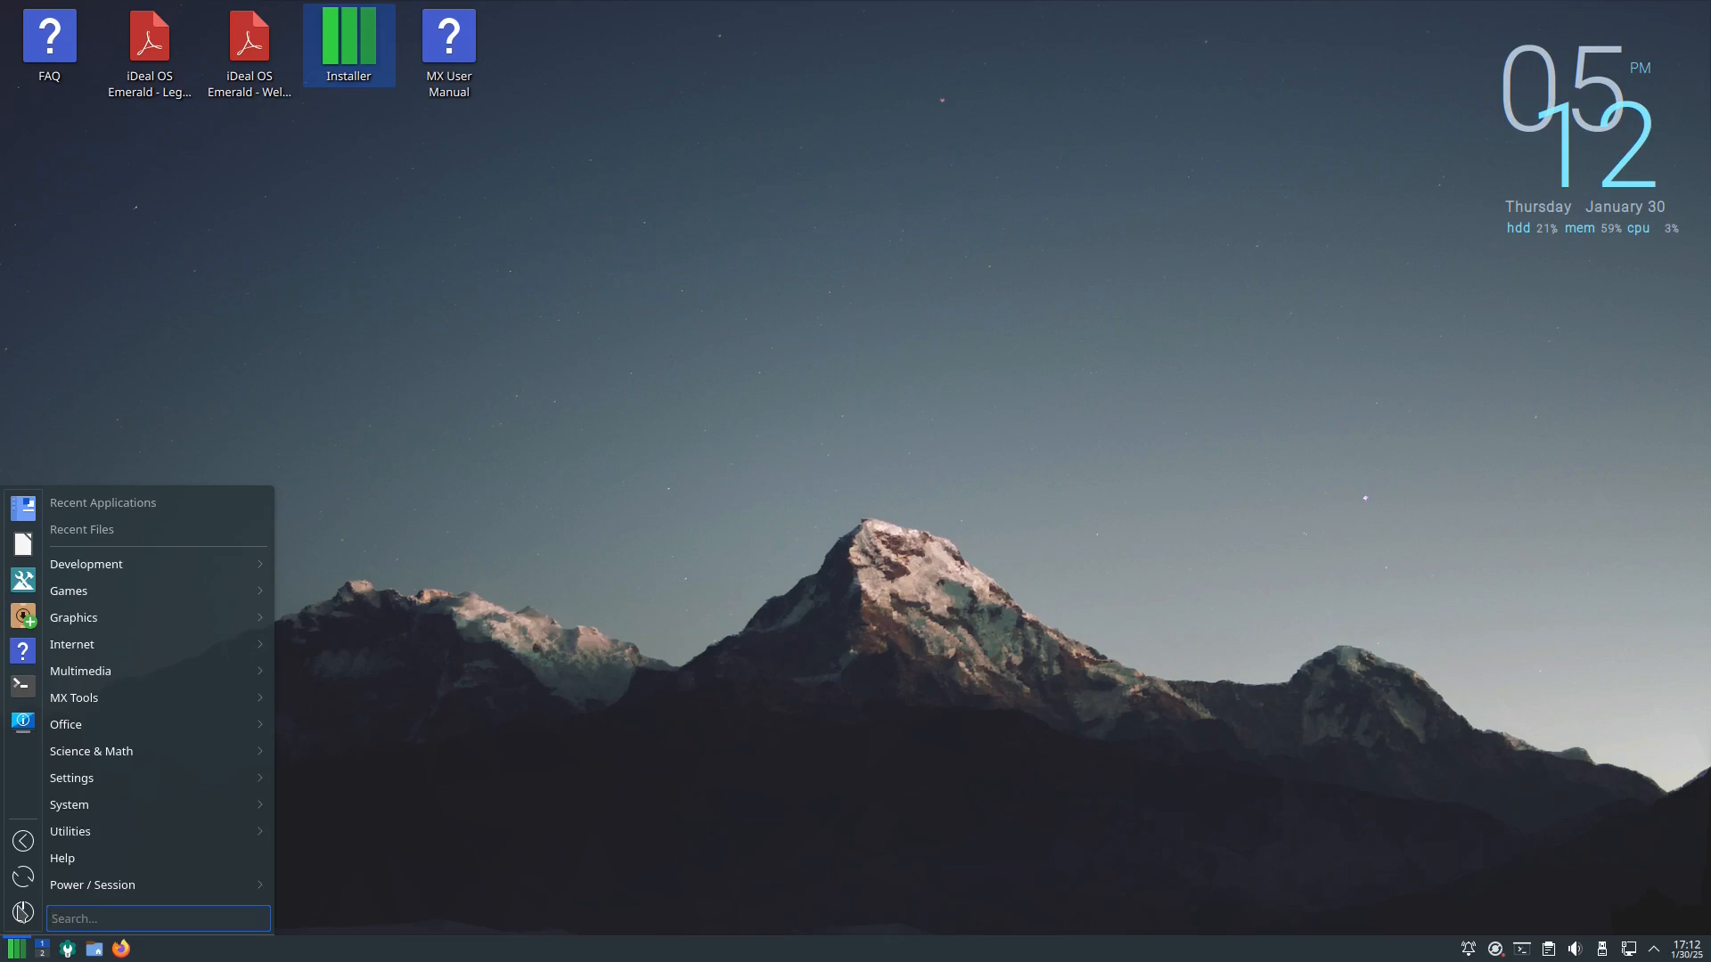
{"action": "left_click", "coordinate": [90, 886]}
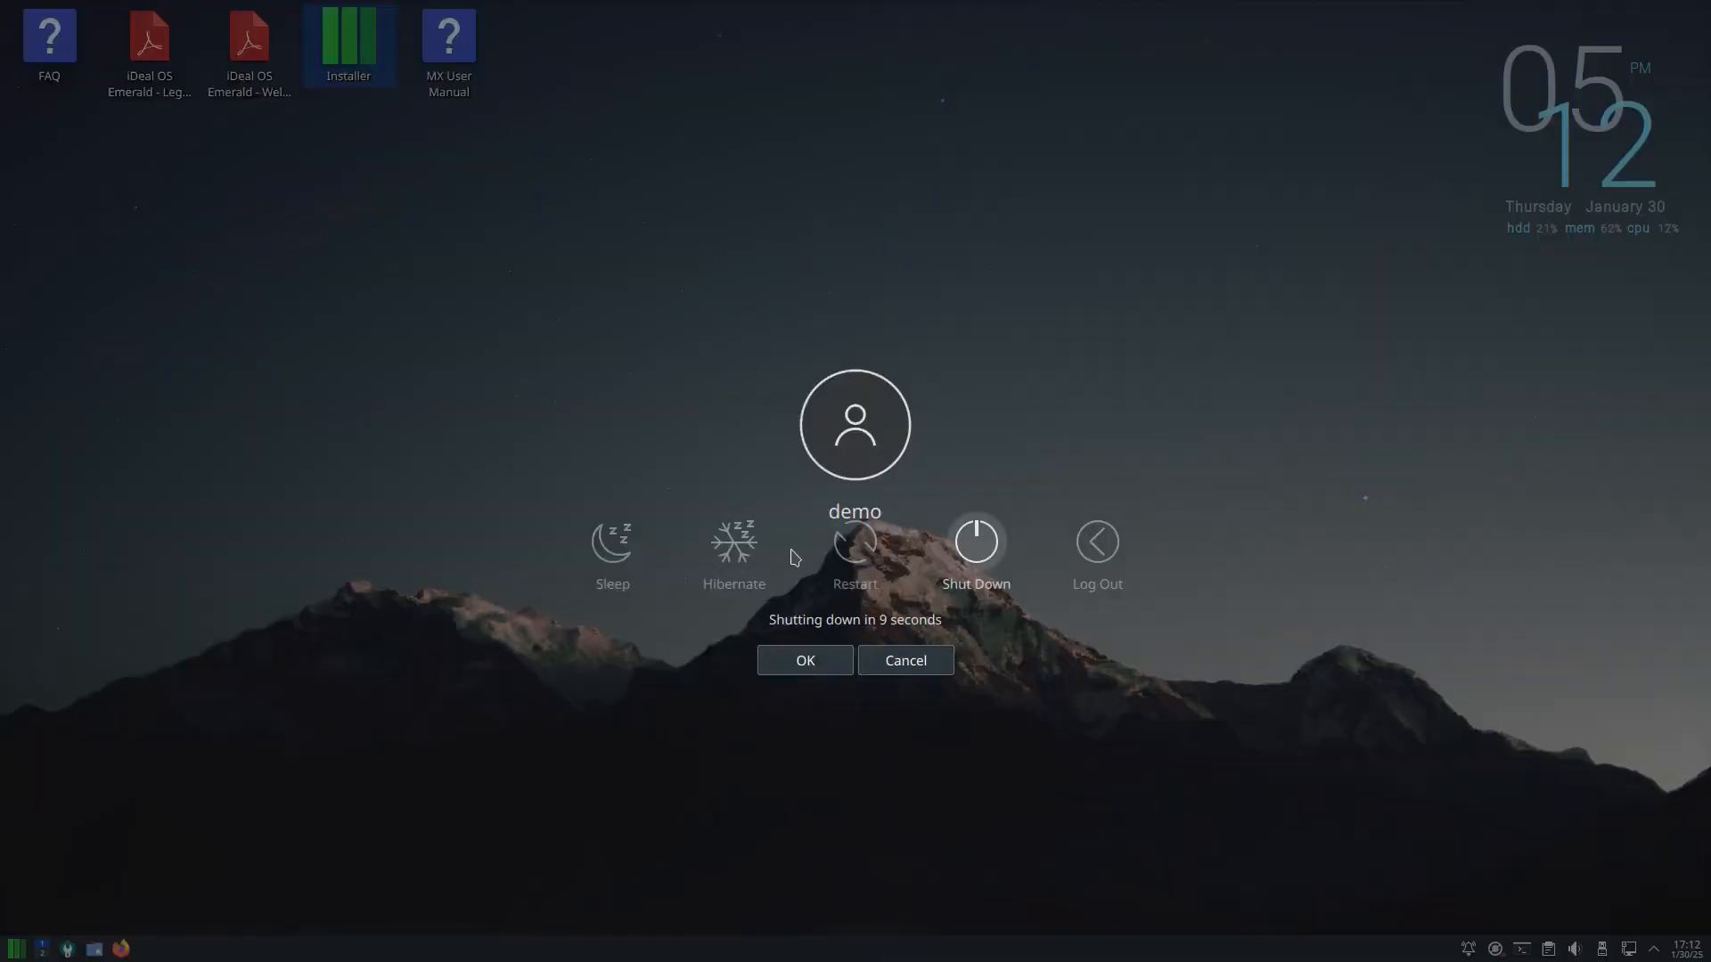
{"action": "left_click", "coordinate": [905, 659]}
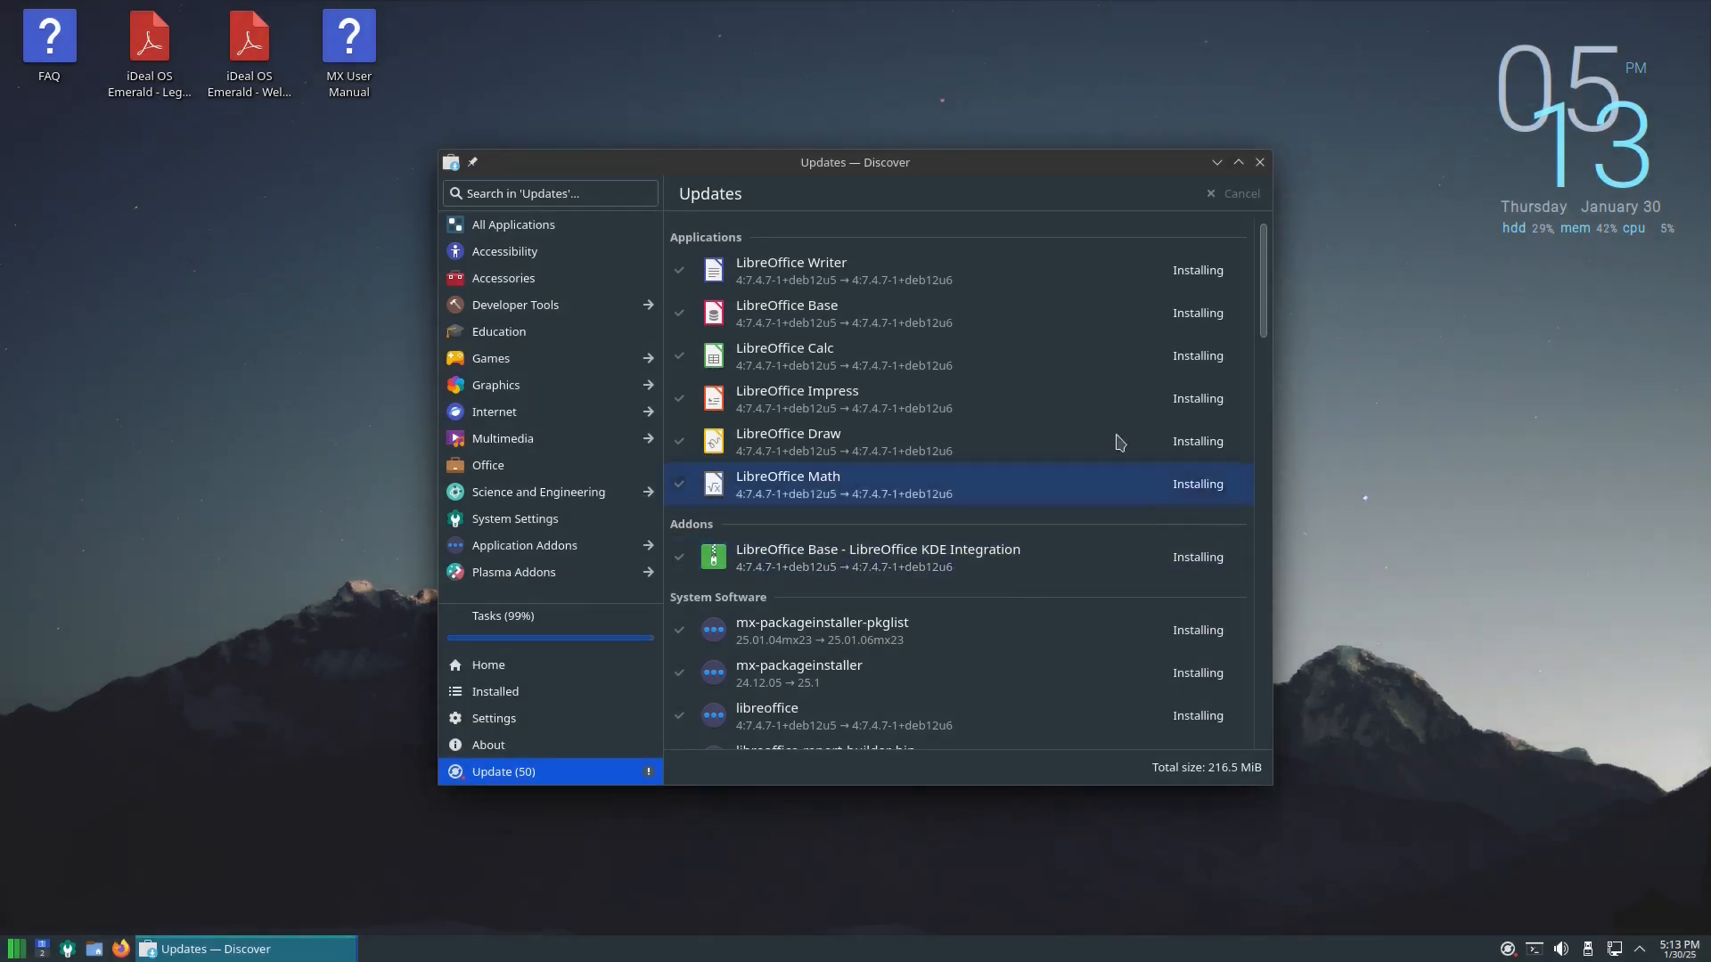
{"action": "mouse_move", "coordinate": [747, 545]}
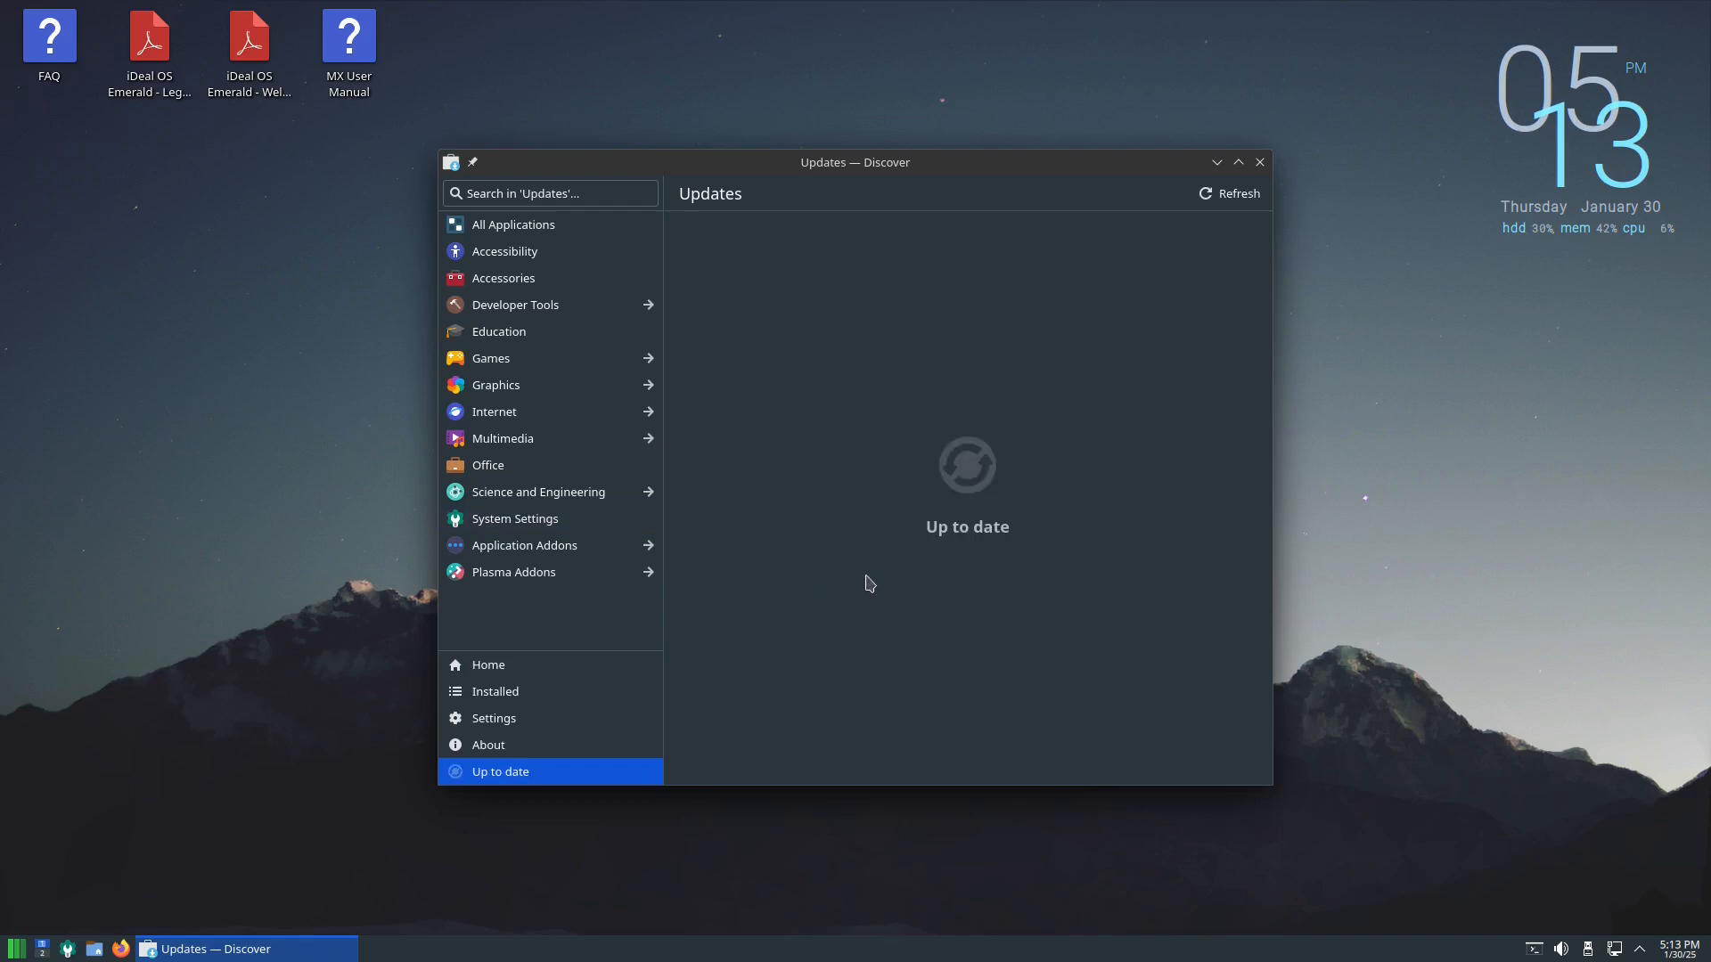
{"action": "mouse_move", "coordinate": [1260, 163]}
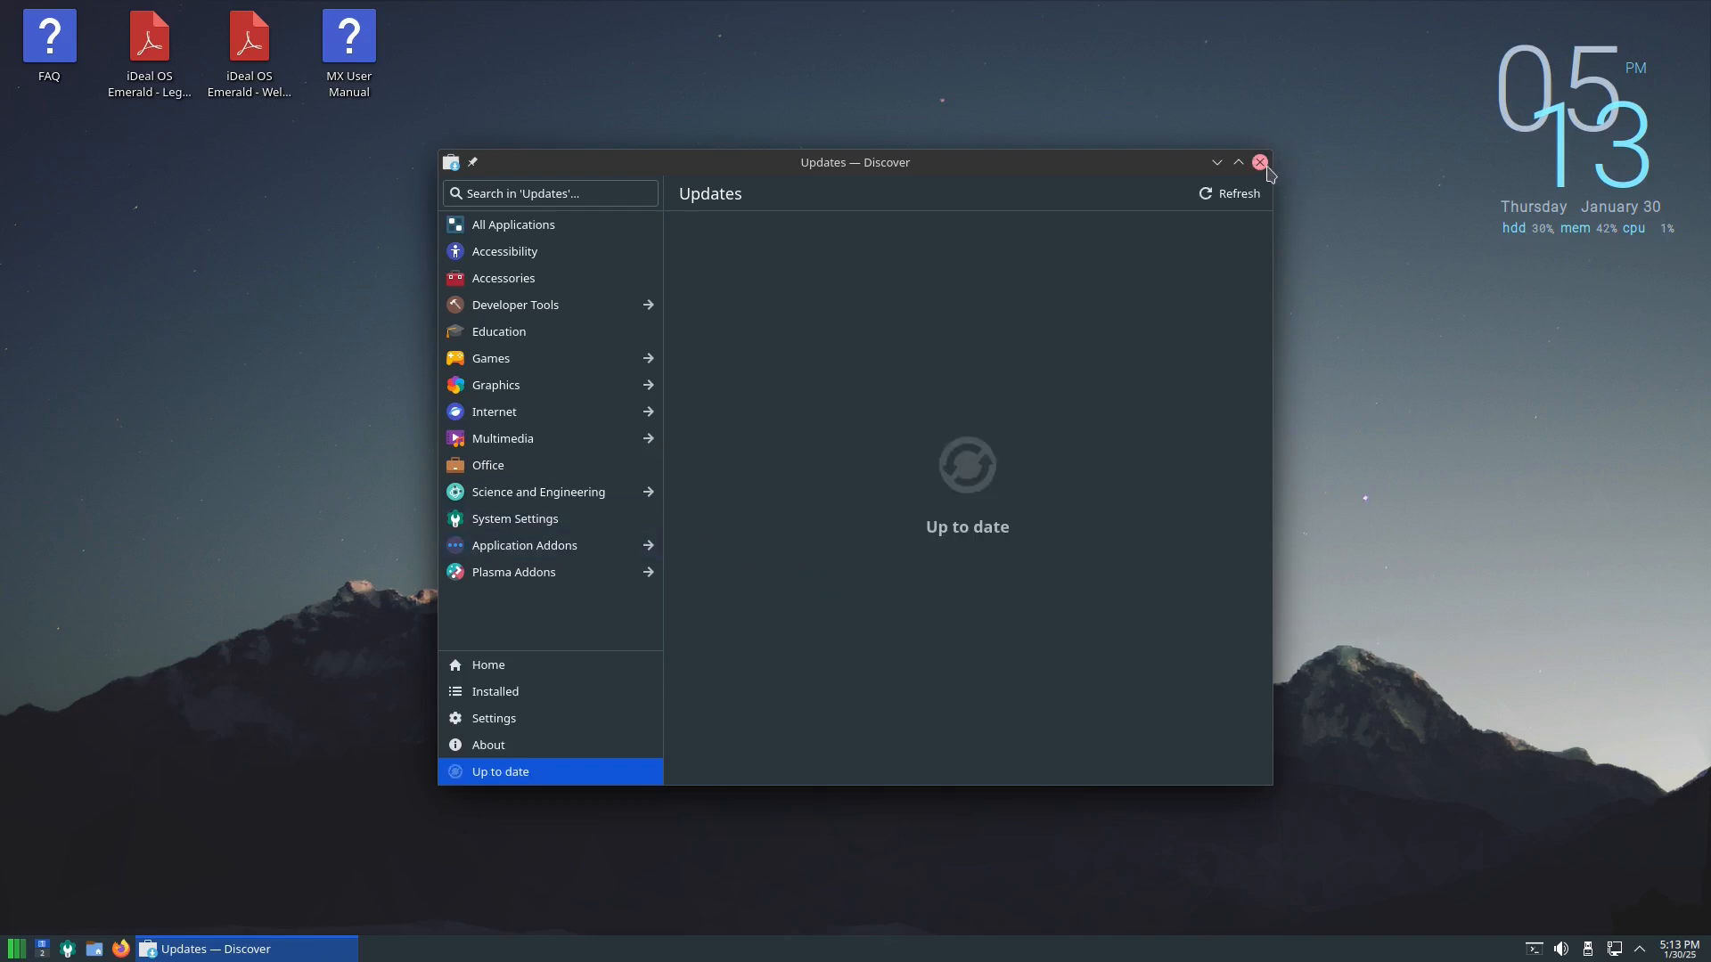
Close Discover once the Updates page reports 'Up to date'.
{"action": "left_click", "coordinate": [1259, 162]}
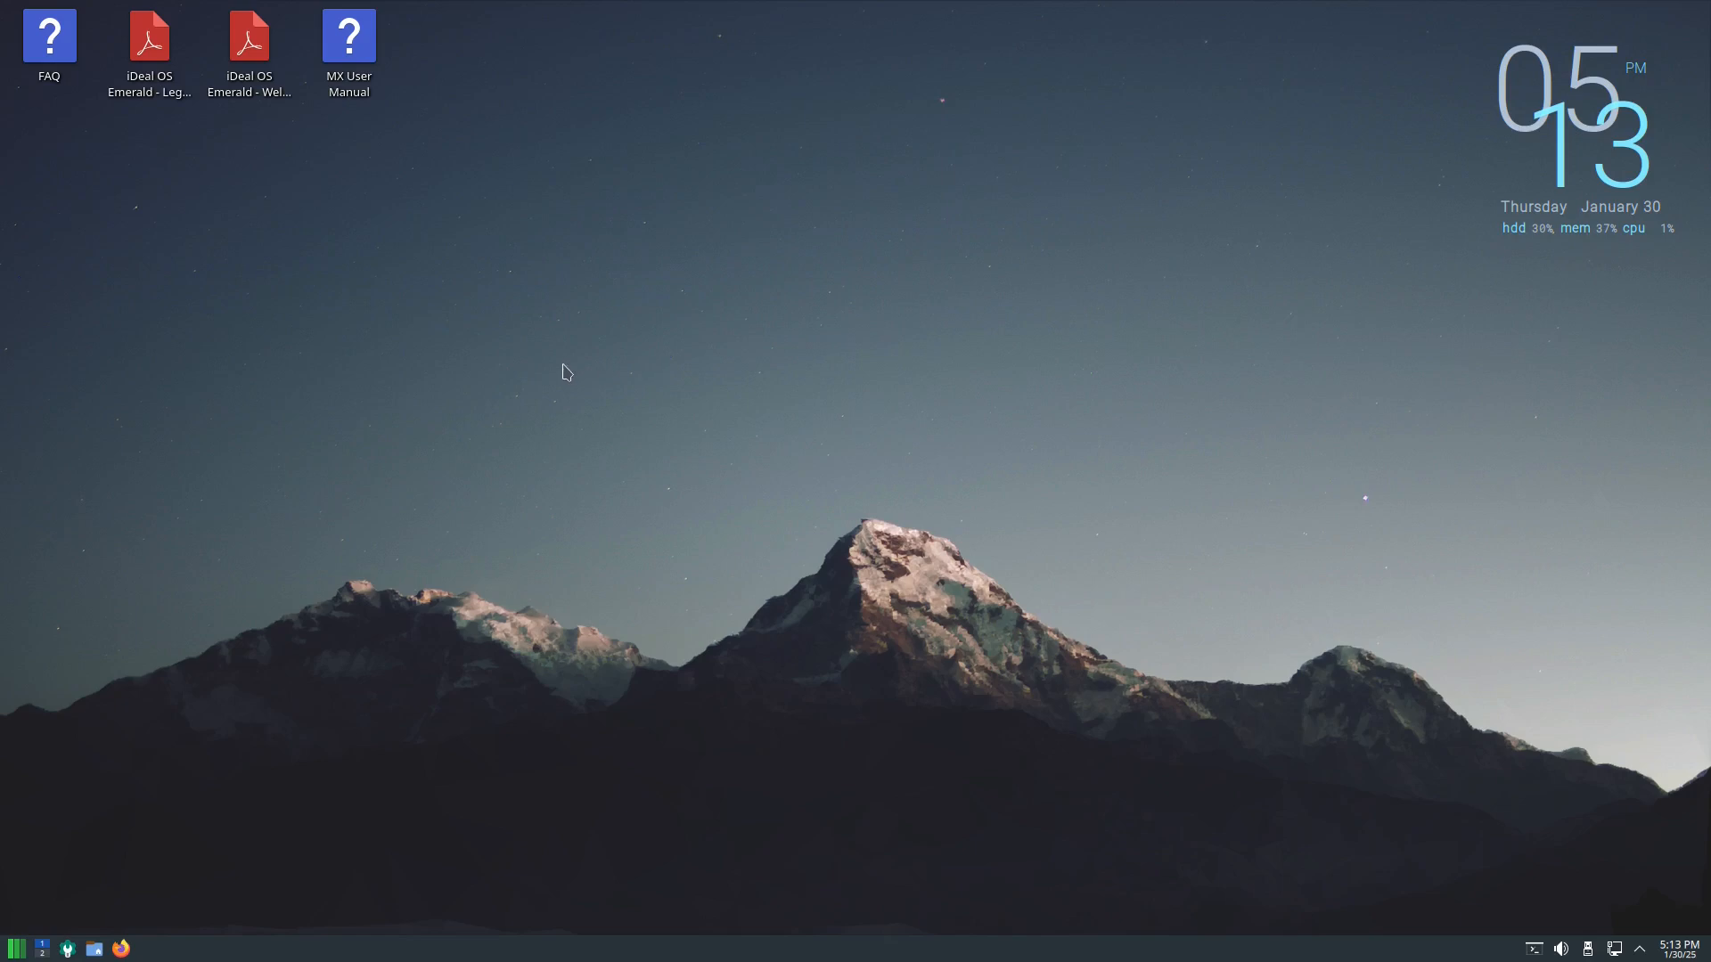
{"action": "mouse_move", "coordinate": [866, 425]}
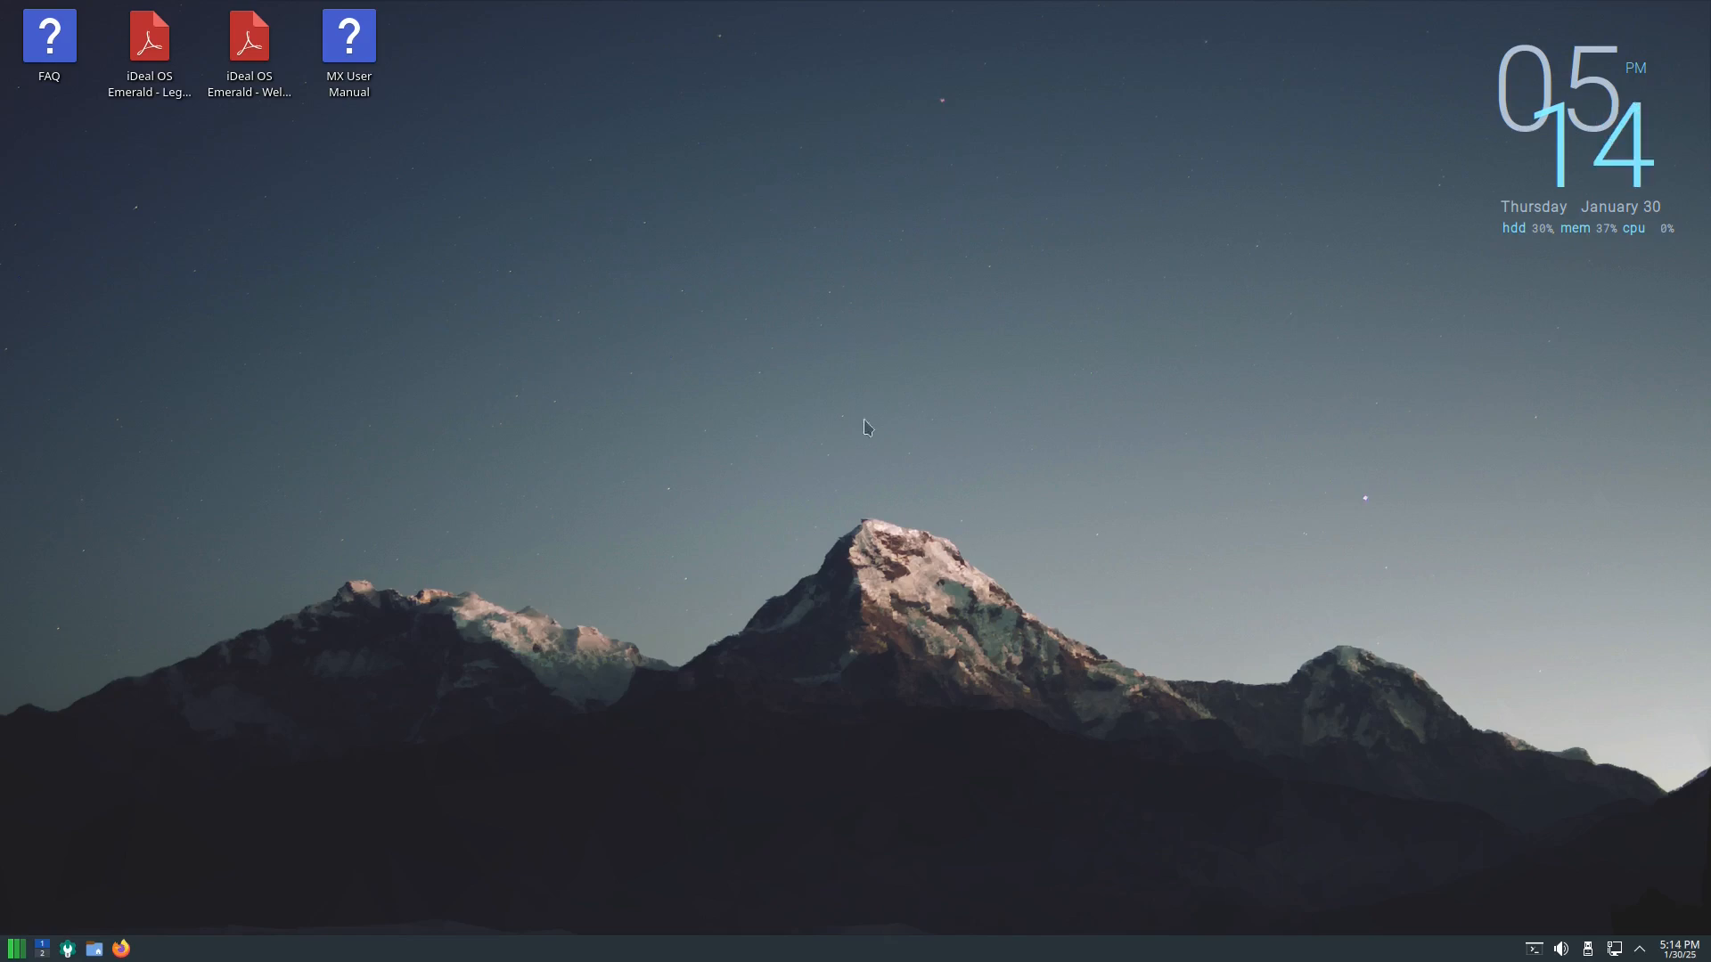
{"action": "mouse_move", "coordinate": [1057, 563]}
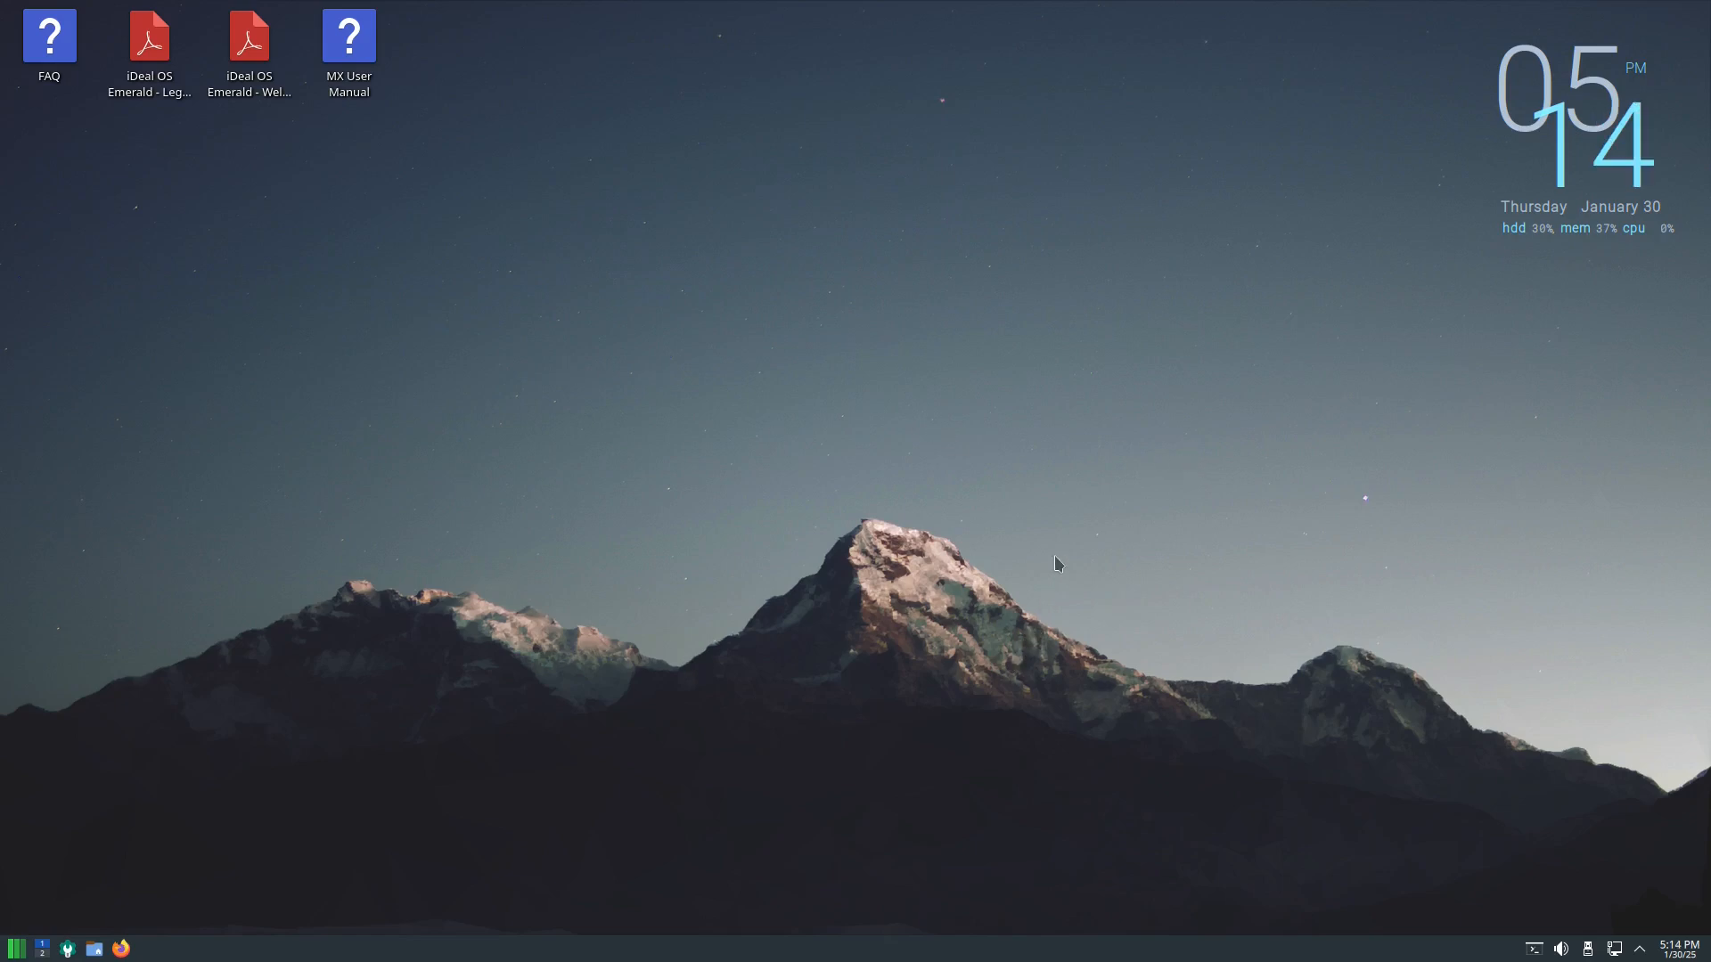
{"action": "mouse_move", "coordinate": [572, 405]}
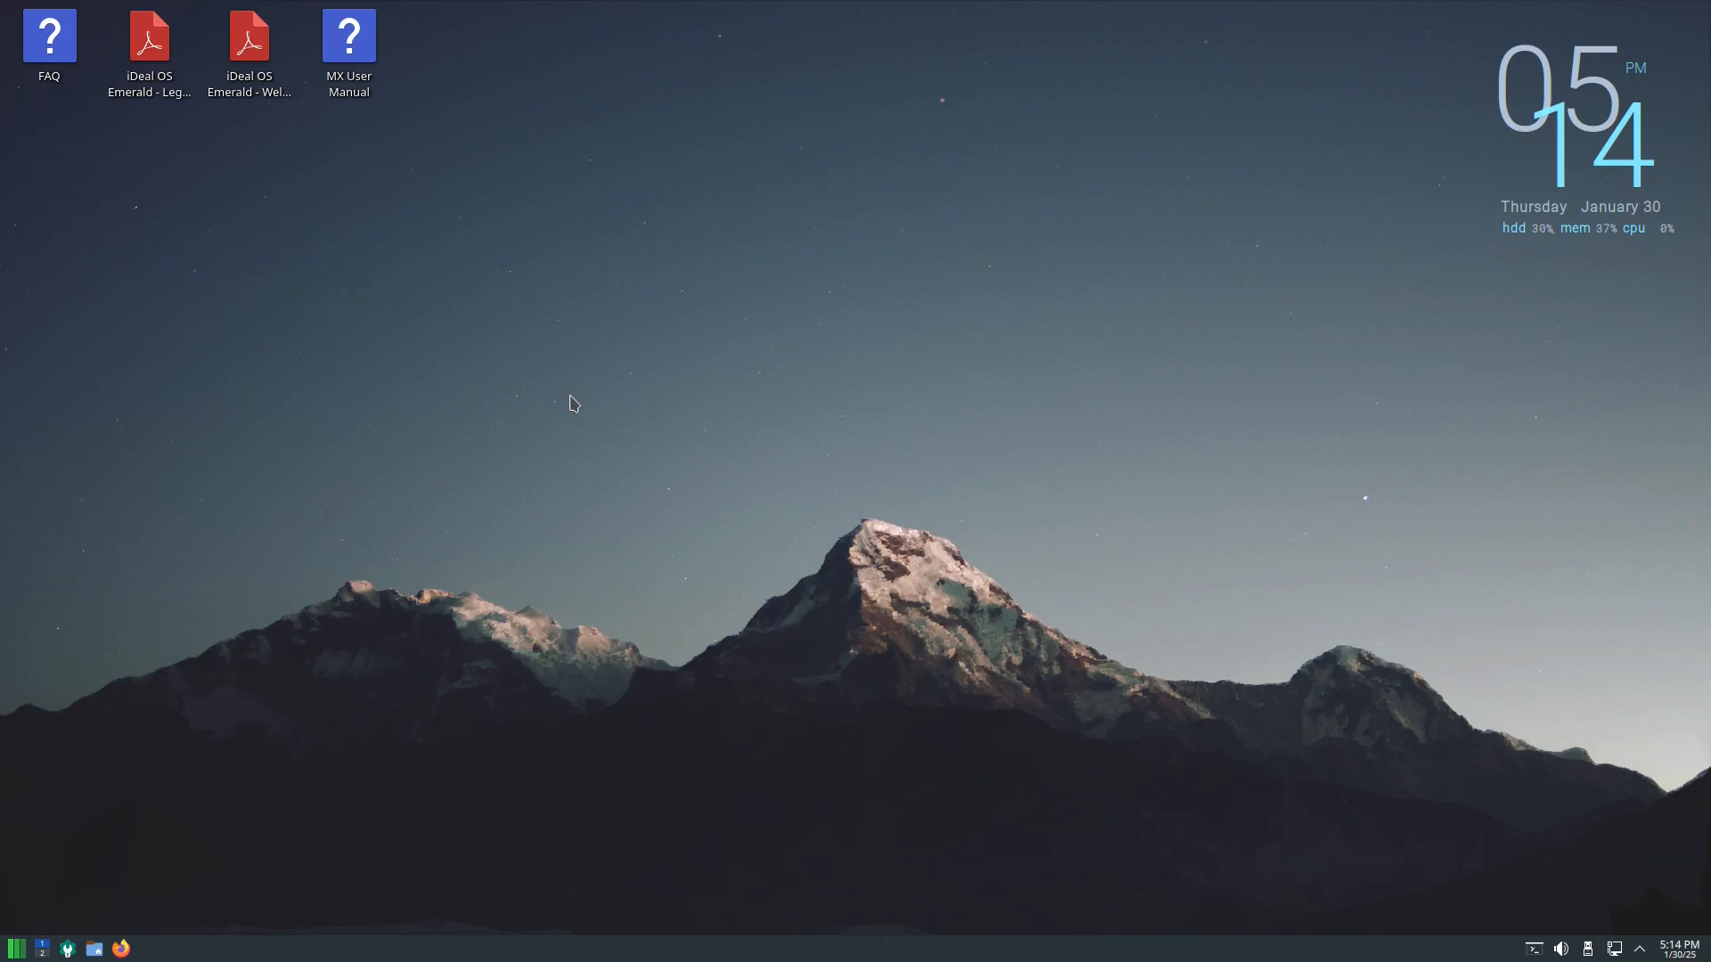
{"action": "mouse_move", "coordinate": [983, 930]}
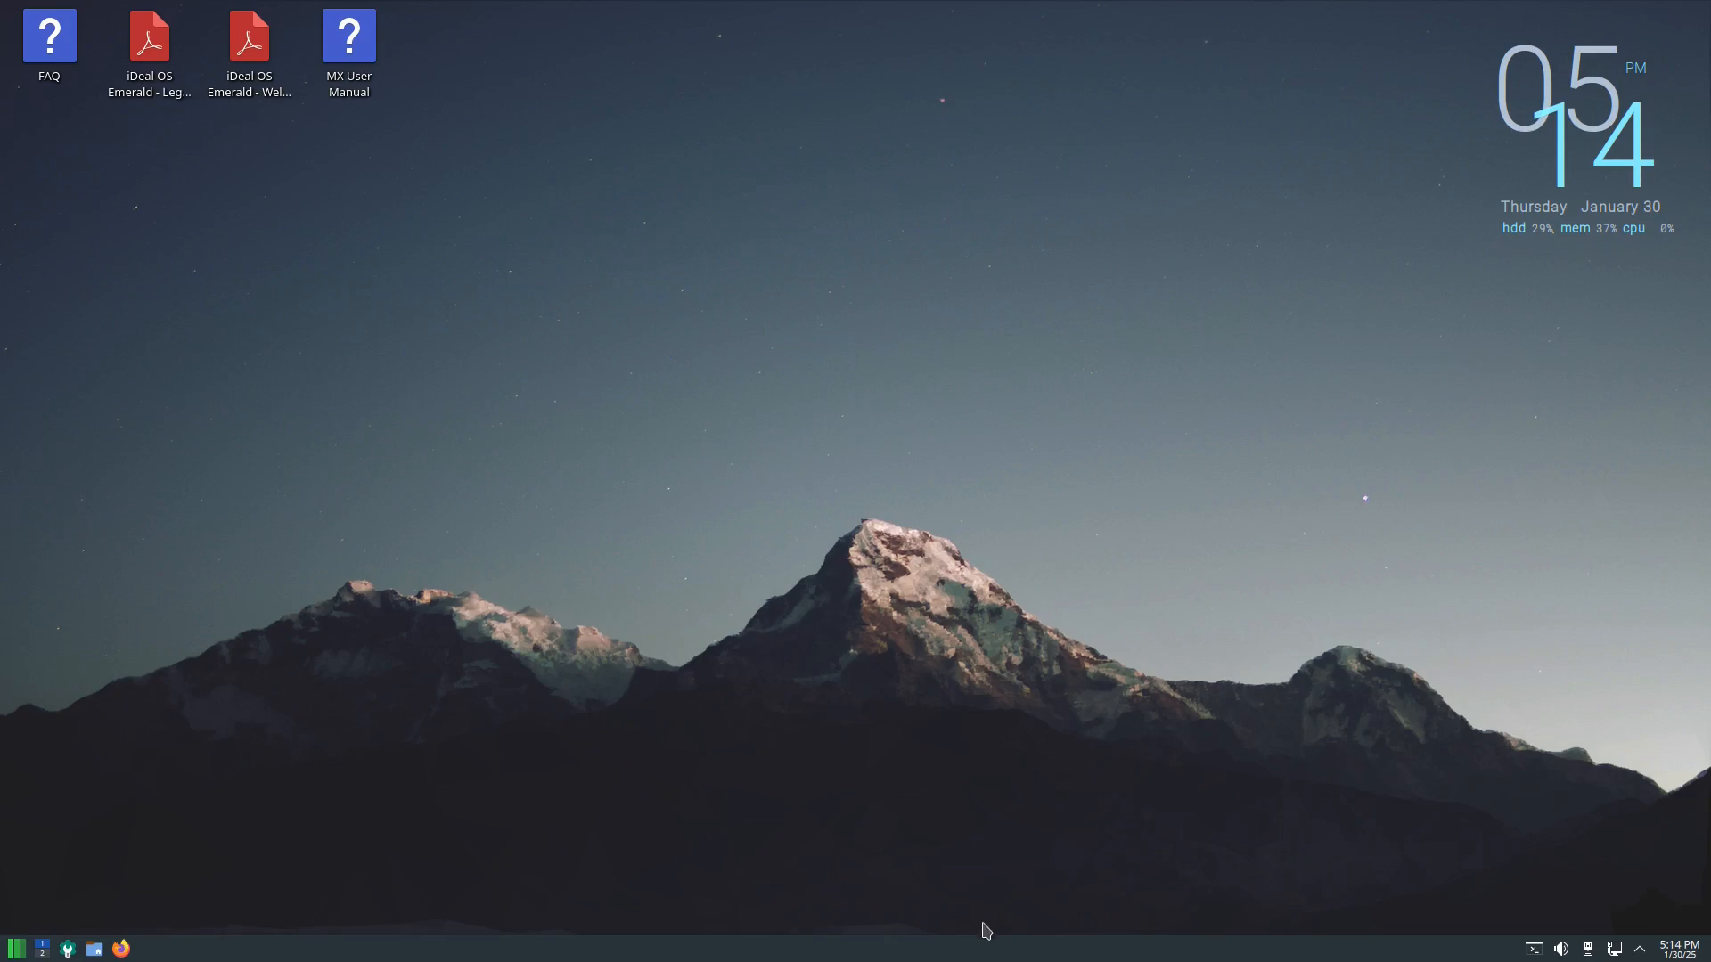
{"action": "mouse_move", "coordinate": [1587, 934]}
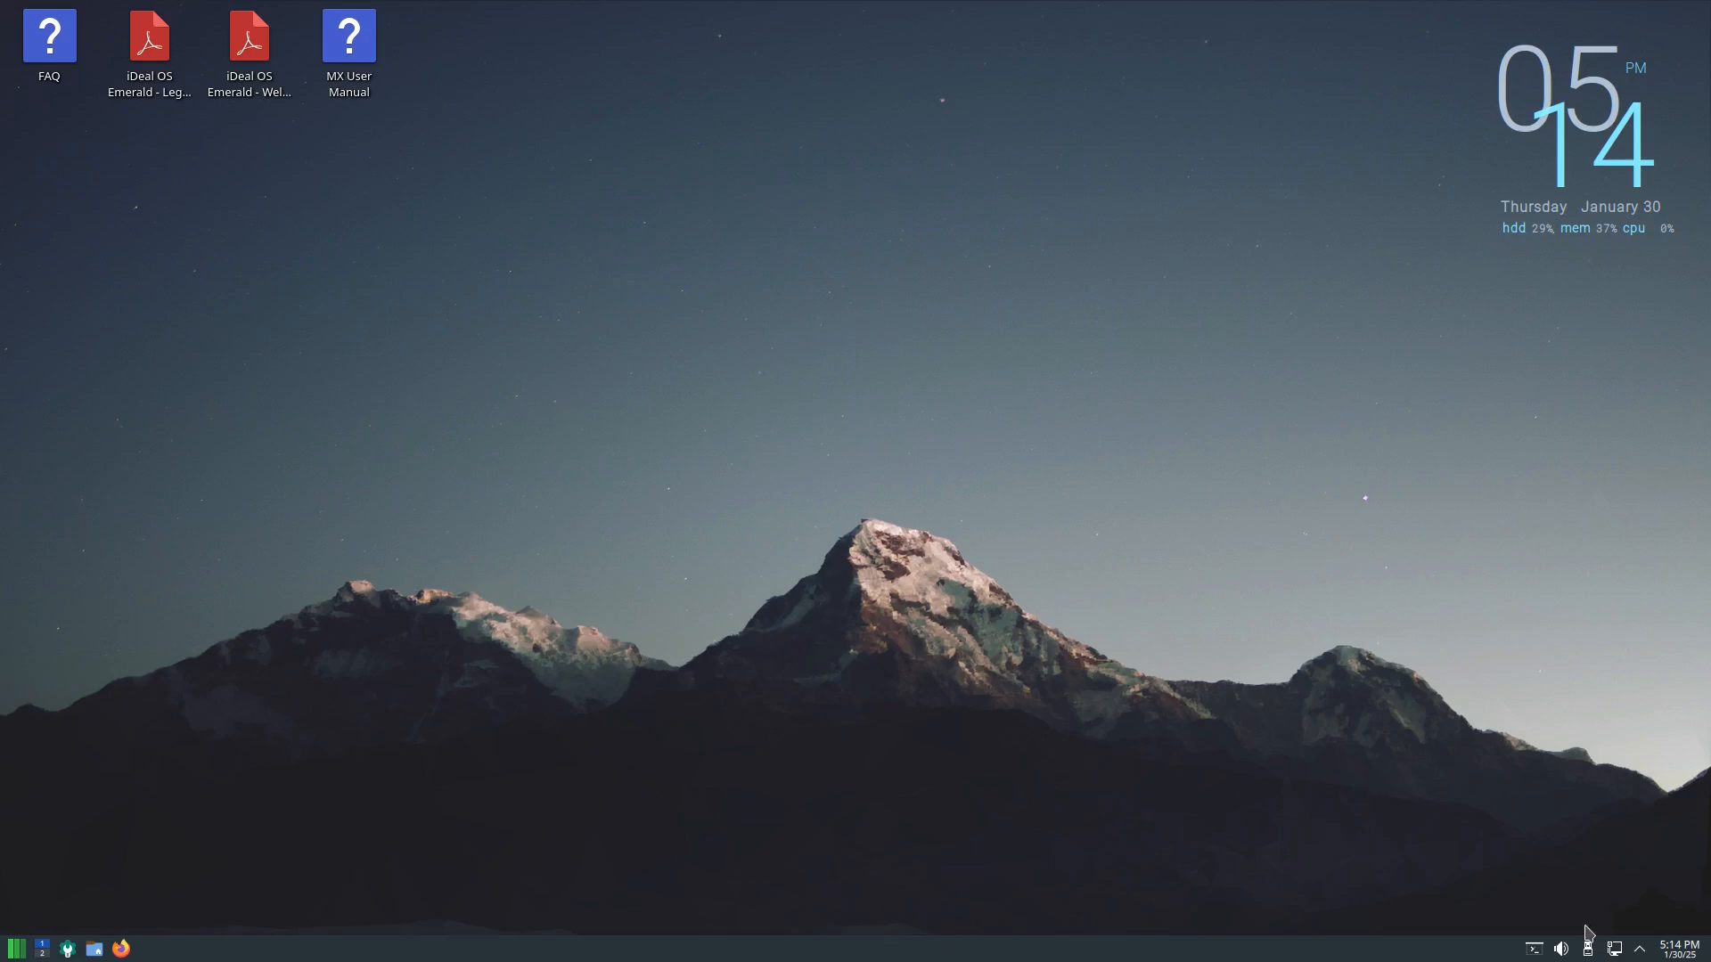
{"action": "left_click", "coordinate": [1682, 946]}
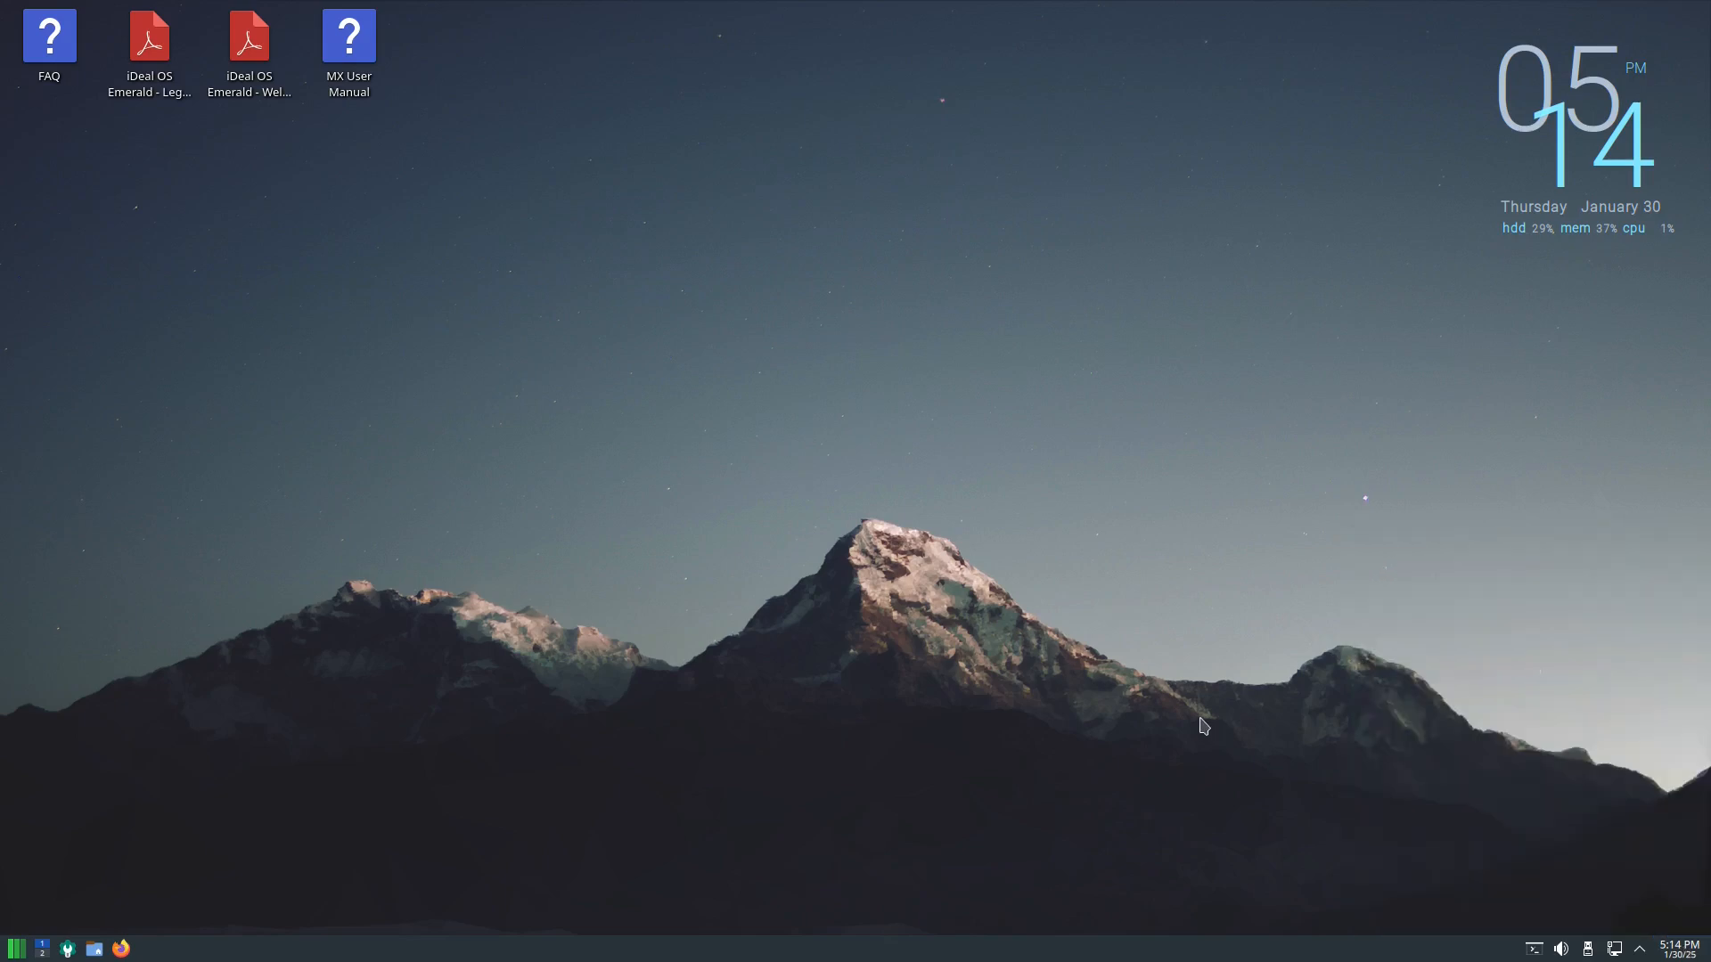
{"action": "left_click", "coordinate": [1639, 946]}
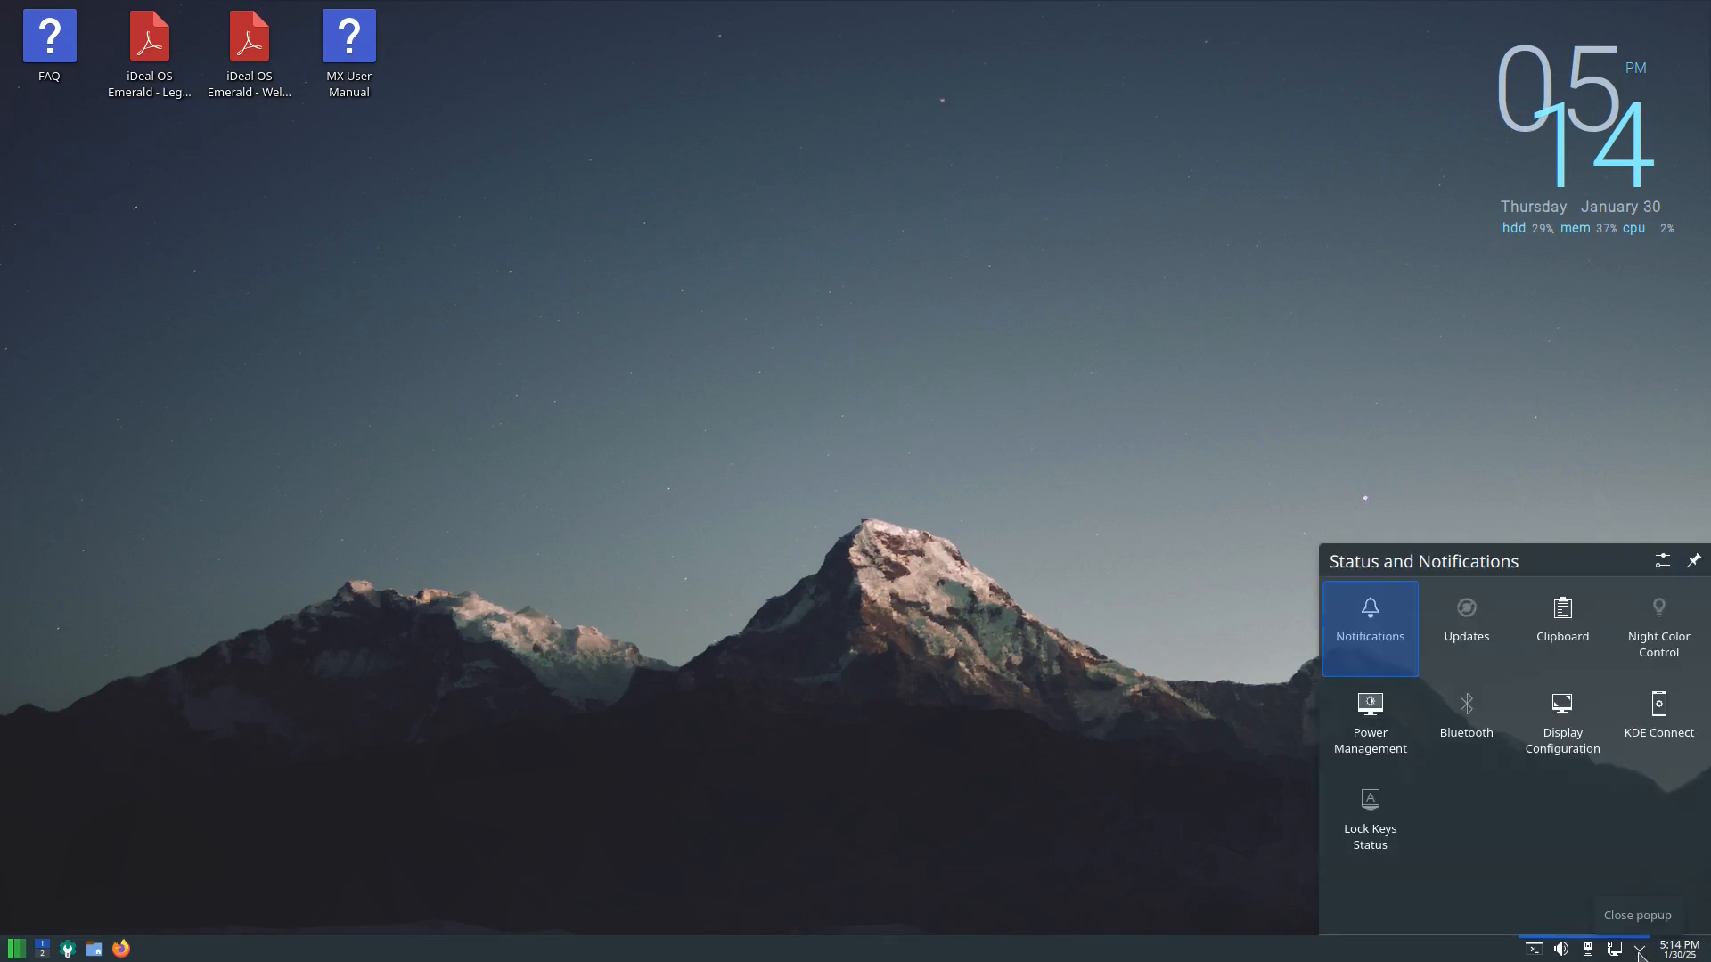
{"action": "left_click", "coordinate": [1640, 916]}
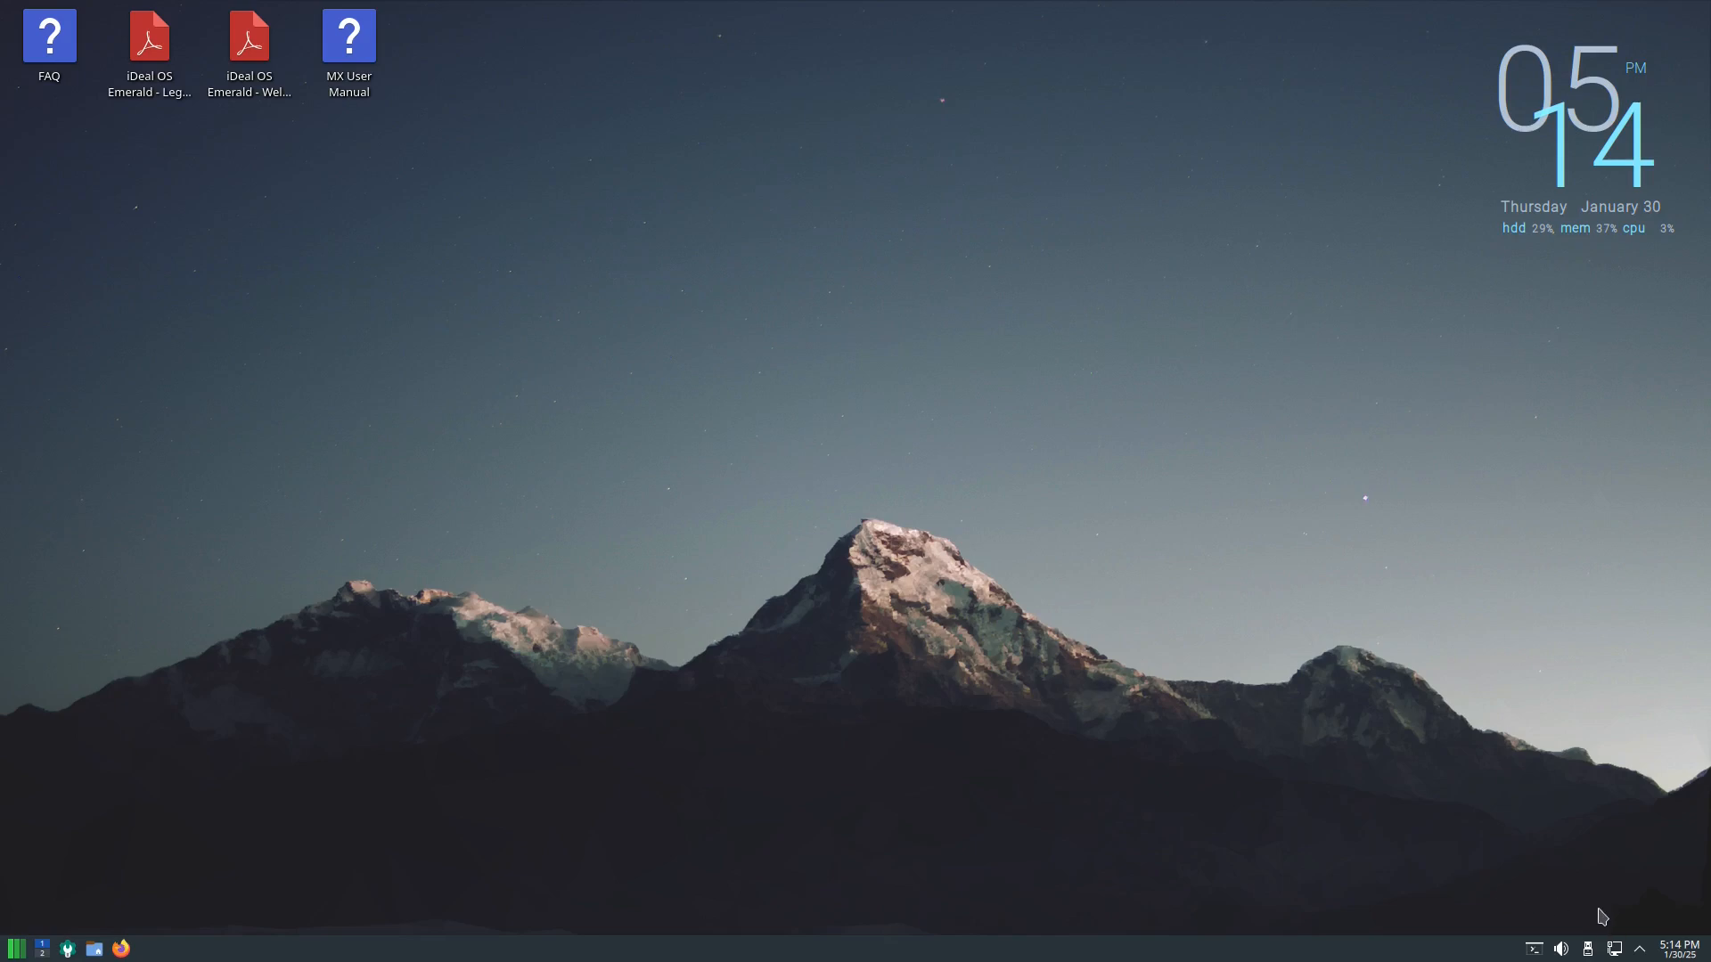
{"action": "mouse_move", "coordinate": [1616, 948]}
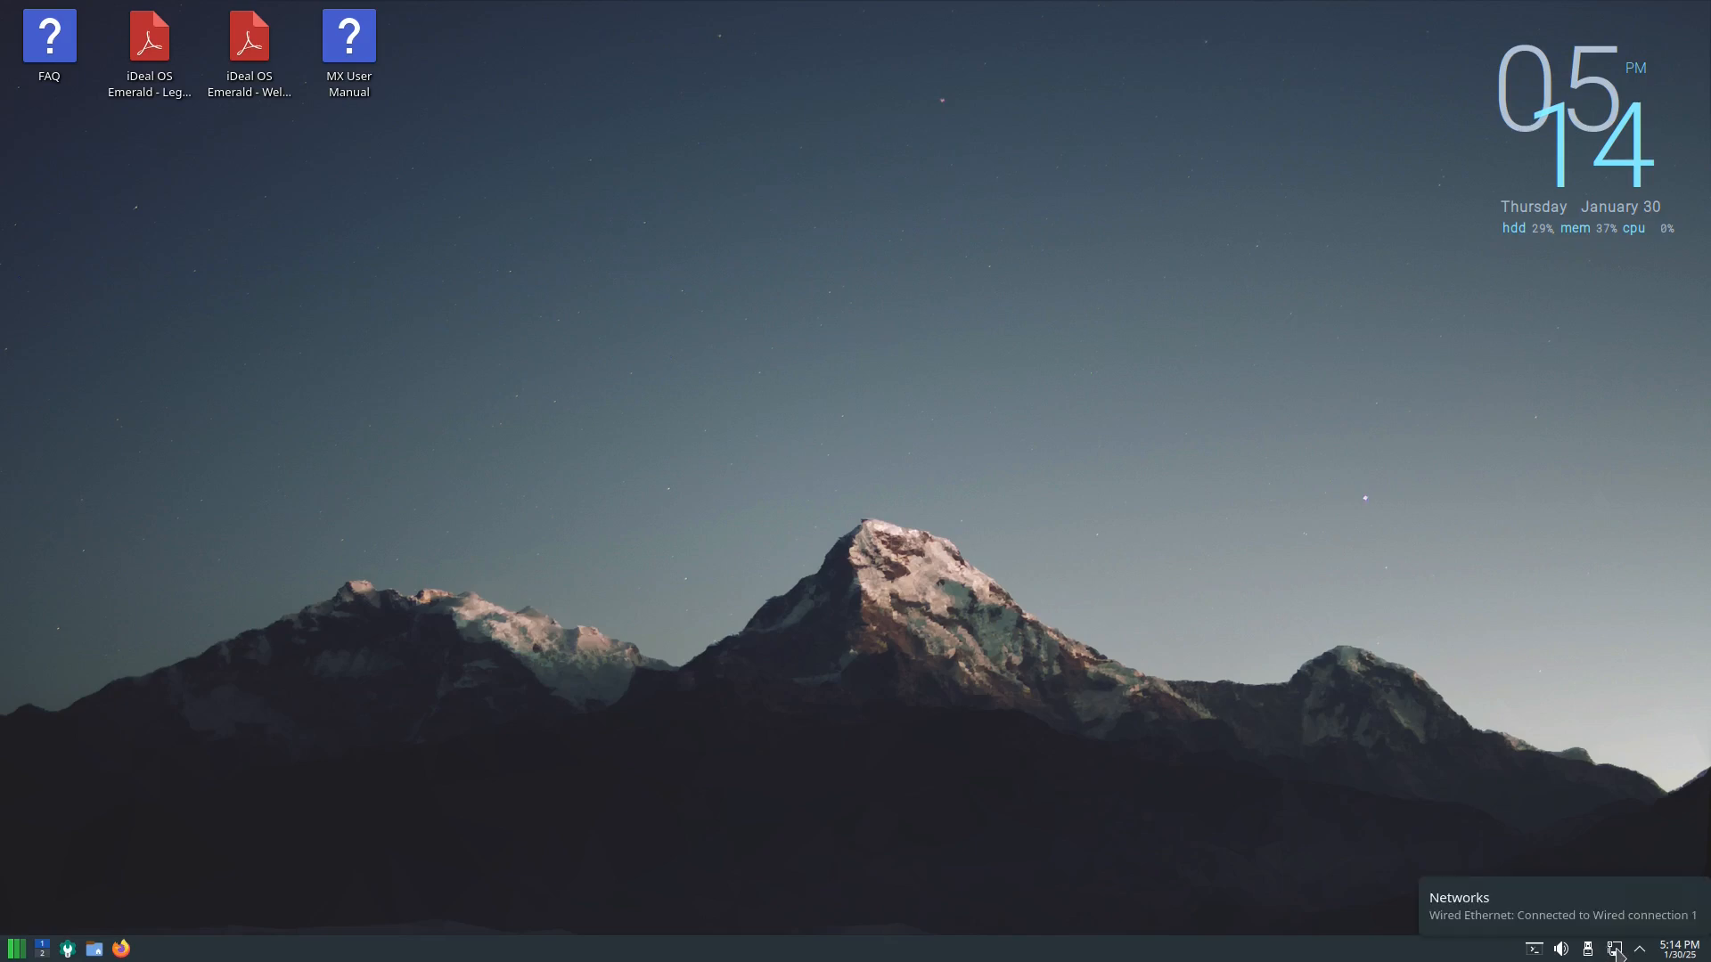
{"action": "mouse_move", "coordinate": [1587, 948]}
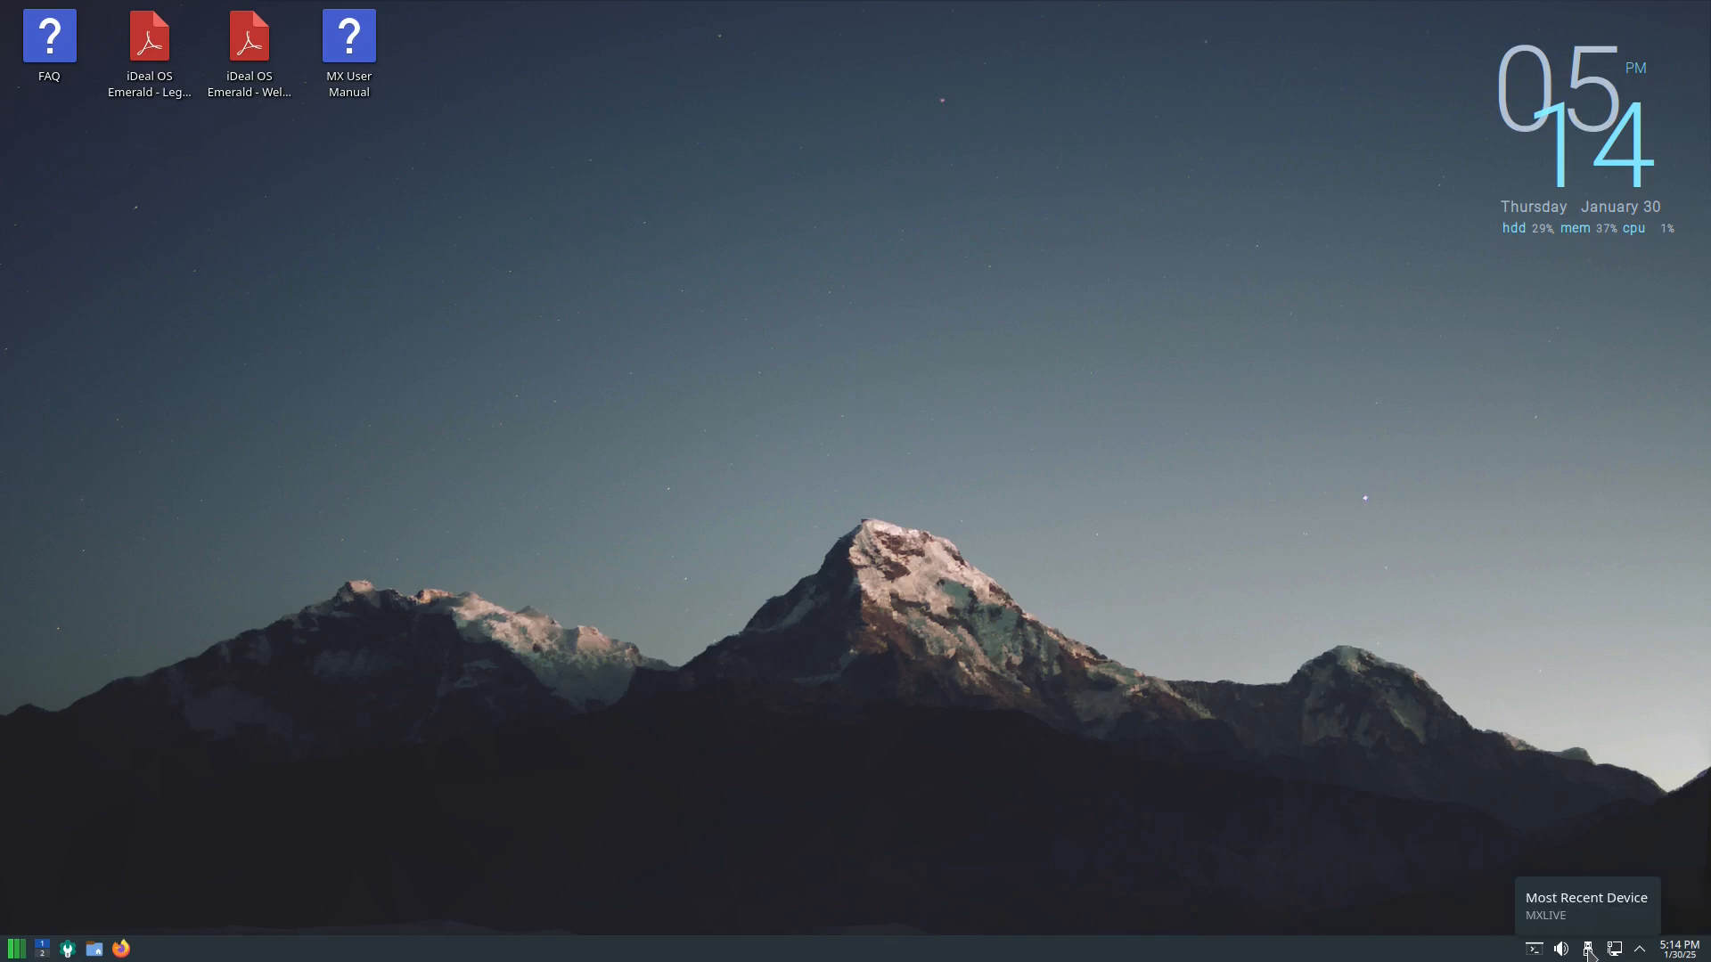
{"action": "mouse_move", "coordinate": [1616, 948]}
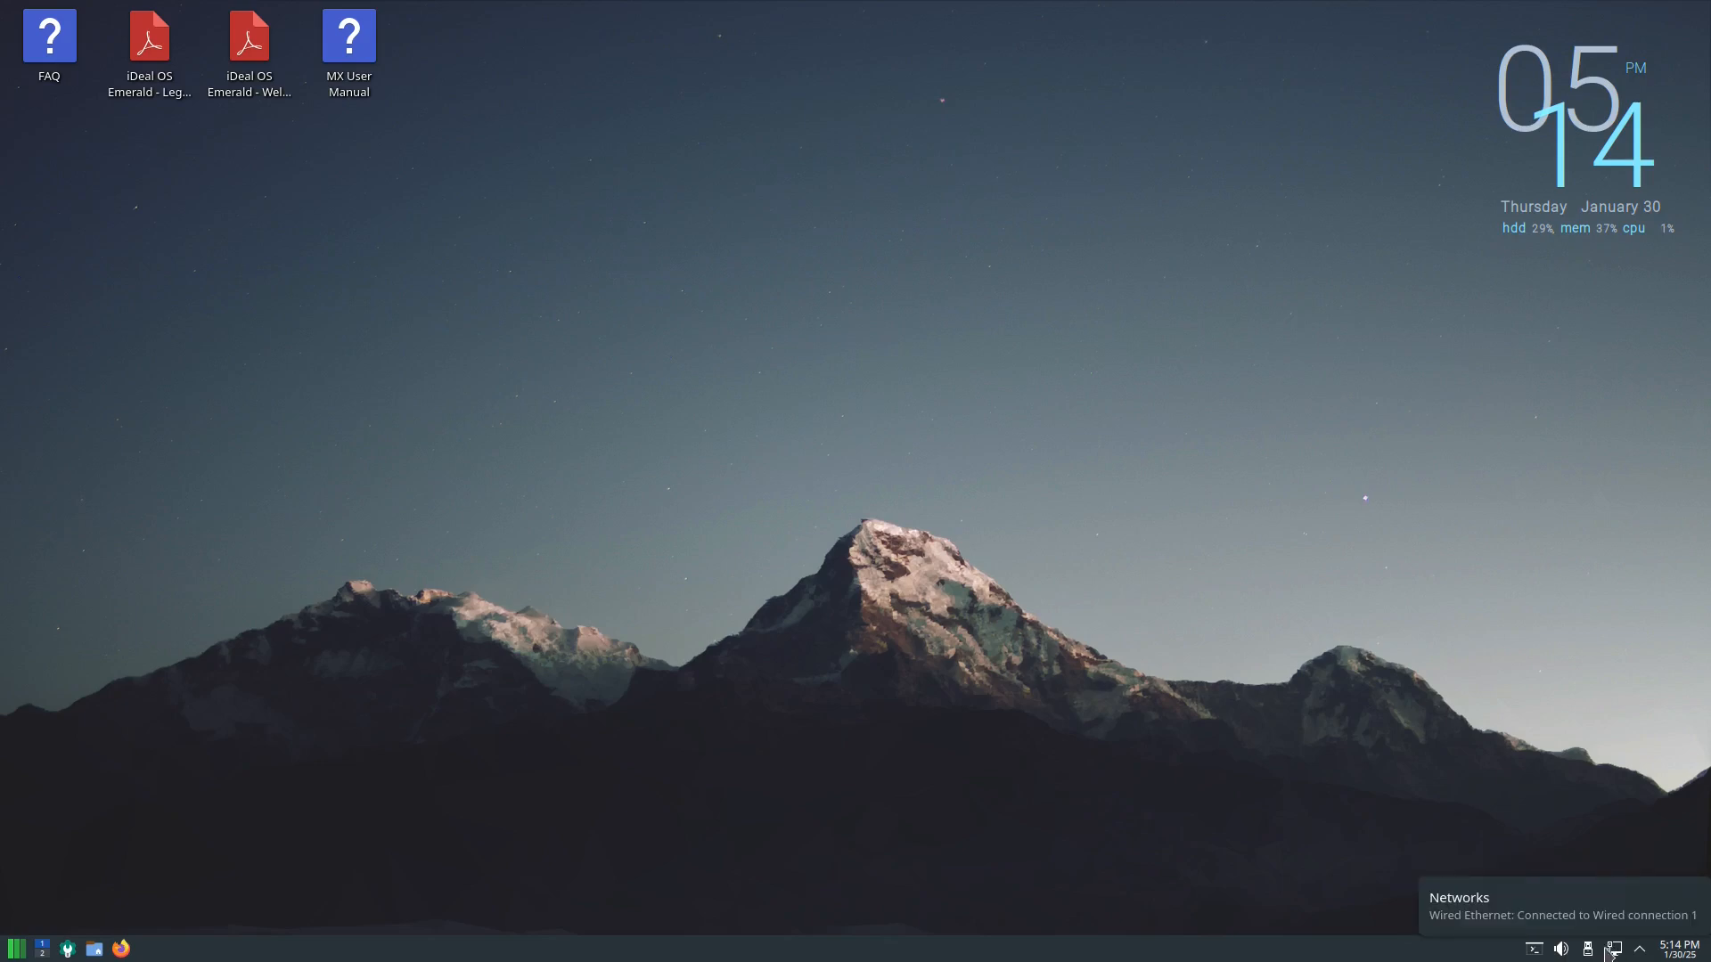
{"action": "mouse_move", "coordinate": [1561, 948]}
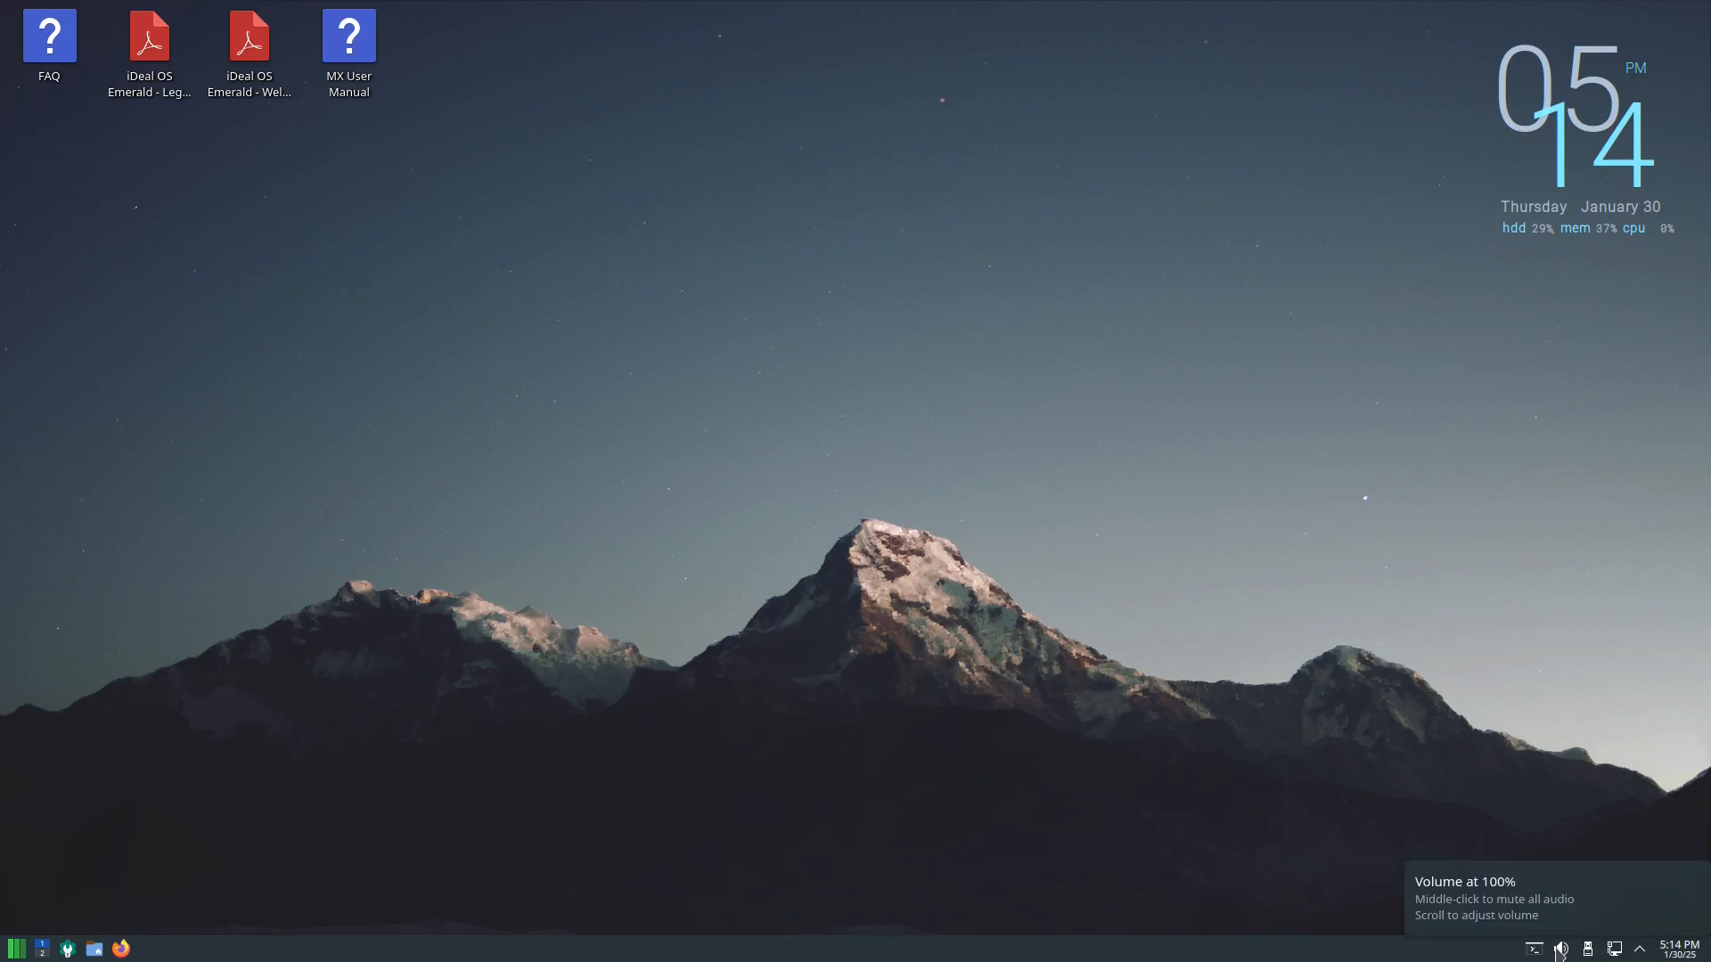
{"action": "mouse_move", "coordinate": [1534, 950]}
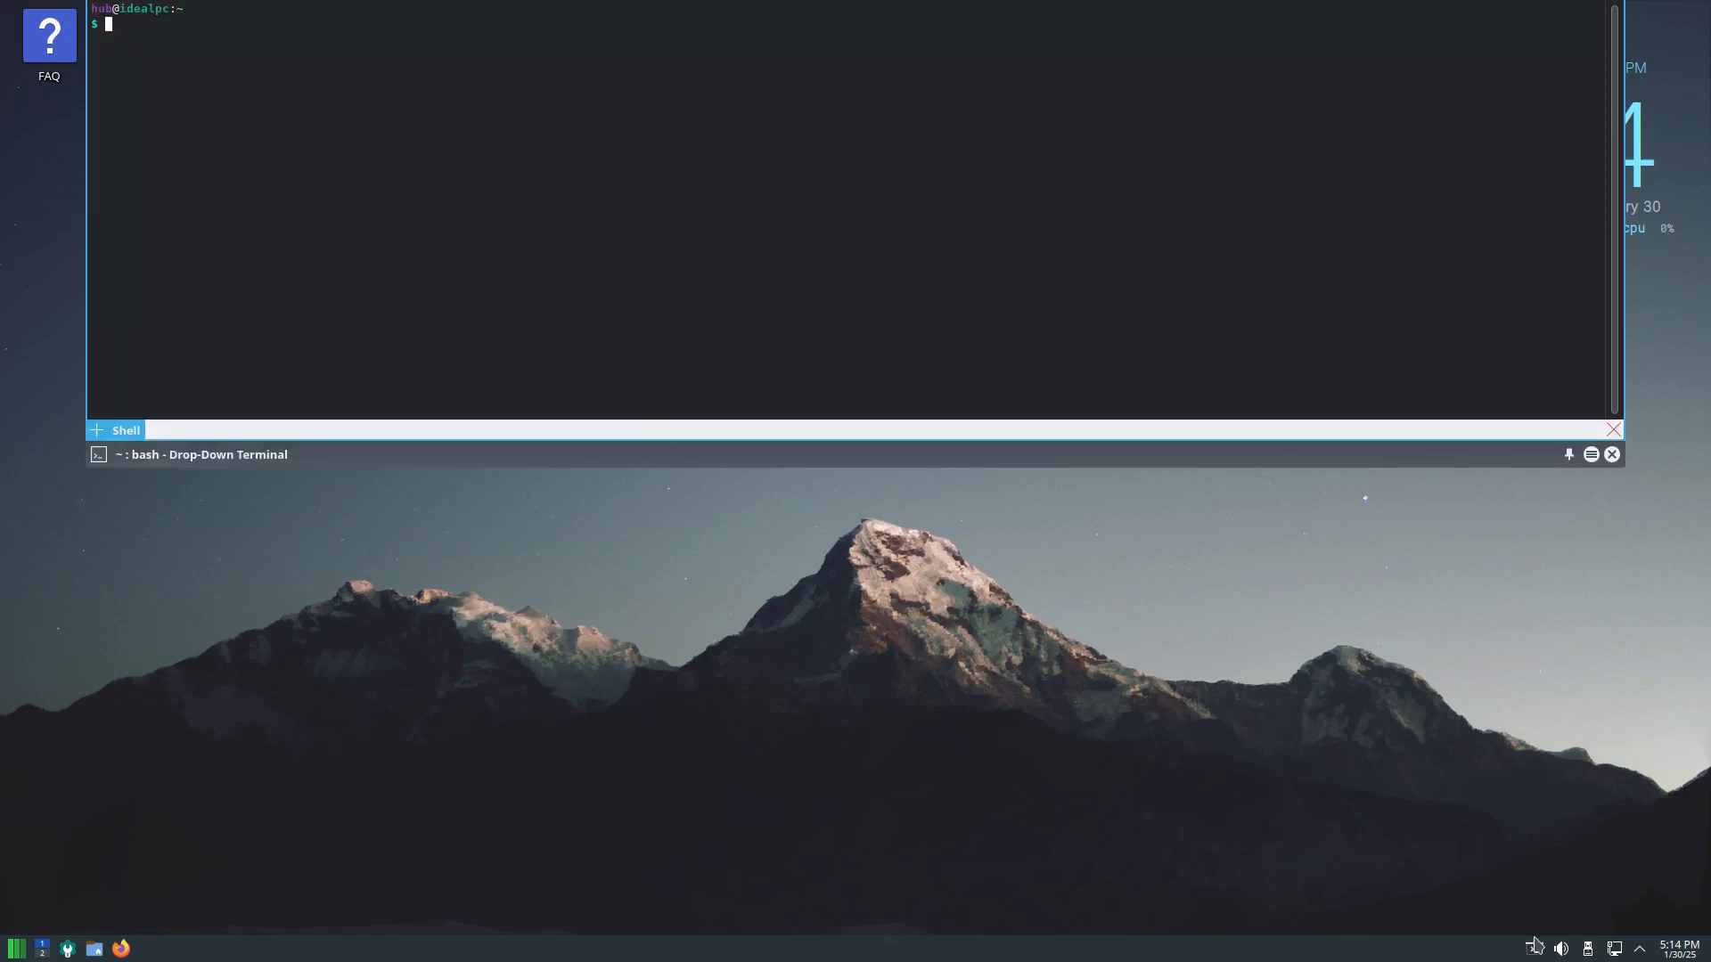
{"action": "mouse_move", "coordinate": [1604, 426]}
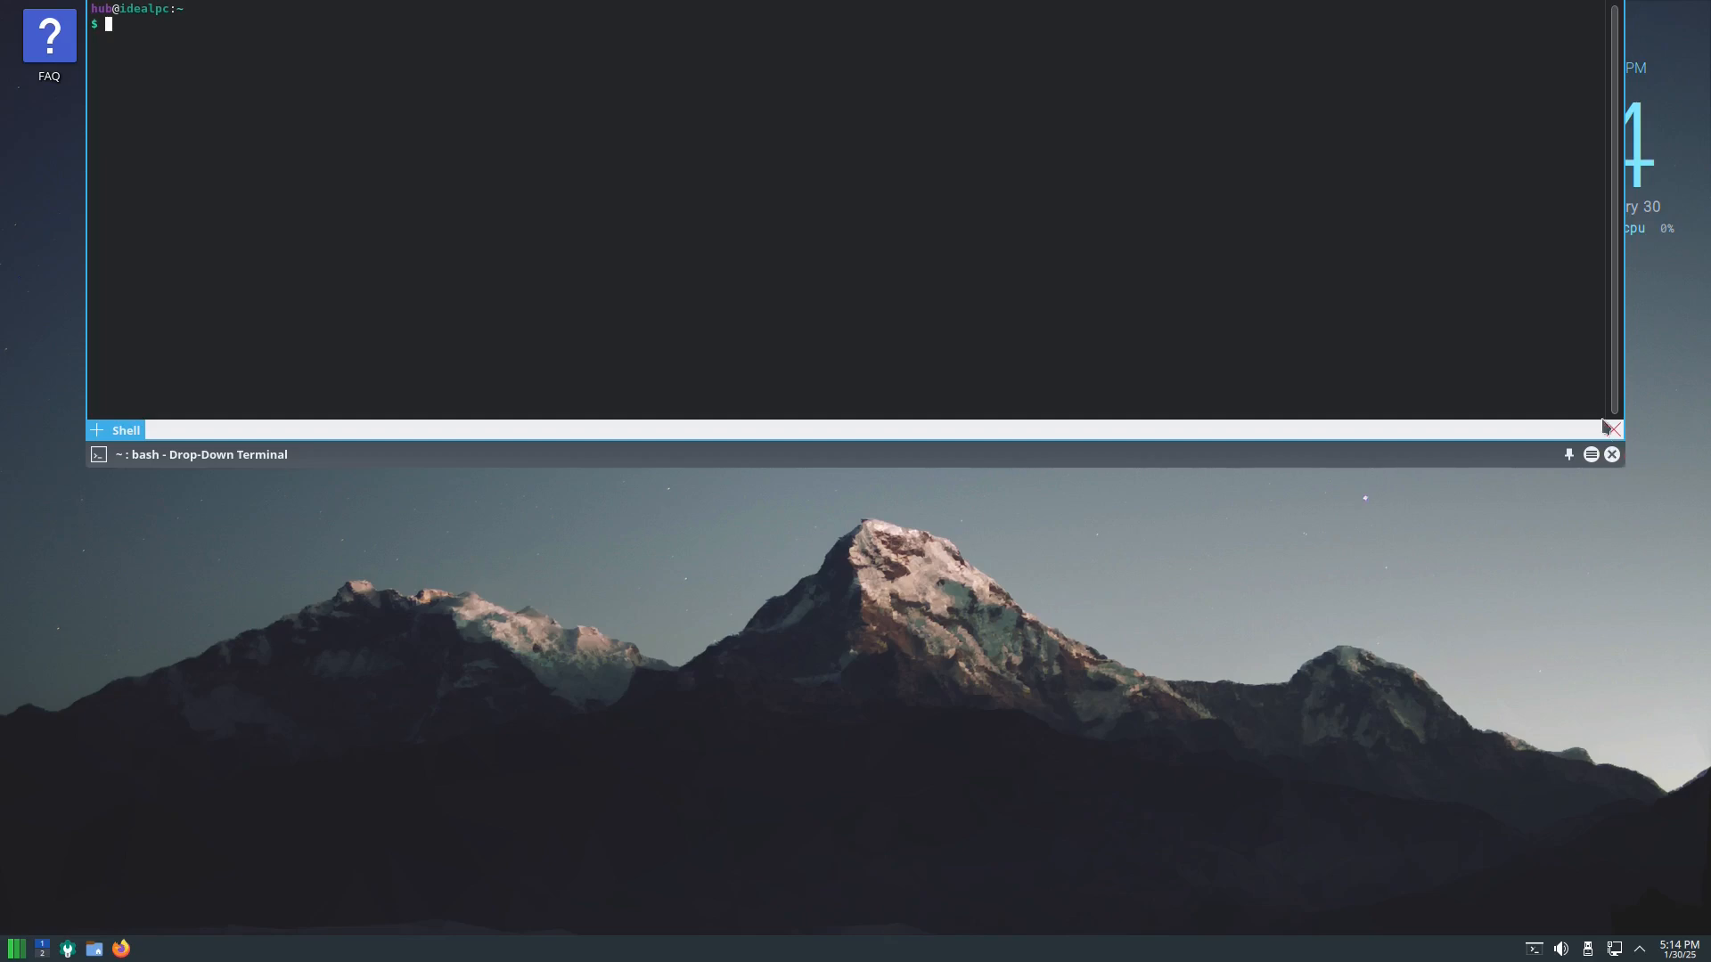
{"action": "left_click", "coordinate": [1610, 454]}
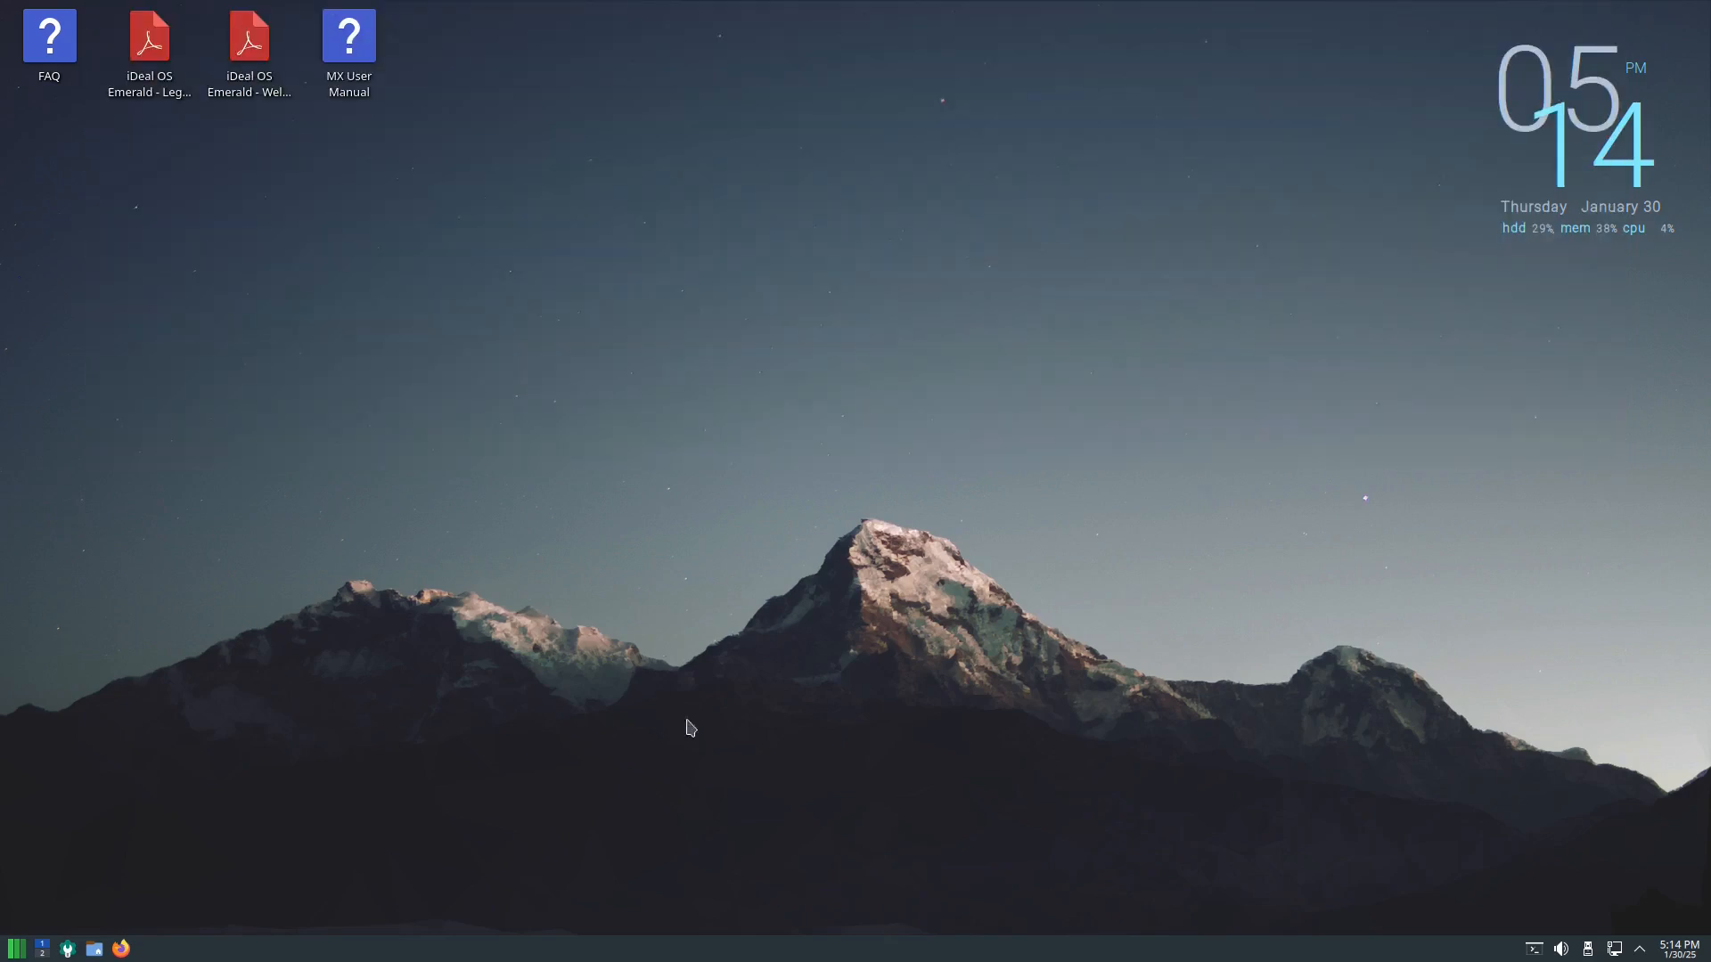
{"action": "mouse_move", "coordinate": [155, 932]}
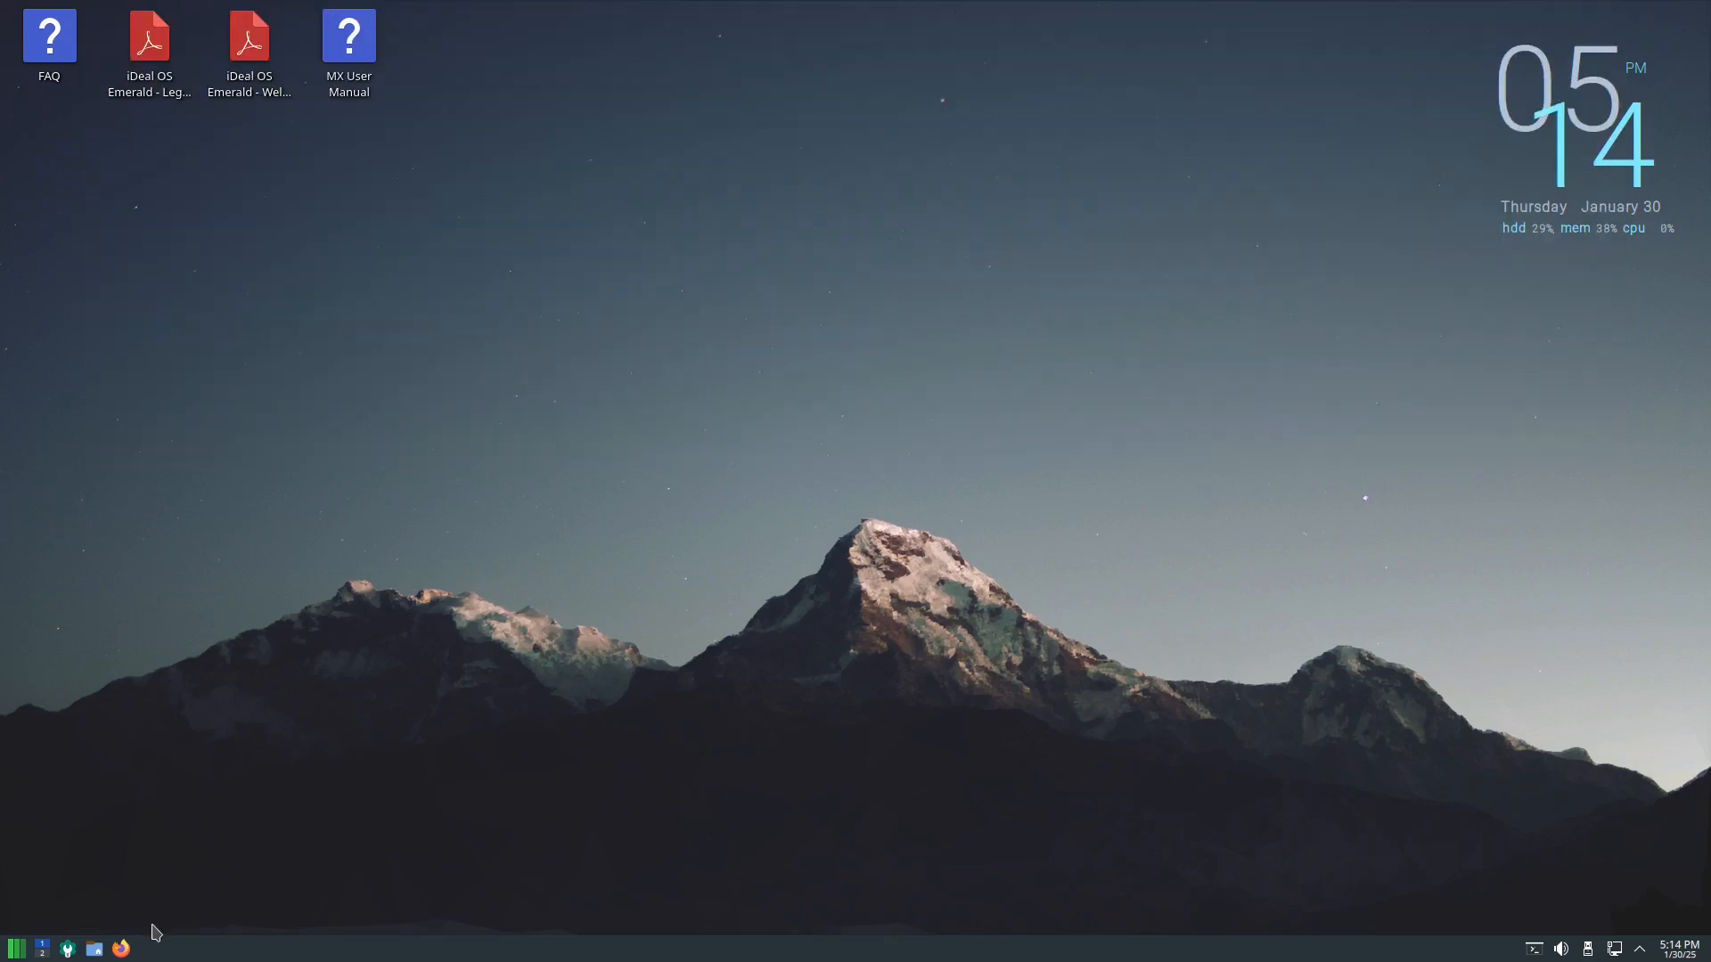
{"action": "mouse_move", "coordinate": [202, 952]}
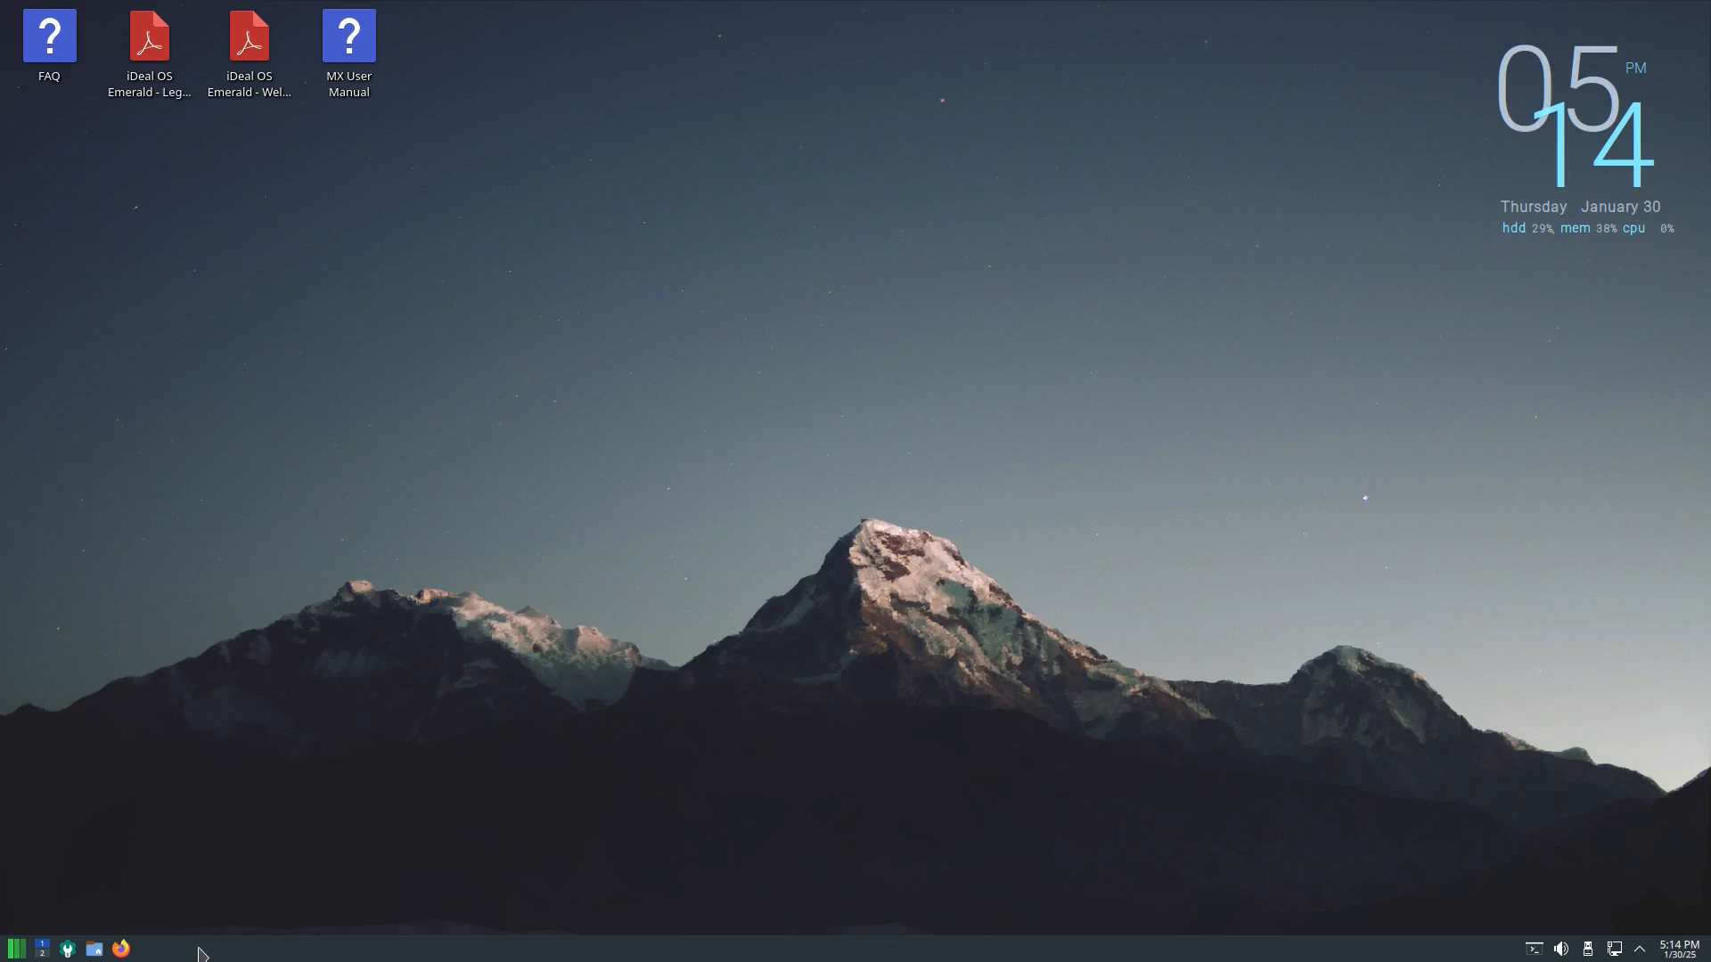
{"action": "mouse_move", "coordinate": [119, 948]}
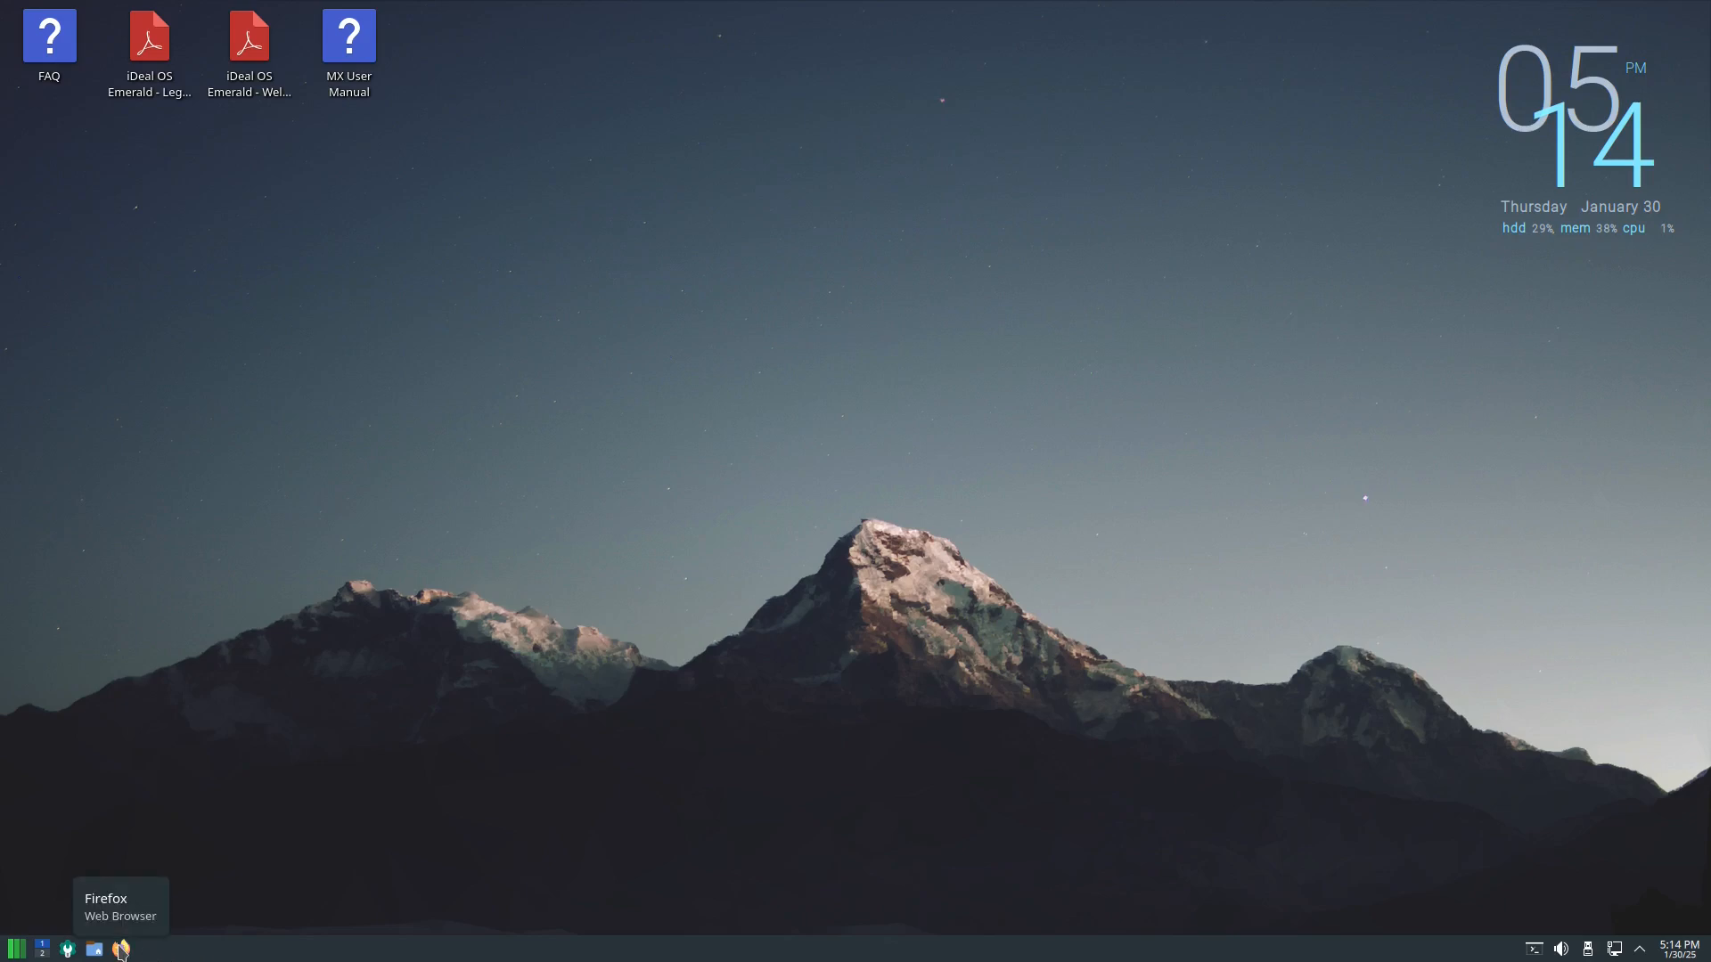
{"action": "mouse_move", "coordinate": [94, 947]}
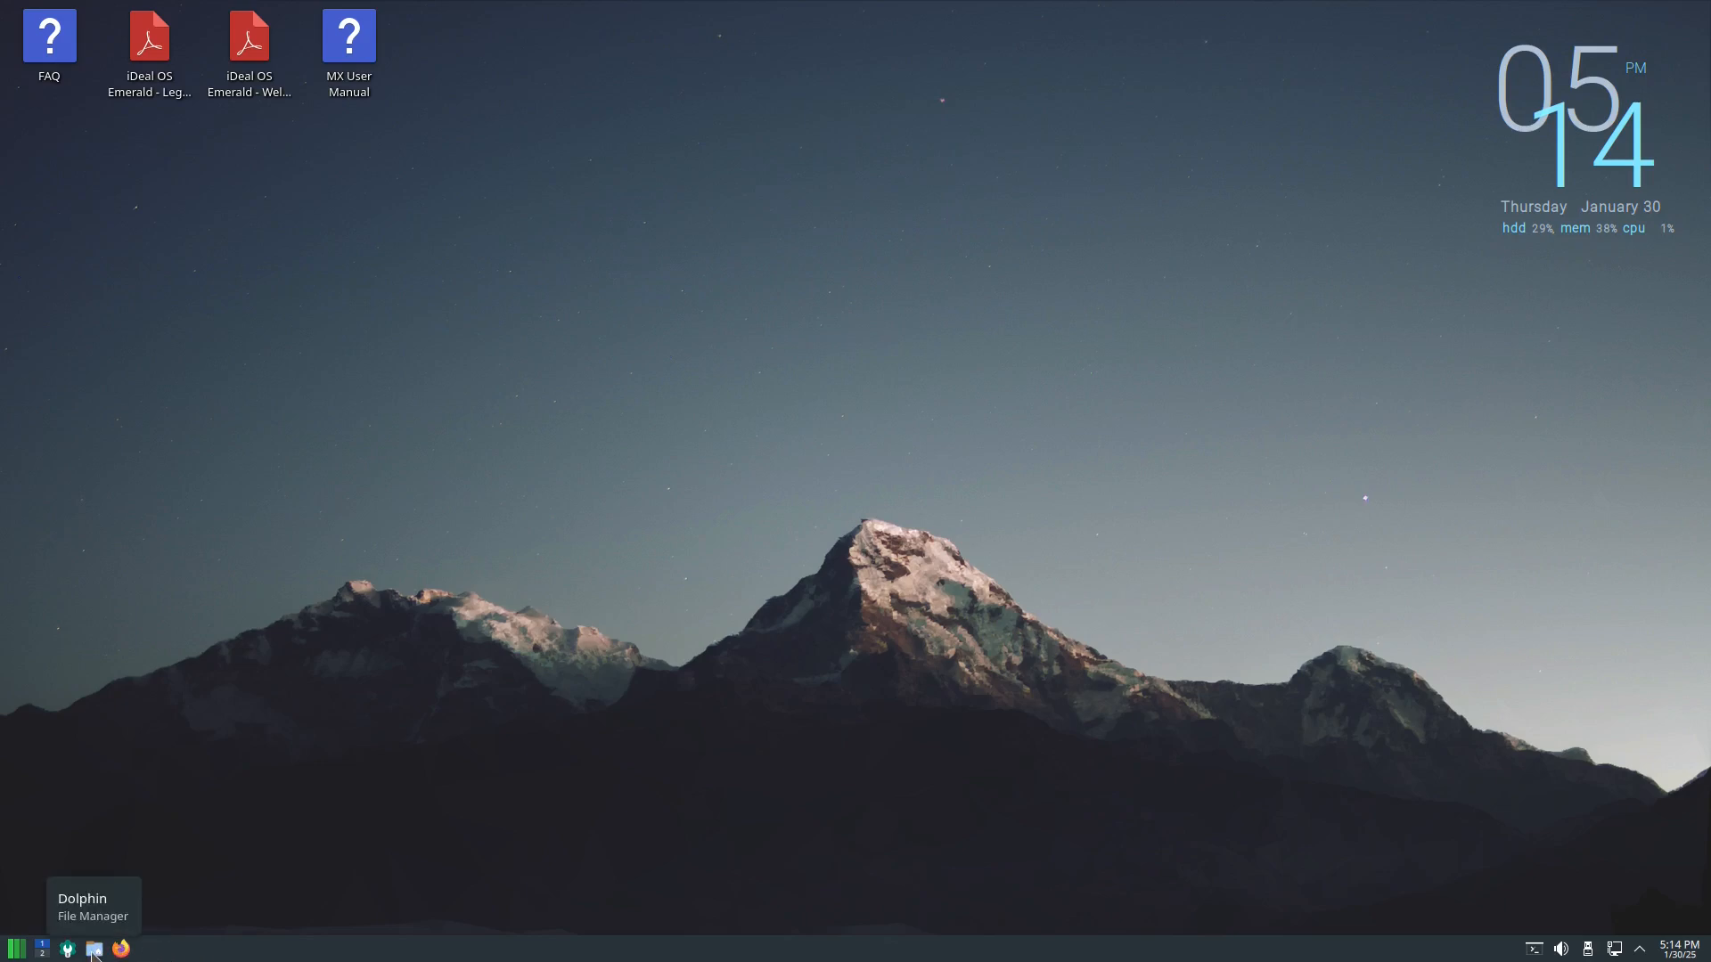
{"action": "mouse_move", "coordinate": [66, 948]}
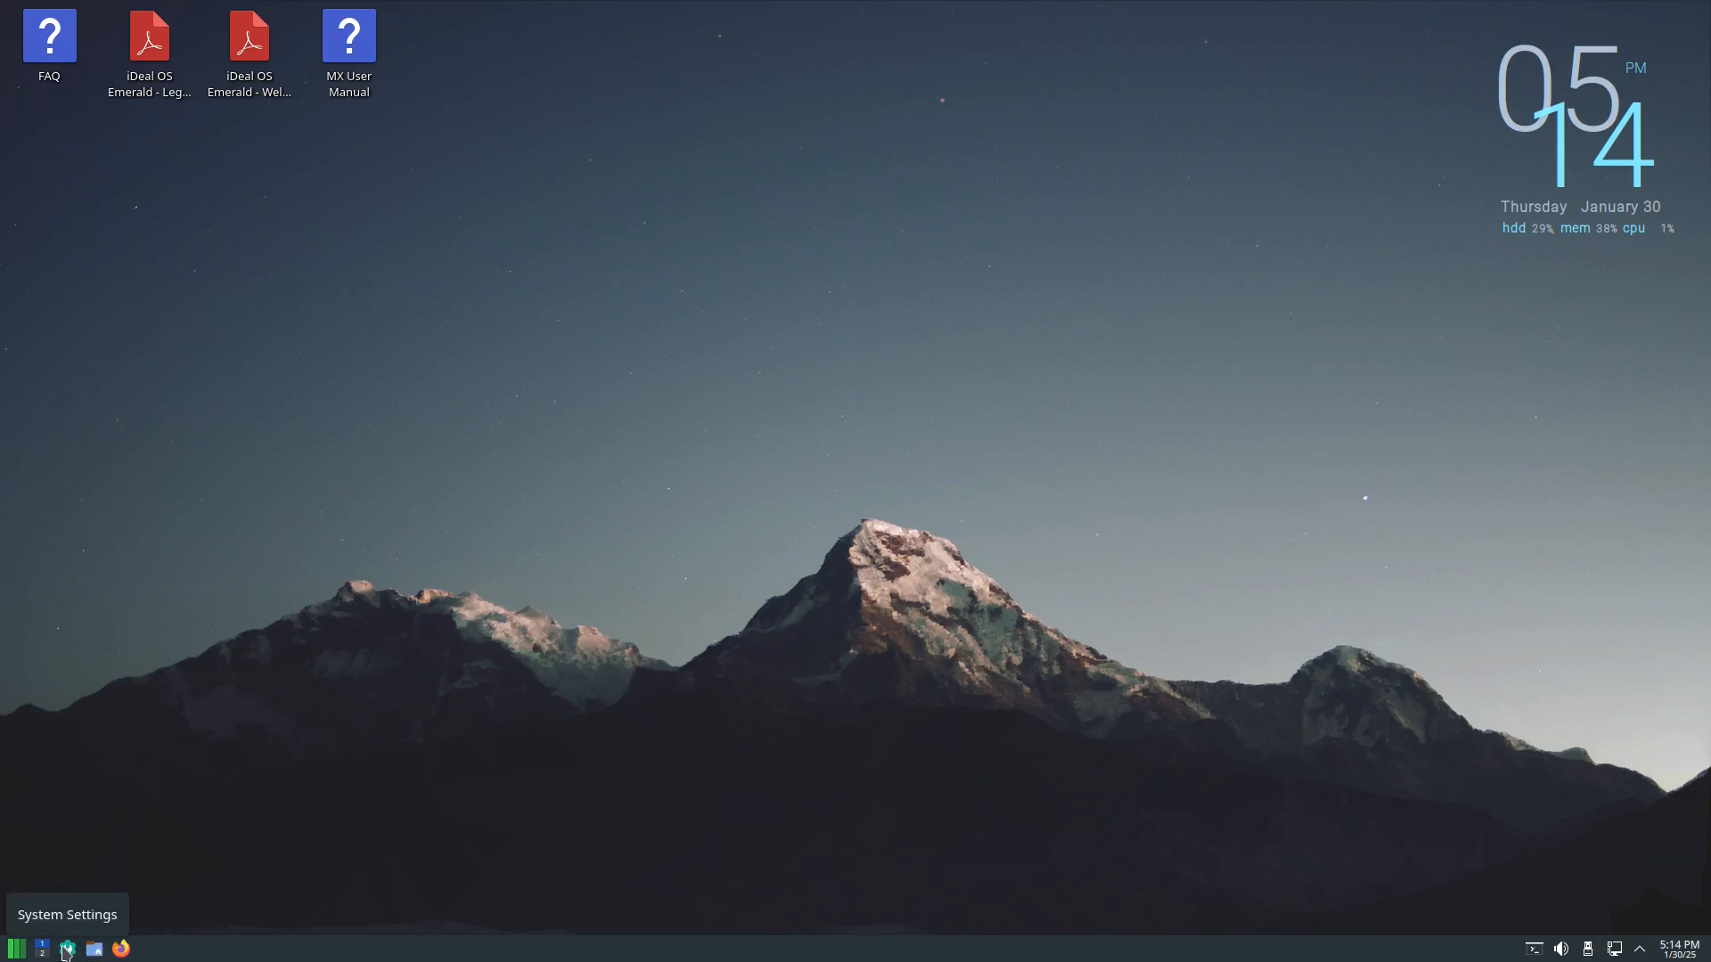
{"action": "mouse_move", "coordinate": [41, 948]}
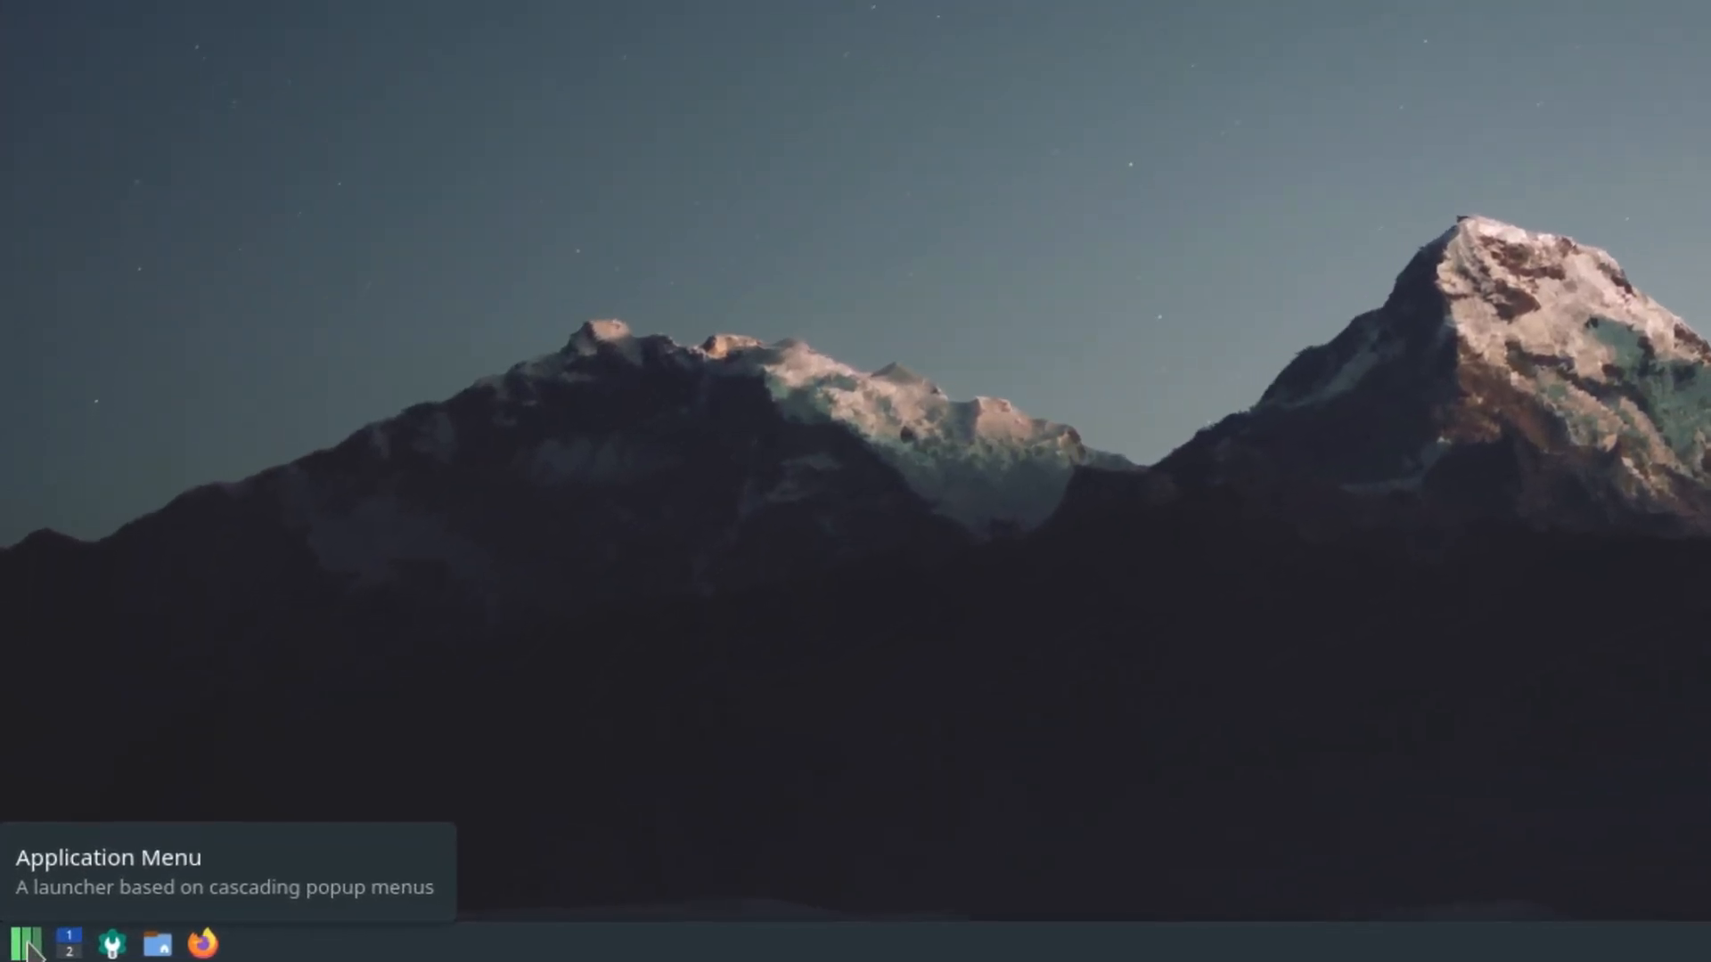
{"action": "left_click", "coordinate": [21, 941]}
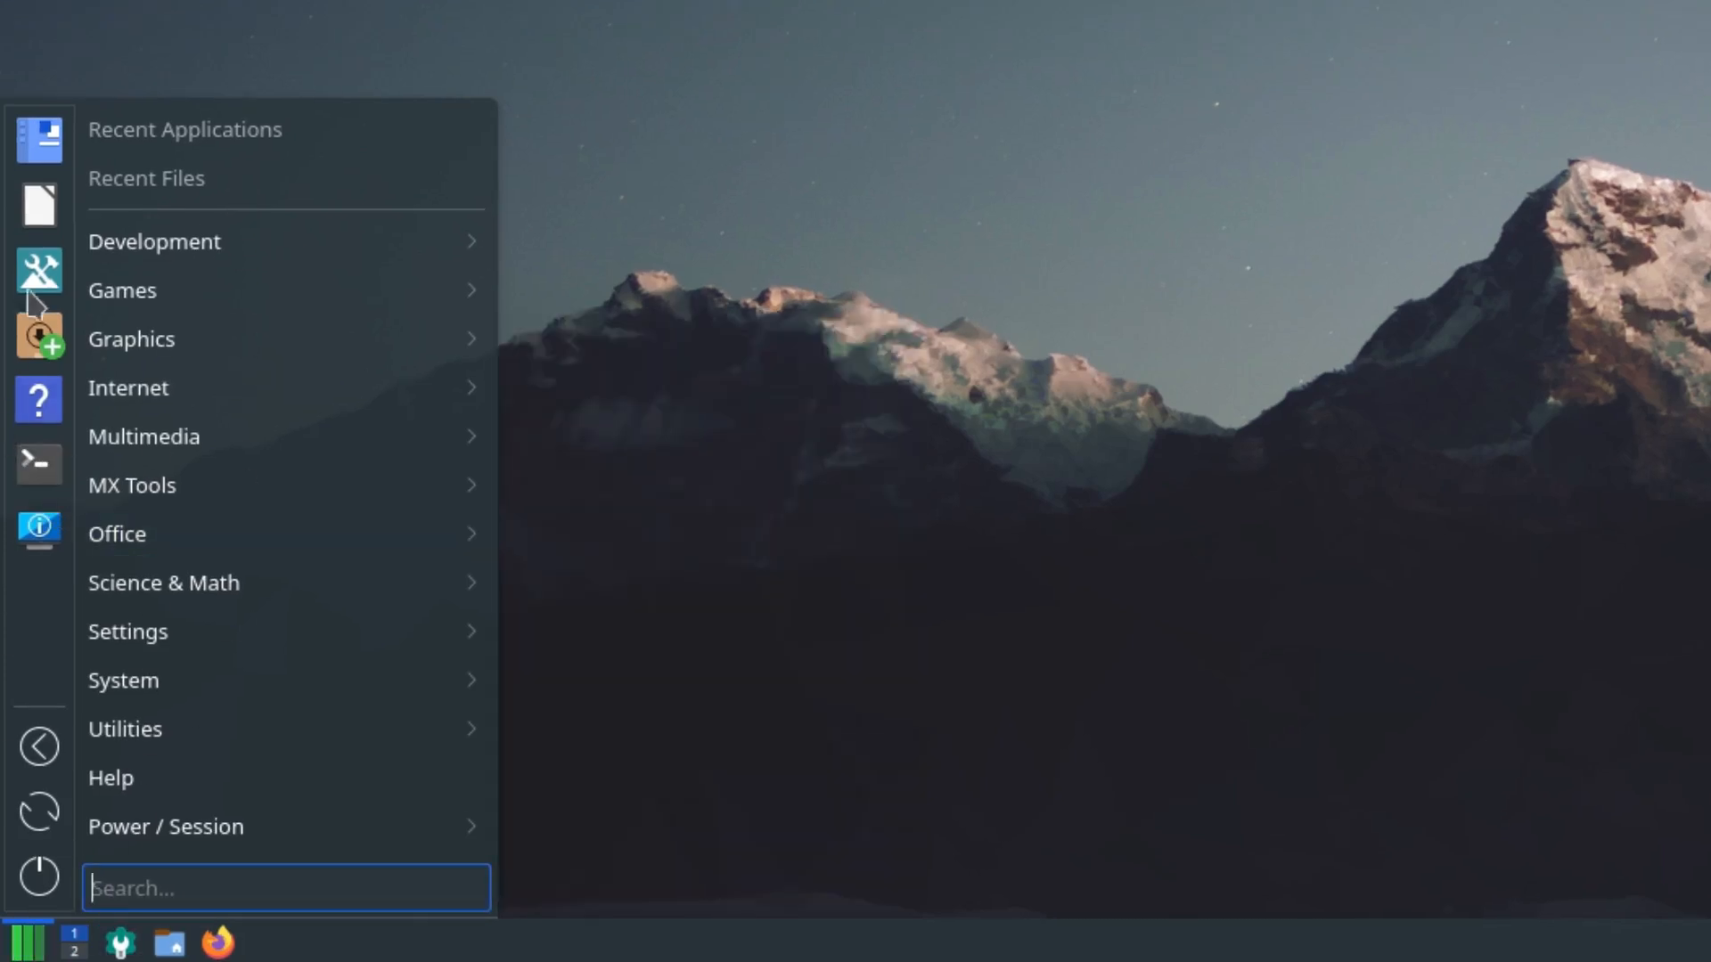
{"action": "mouse_move", "coordinate": [164, 196]}
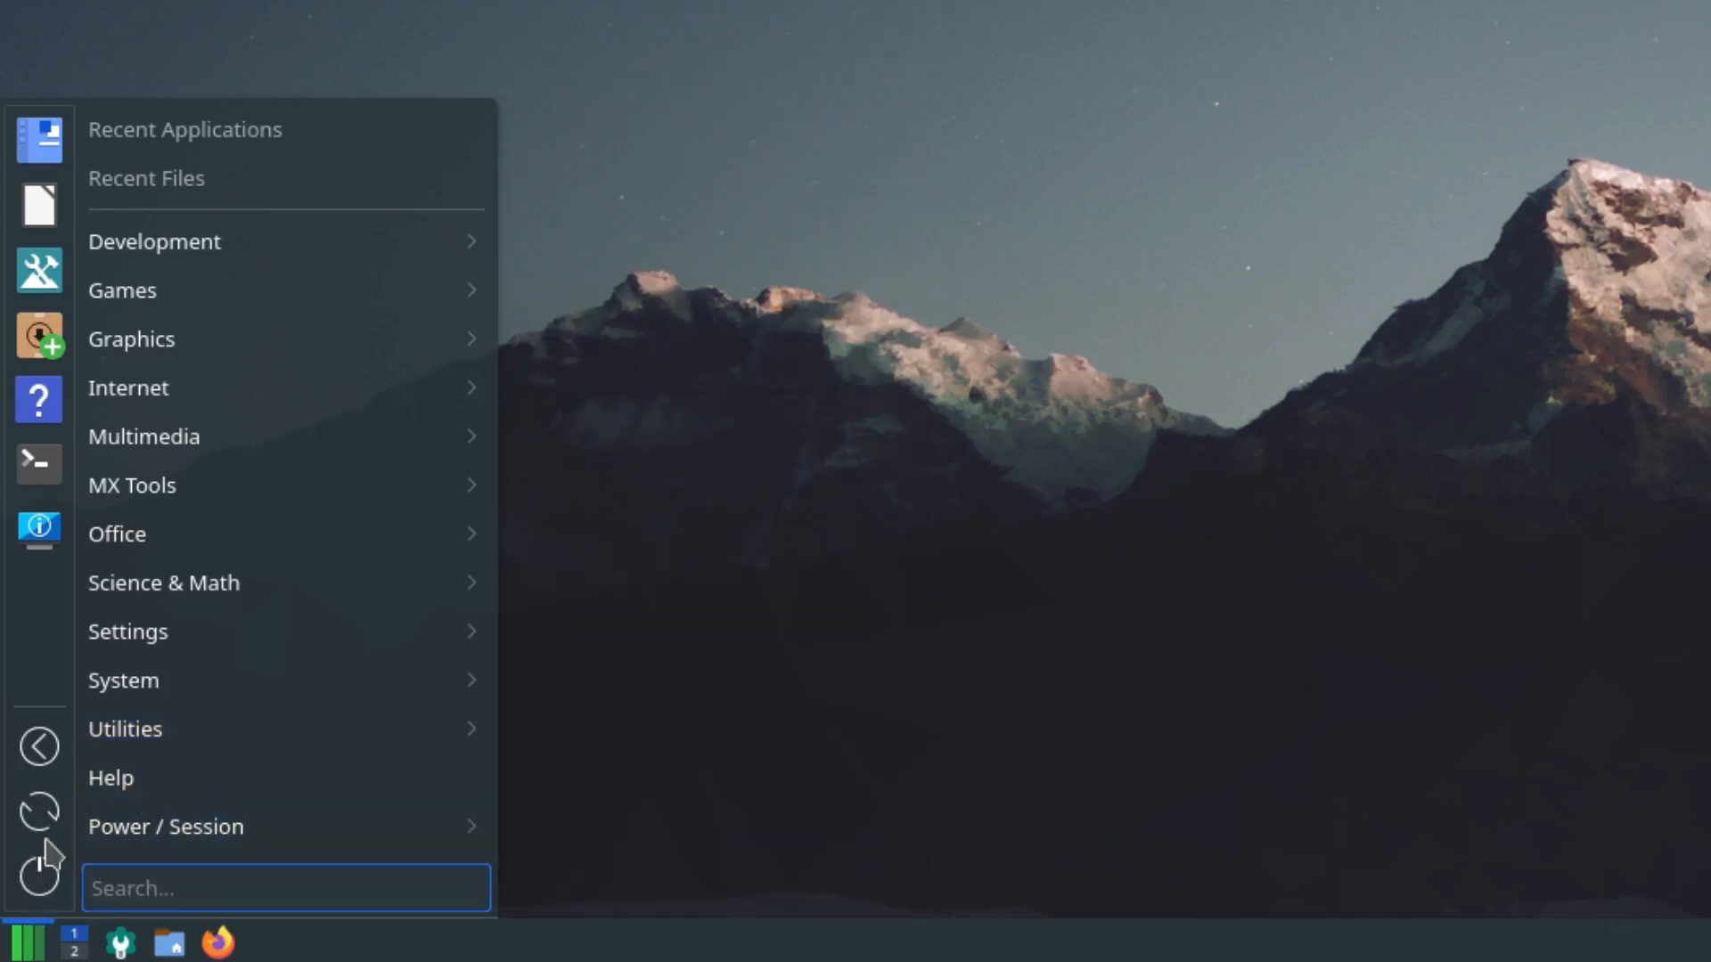
{"action": "mouse_move", "coordinate": [186, 888]}
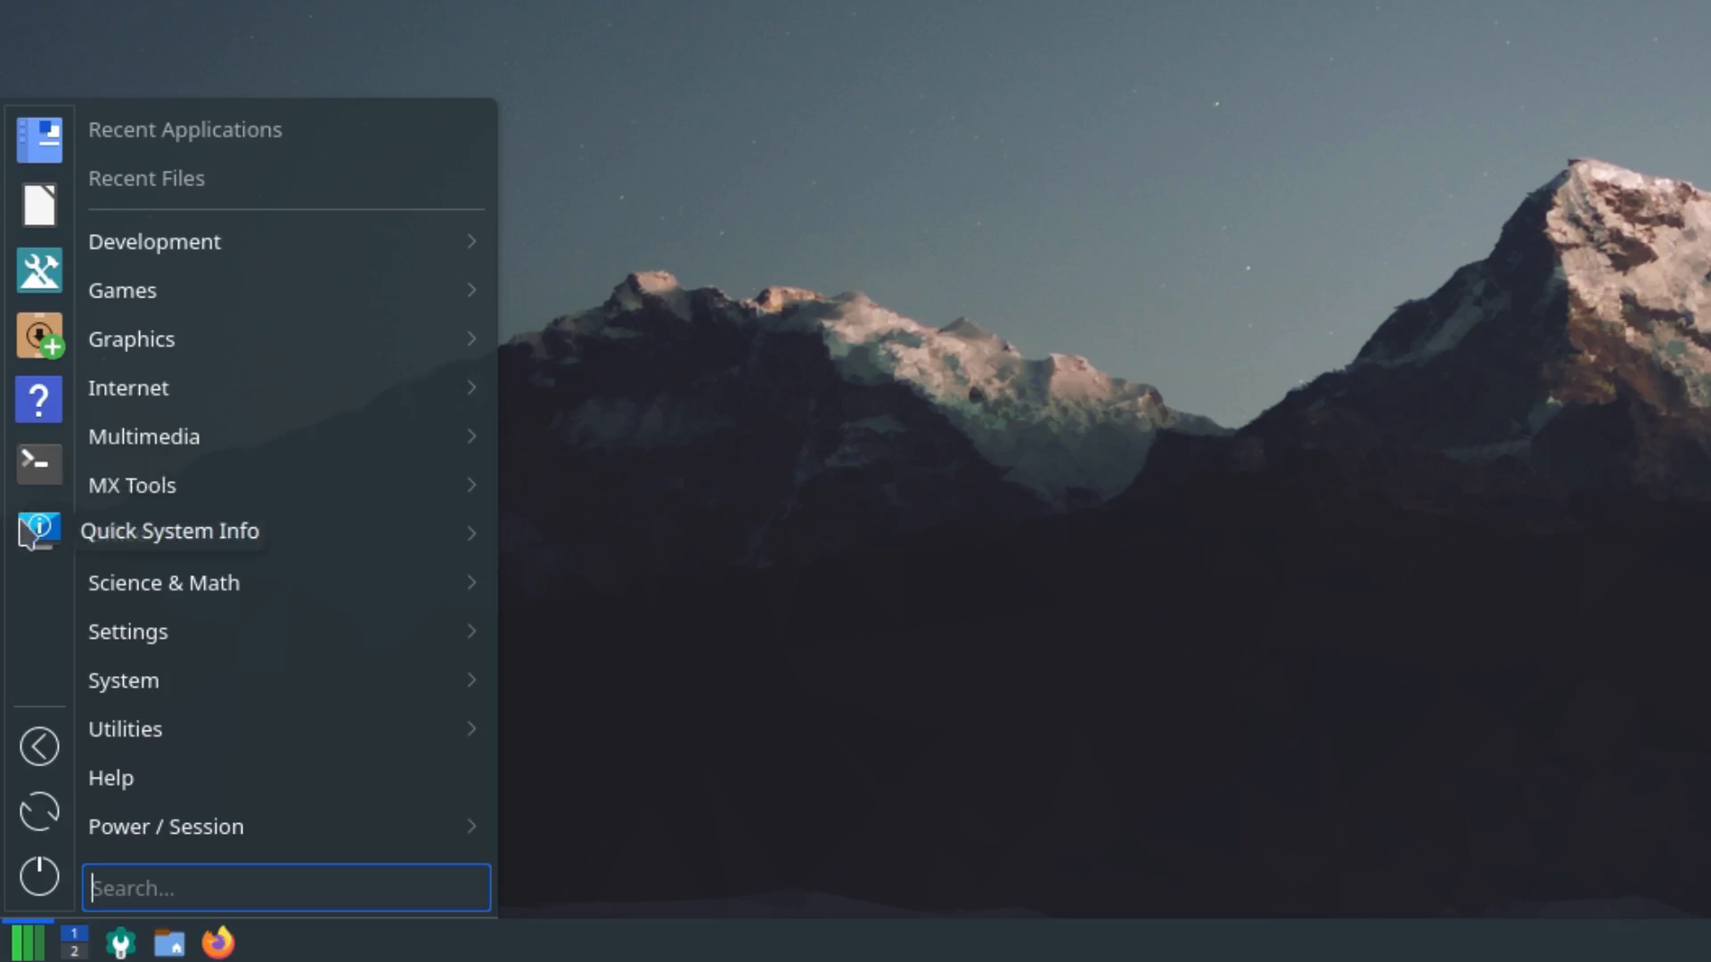
{"action": "mouse_move", "coordinate": [37, 143]}
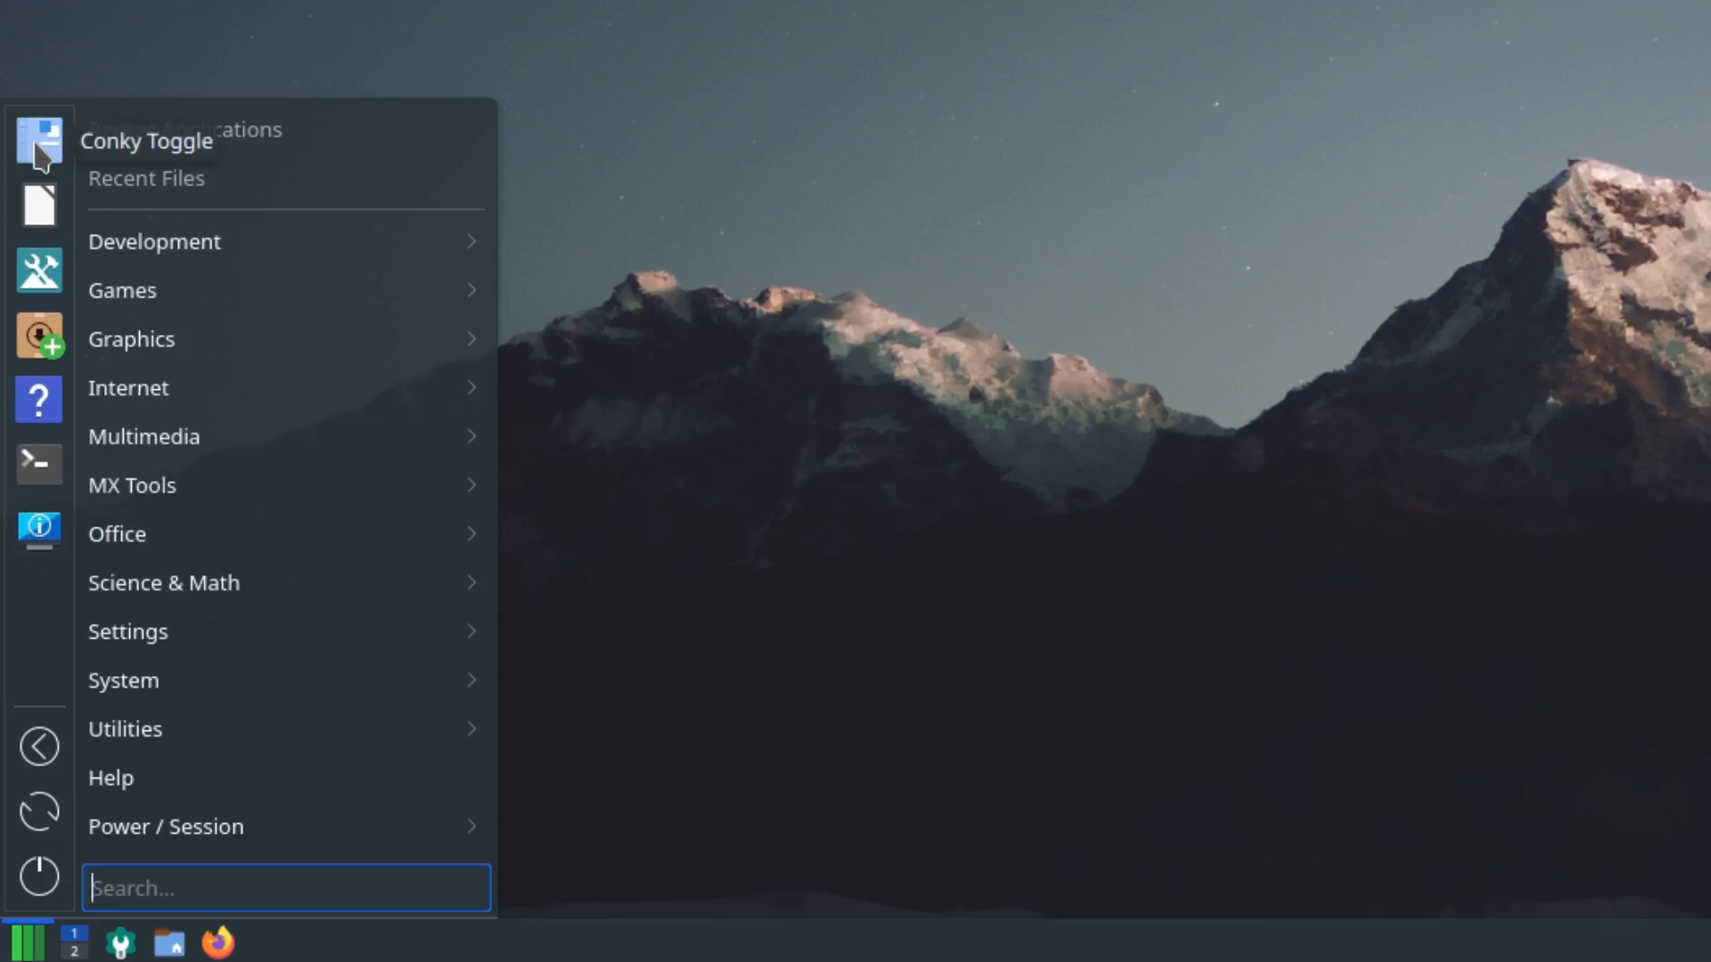
{"action": "mouse_move", "coordinate": [39, 271]}
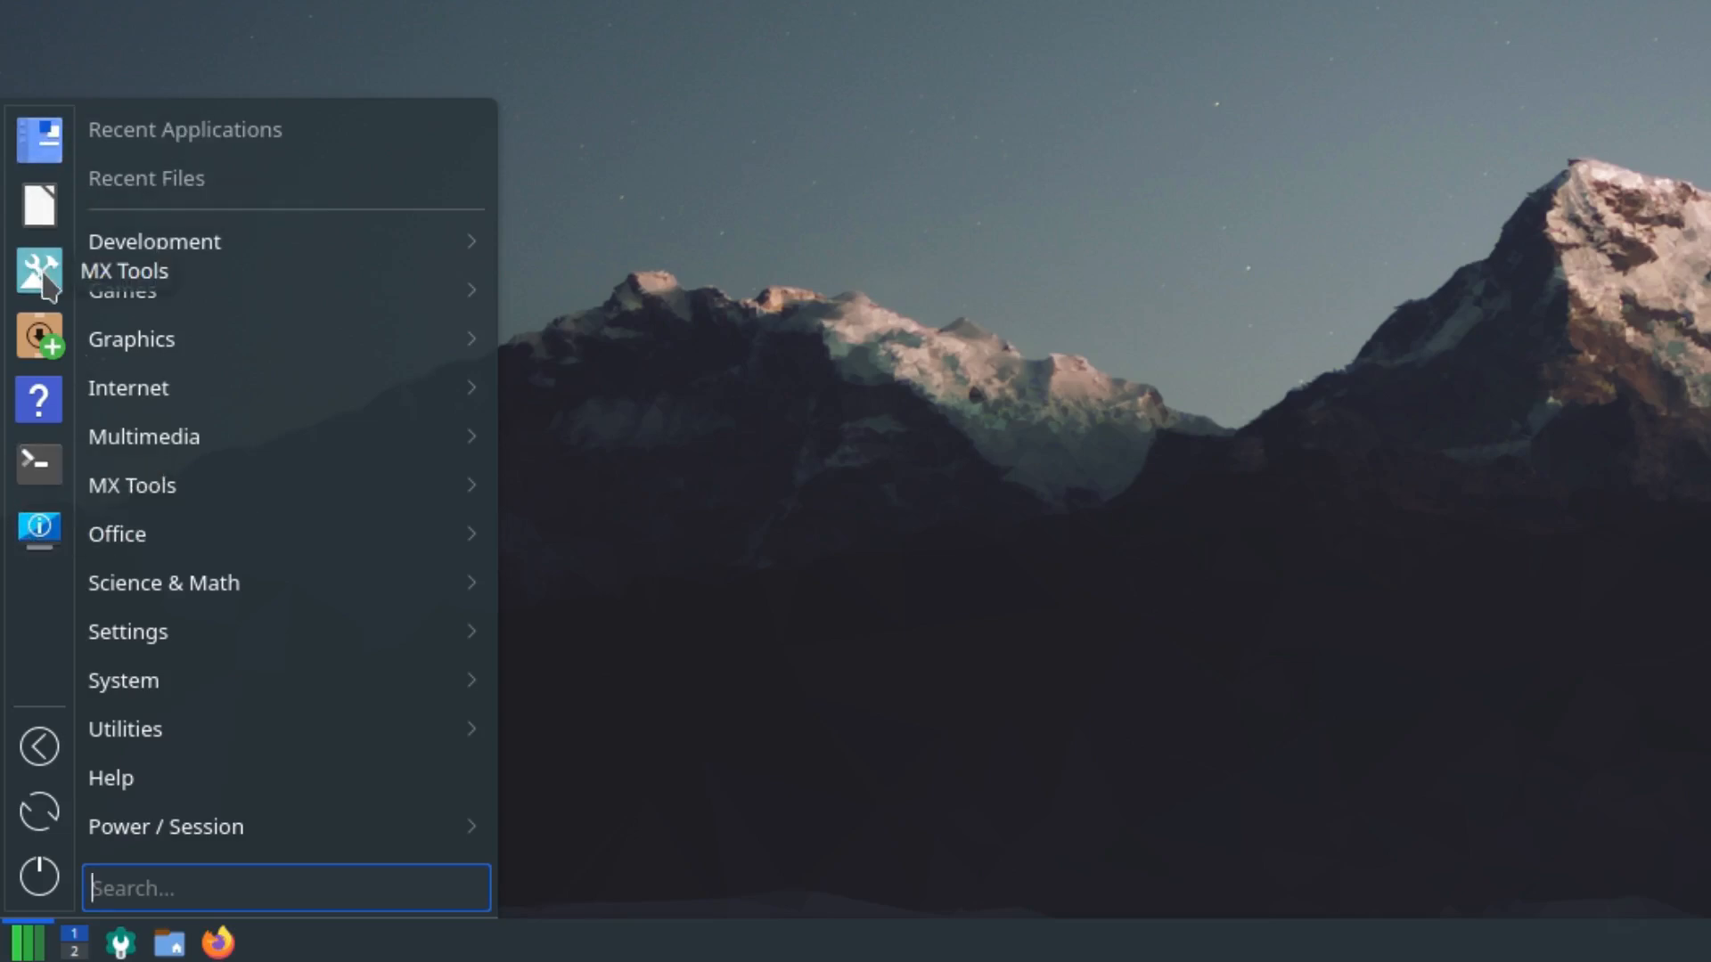
{"action": "mouse_move", "coordinate": [46, 360]}
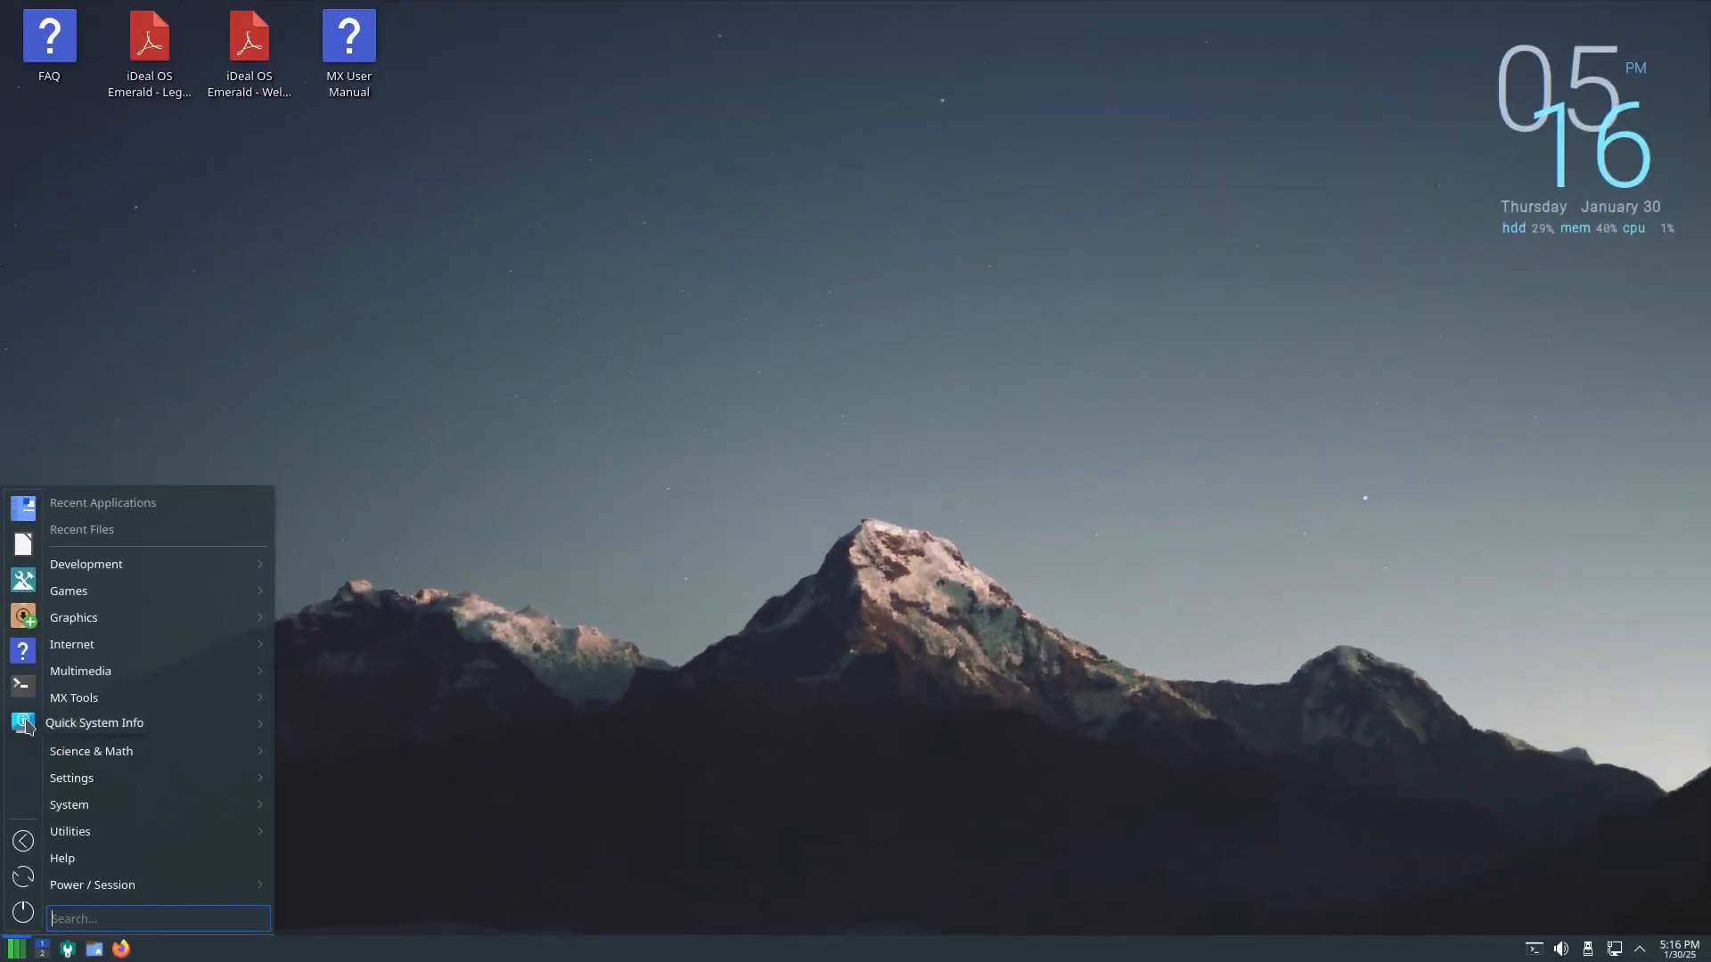
{"action": "left_click", "coordinate": [545, 693]}
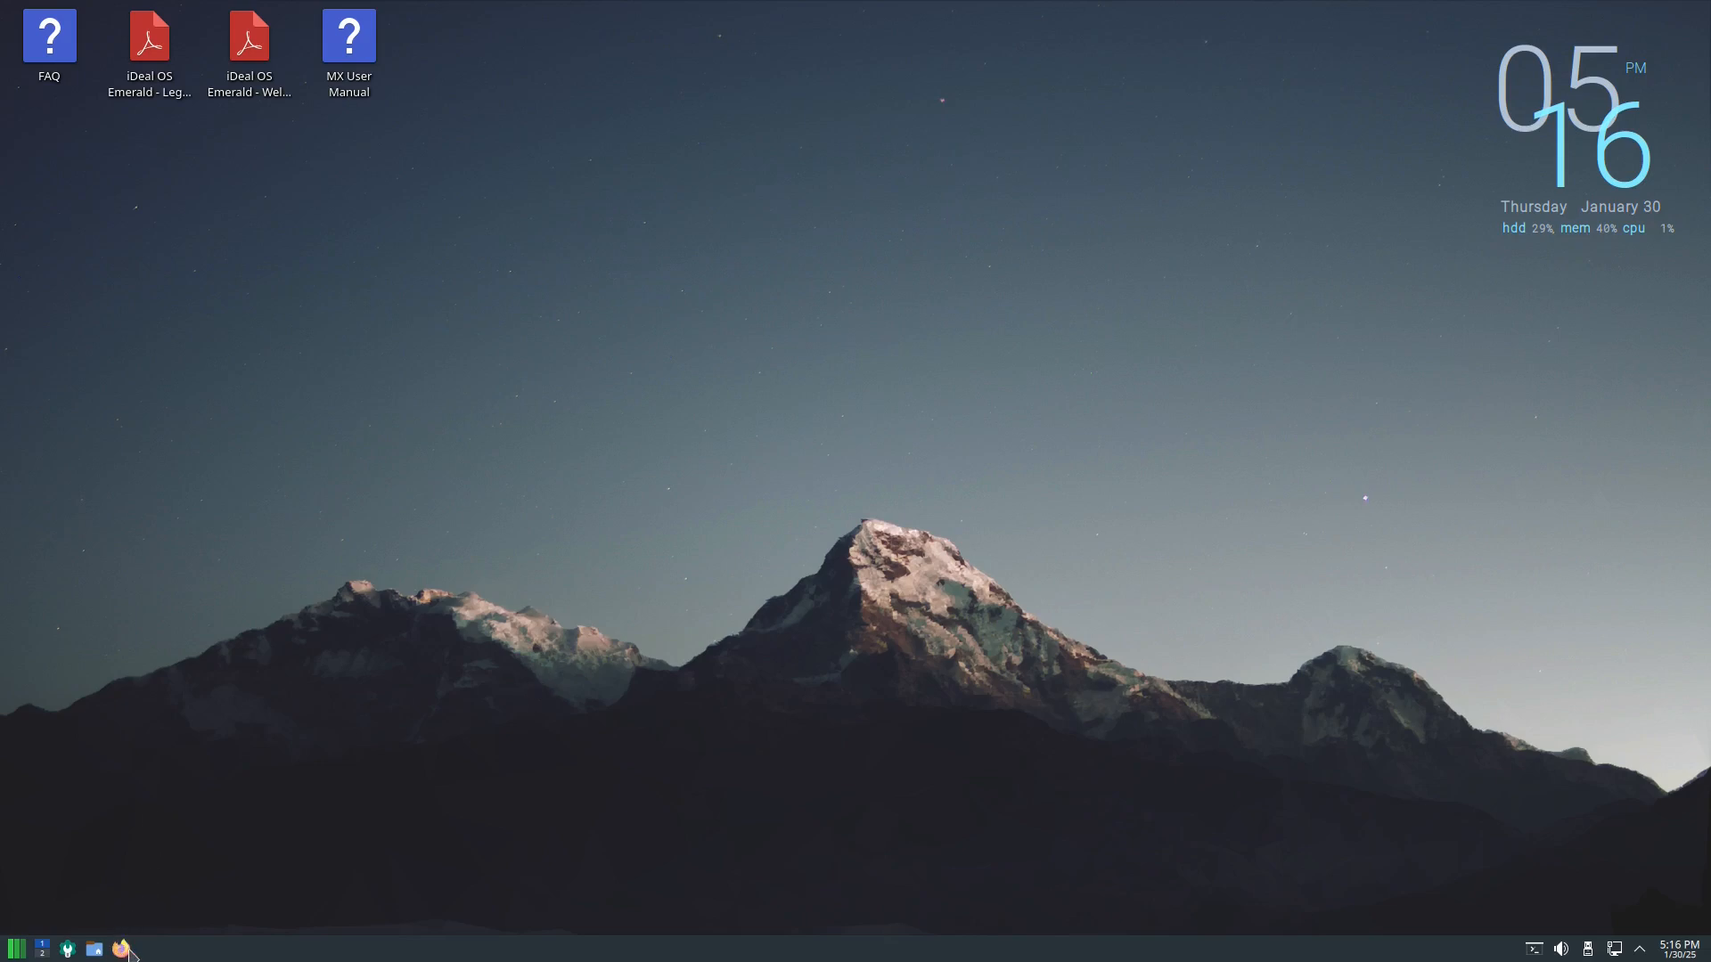
Launch Firefox and show About Firefox from the Help menu (version 134.0.2).
{"action": "left_click", "coordinate": [121, 948]}
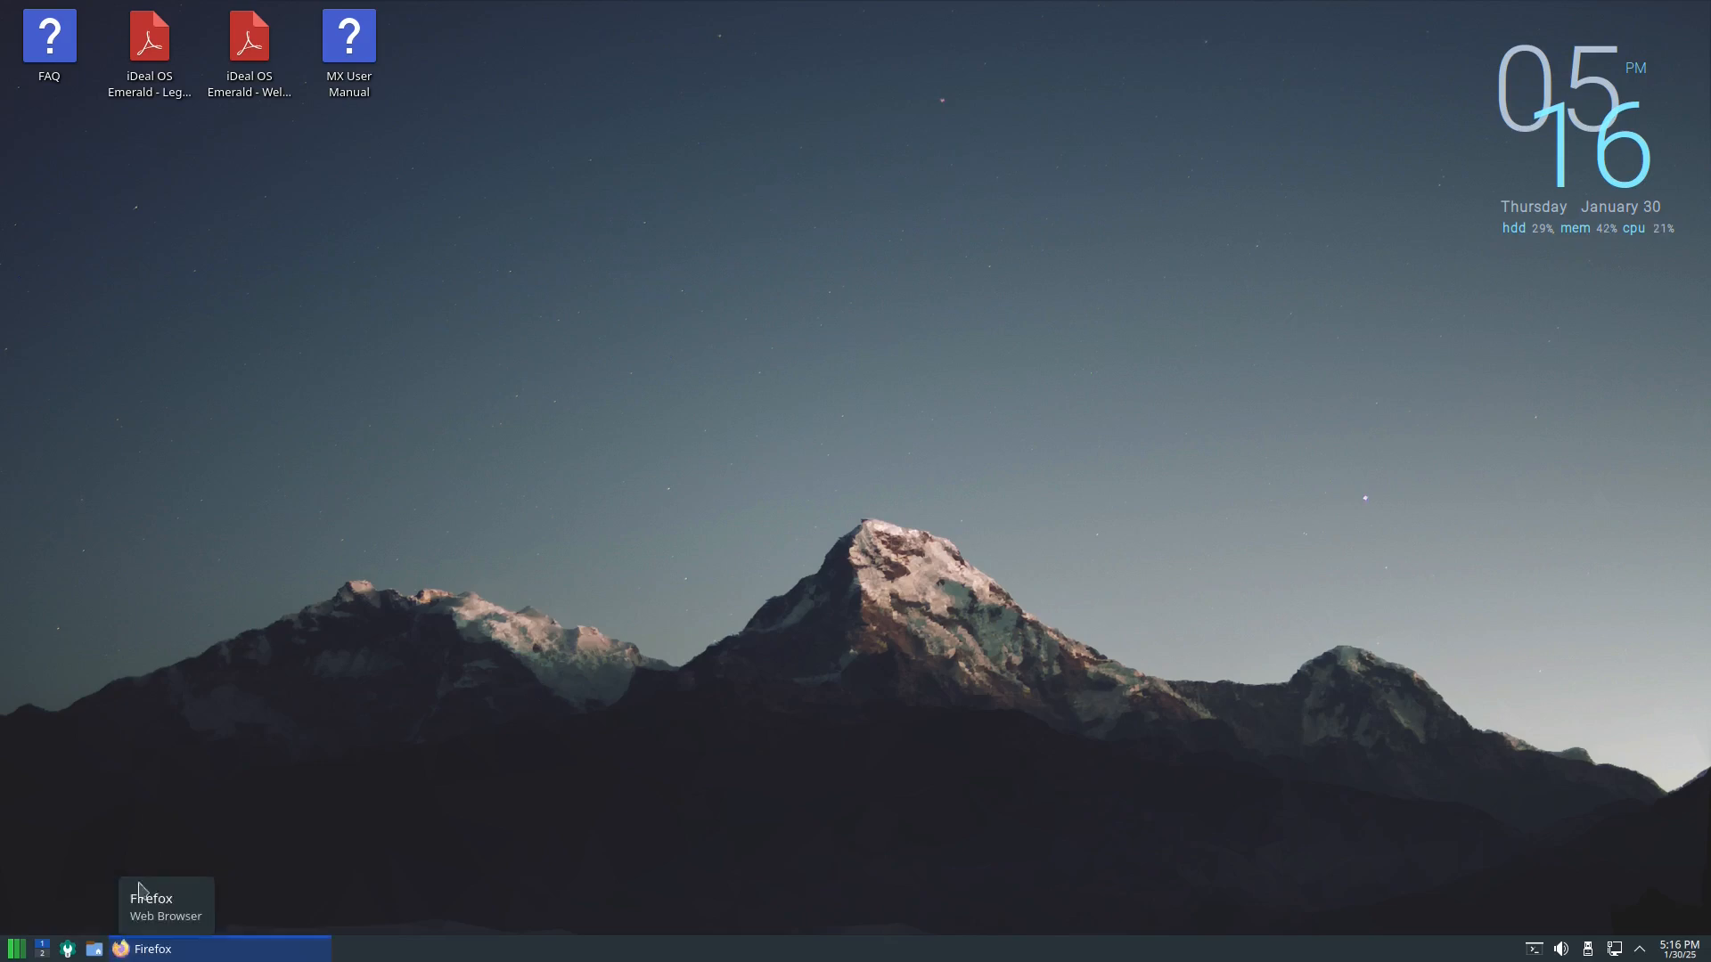
{"action": "left_click", "coordinate": [152, 948]}
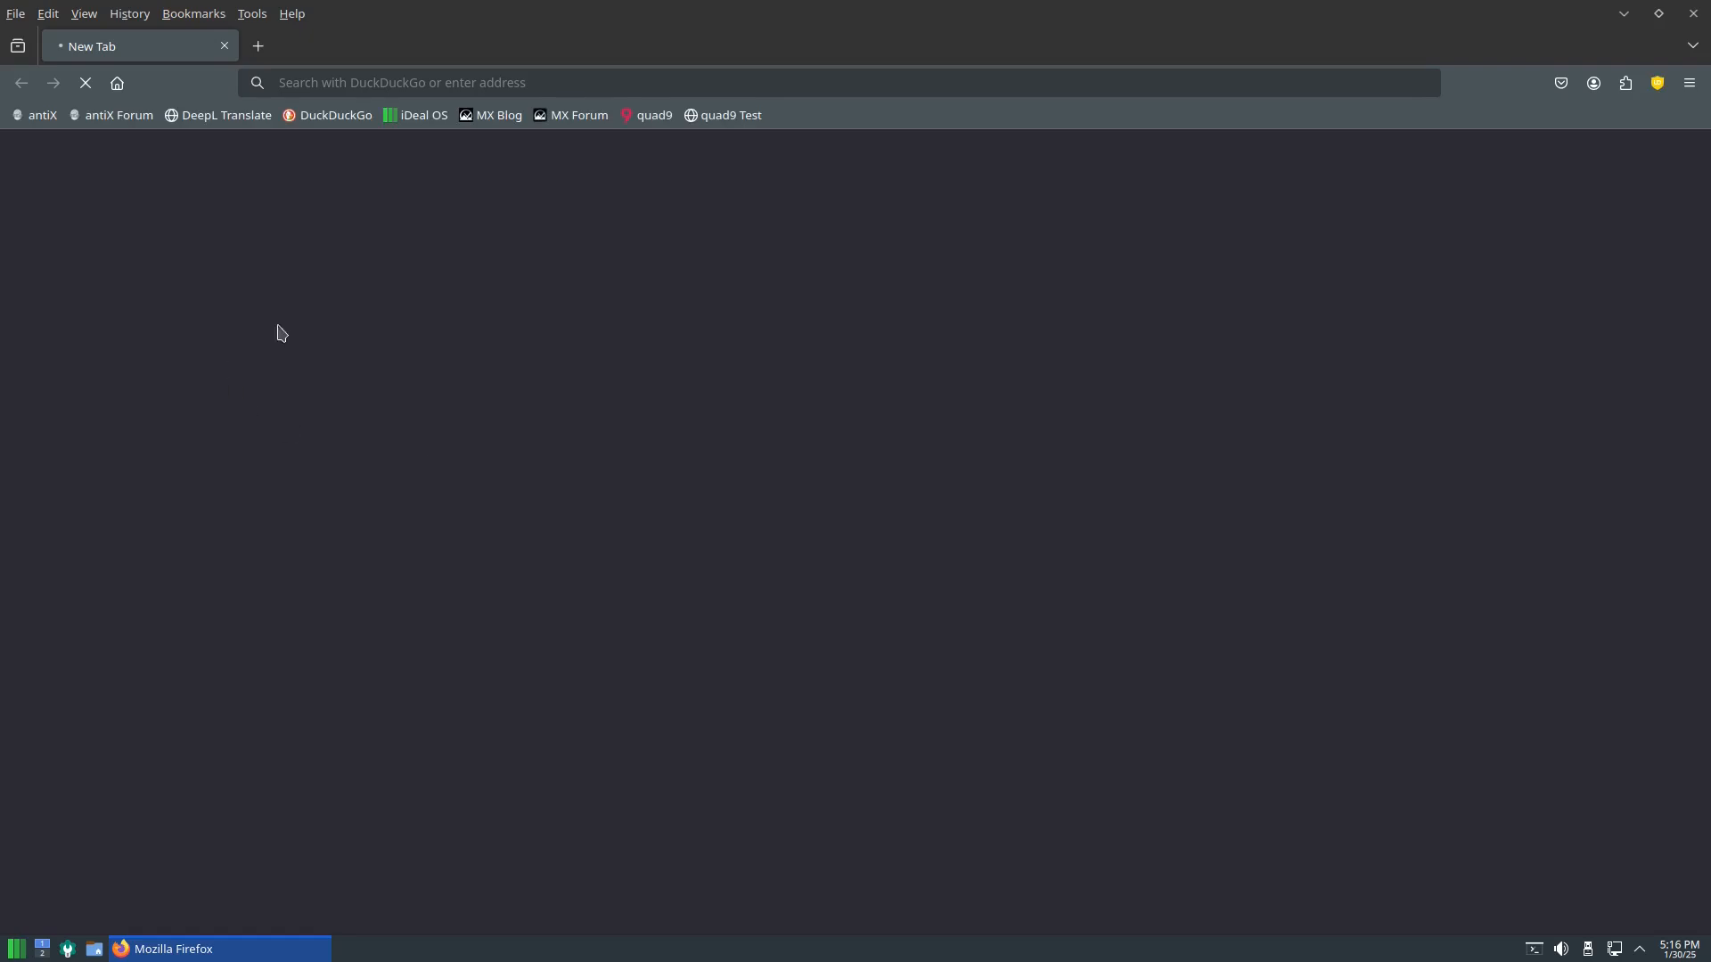
{"action": "left_click", "coordinate": [424, 114]}
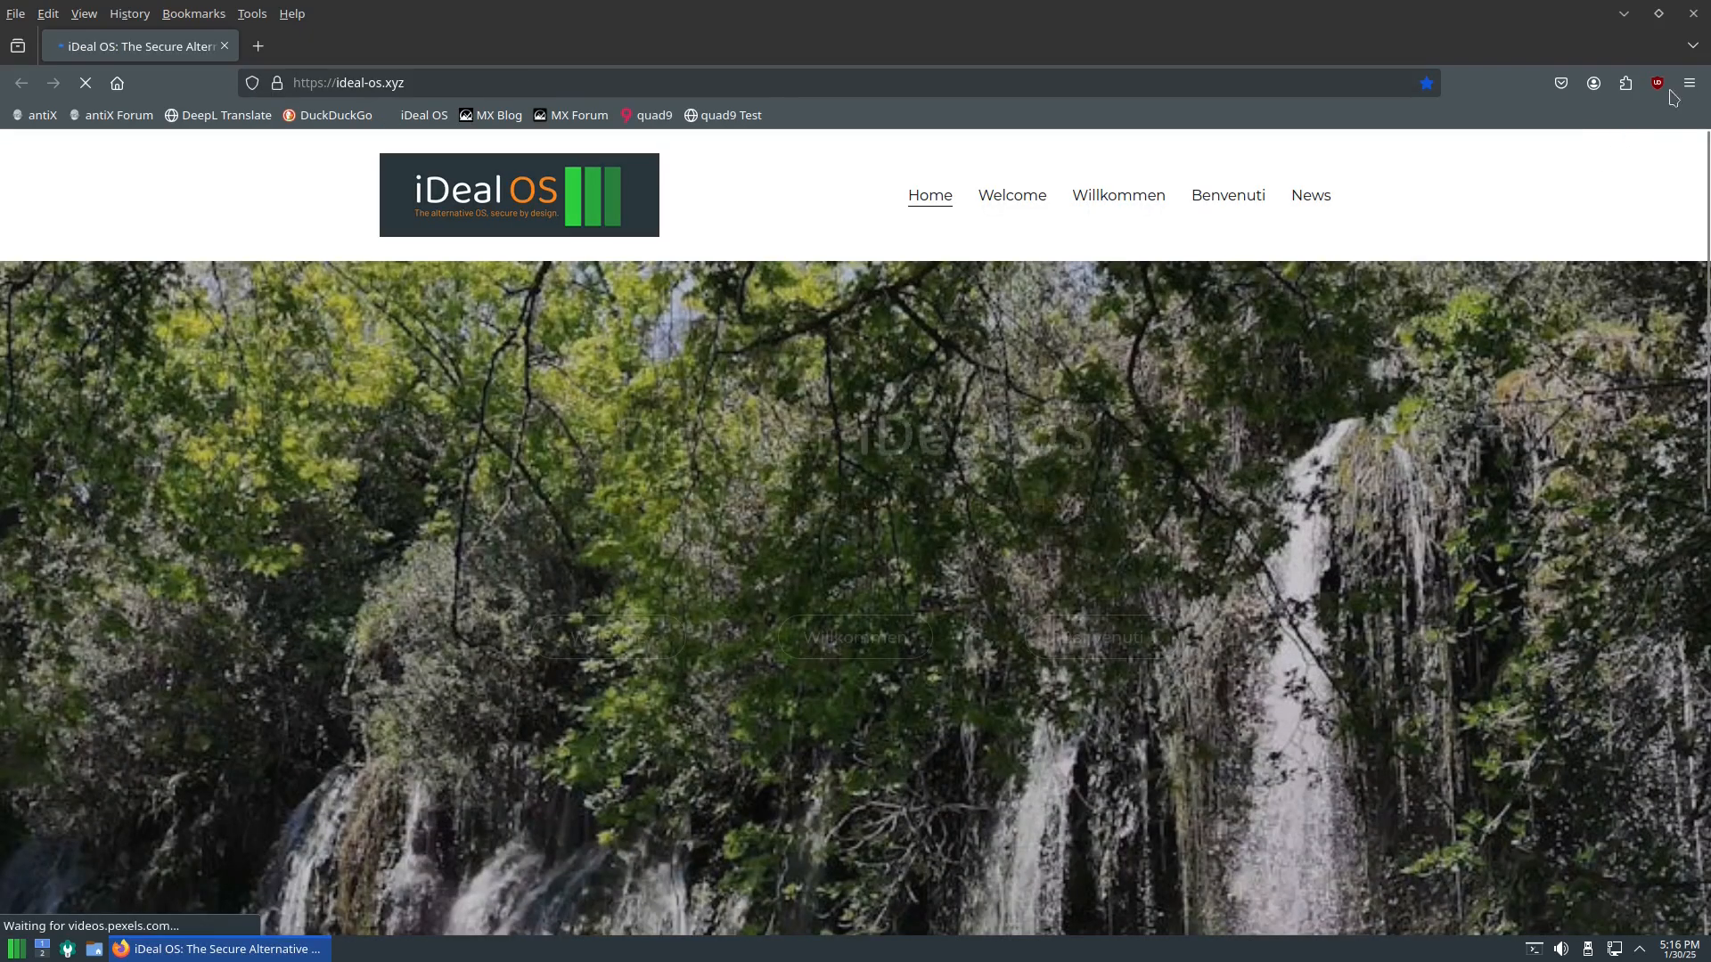
{"action": "left_click", "coordinate": [1689, 82]}
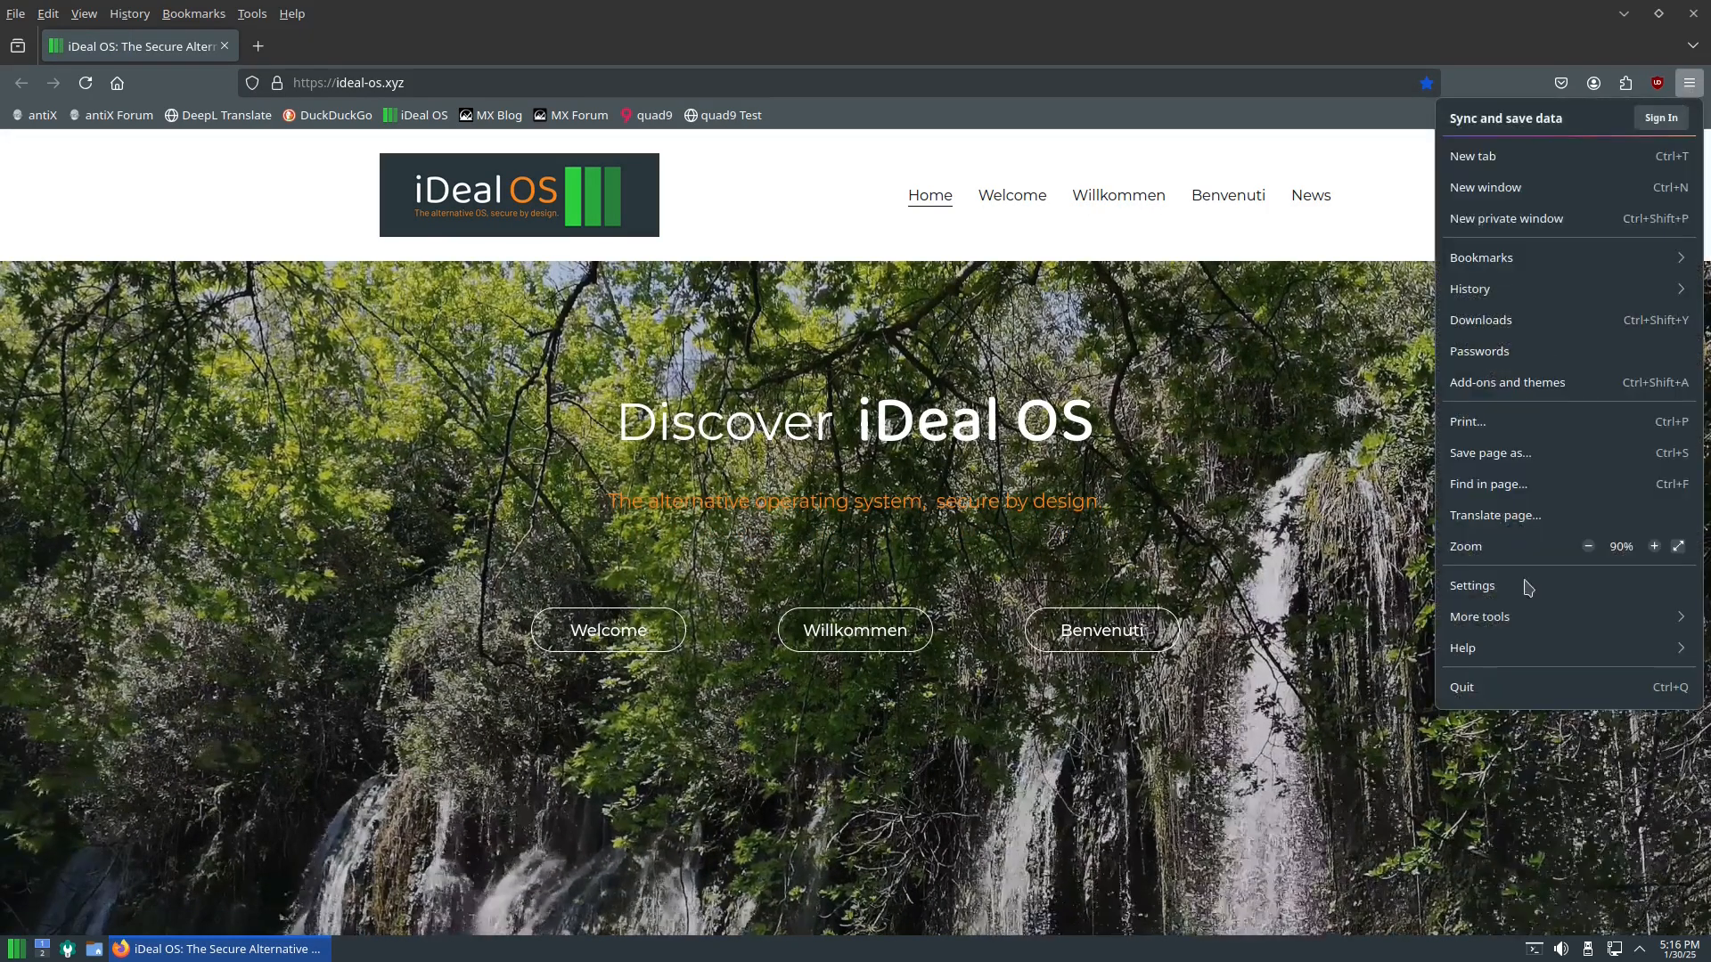
{"action": "left_click", "coordinate": [1461, 647]}
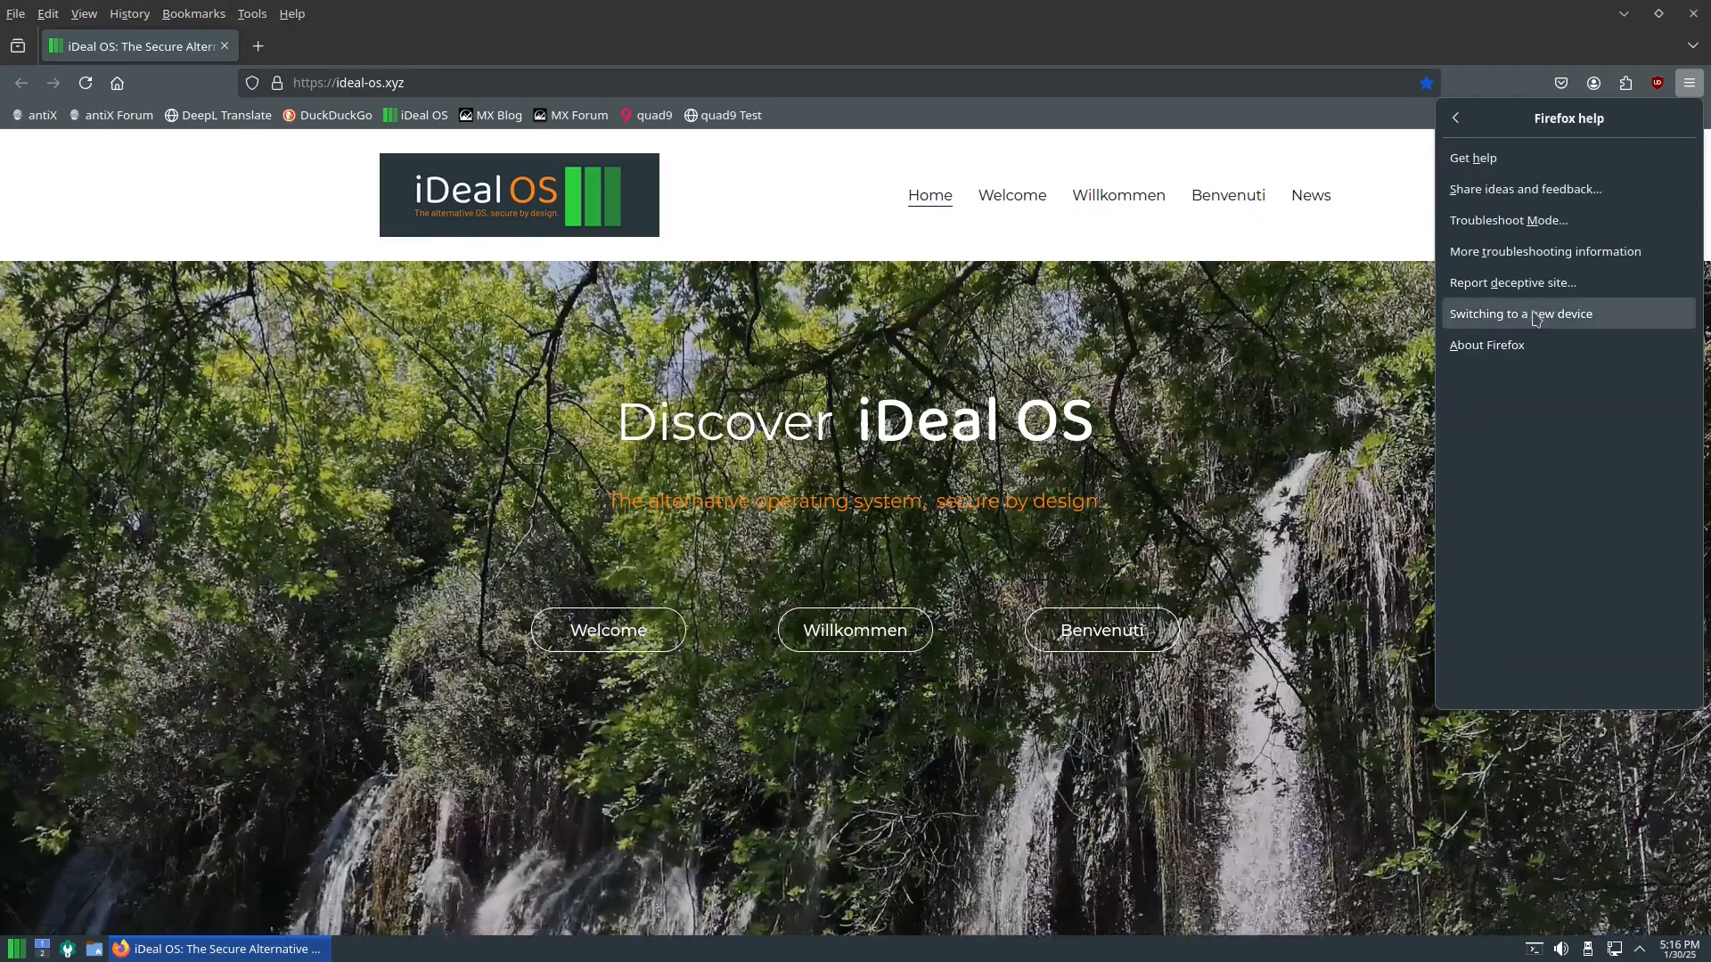
{"action": "left_click", "coordinate": [1486, 344]}
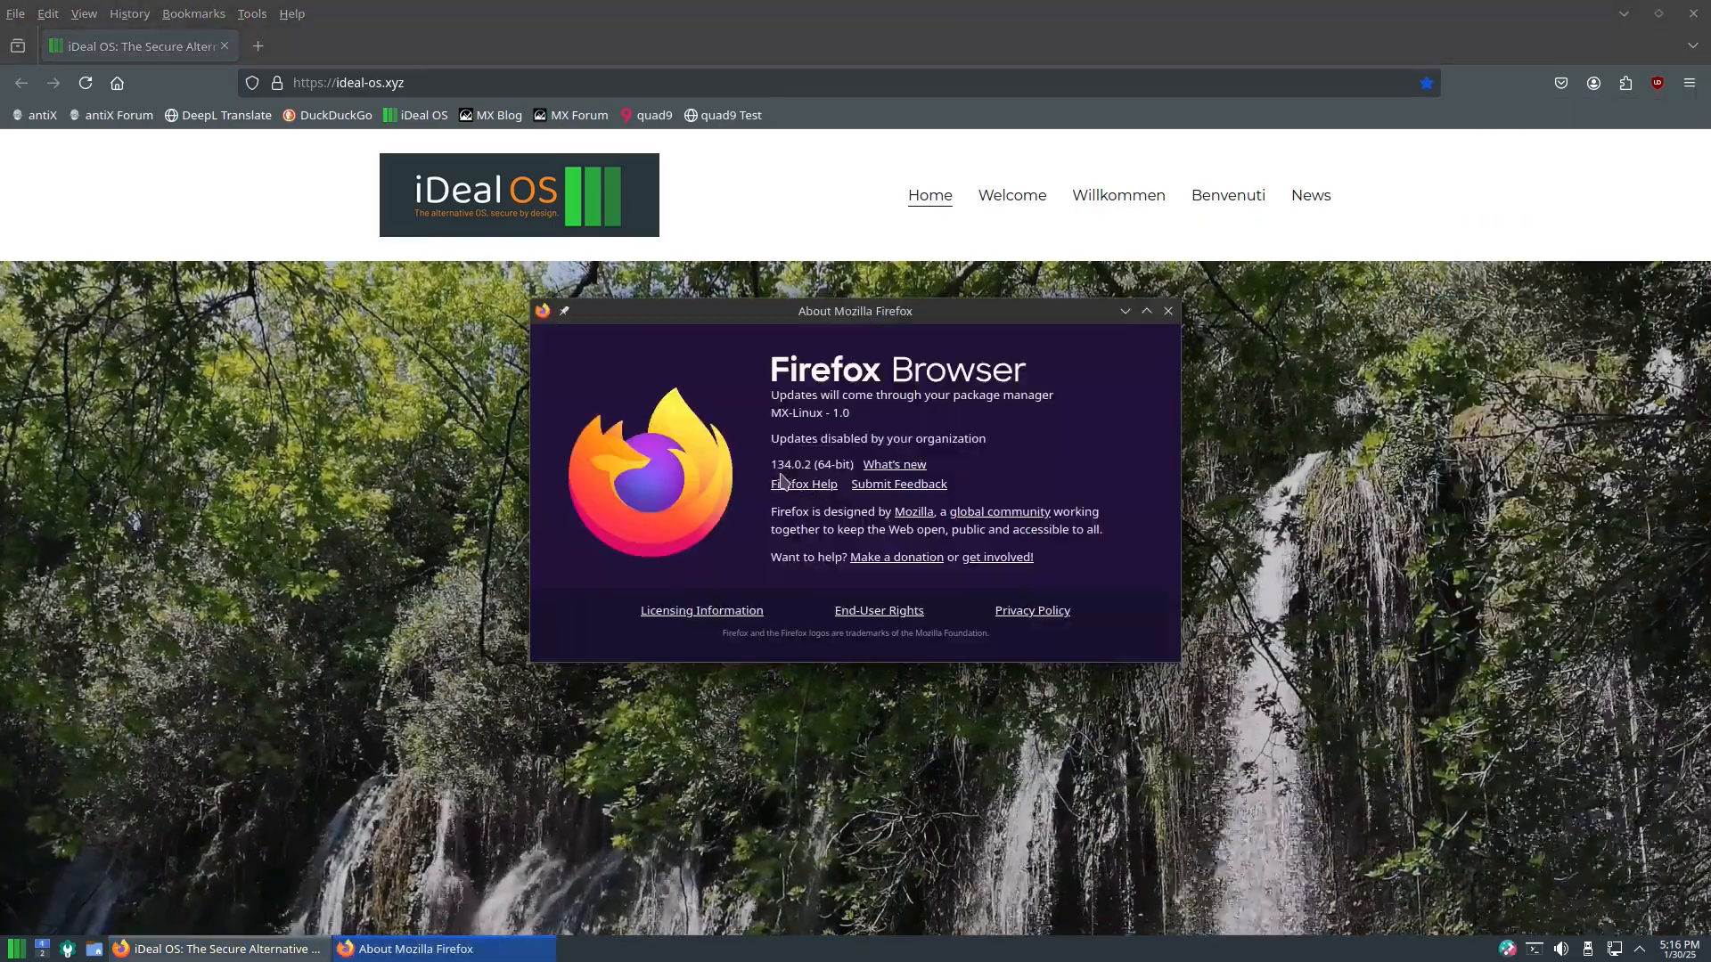
{"action": "mouse_move", "coordinate": [1166, 310]}
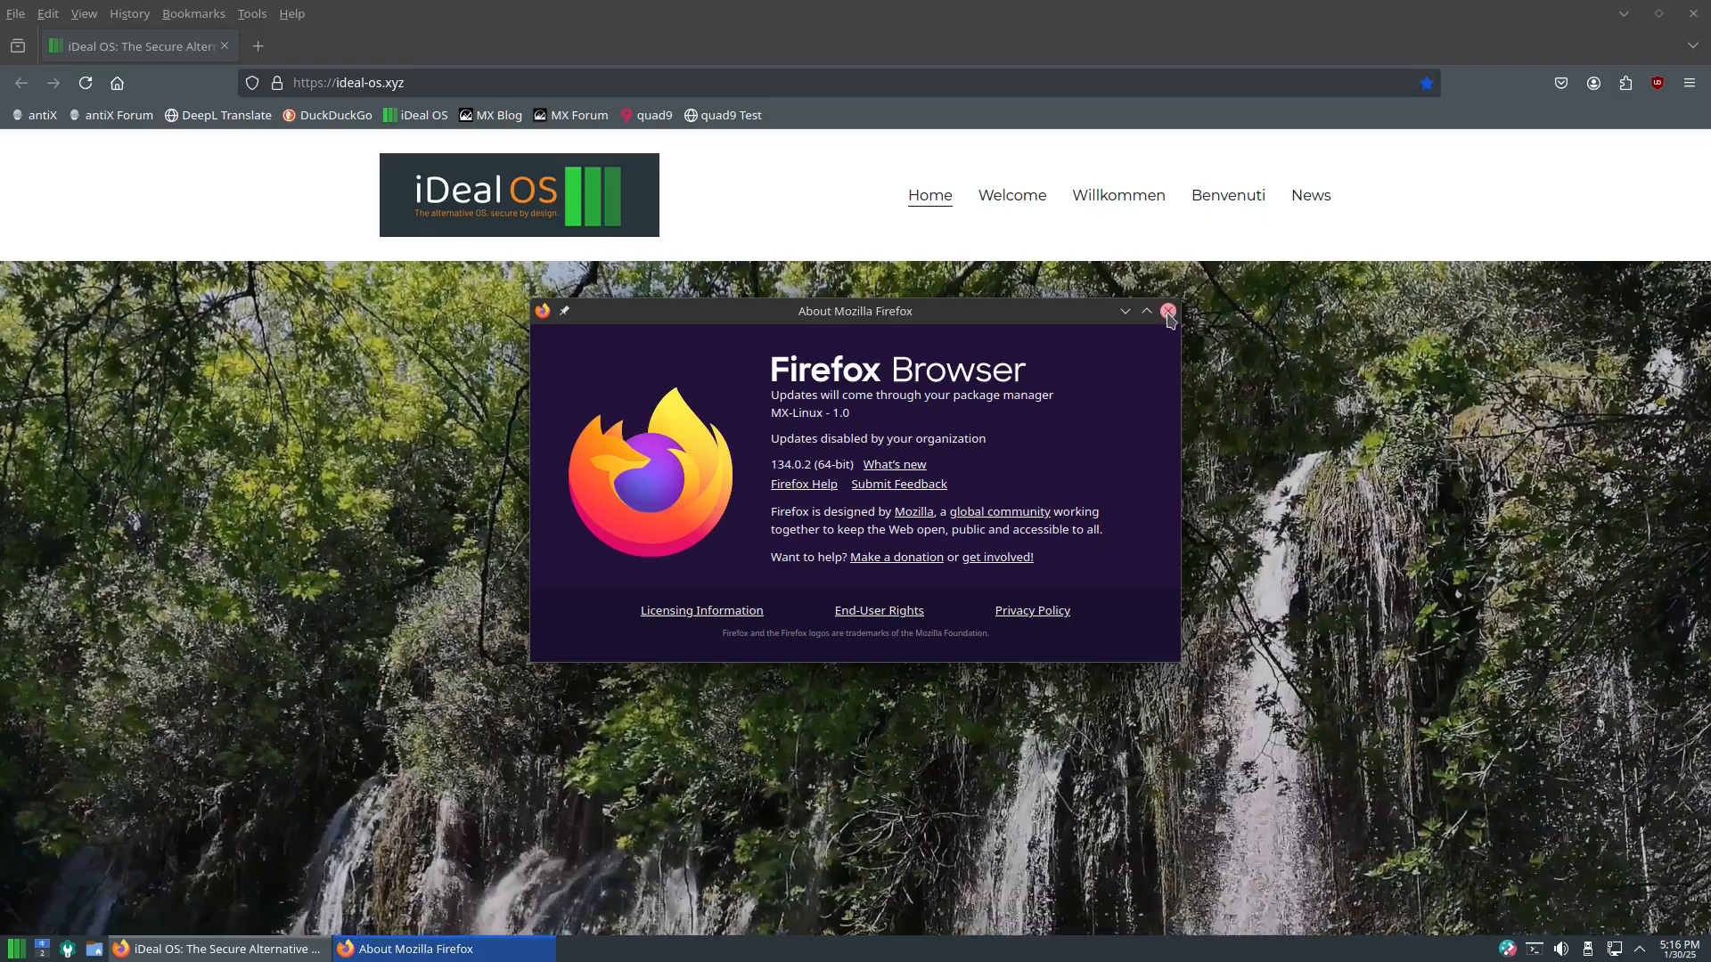
Close the About Firefox dialog and load the iDeal OS Welcome page via the site logo.
{"action": "left_click", "coordinate": [1165, 310]}
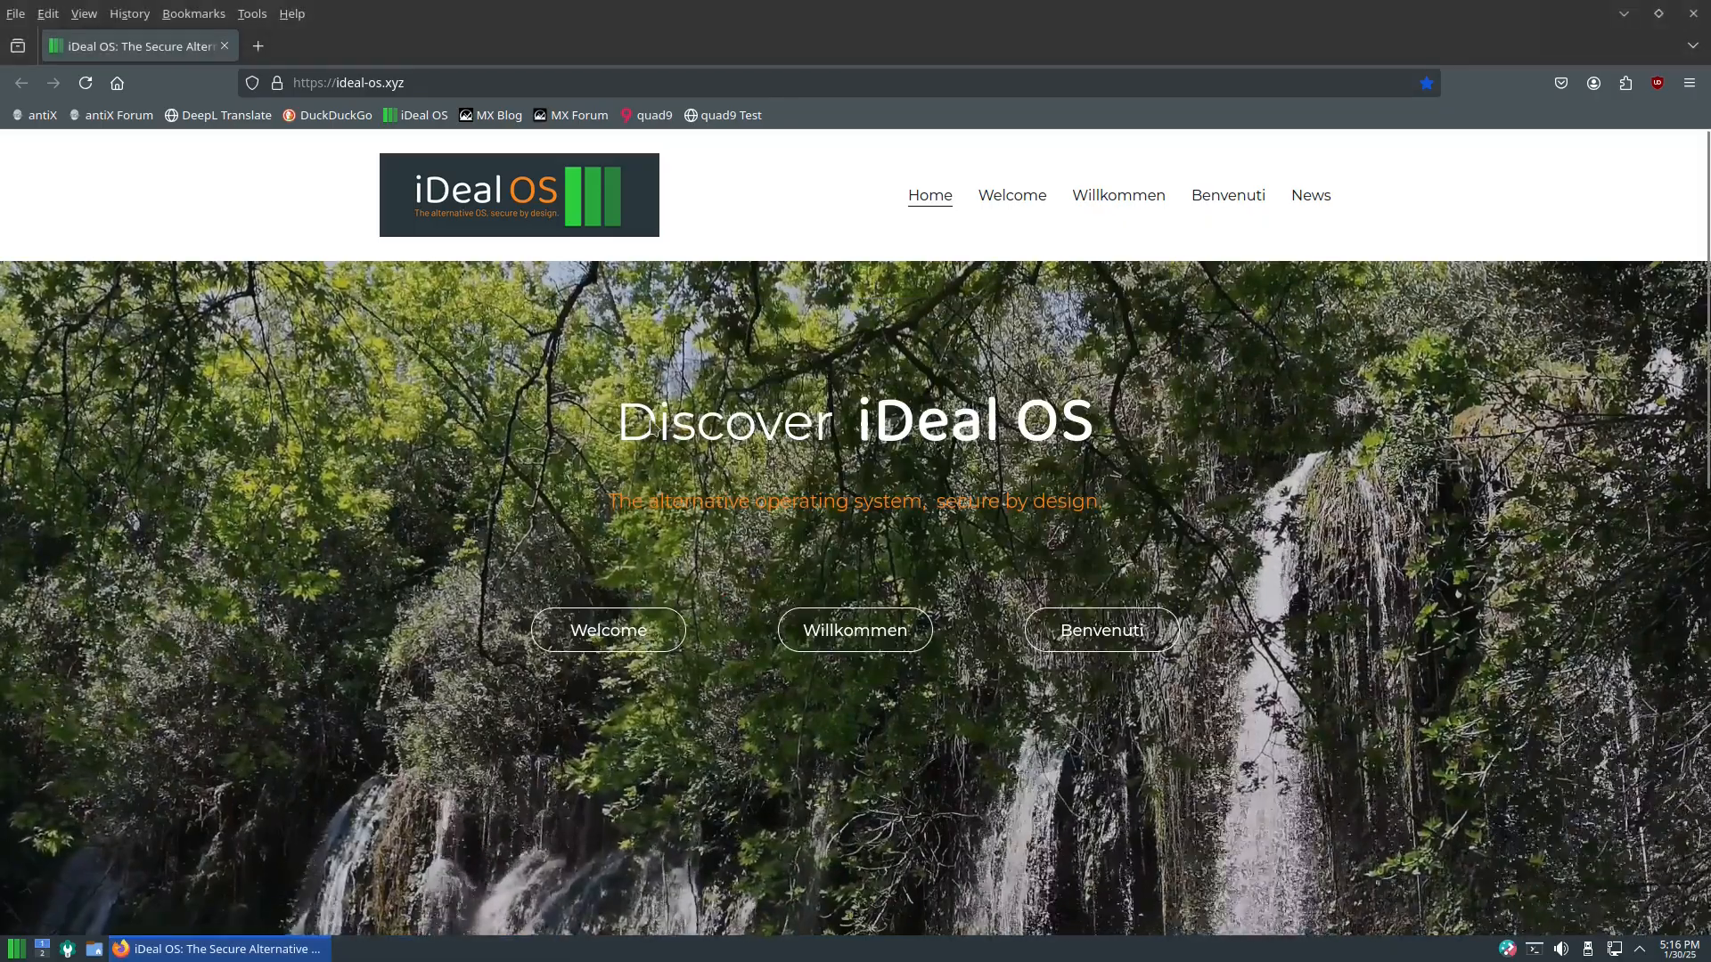
{"action": "mouse_move", "coordinate": [383, 203]}
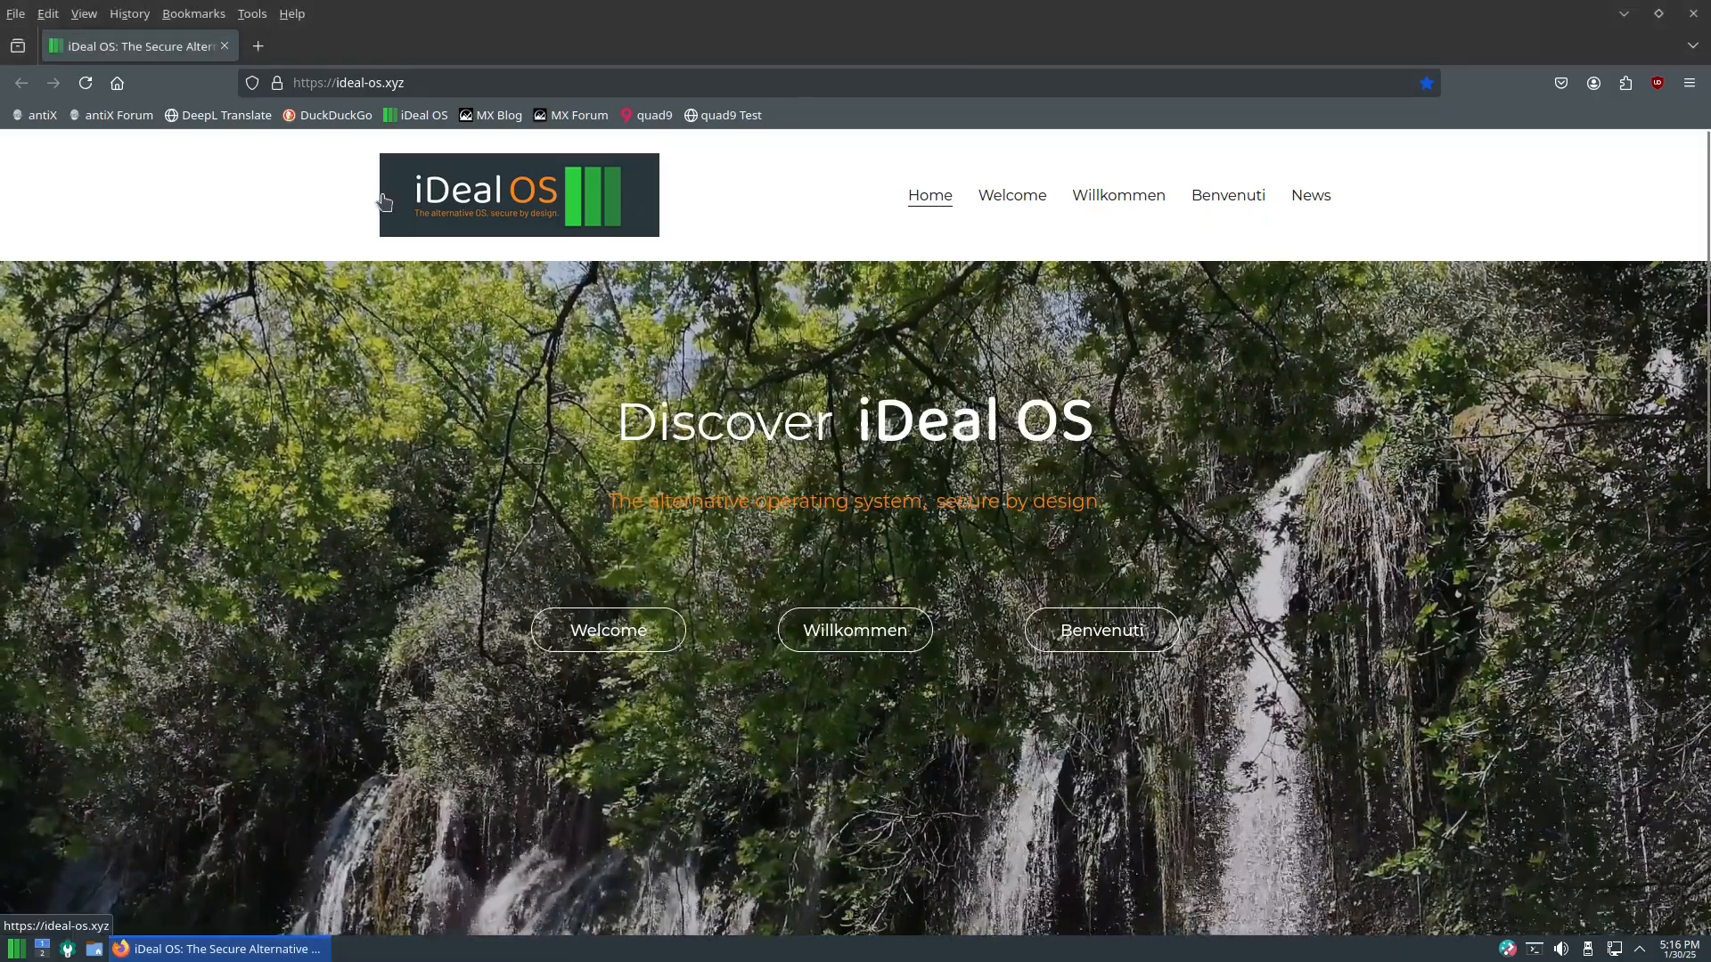
{"action": "left_click", "coordinate": [1008, 196]}
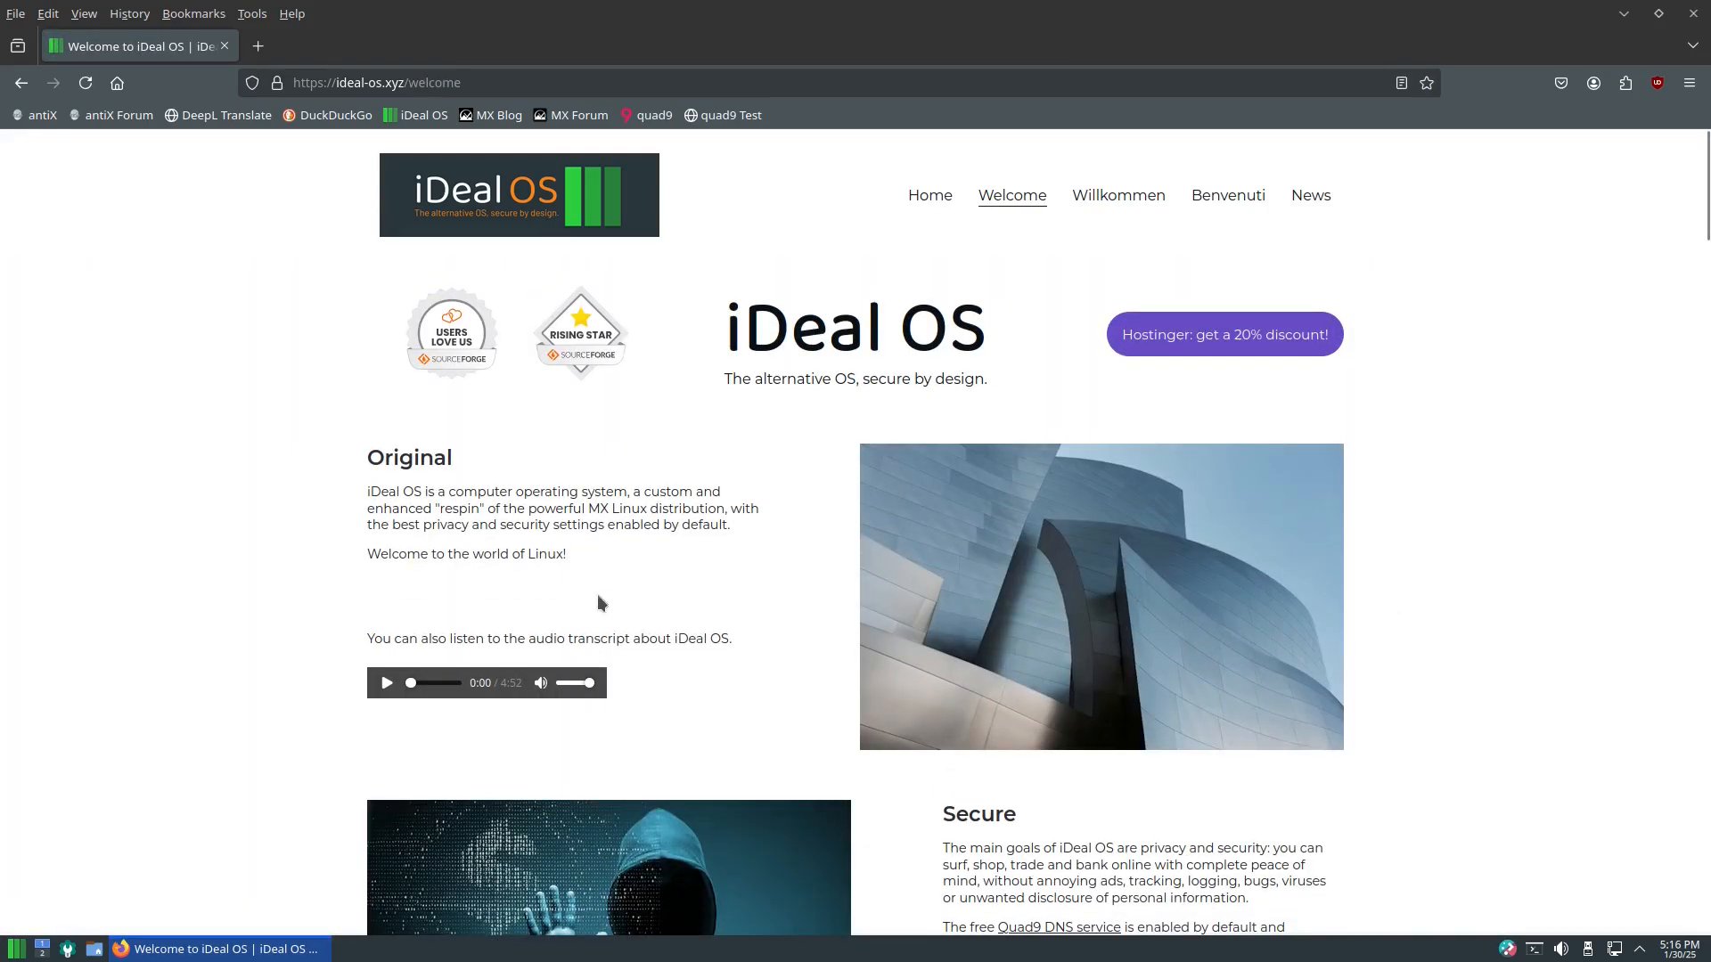
{"action": "mouse_move", "coordinate": [523, 363]}
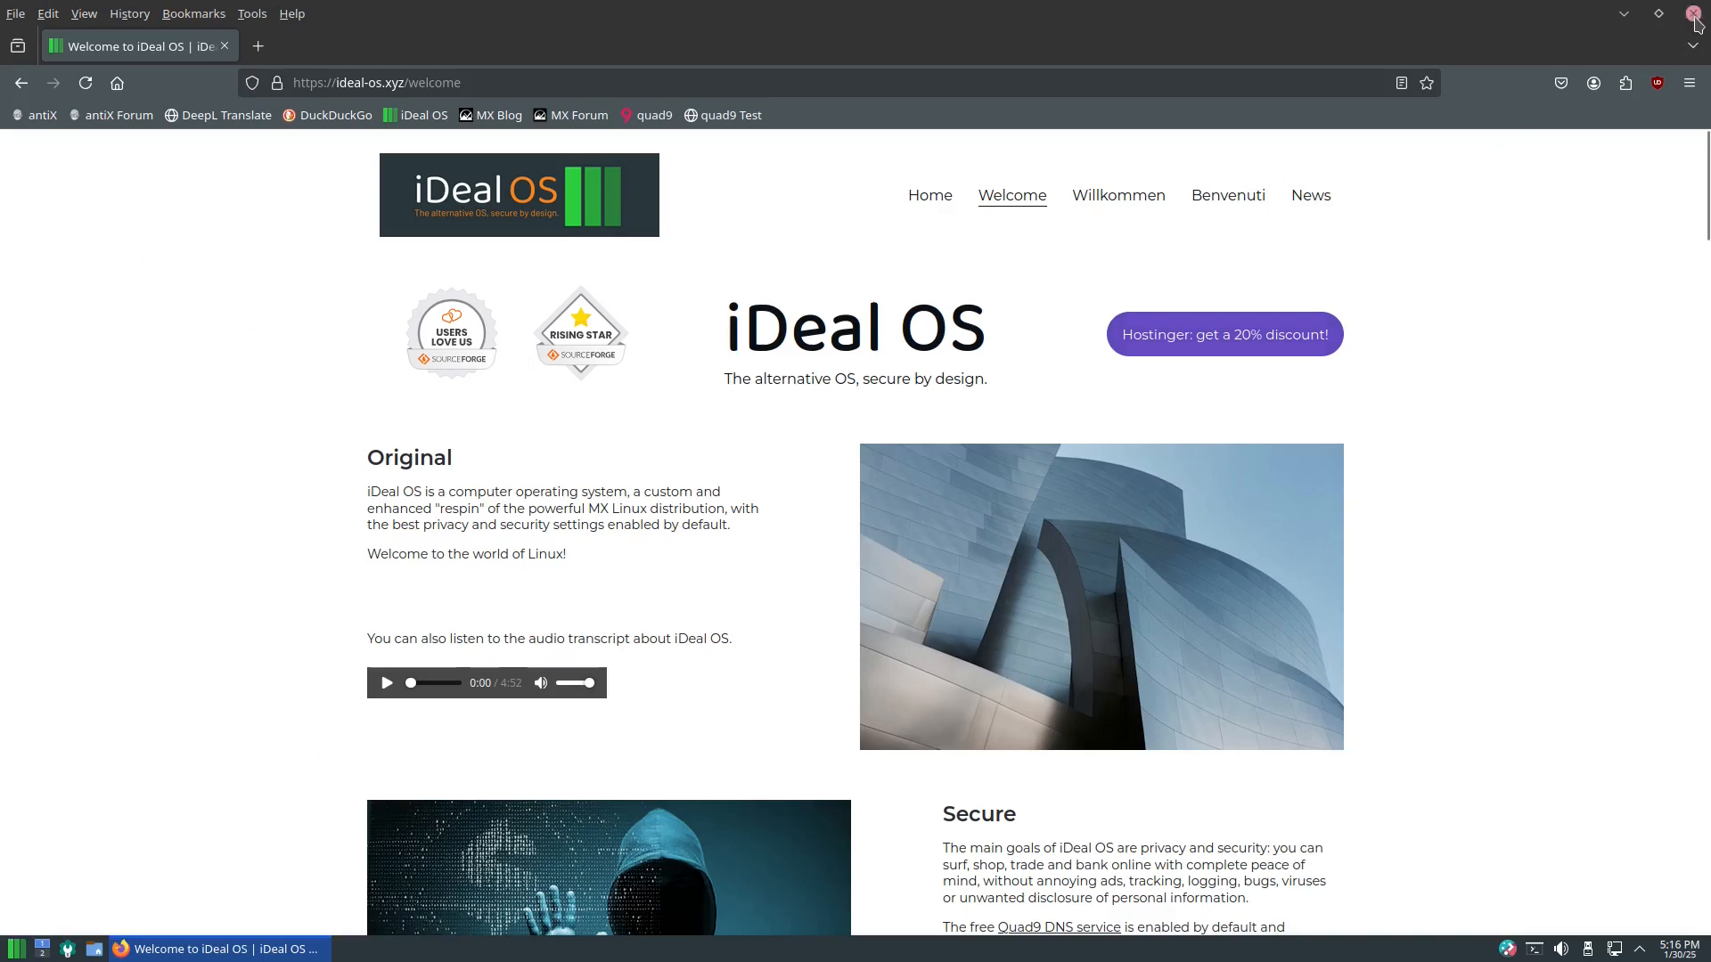
Close Firefox and bring up Dolphin maximized on the Home folder.
{"action": "left_click", "coordinate": [1695, 19]}
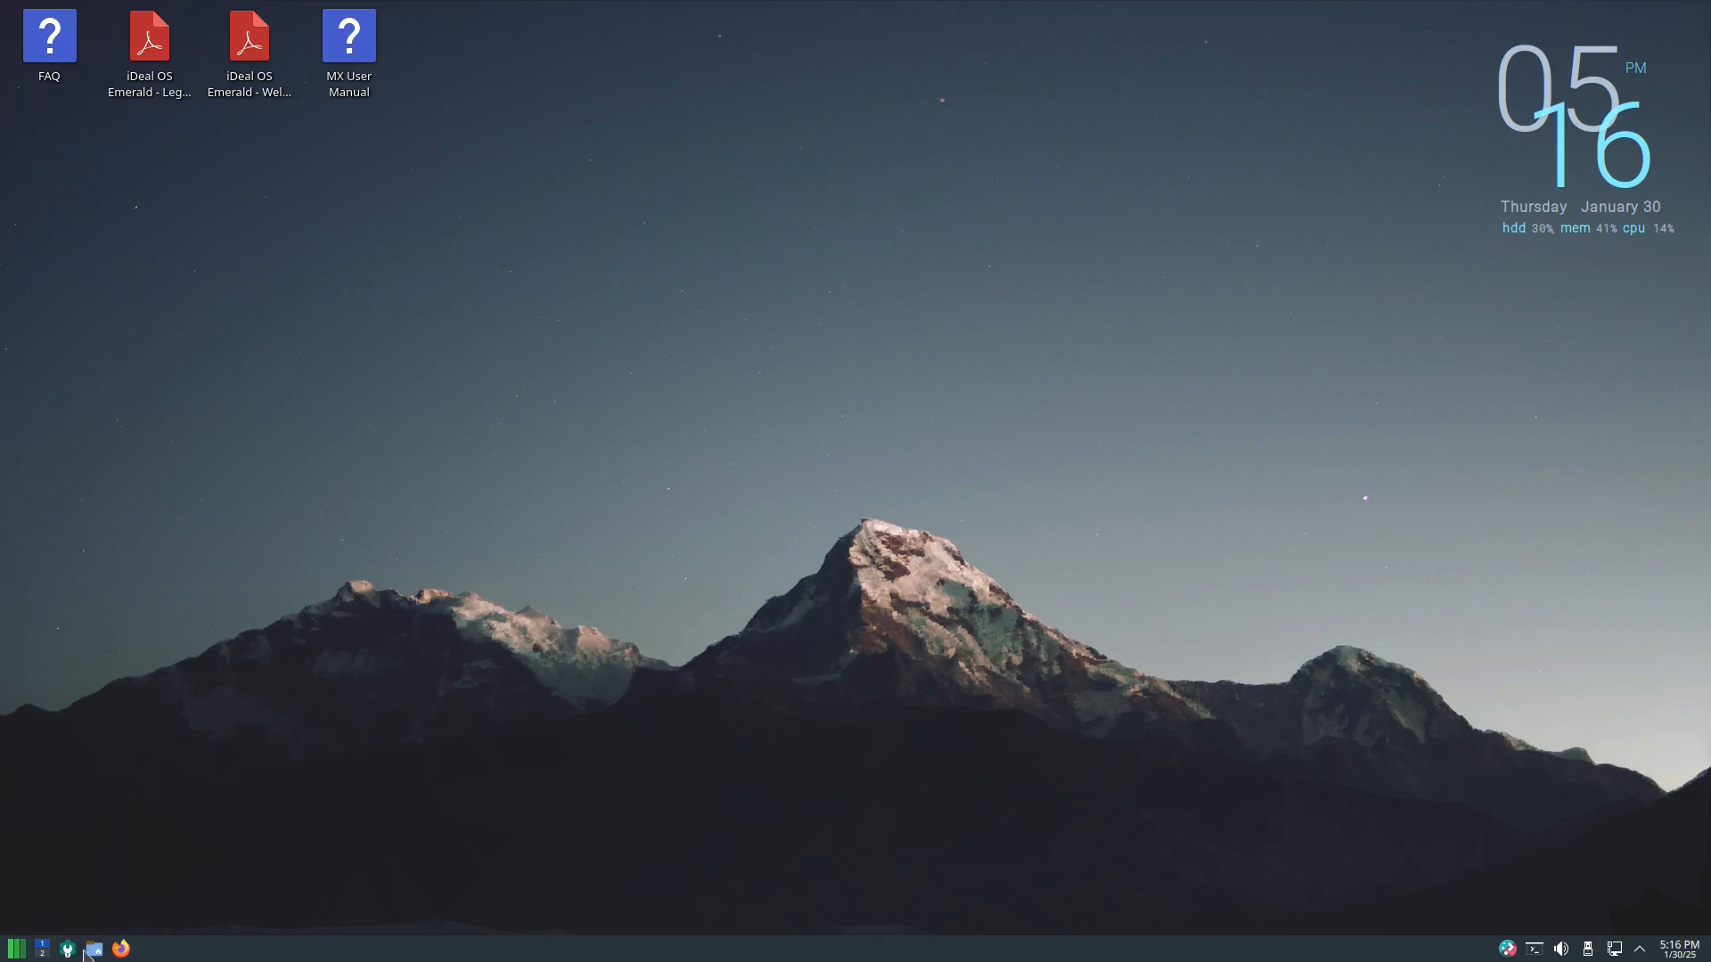
{"action": "left_click", "coordinate": [93, 946]}
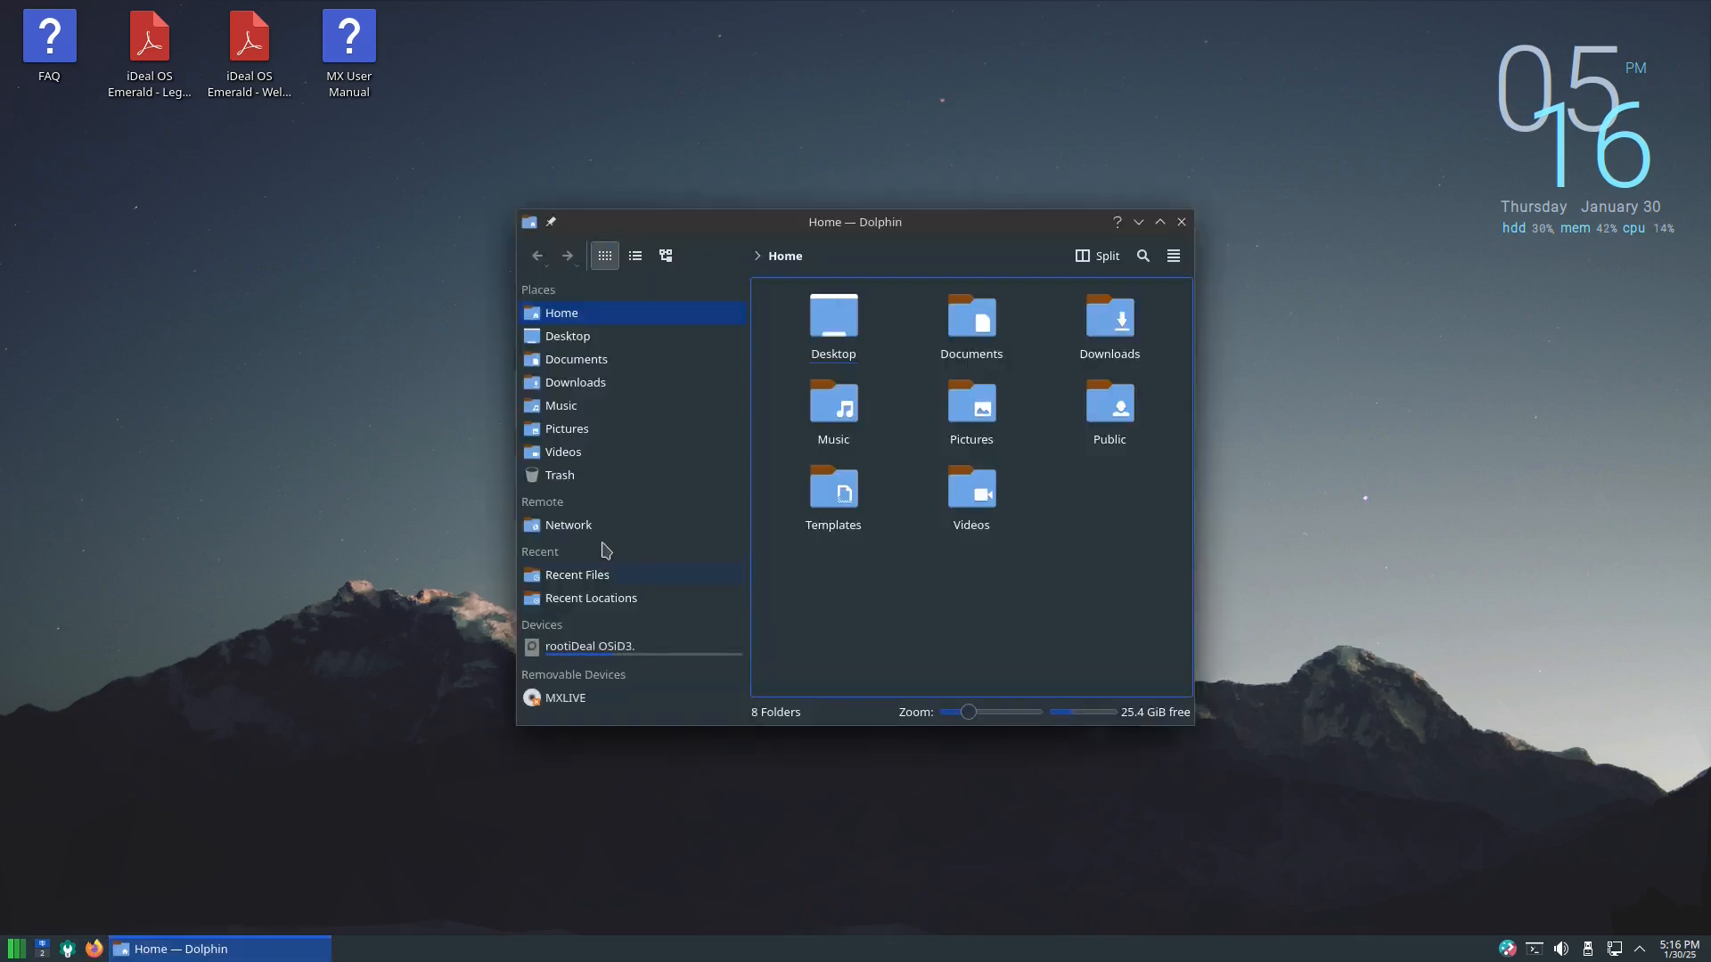
{"action": "mouse_move", "coordinate": [1138, 224]}
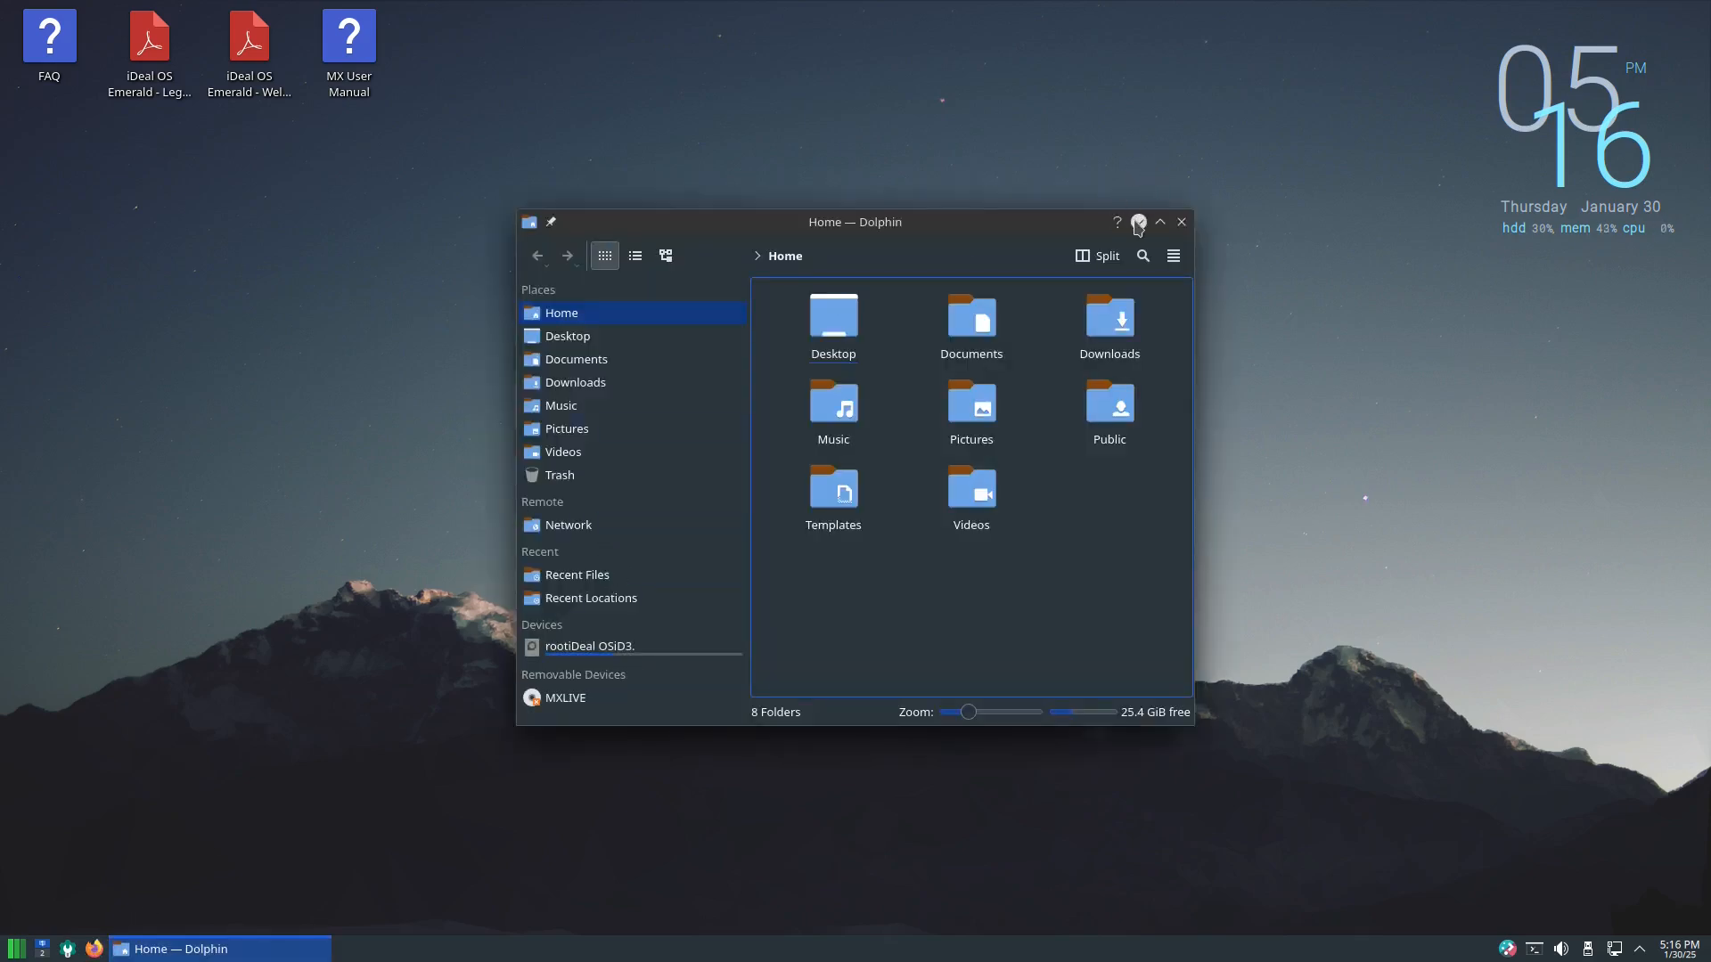
{"action": "left_click", "coordinate": [1158, 221]}
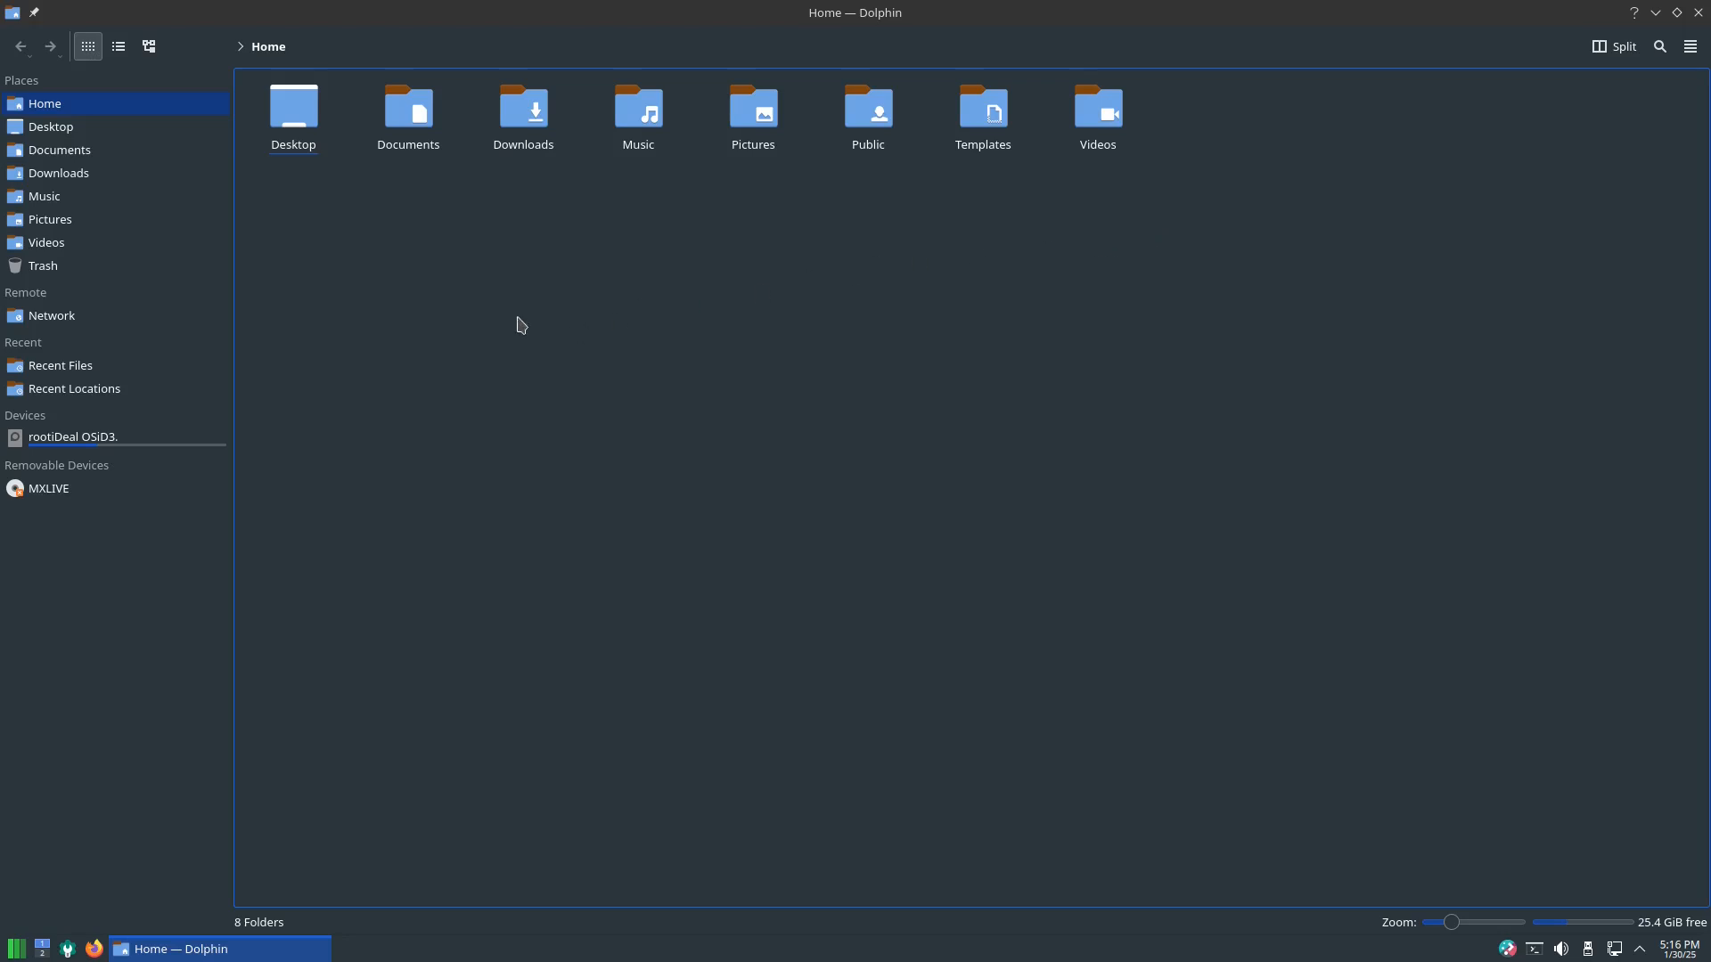
{"action": "mouse_move", "coordinate": [644, 182]}
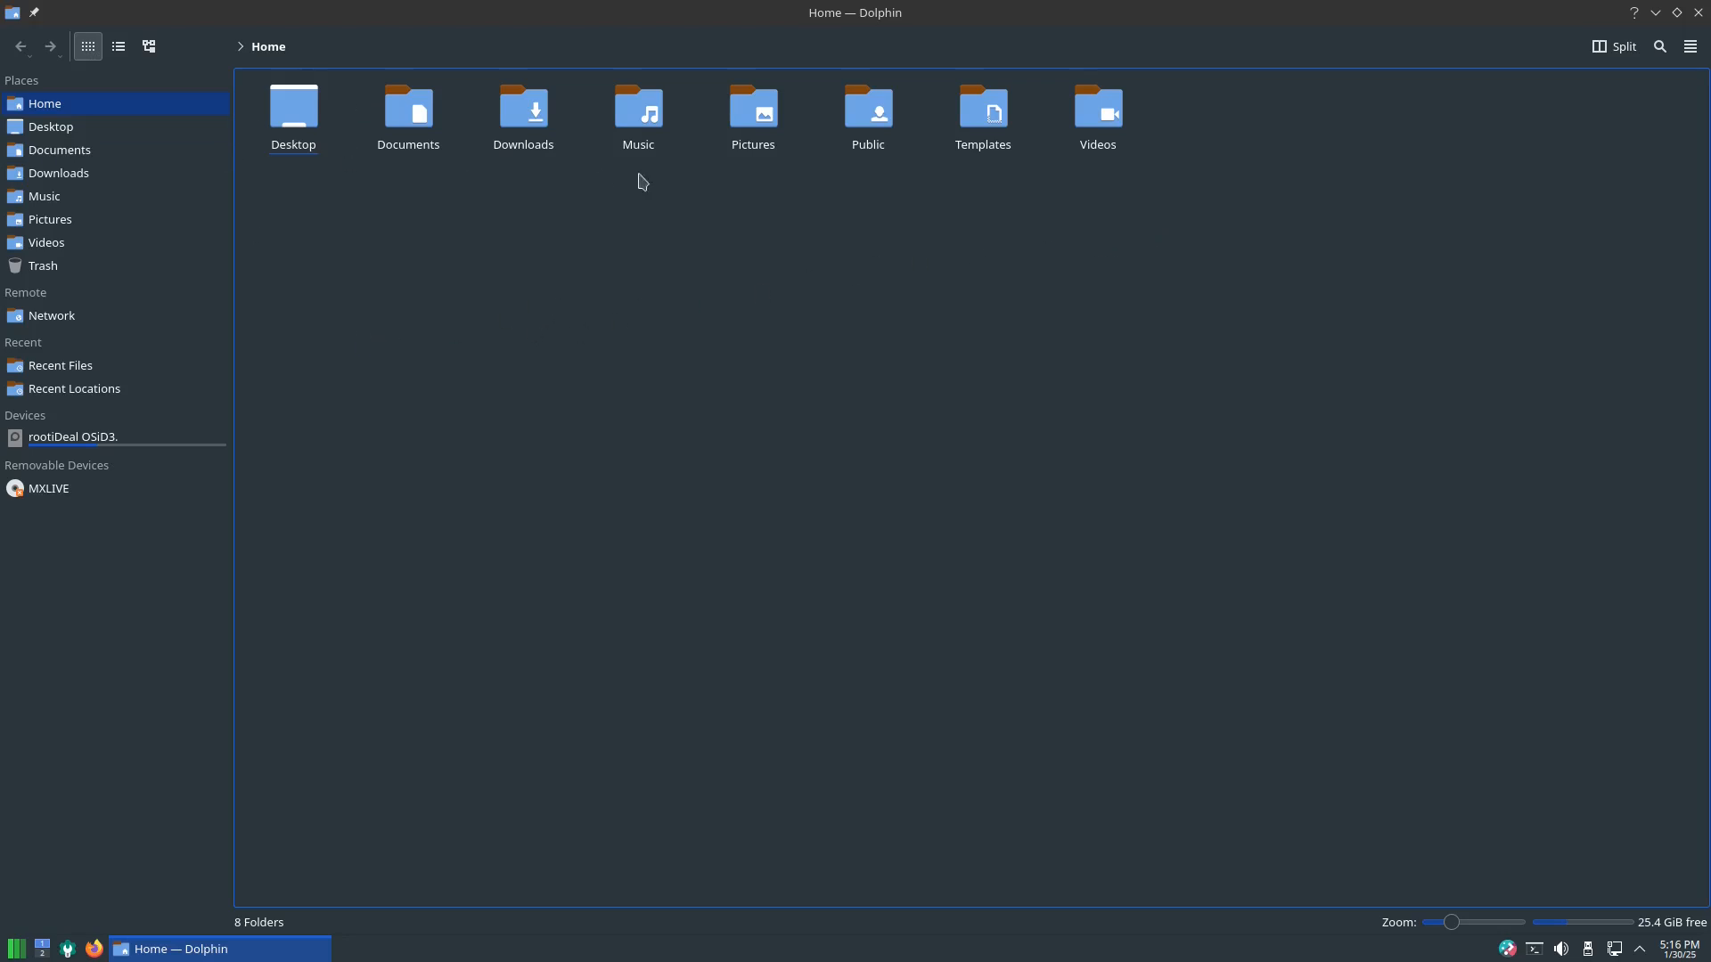
Select all eight home folders, clear the selection, then close Dolphin.
{"action": "left_click", "coordinate": [292, 109]}
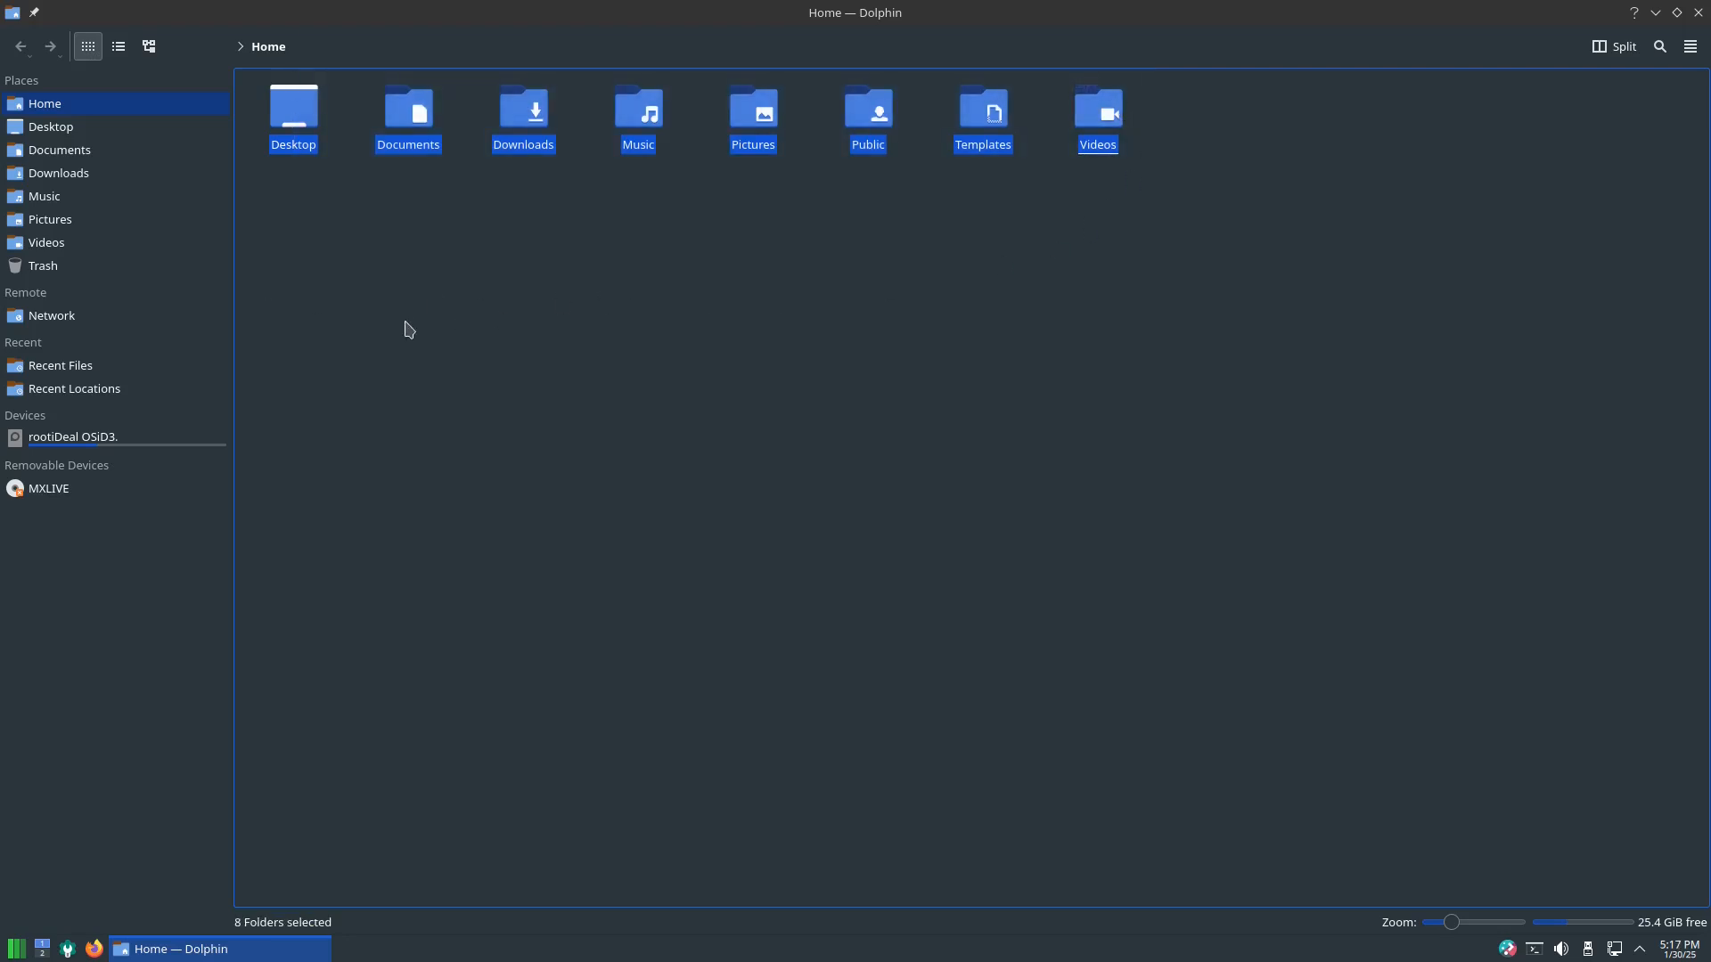
{"action": "left_click", "coordinate": [578, 545]}
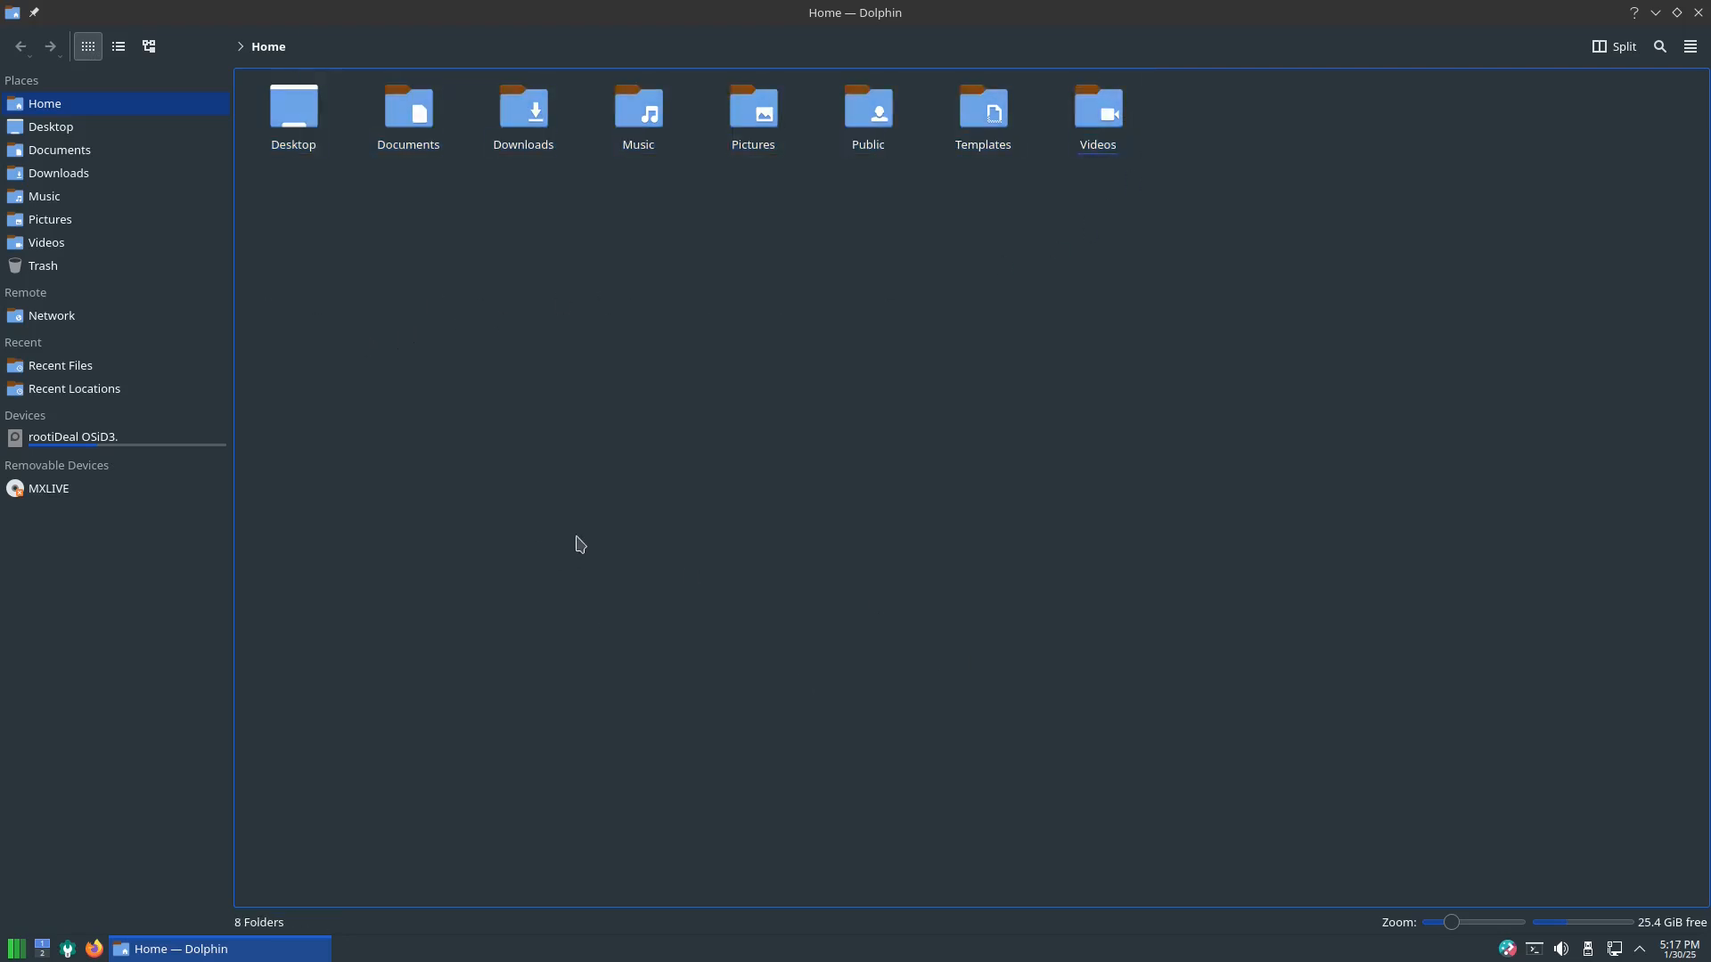
{"action": "mouse_move", "coordinate": [32, 271]}
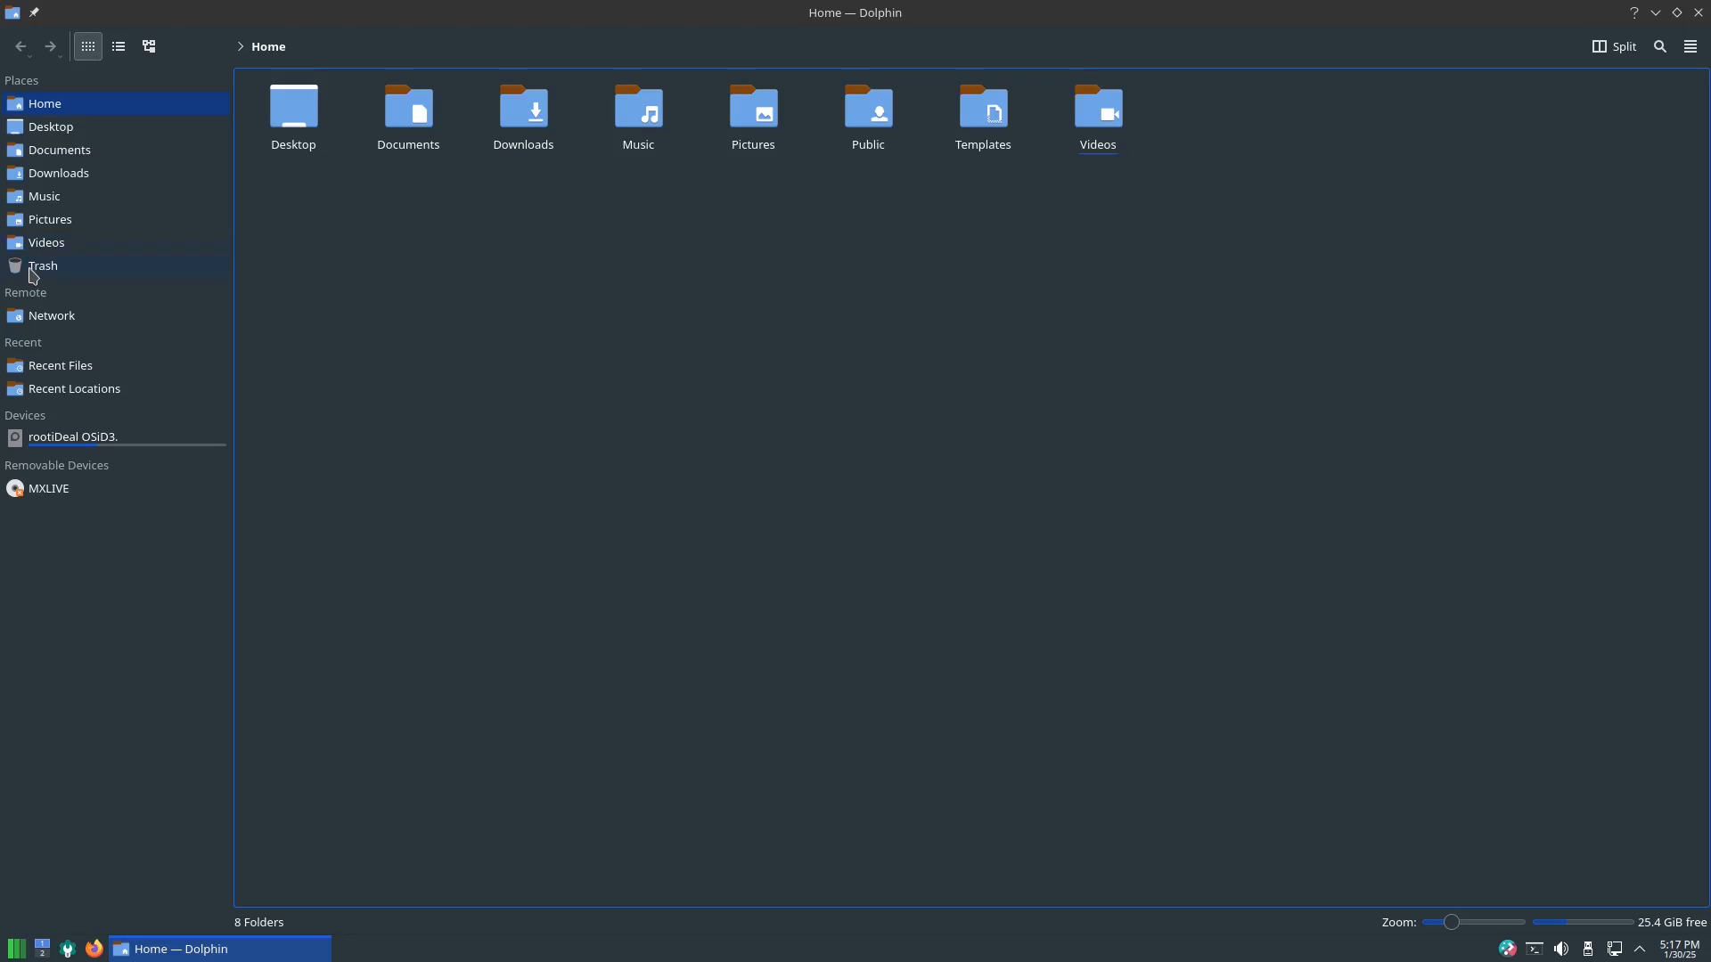
{"action": "mouse_move", "coordinate": [722, 411]}
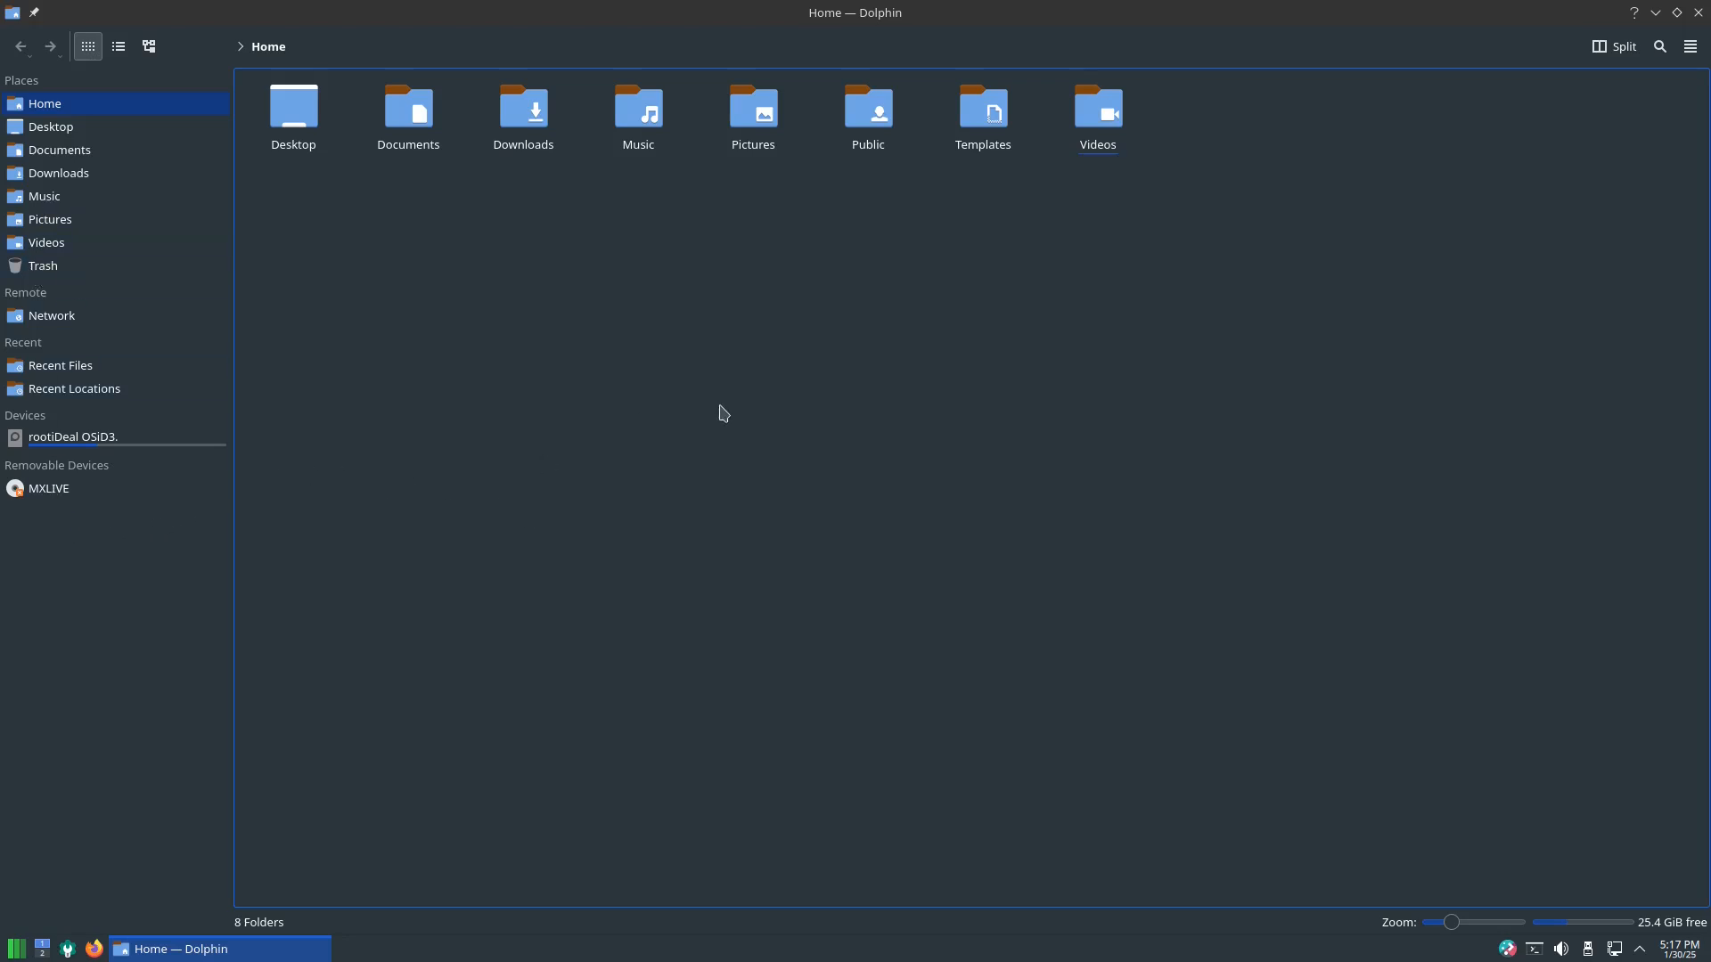
{"action": "mouse_move", "coordinate": [670, 390]}
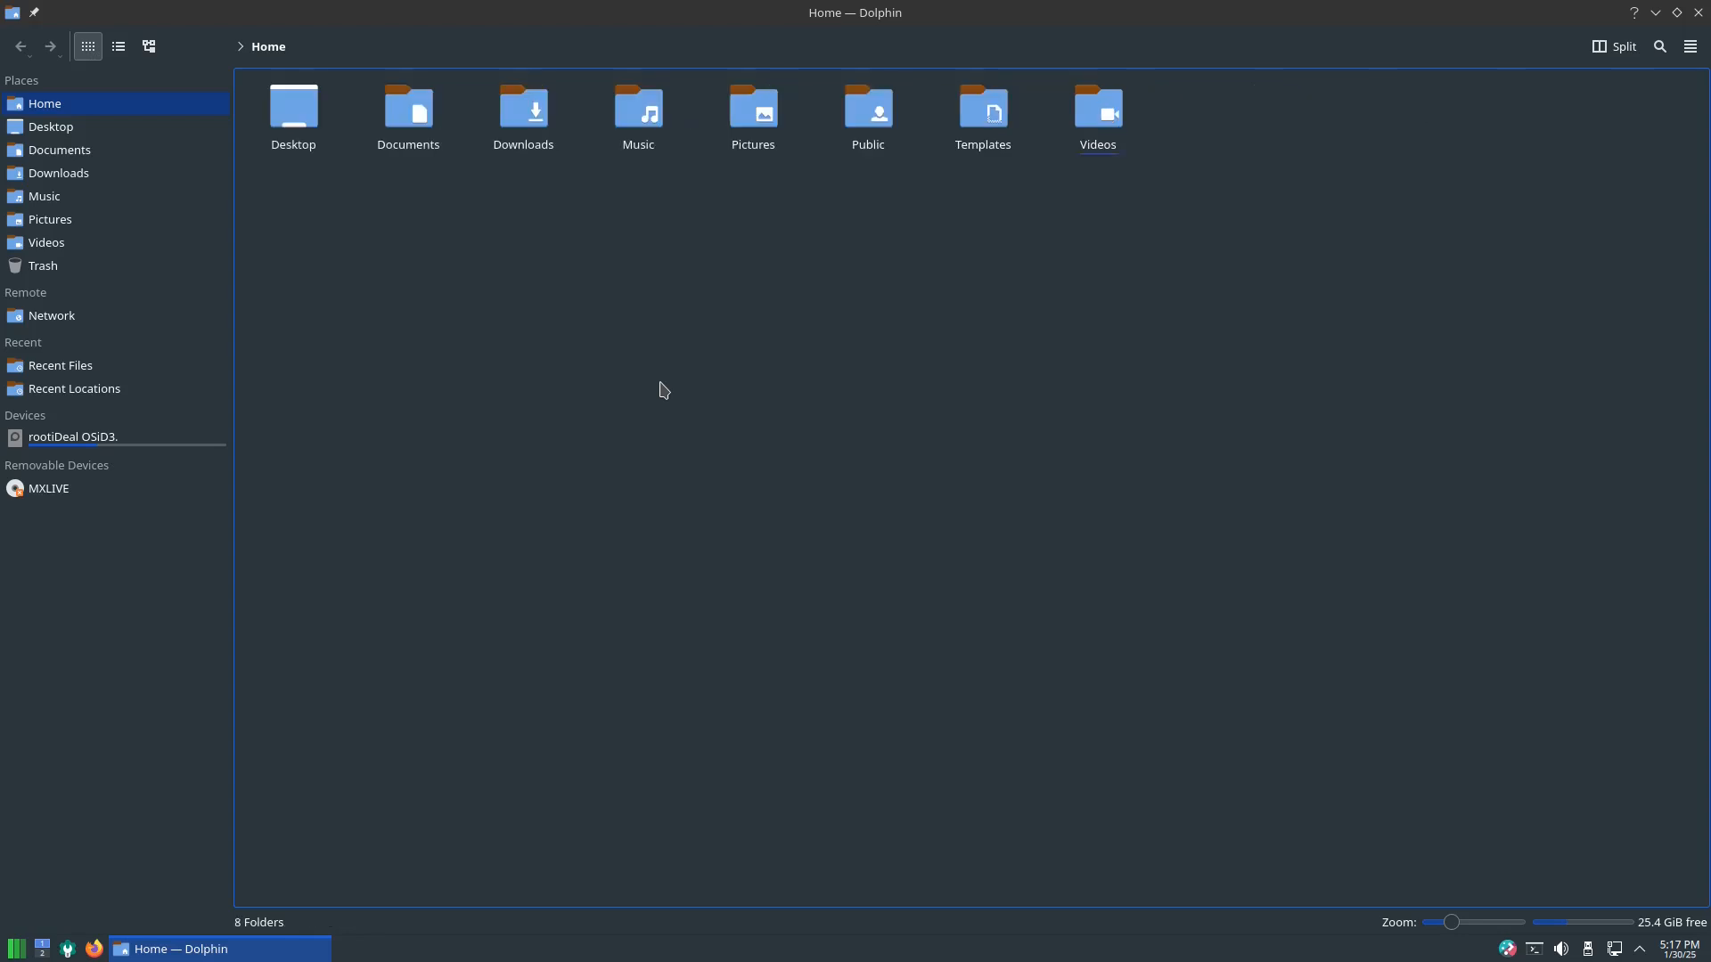
{"action": "mouse_move", "coordinate": [1679, 77]}
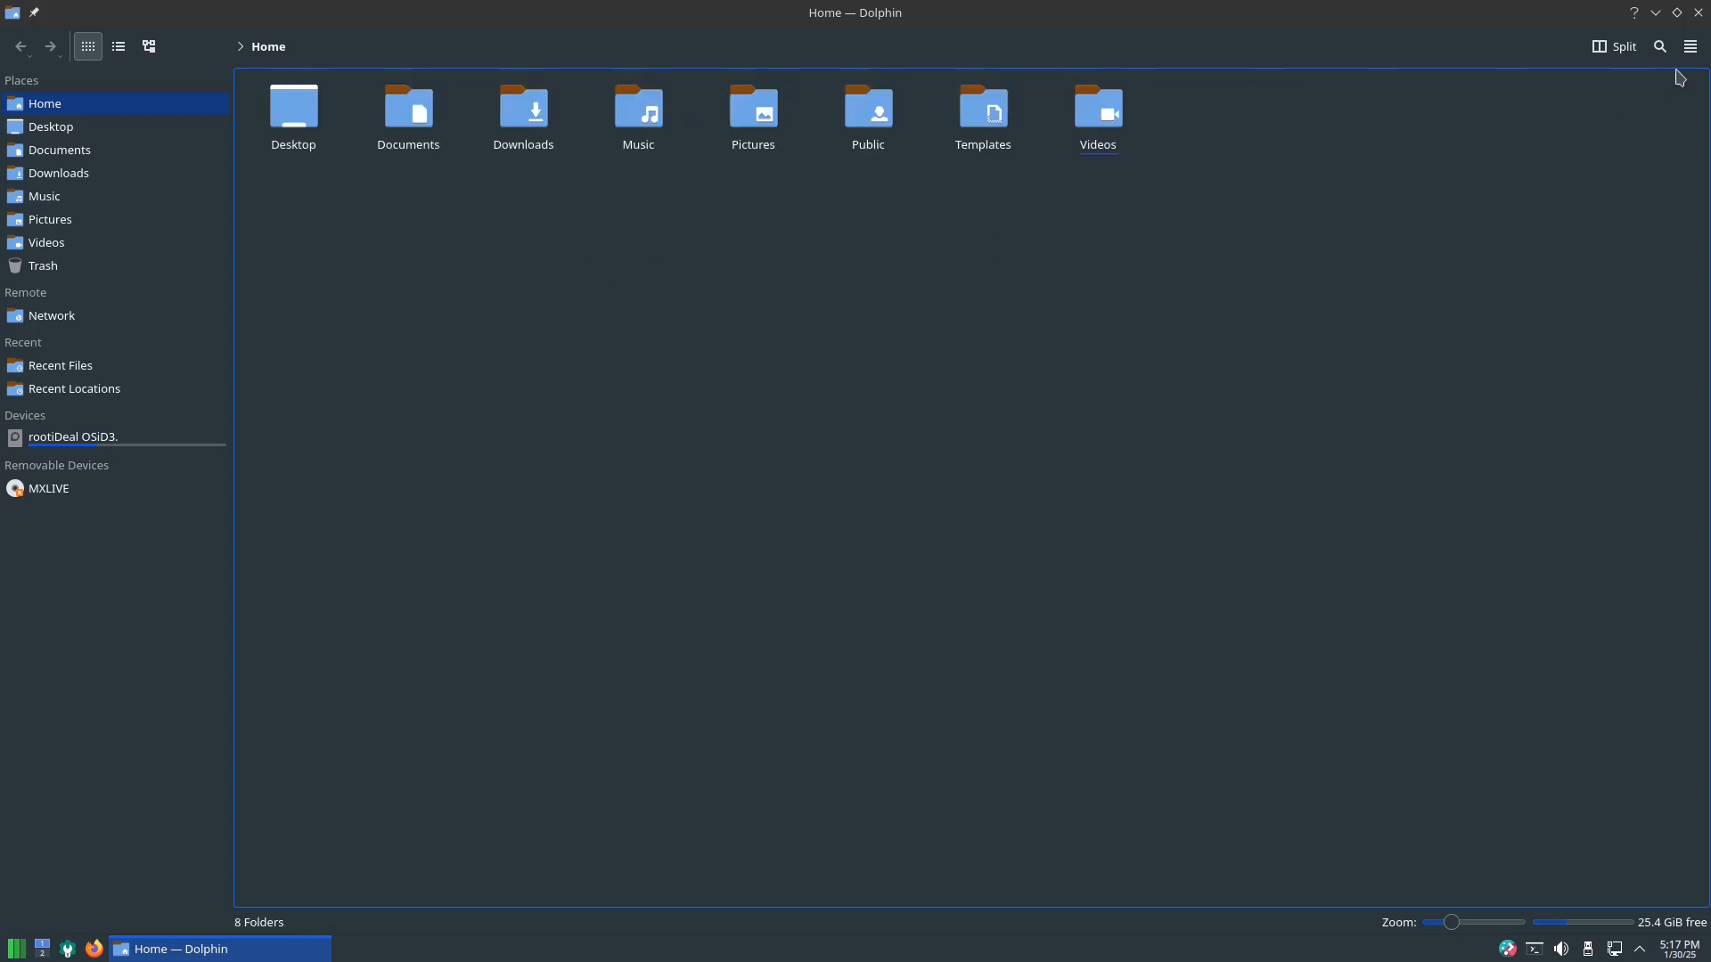
{"action": "left_click", "coordinate": [1654, 12]}
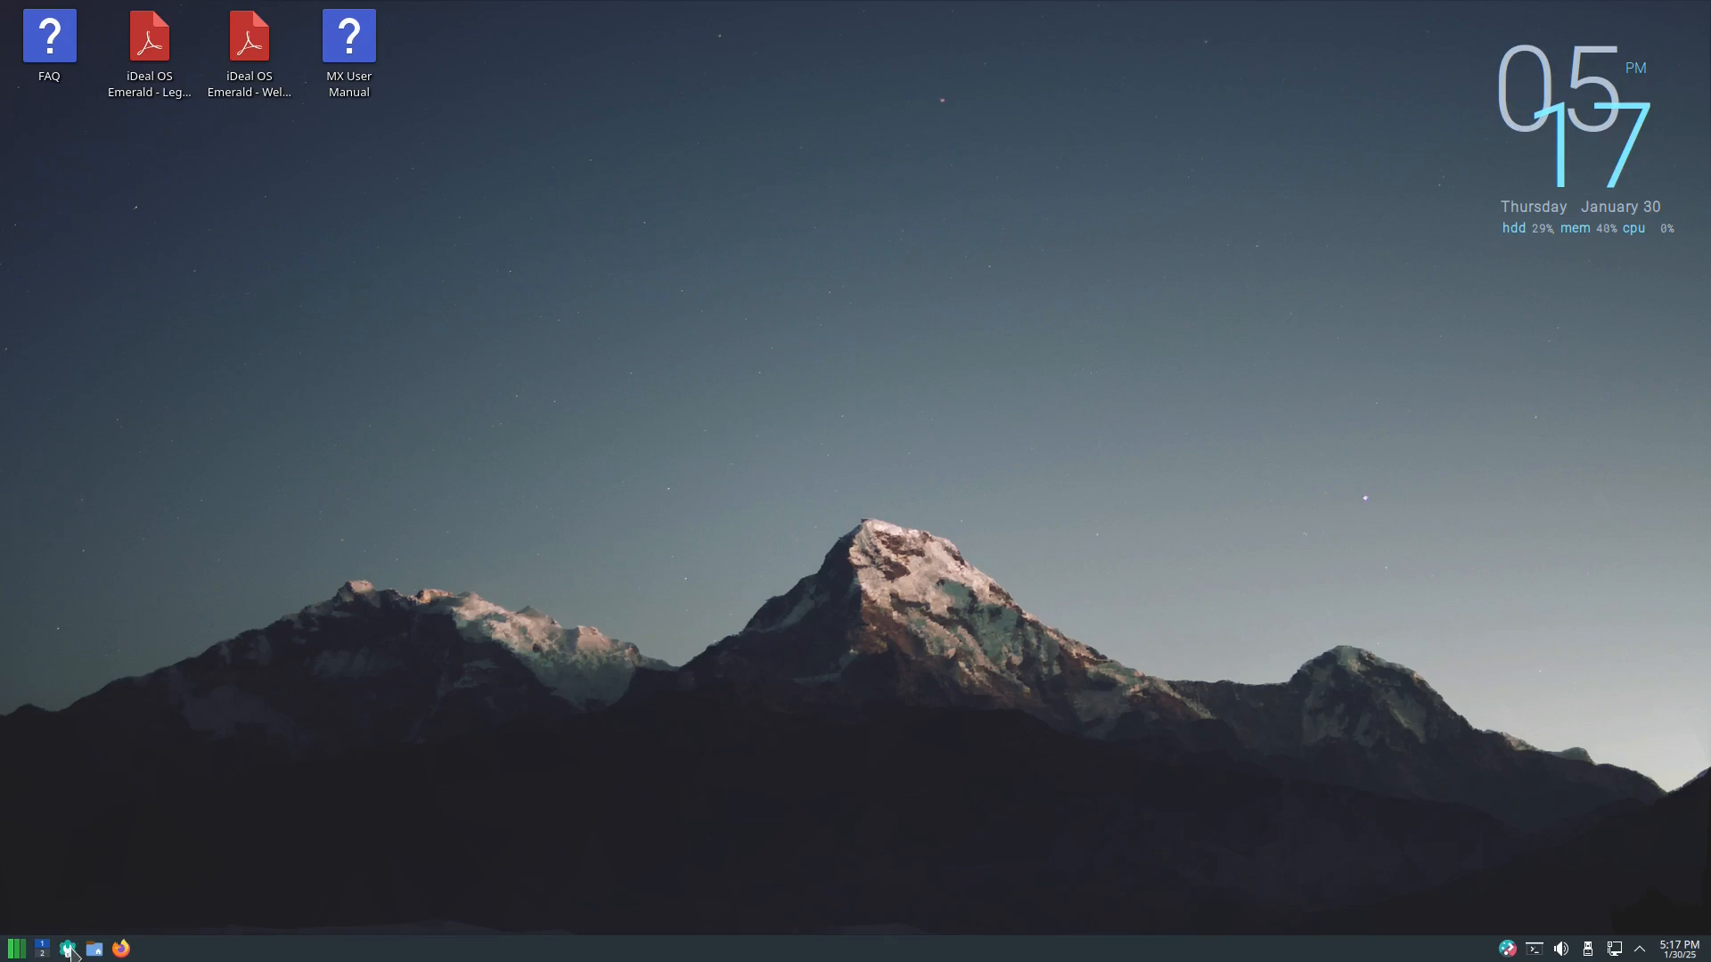
{"action": "left_click", "coordinate": [68, 946]}
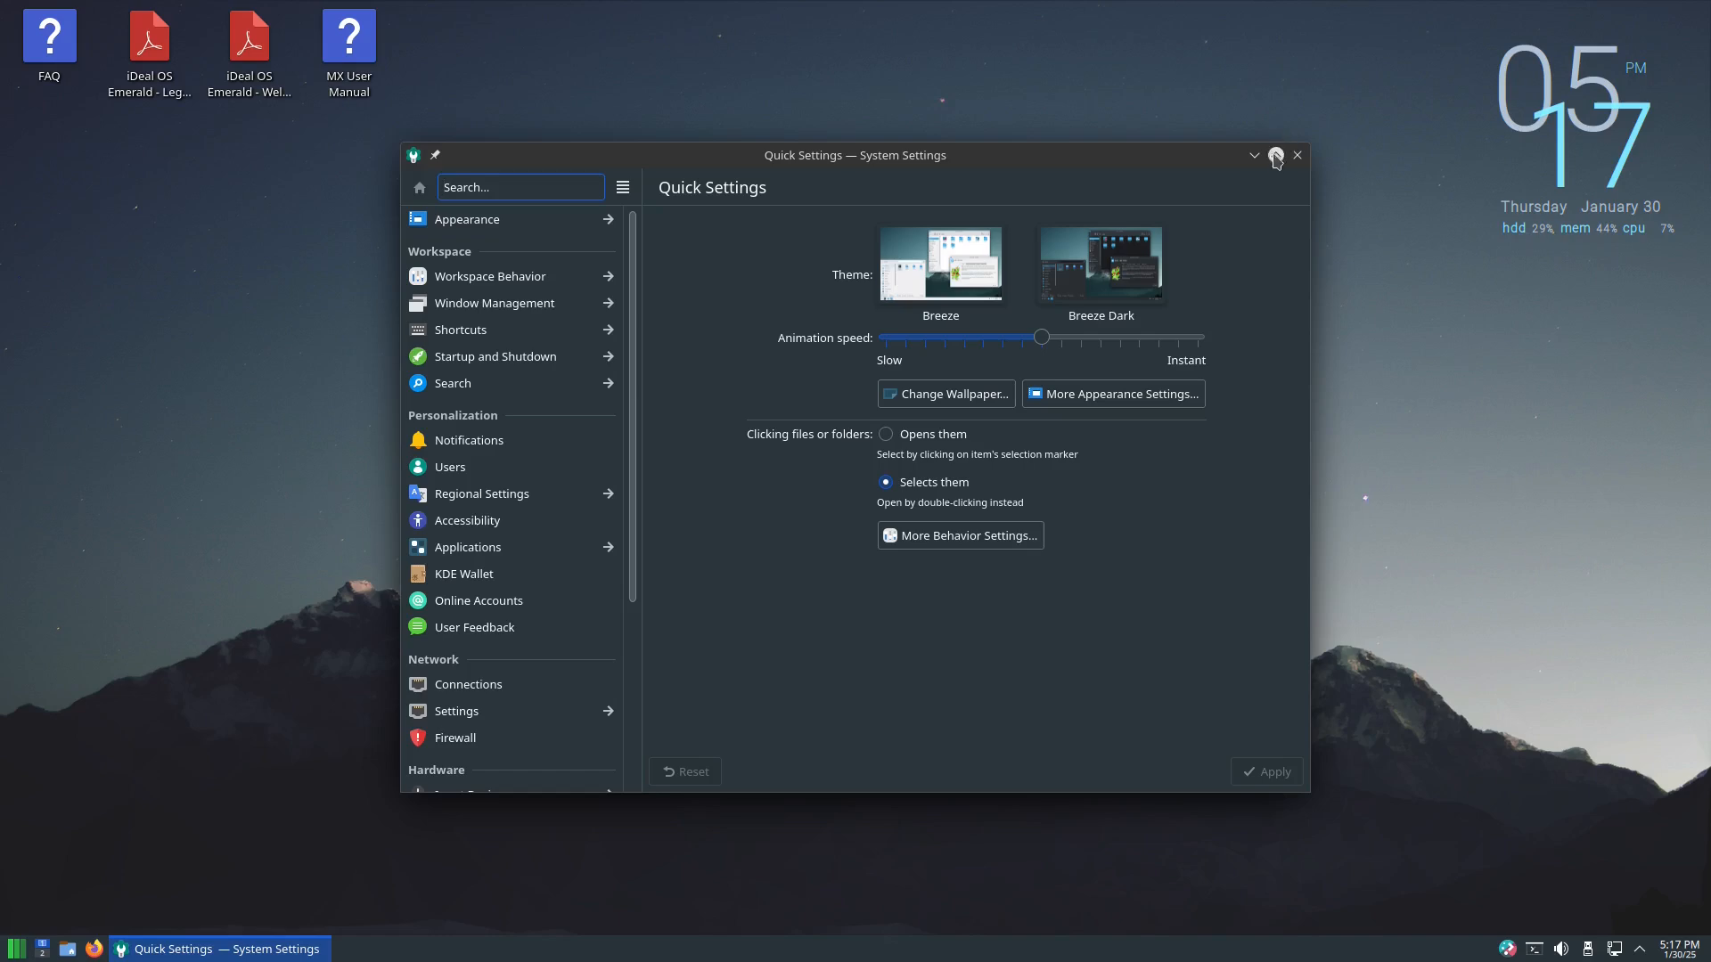
{"action": "left_click", "coordinate": [1276, 156]}
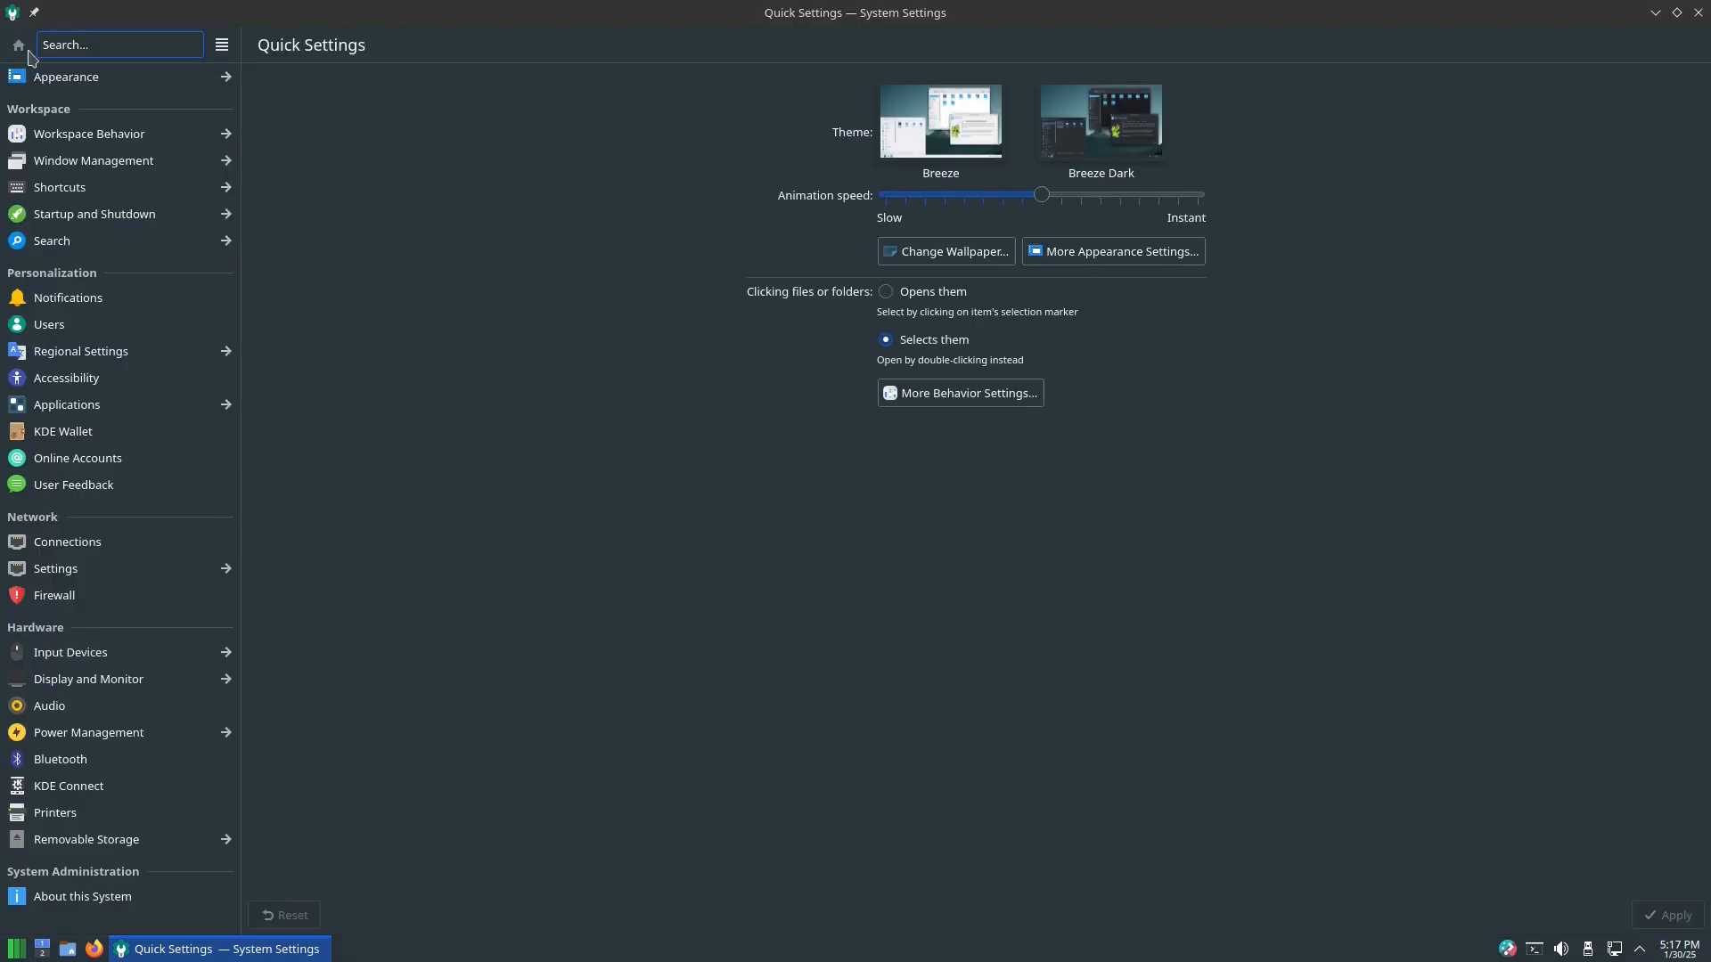
{"action": "mouse_move", "coordinate": [37, 638]}
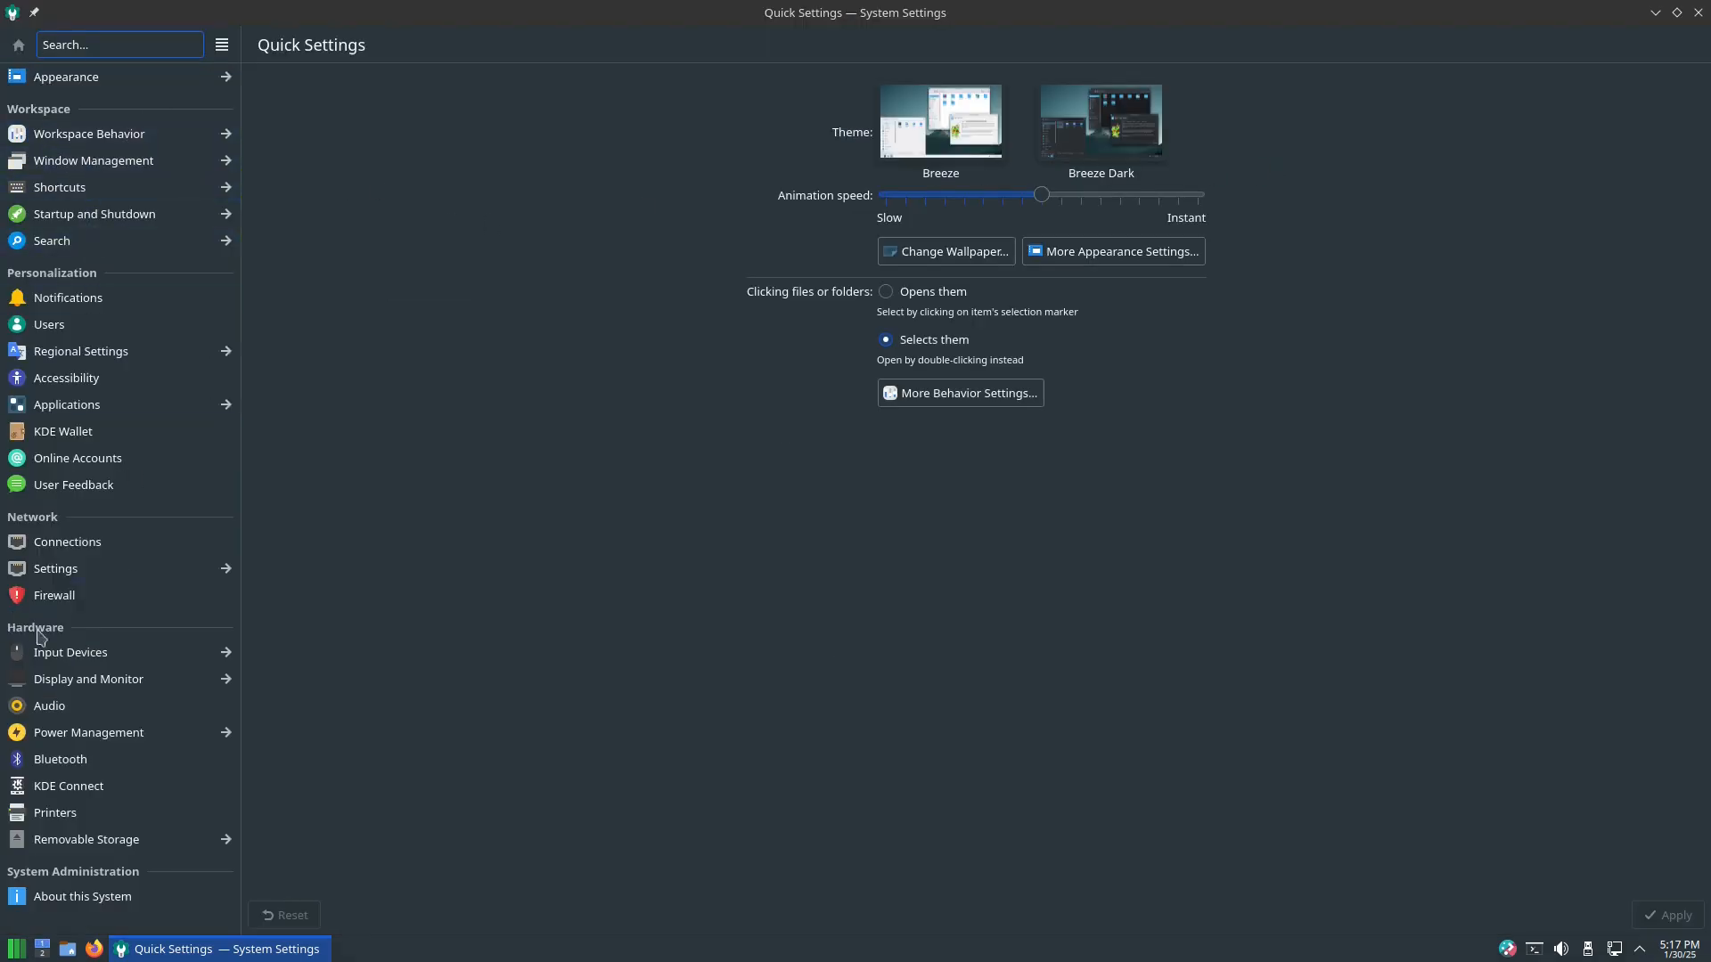
{"action": "mouse_move", "coordinate": [112, 653]}
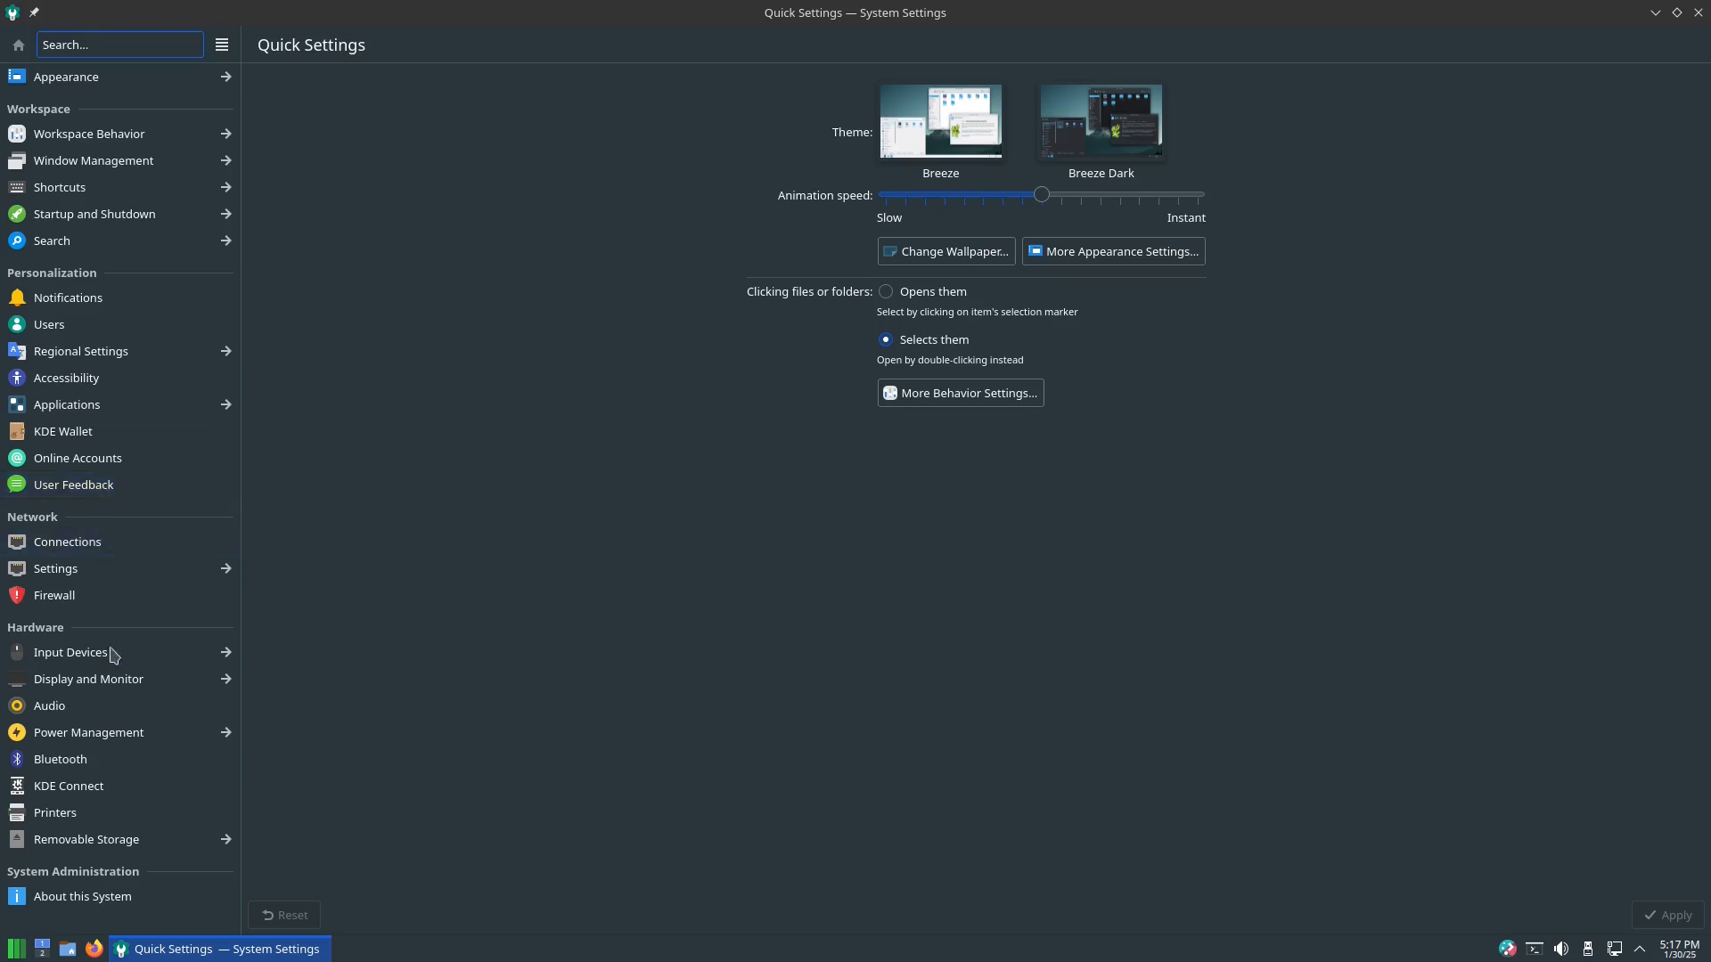
{"action": "mouse_move", "coordinate": [87, 134]}
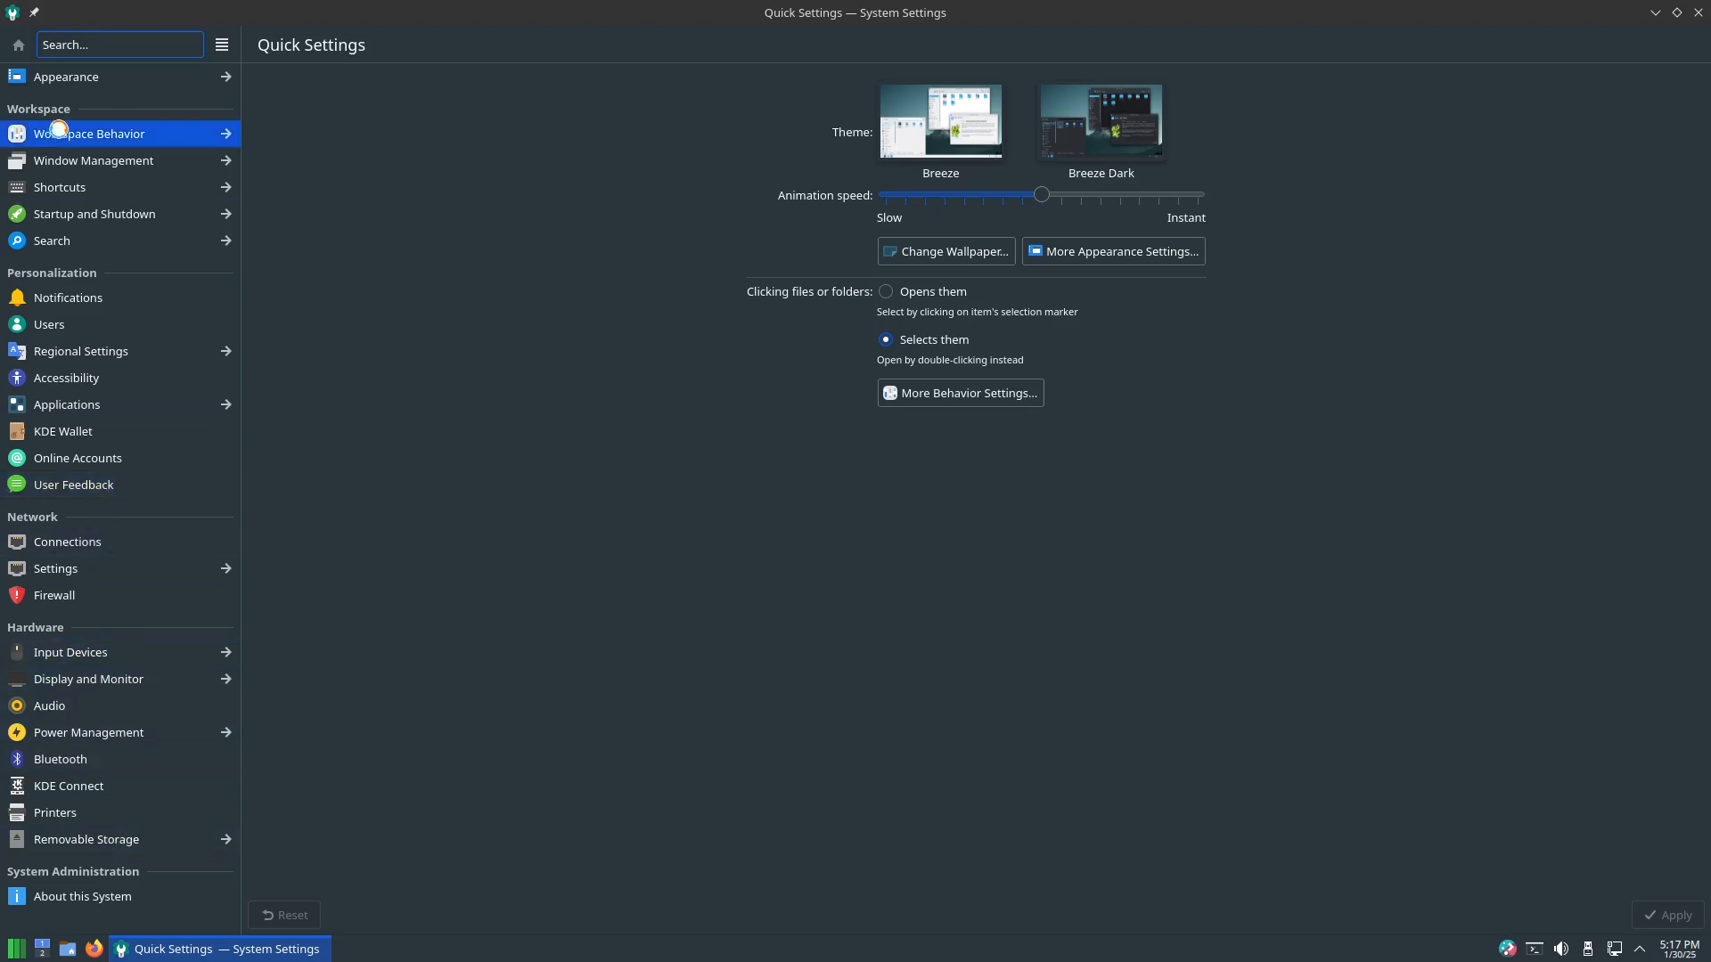
{"action": "left_click", "coordinate": [89, 133]}
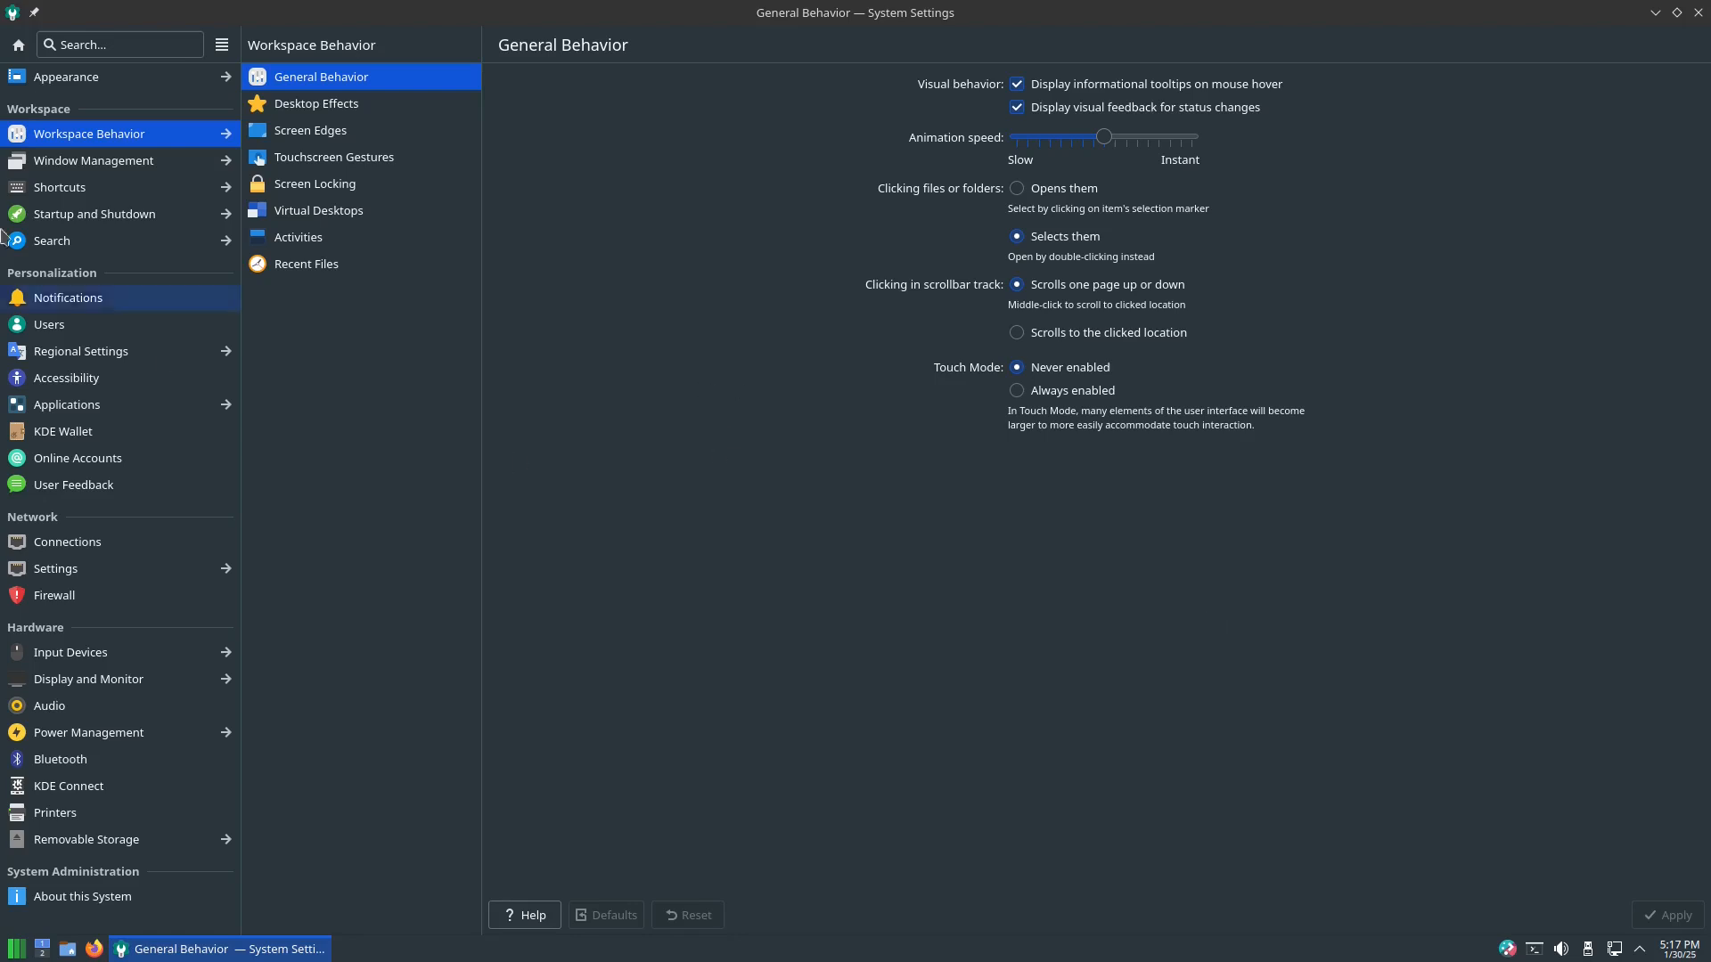
{"action": "mouse_move", "coordinate": [64, 139]}
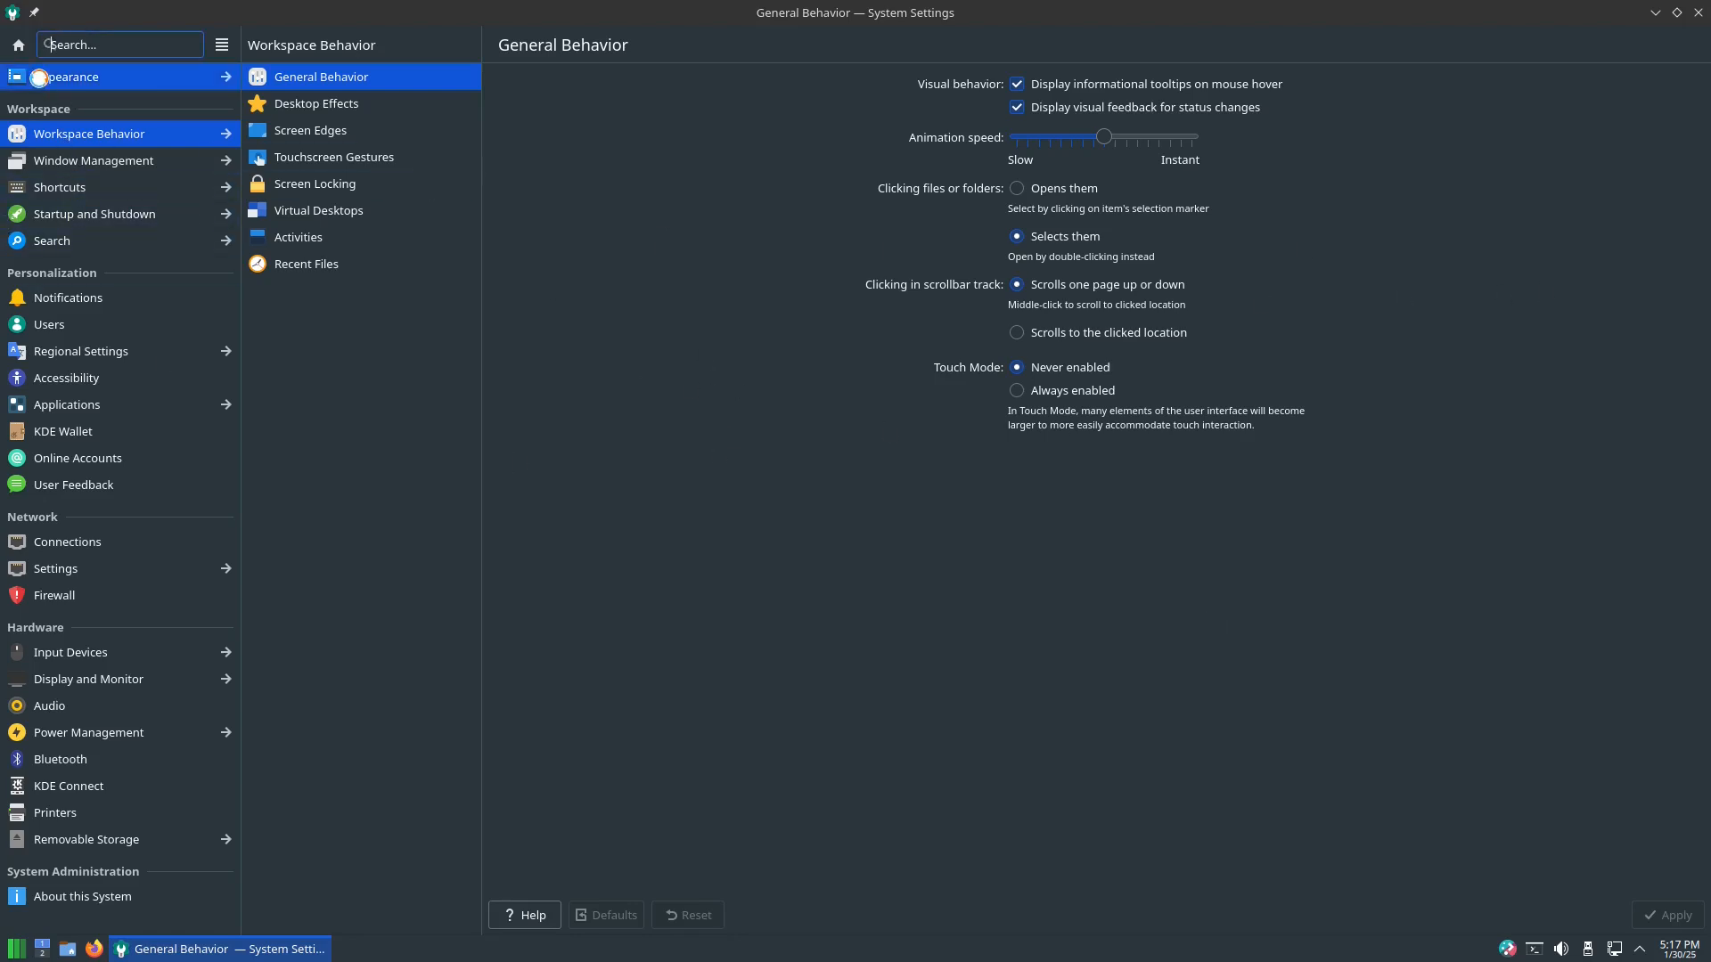
{"action": "left_click", "coordinate": [66, 76]}
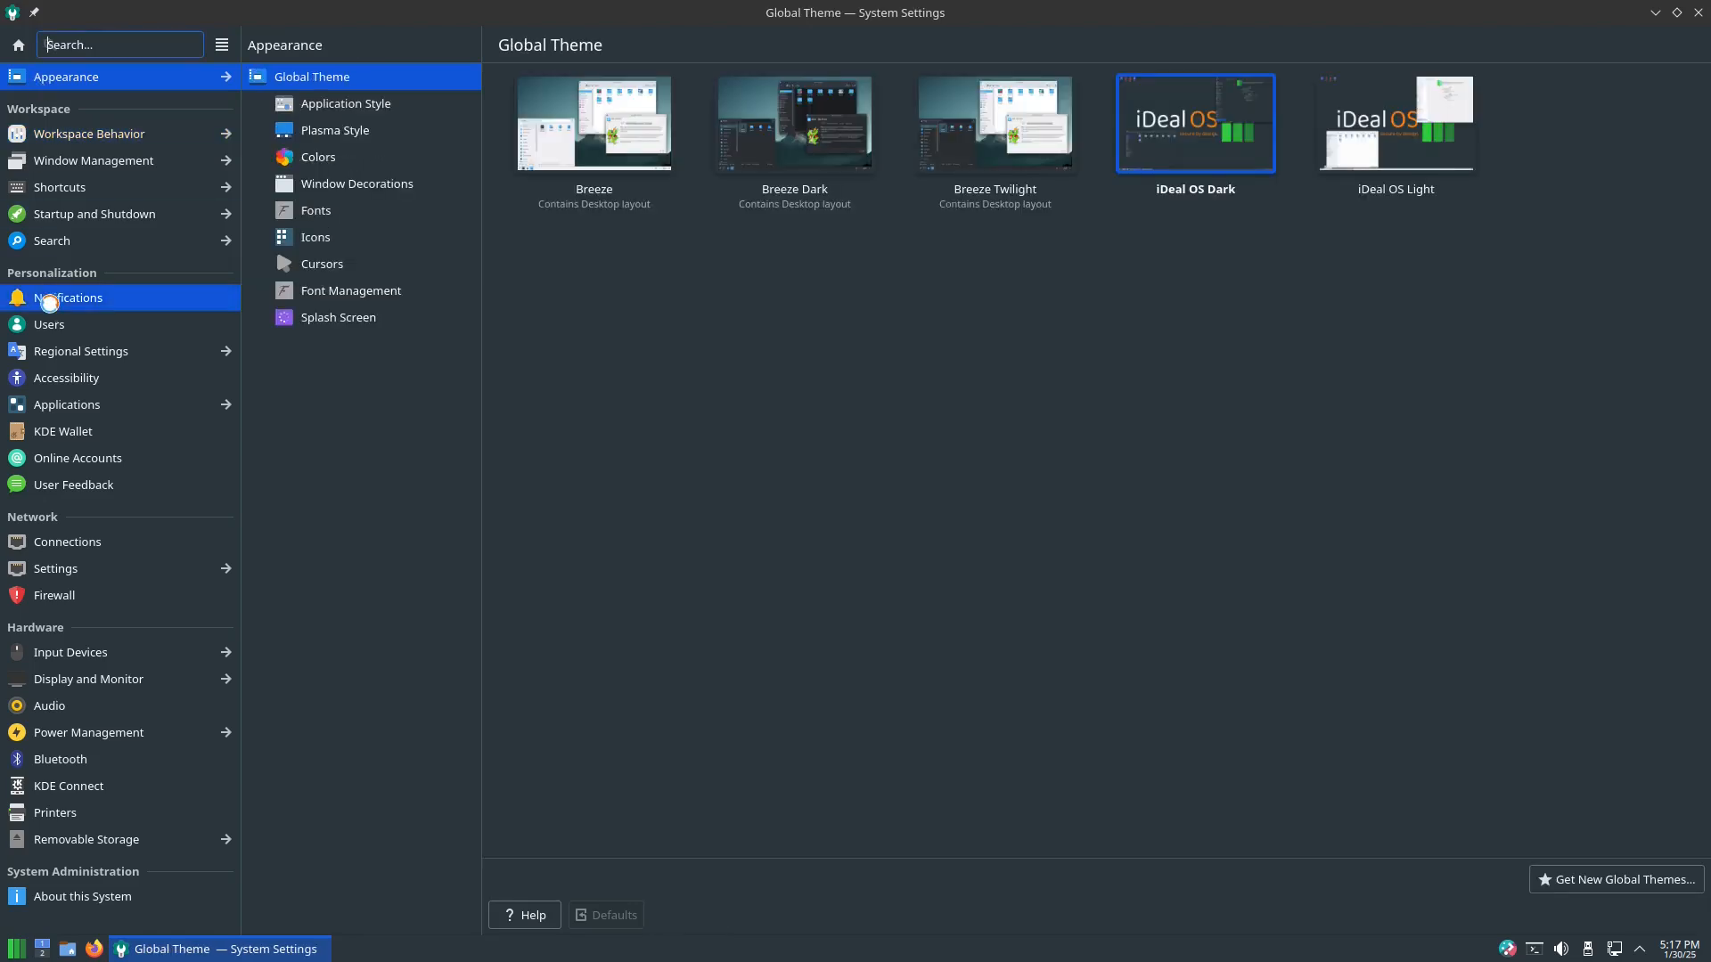
{"action": "left_click", "coordinate": [64, 431]}
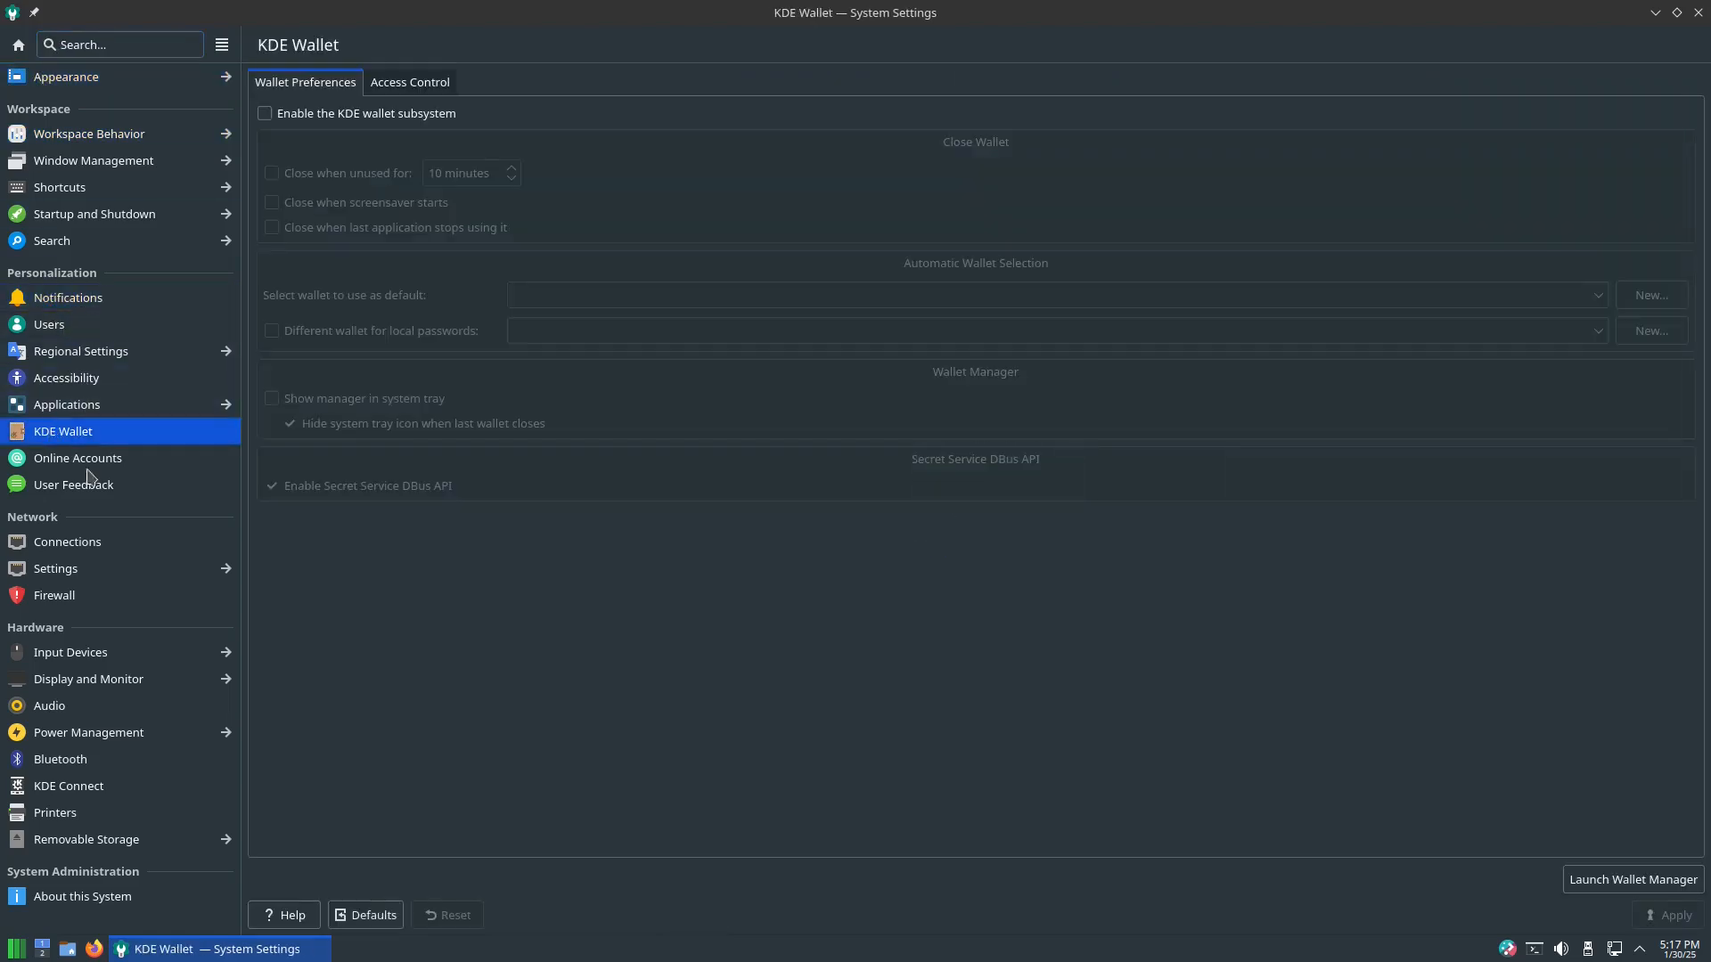
{"action": "left_click", "coordinate": [75, 483]}
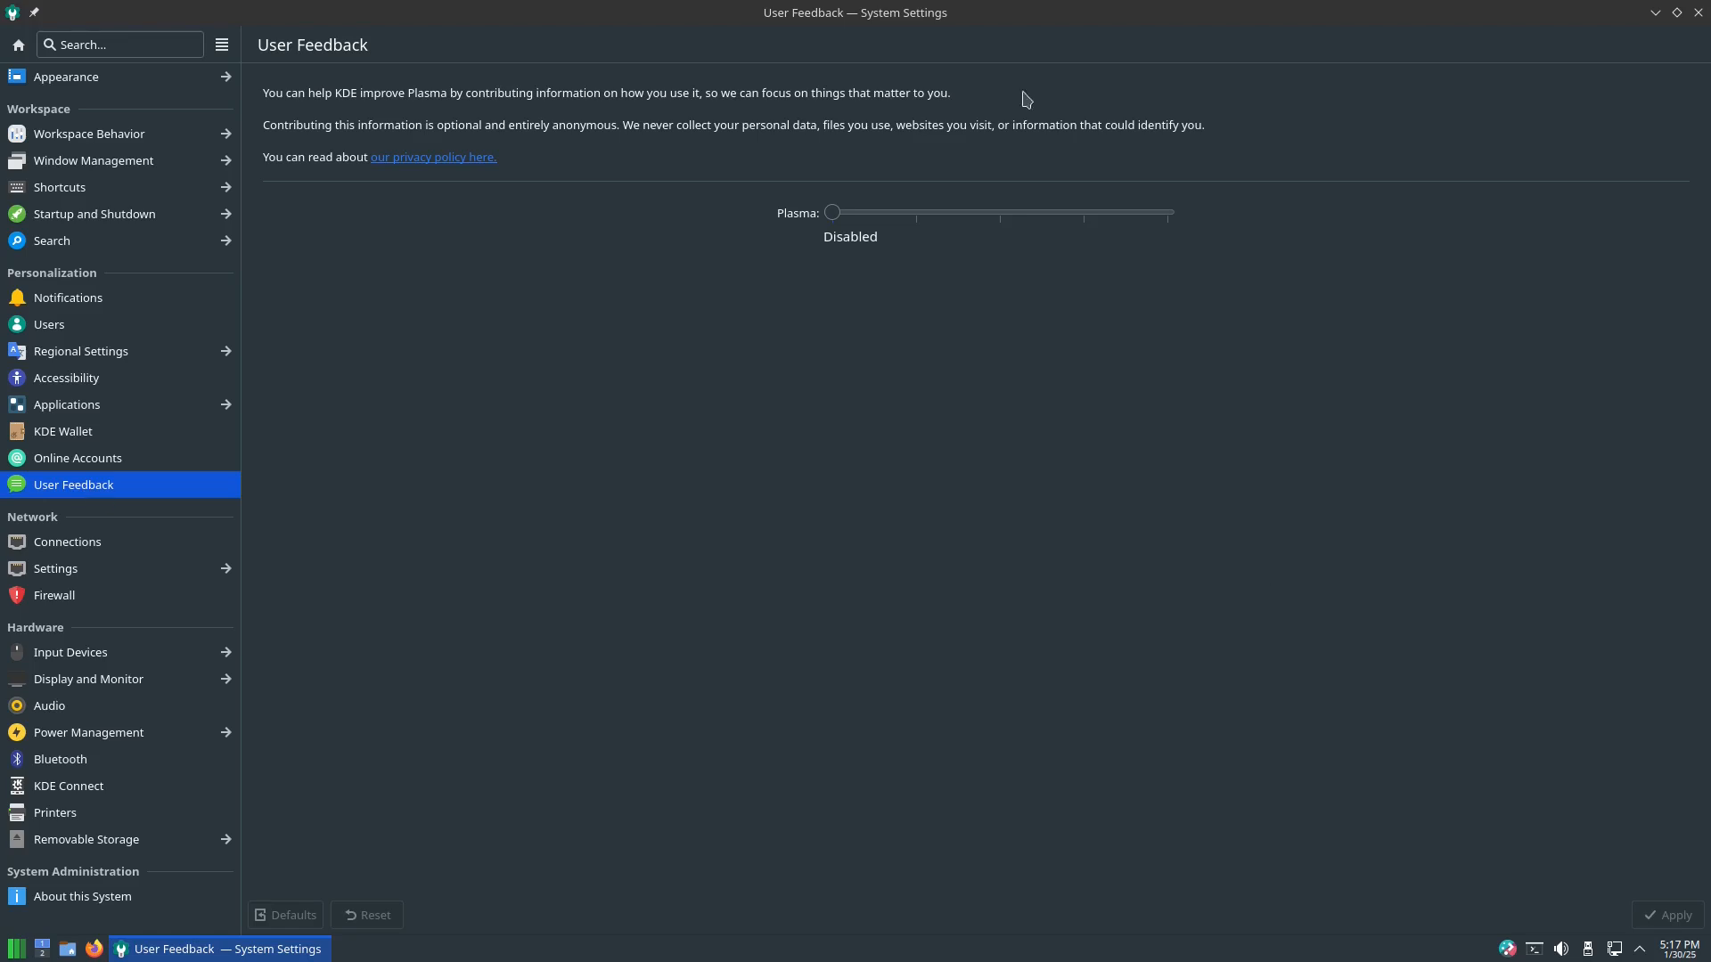
{"action": "mouse_move", "coordinate": [502, 693]}
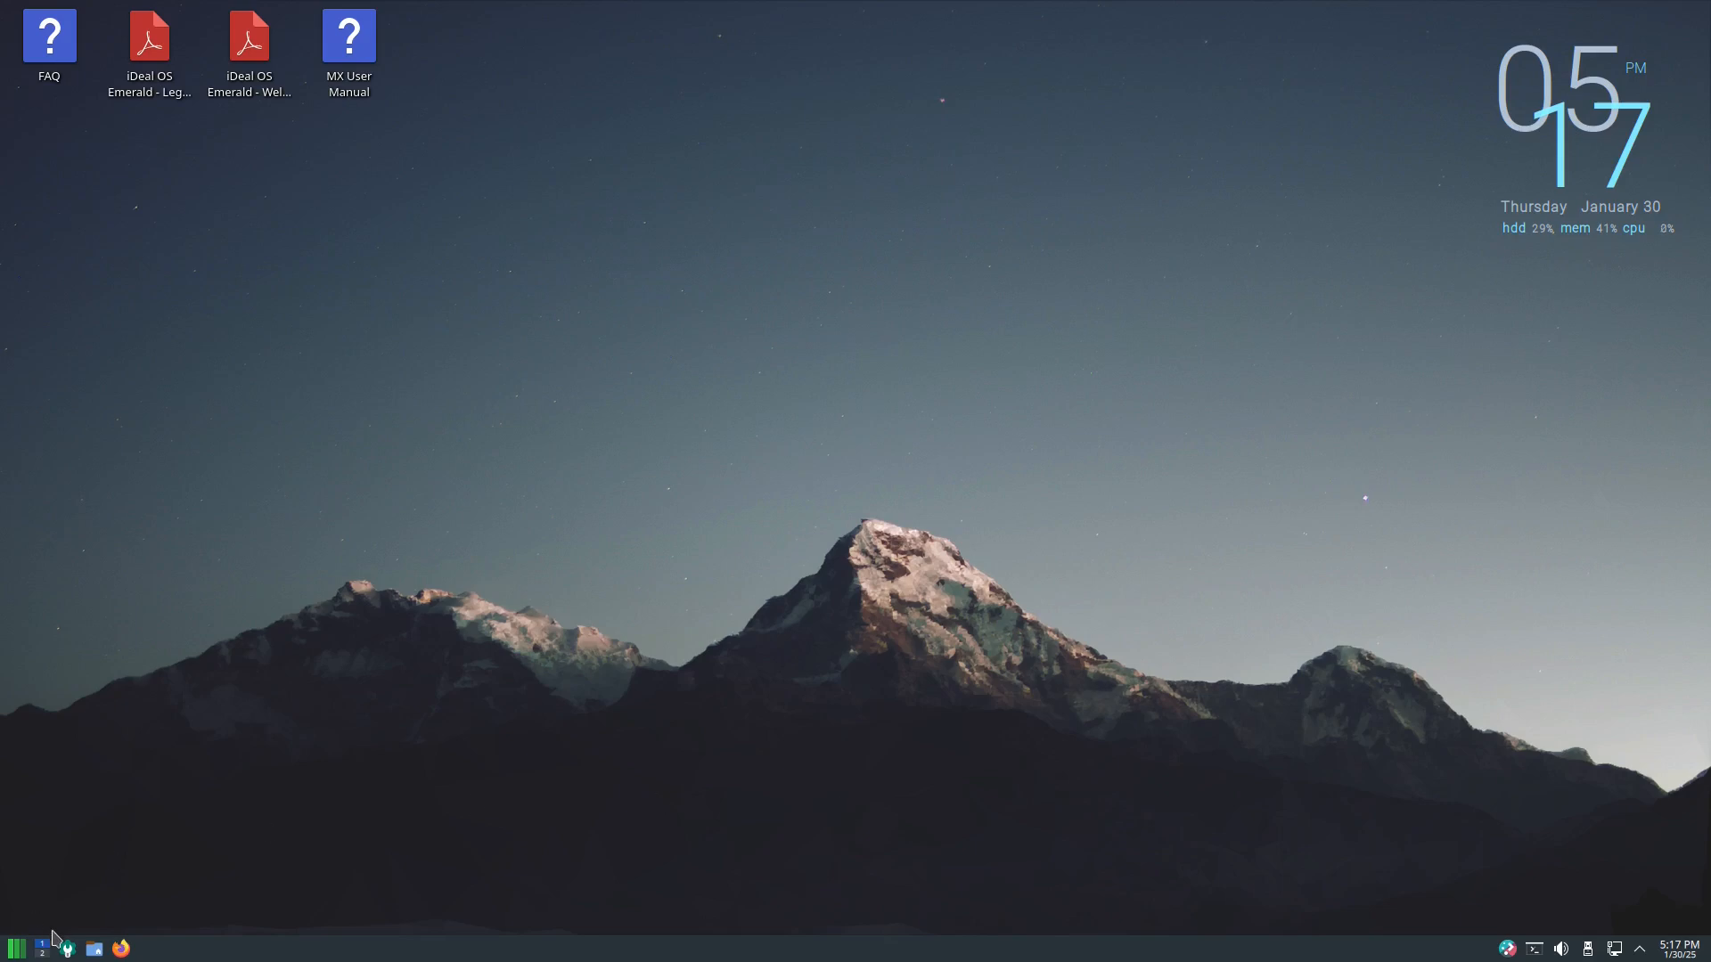
Bring up the Plasma application menu to reach the System category.
{"action": "left_click", "coordinate": [17, 946]}
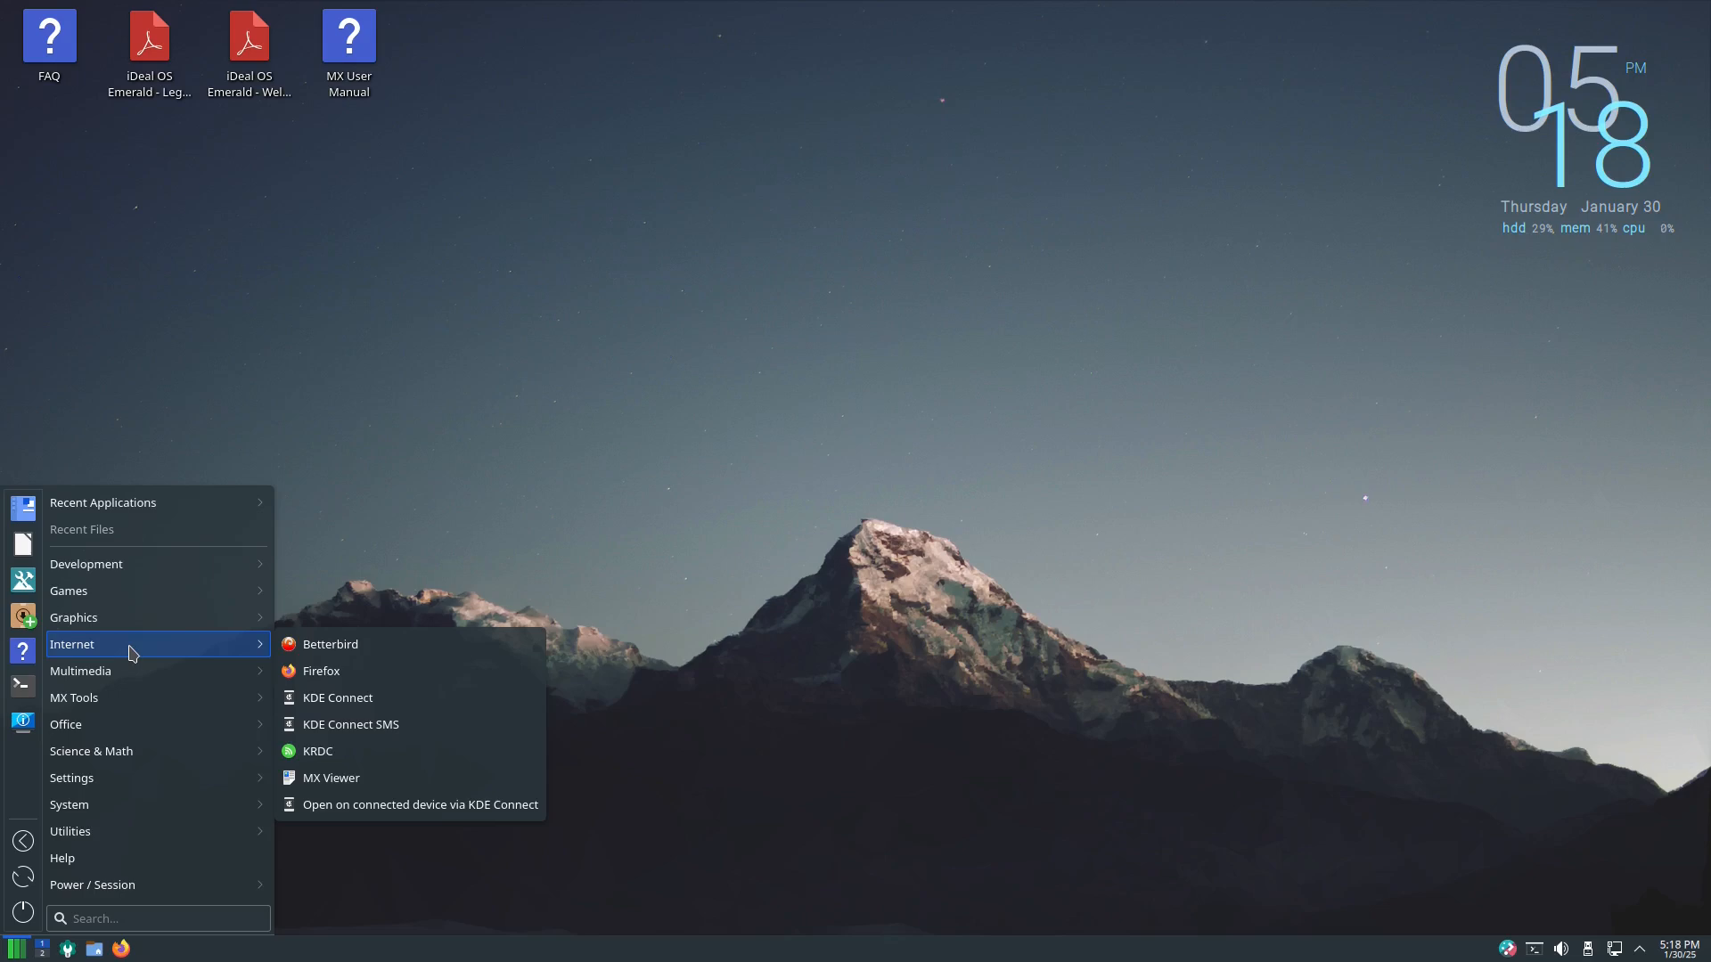
{"action": "mouse_move", "coordinate": [123, 668]}
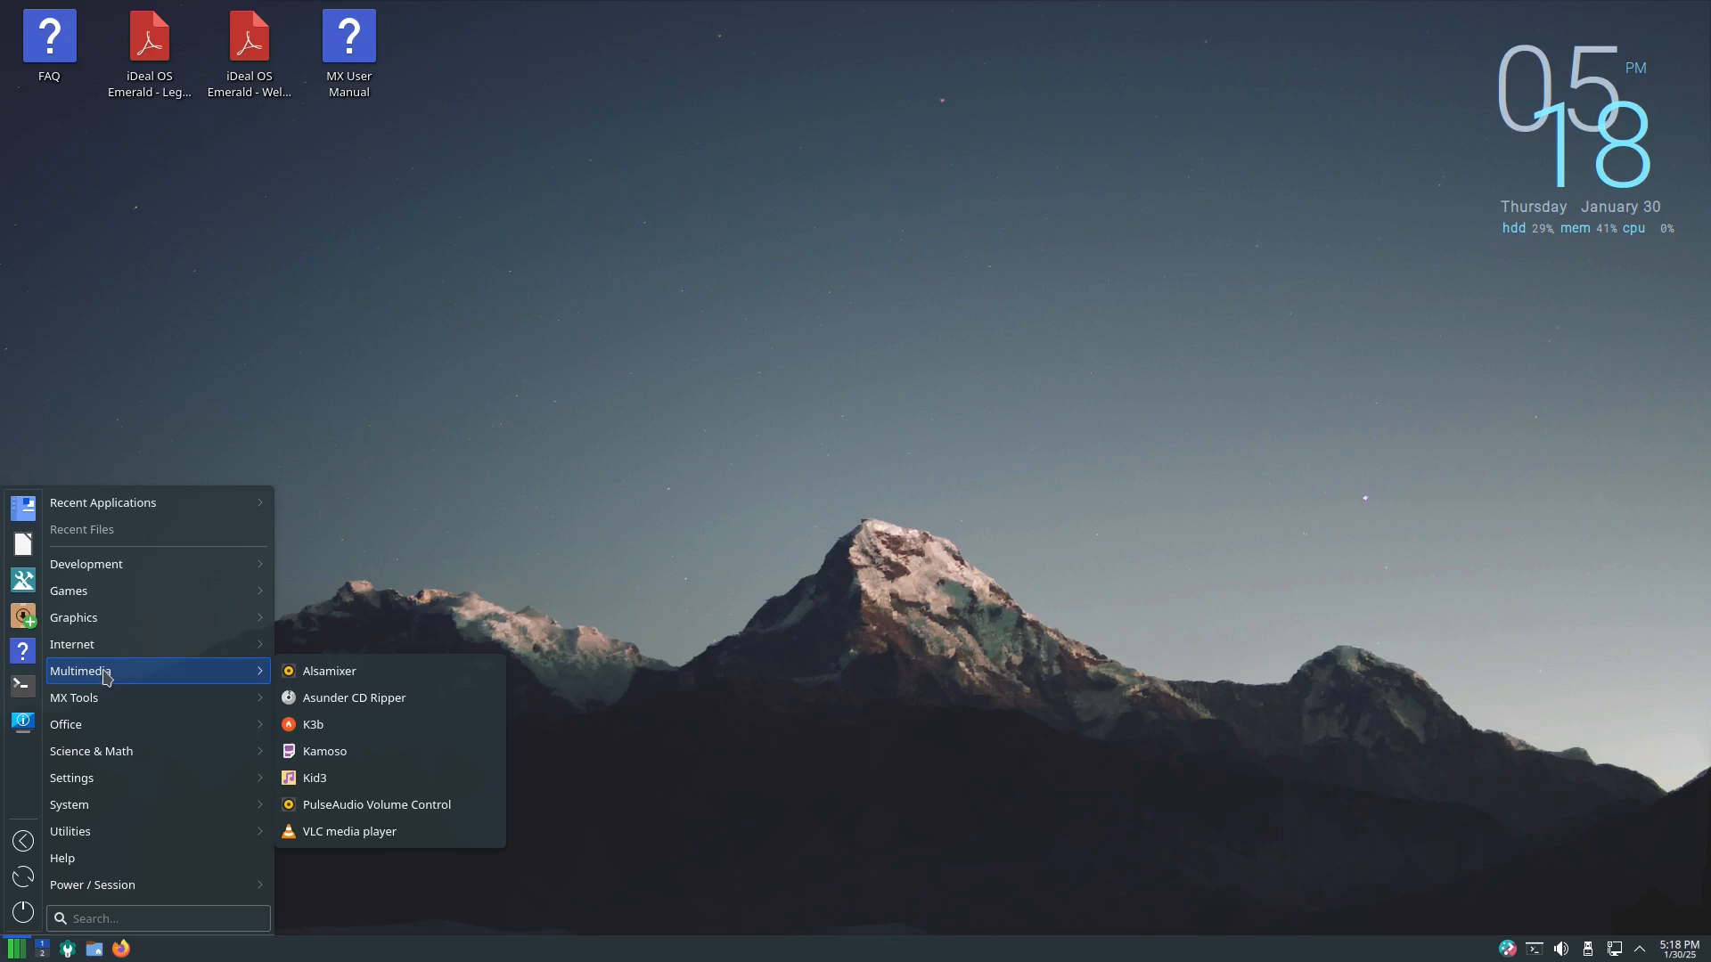
{"action": "mouse_move", "coordinate": [101, 672]}
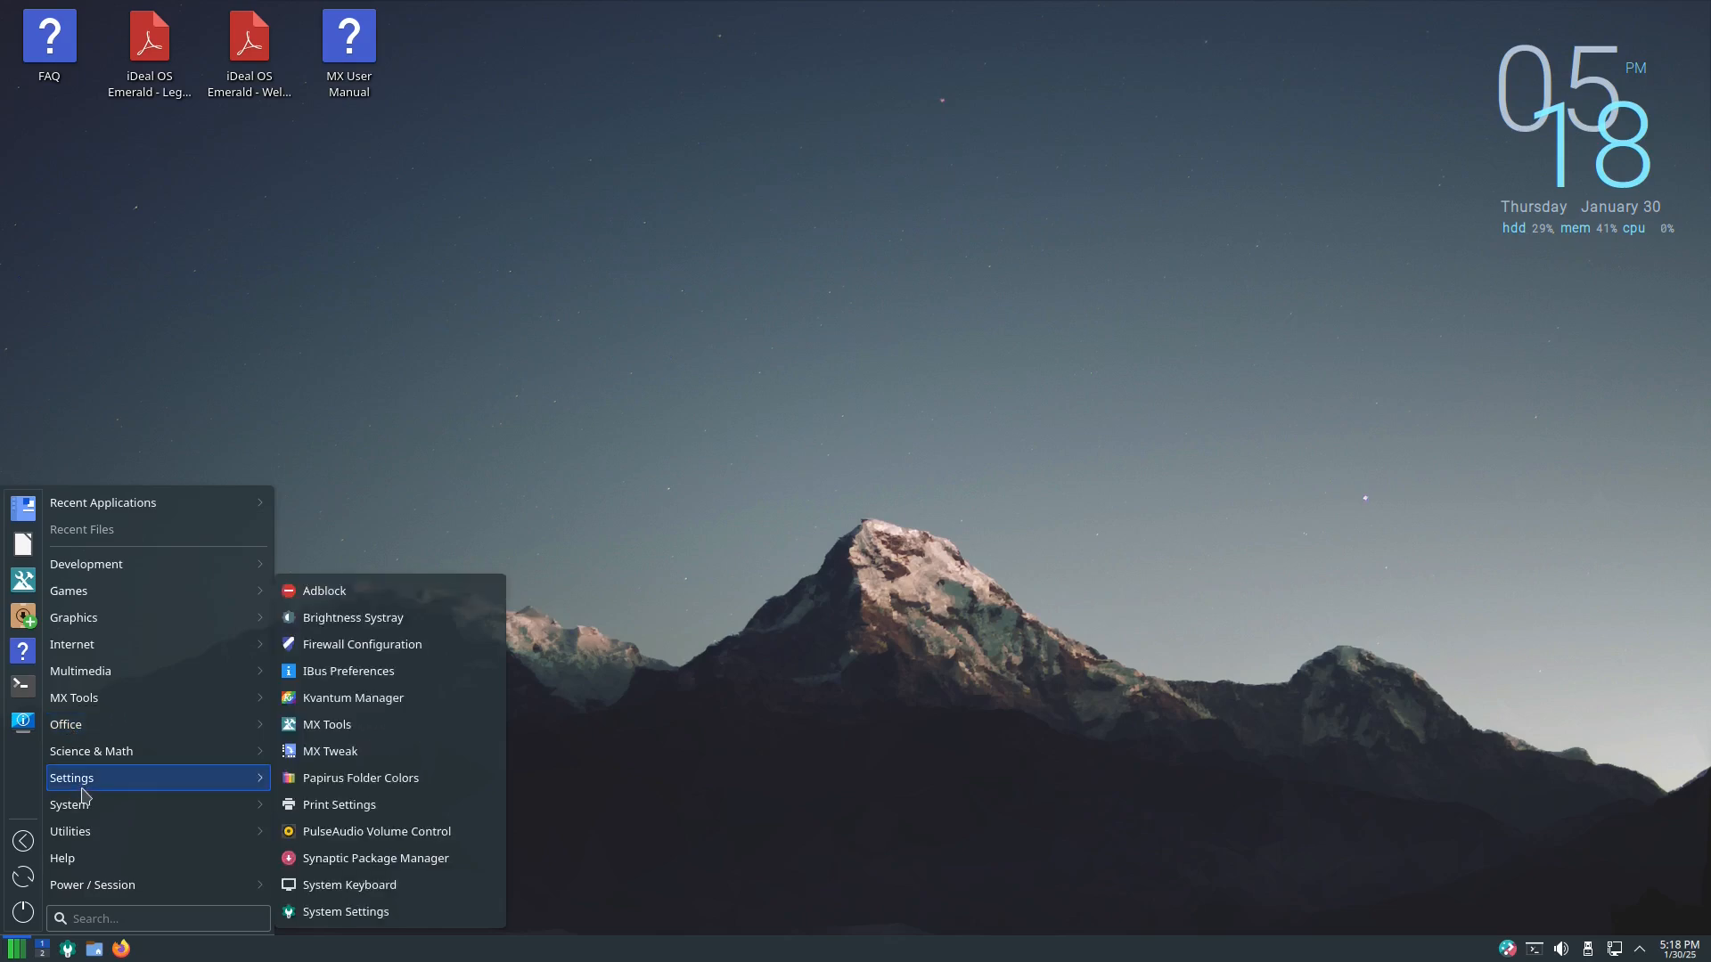
{"action": "mouse_move", "coordinate": [76, 866]}
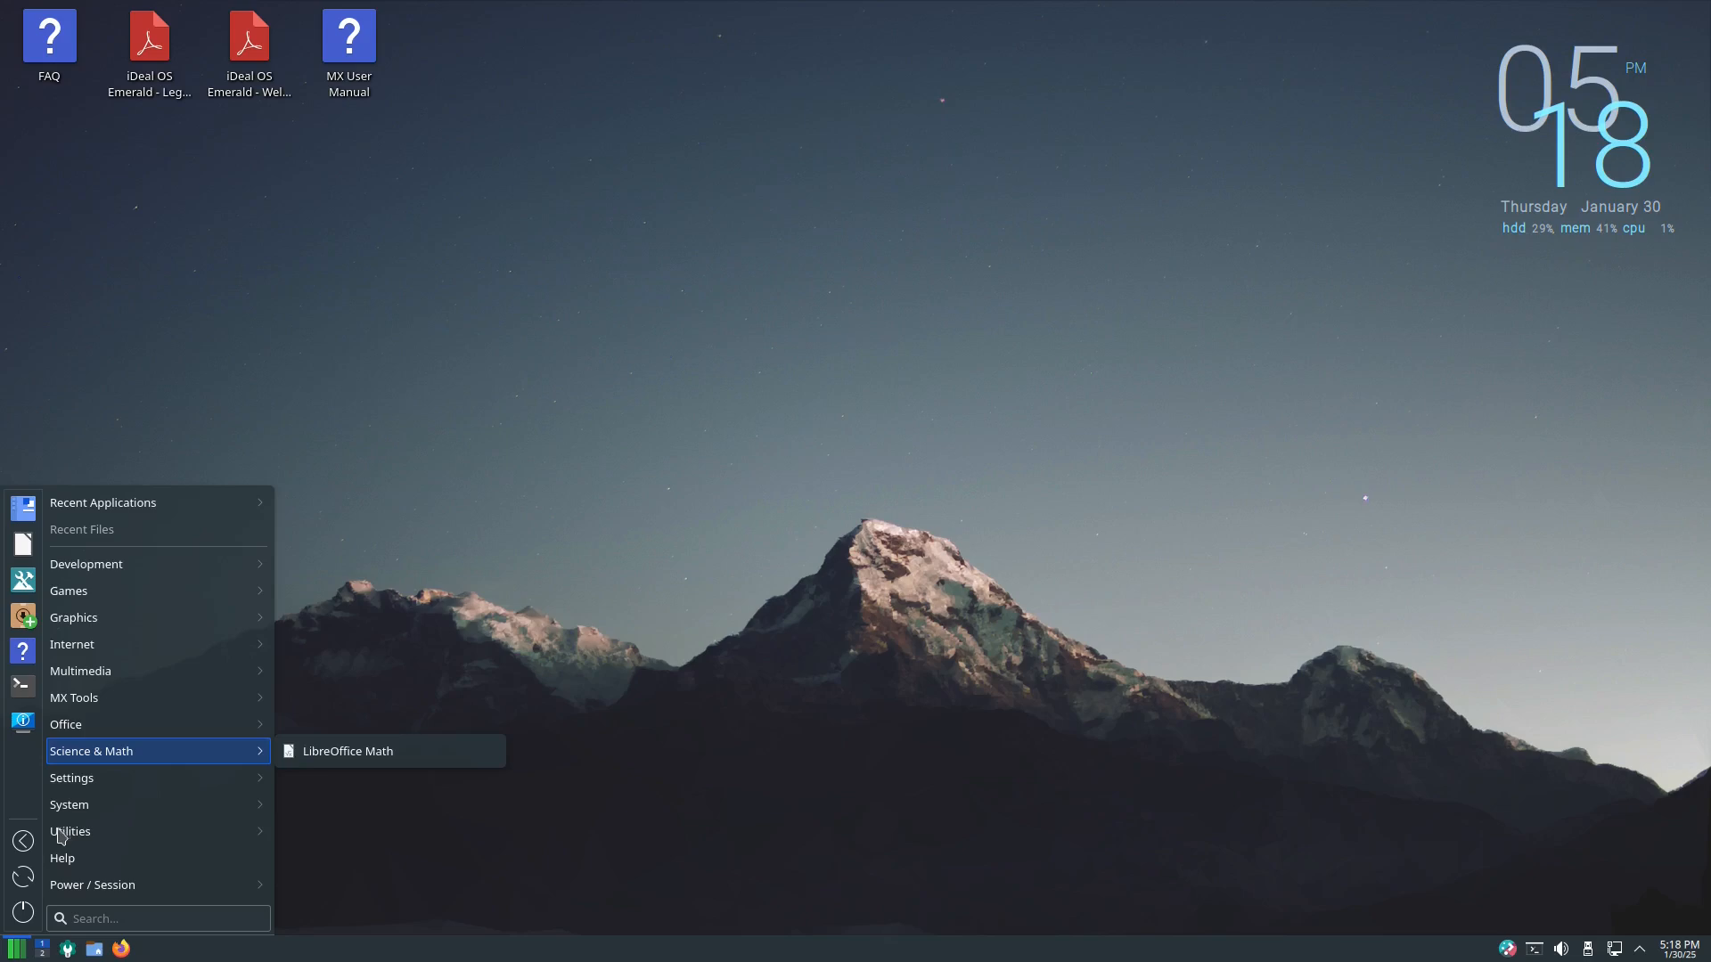
{"action": "mouse_move", "coordinate": [5, 734]}
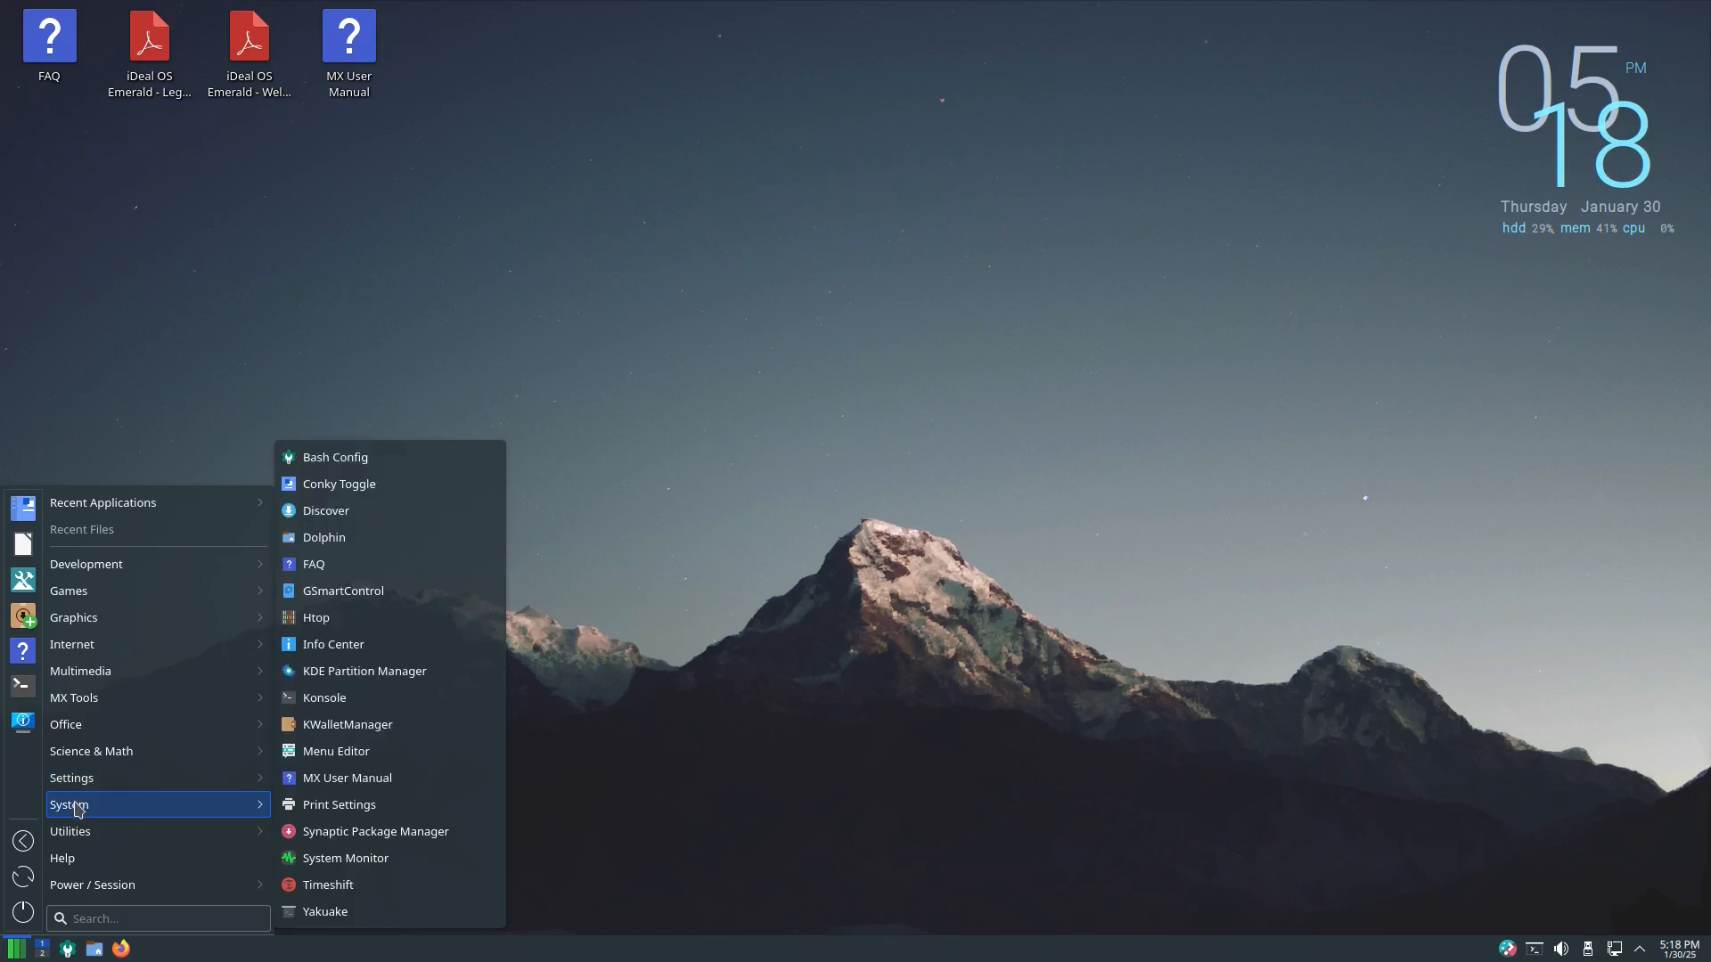
{"action": "mouse_move", "coordinate": [324, 510]}
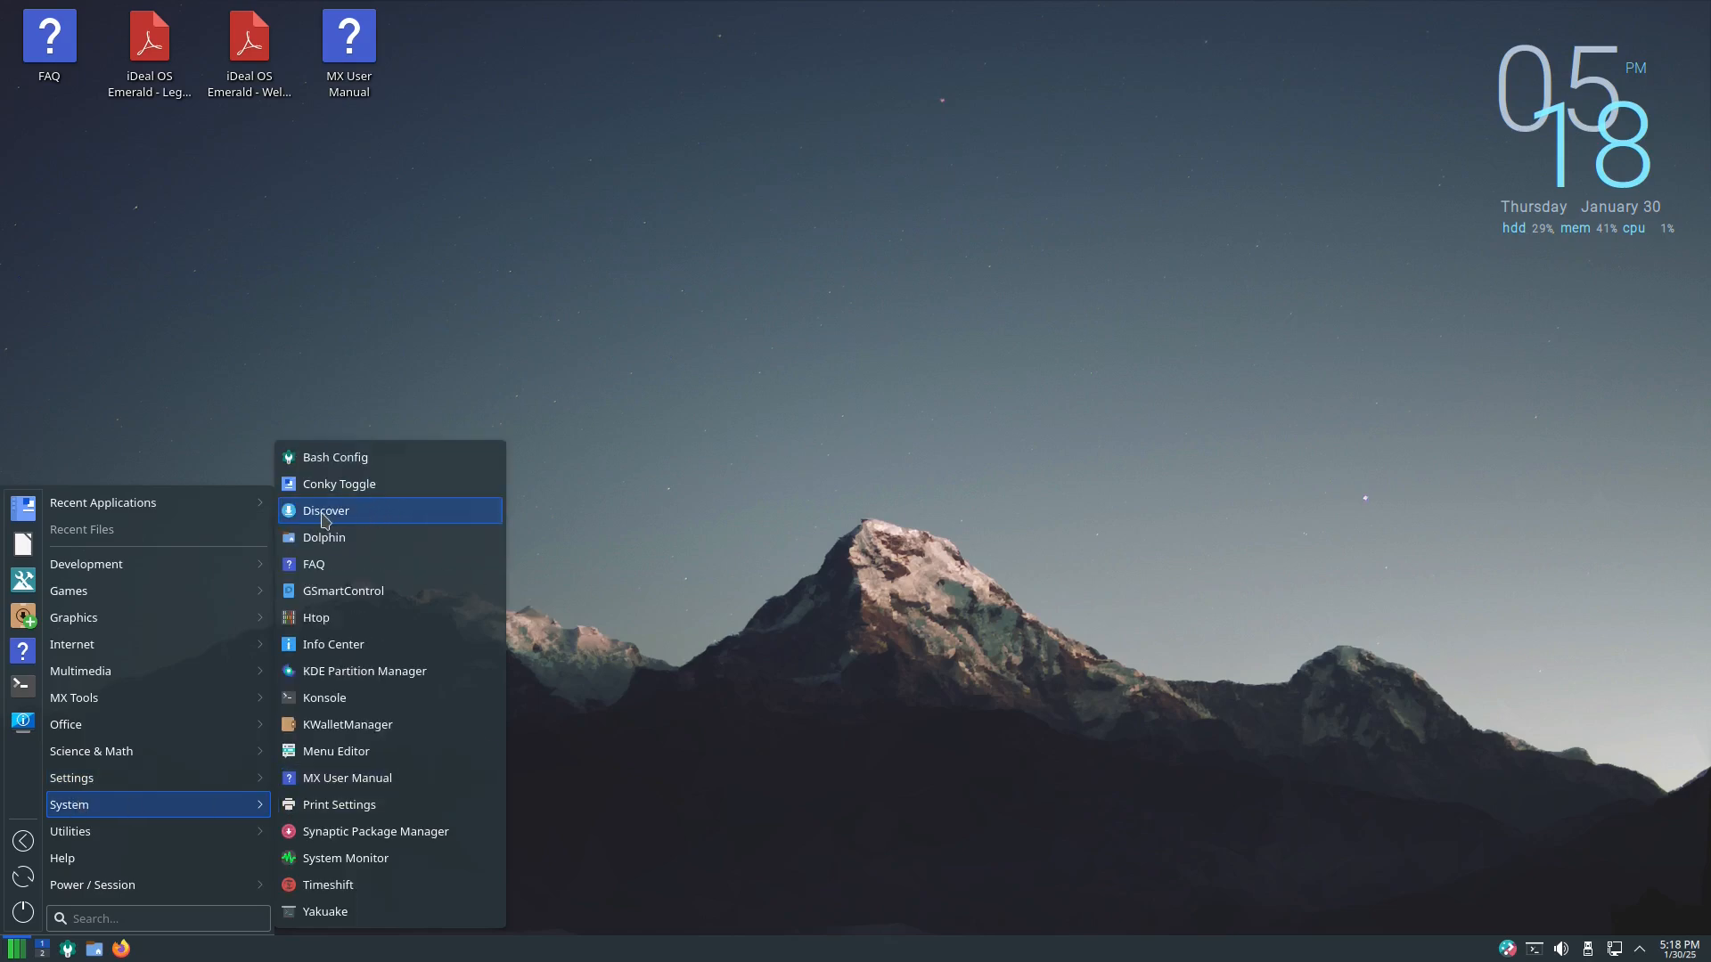
Launch Discover, find Elisa and install it, authorising with the password.
{"action": "left_click", "coordinate": [326, 510]}
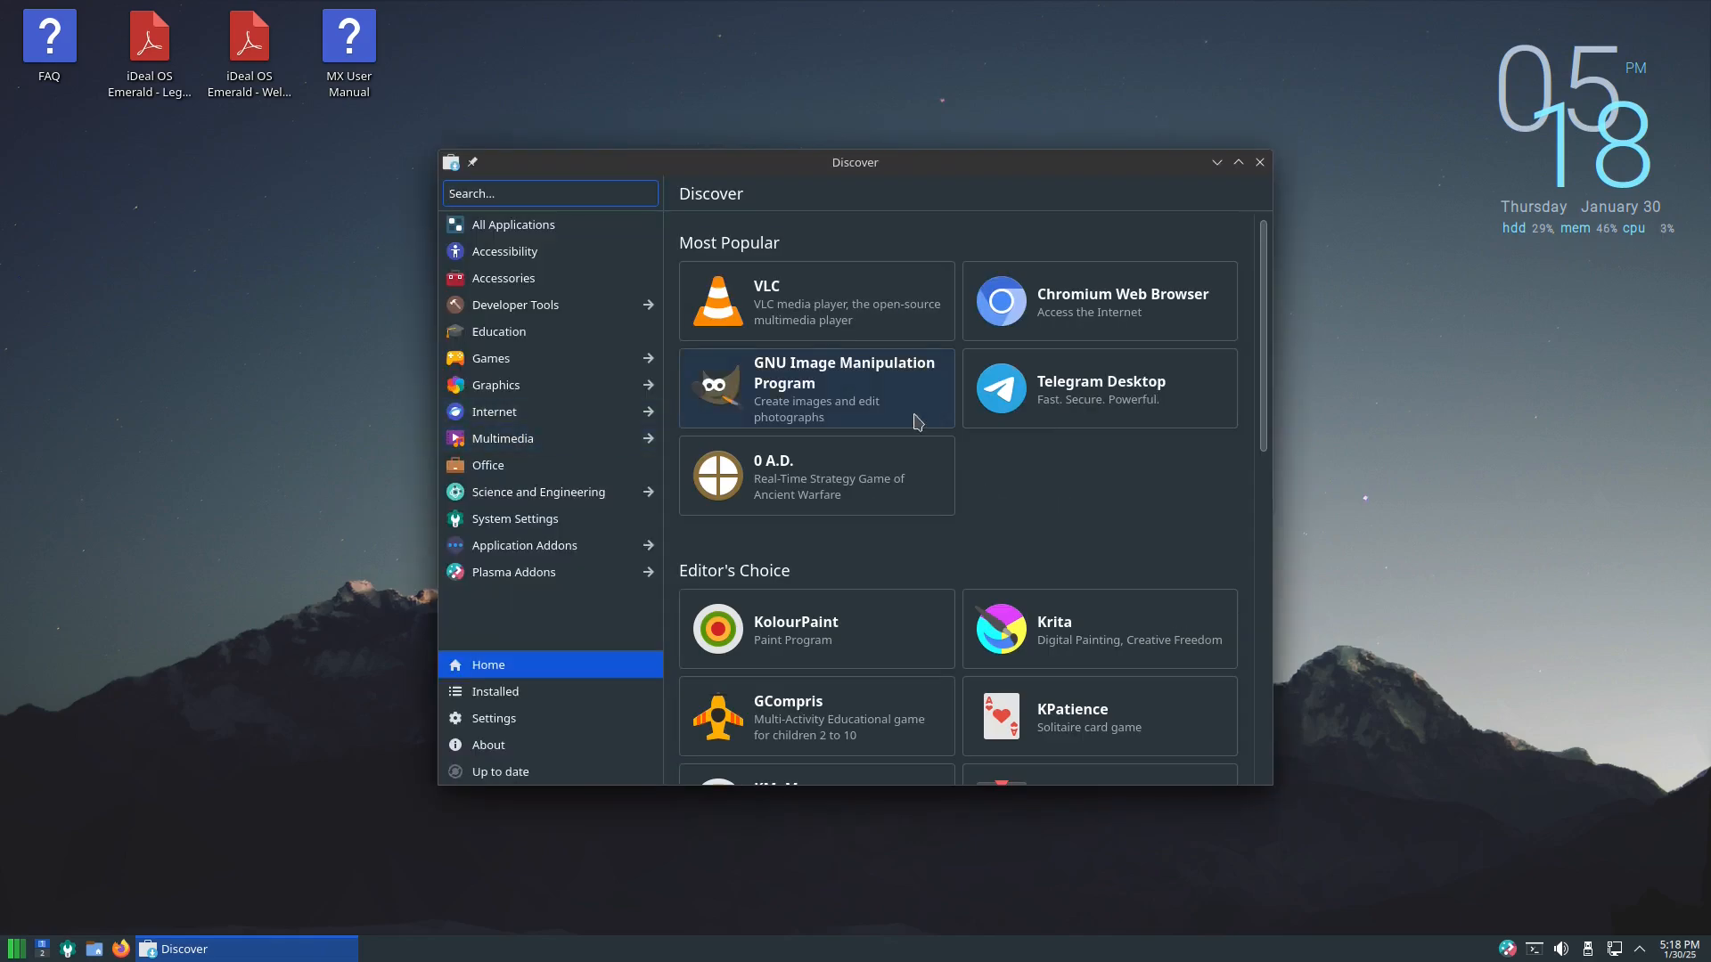
{"action": "scroll", "scroll_direction": "down", "scroll_amount": 3}
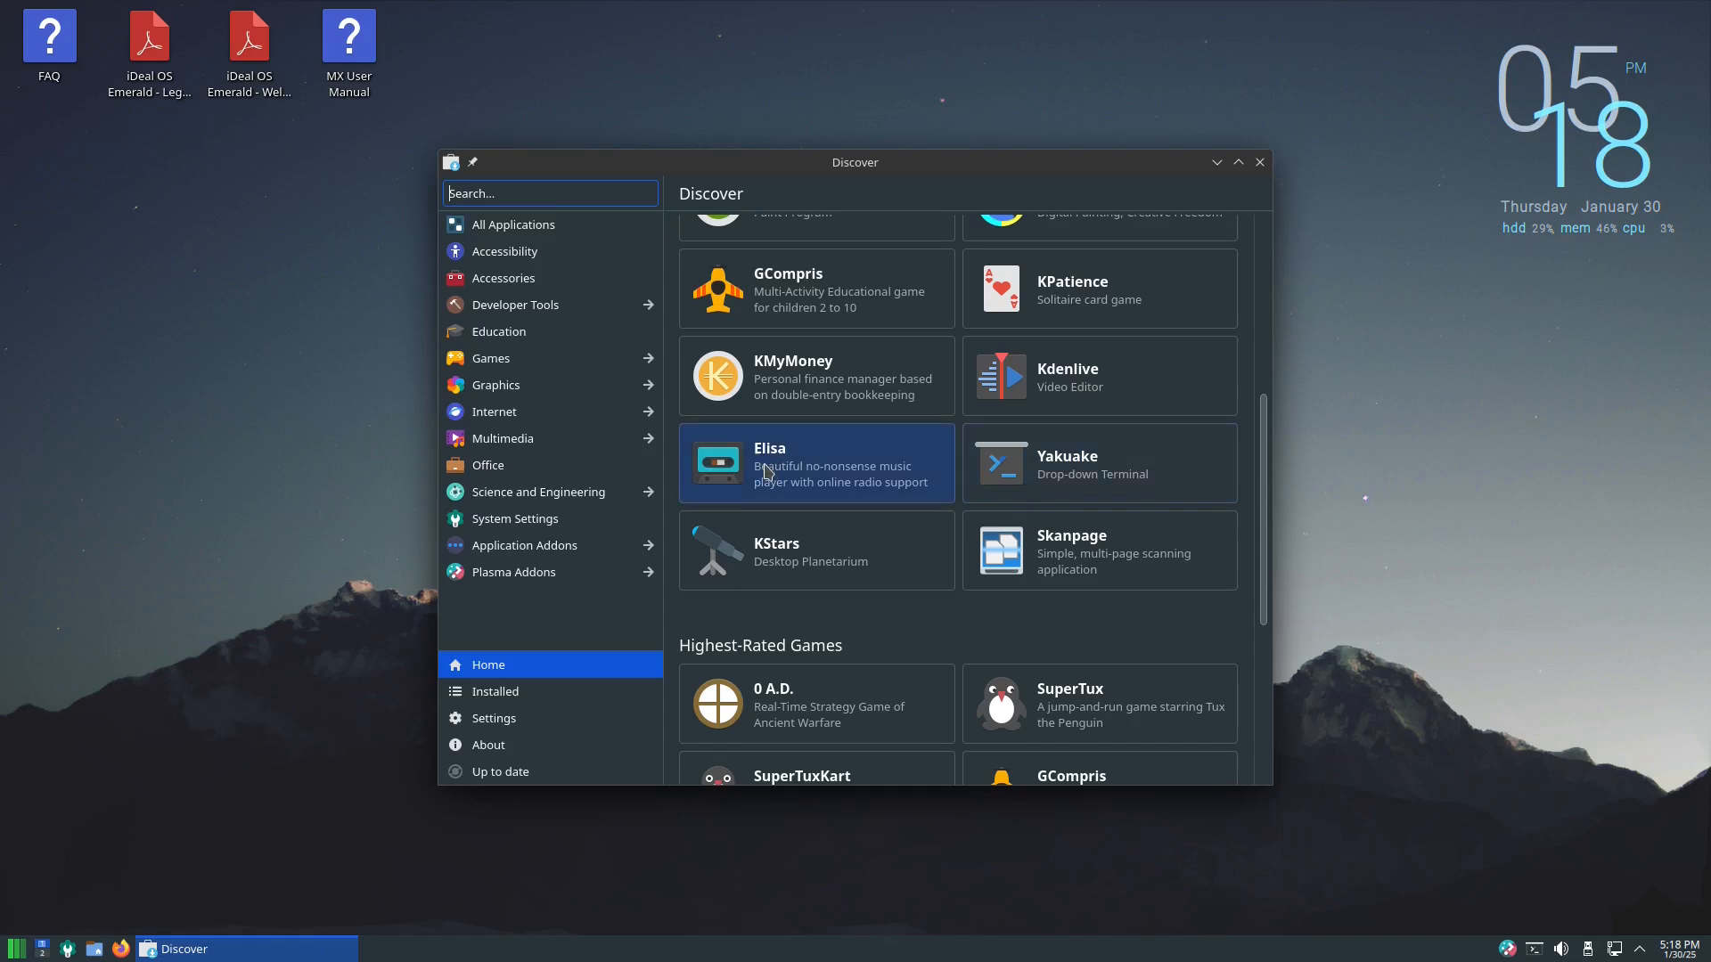
{"action": "left_click", "coordinate": [814, 463]}
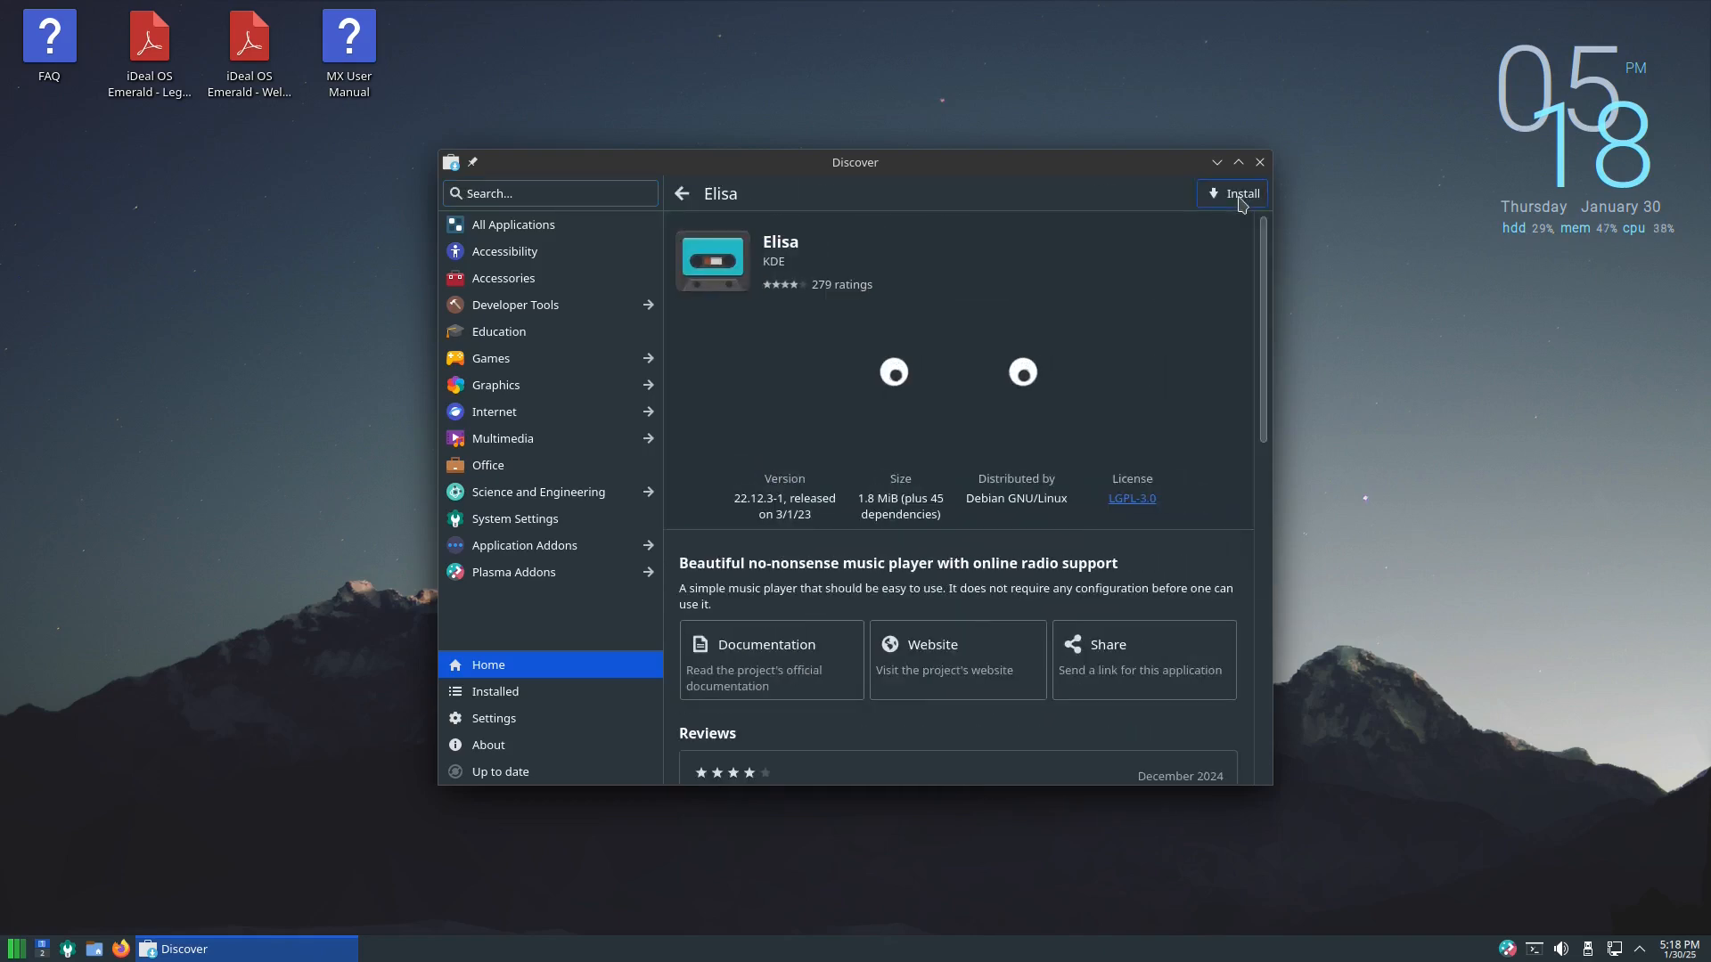
{"action": "left_click", "coordinate": [1231, 193]}
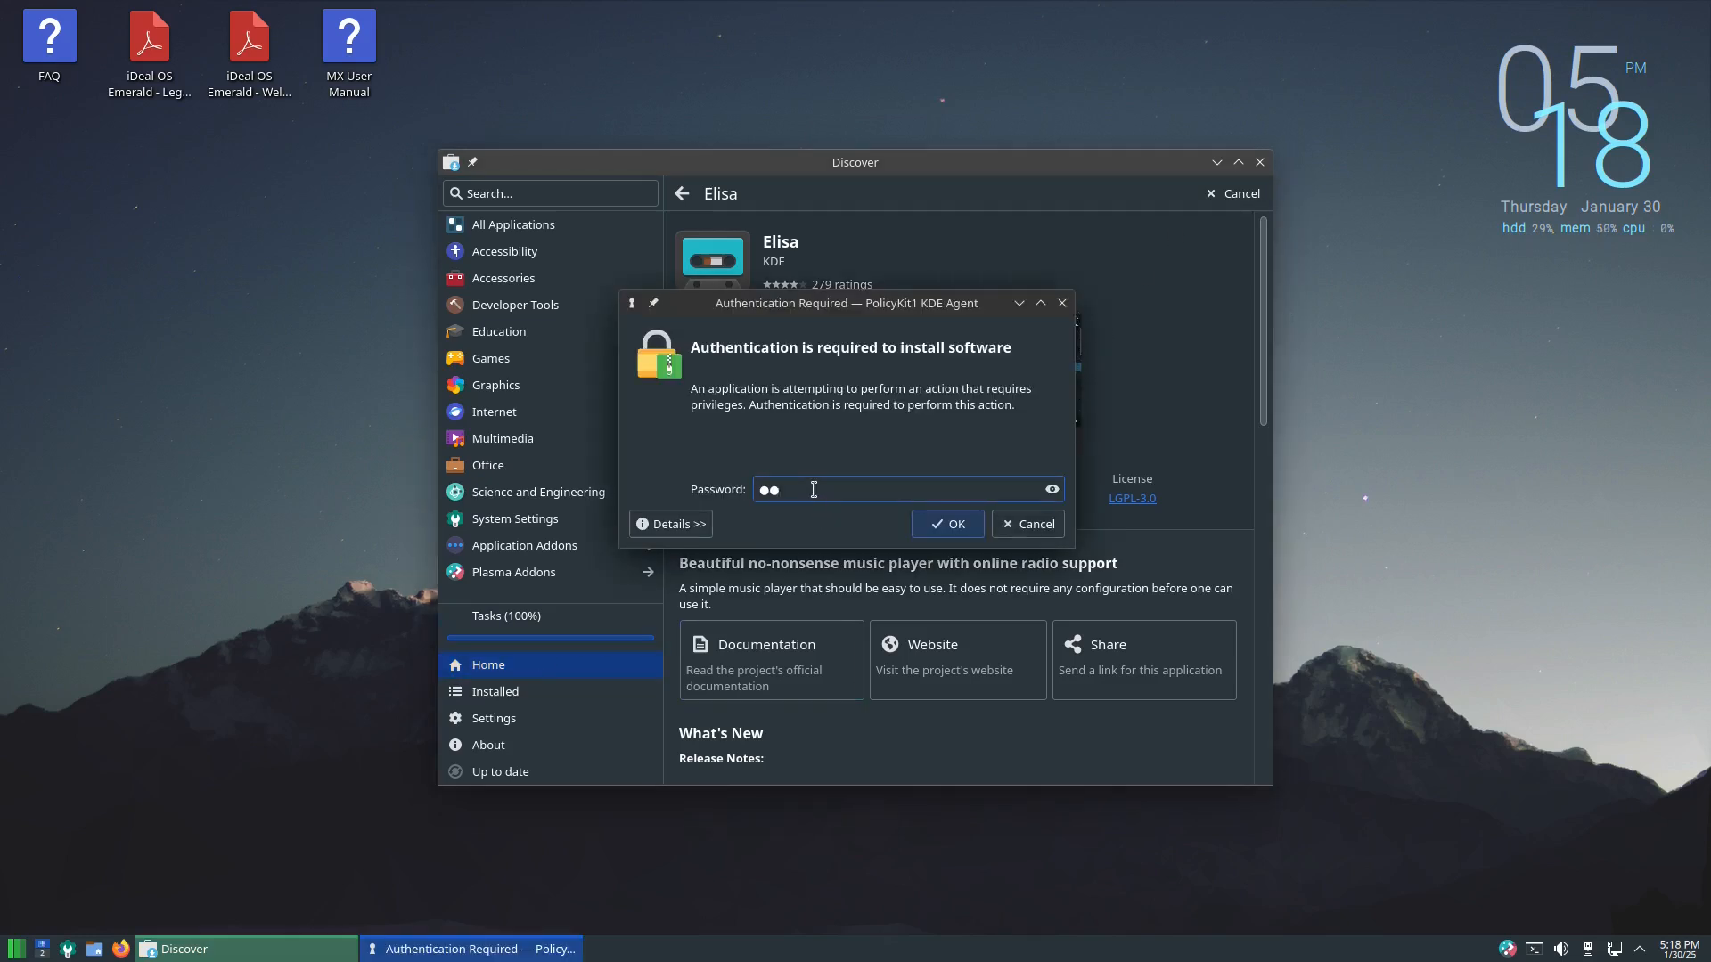
{"action": "left_click", "coordinate": [944, 524]}
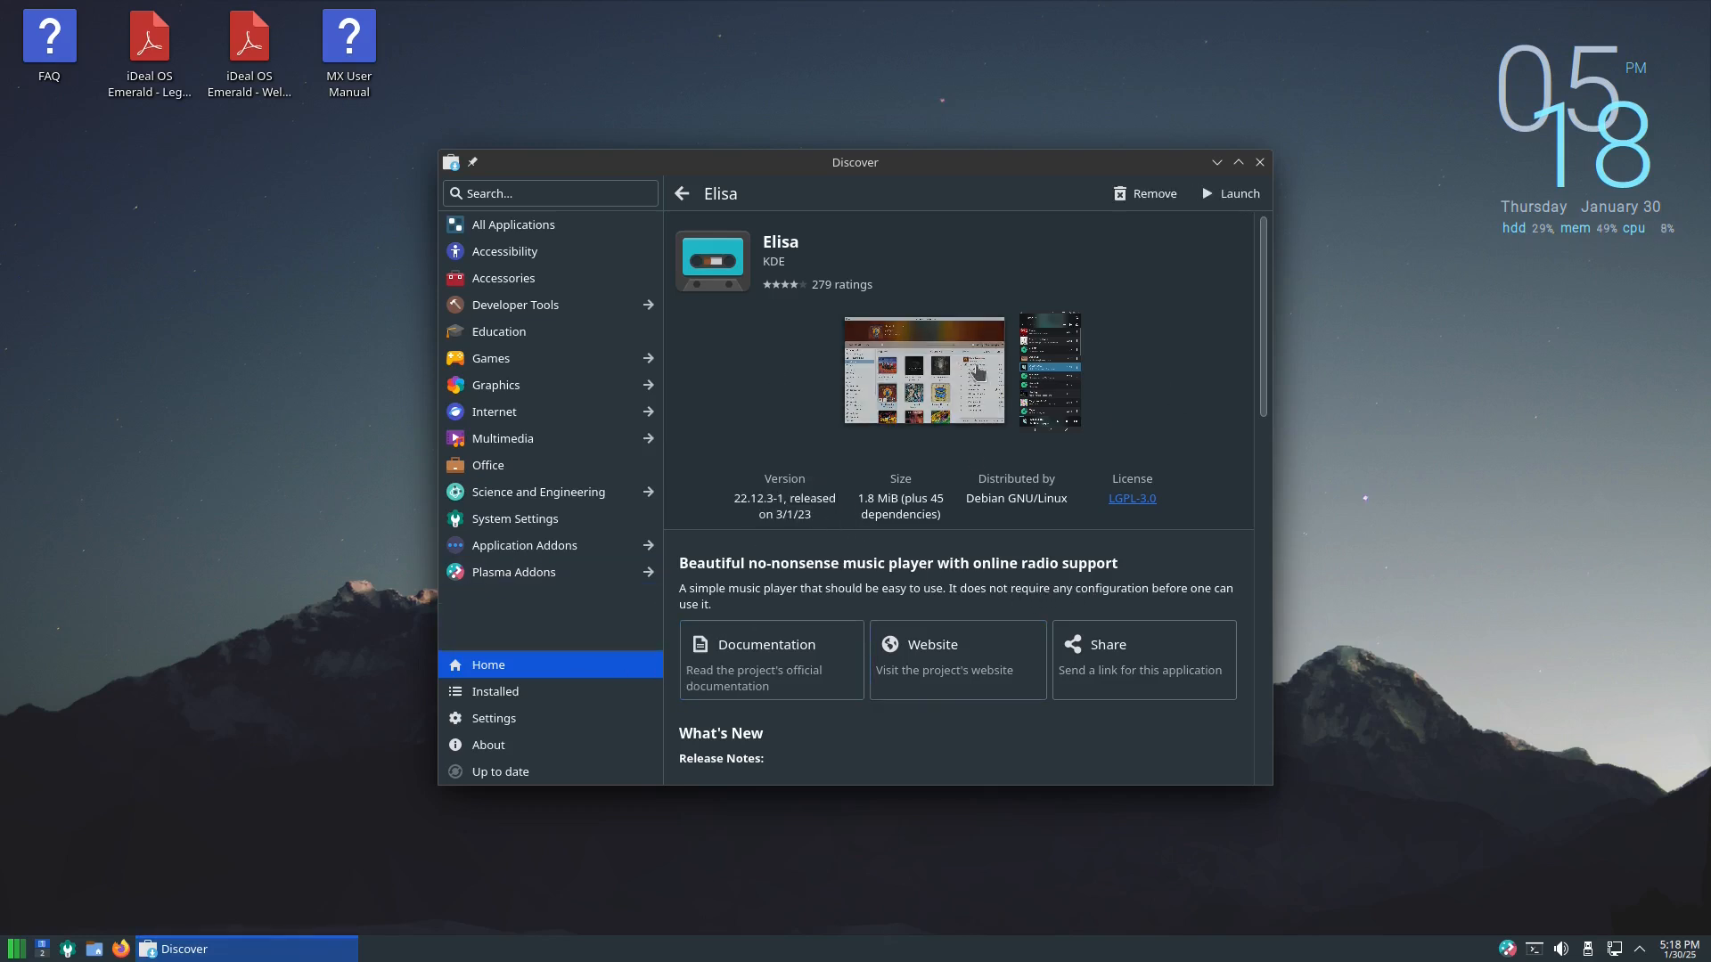
{"action": "mouse_move", "coordinate": [859, 535]}
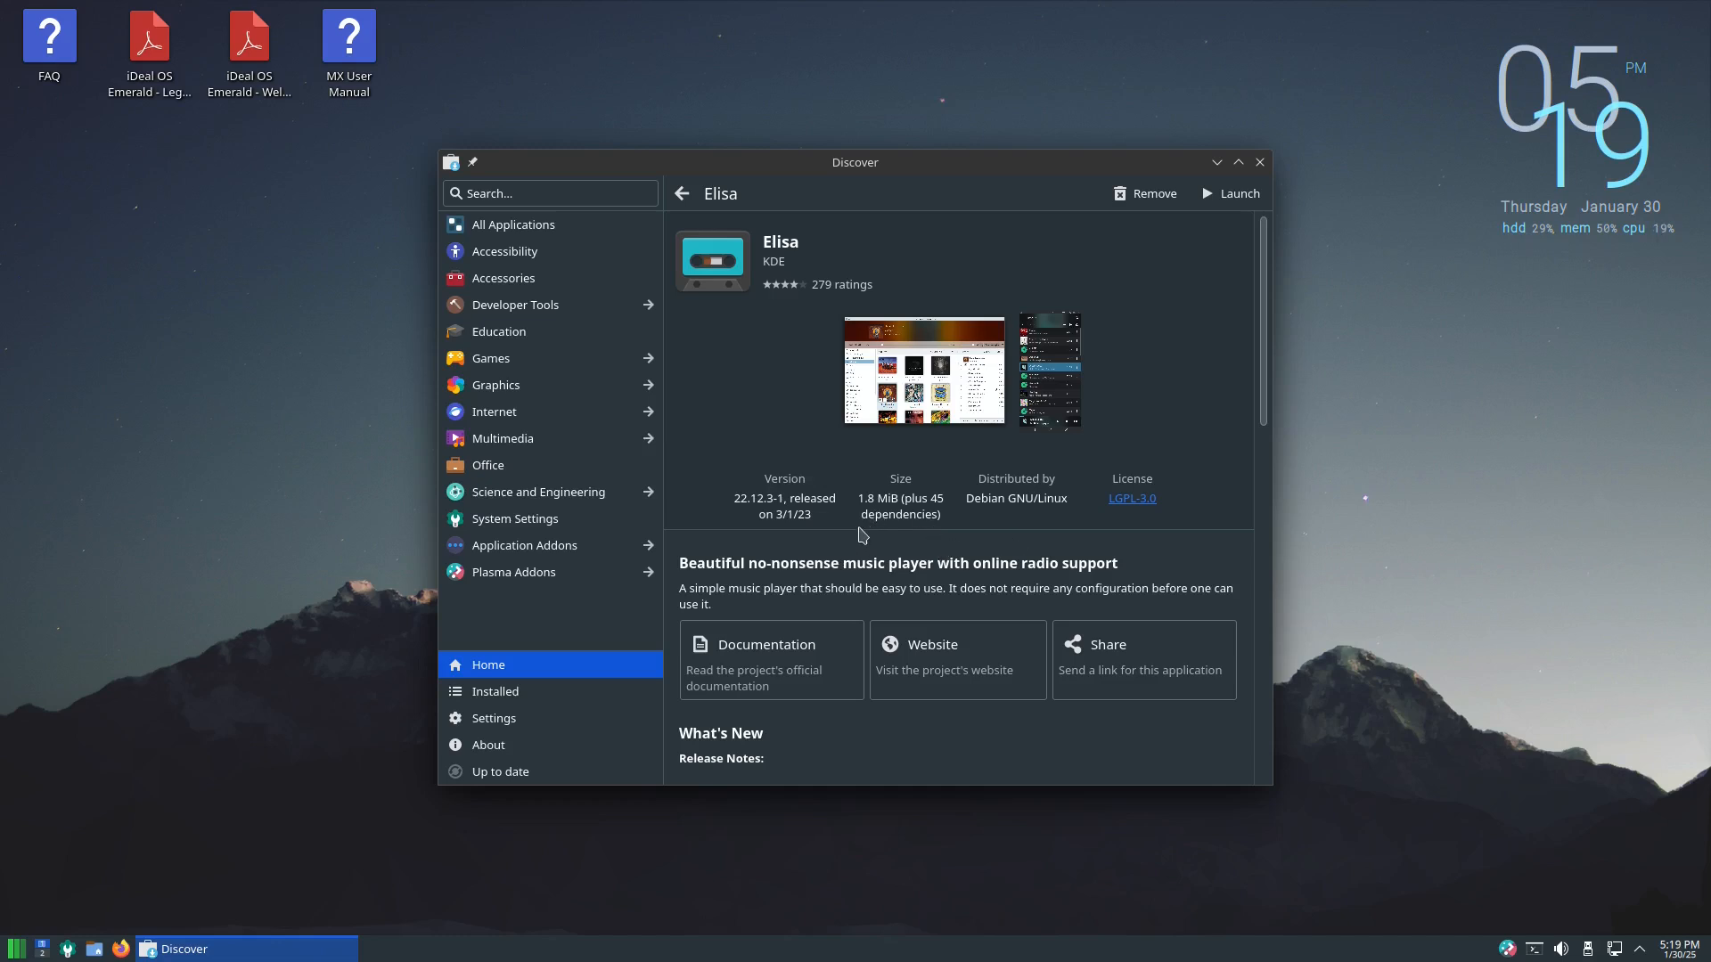
{"action": "mouse_move", "coordinate": [766, 432]}
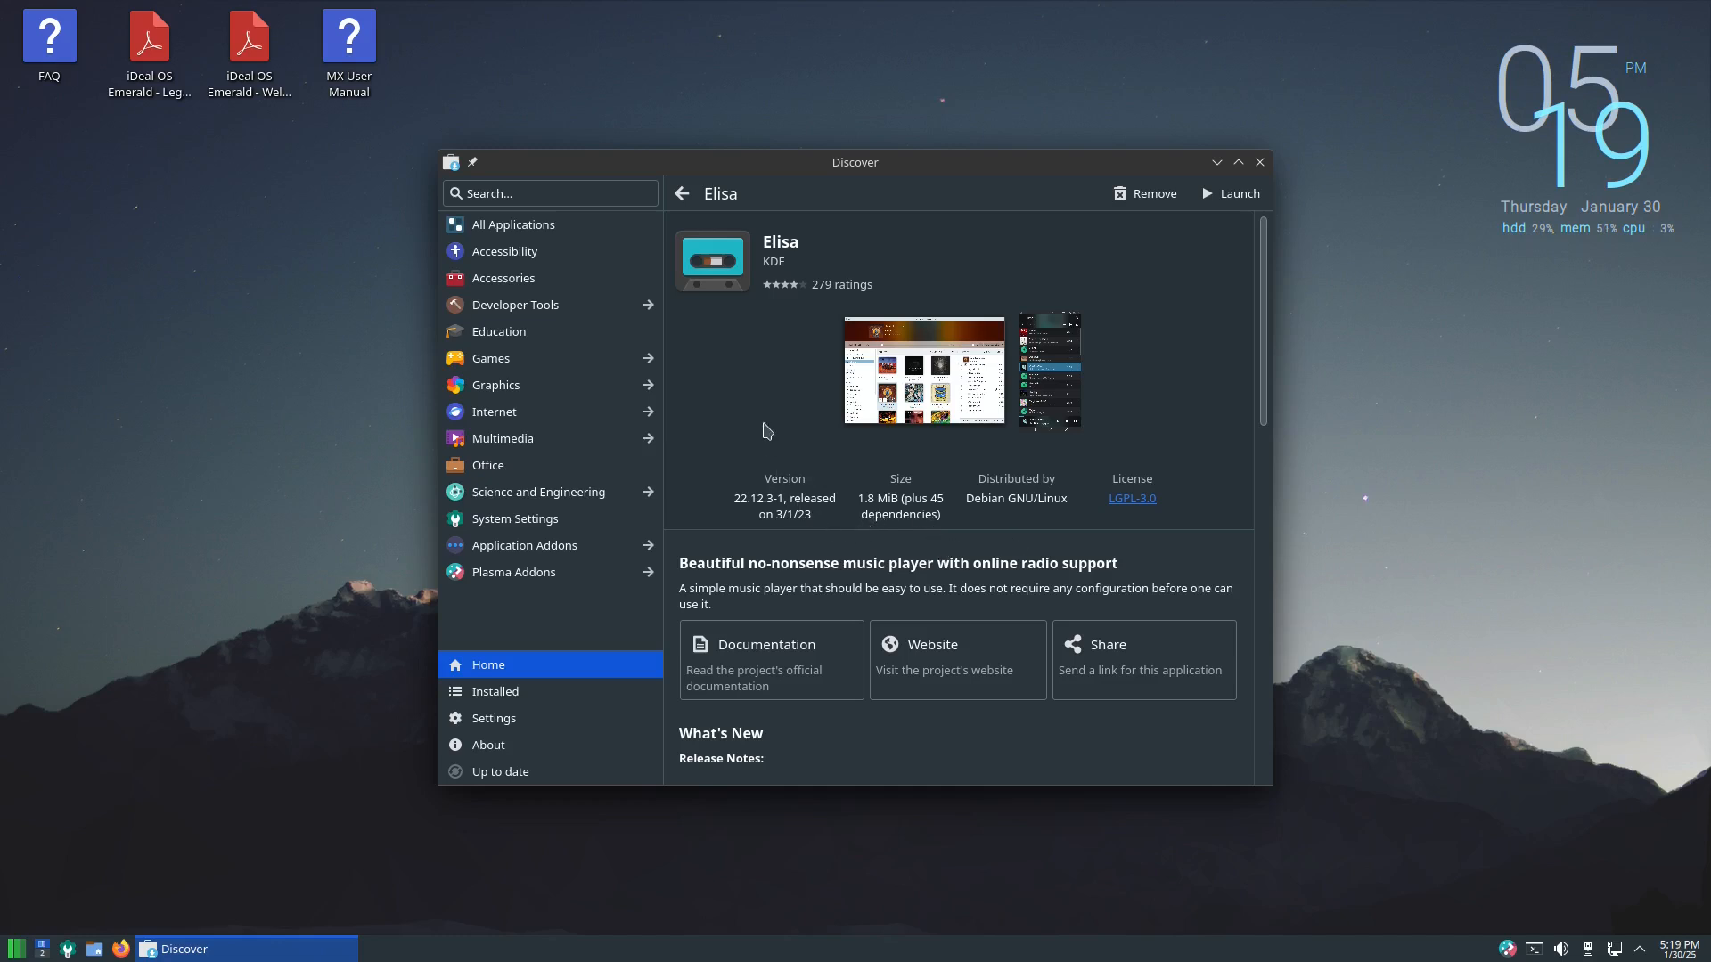
{"action": "mouse_move", "coordinate": [156, 785]}
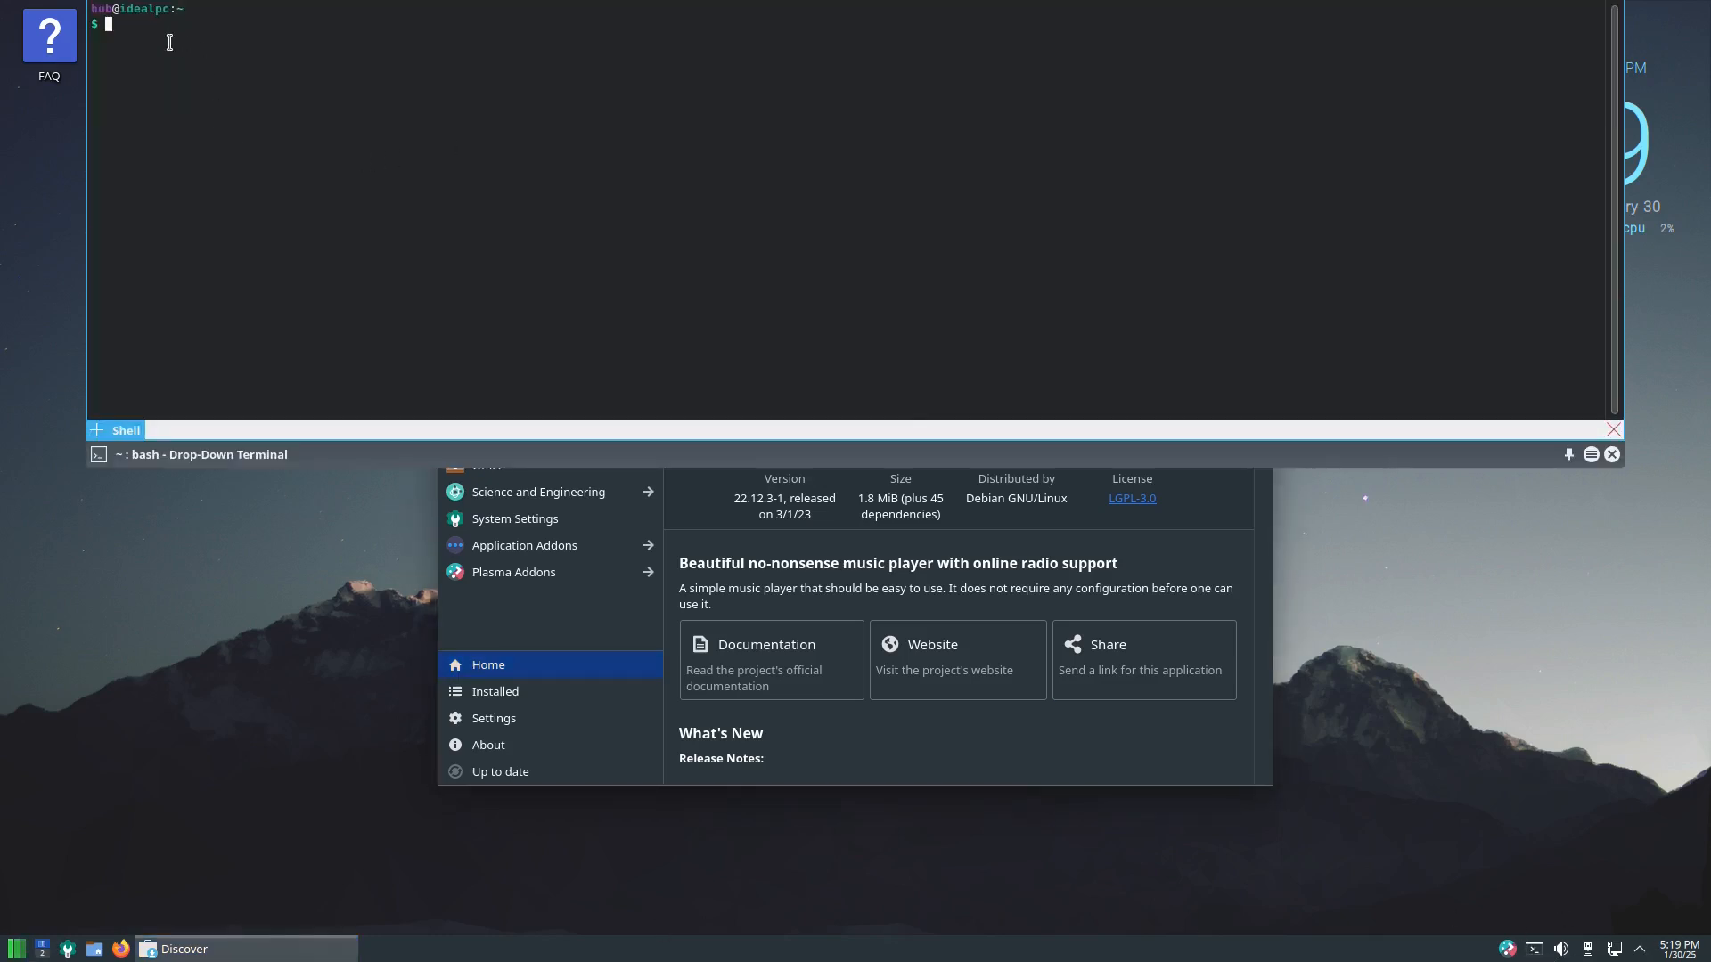
Run sudo apt install htop neofetch, give the password and confirm with y.
{"action": "type", "text": "sudo apt i"}
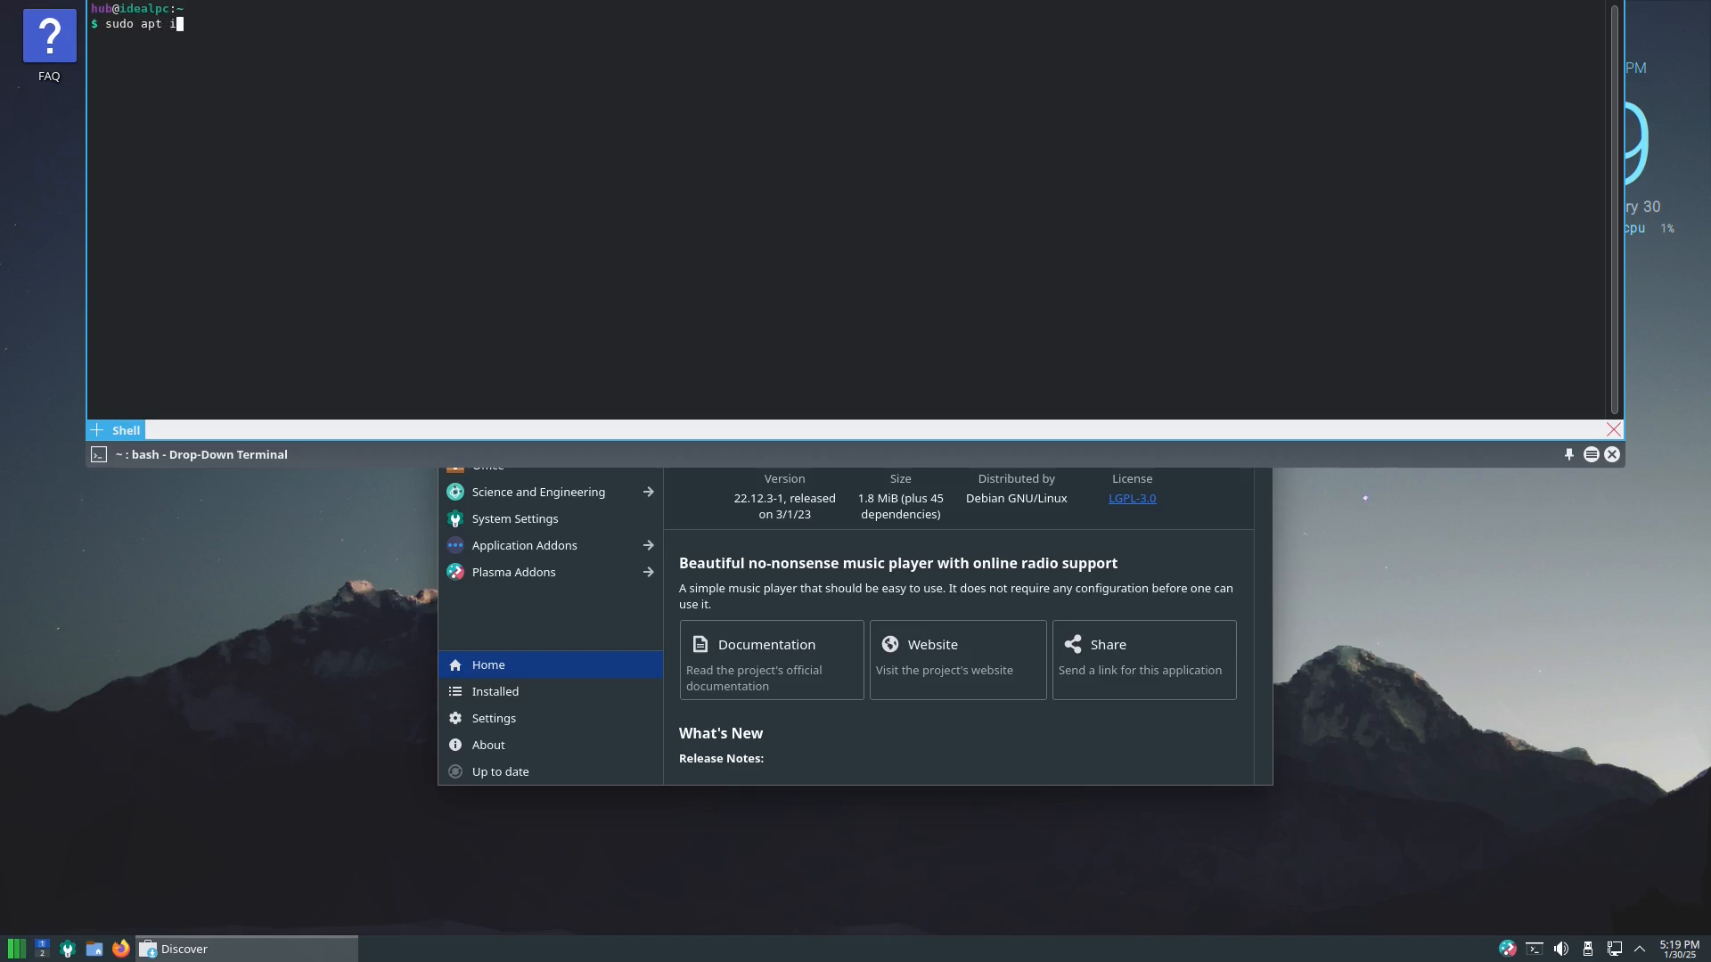
{"action": "type", "text": "nstall"}
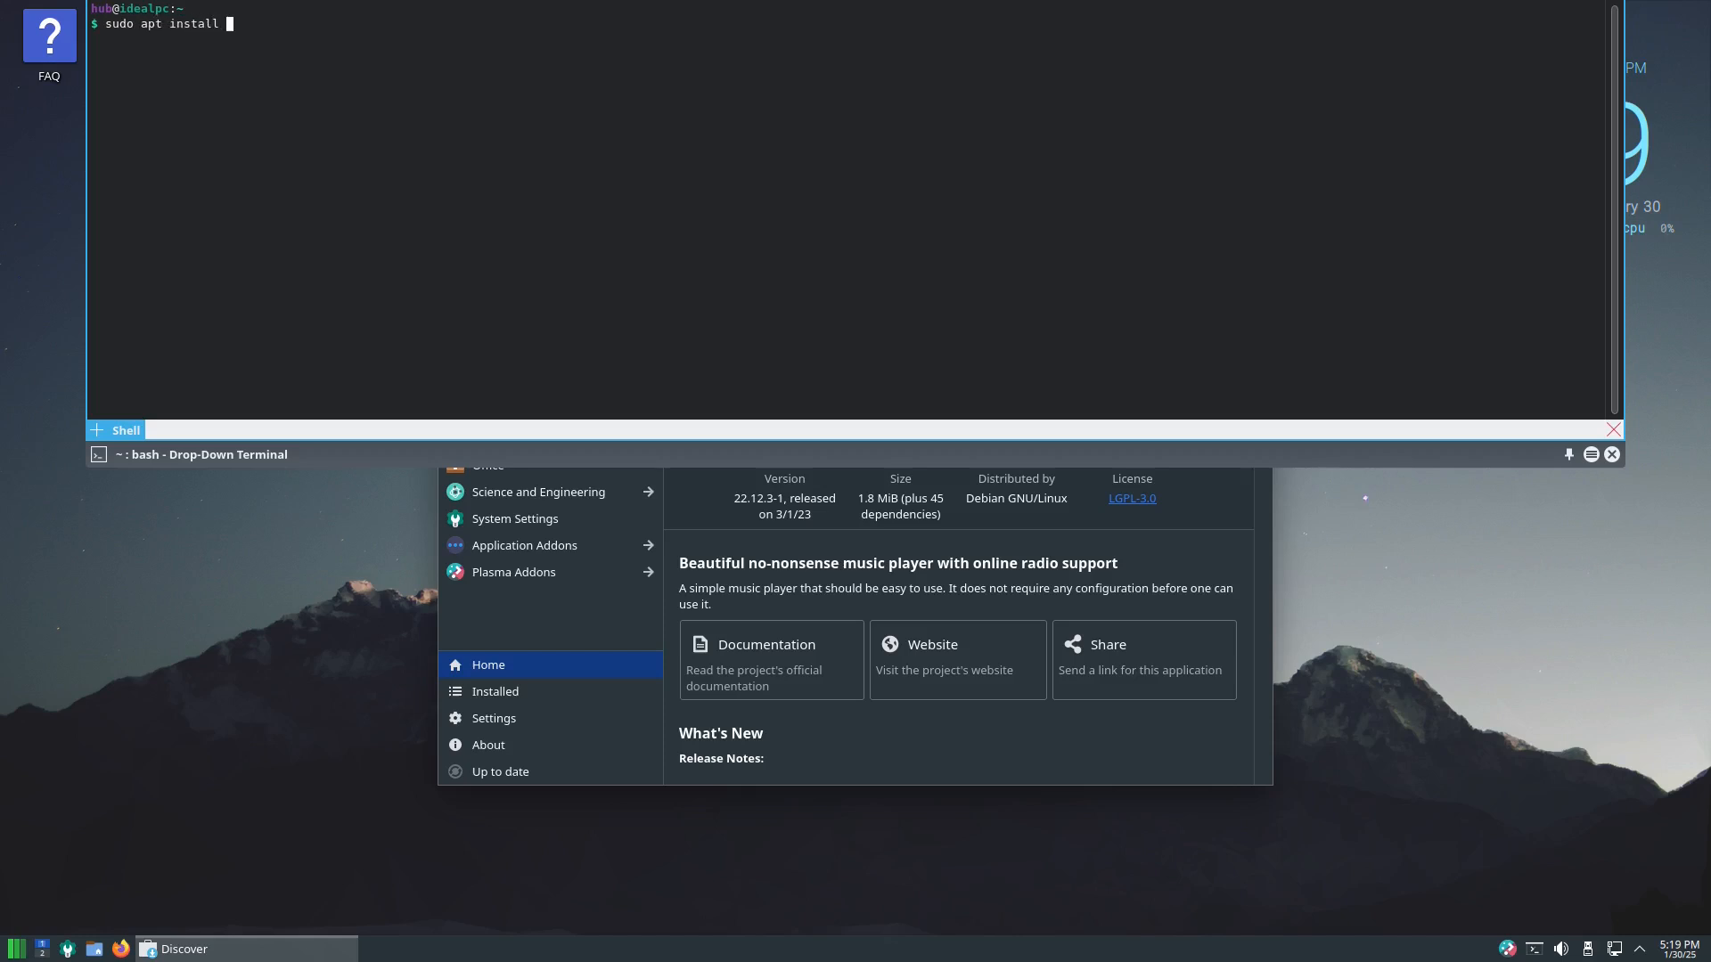
{"action": "type", "text": "htop n"}
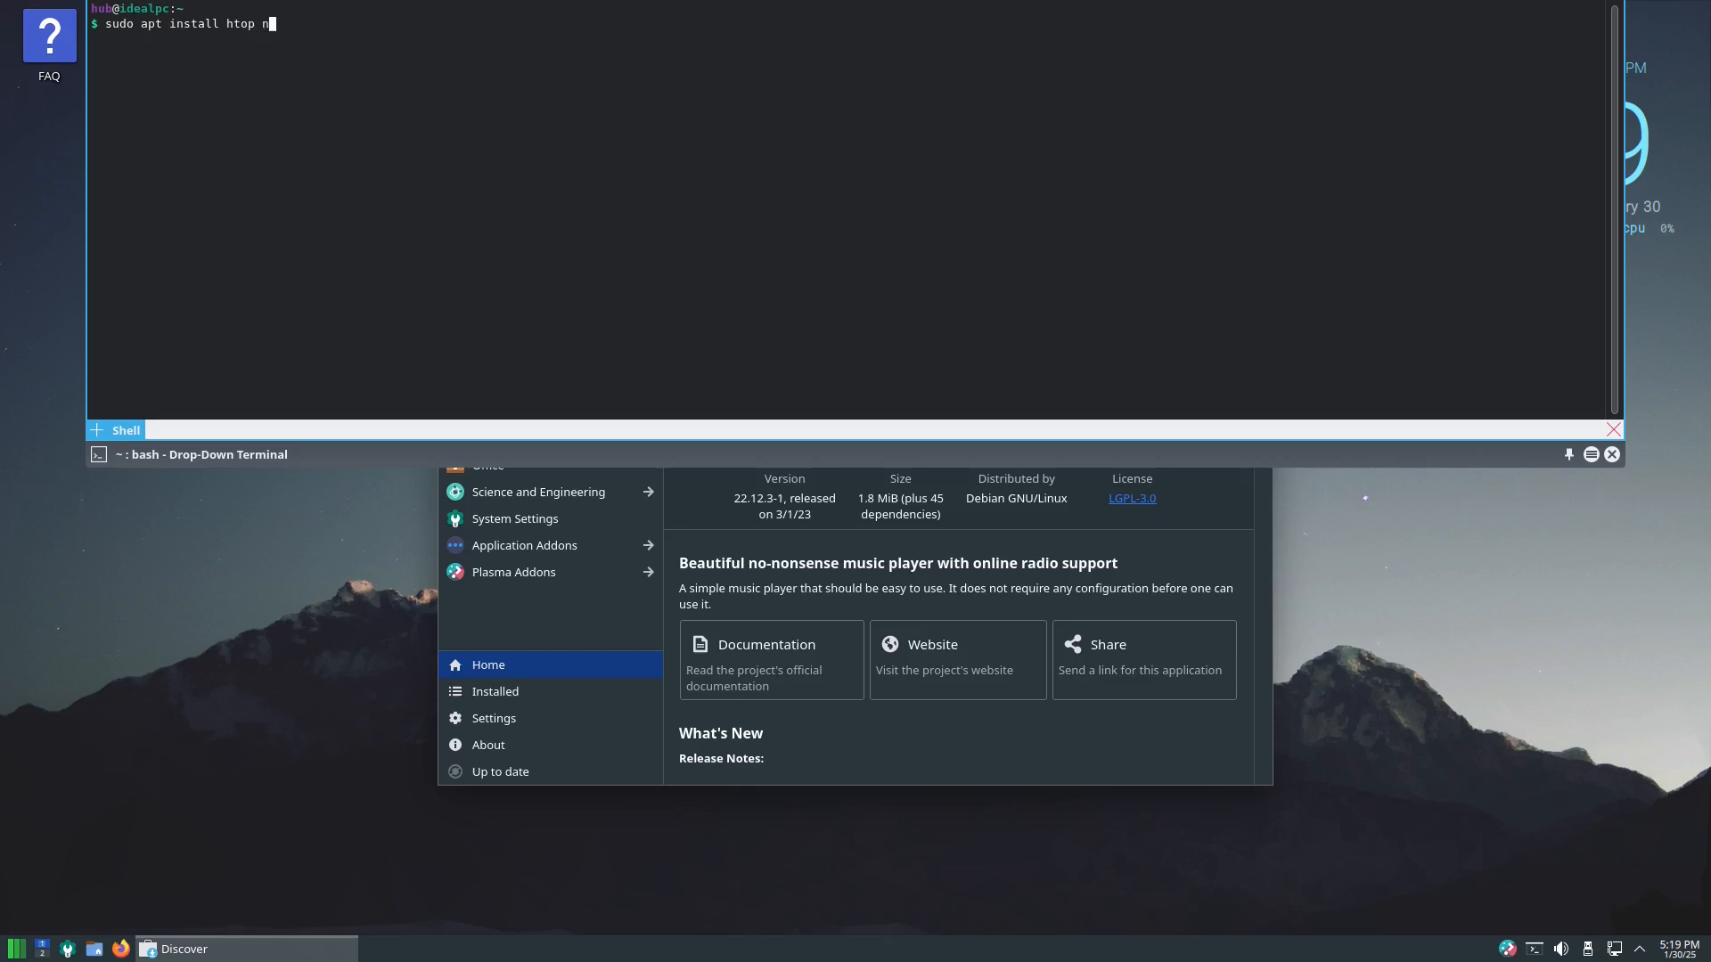
{"action": "type", "text": "eofetch"}
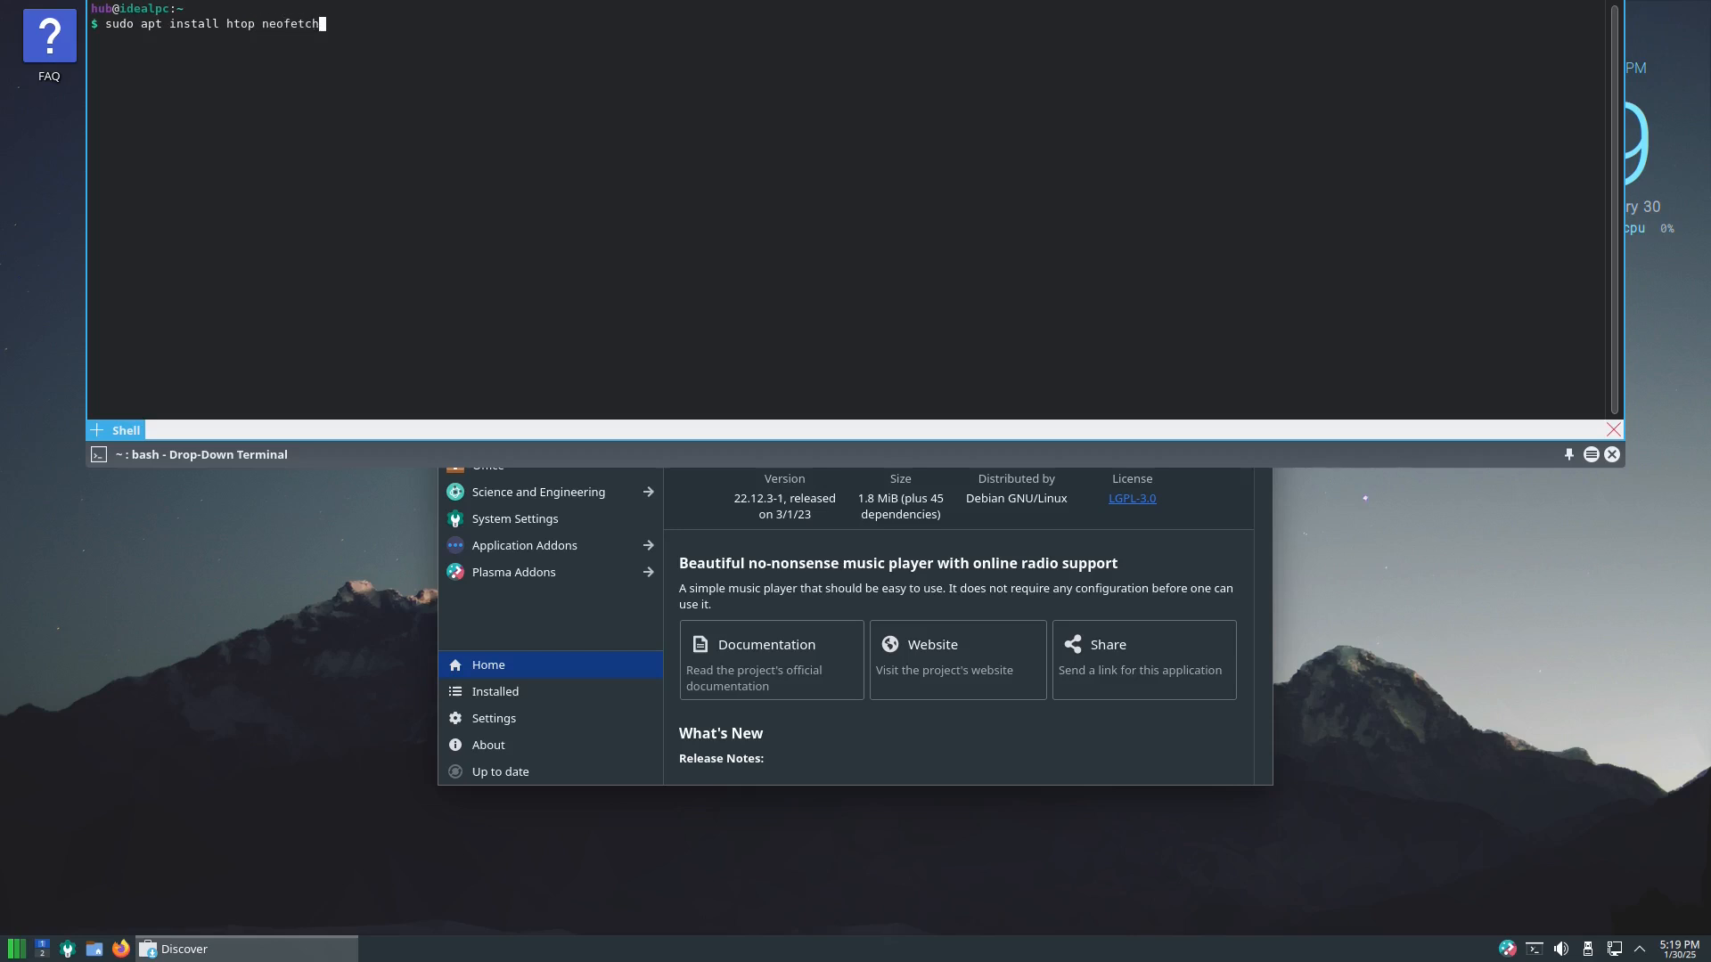
{"action": "key", "text": "Return"}
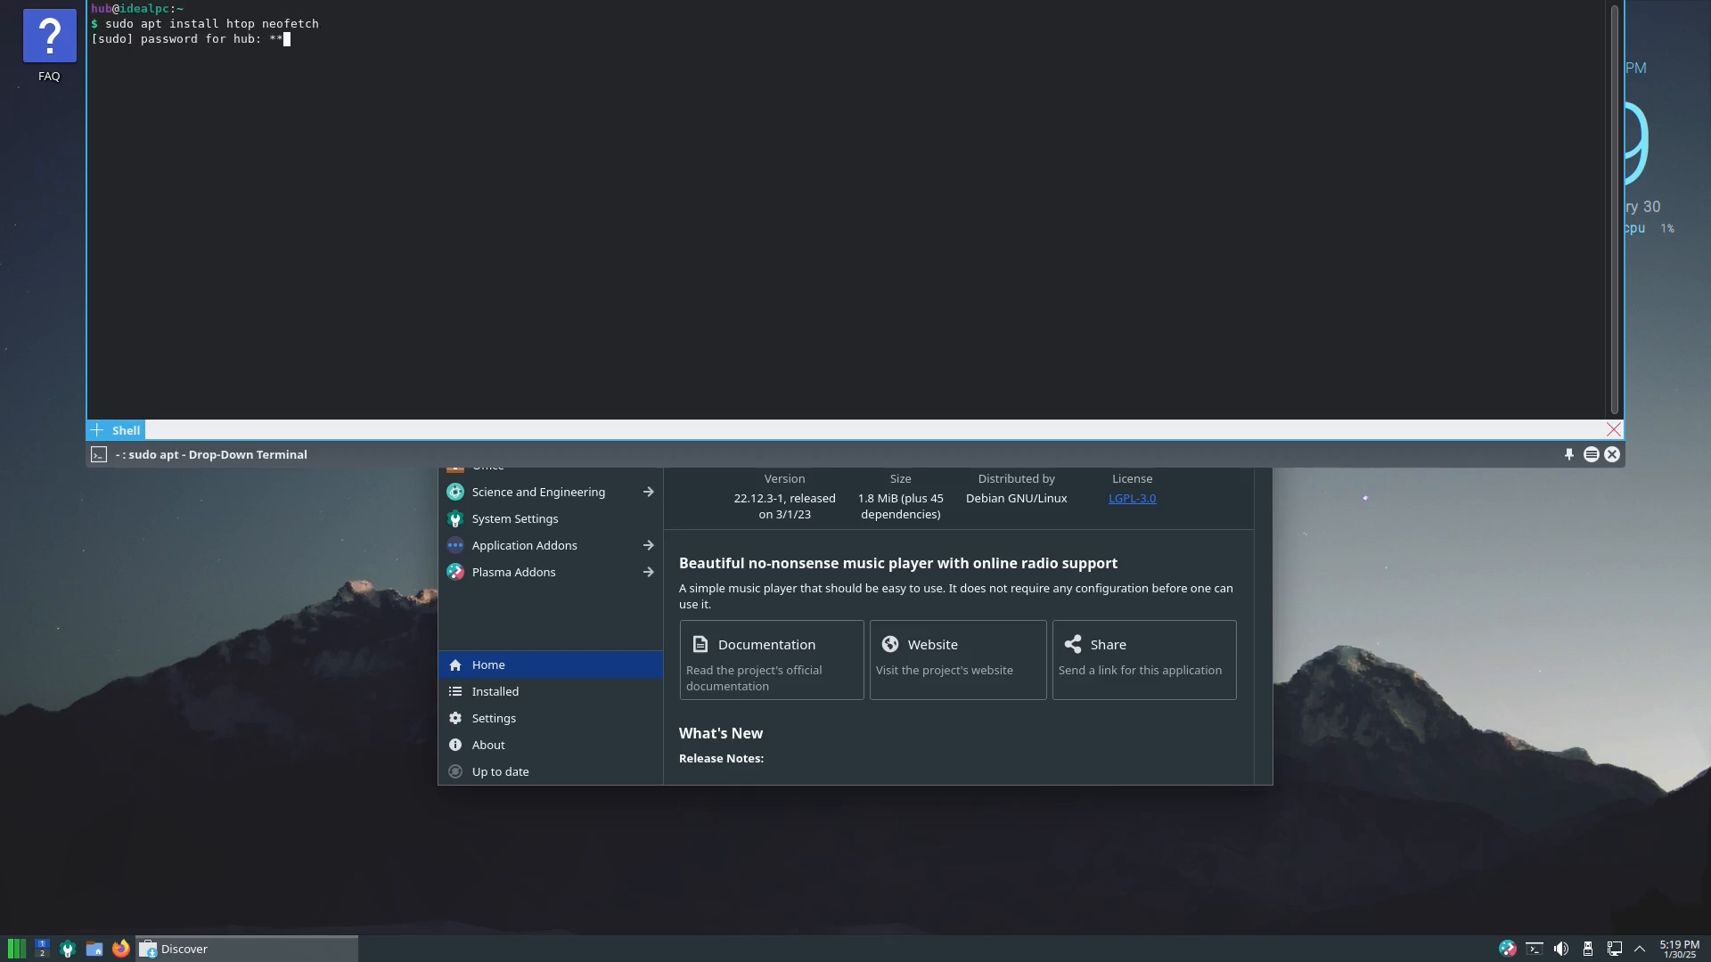
{"action": "key", "text": "Return"}
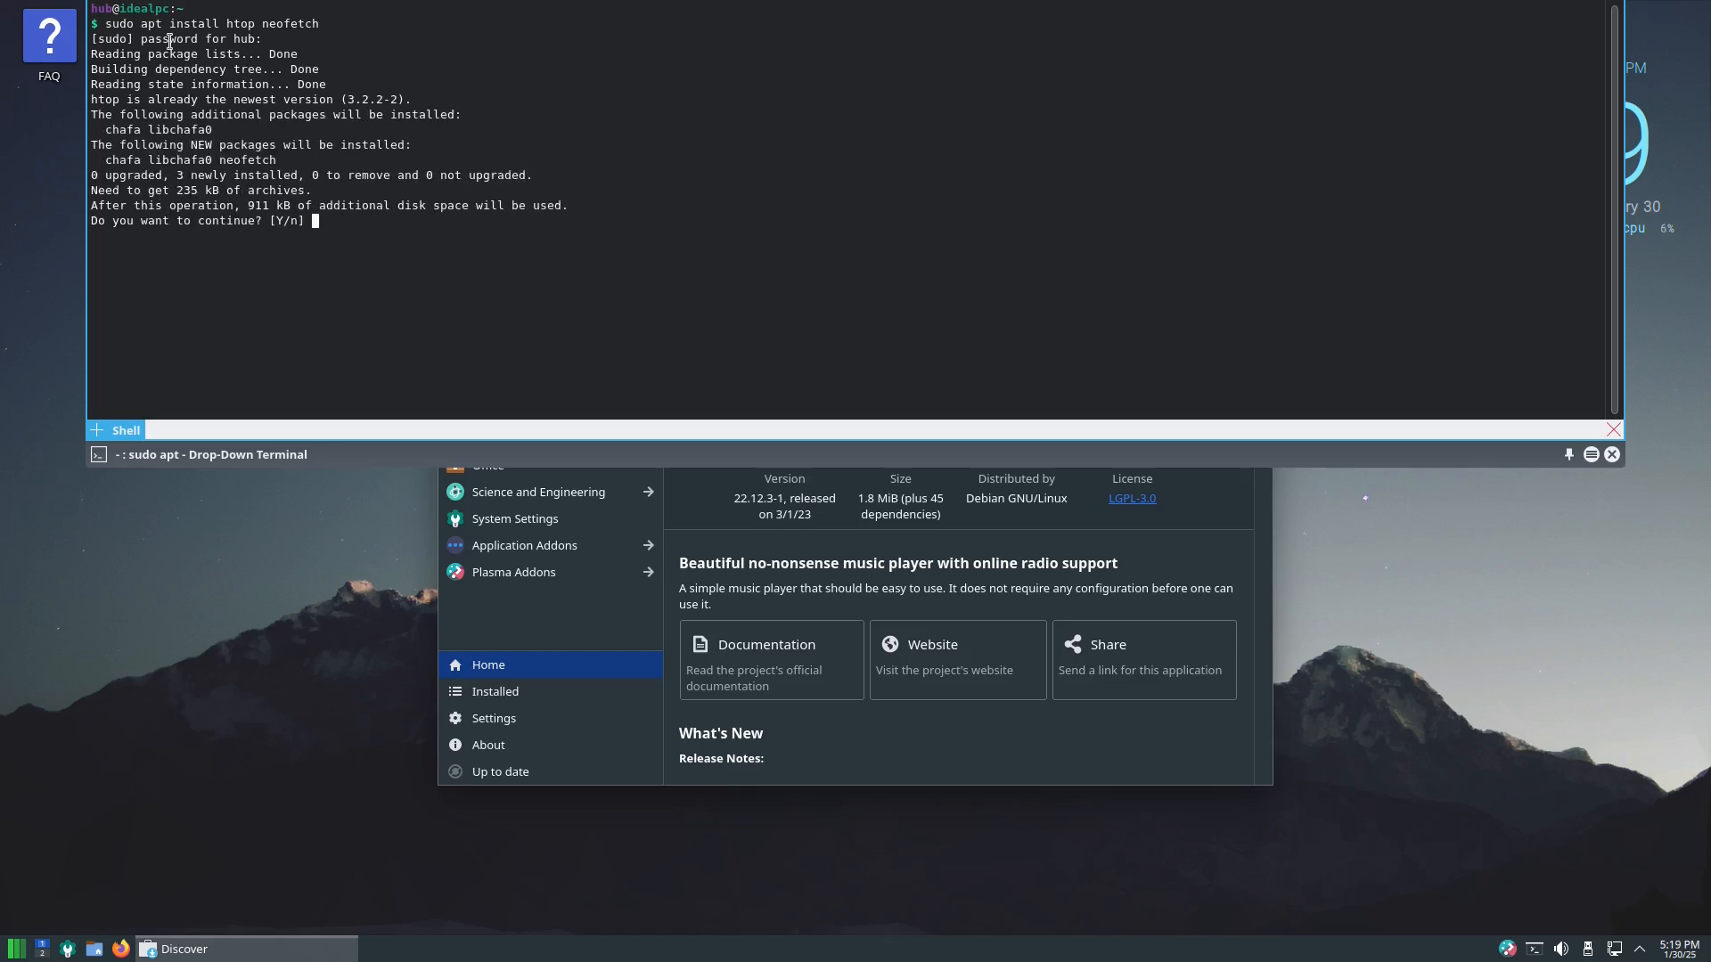
{"action": "type", "text": "y"}
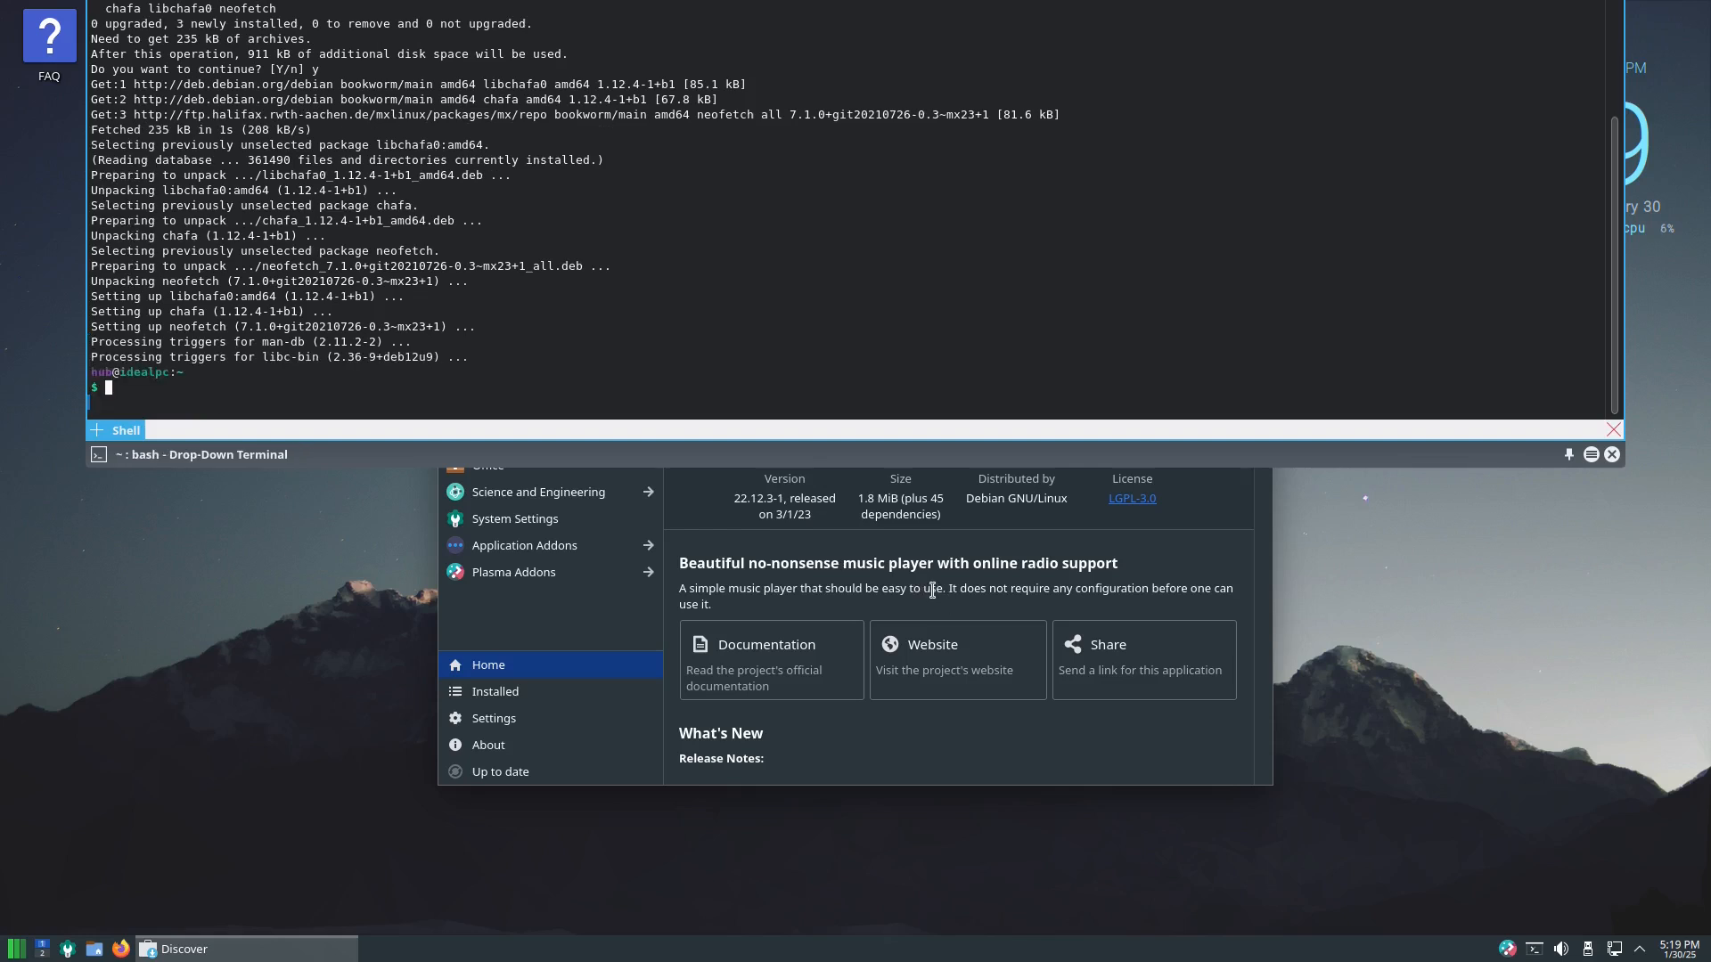
{"action": "mouse_move", "coordinate": [467, 408]}
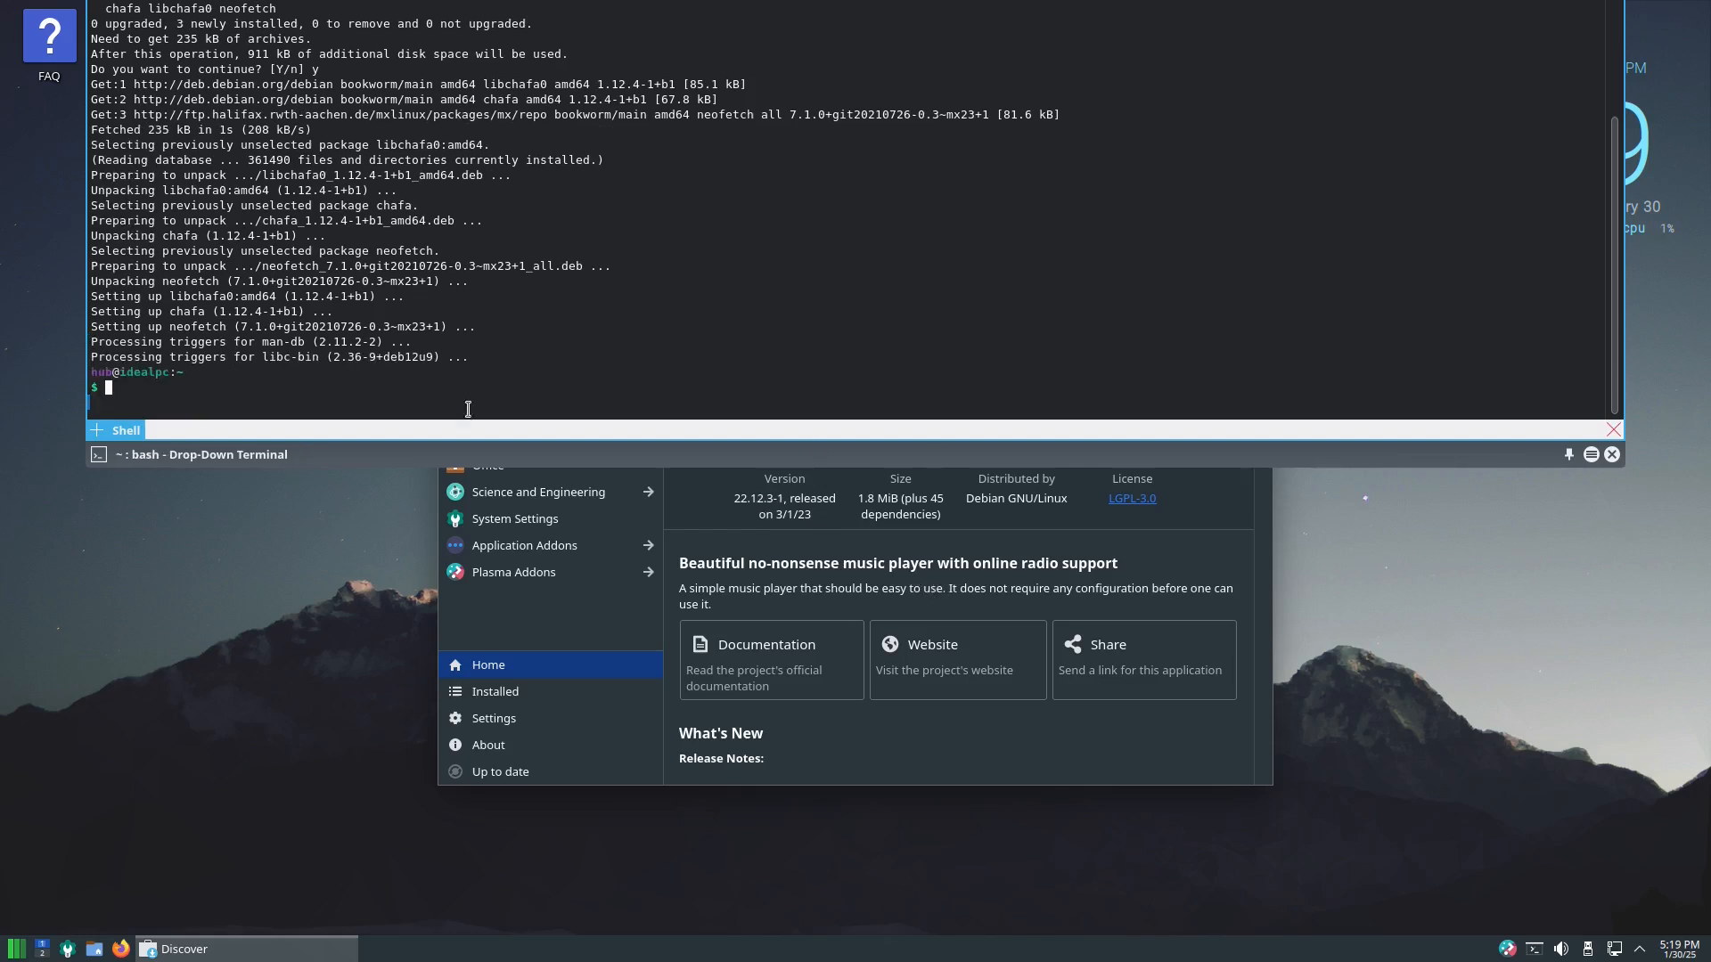
Run htop to view processes, then clear the terminal screen.
{"action": "type", "text": "ht"}
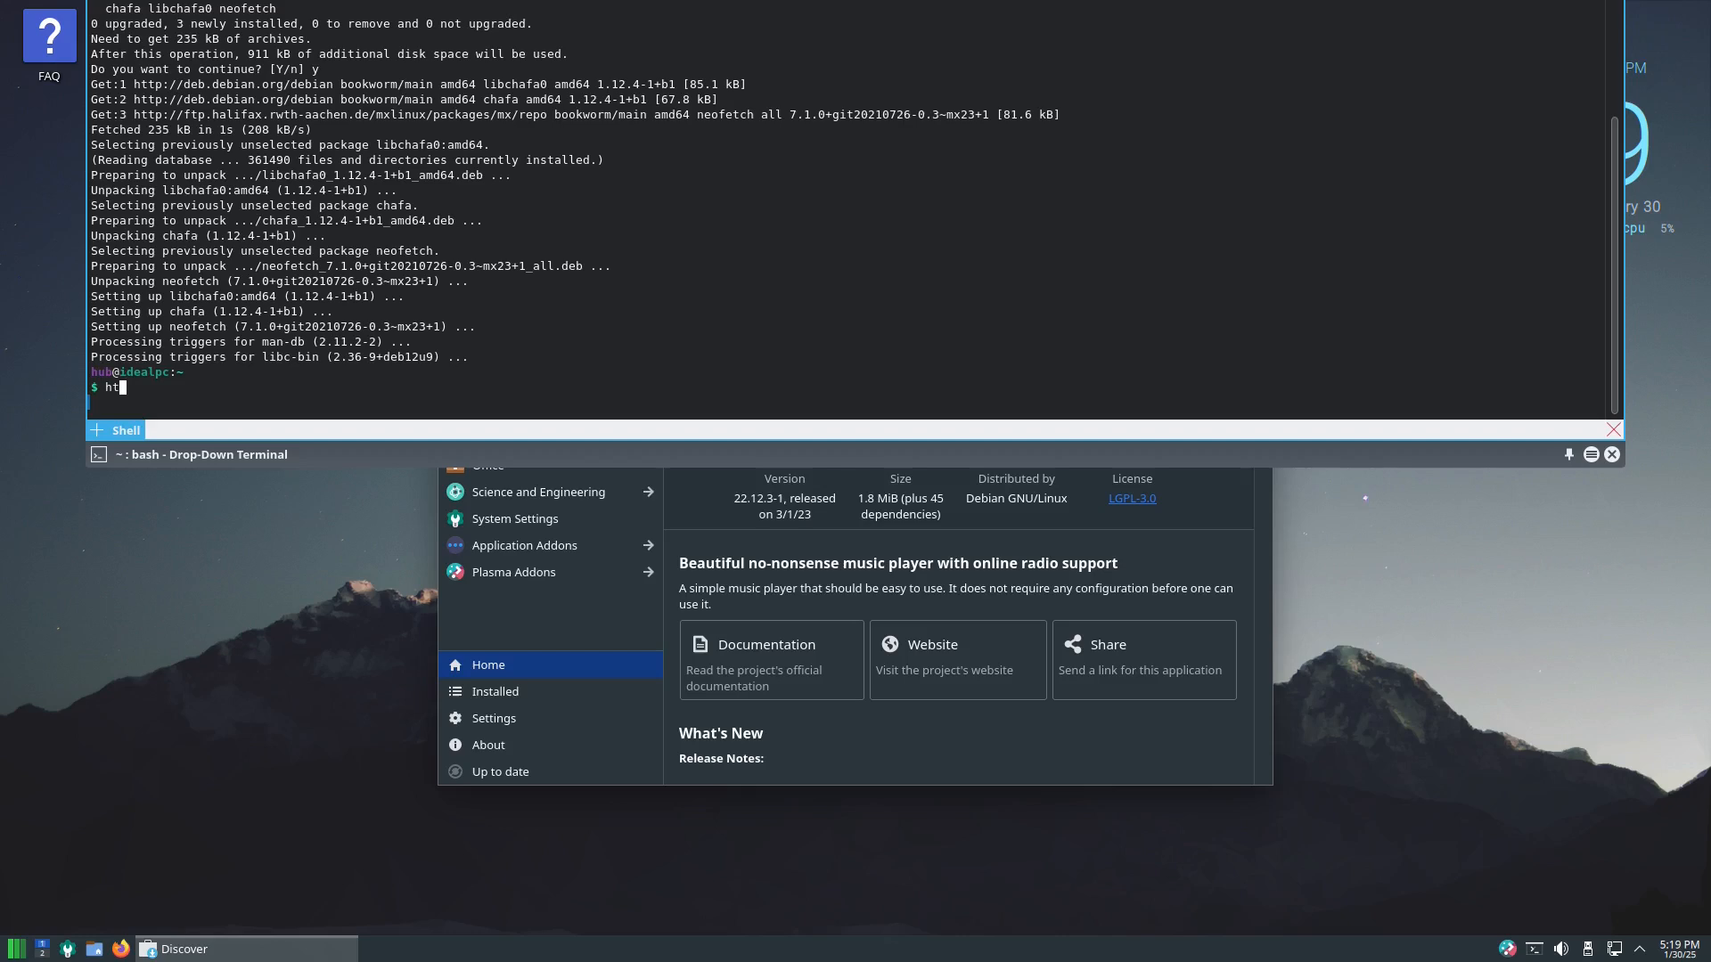
{"action": "key", "text": "Return"}
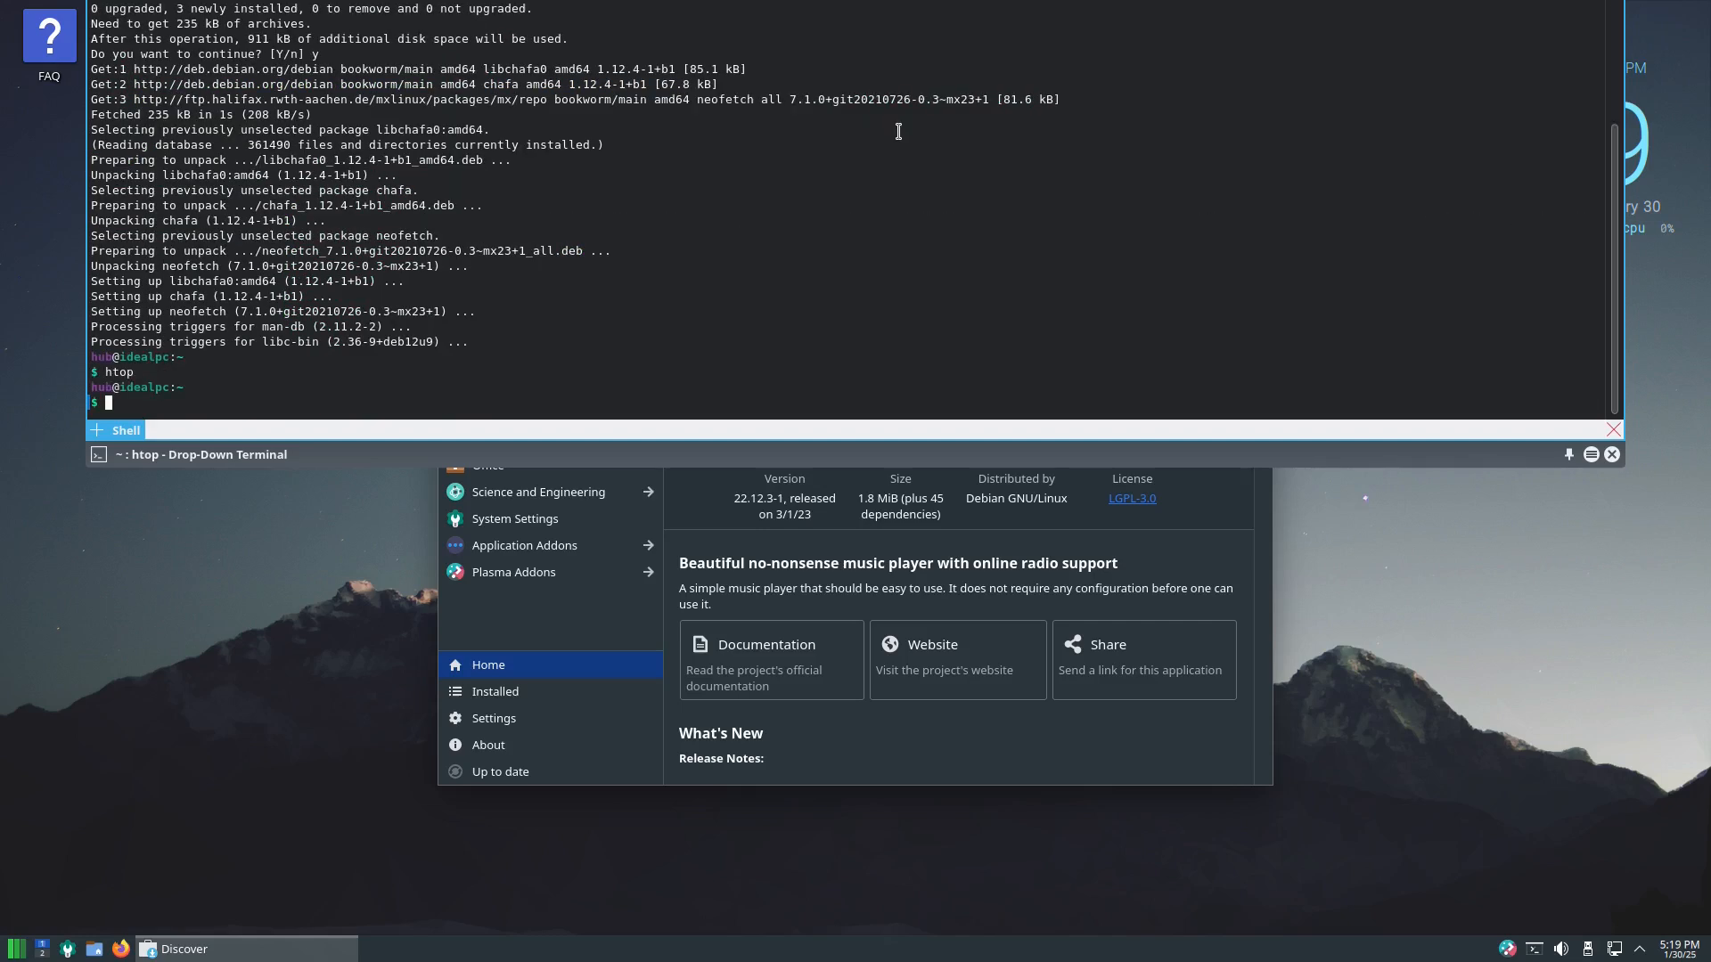
{"action": "type", "text": "clear"}
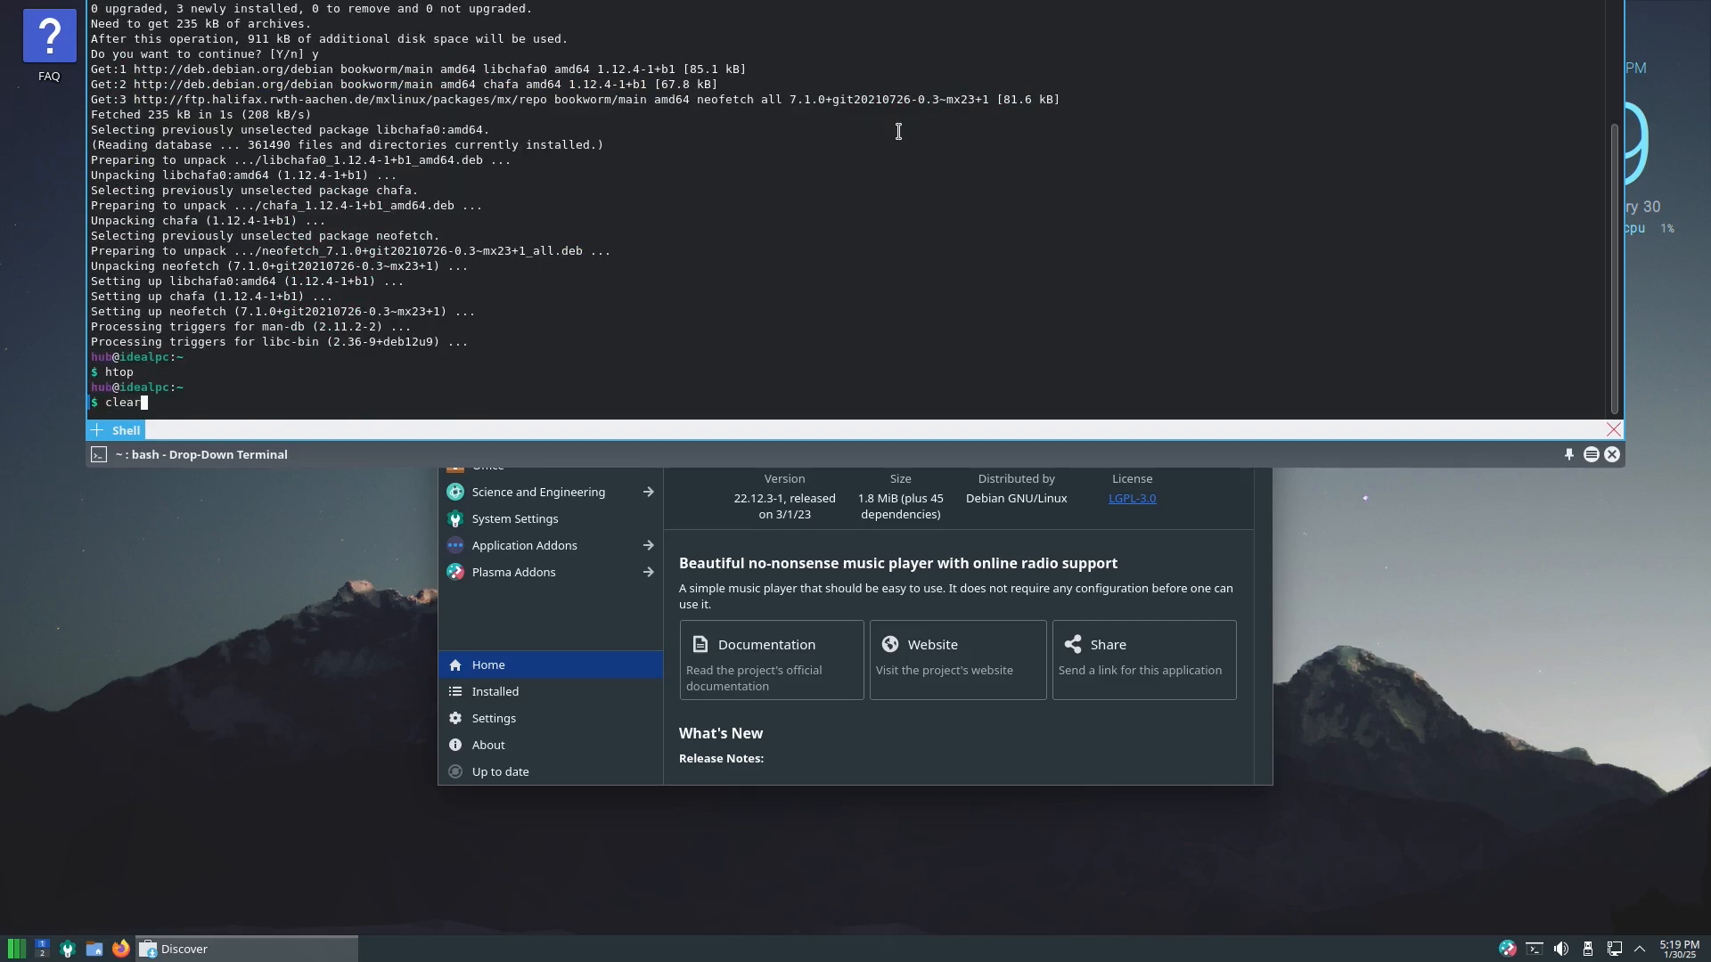
{"action": "key", "text": "Return"}
{"action": "type", "text": "neofet"}
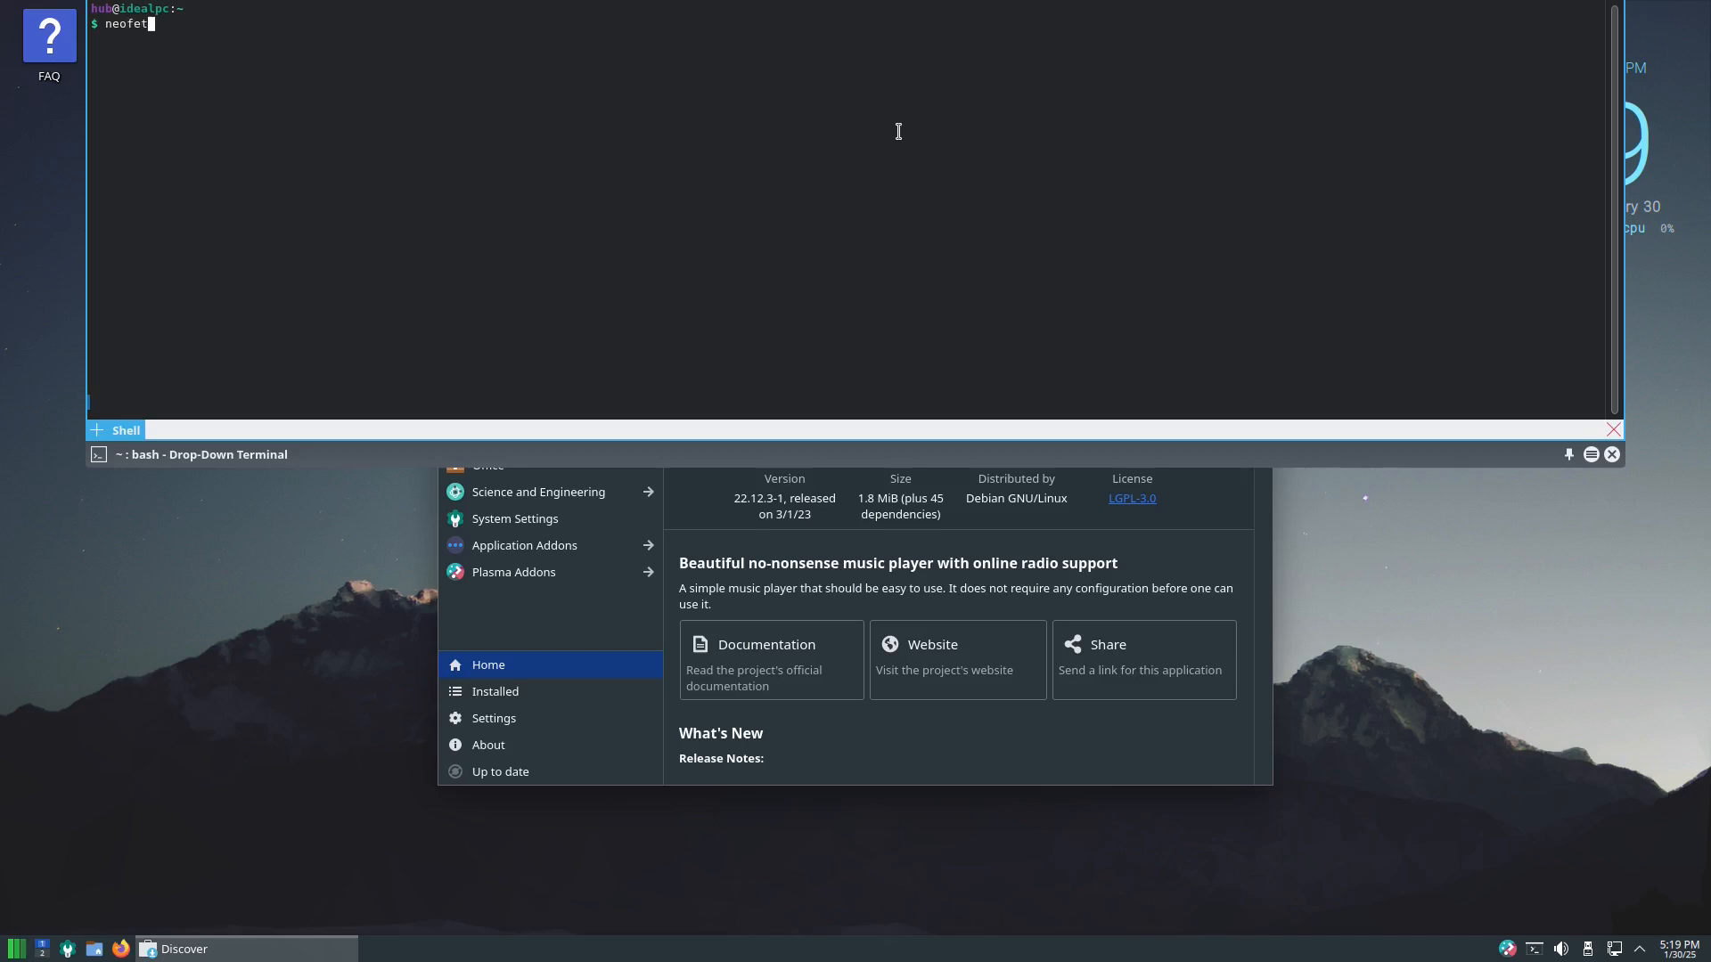
Run neofetch to show the MX x86_64 system summary, then hide Yakuake.
{"action": "key", "text": "Return"}
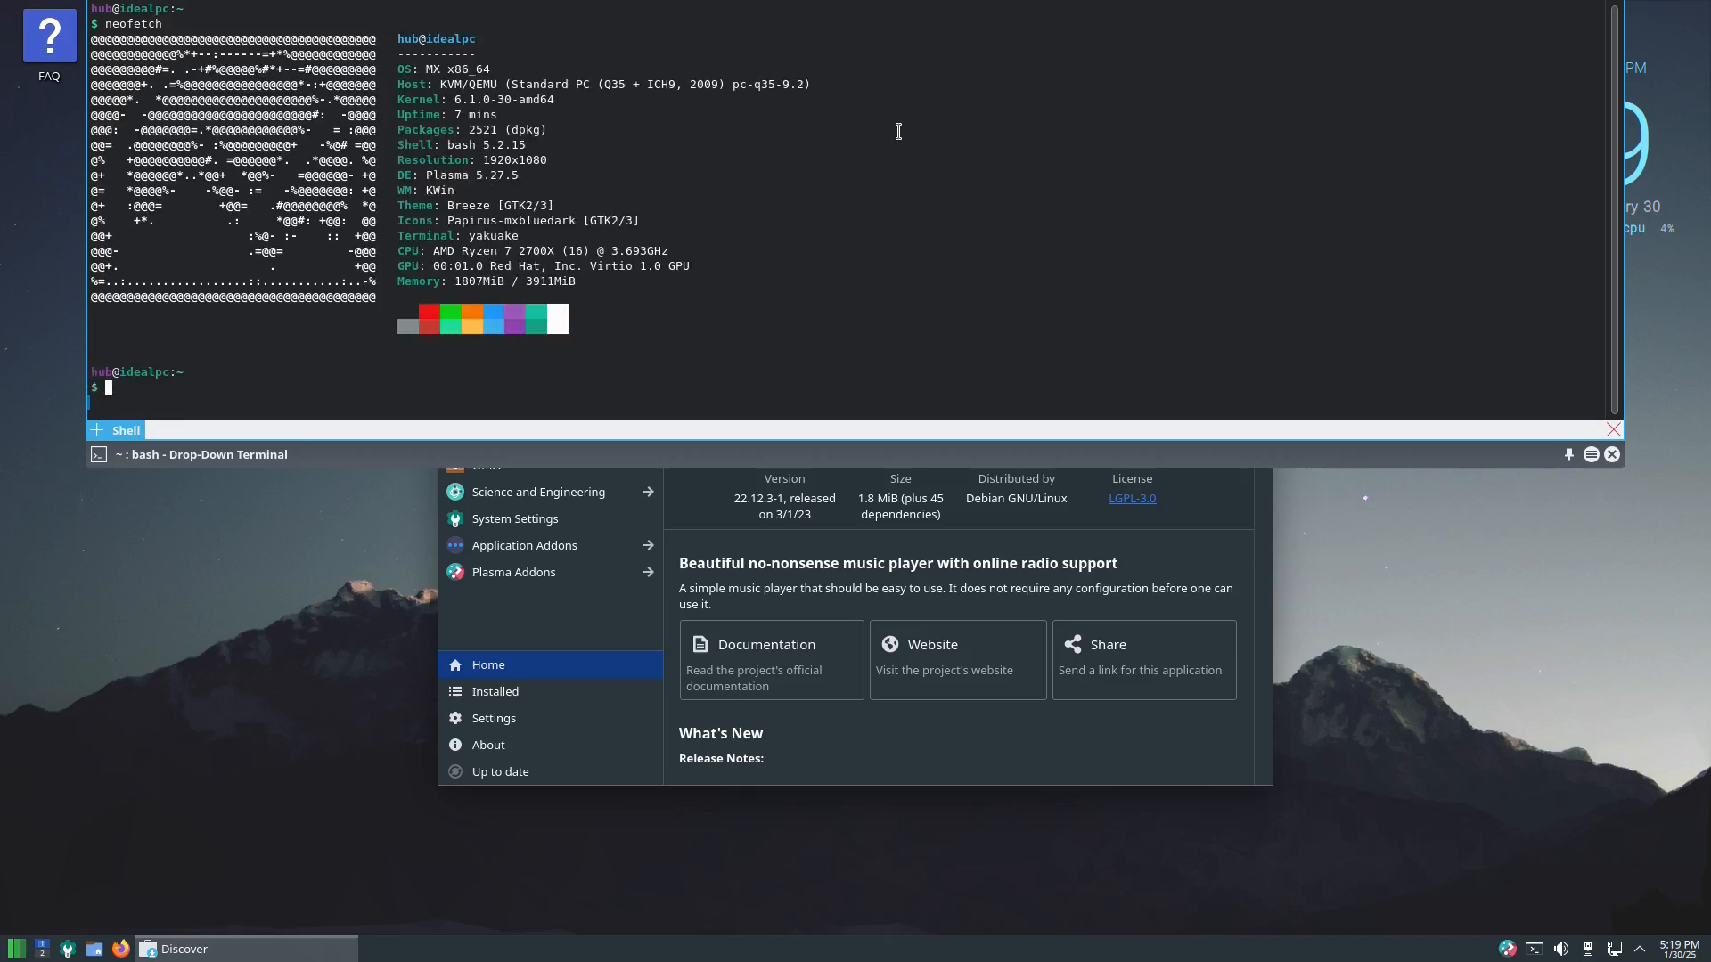
{"action": "mouse_move", "coordinate": [494, 64]}
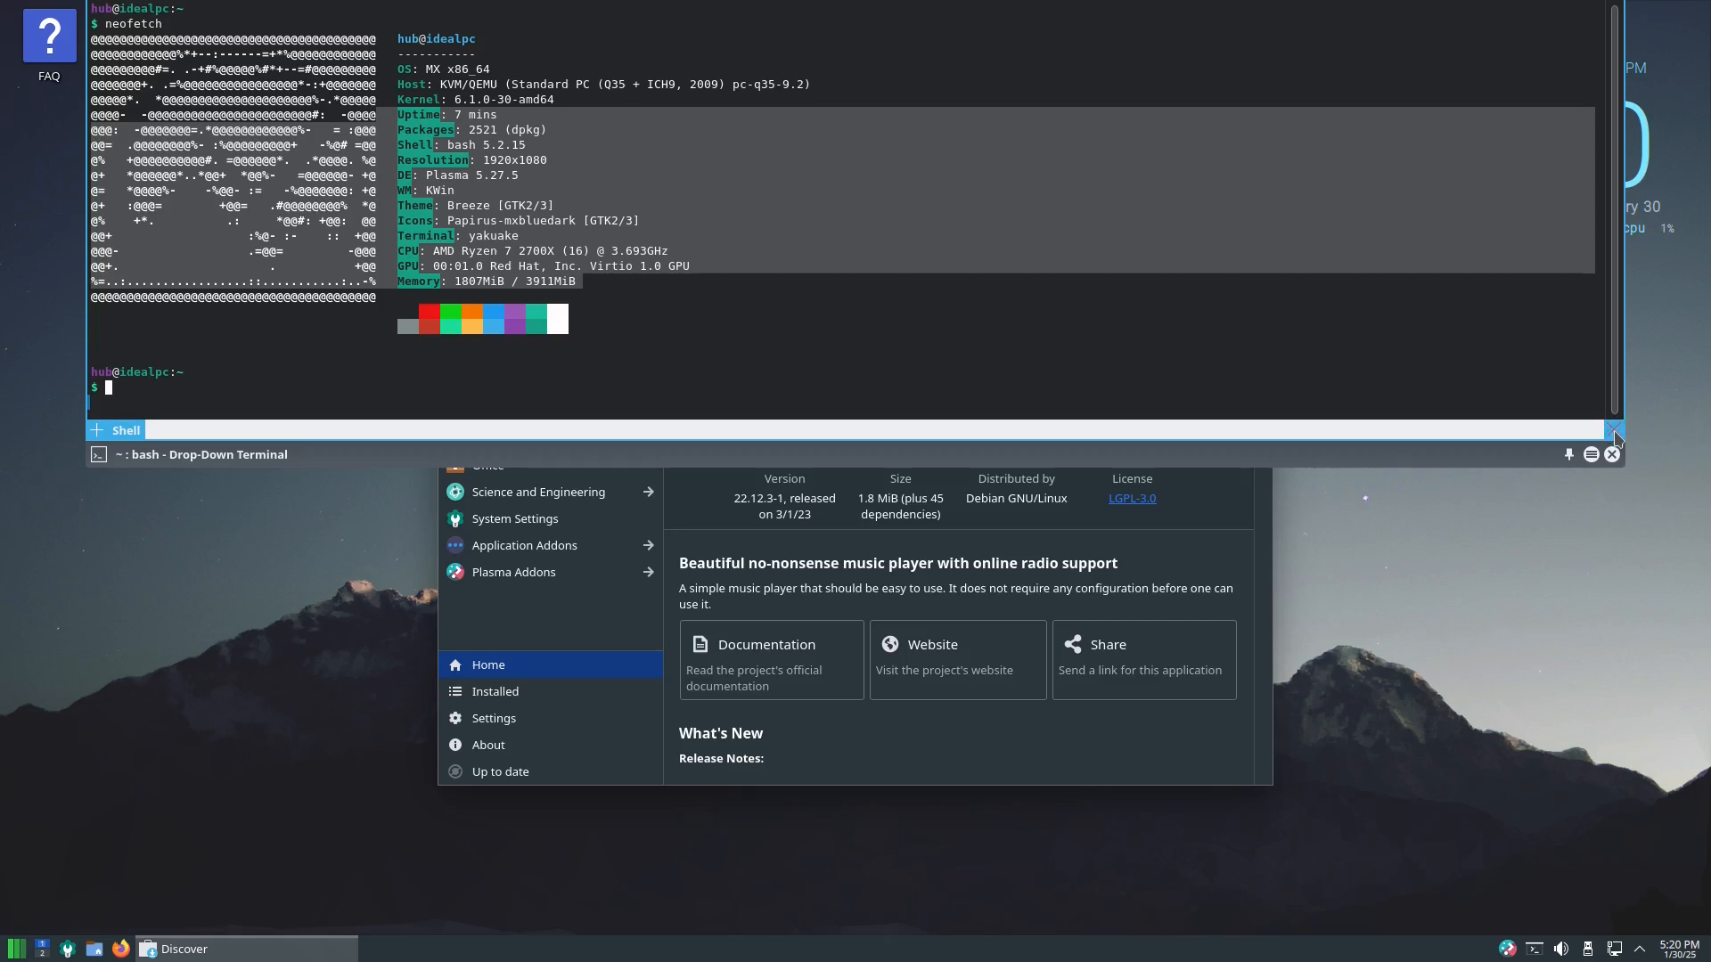
{"action": "left_click", "coordinate": [1612, 430]}
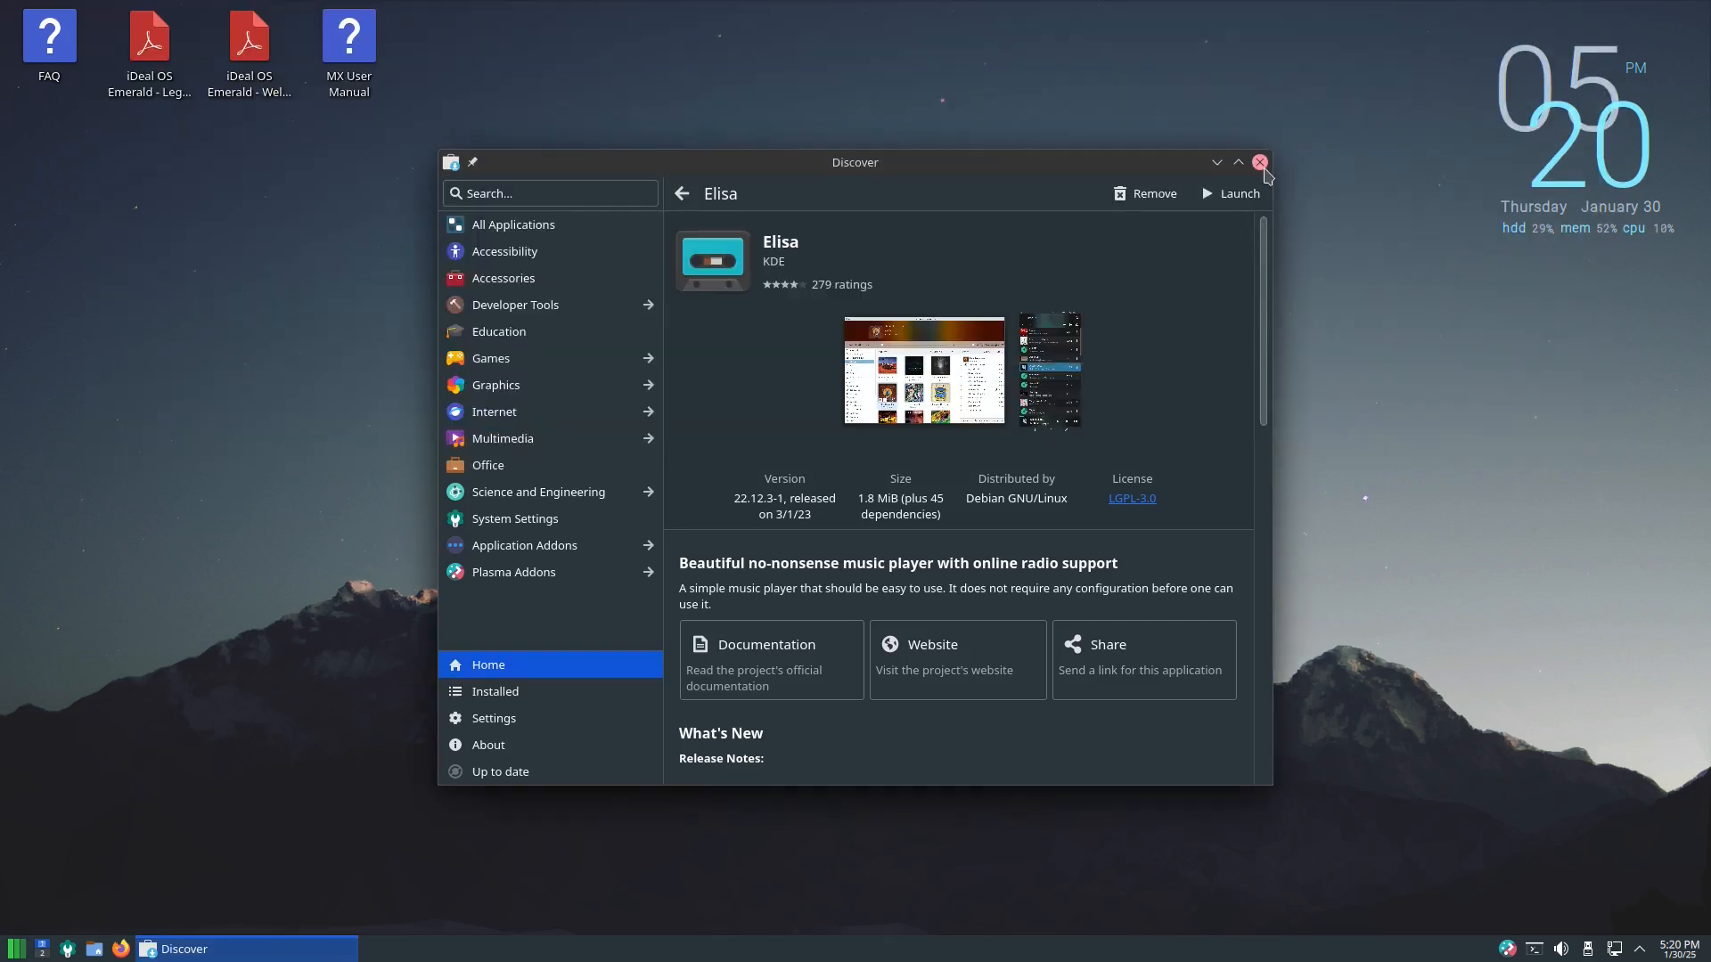
Close Discover and reopen the application menu for the Graphics category.
{"action": "left_click", "coordinate": [1259, 163]}
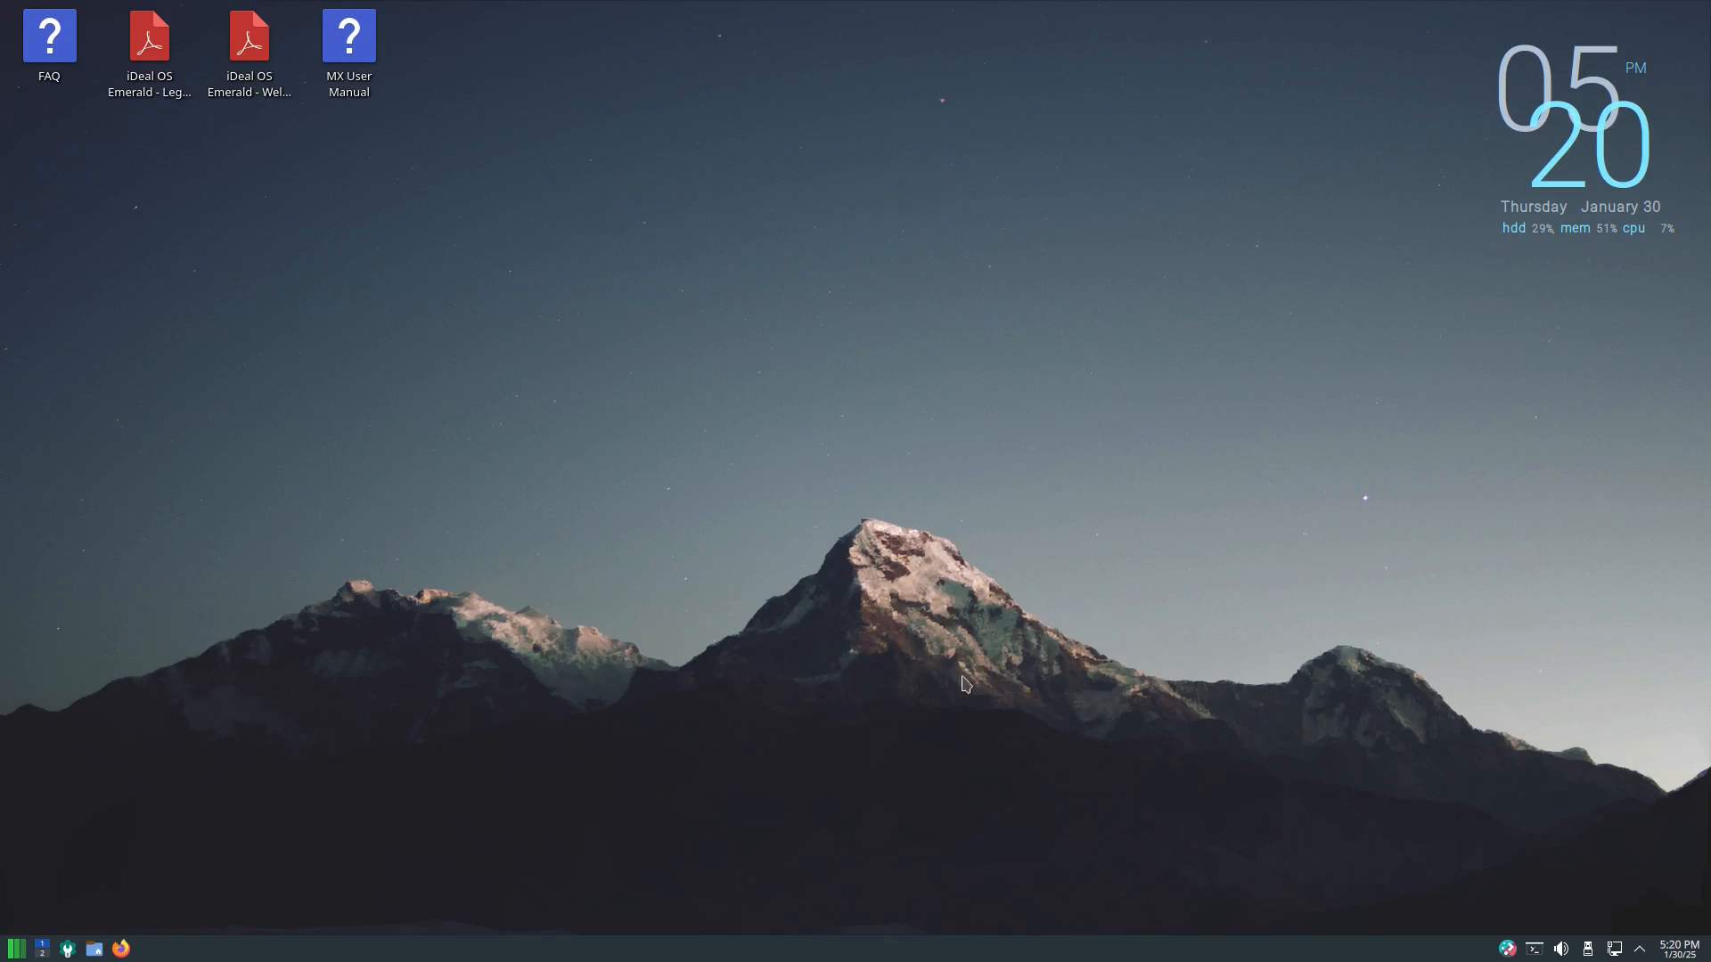
{"action": "mouse_move", "coordinate": [736, 591]}
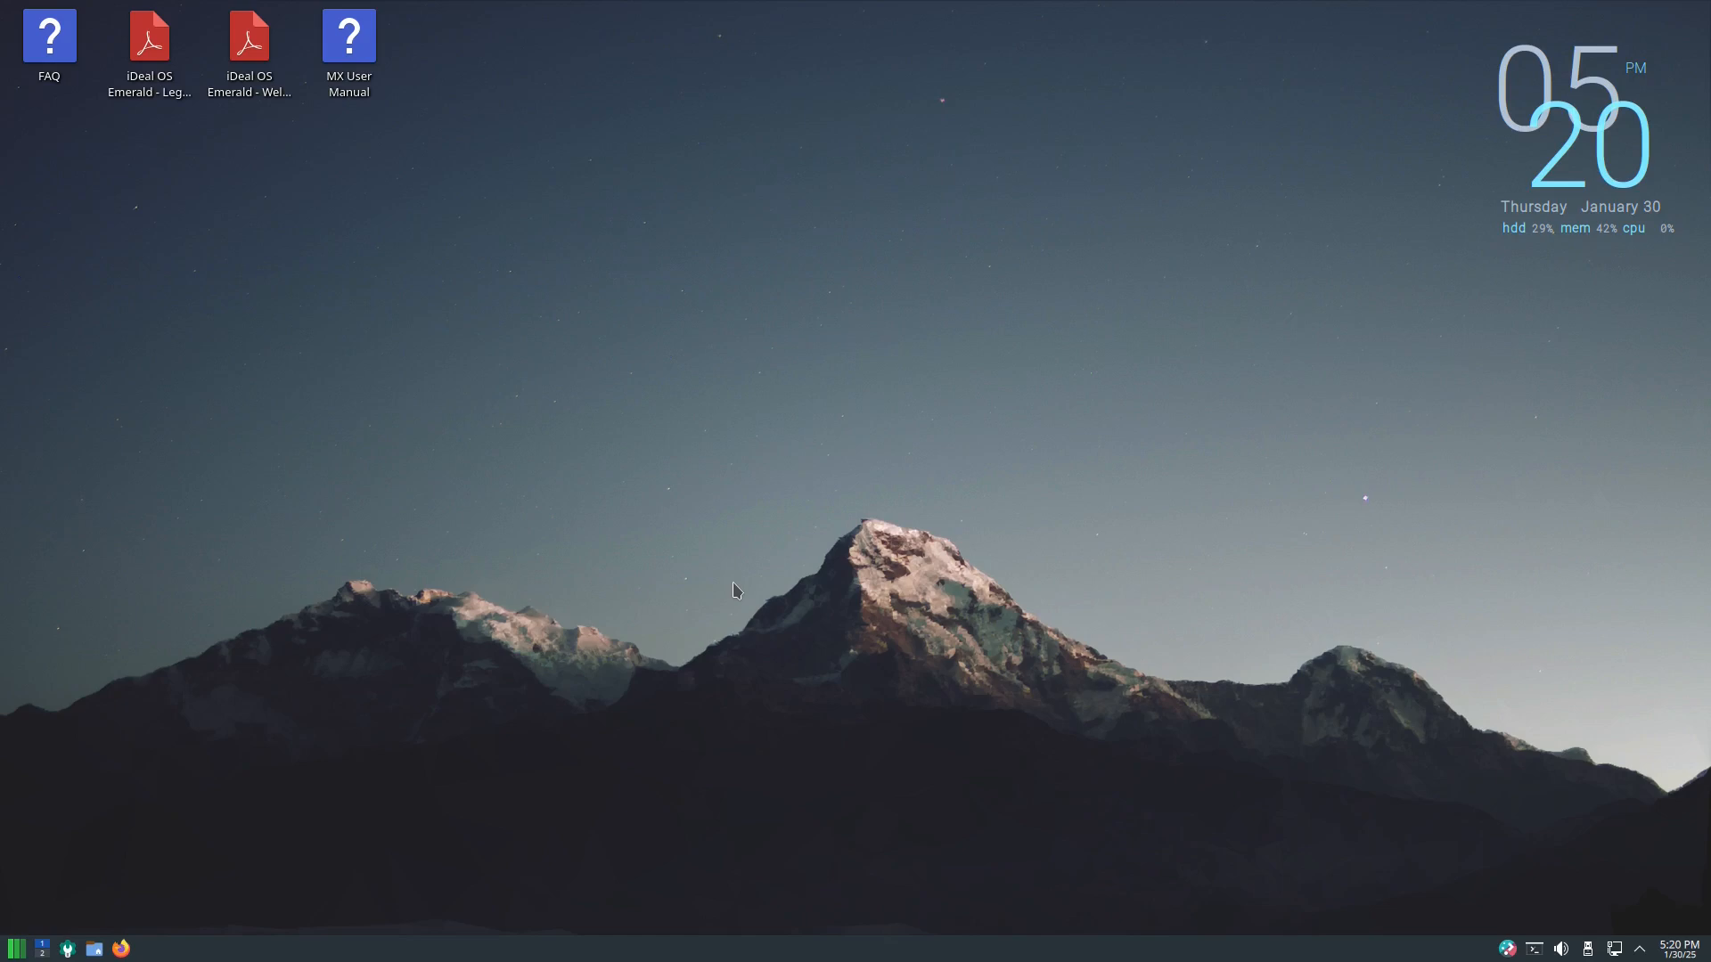
{"action": "mouse_move", "coordinate": [185, 622]}
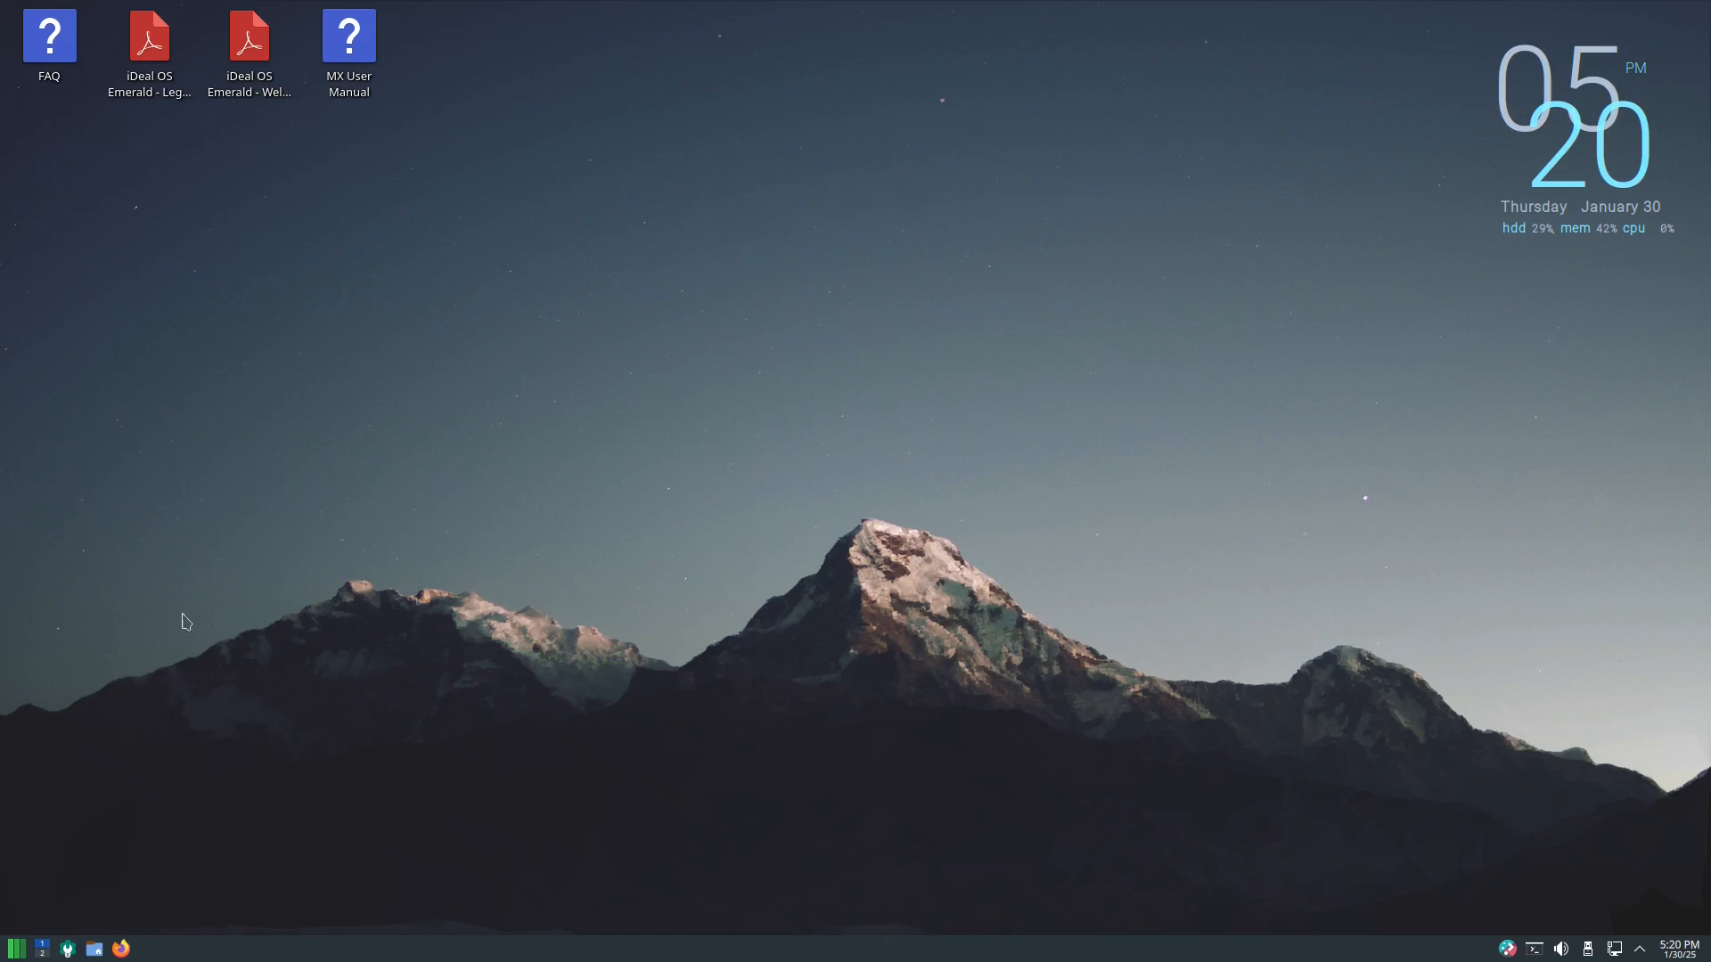
{"action": "left_click", "coordinate": [16, 946]}
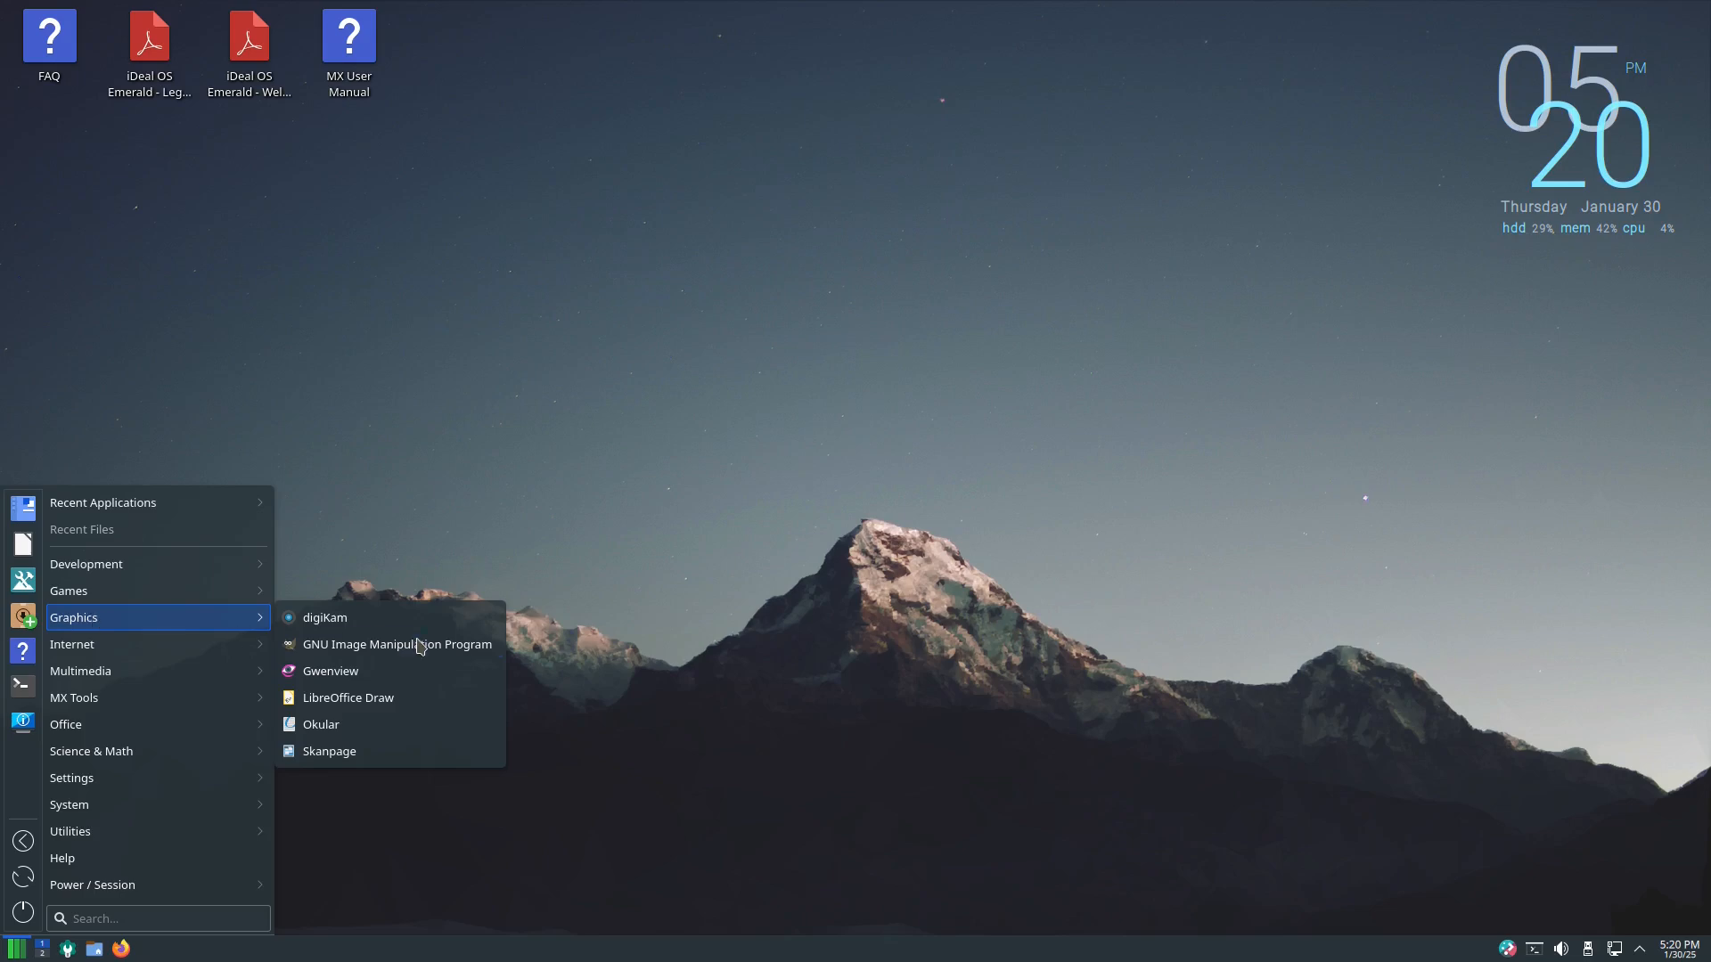
Launch GIMP, then LibreOffice Base from the Office submenu.
{"action": "left_click", "coordinate": [397, 643]}
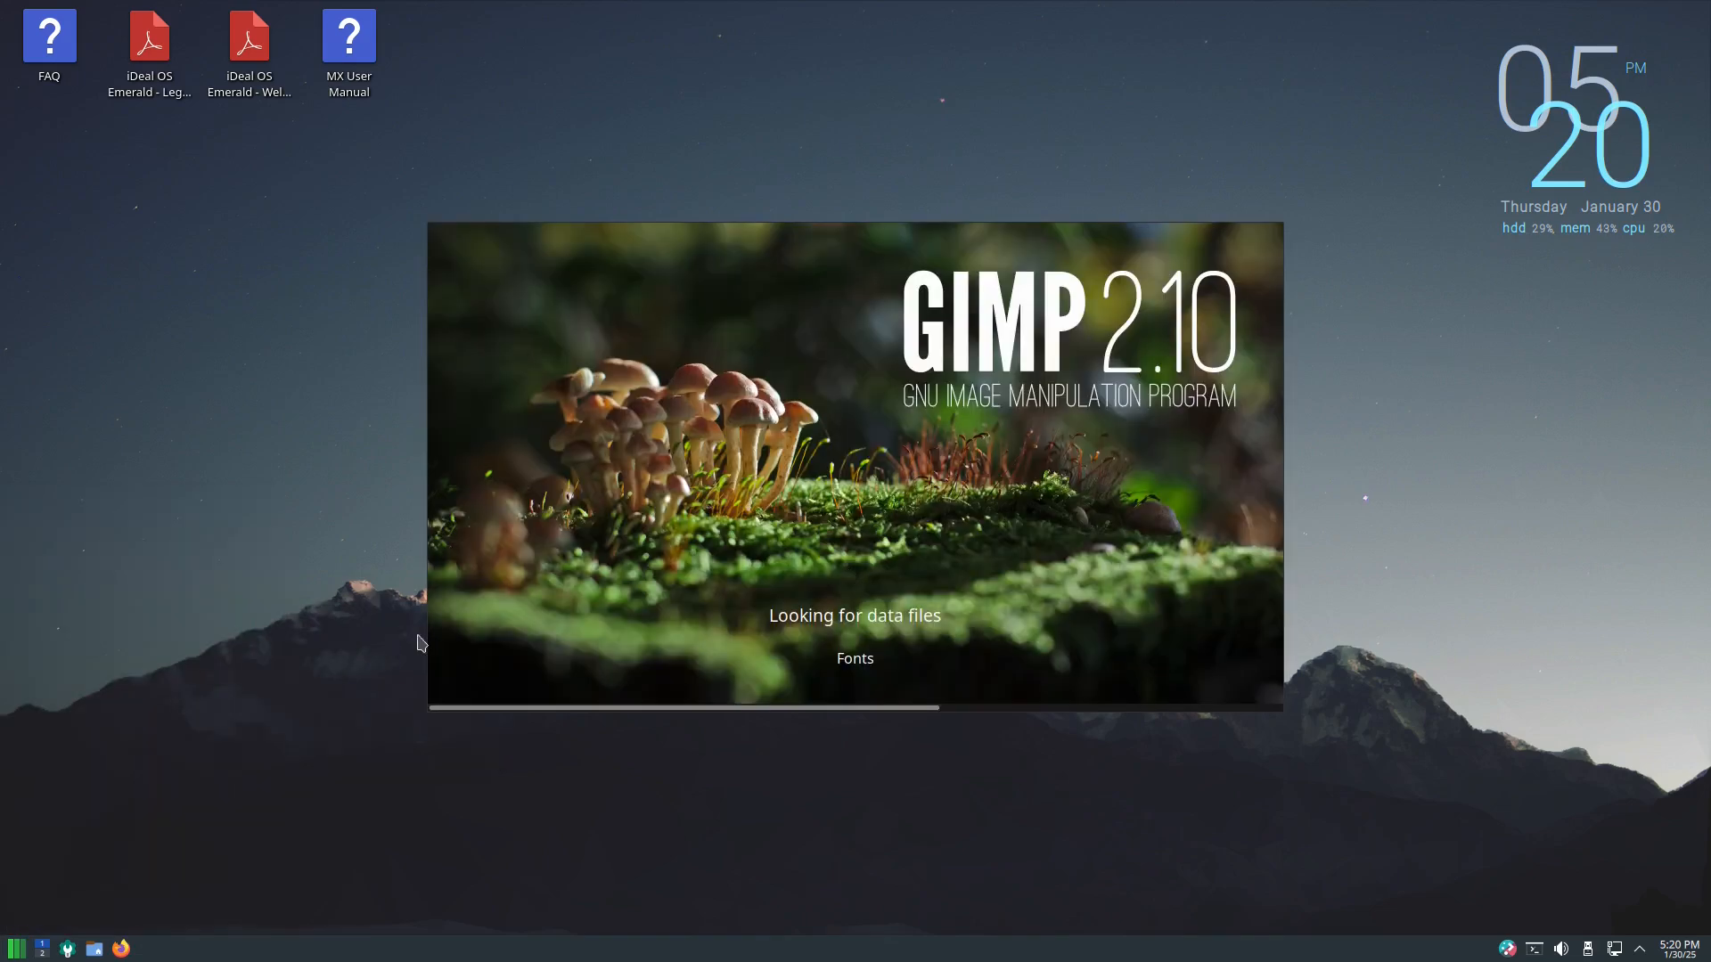
{"action": "left_click", "coordinate": [16, 946]}
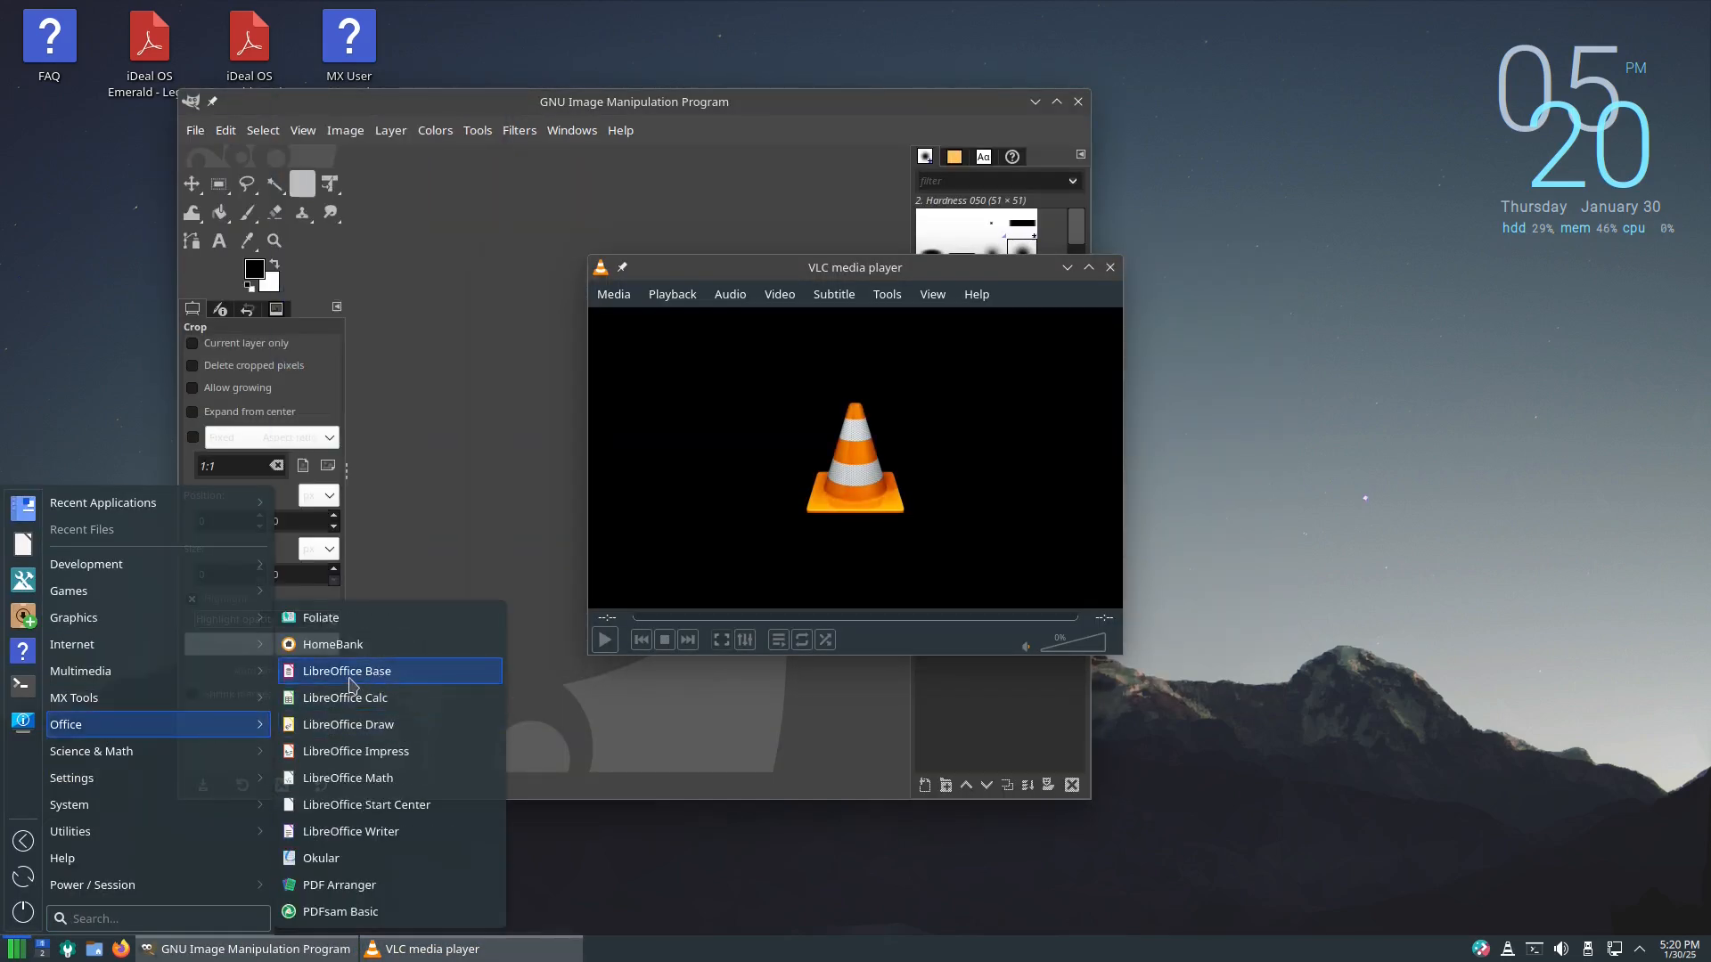
{"action": "left_click", "coordinate": [346, 671]}
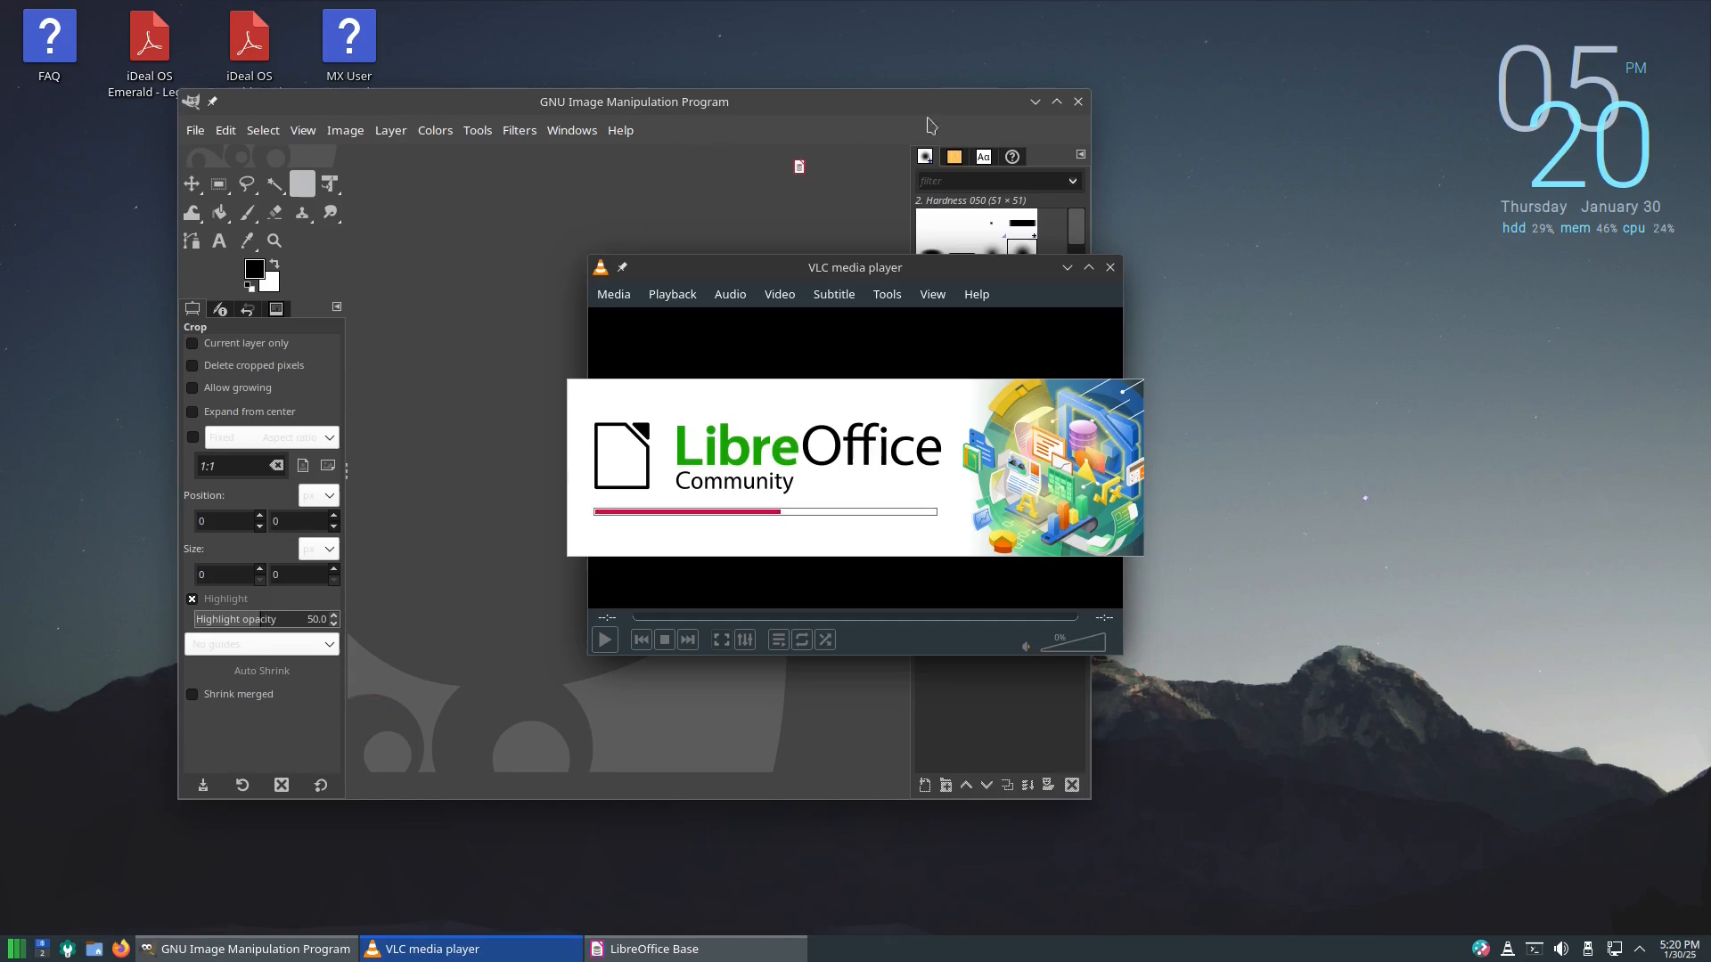
Close the GIMP and VLC media player windows.
{"action": "left_click", "coordinate": [1053, 101]}
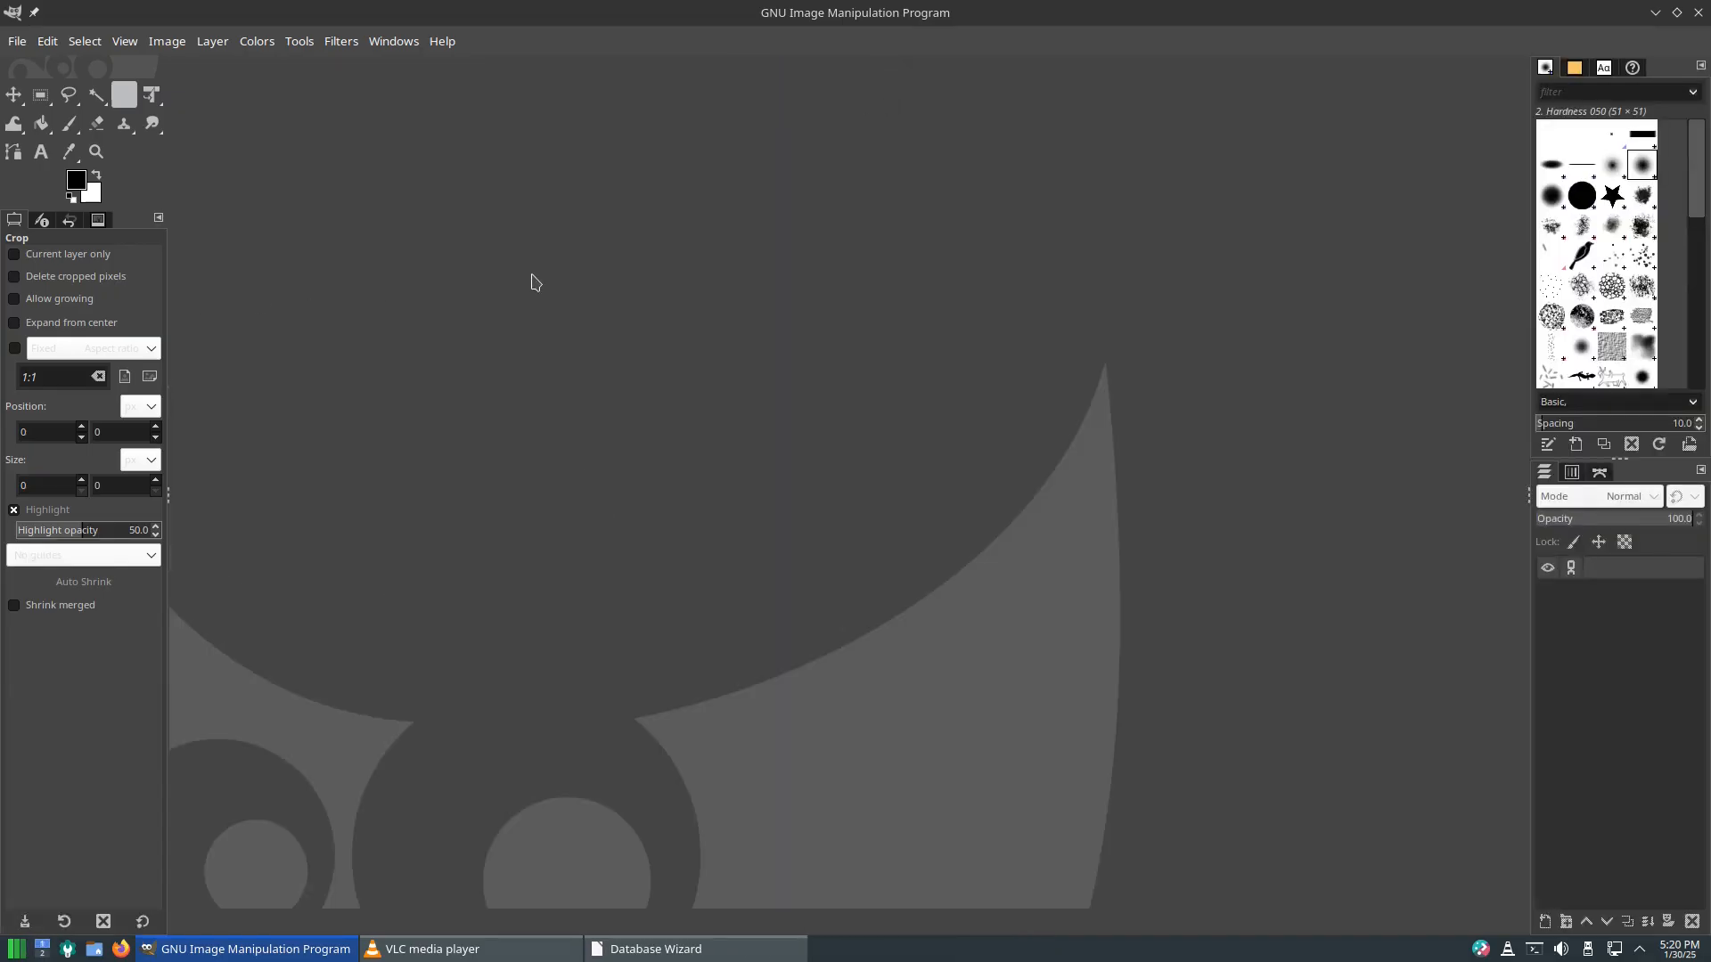
{"action": "mouse_move", "coordinate": [1681, 46]}
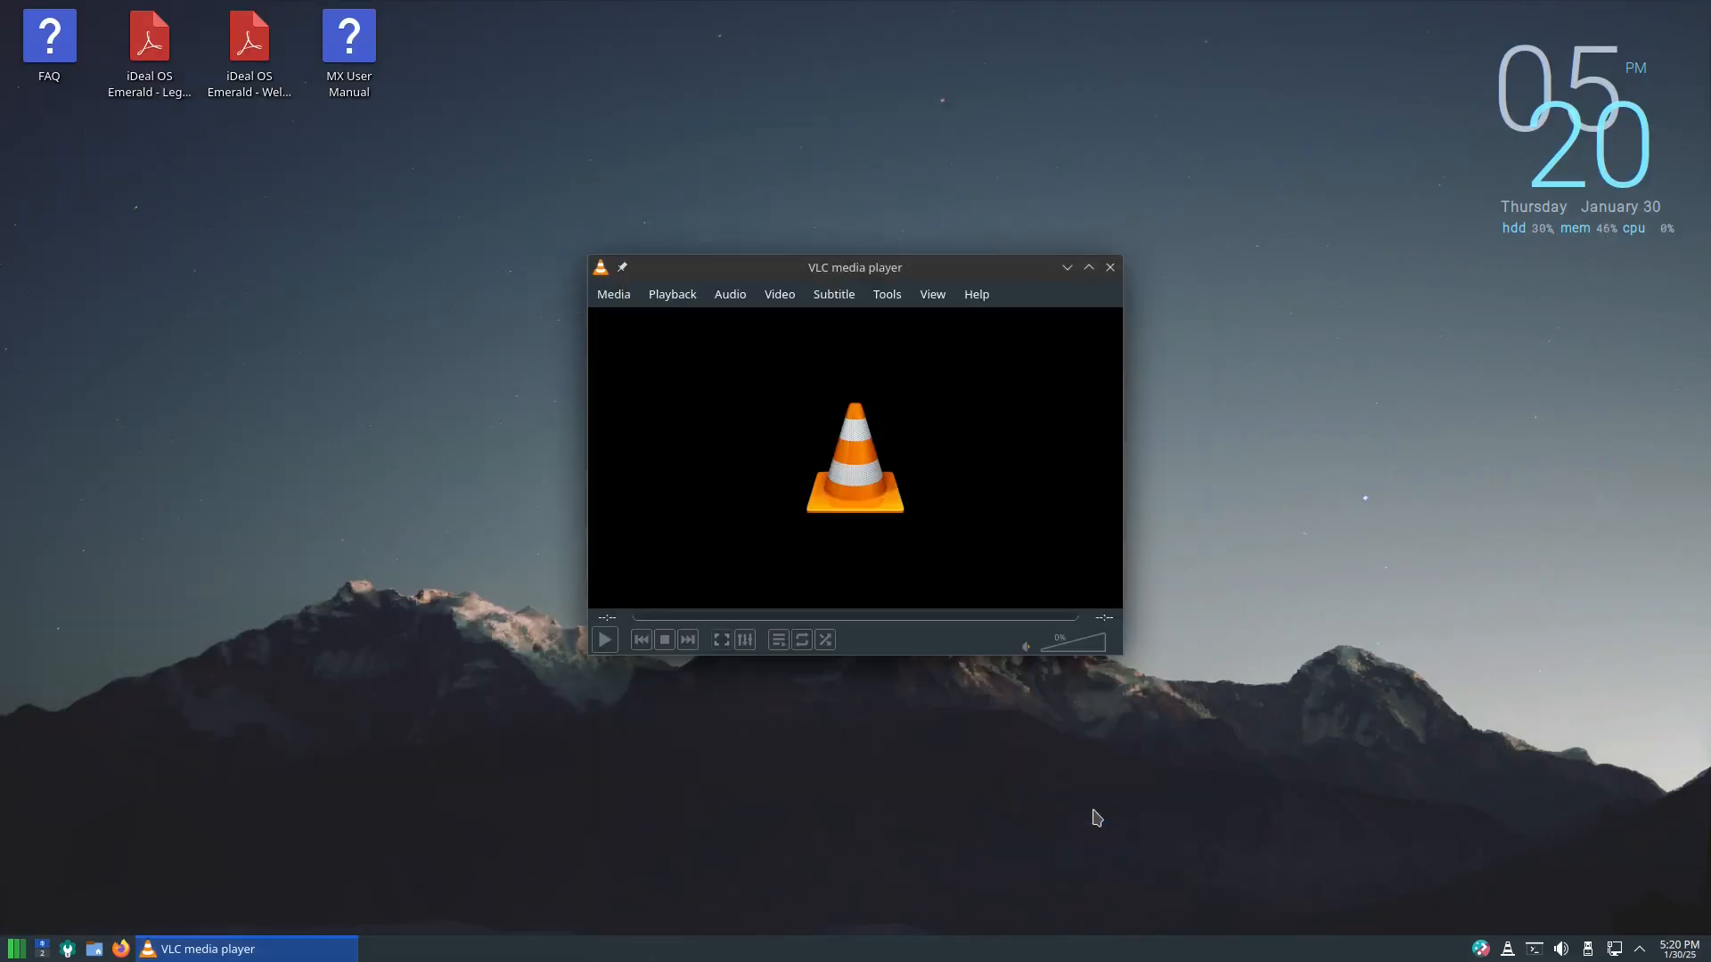
{"action": "mouse_move", "coordinate": [1054, 314]}
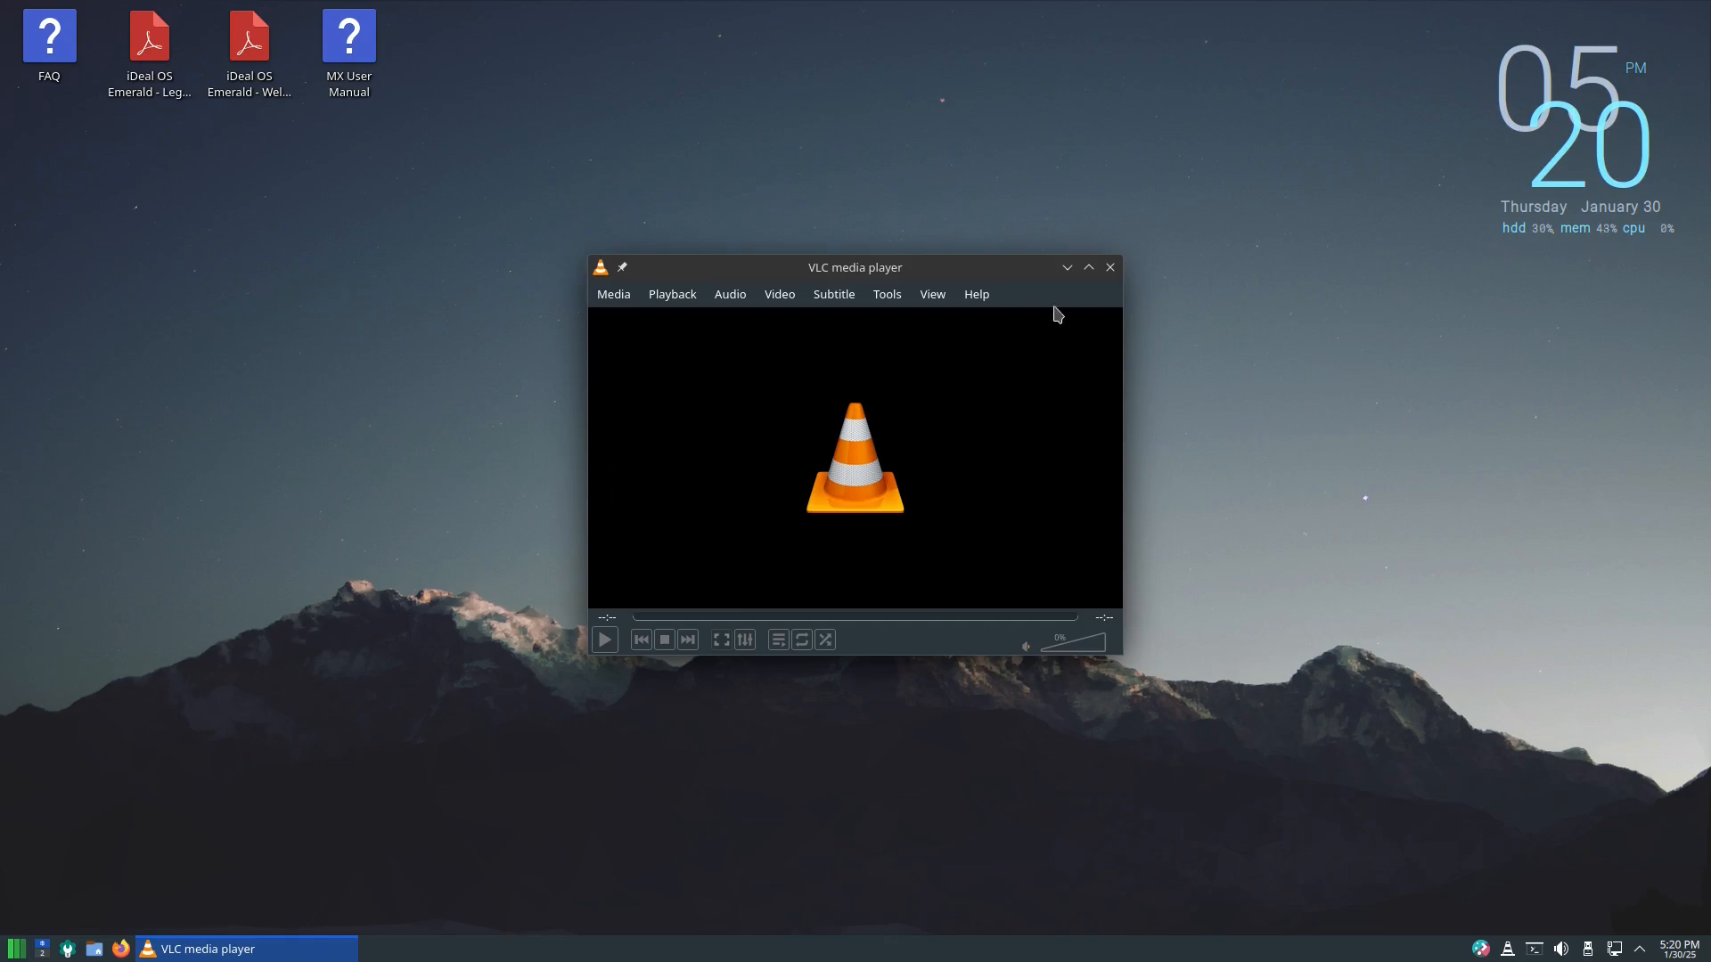
{"action": "left_click", "coordinate": [1109, 267]}
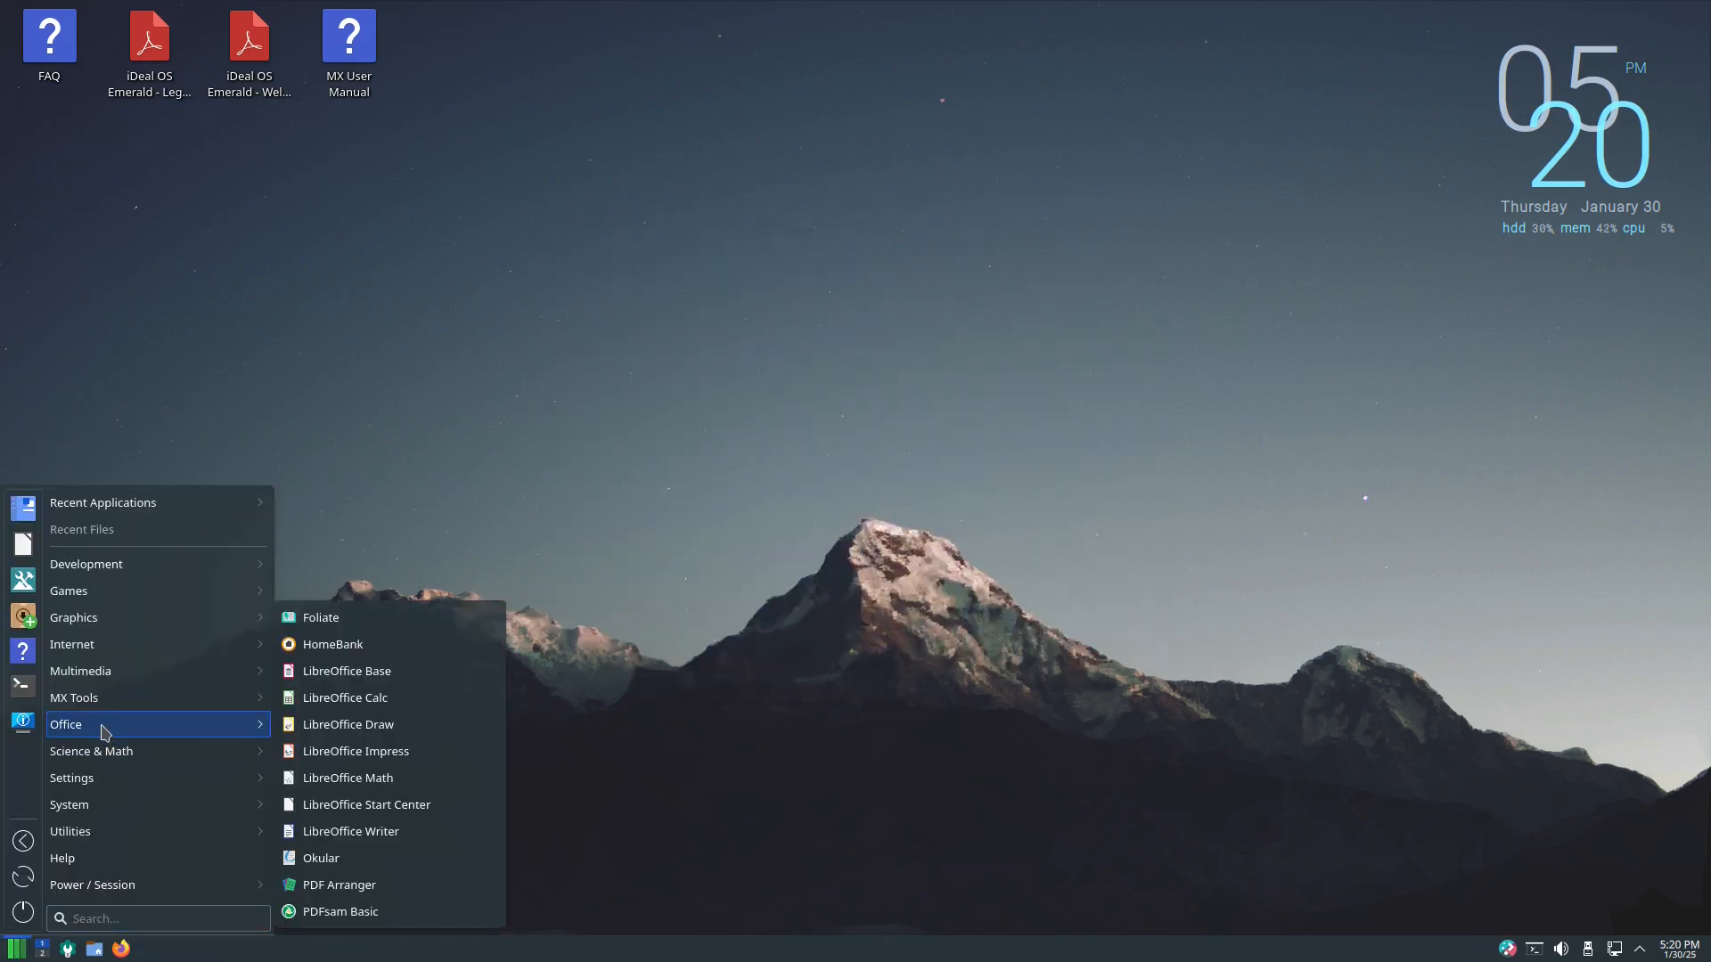
Start a blank Calc spreadsheet, dismiss the notice and turn off startup tips.
{"action": "left_click", "coordinate": [344, 696]}
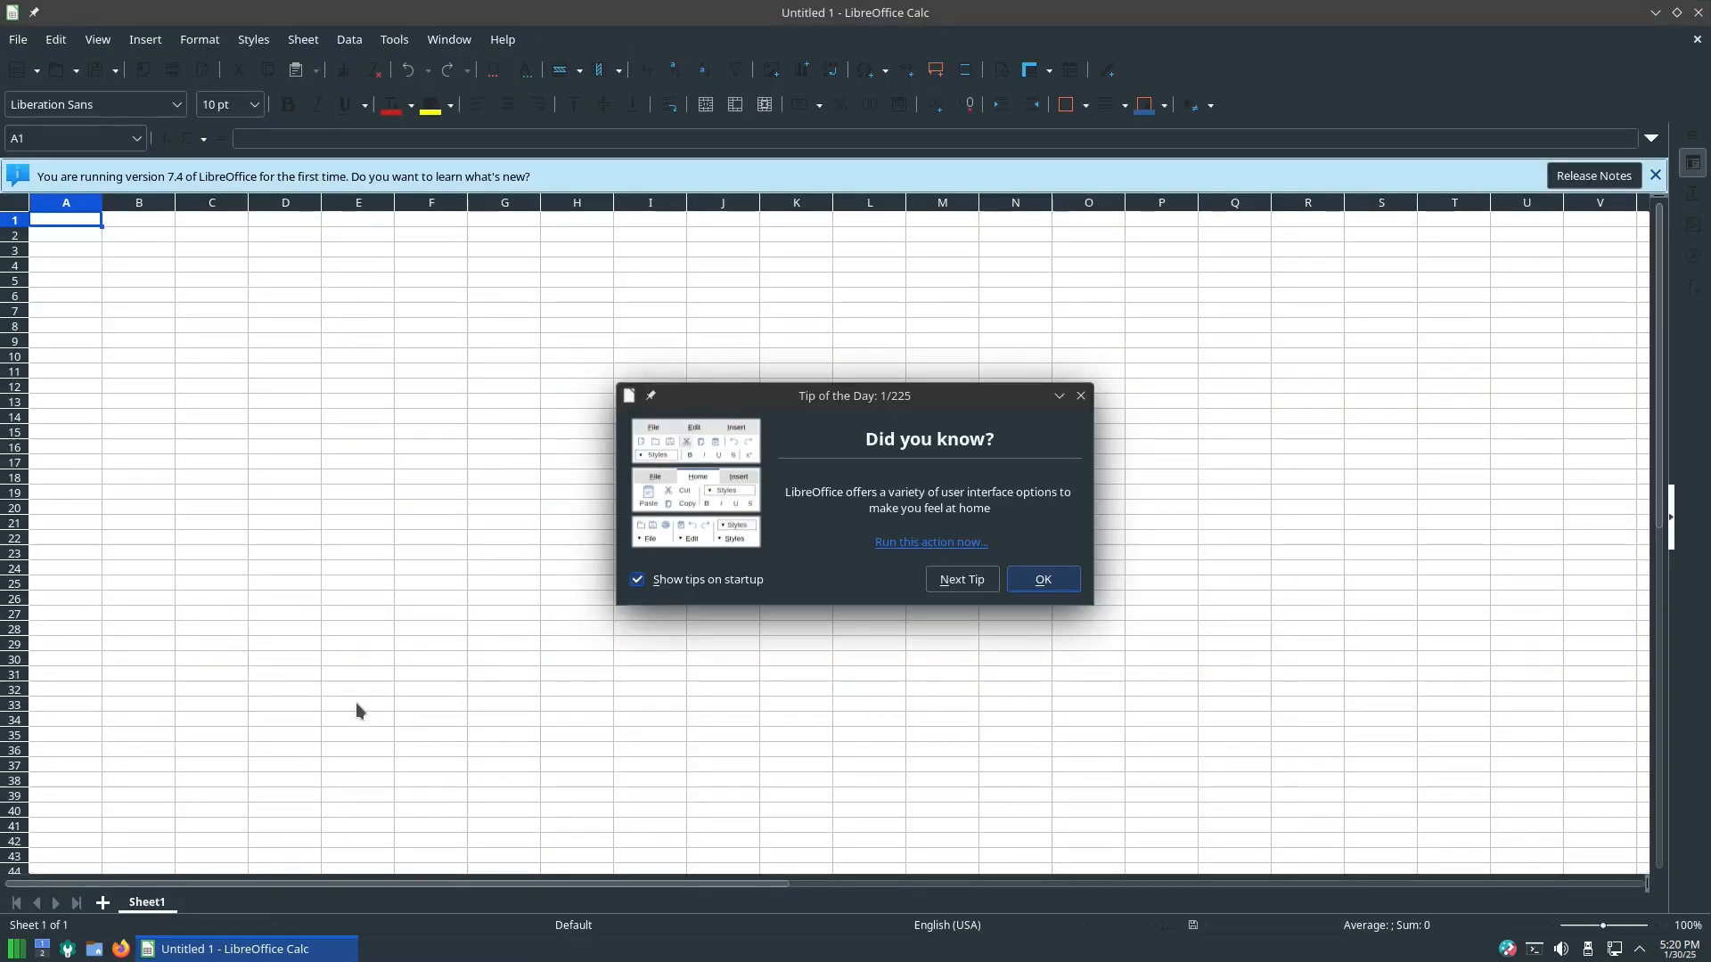
{"action": "left_click", "coordinate": [1654, 176]}
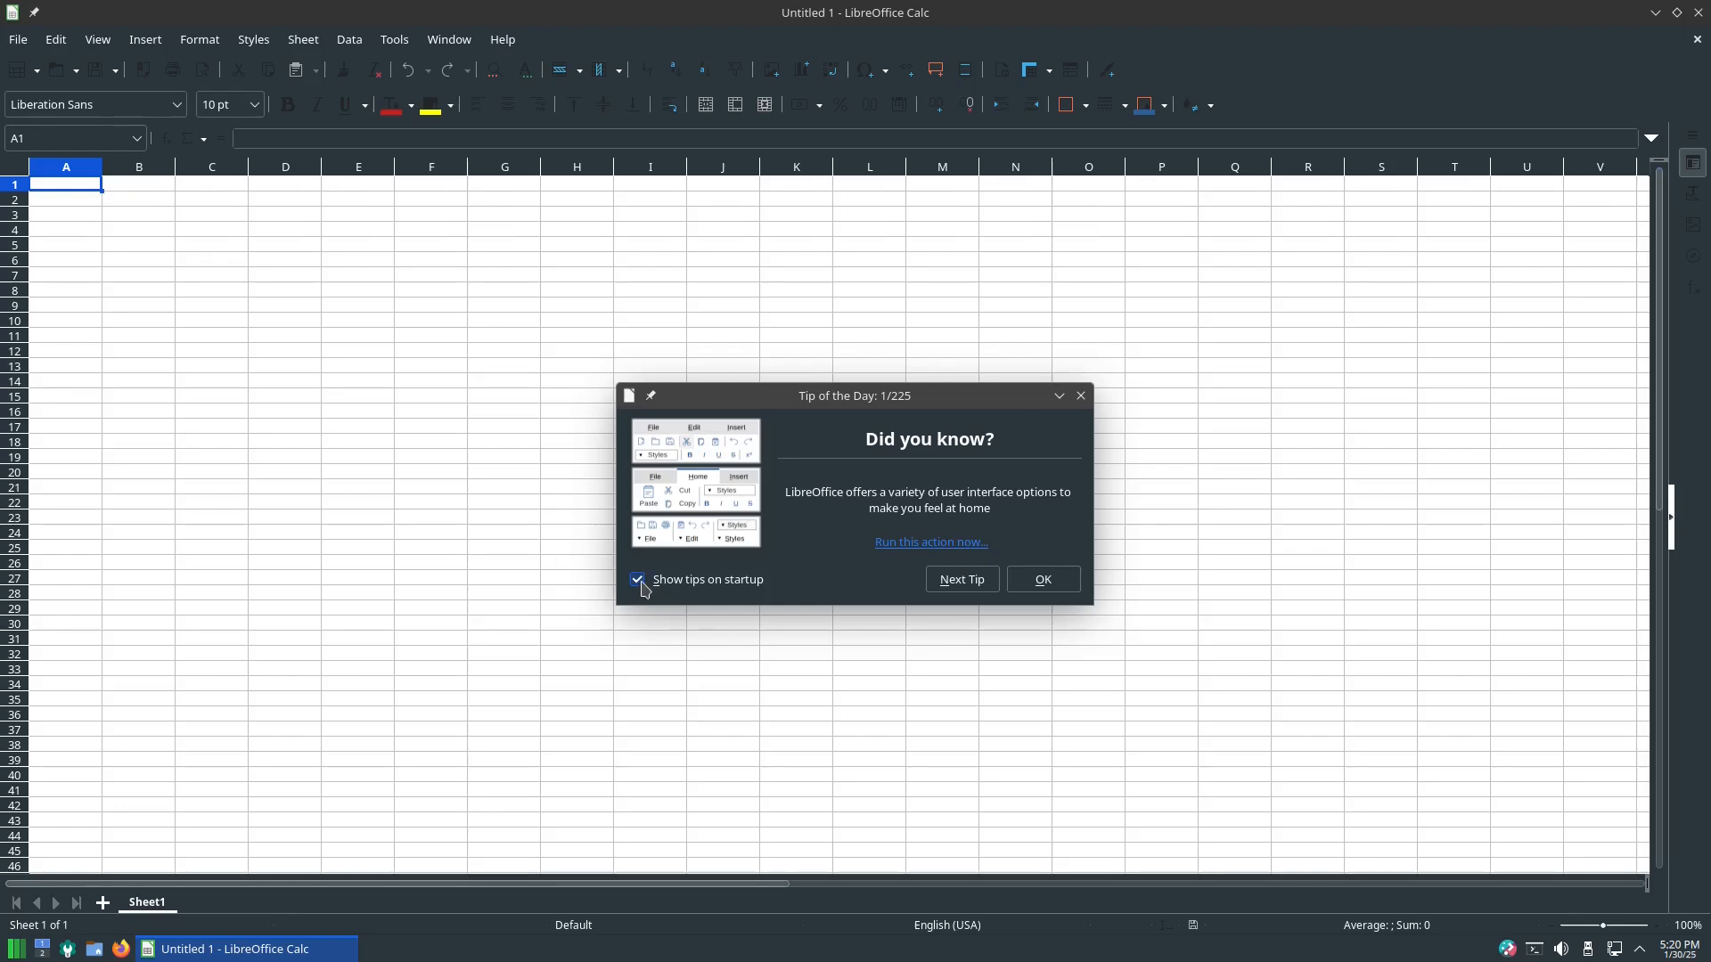
{"action": "left_click", "coordinate": [638, 579]}
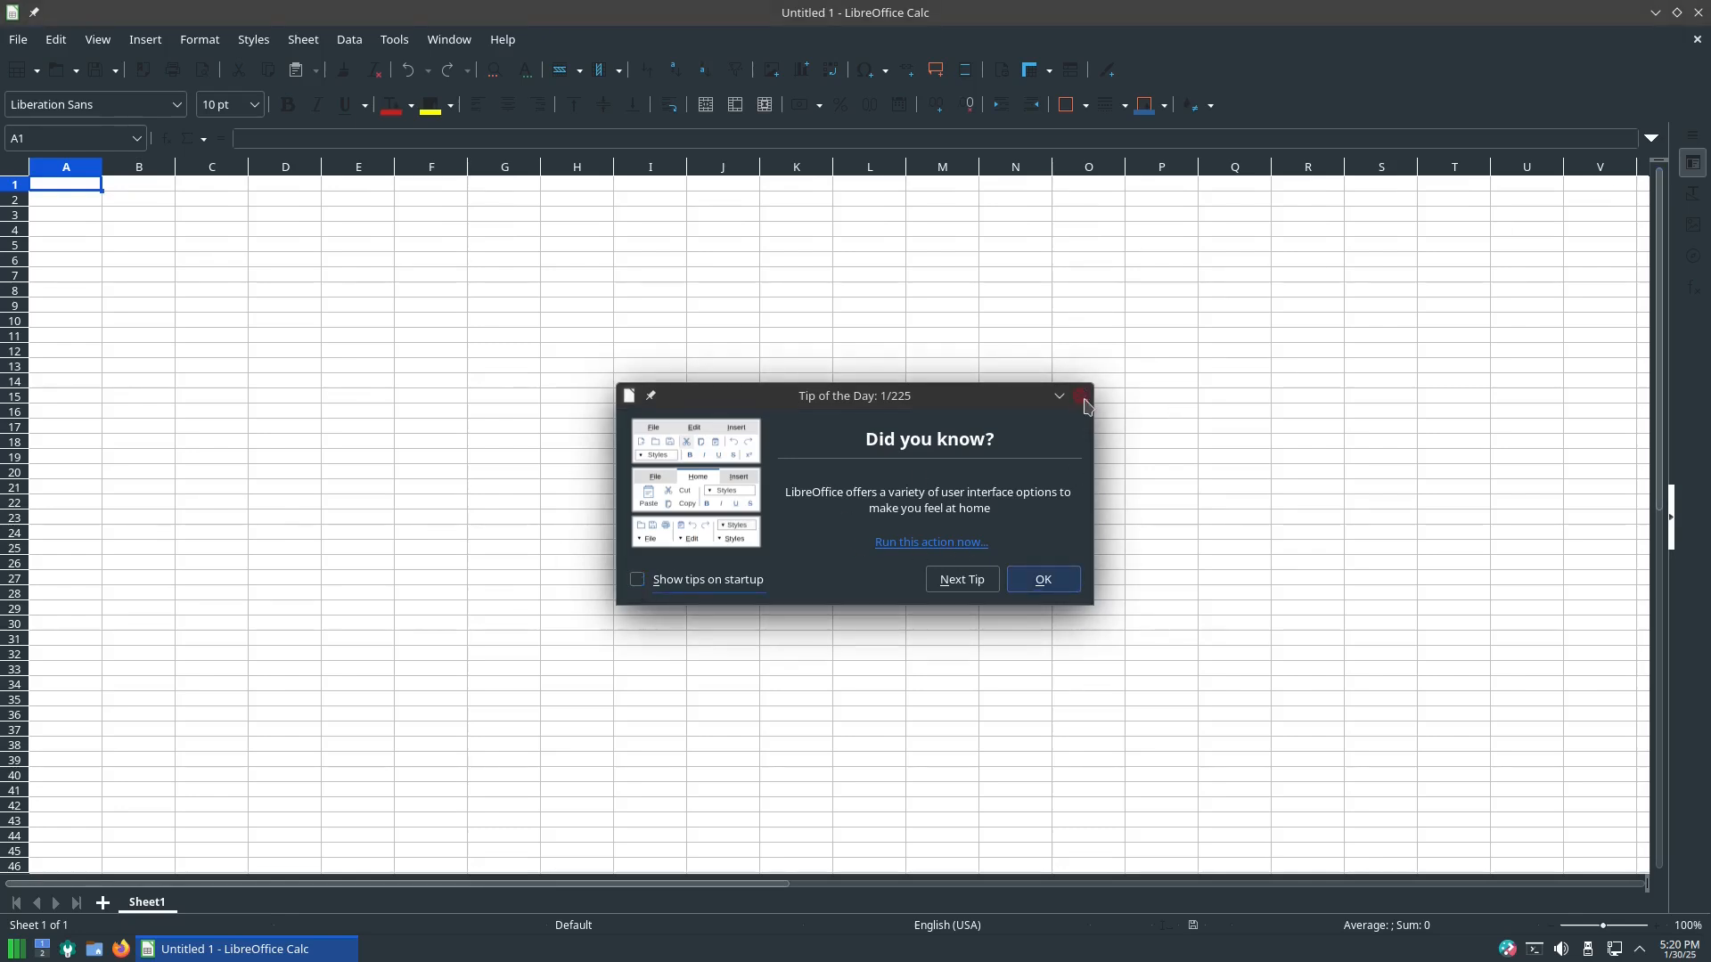
{"action": "left_click", "coordinate": [1039, 578]}
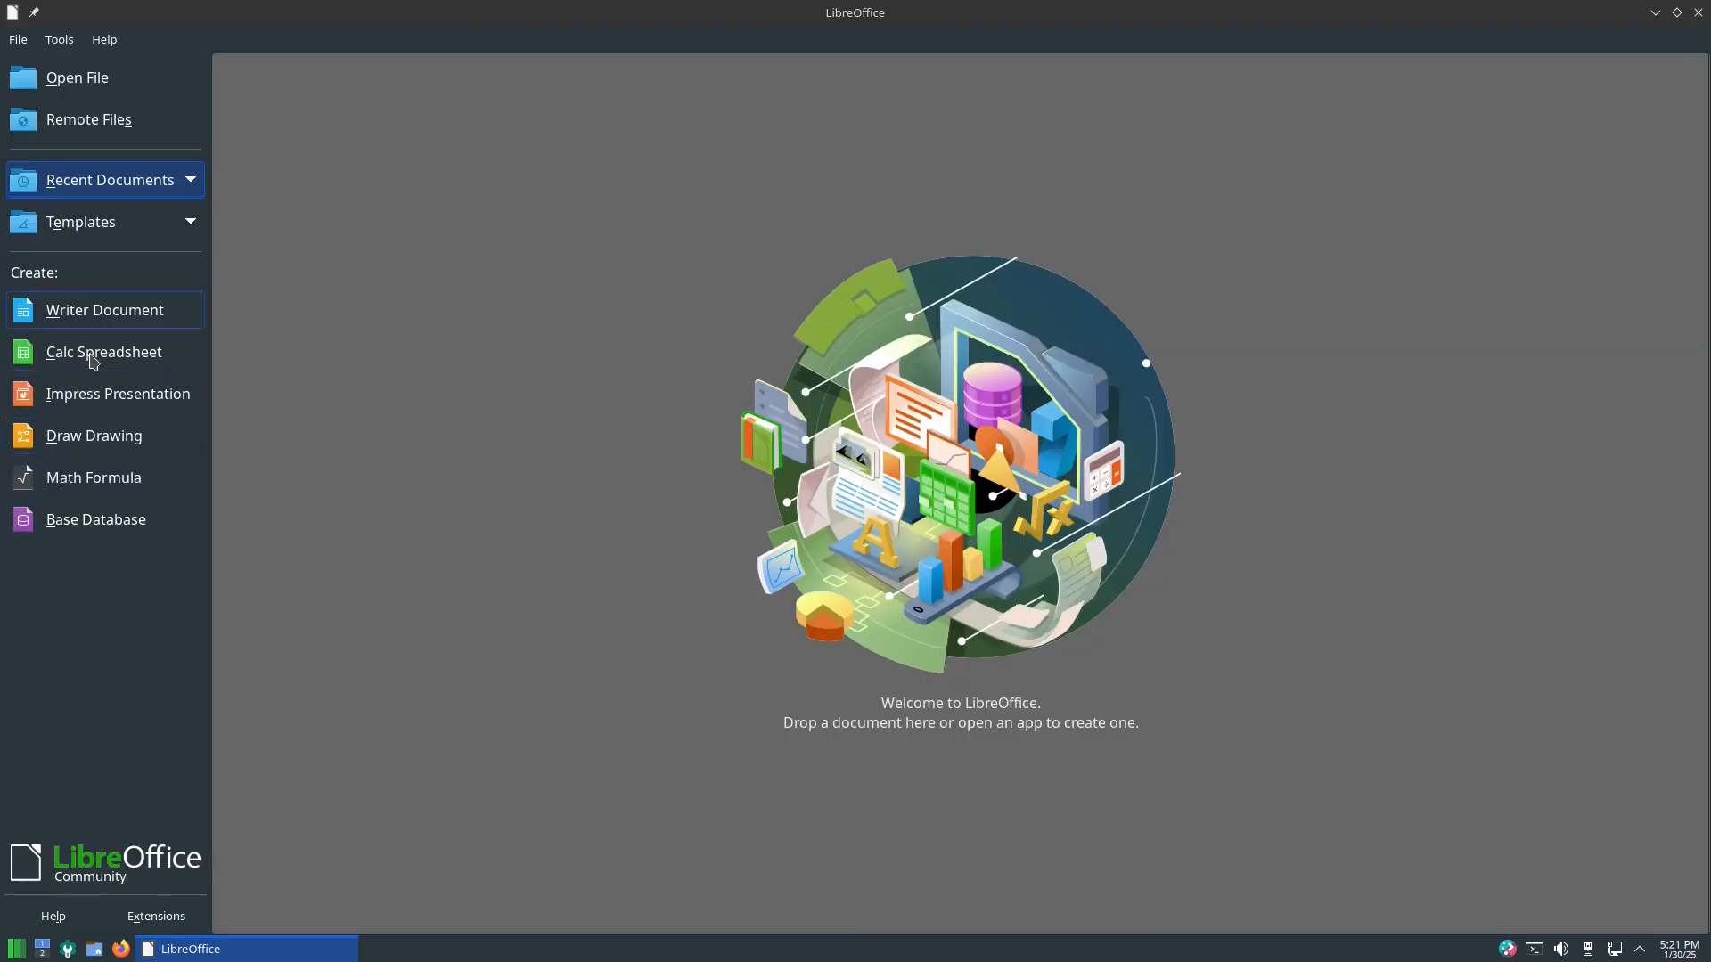
Quit LibreOffice entirely from its taskbar entry, leaving the empty desktop.
{"action": "right_click", "coordinate": [191, 948]}
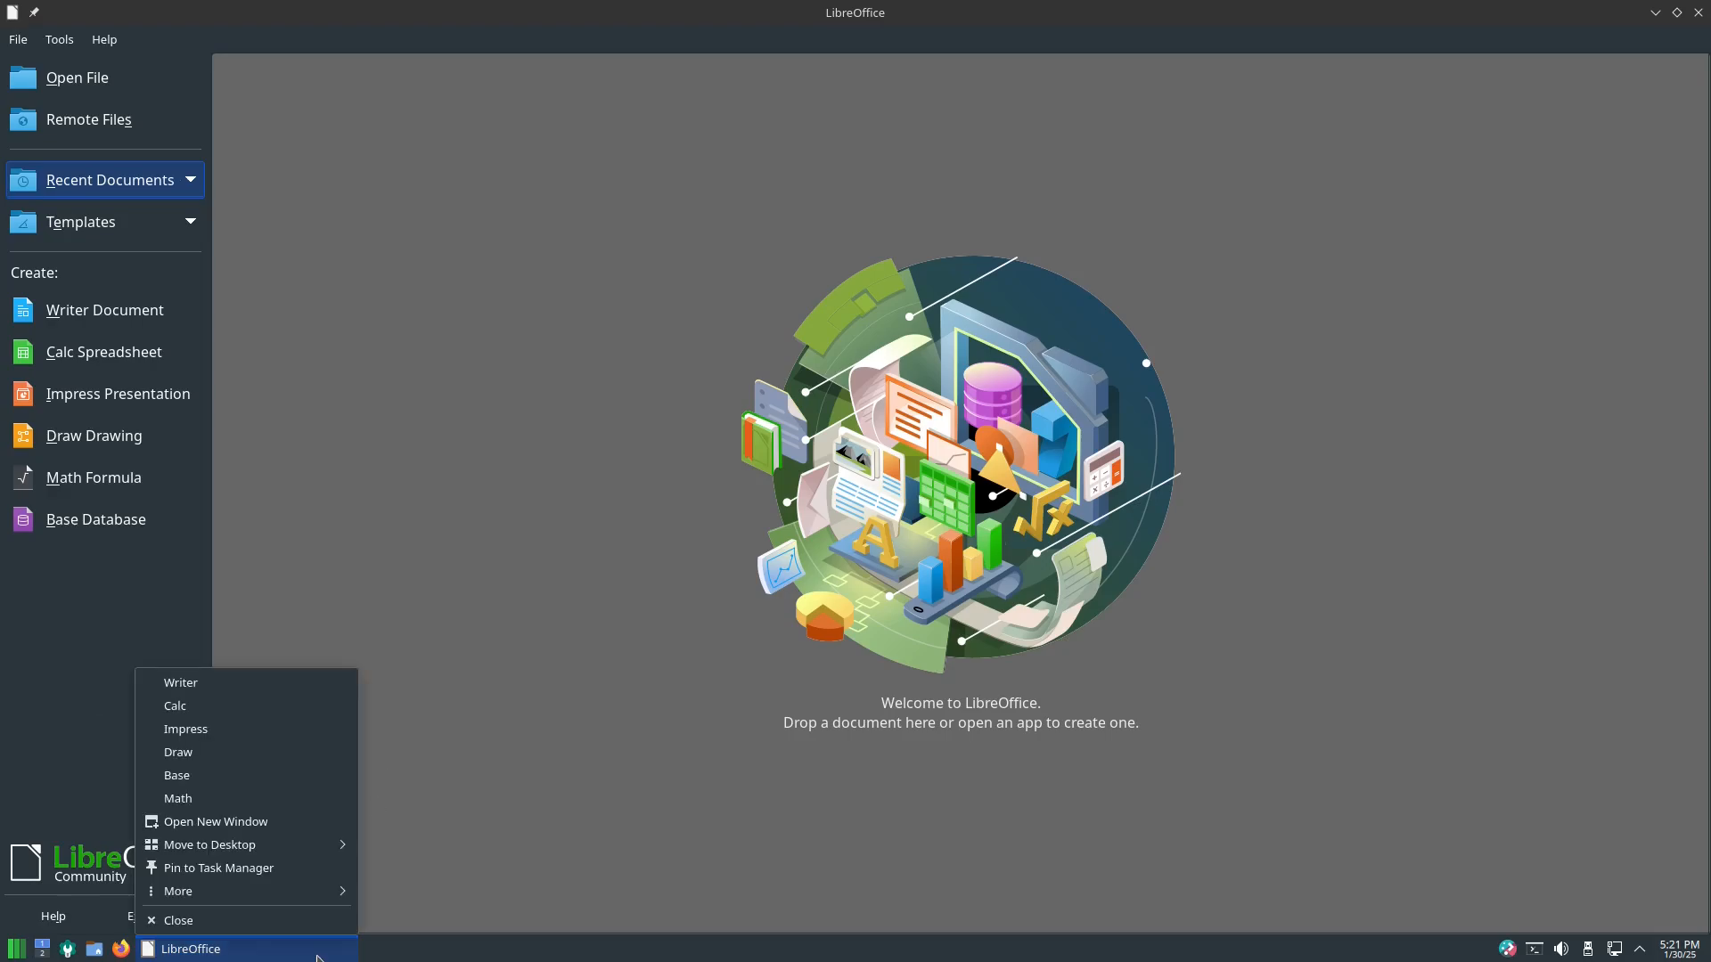
{"action": "left_click", "coordinate": [178, 920]}
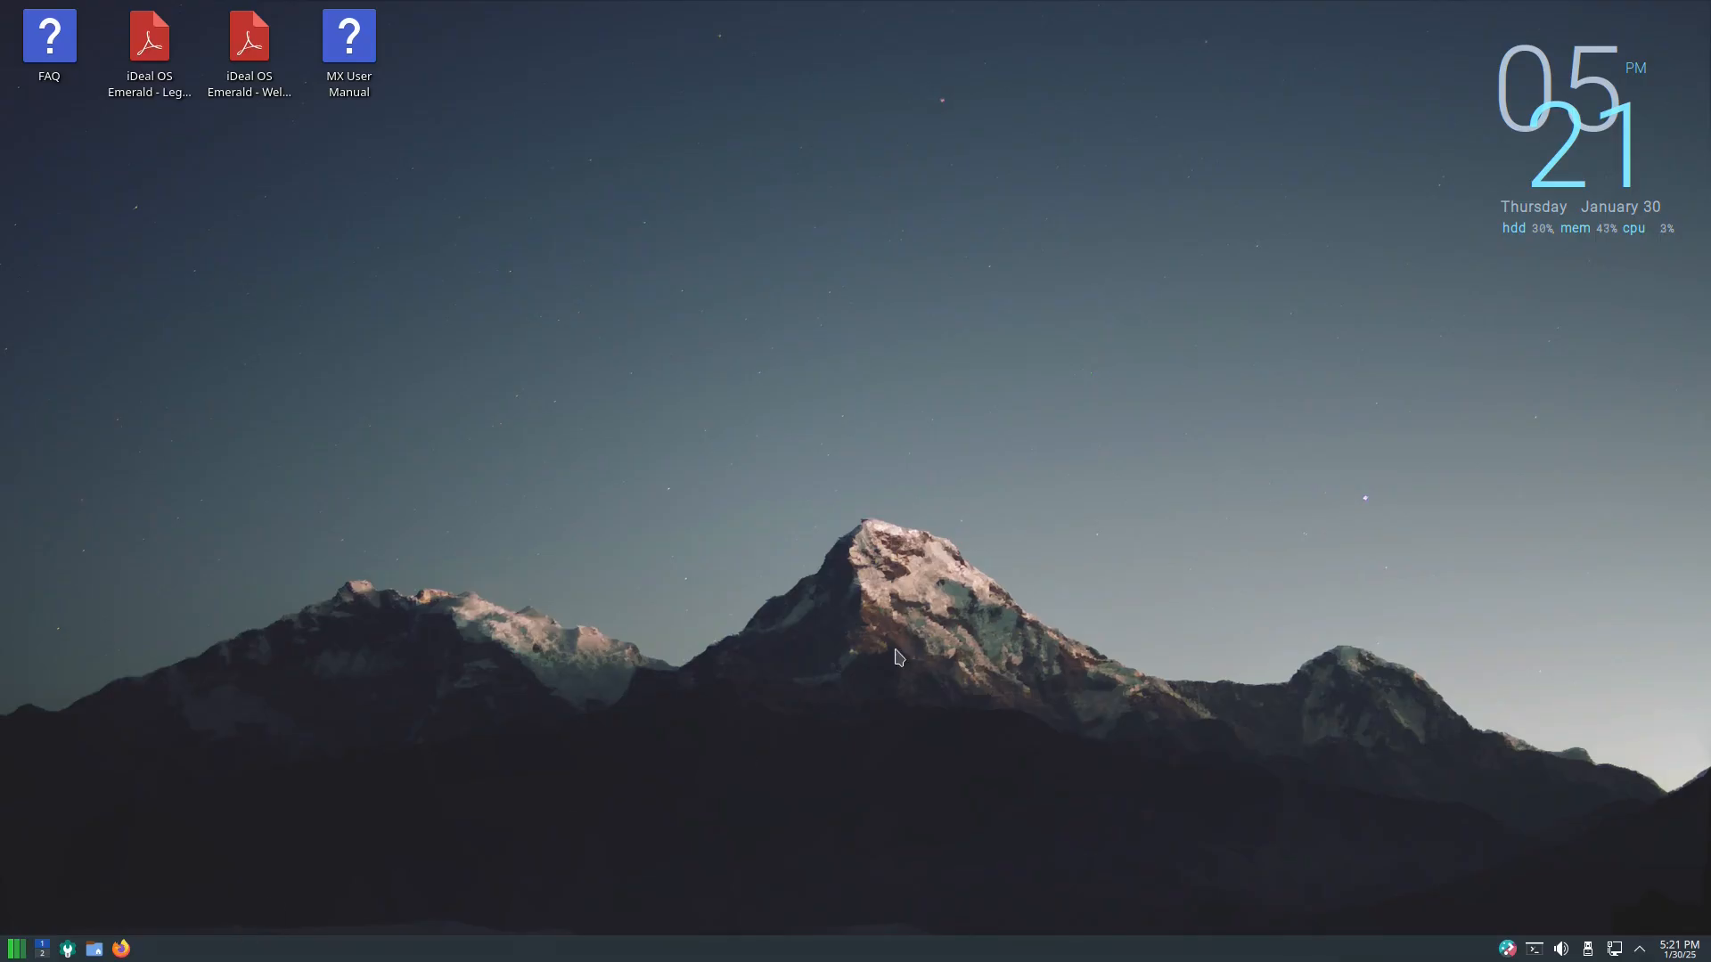
{"action": "mouse_move", "coordinate": [722, 626]}
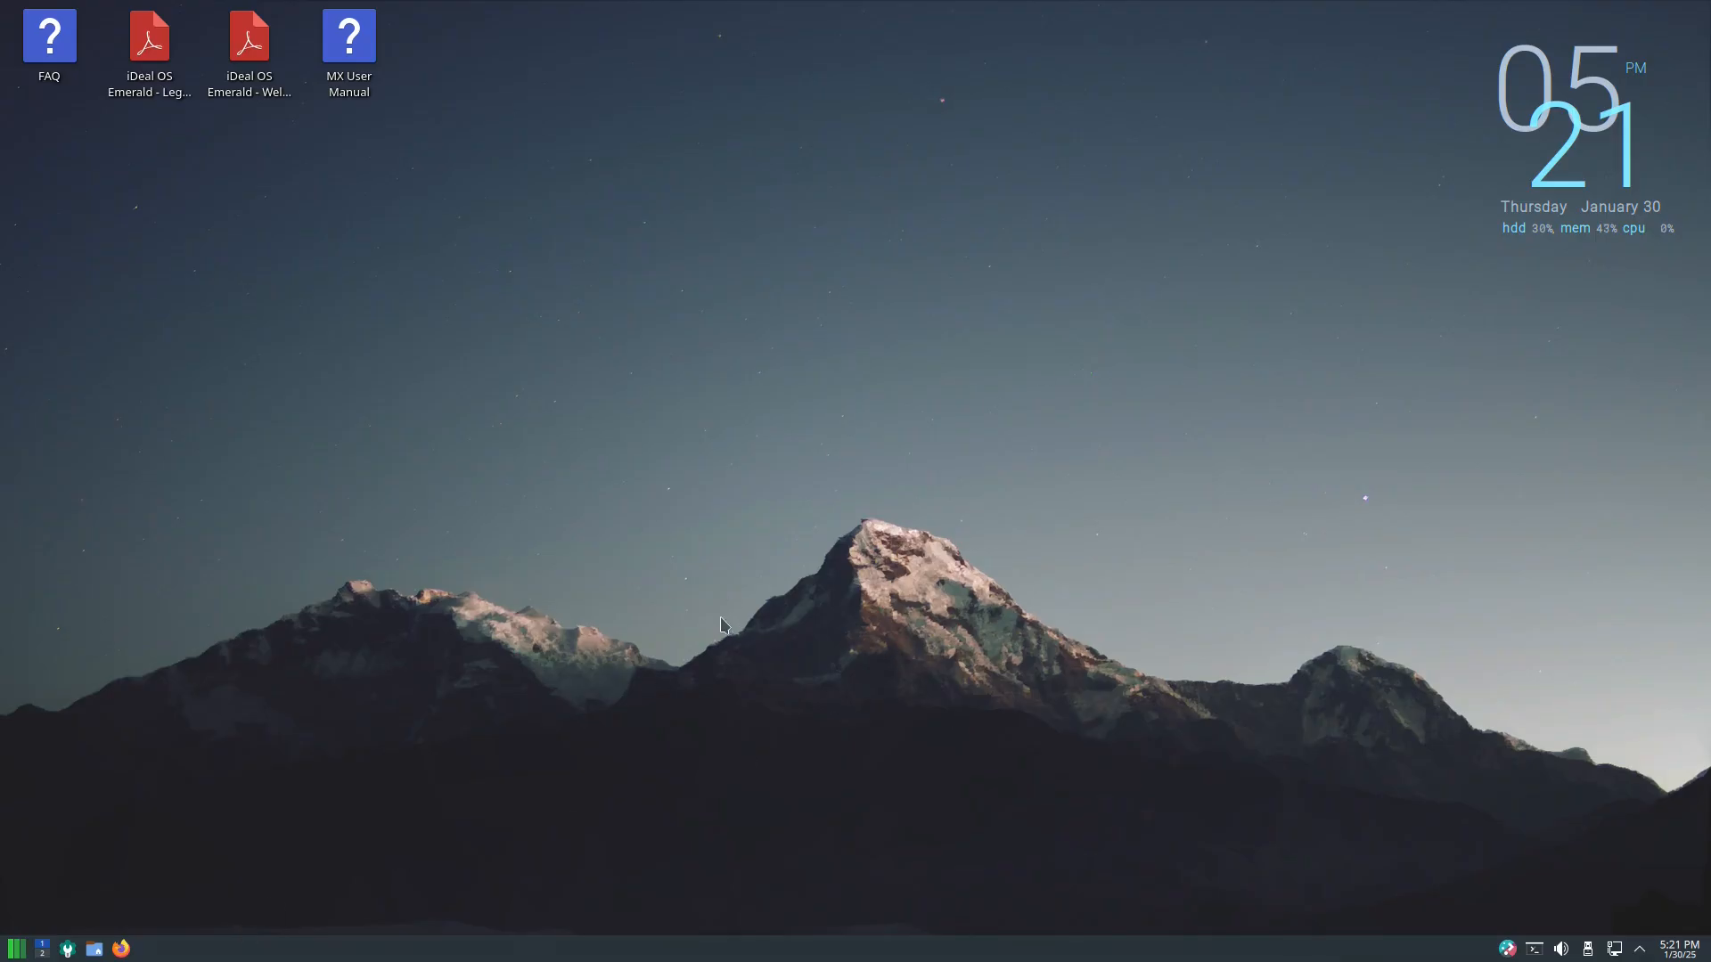
{"action": "mouse_move", "coordinate": [521, 619]}
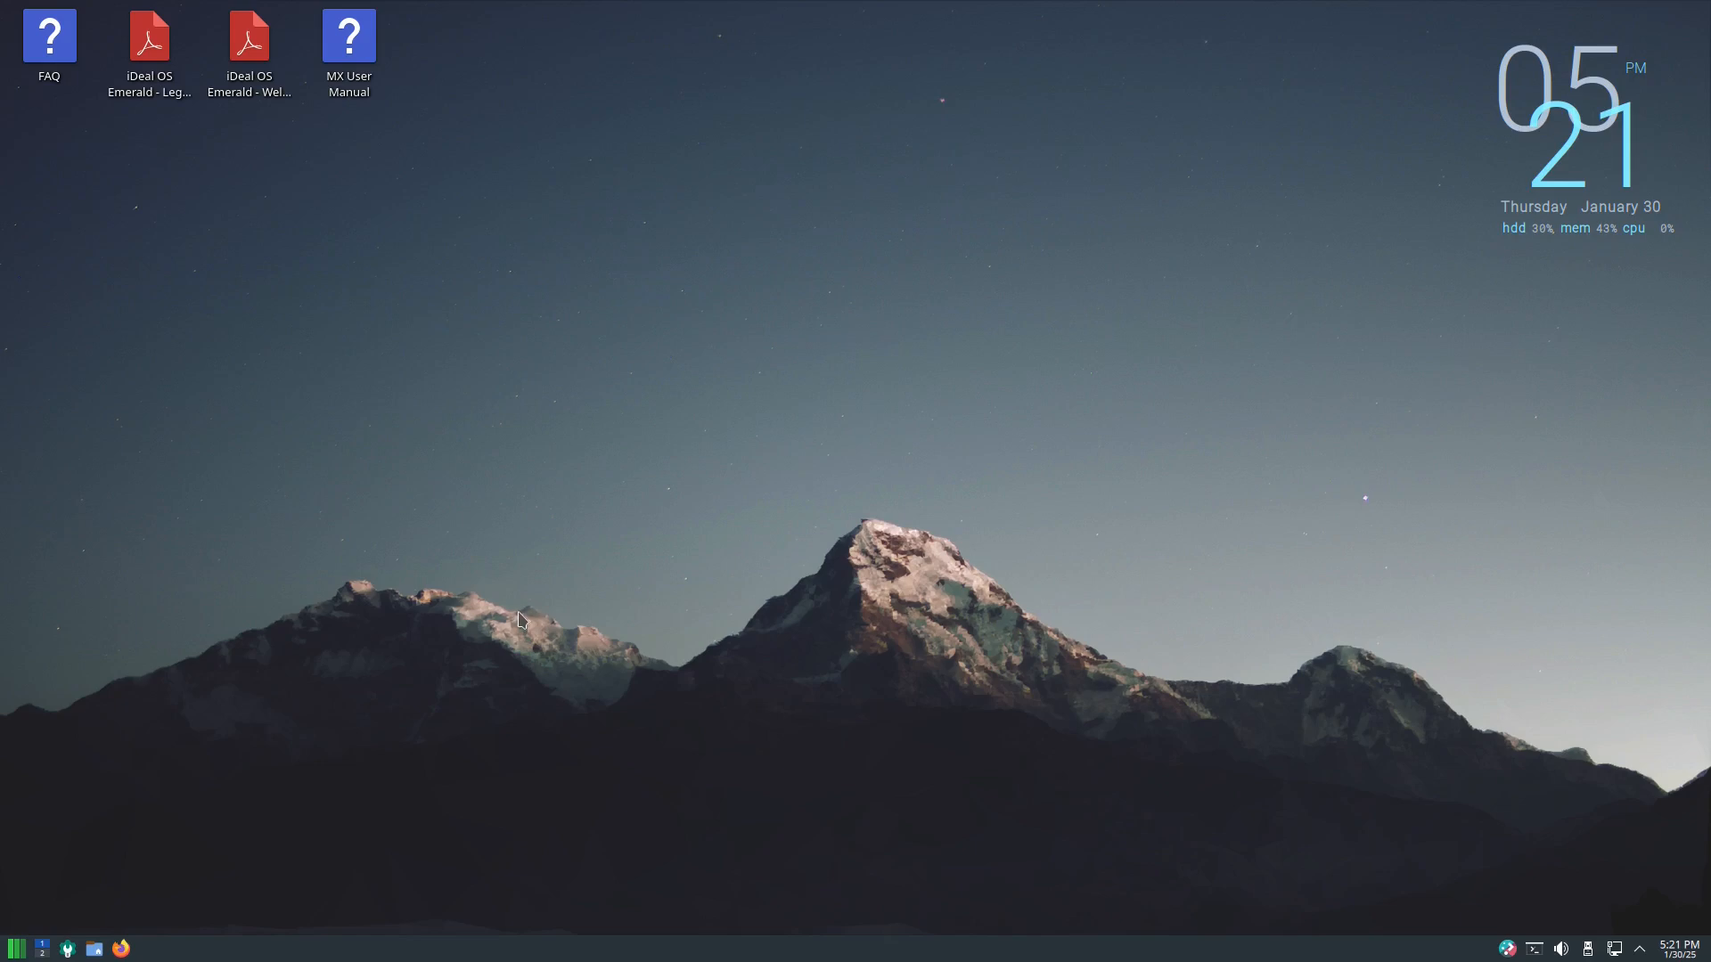
{"action": "mouse_move", "coordinate": [776, 634]}
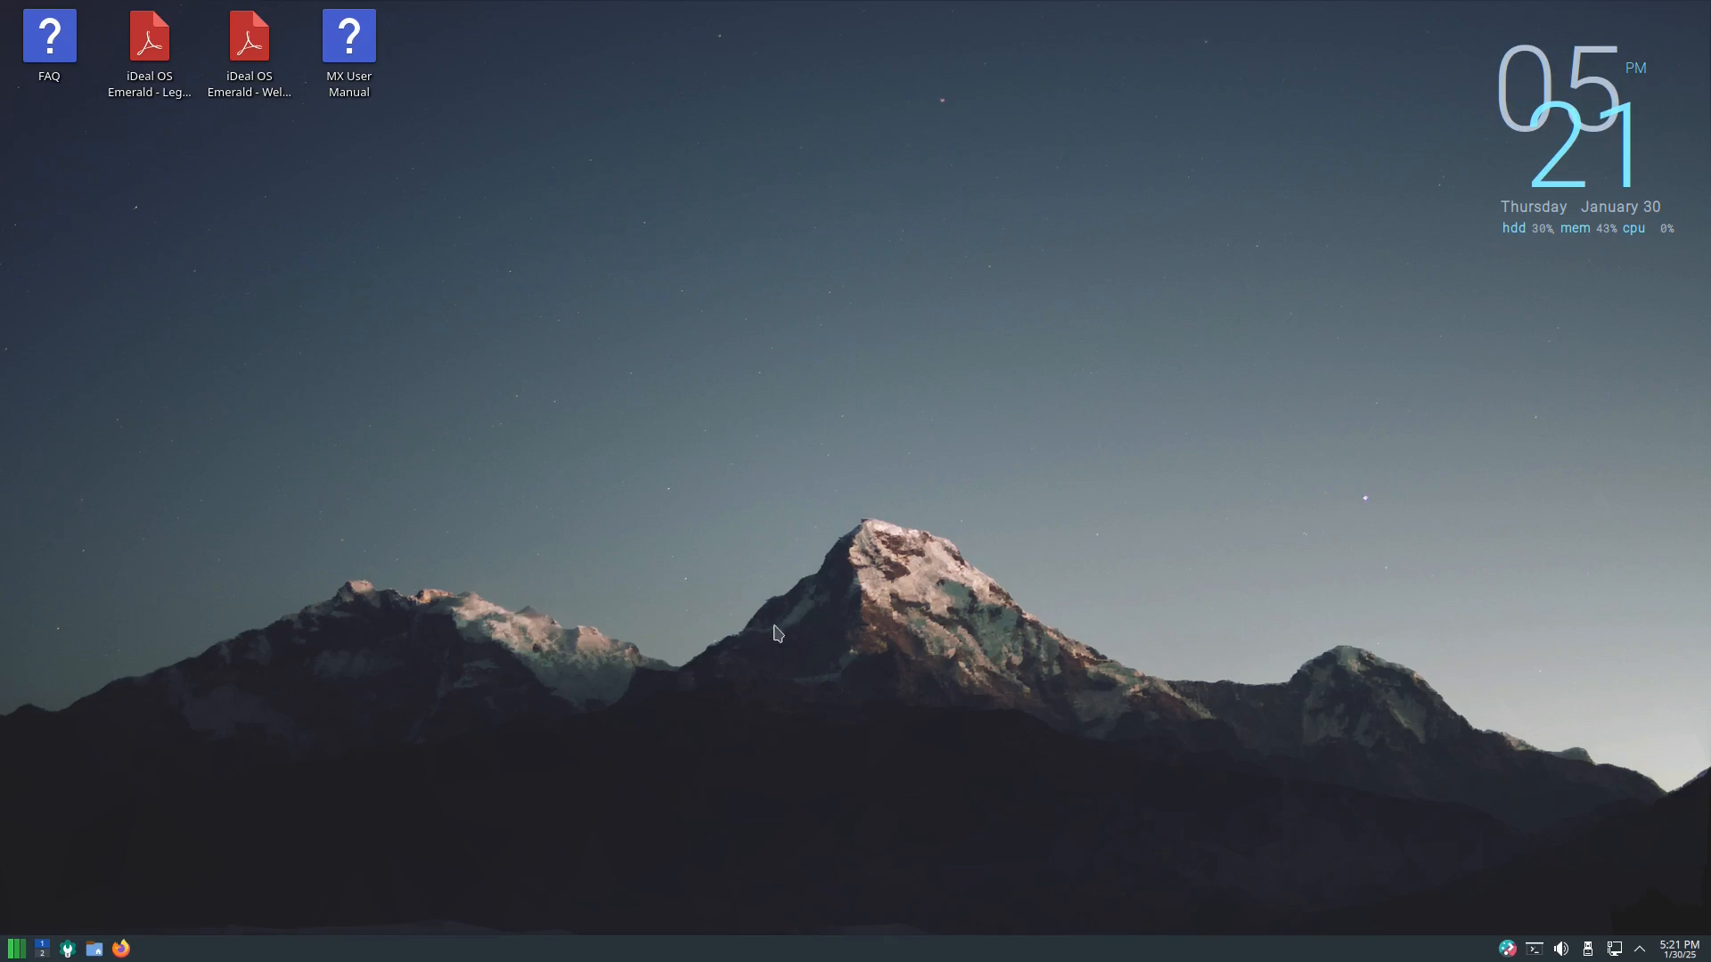
{"action": "mouse_move", "coordinate": [982, 622]}
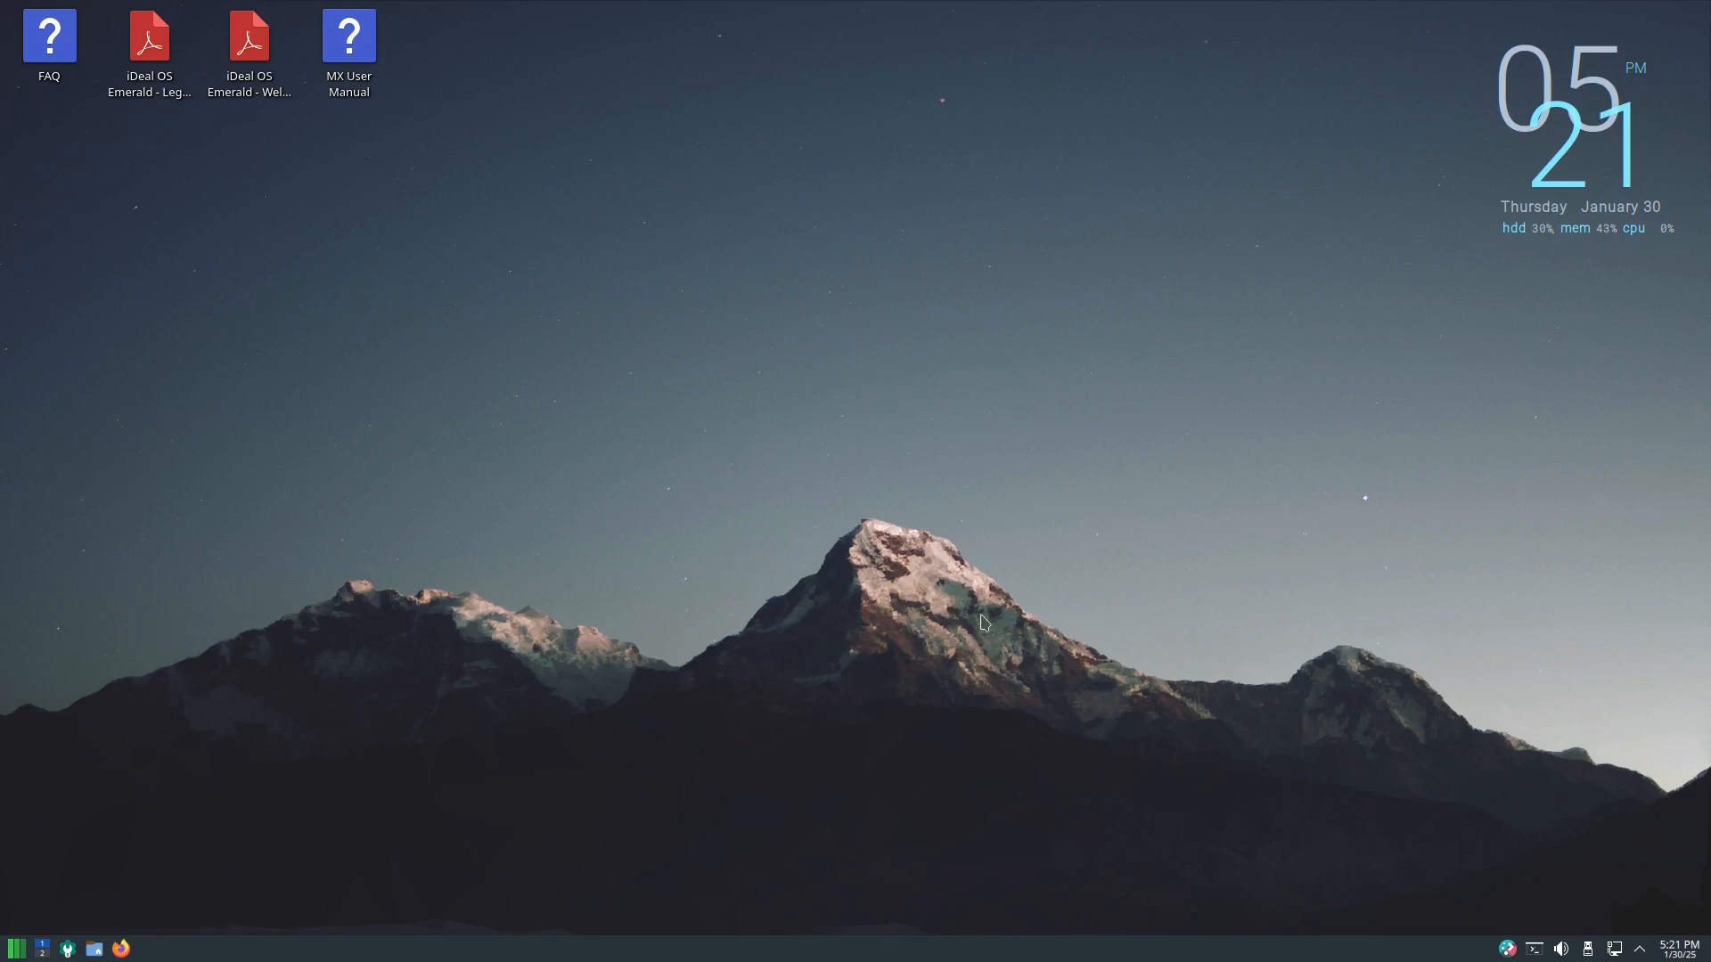
{"action": "mouse_move", "coordinate": [791, 577]}
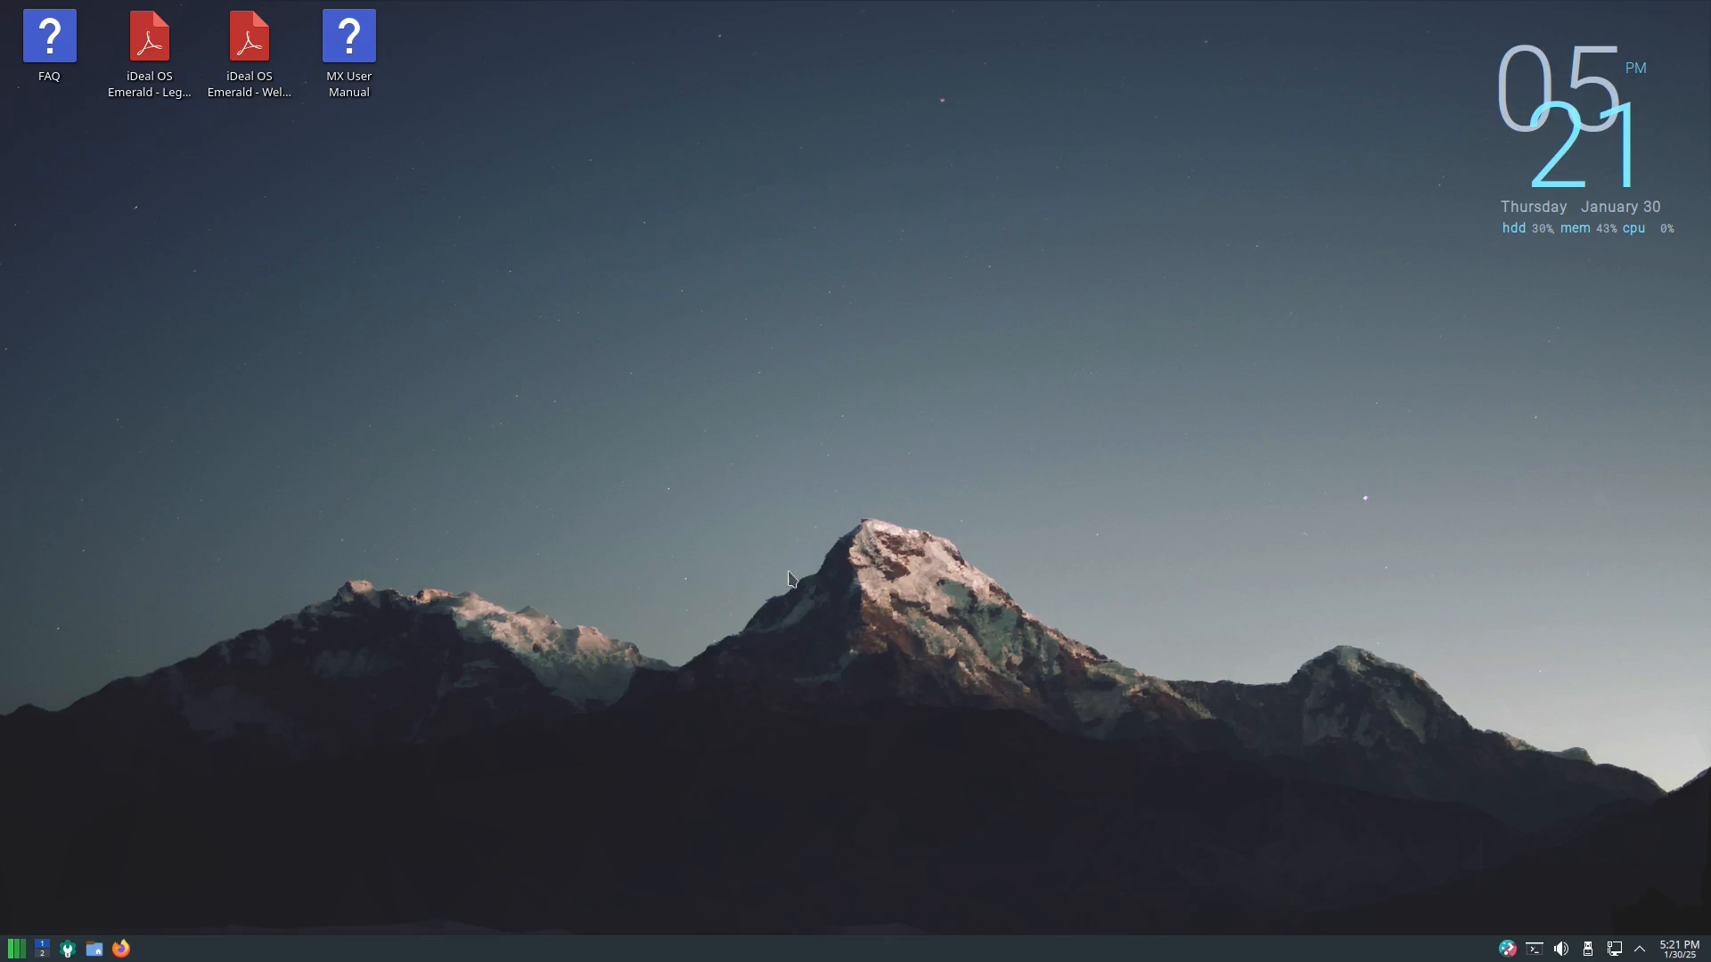
{"action": "mouse_move", "coordinate": [260, 430]}
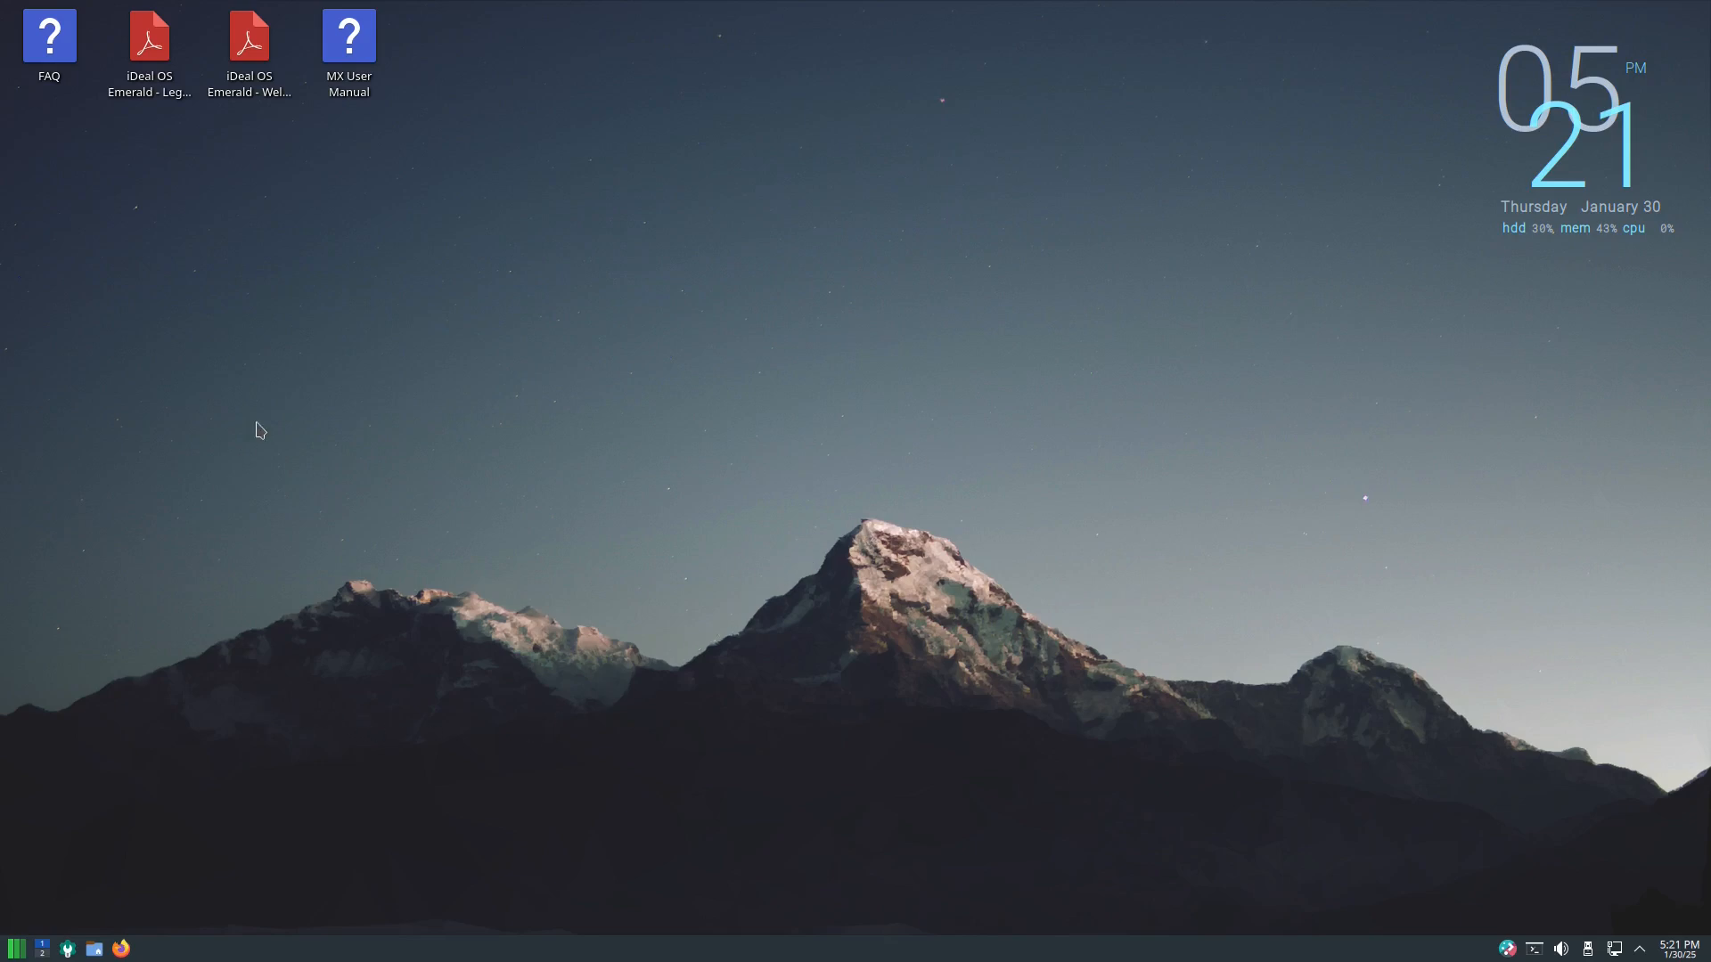
{"action": "mouse_move", "coordinate": [901, 630]}
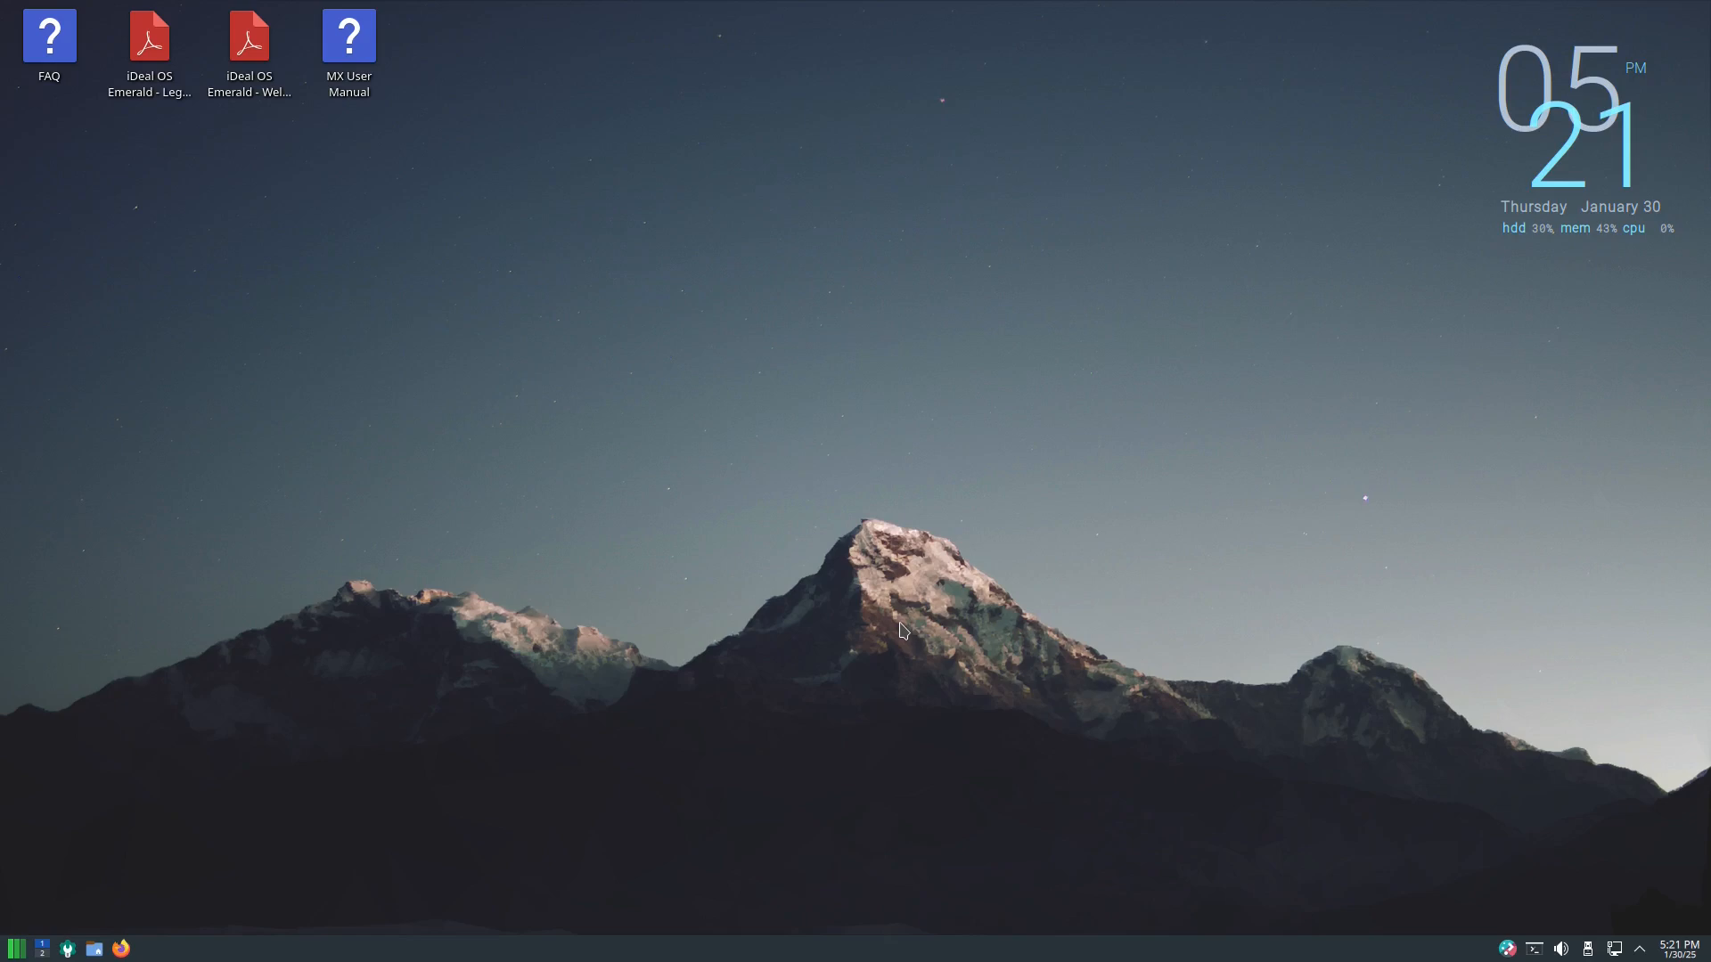
{"action": "mouse_move", "coordinate": [1170, 486]}
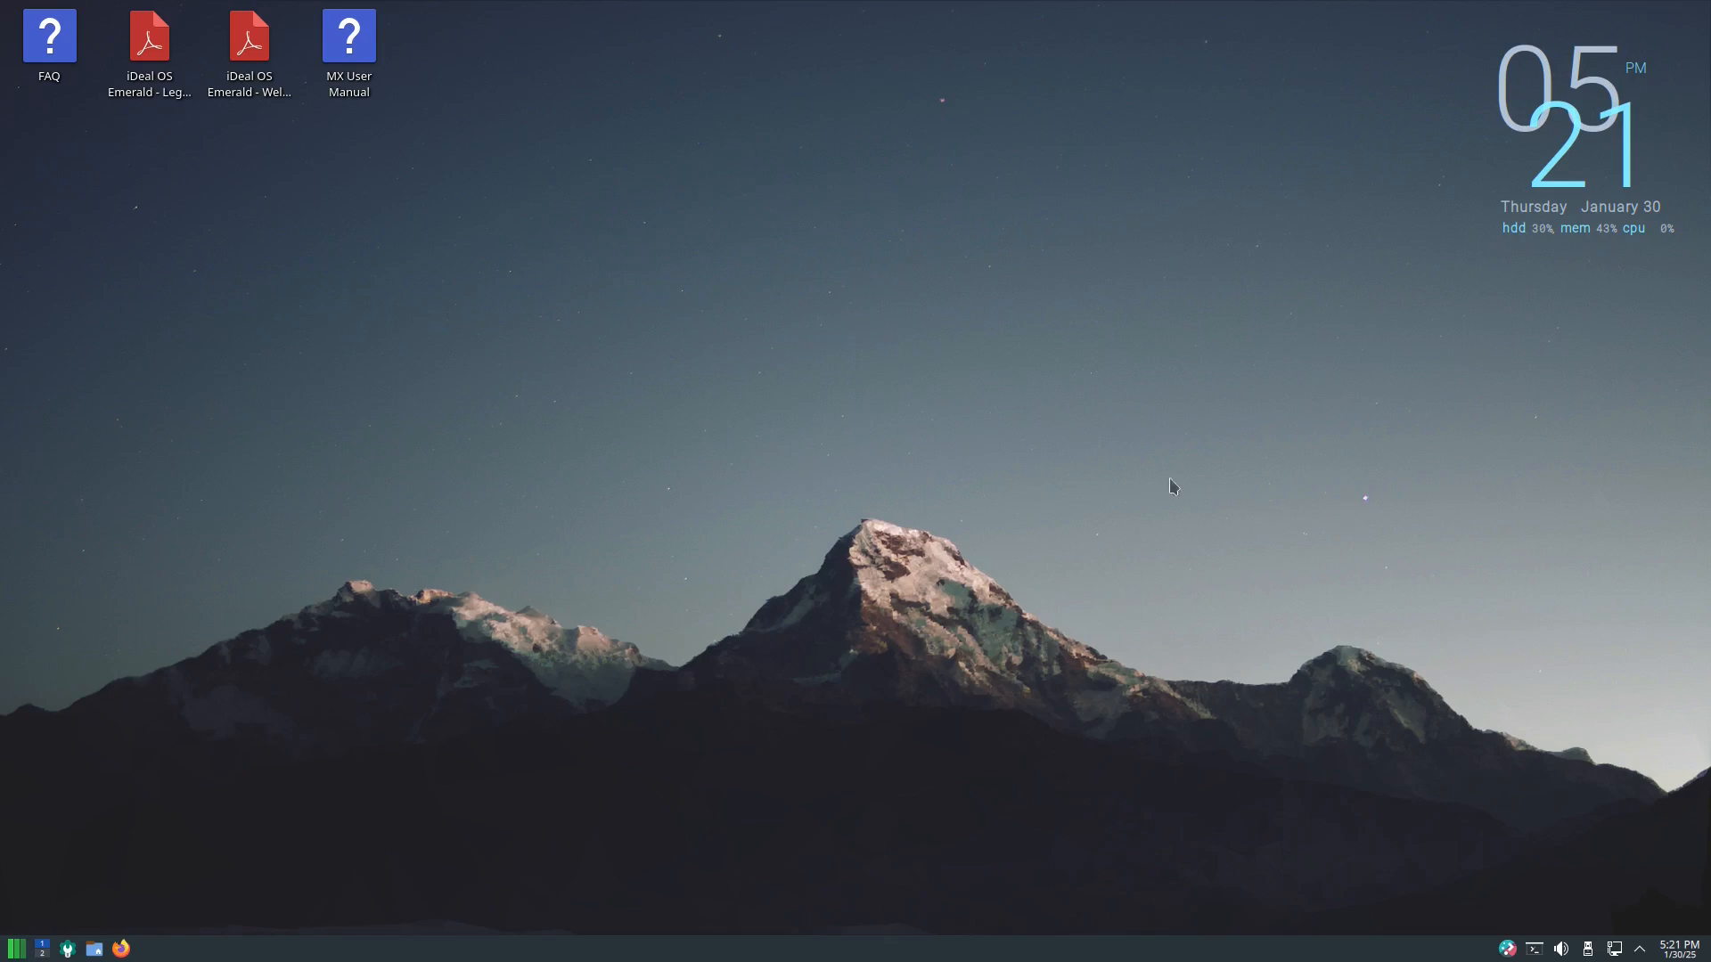
{"action": "mouse_move", "coordinate": [1137, 513]}
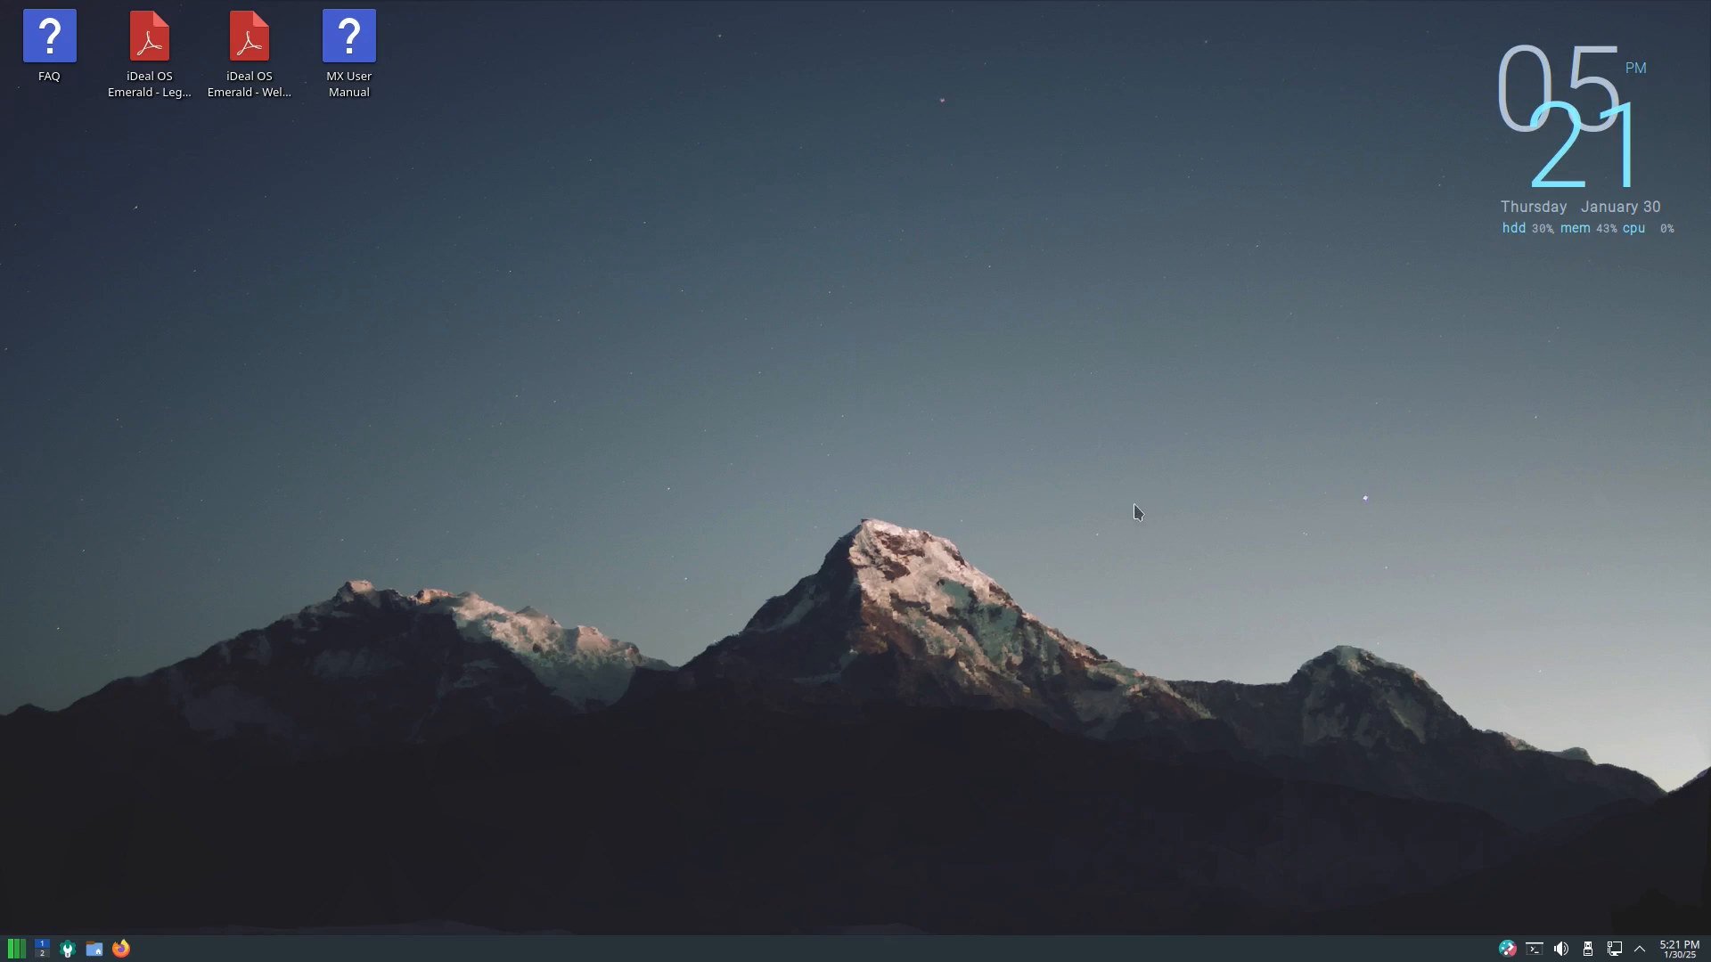
{"action": "mouse_move", "coordinate": [852, 506]}
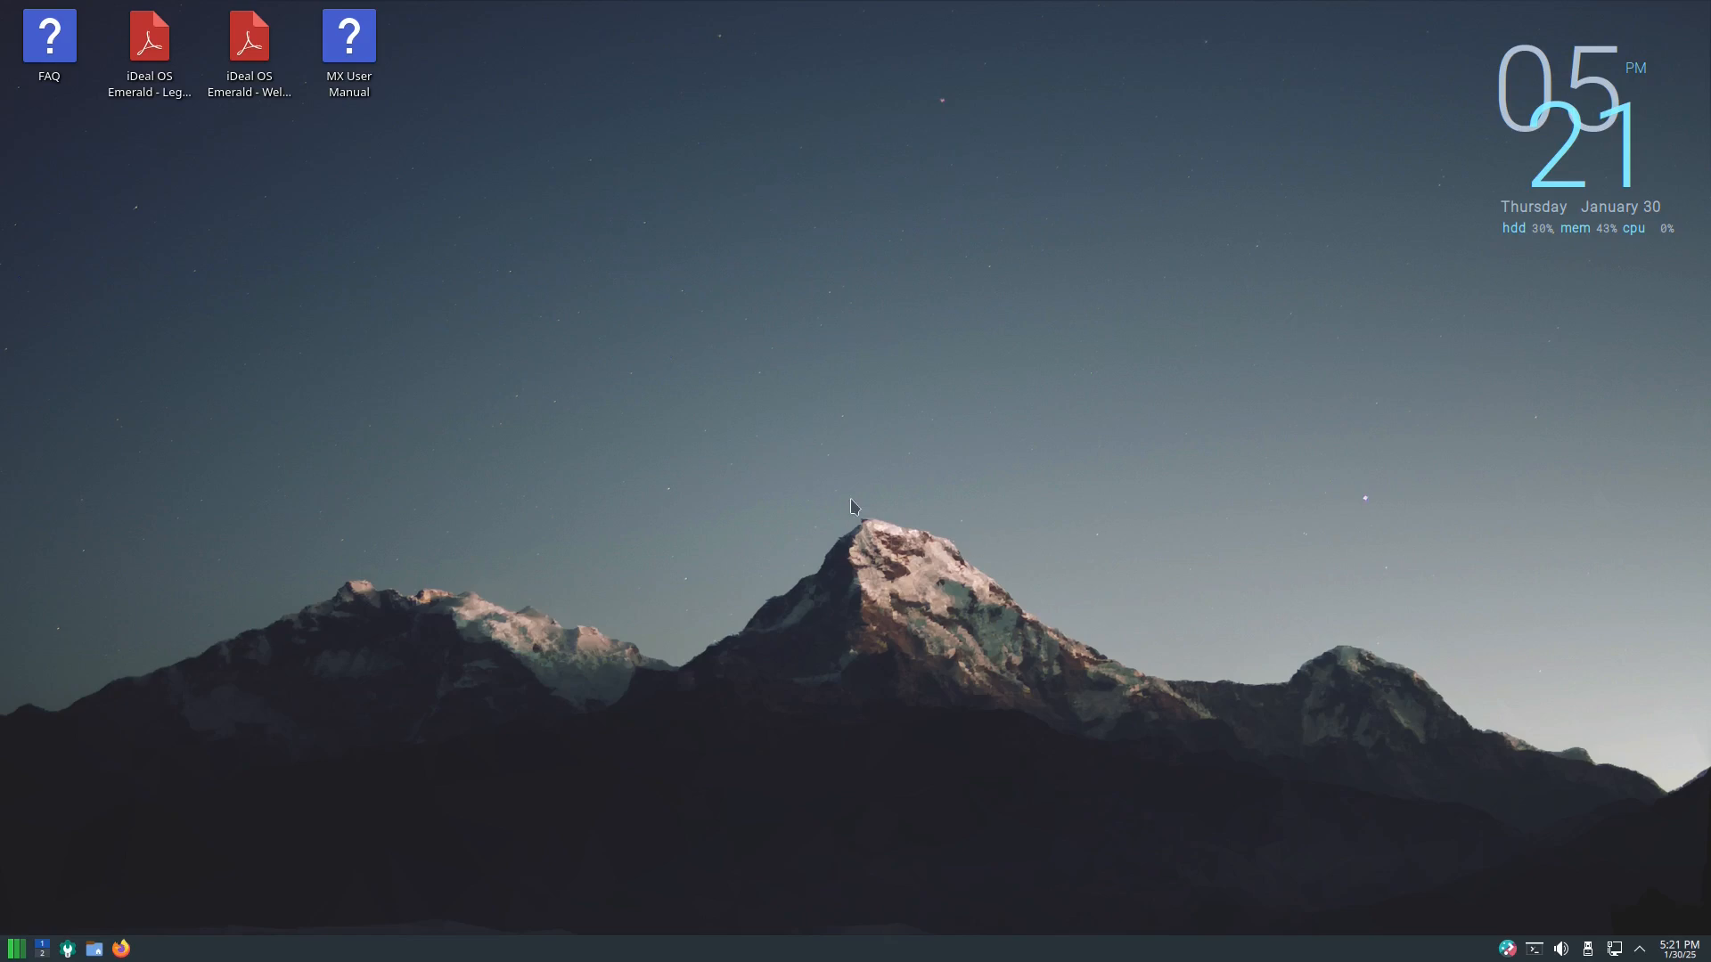
{"action": "mouse_move", "coordinate": [985, 610]}
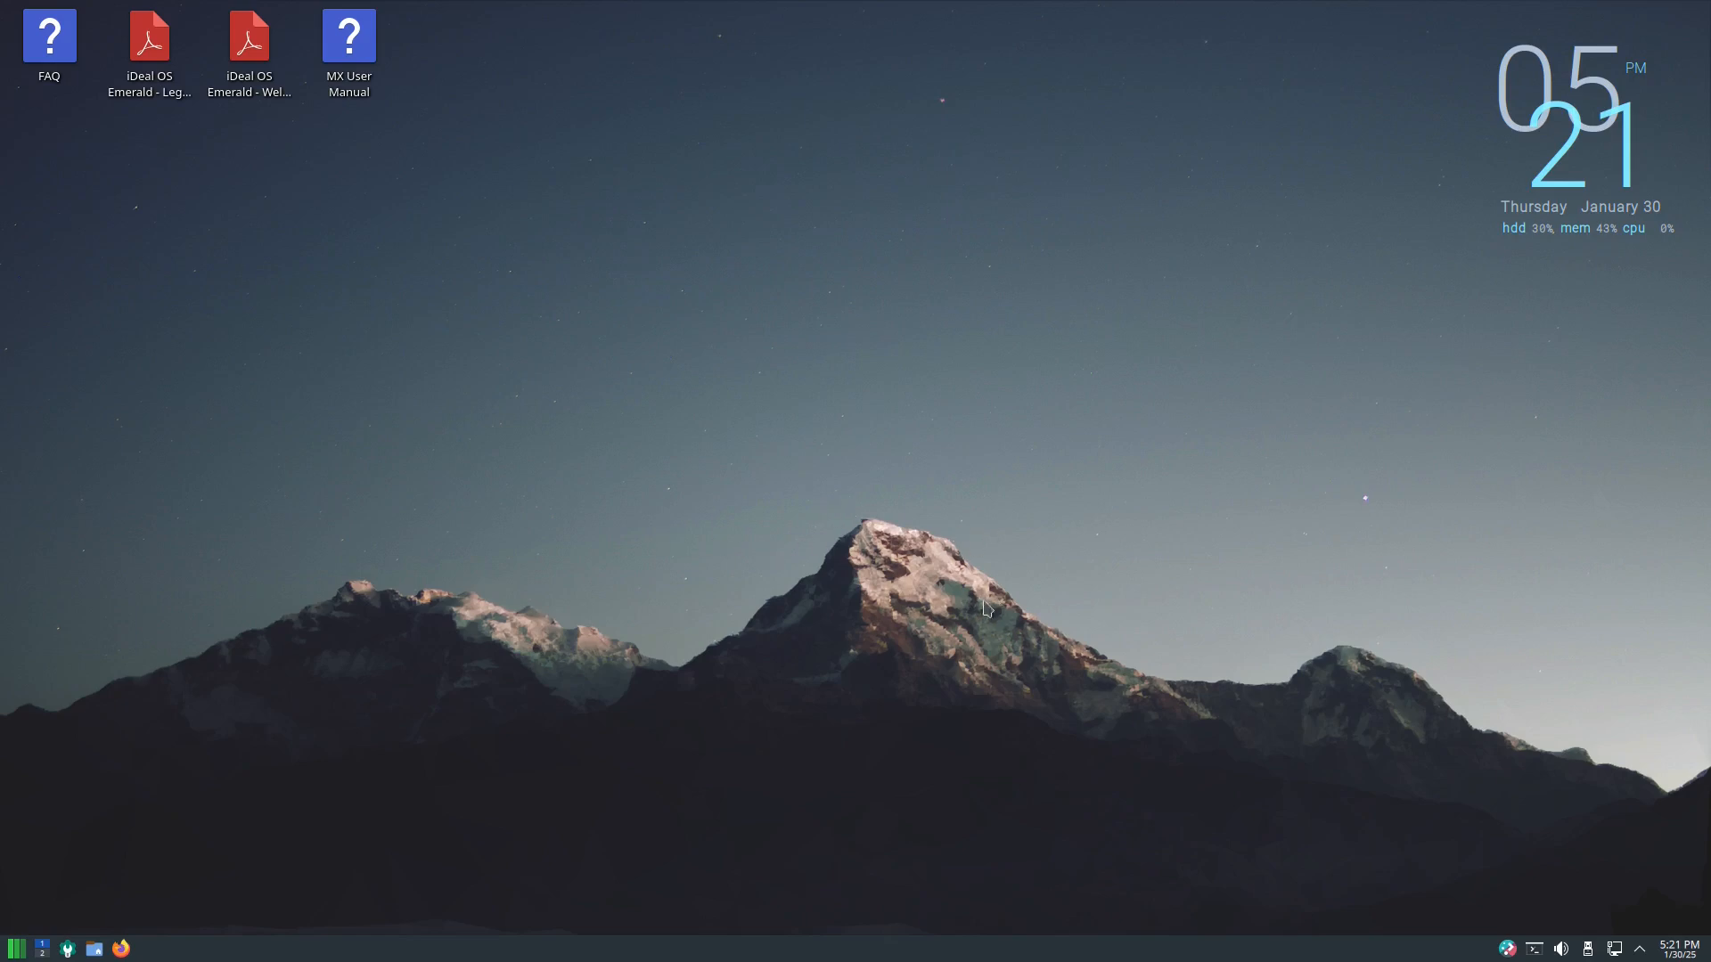
{"action": "mouse_move", "coordinate": [1145, 633]}
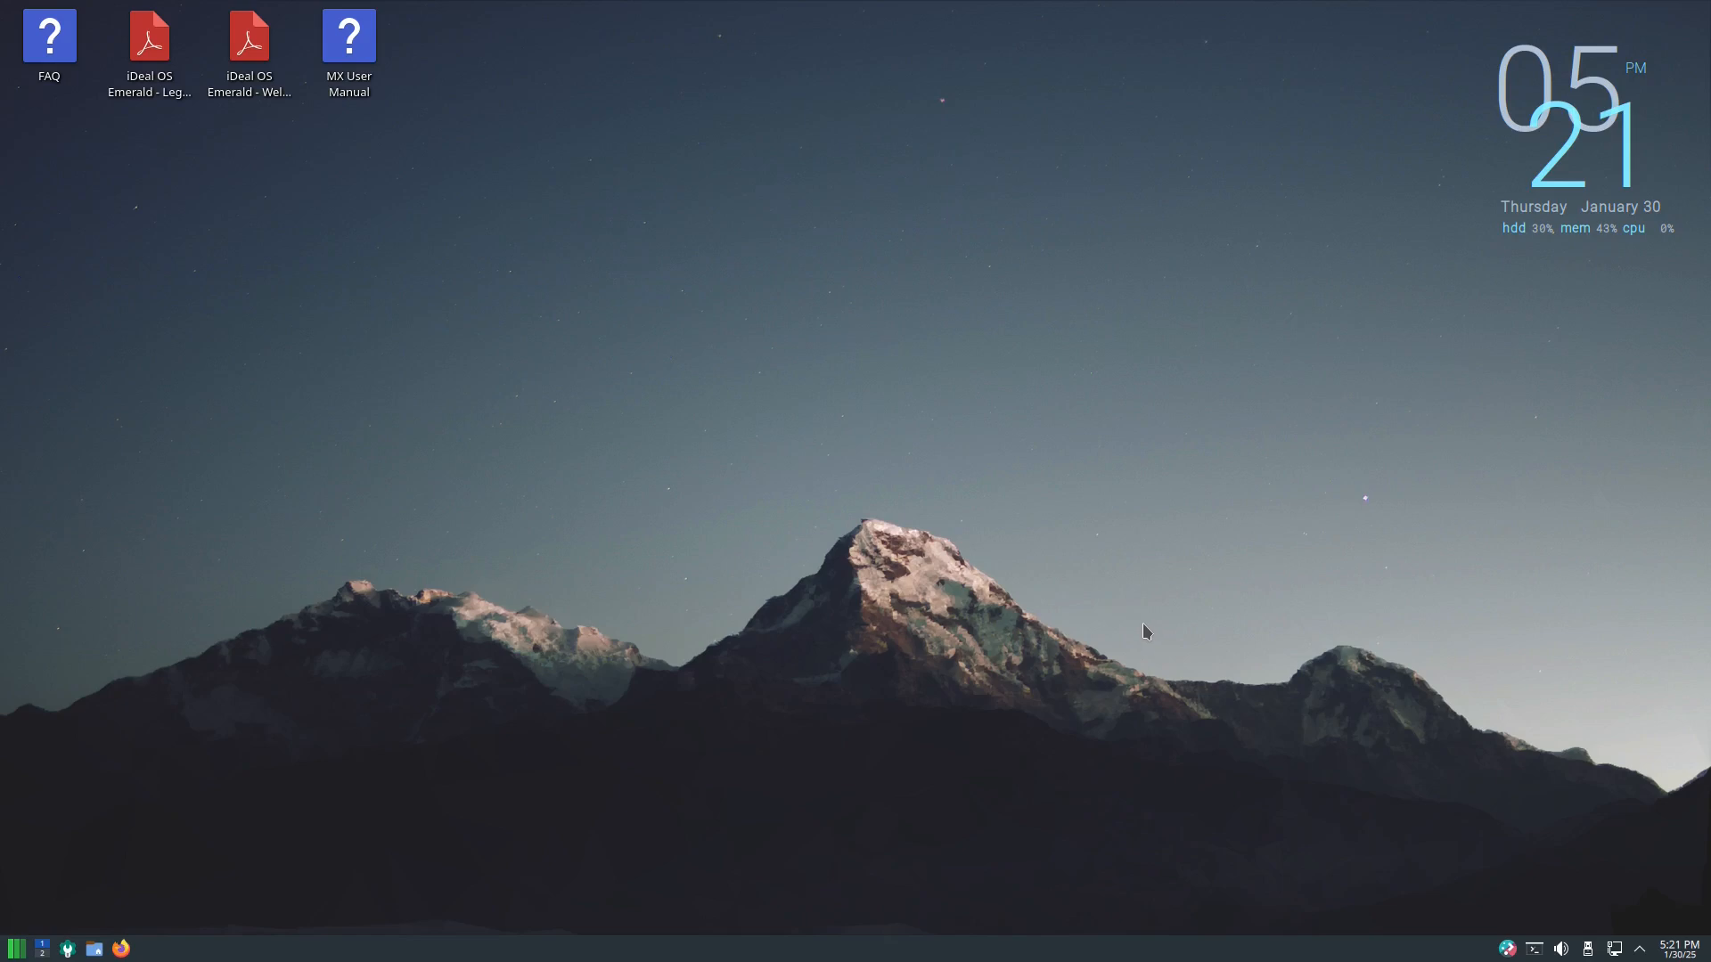
{"action": "mouse_move", "coordinate": [991, 638]}
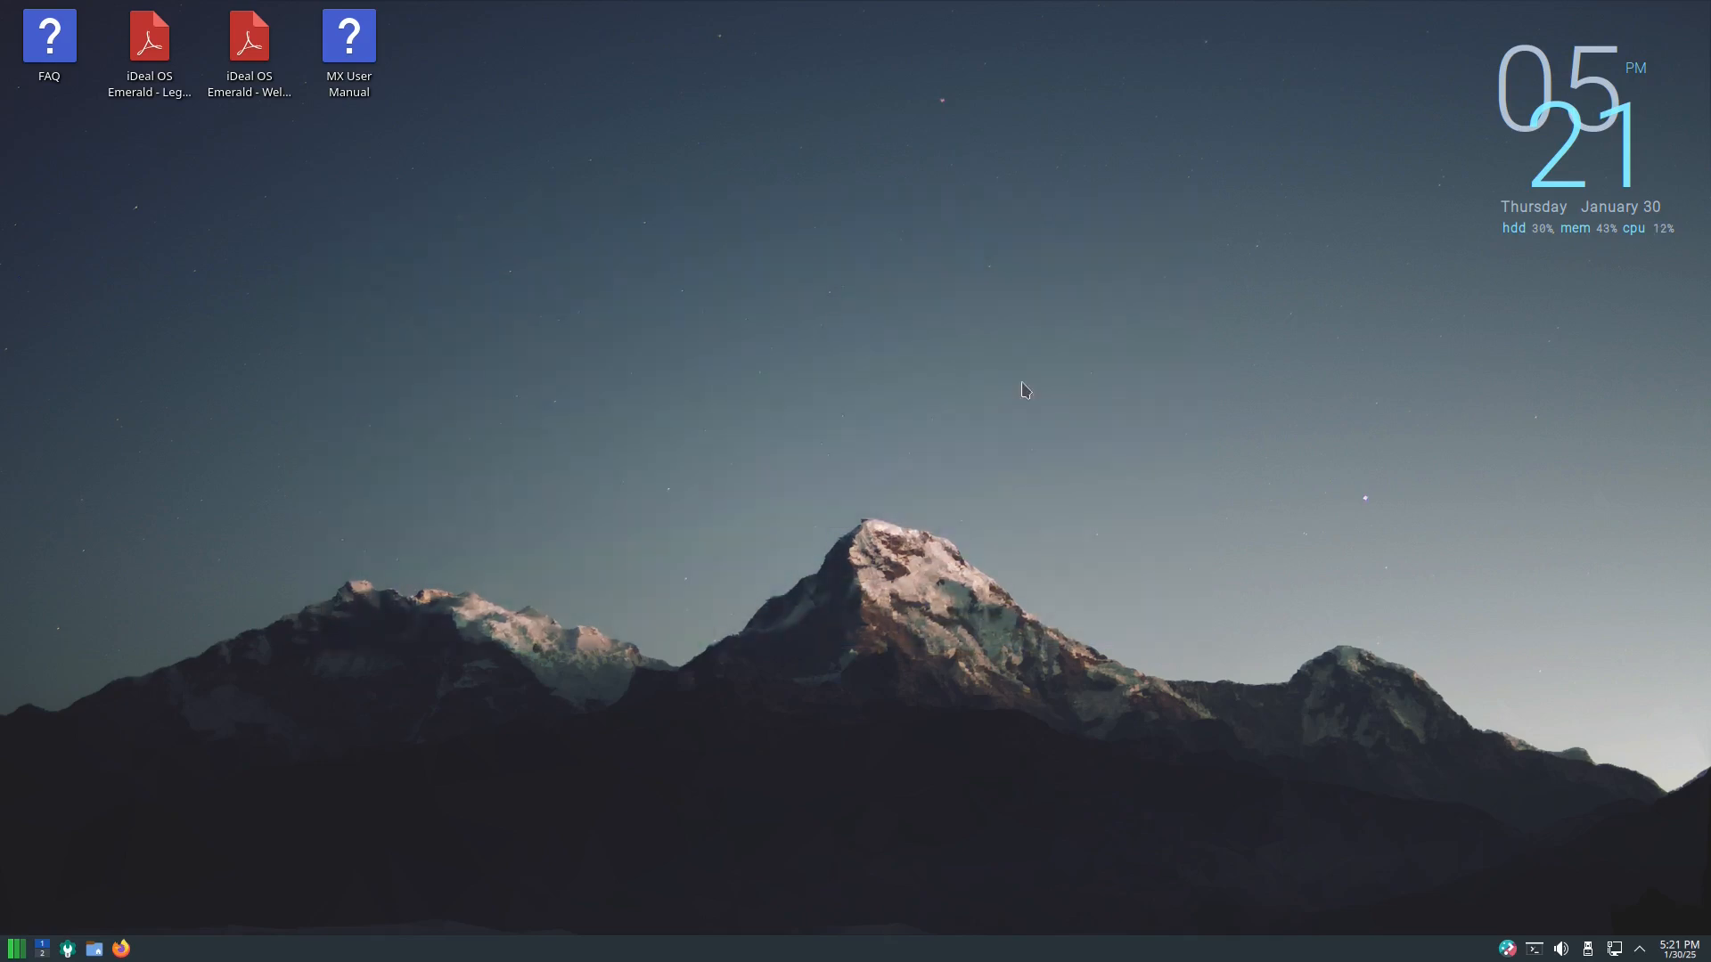
{"action": "mouse_move", "coordinate": [826, 570]}
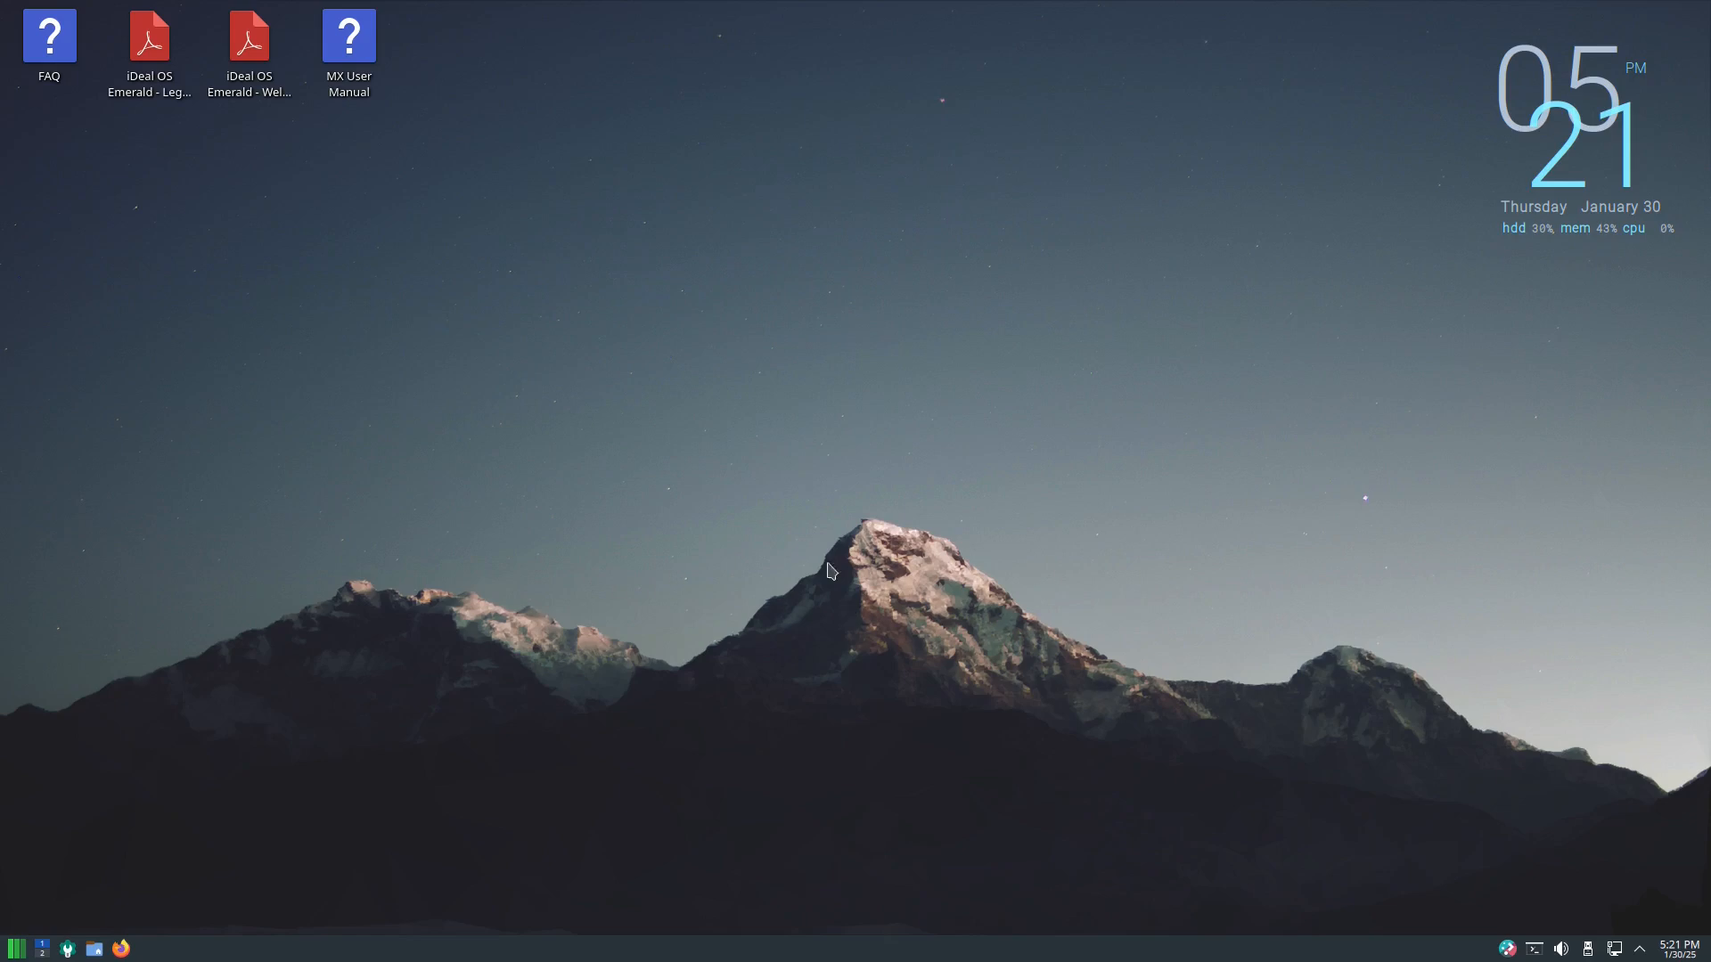
{"action": "mouse_move", "coordinate": [864, 502]}
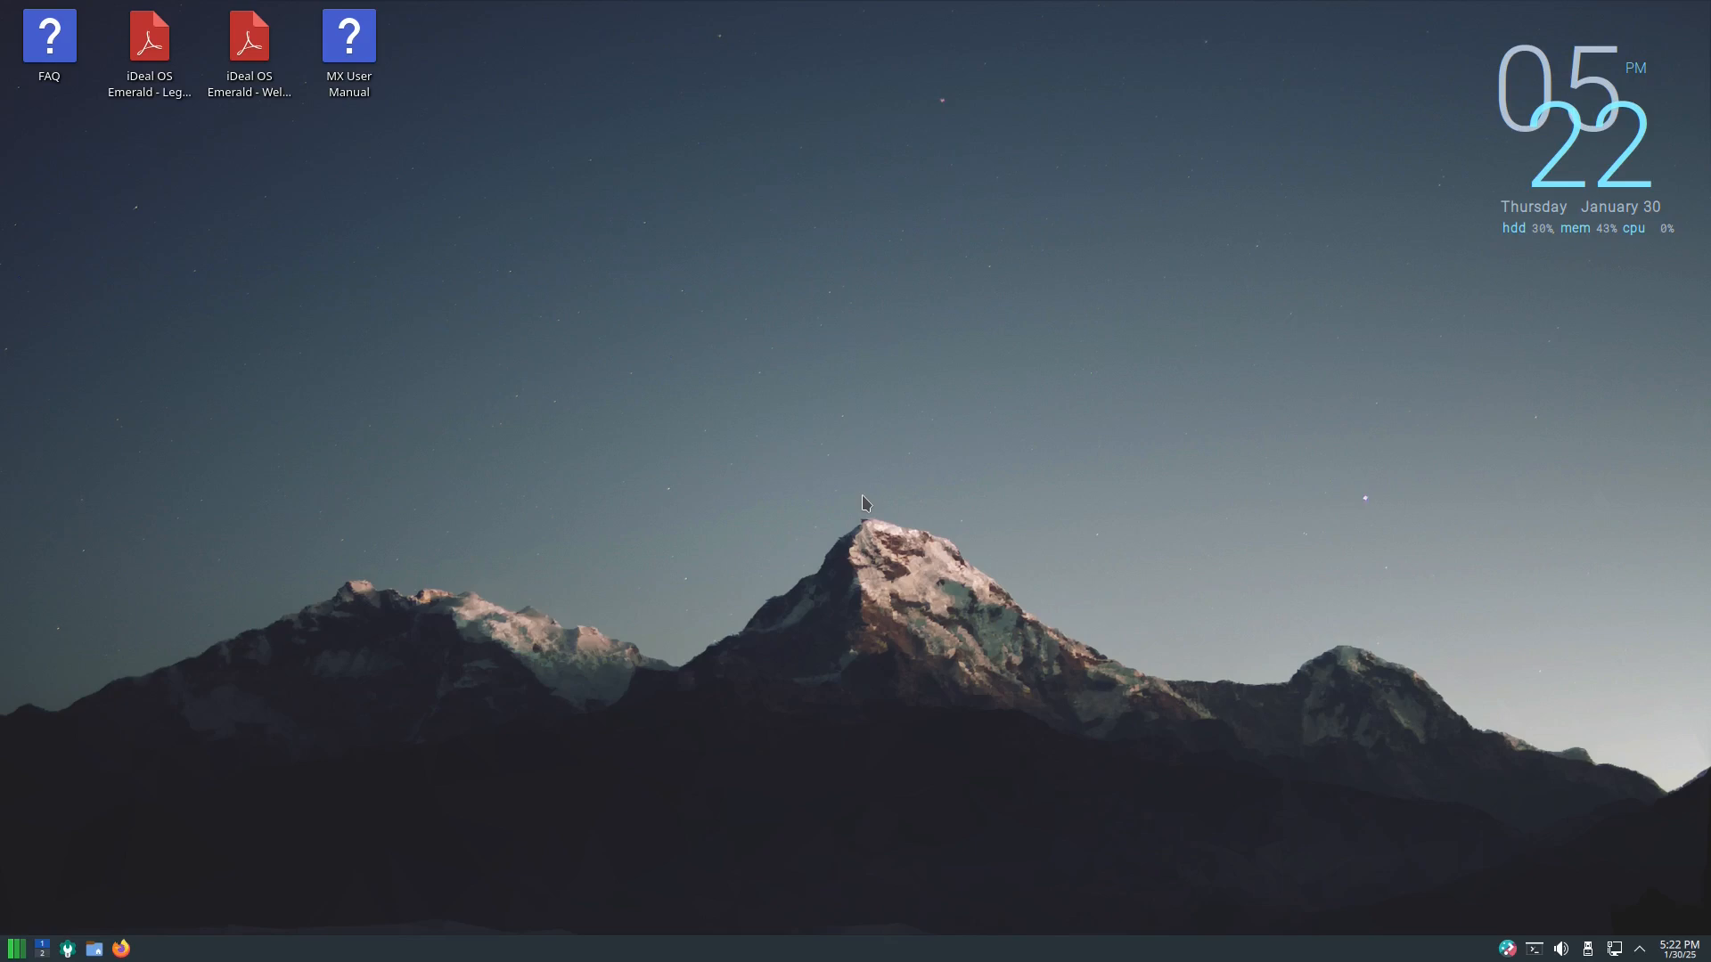
{"action": "mouse_move", "coordinate": [674, 441]}
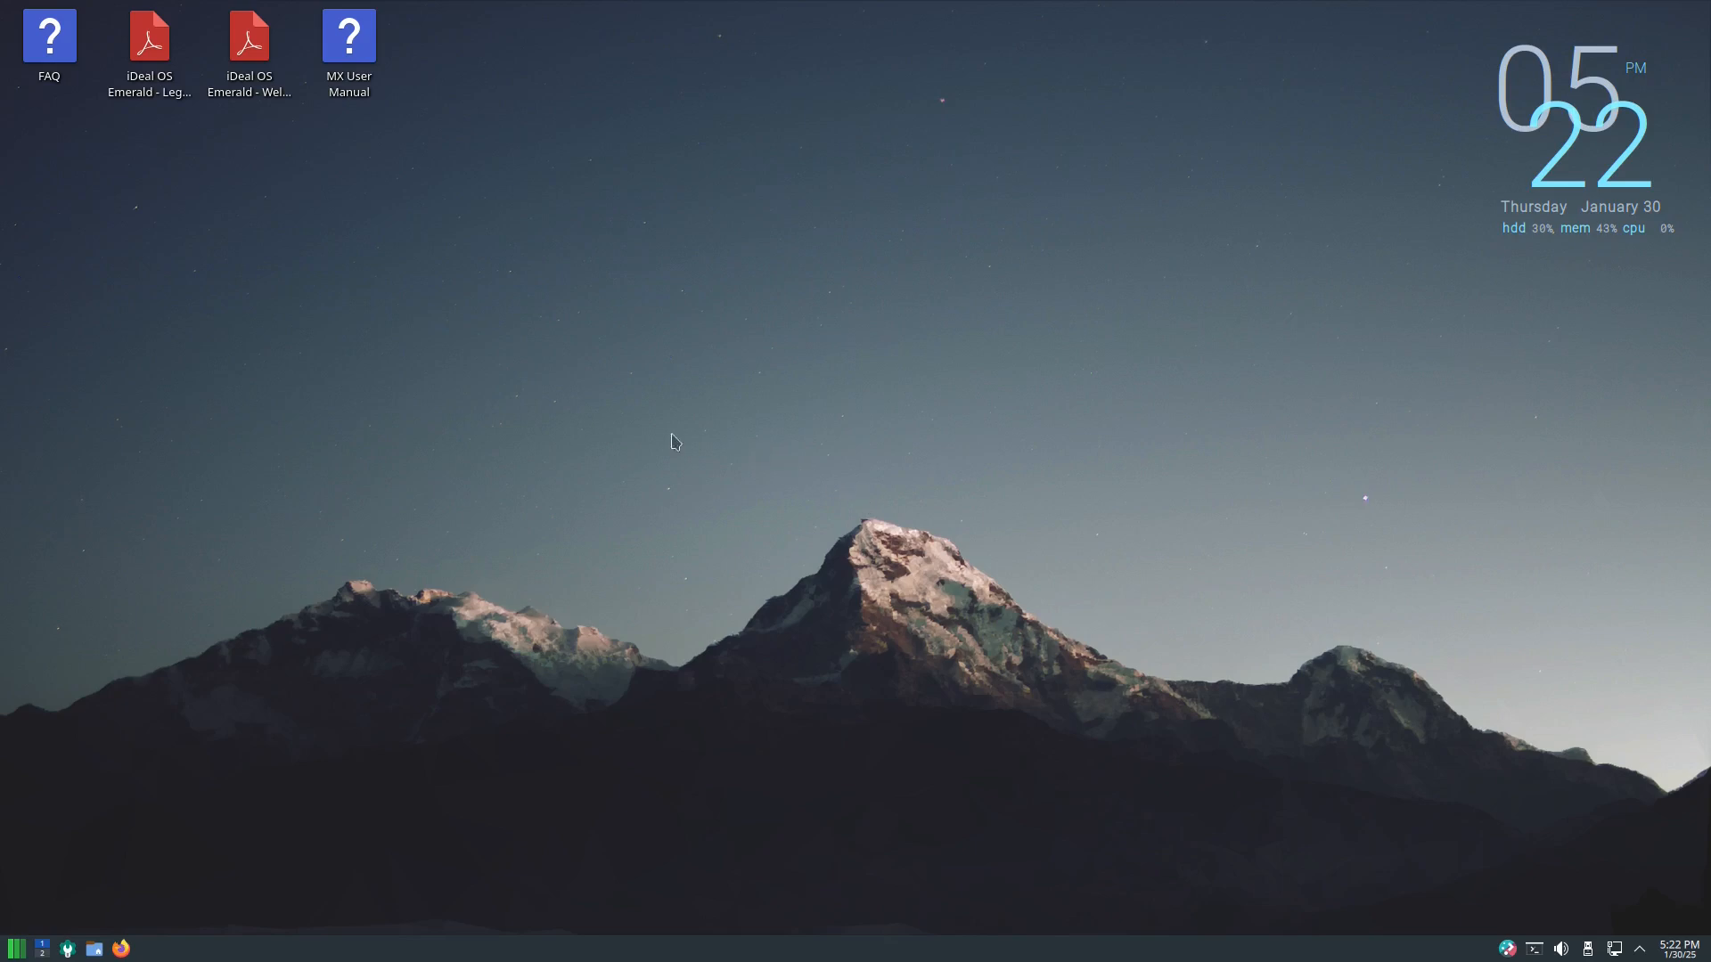
{"action": "mouse_move", "coordinate": [608, 439]}
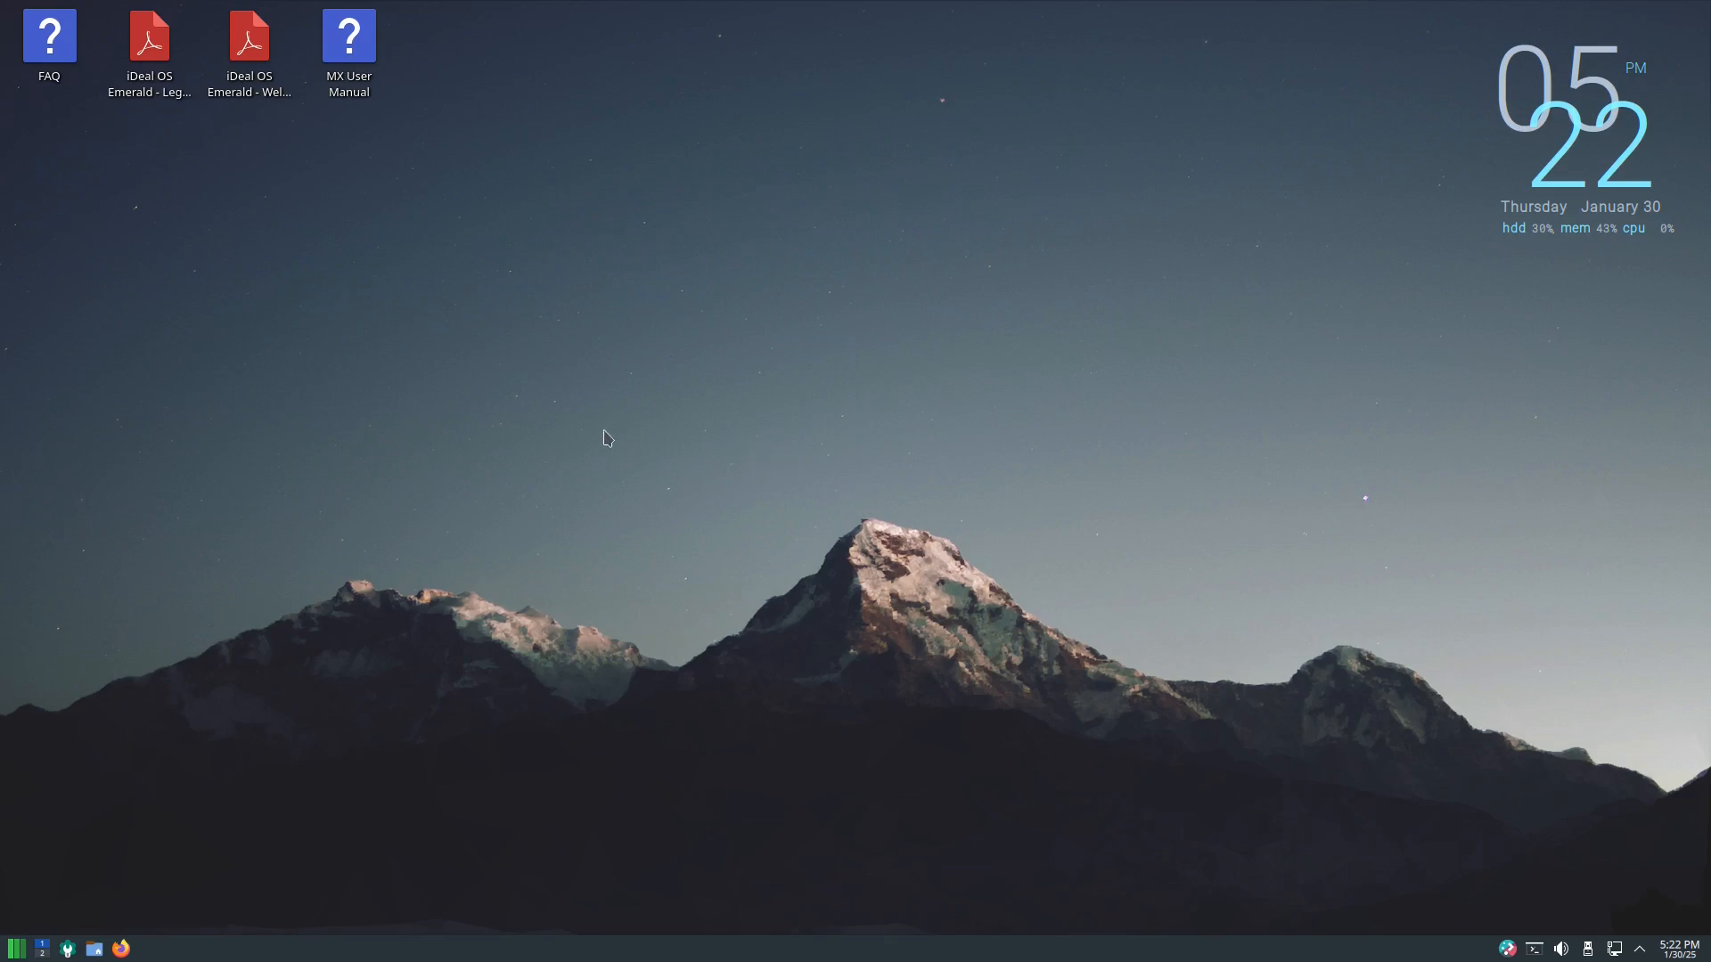
{"action": "mouse_move", "coordinate": [575, 422]}
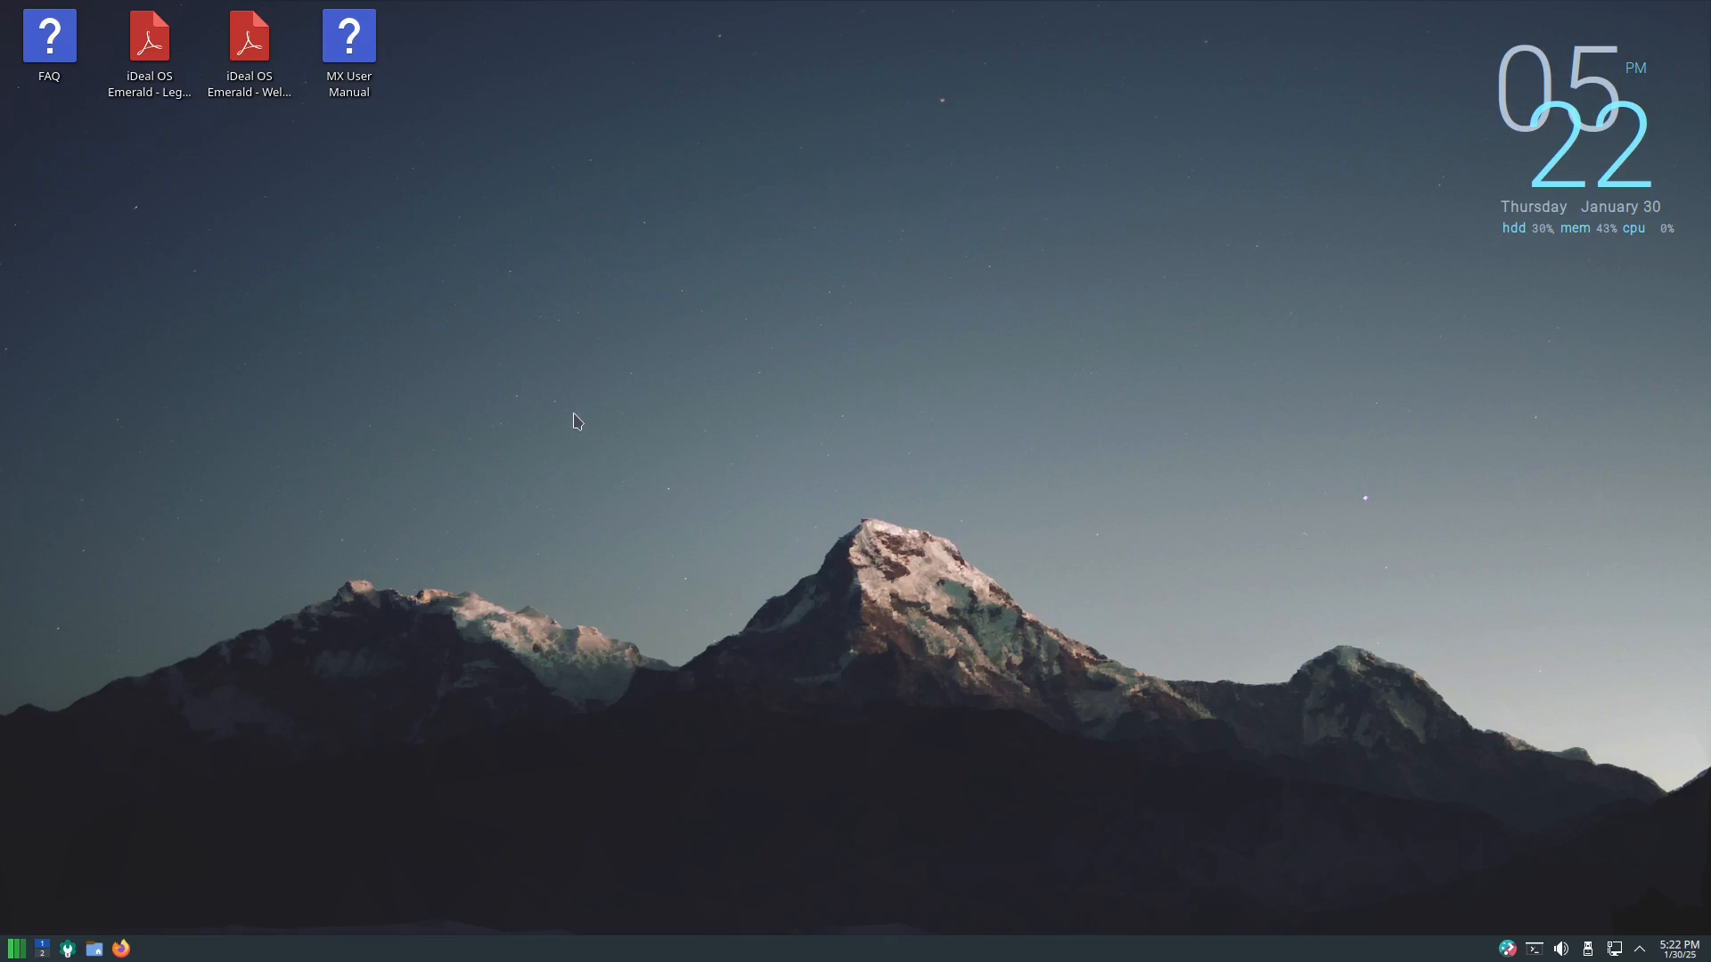
{"action": "mouse_move", "coordinate": [637, 319]}
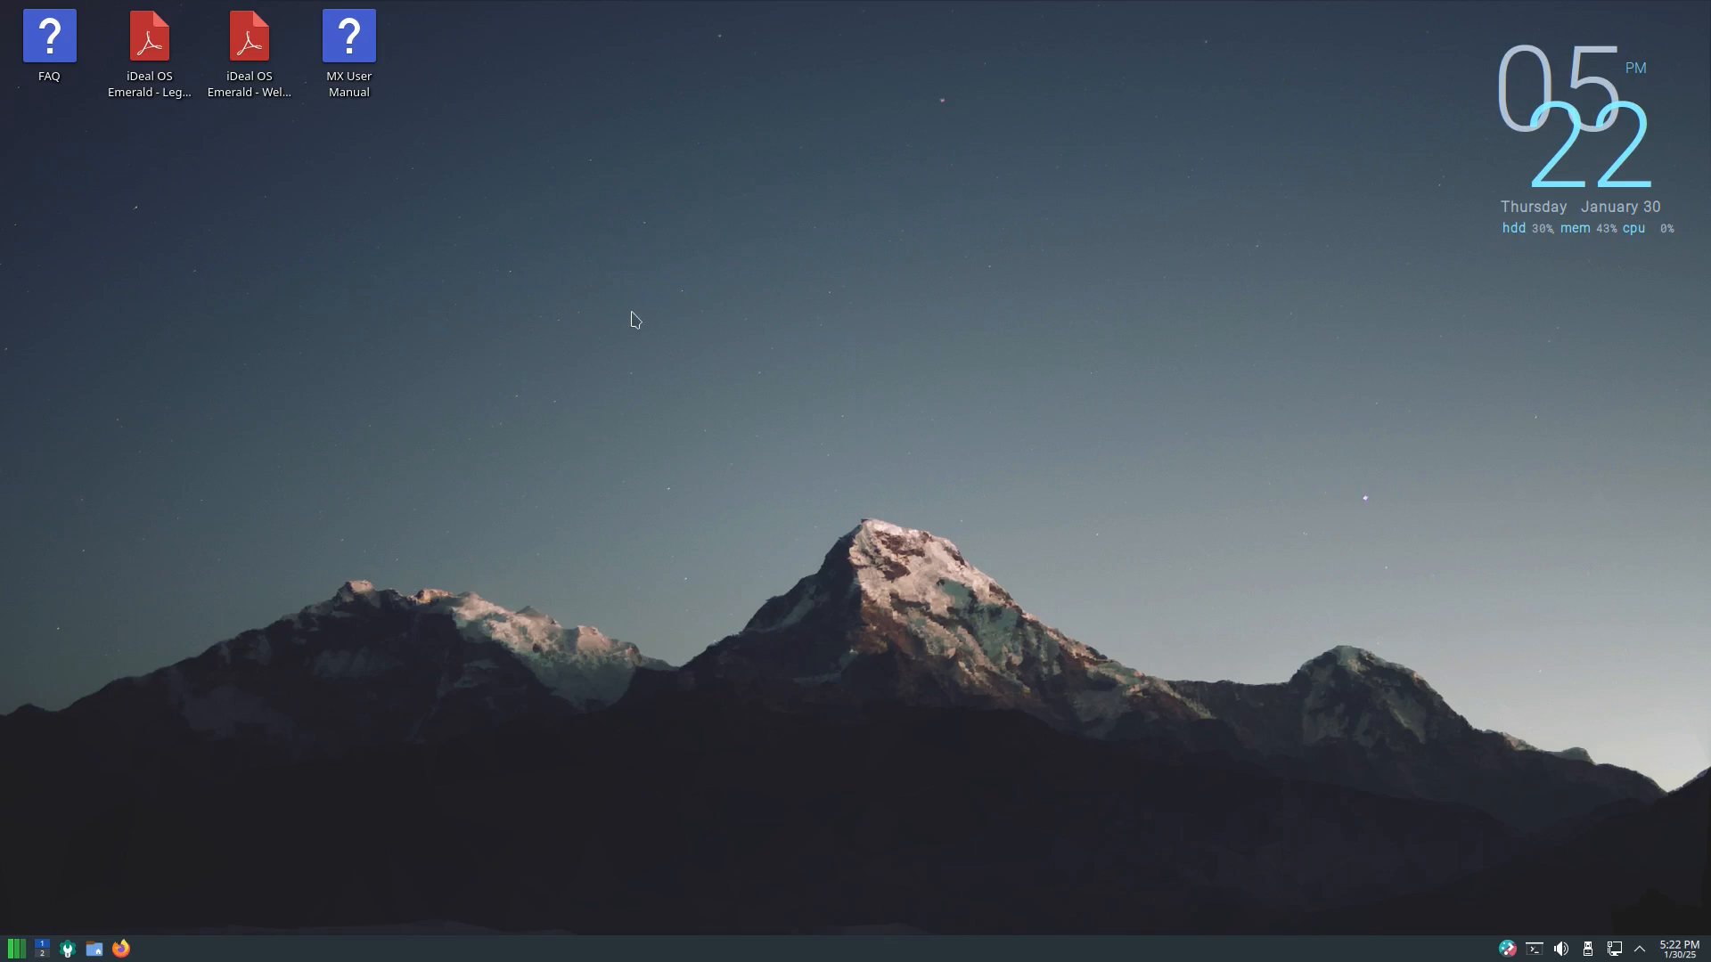
{"action": "mouse_move", "coordinate": [503, 405]}
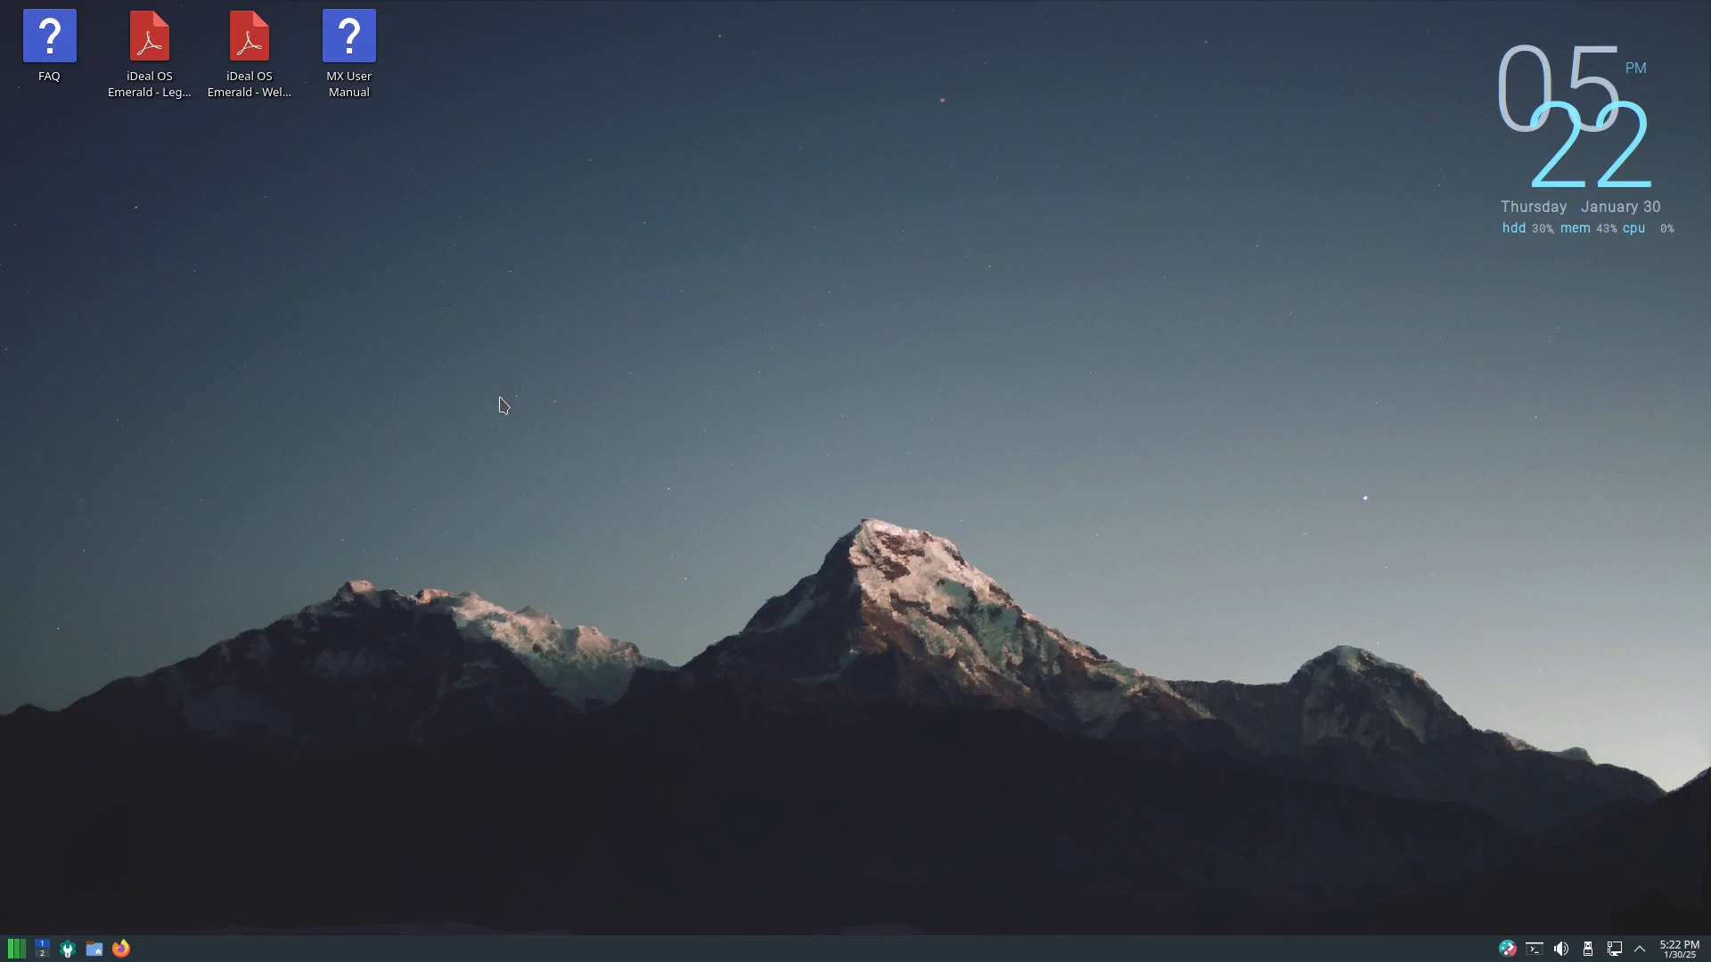
{"action": "mouse_move", "coordinate": [971, 685]}
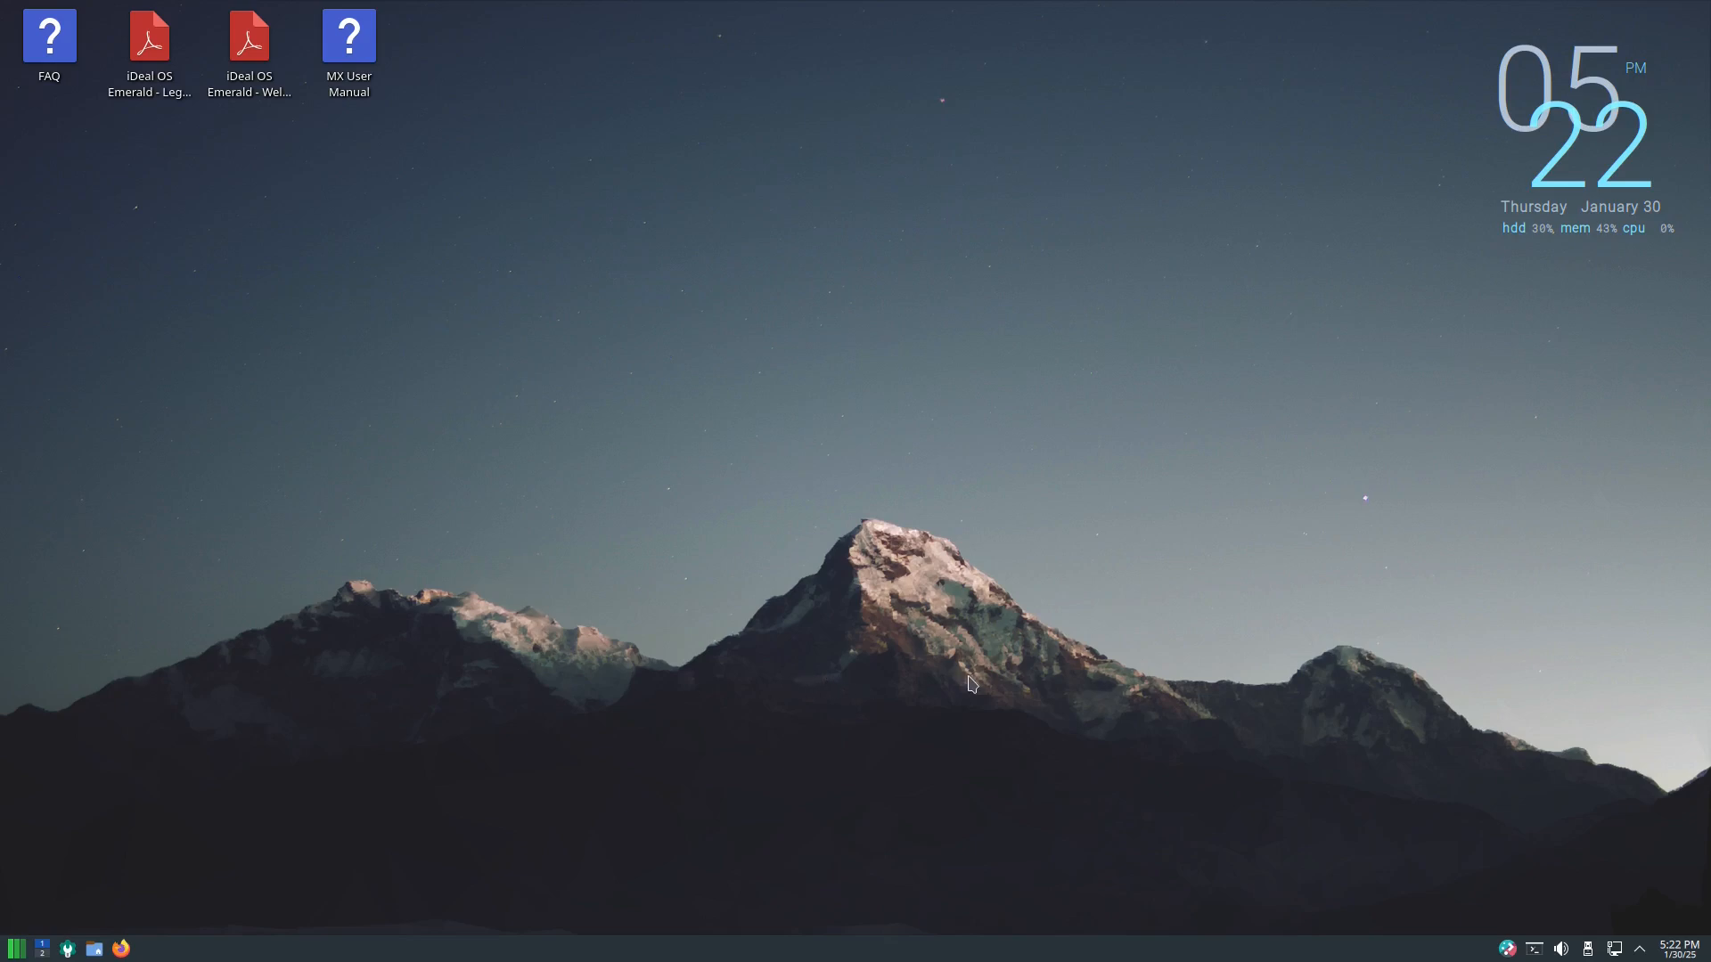